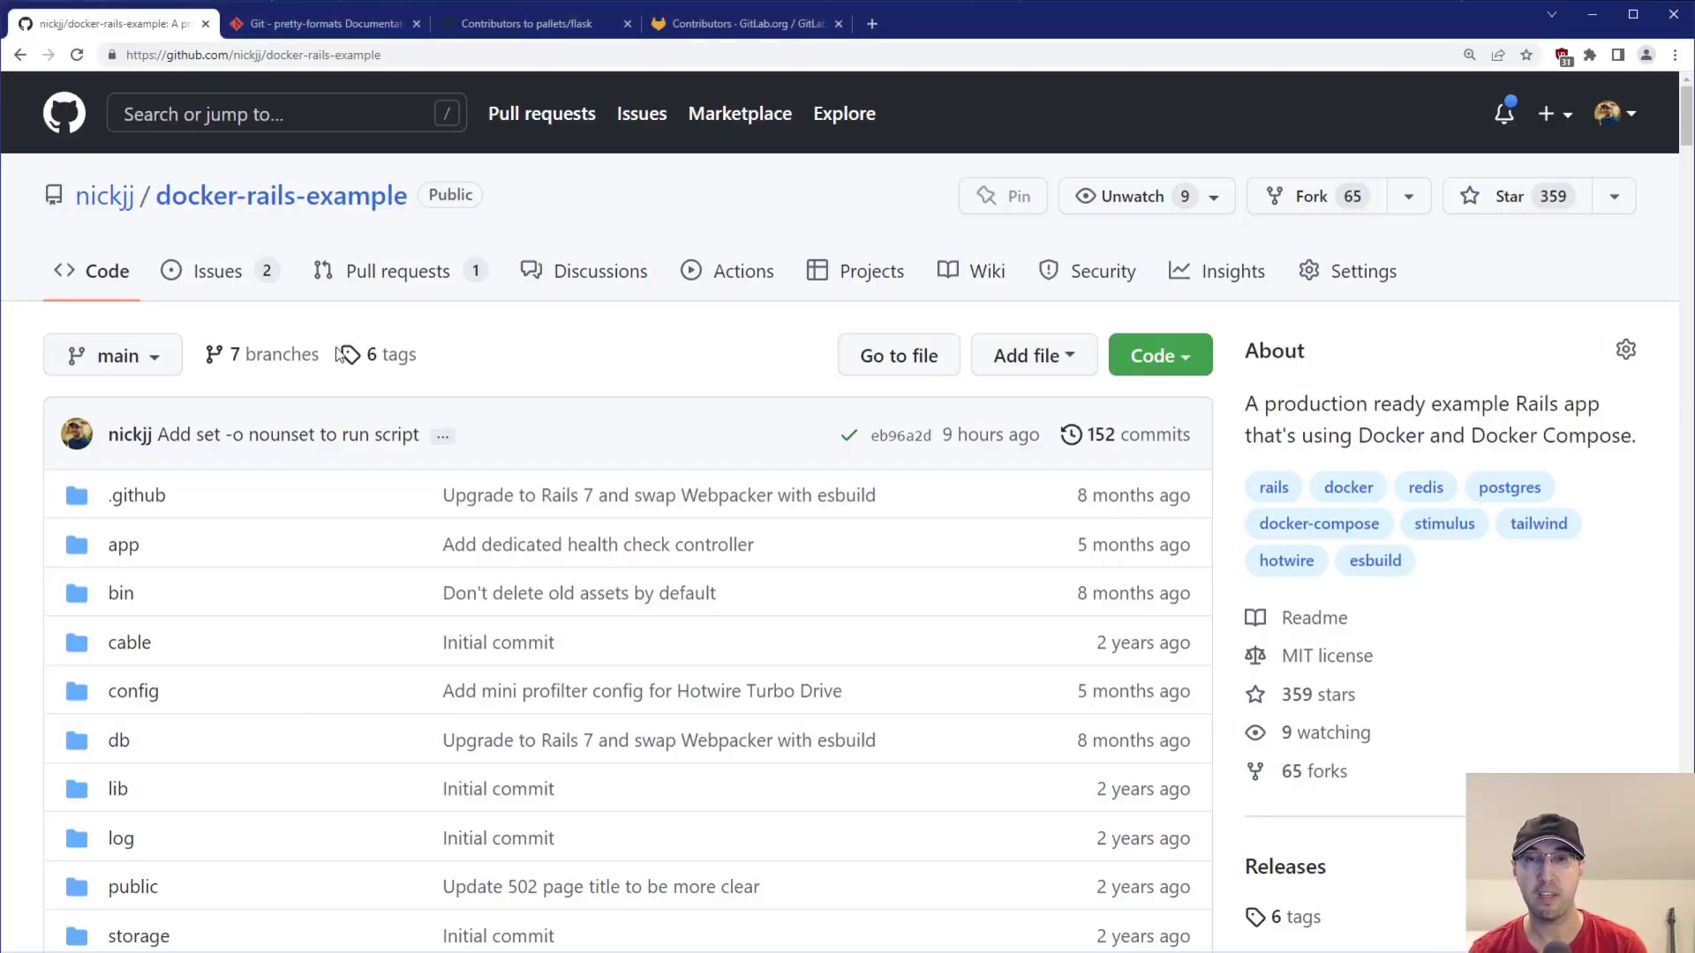
pyautogui.moveTo(545, 332)
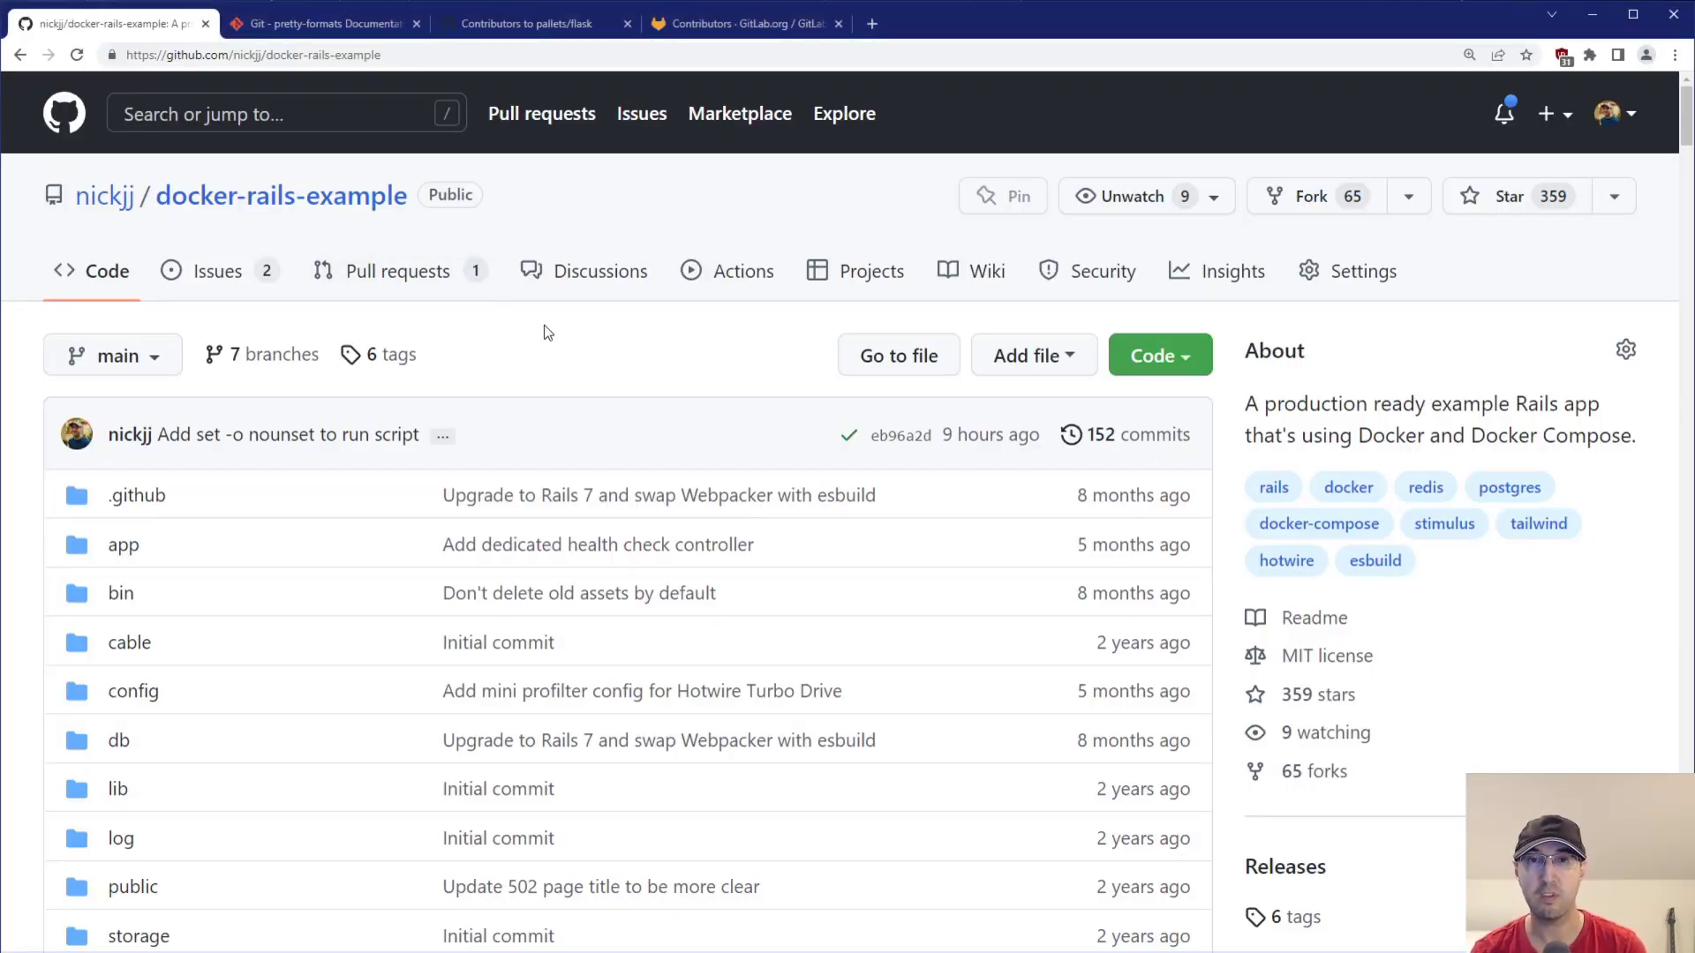
pyautogui.moveTo(558, 328)
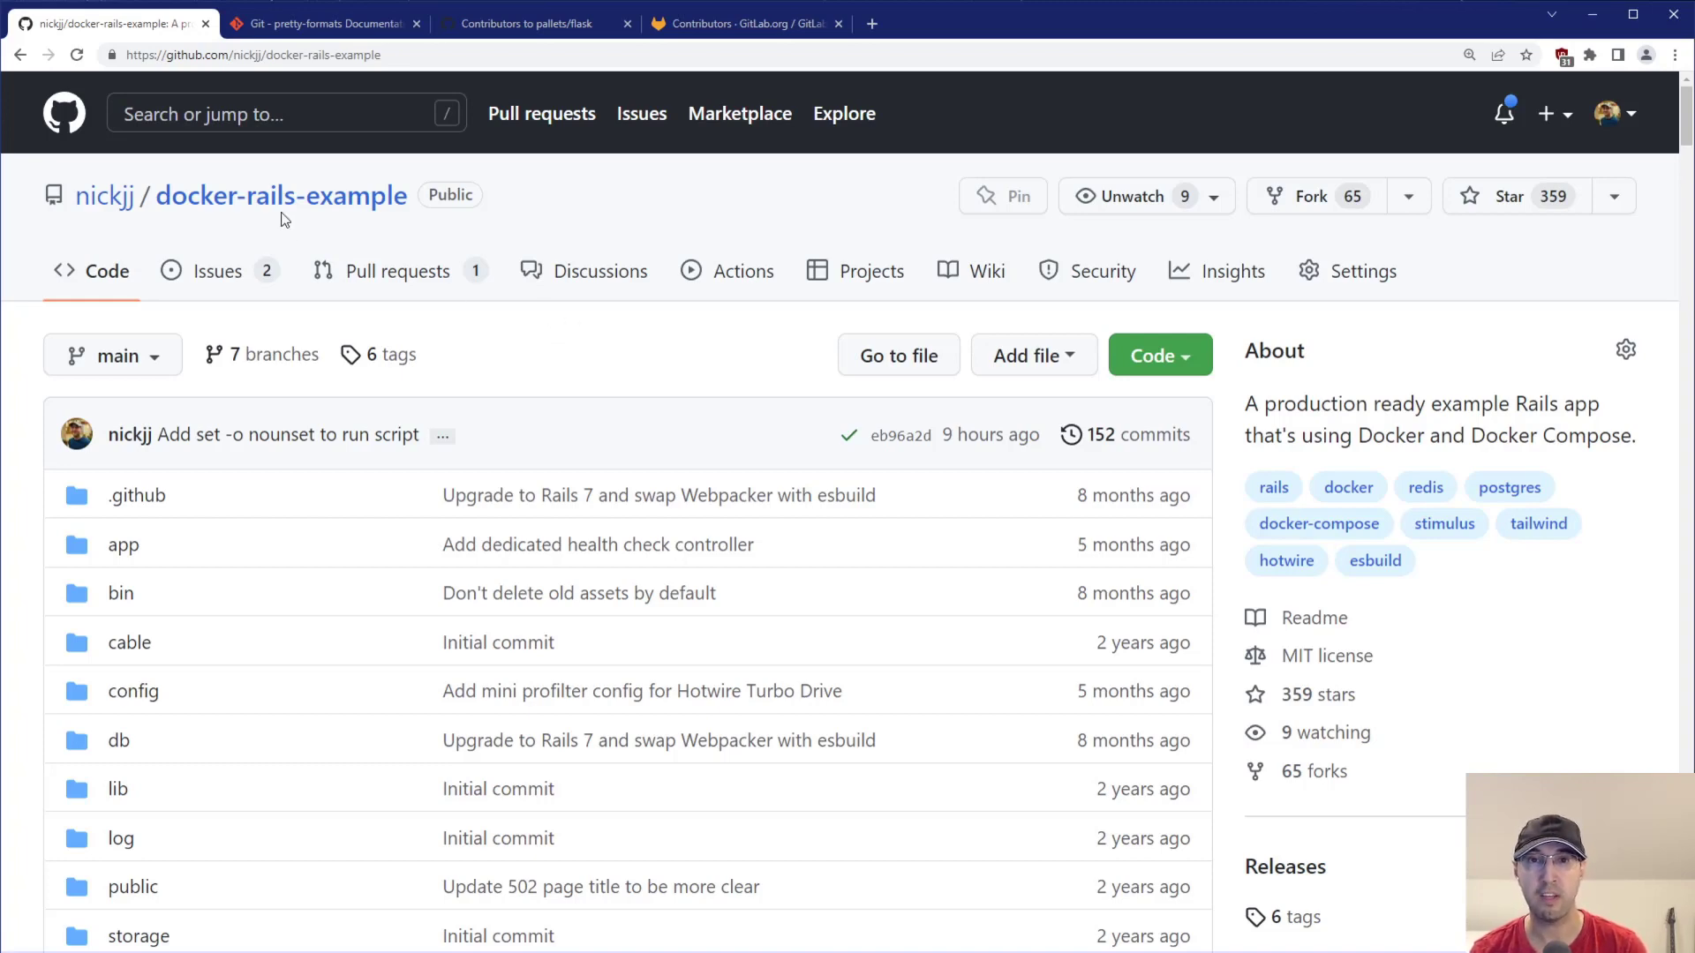
pyautogui.moveTo(379, 211)
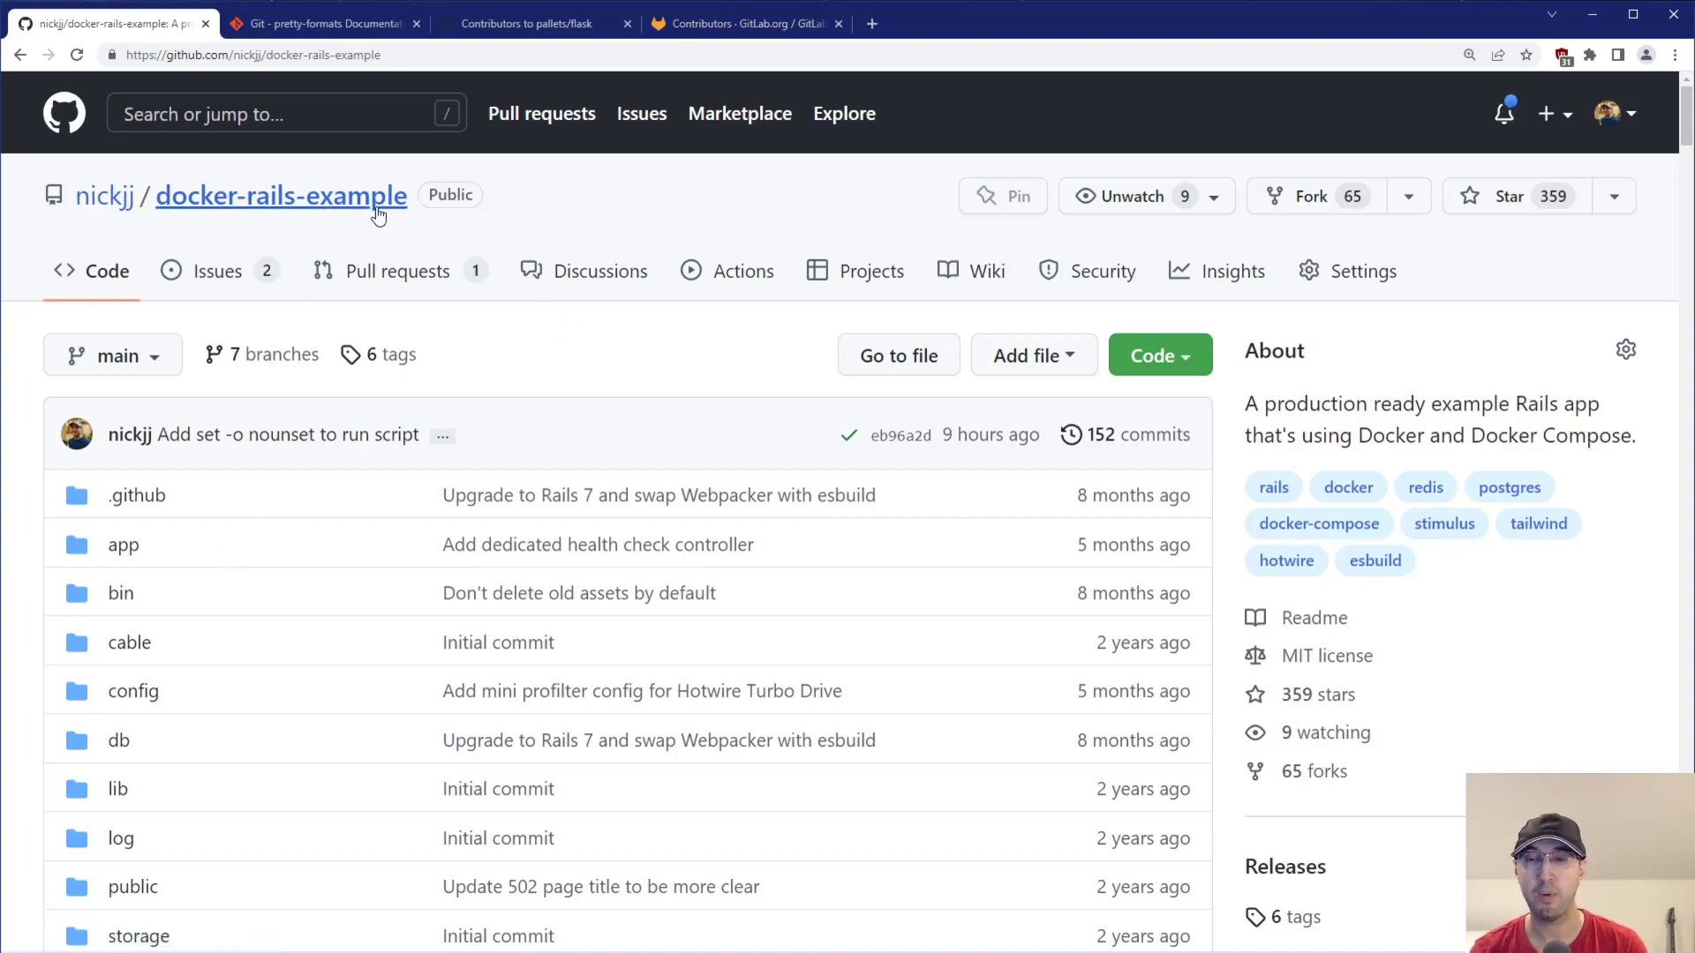
pyautogui.moveTo(141, 379)
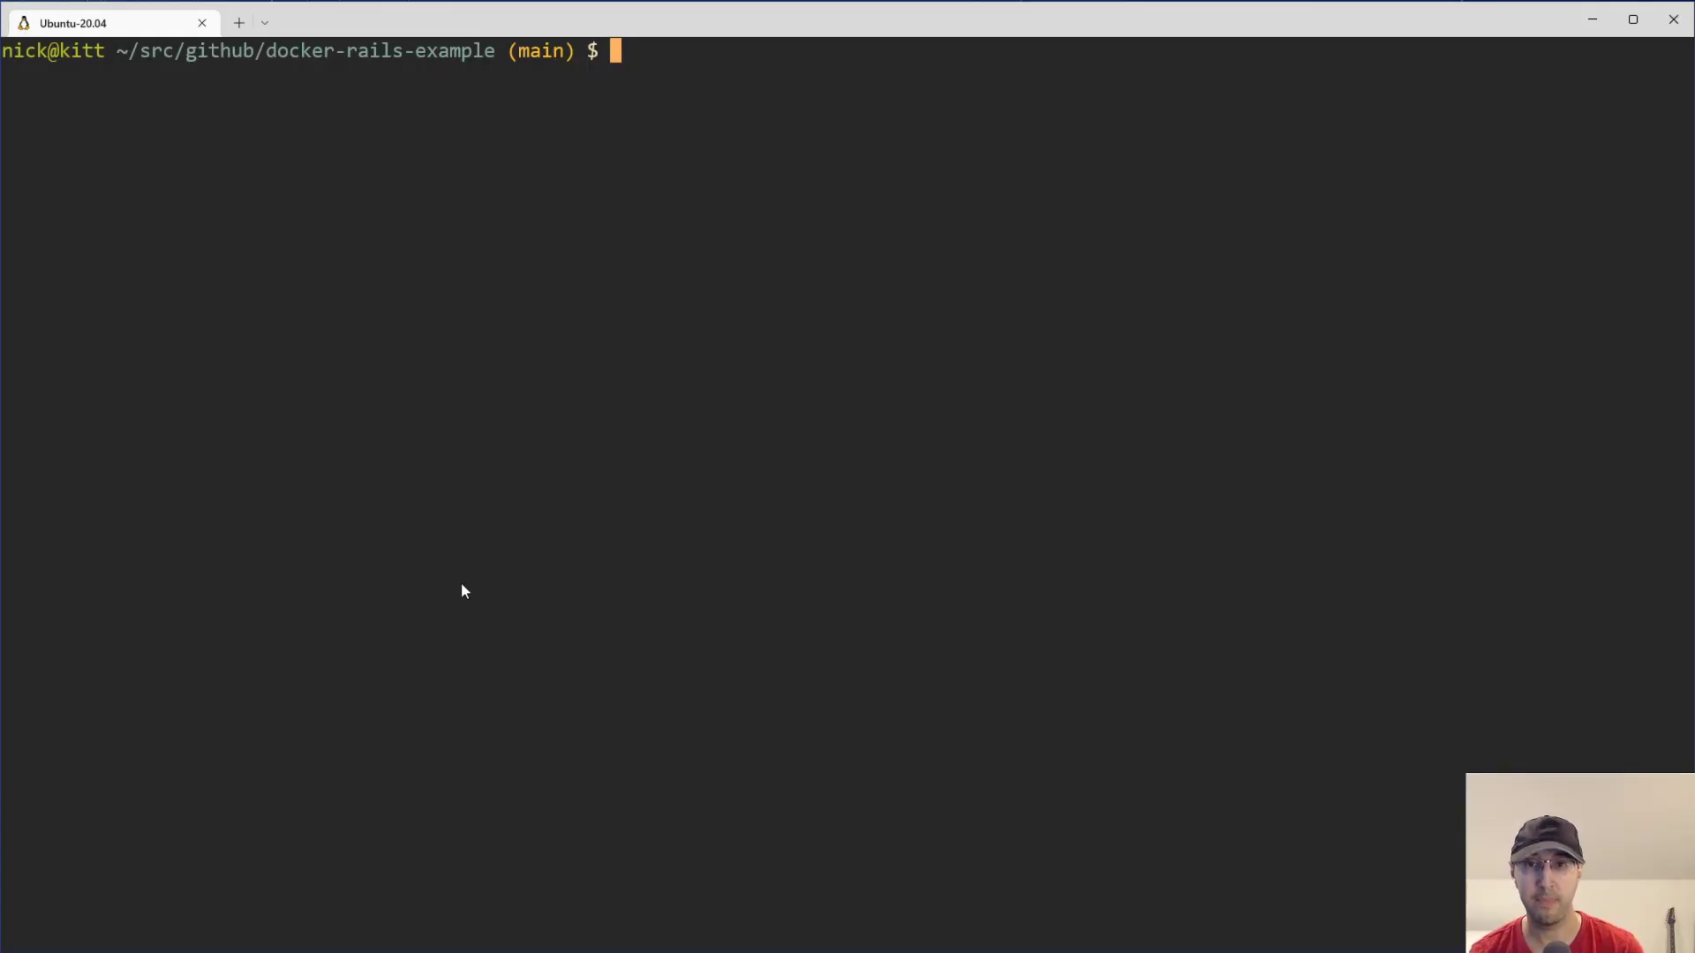
# - Run git shortlog, scroll through Nick Janetakis's 152 commits, and quit the pager
pyautogui.write('git shortlo')
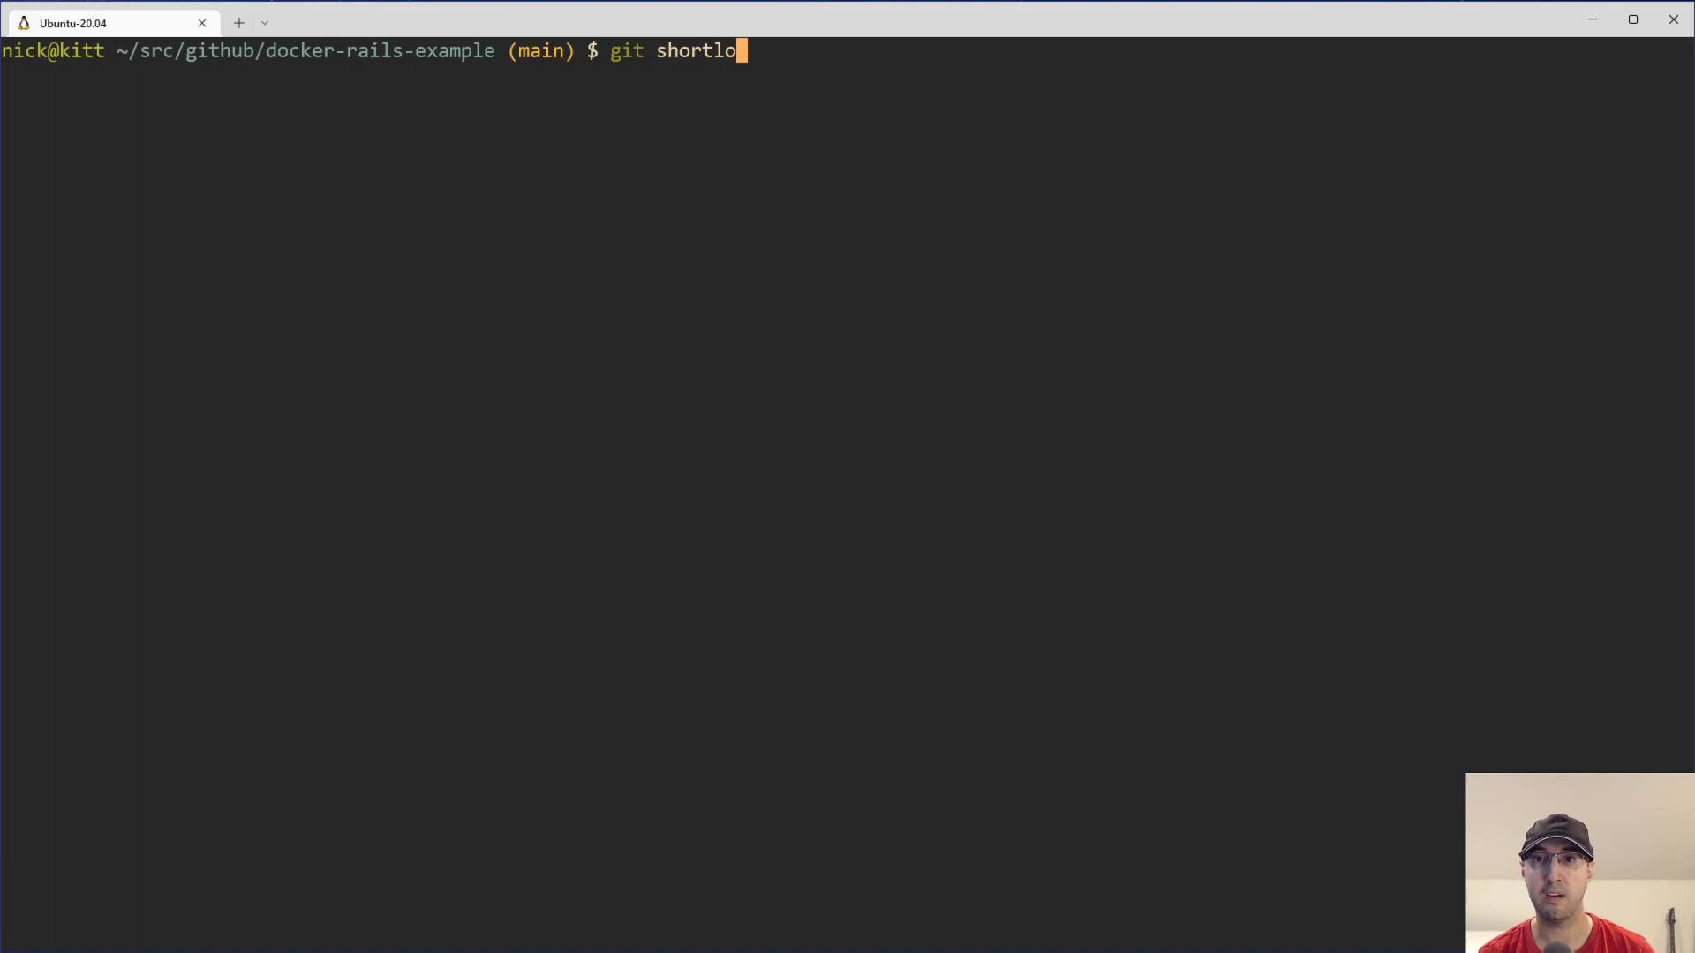
pyautogui.press('Return')
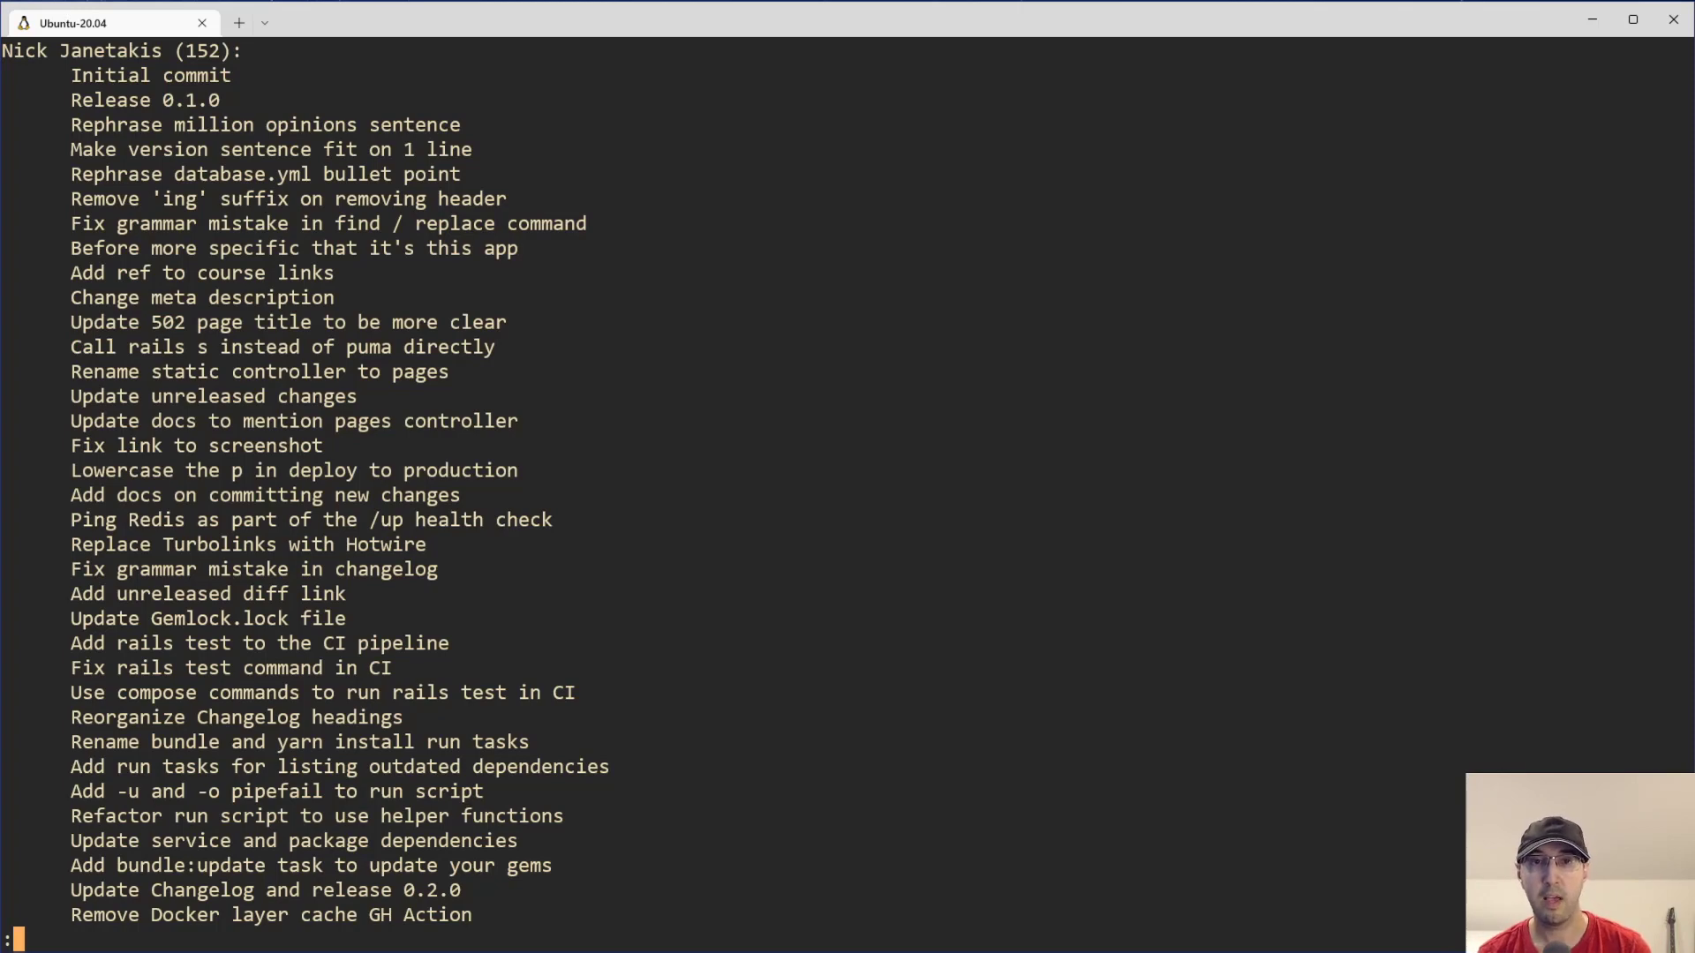
pyautogui.moveTo(123, 96)
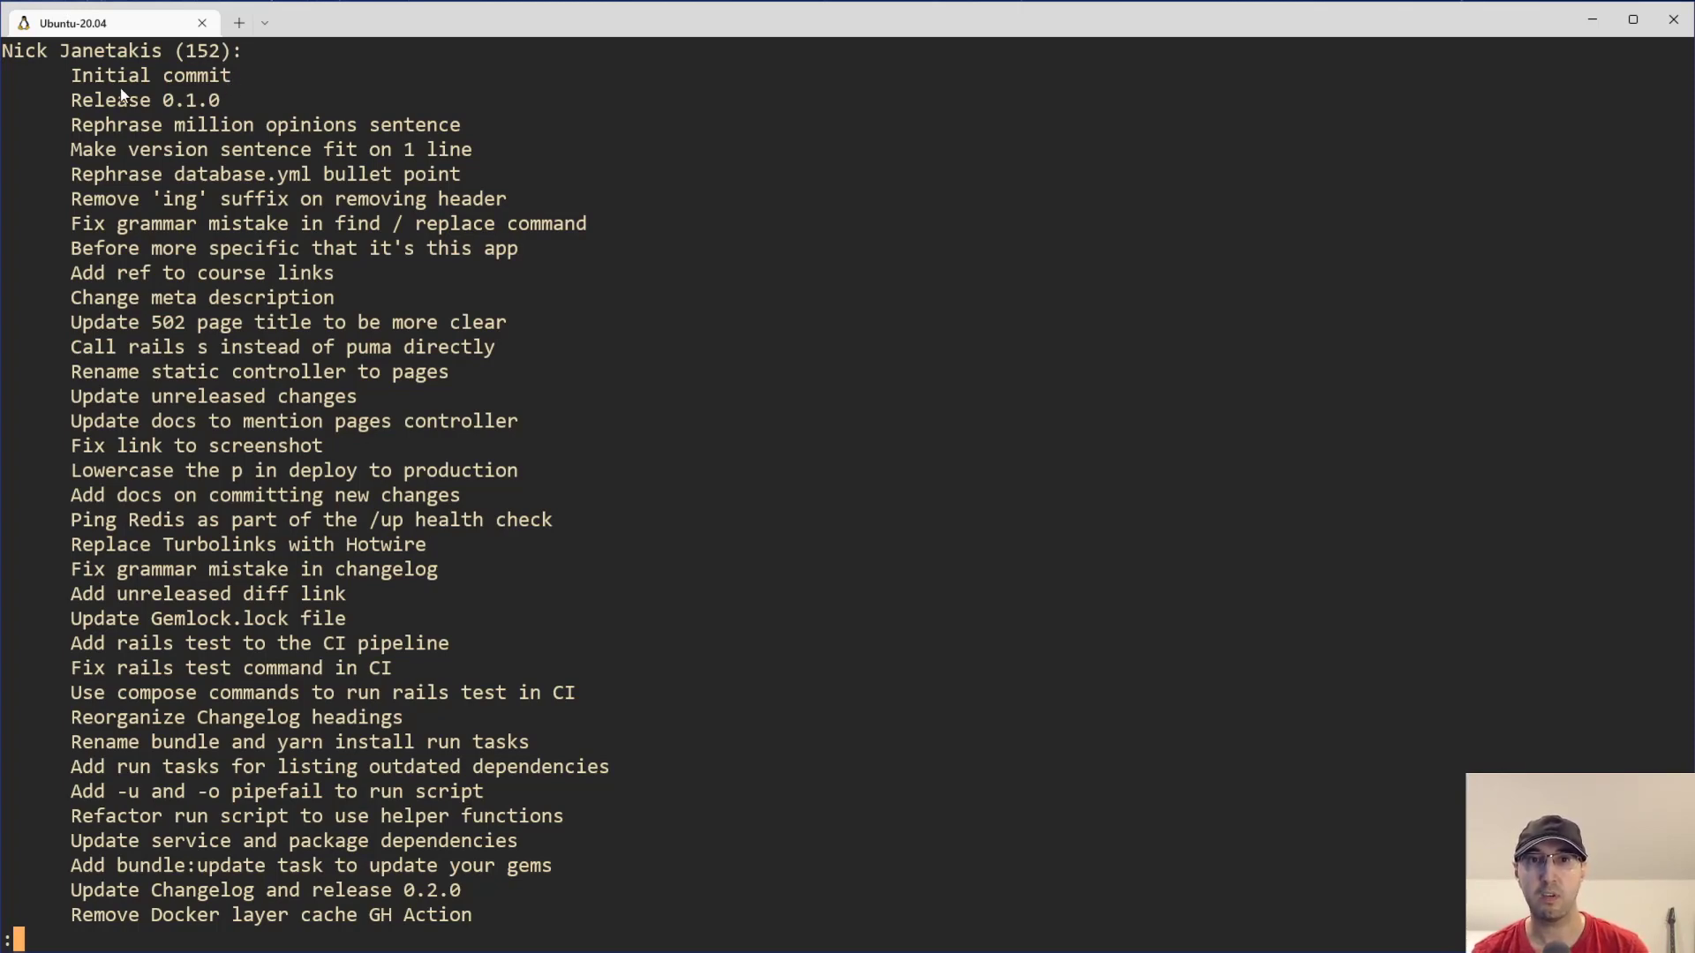
pyautogui.moveTo(135, 85)
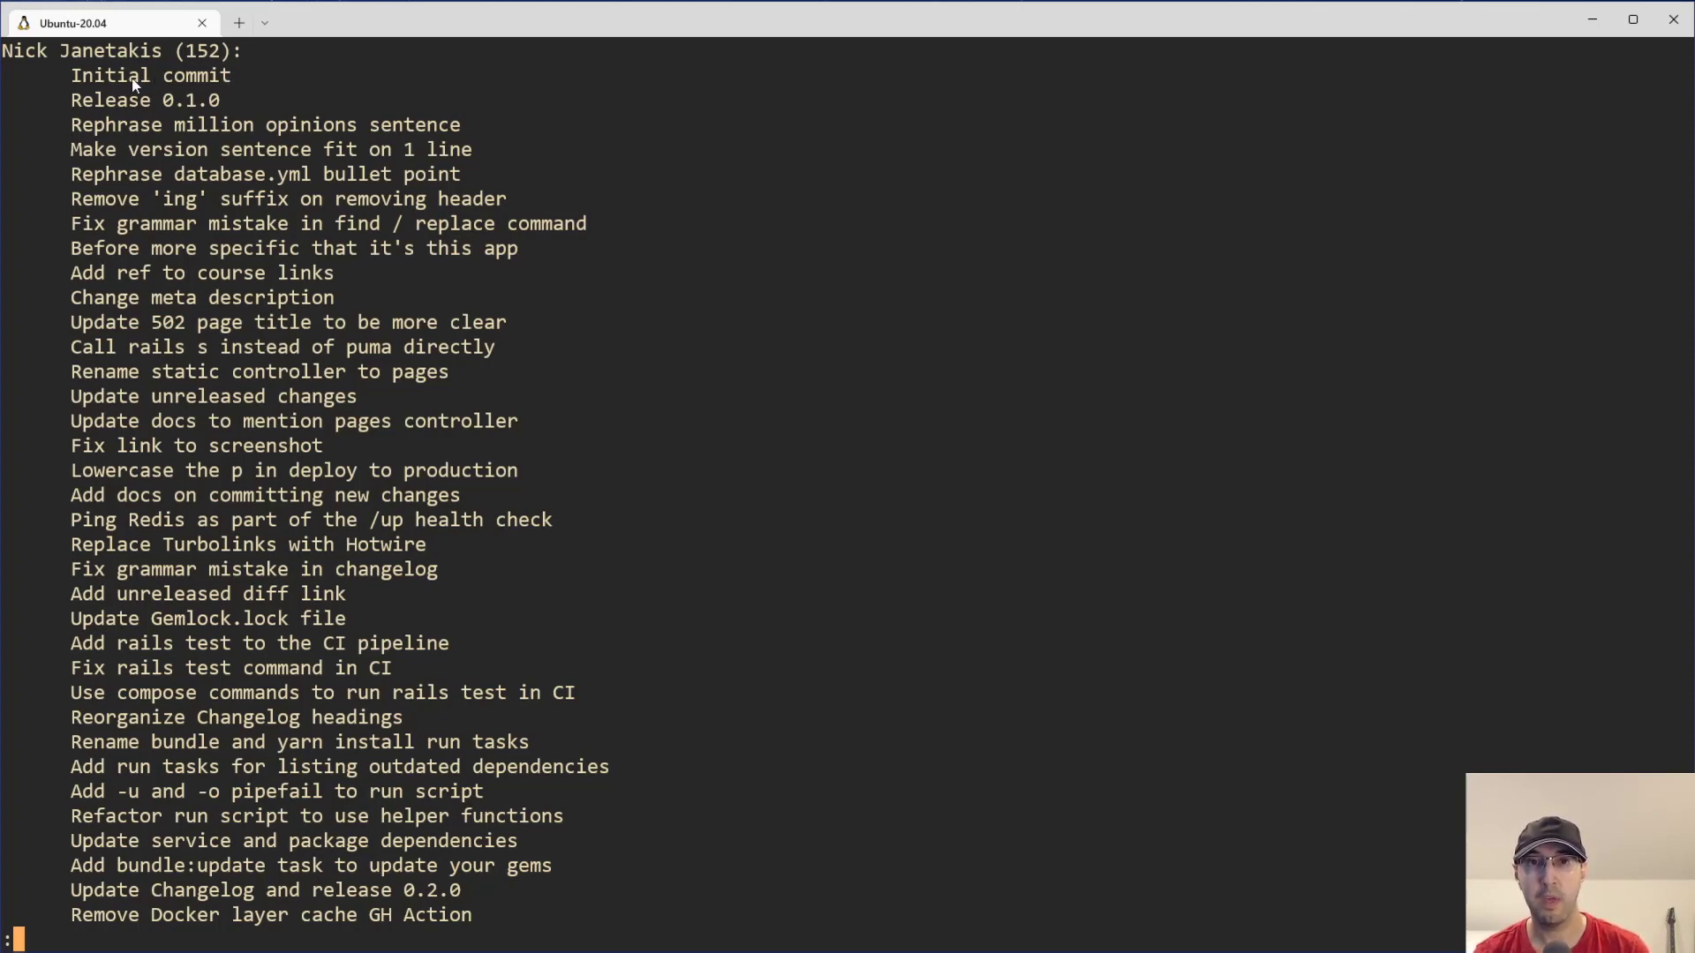
pyautogui.scroll(-3)
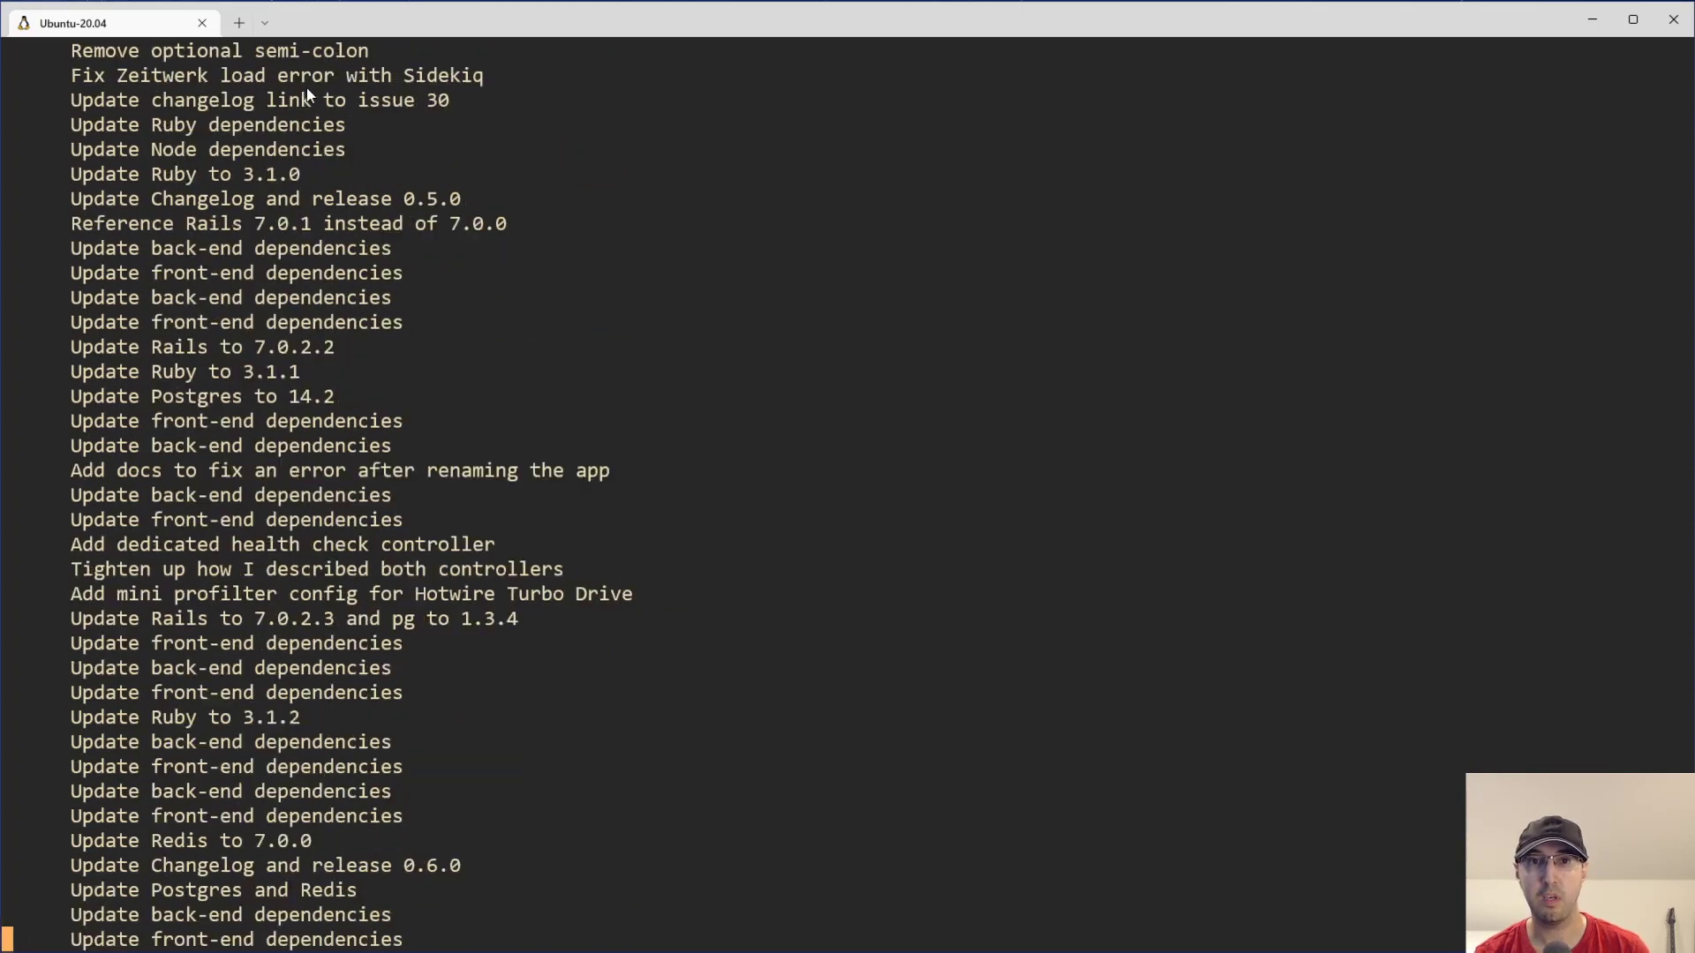
pyautogui.scroll(-3)
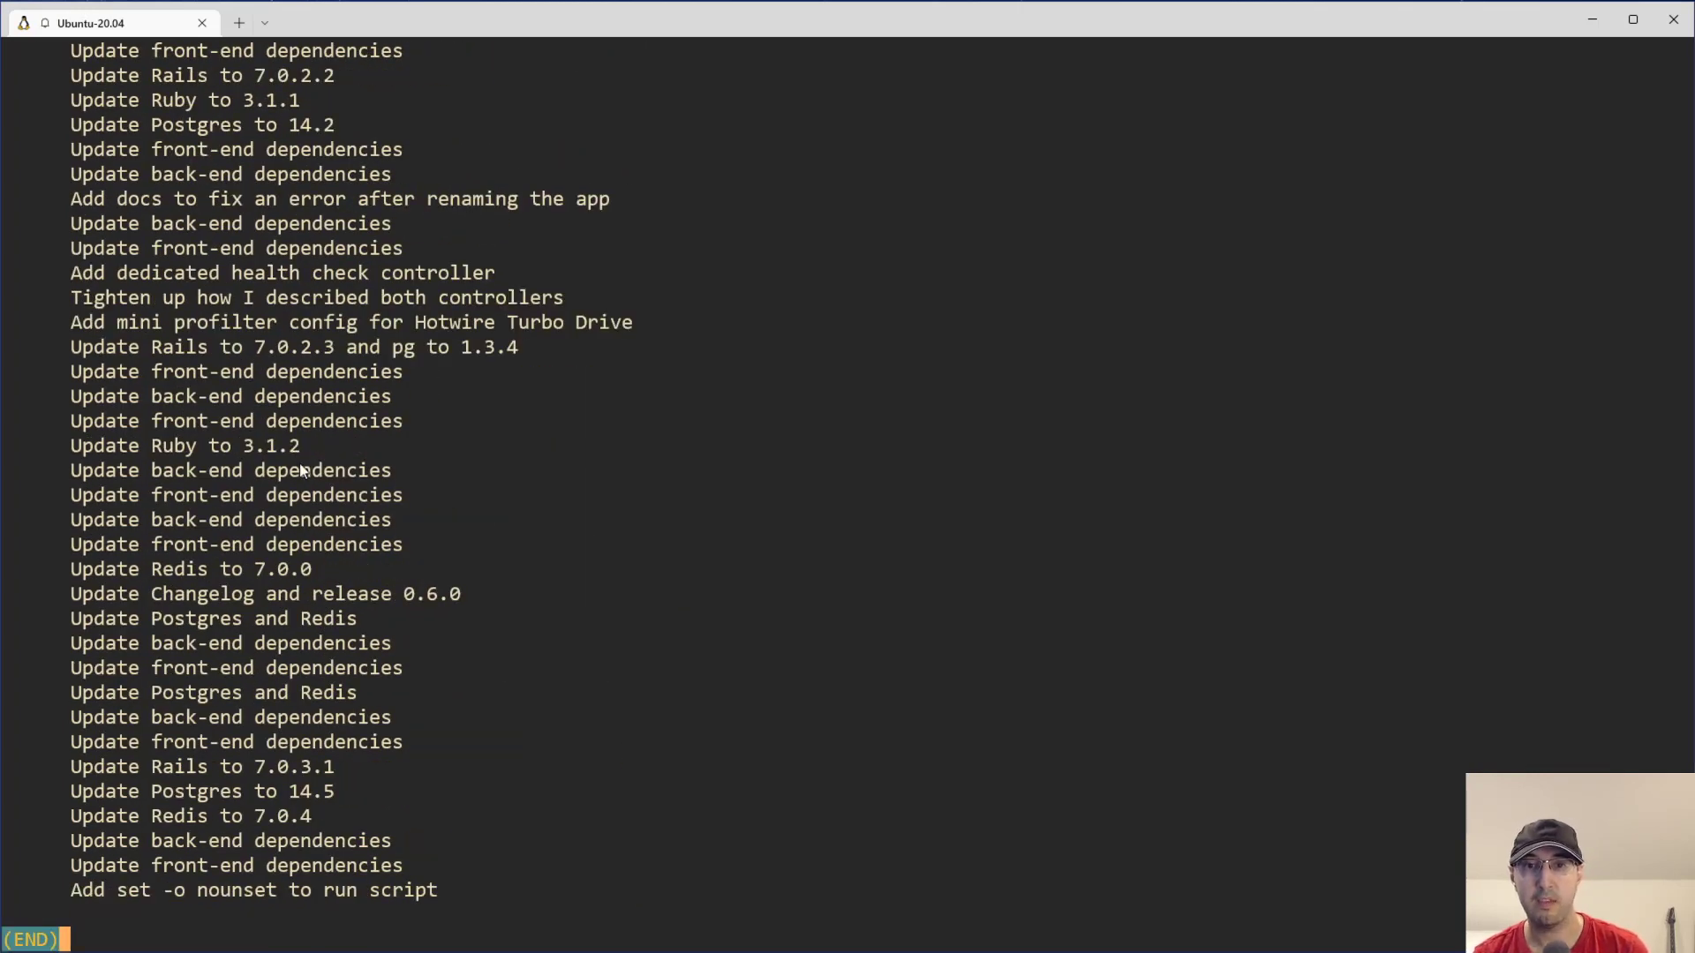
pyautogui.moveTo(328, 538)
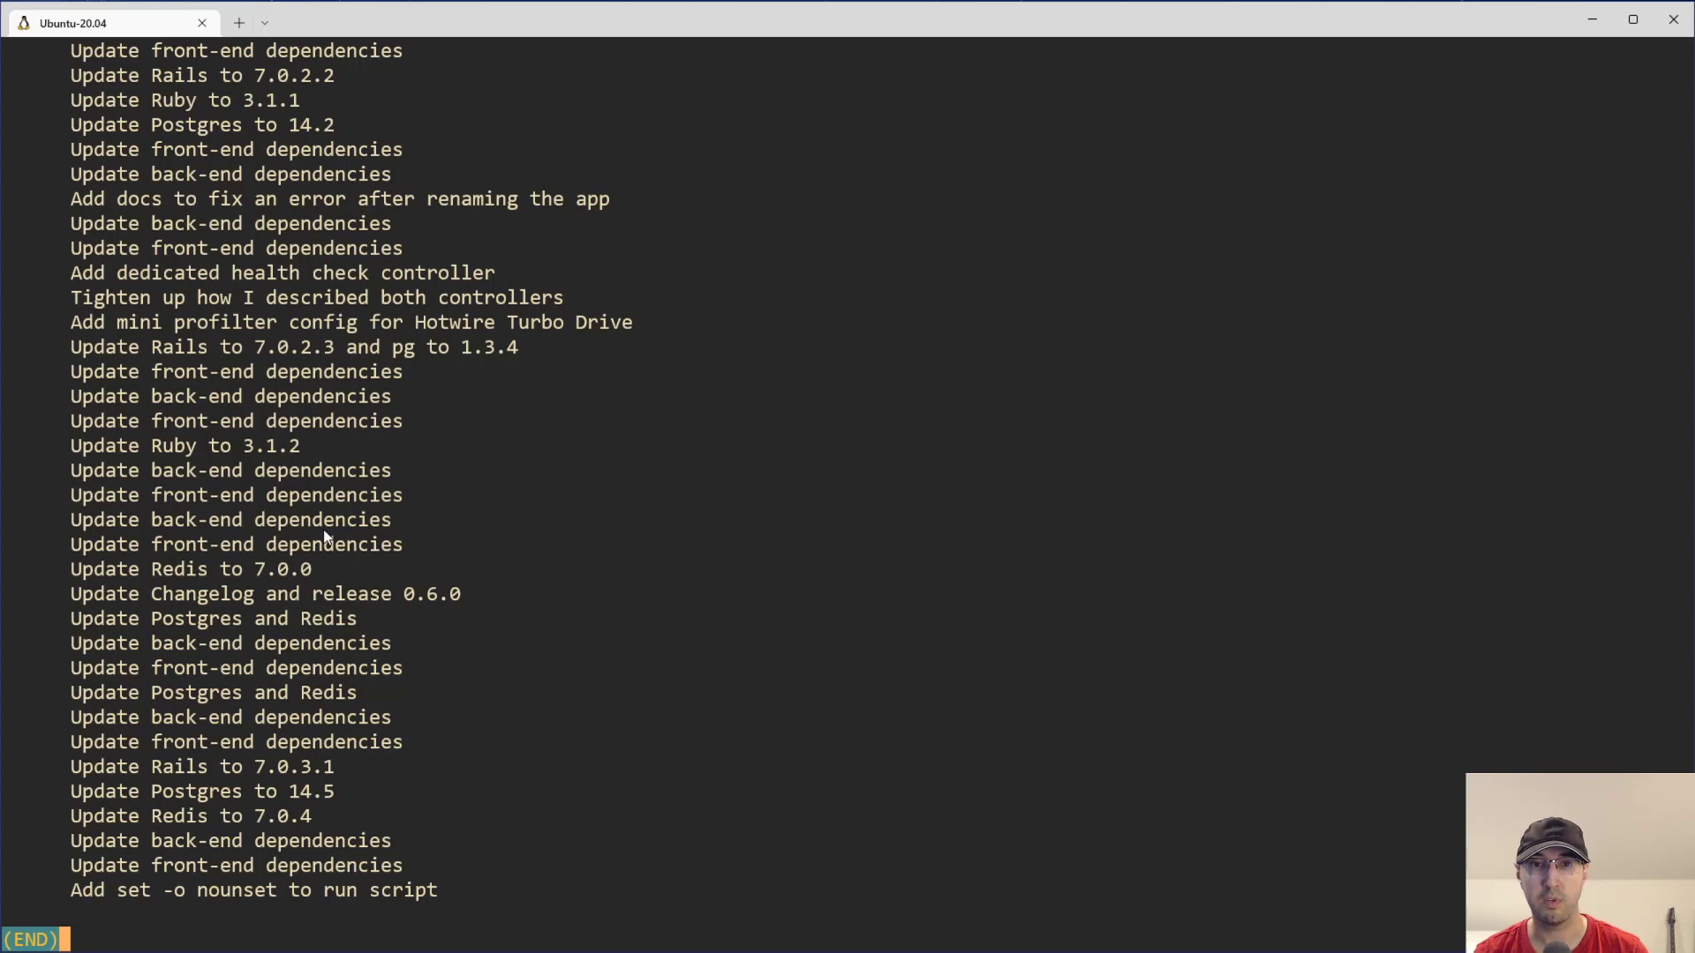
pyautogui.press('q')
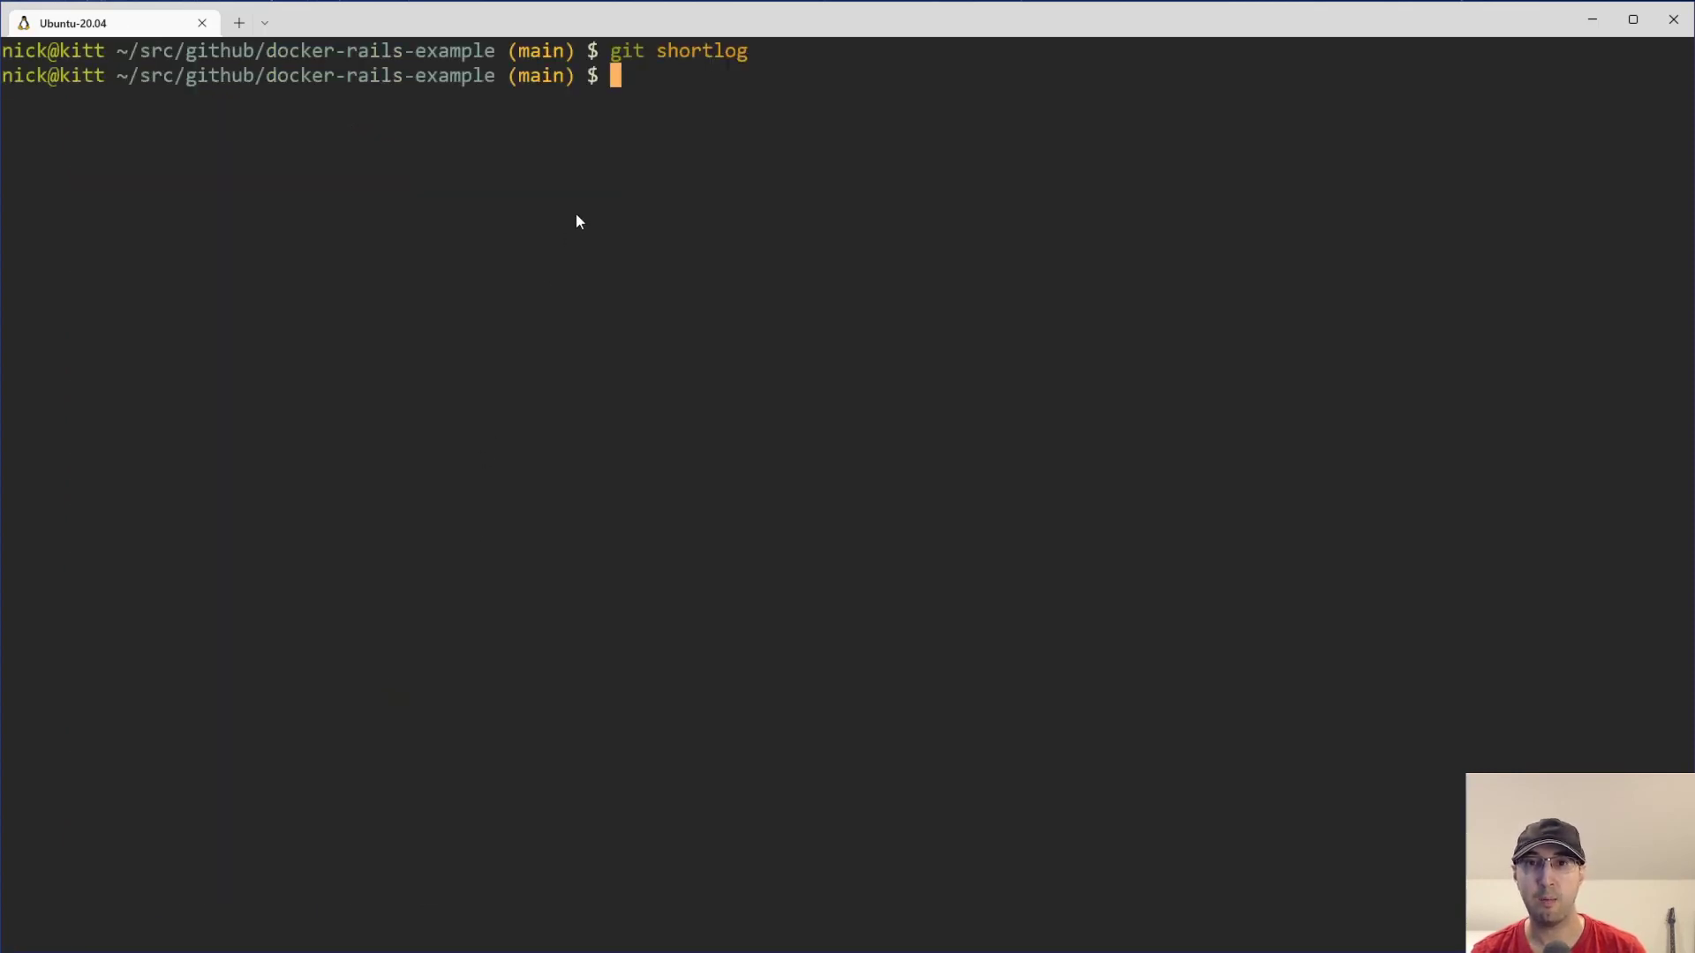
pyautogui.moveTo(499, 517)
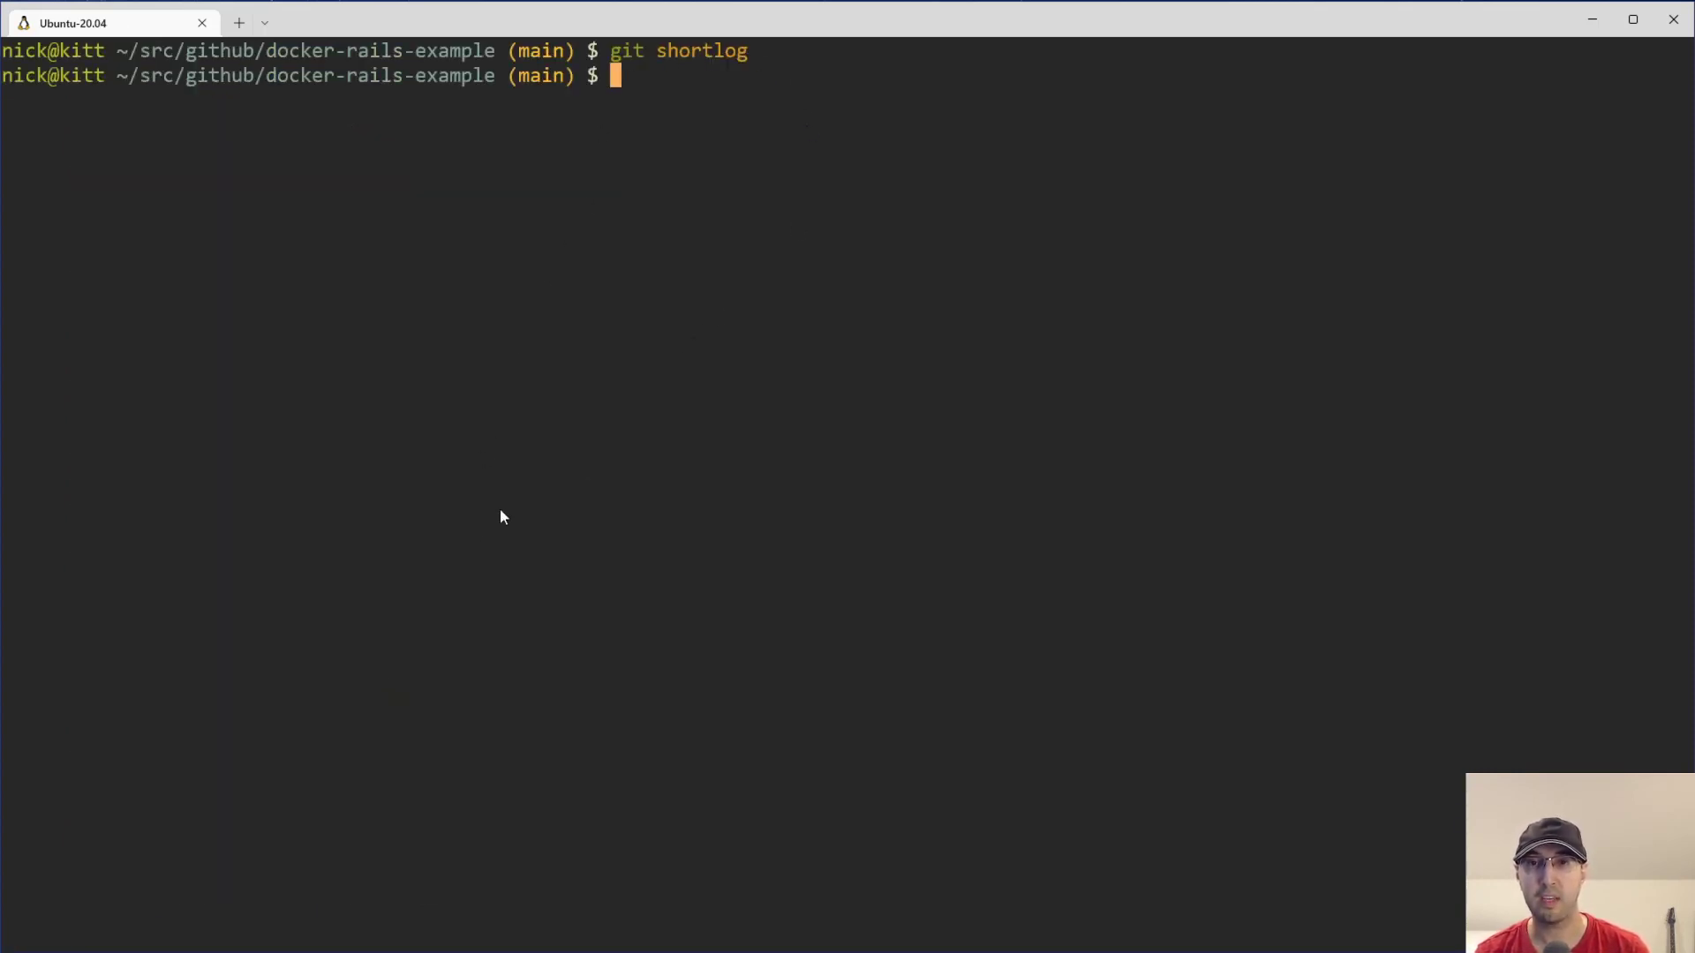
pyautogui.moveTo(528, 300)
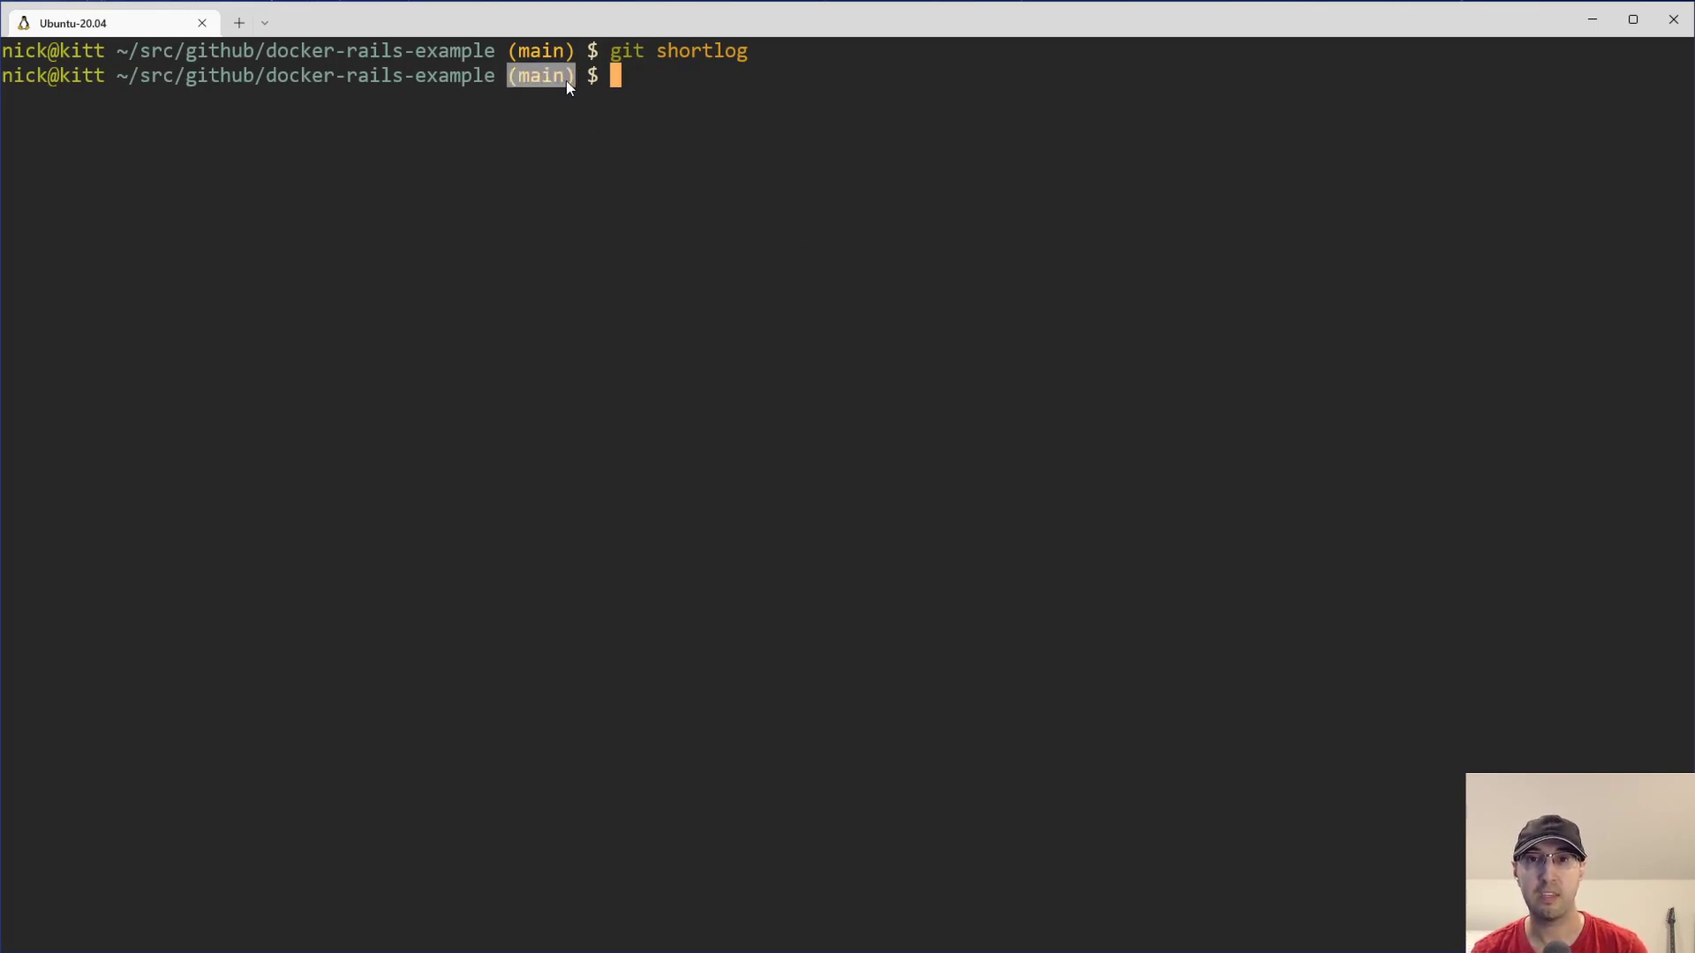
# - Run git shortlog --all to list 153 Nick Janetakis commits plus six snyk-bot upgrades
pyautogui.write('git shortlog --')
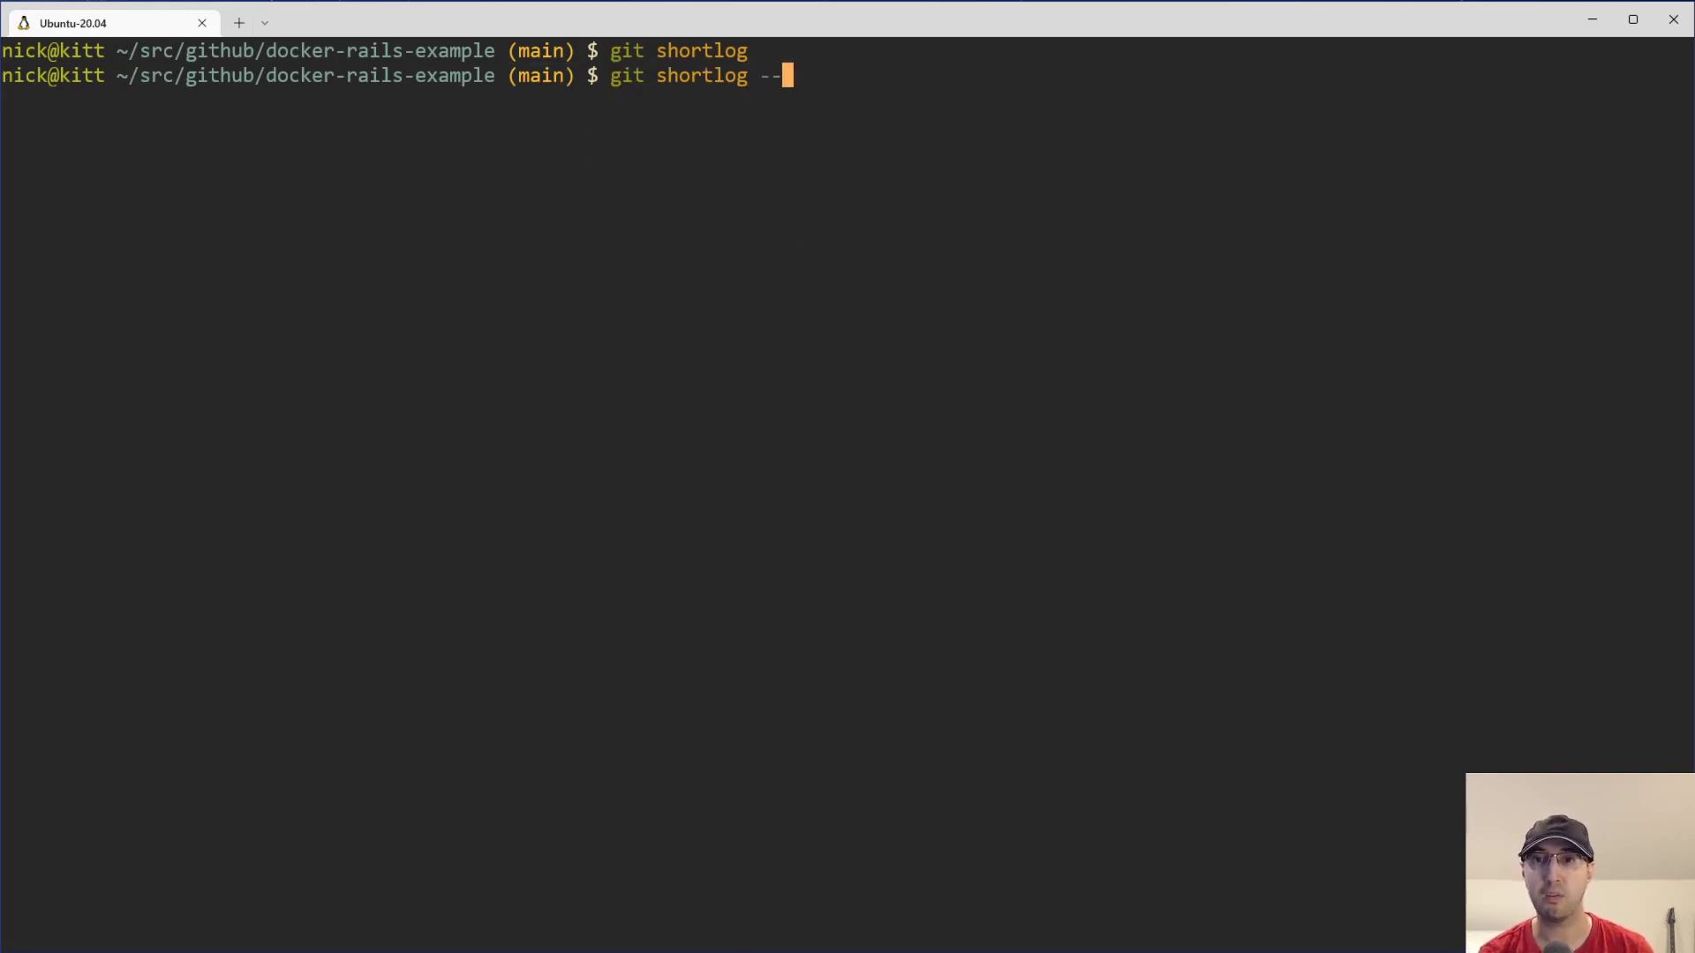
pyautogui.press('Return')
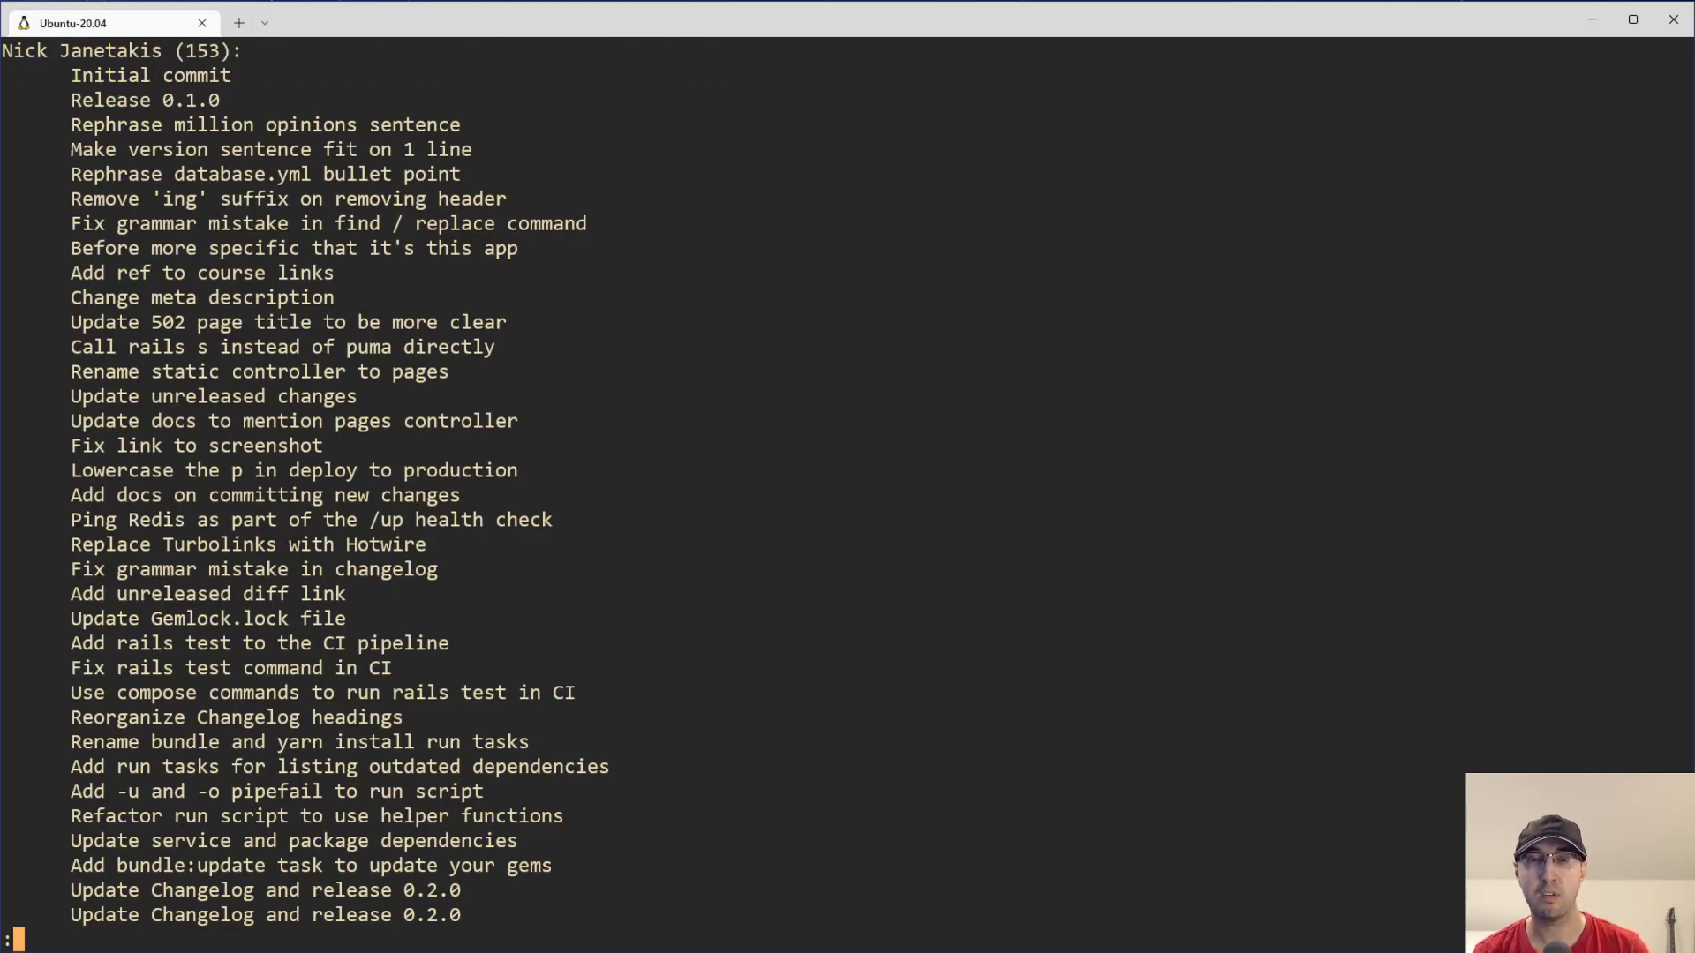
pyautogui.moveTo(472, 107)
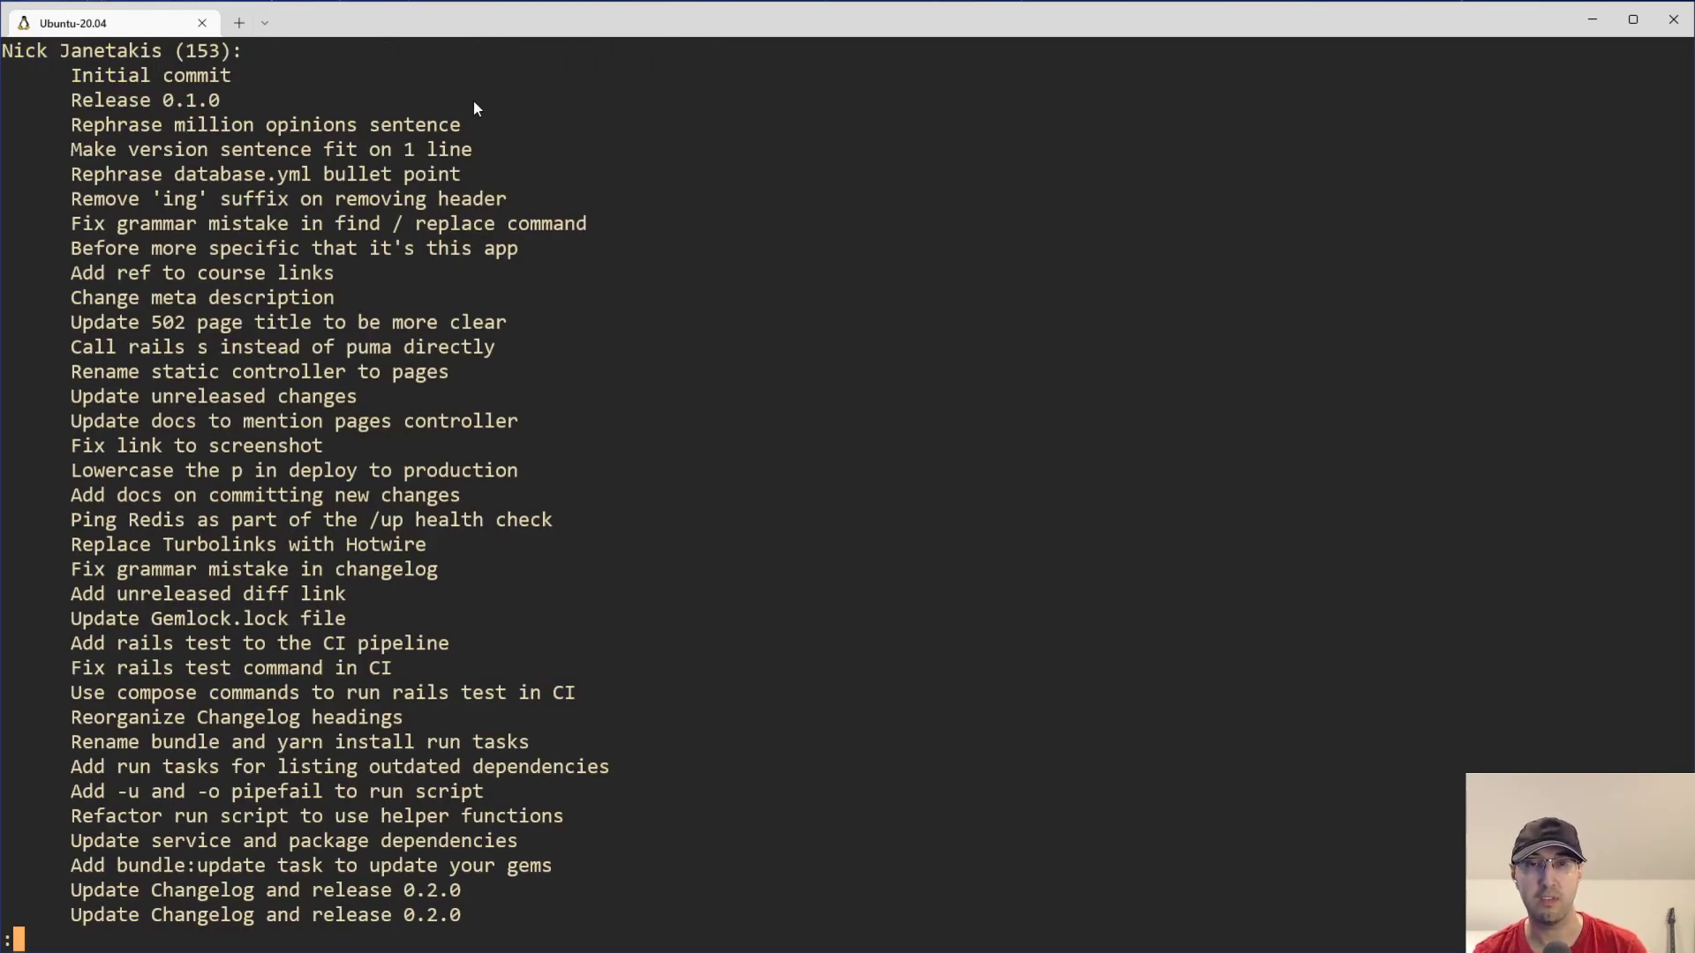
pyautogui.moveTo(770, 292)
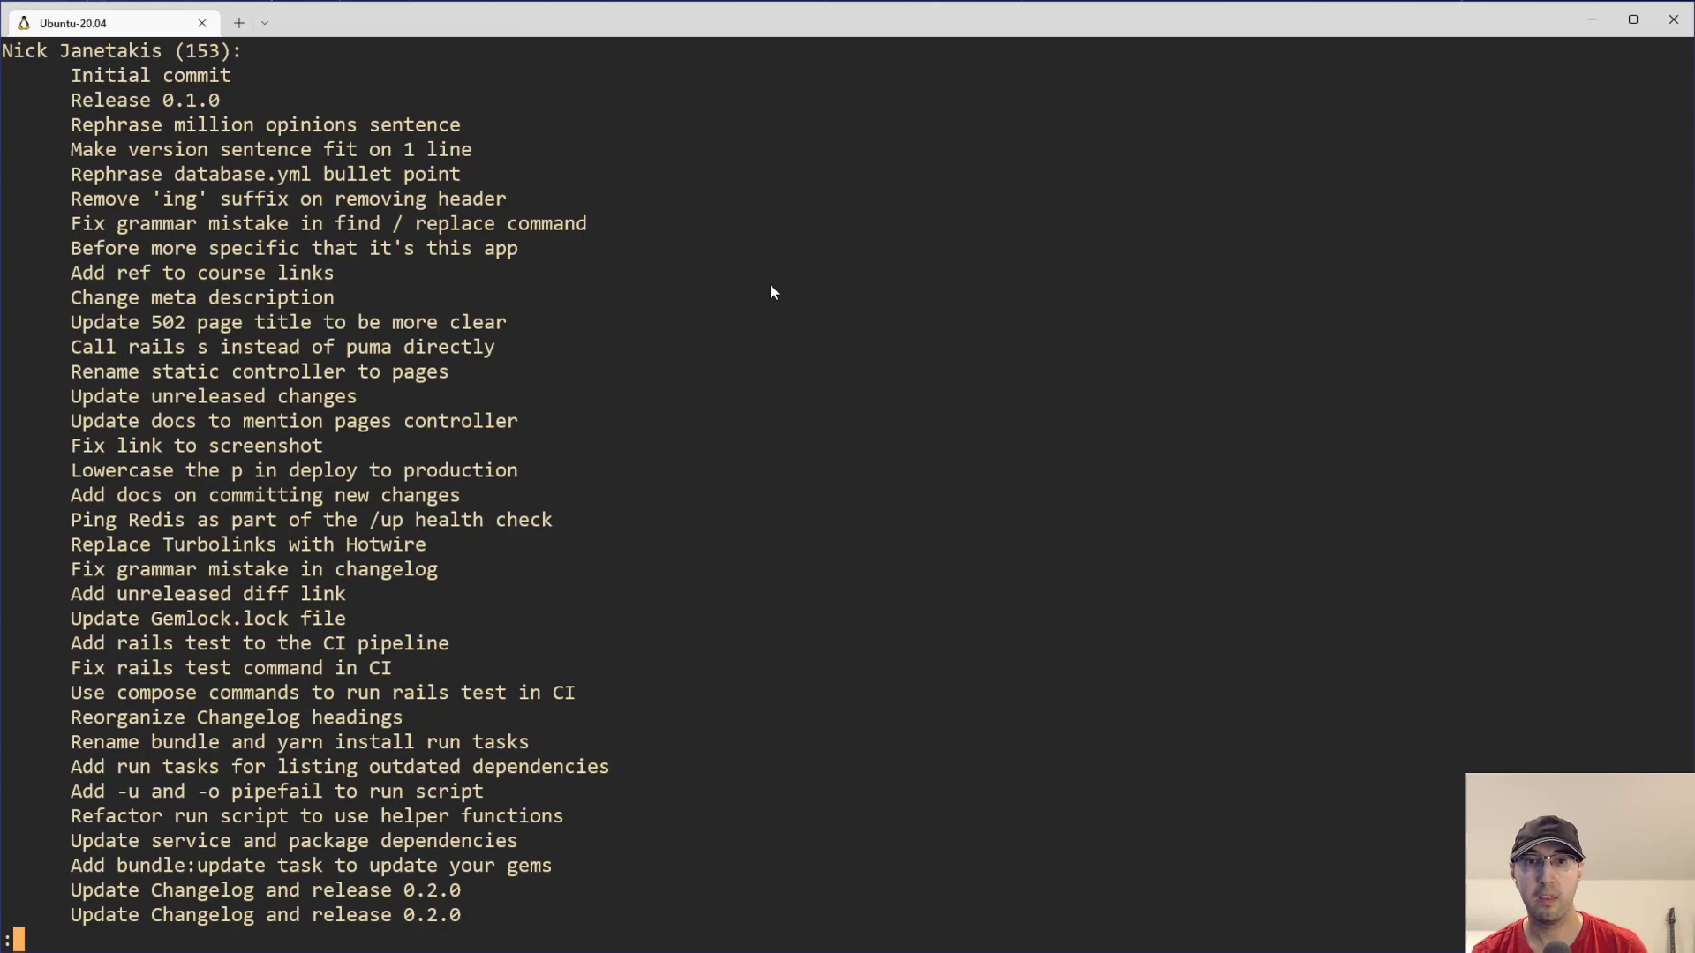
pyautogui.scroll(-3)
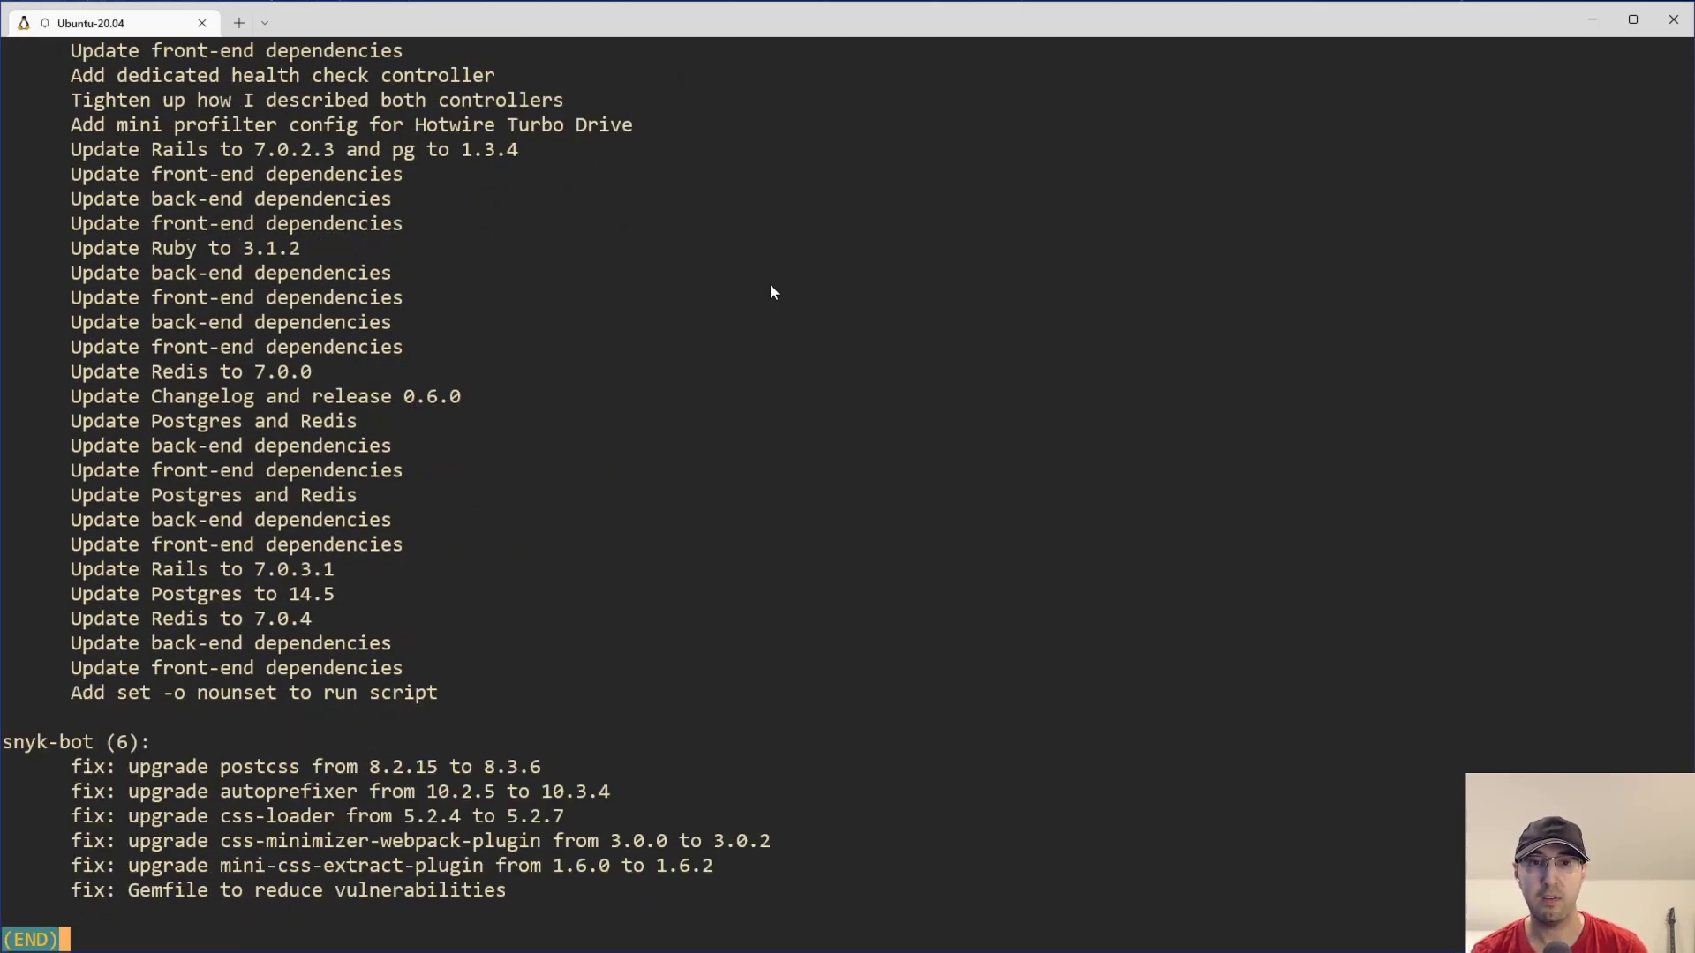
pyautogui.moveTo(156, 764)
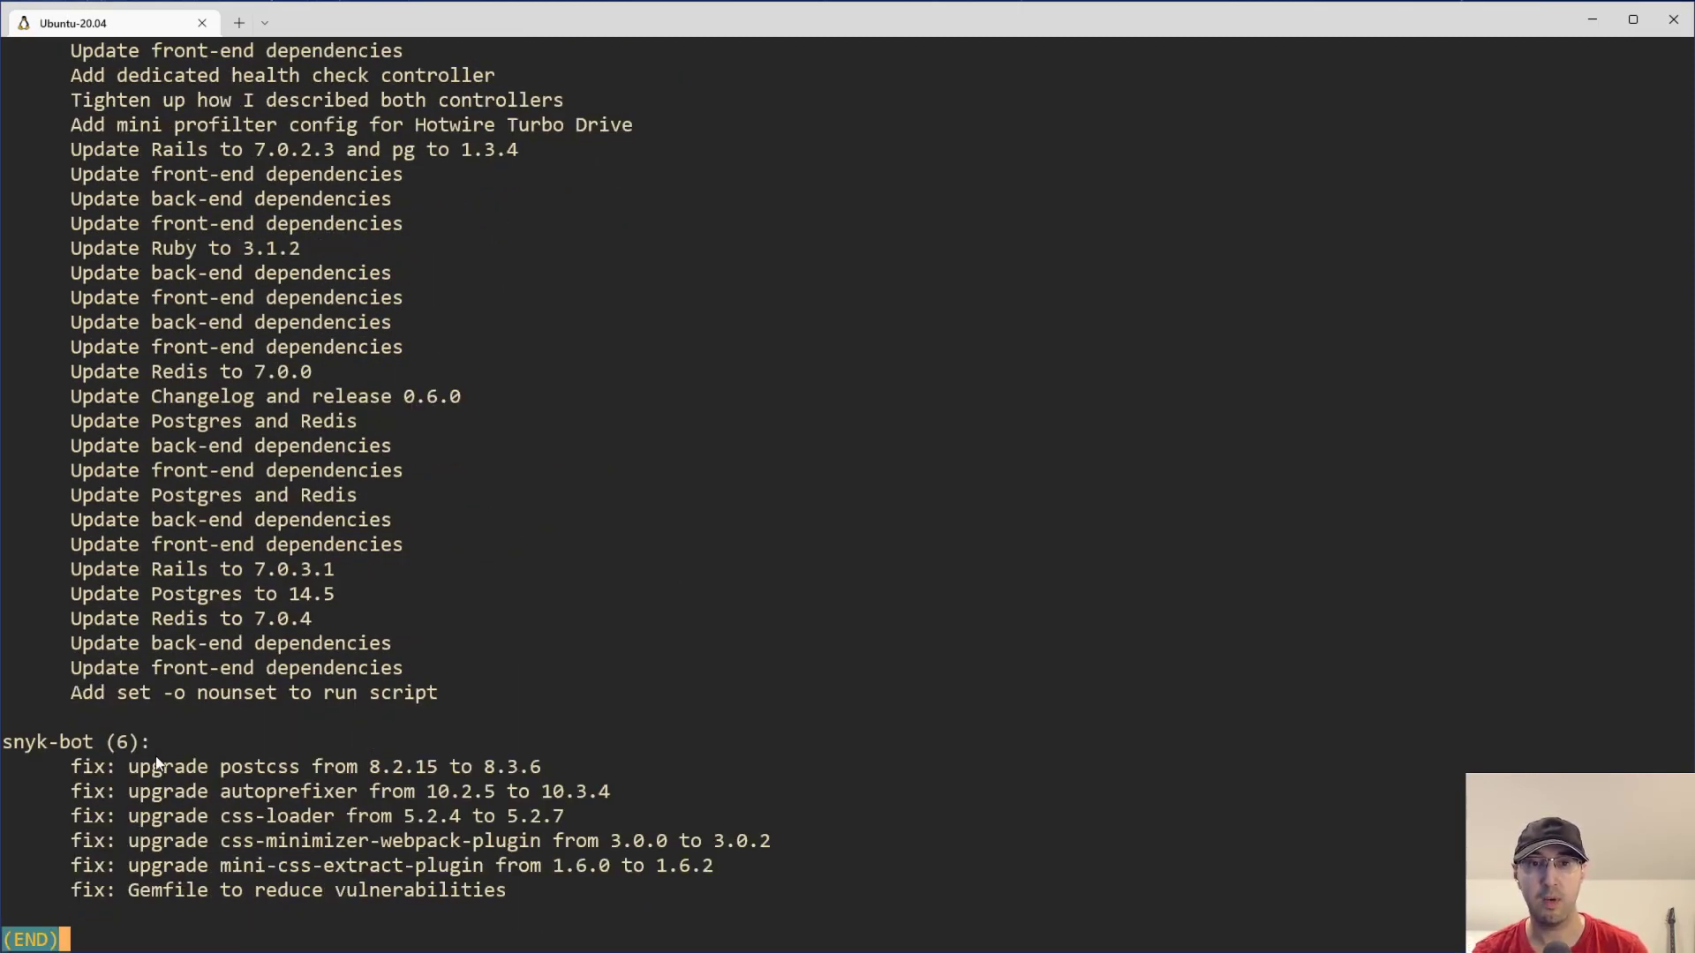
pyautogui.moveTo(194, 868)
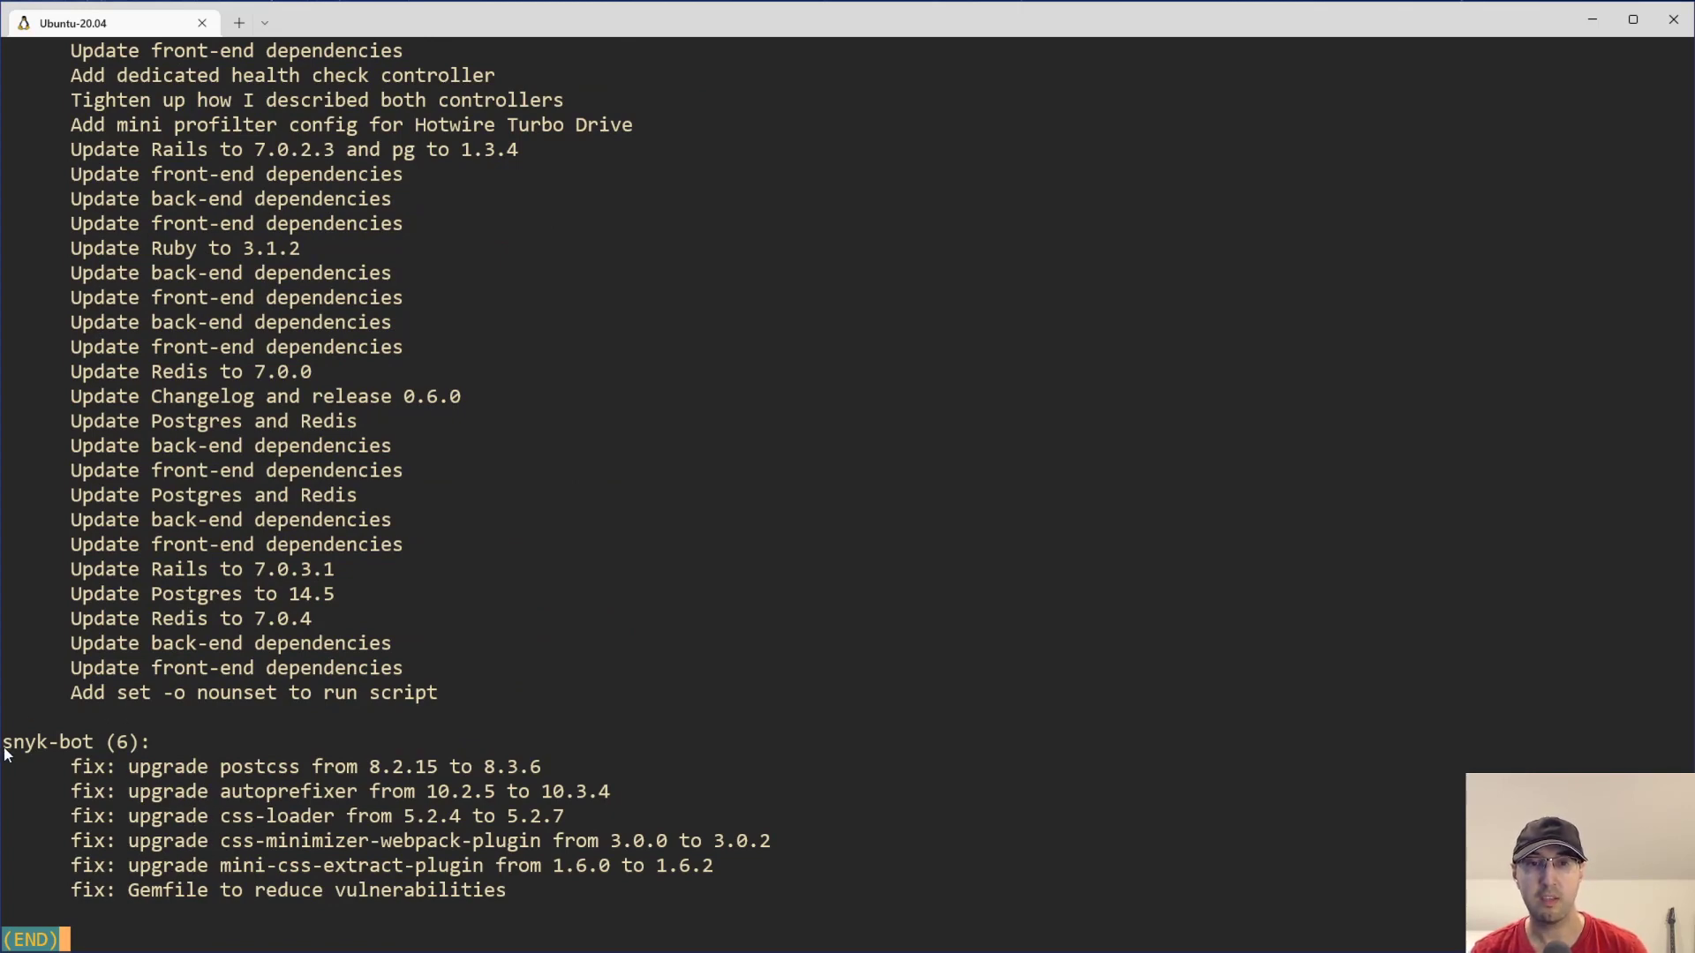
pyautogui.moveTo(63, 747)
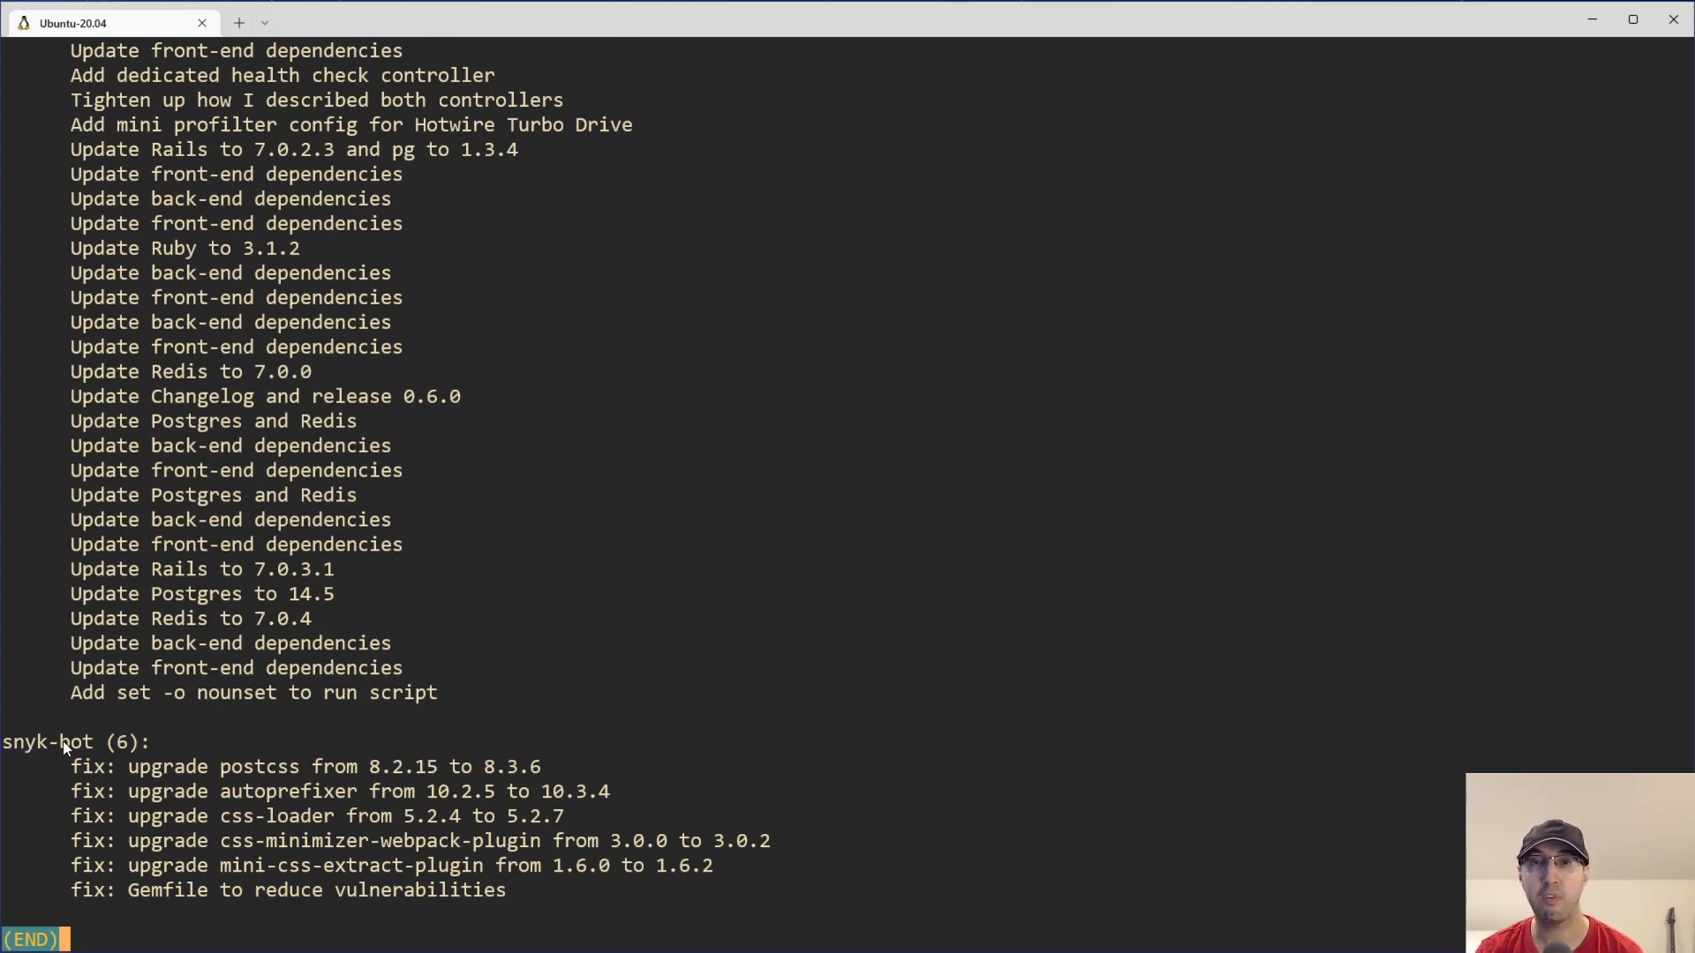
pyautogui.moveTo(144, 779)
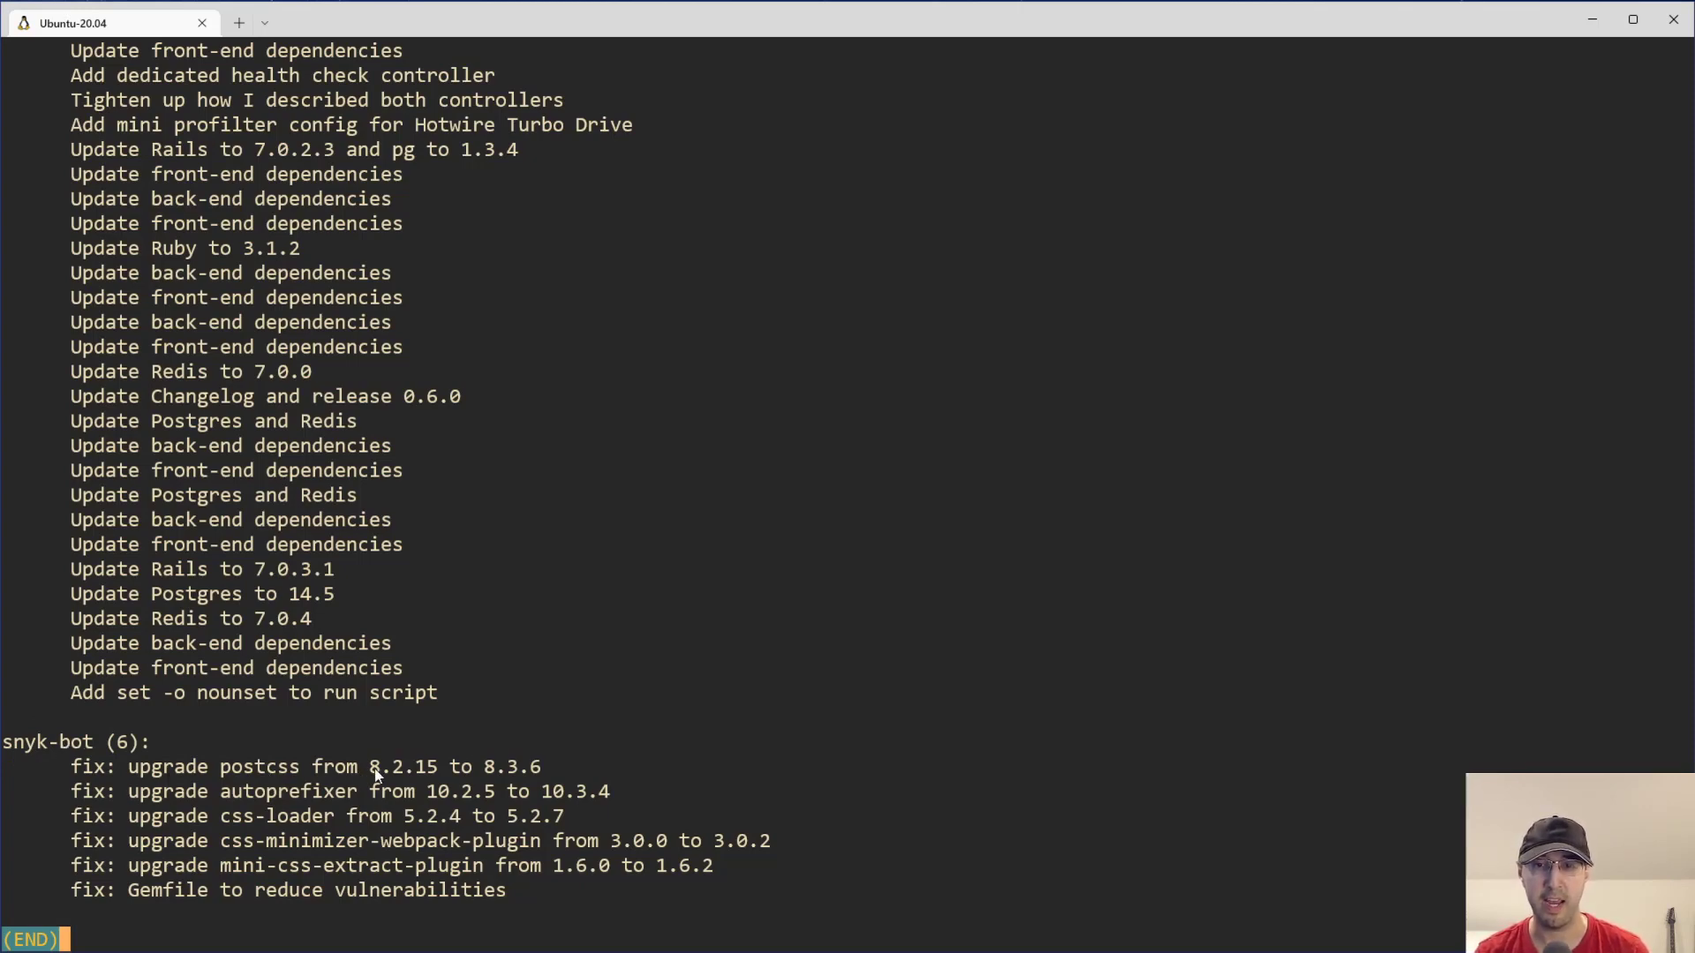
pyautogui.moveTo(469, 764)
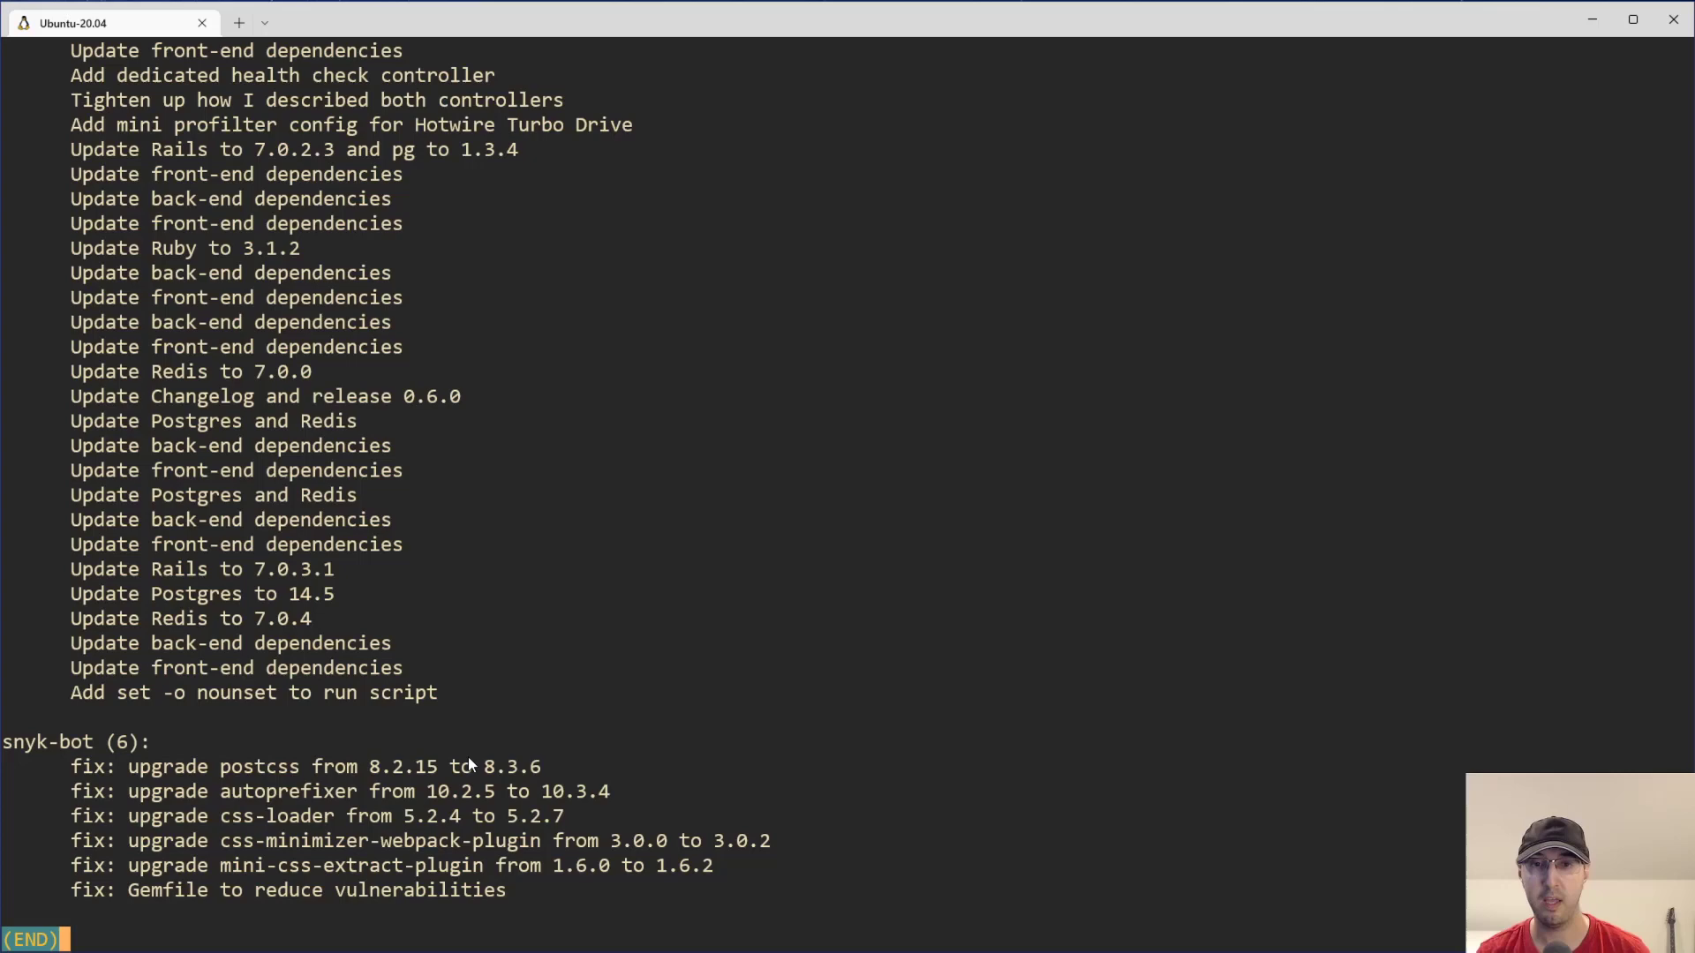
pyautogui.moveTo(188, 481)
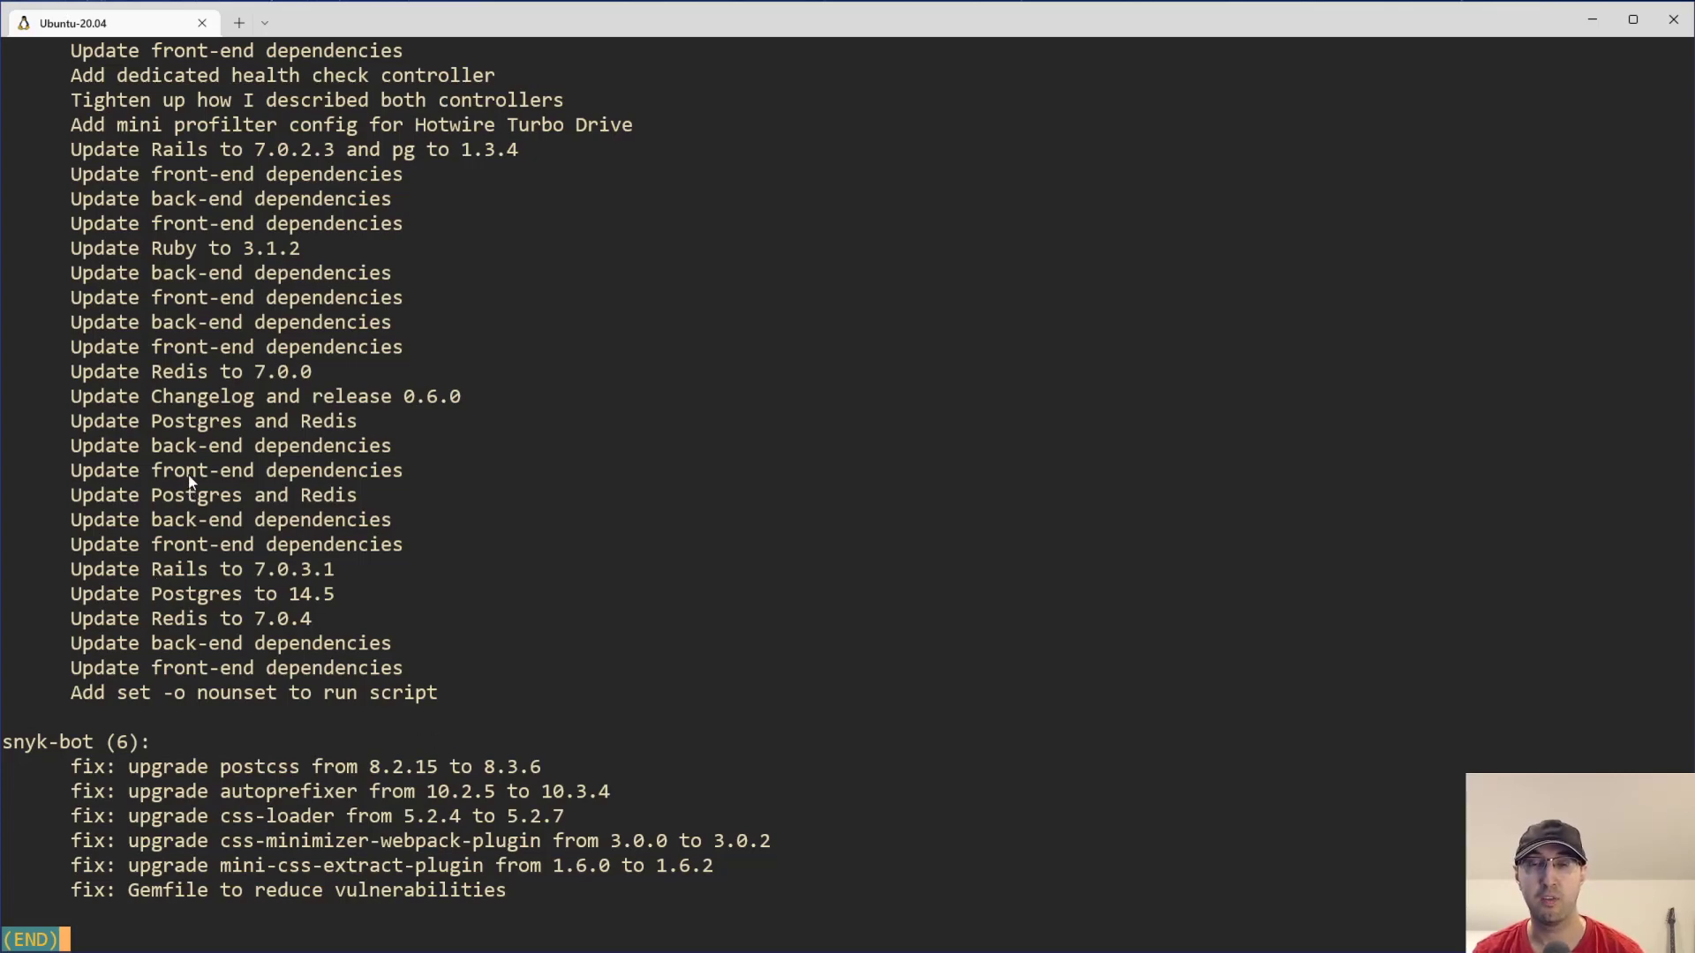
pyautogui.moveTo(117, 776)
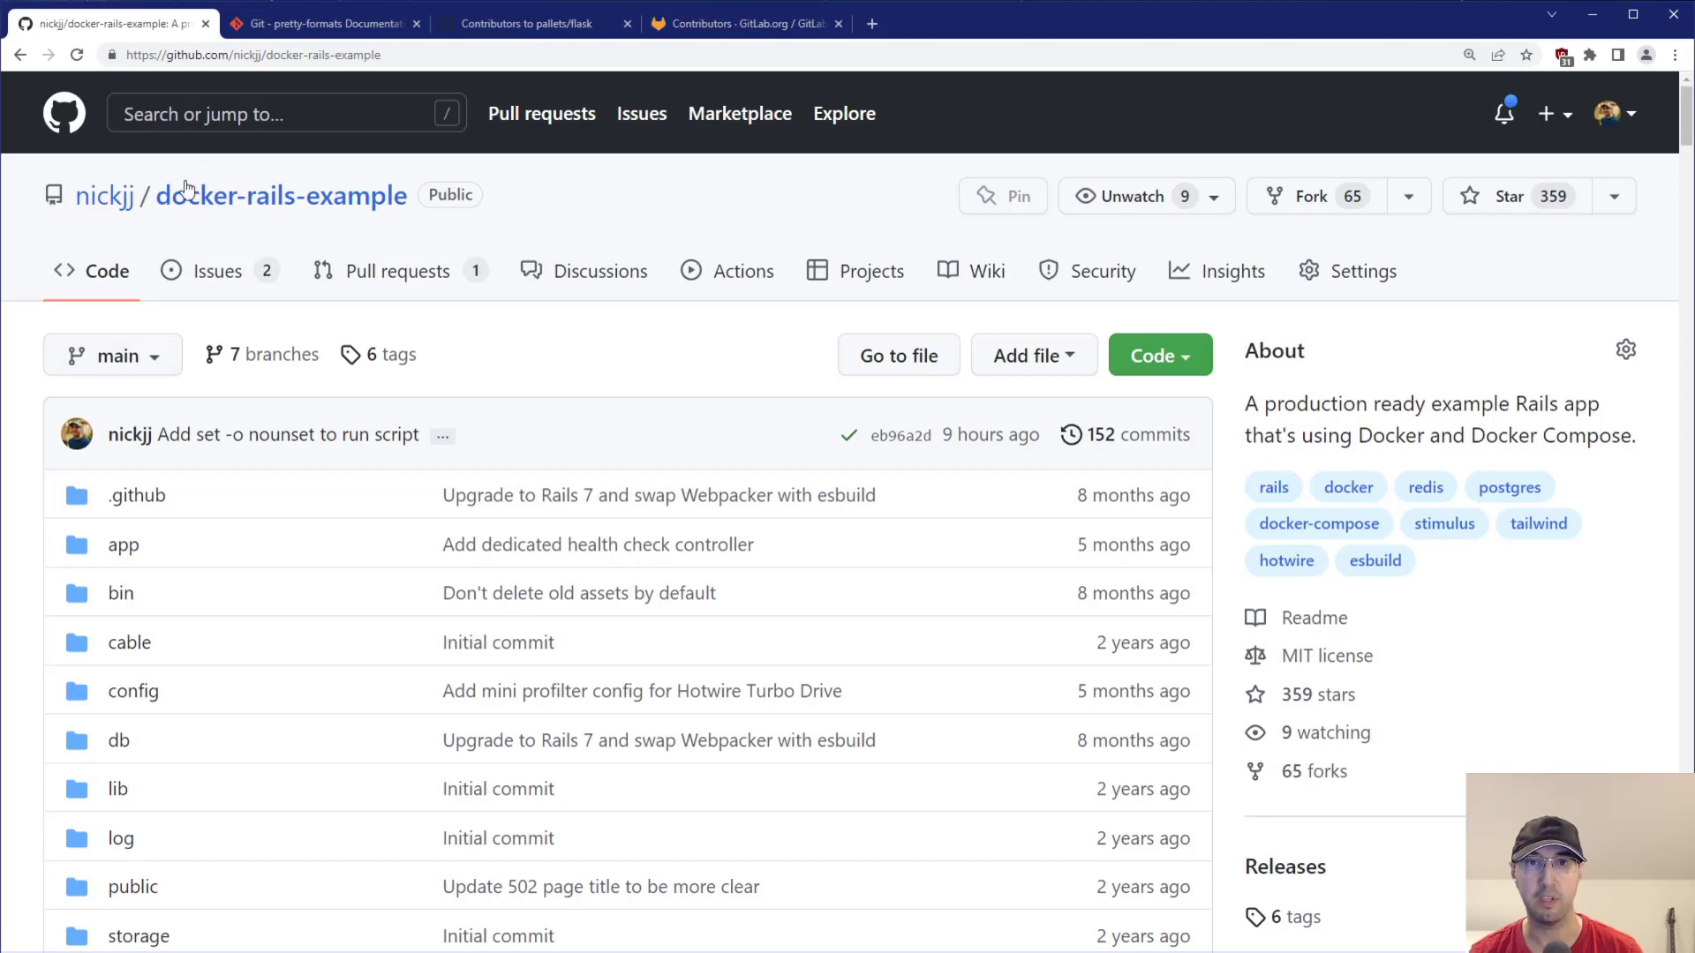
pyautogui.click(113, 355)
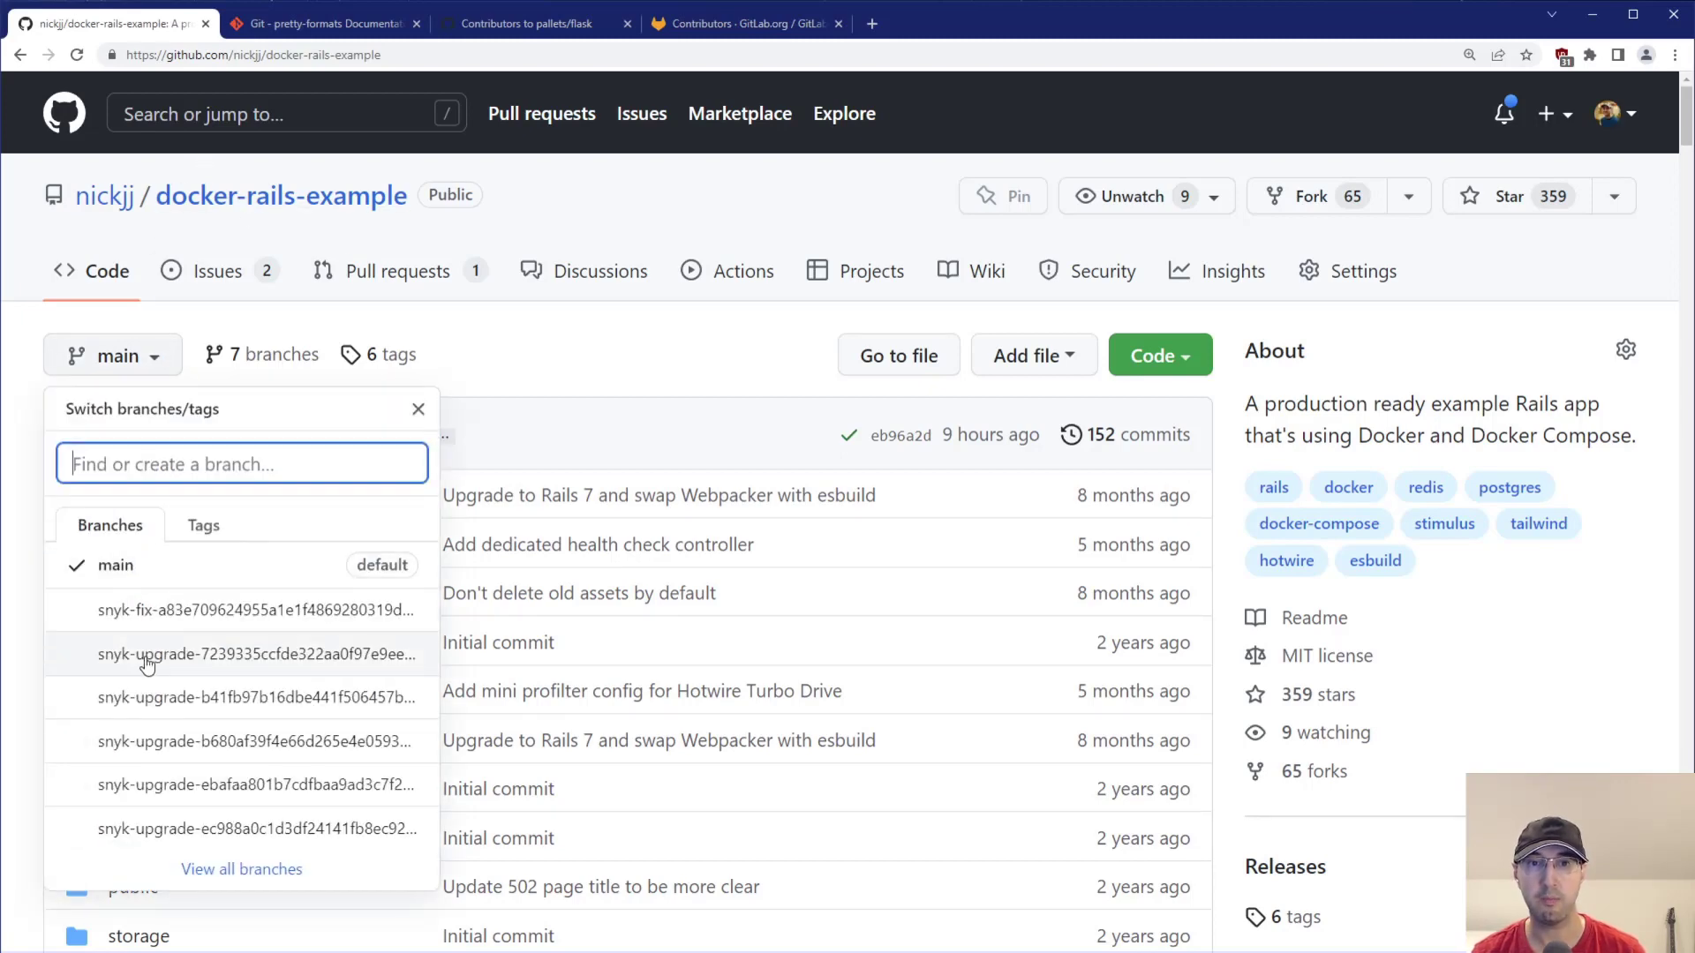
pyautogui.moveTo(194, 654)
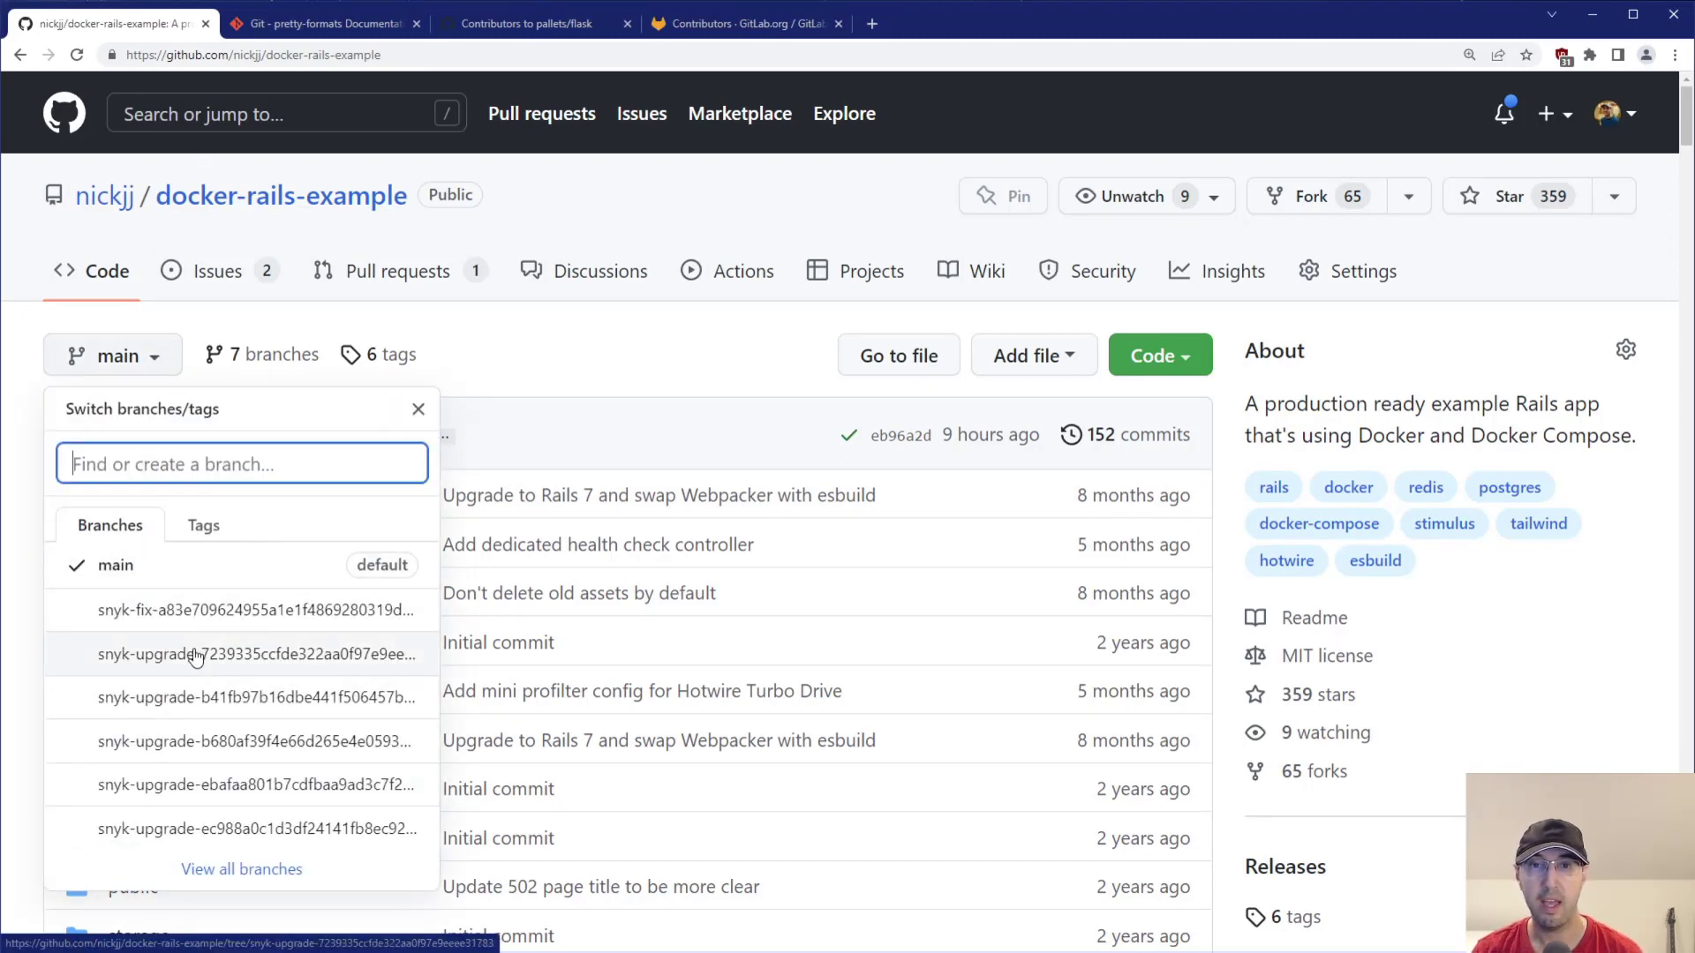
pyautogui.click(609, 367)
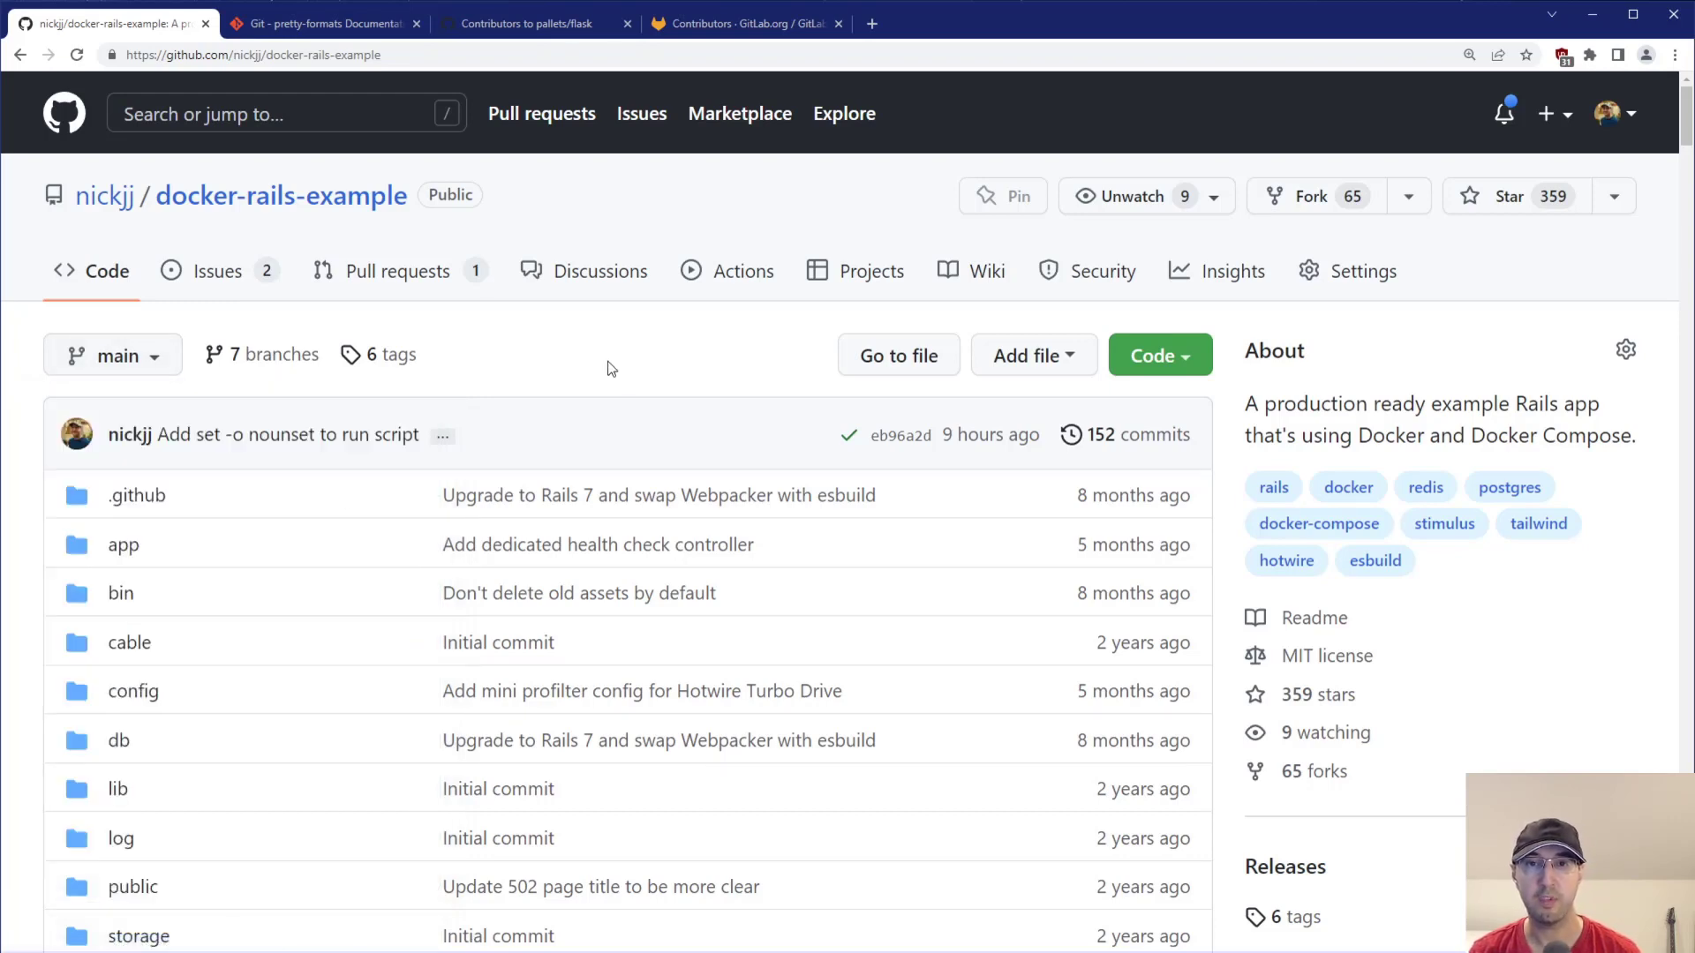
pyautogui.moveTo(397, 270)
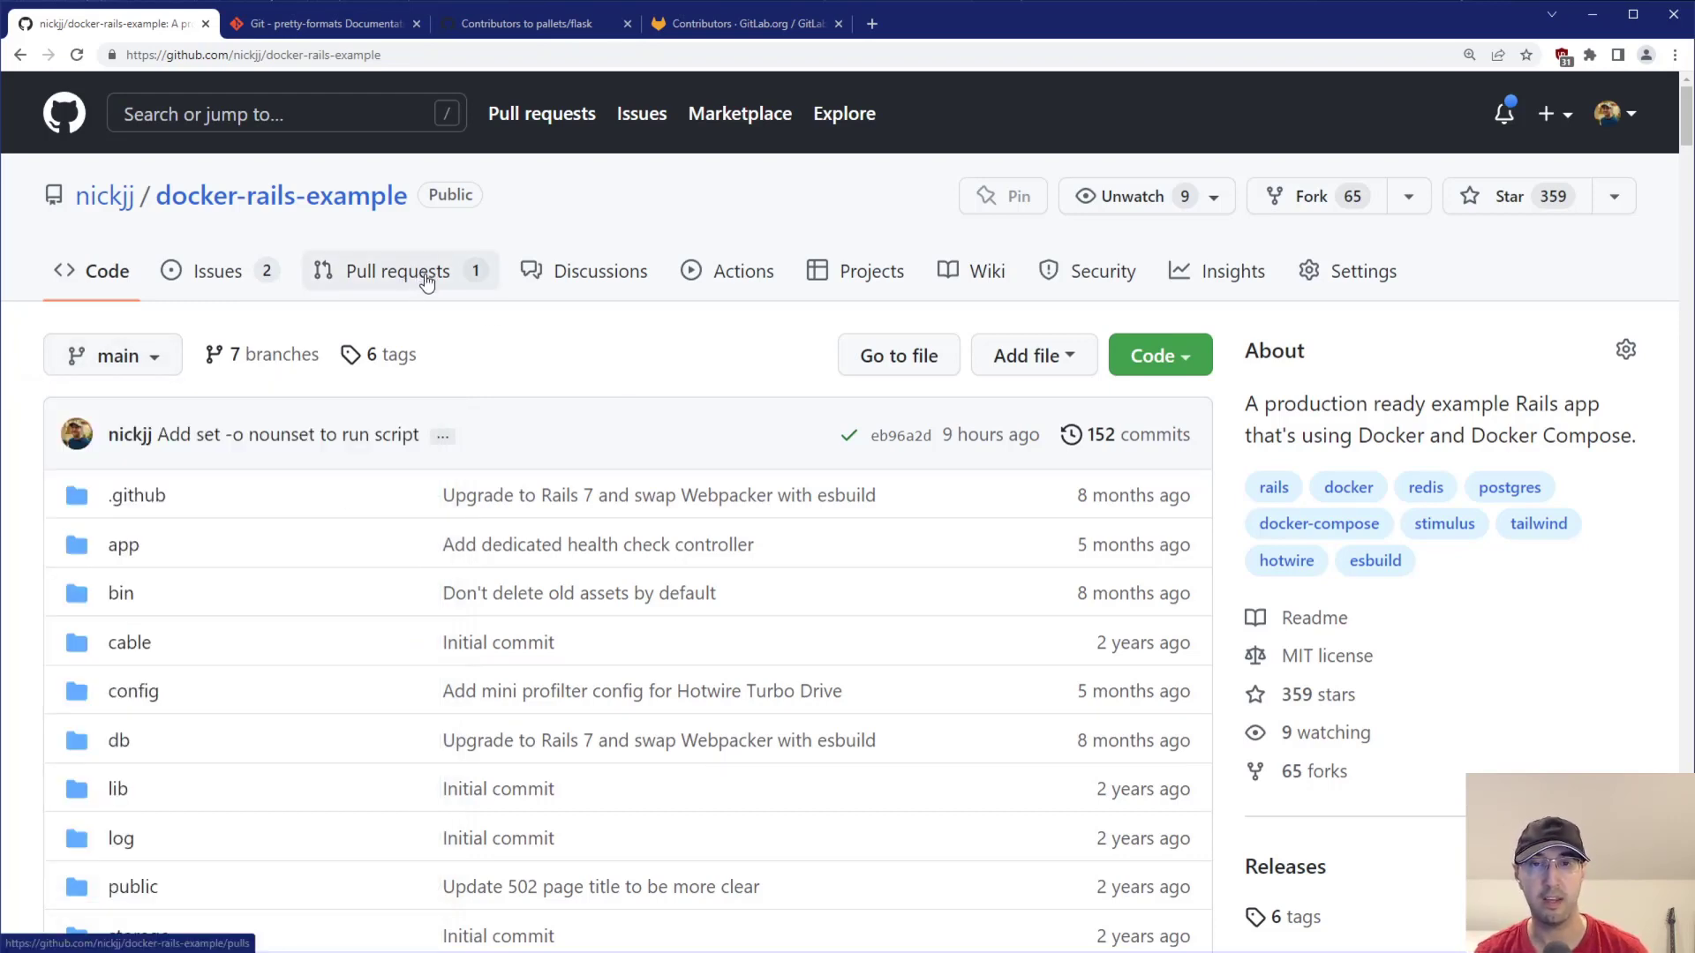
pyautogui.moveTo(482, 309)
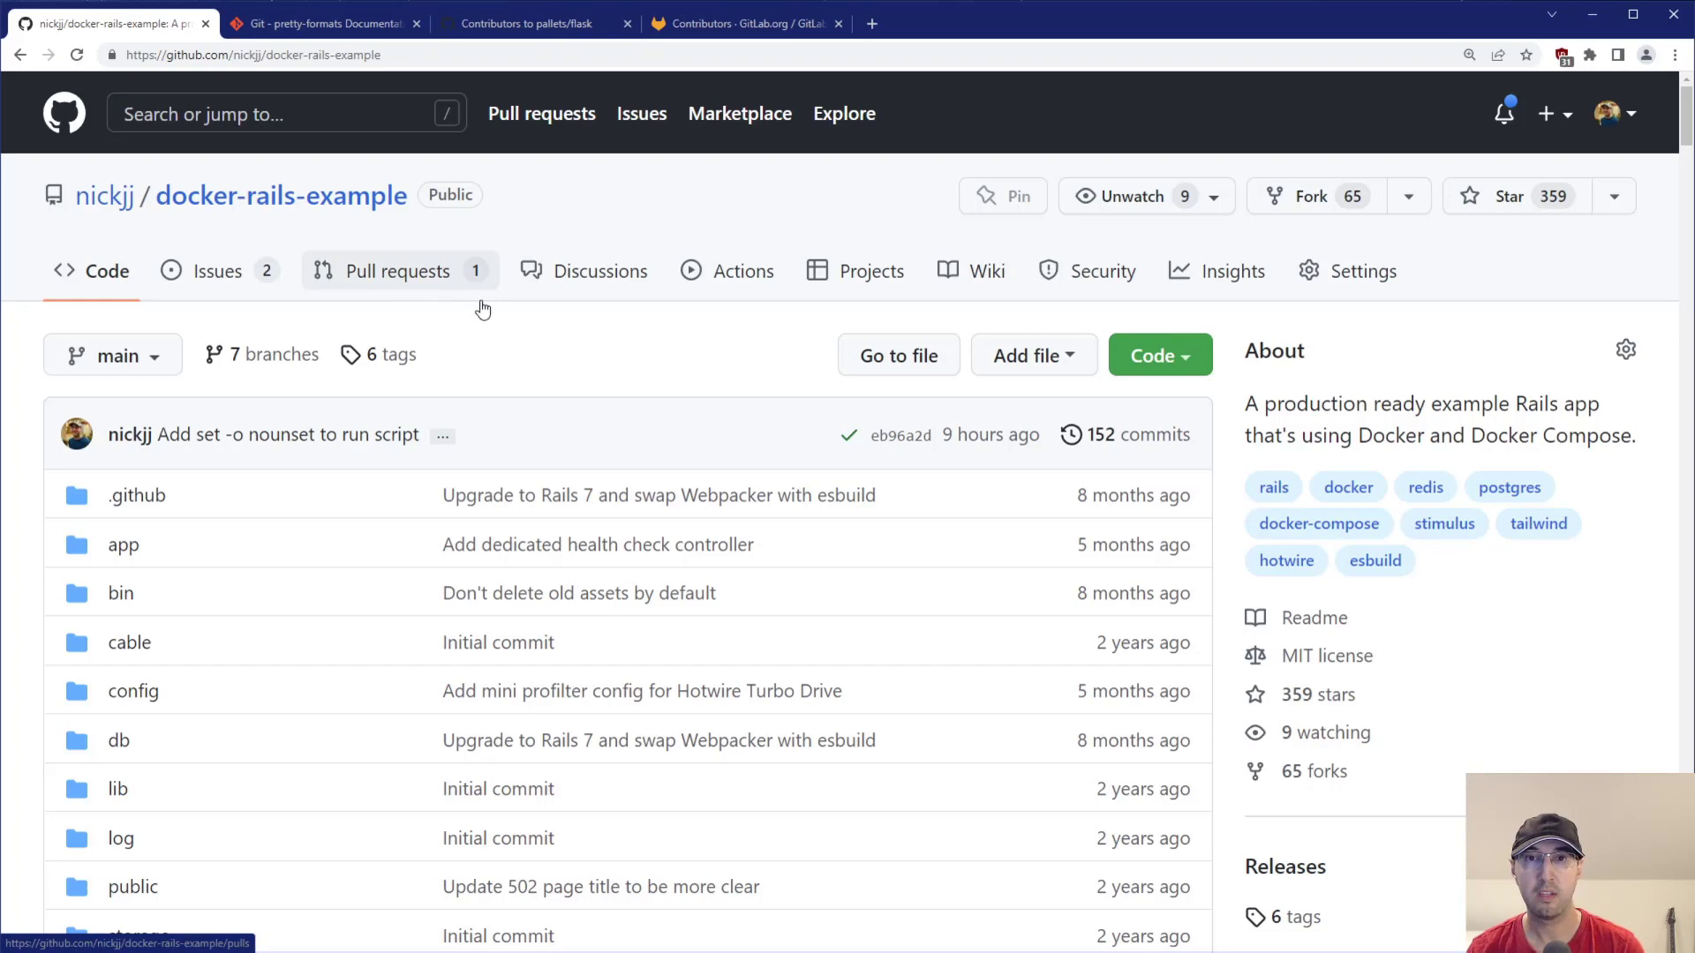
pyautogui.moveTo(32, 670)
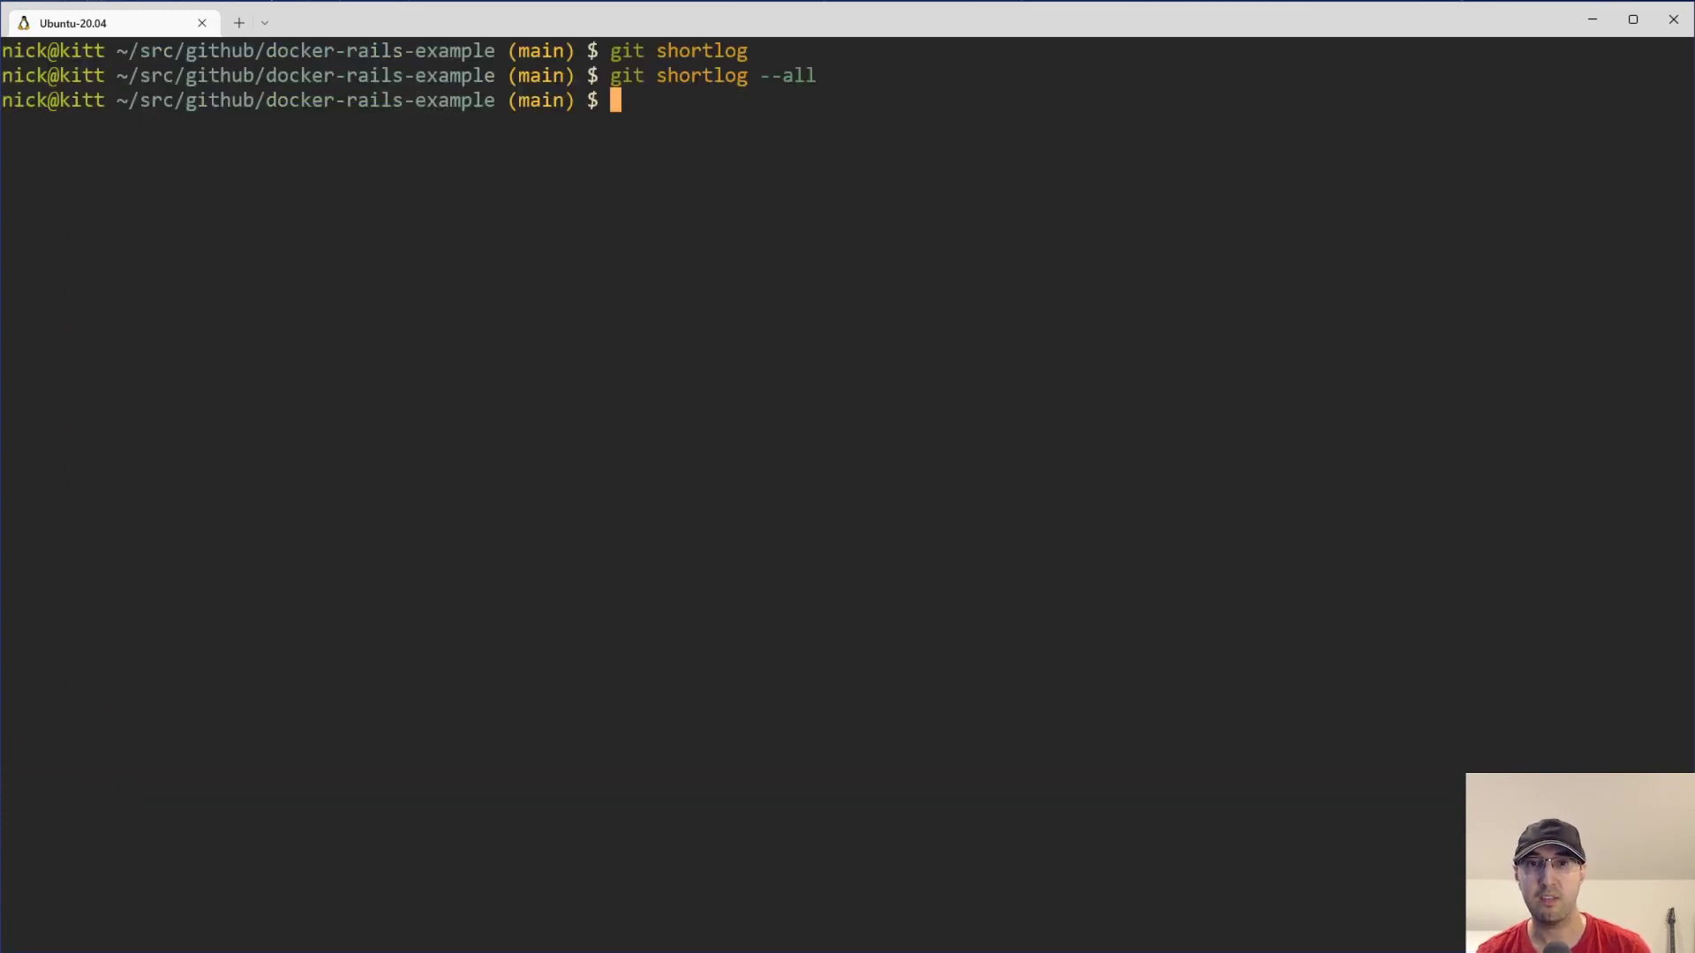
# - Run git shortlog --all --no-merges twice, showing Nick Janetakis with 151 commits
pyautogui.write('git shortlog --all')
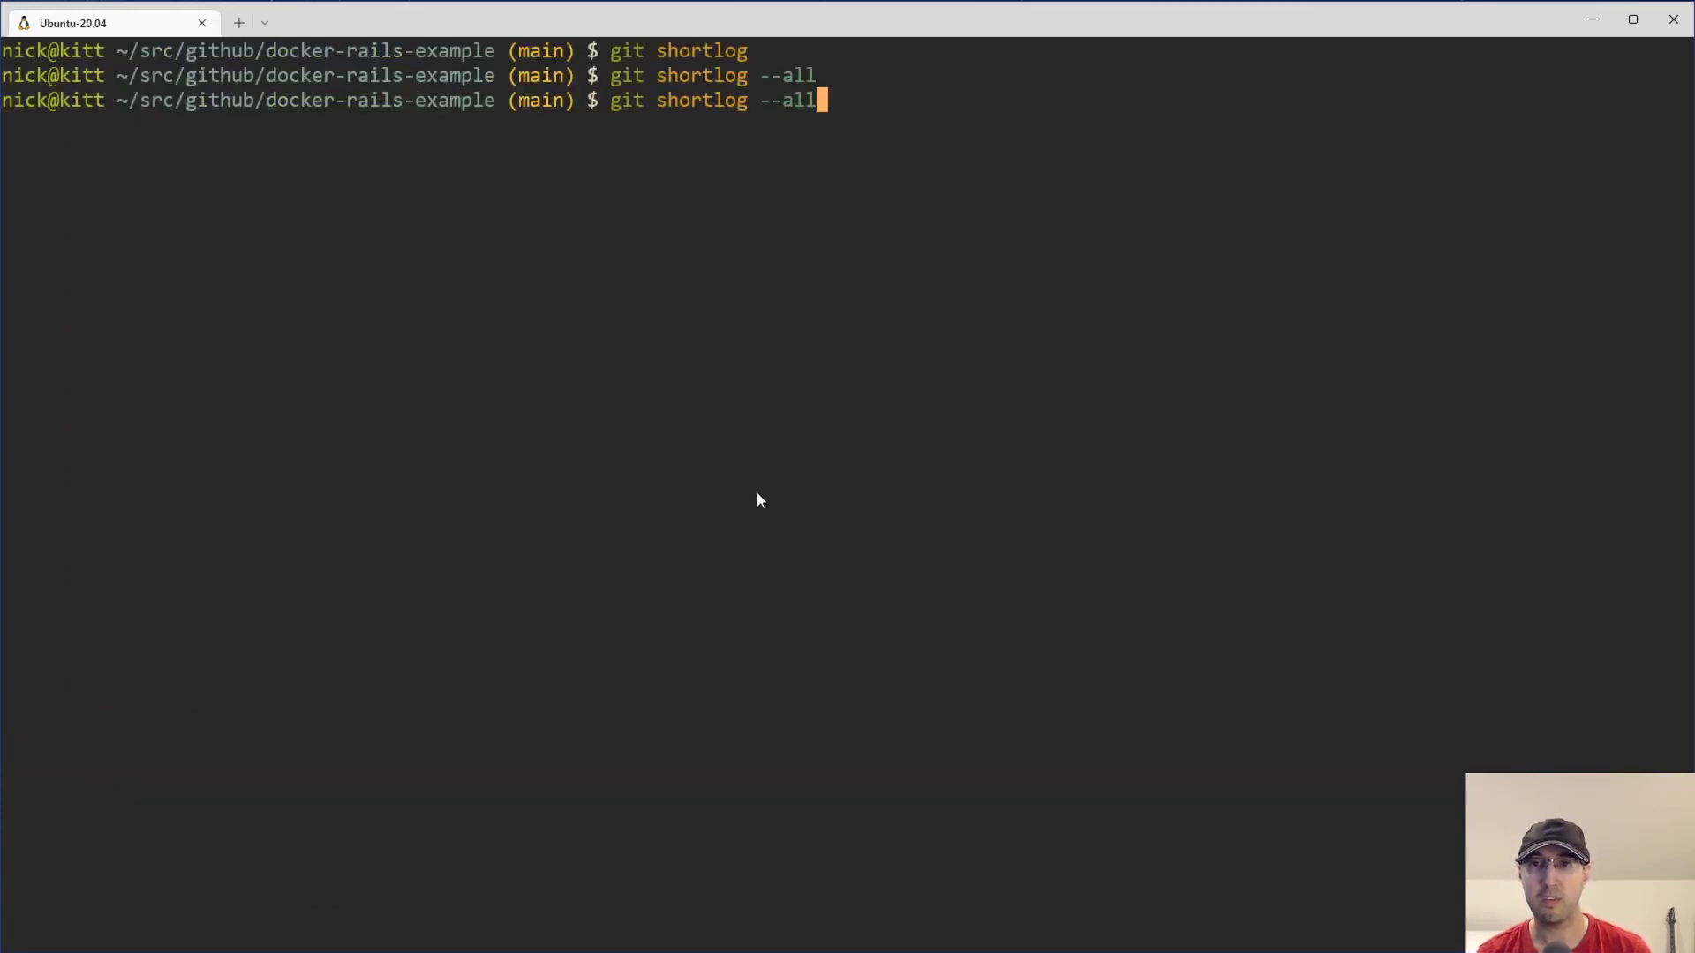
pyautogui.moveTo(785, 121)
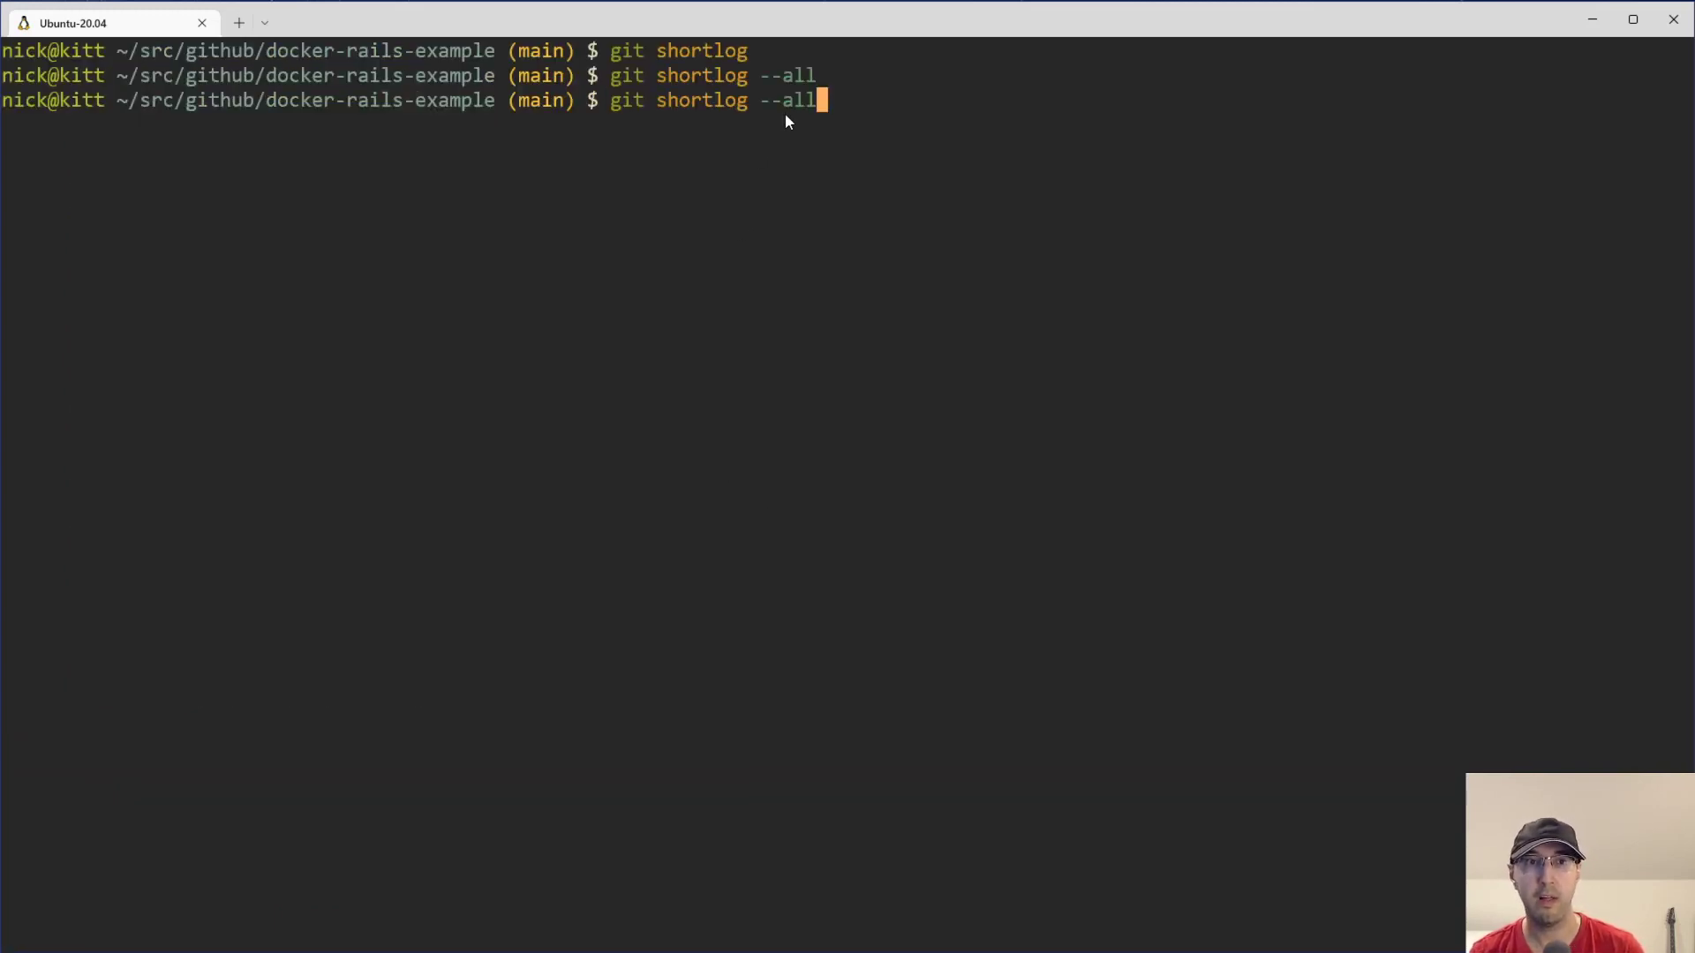
pyautogui.moveTo(803, 149)
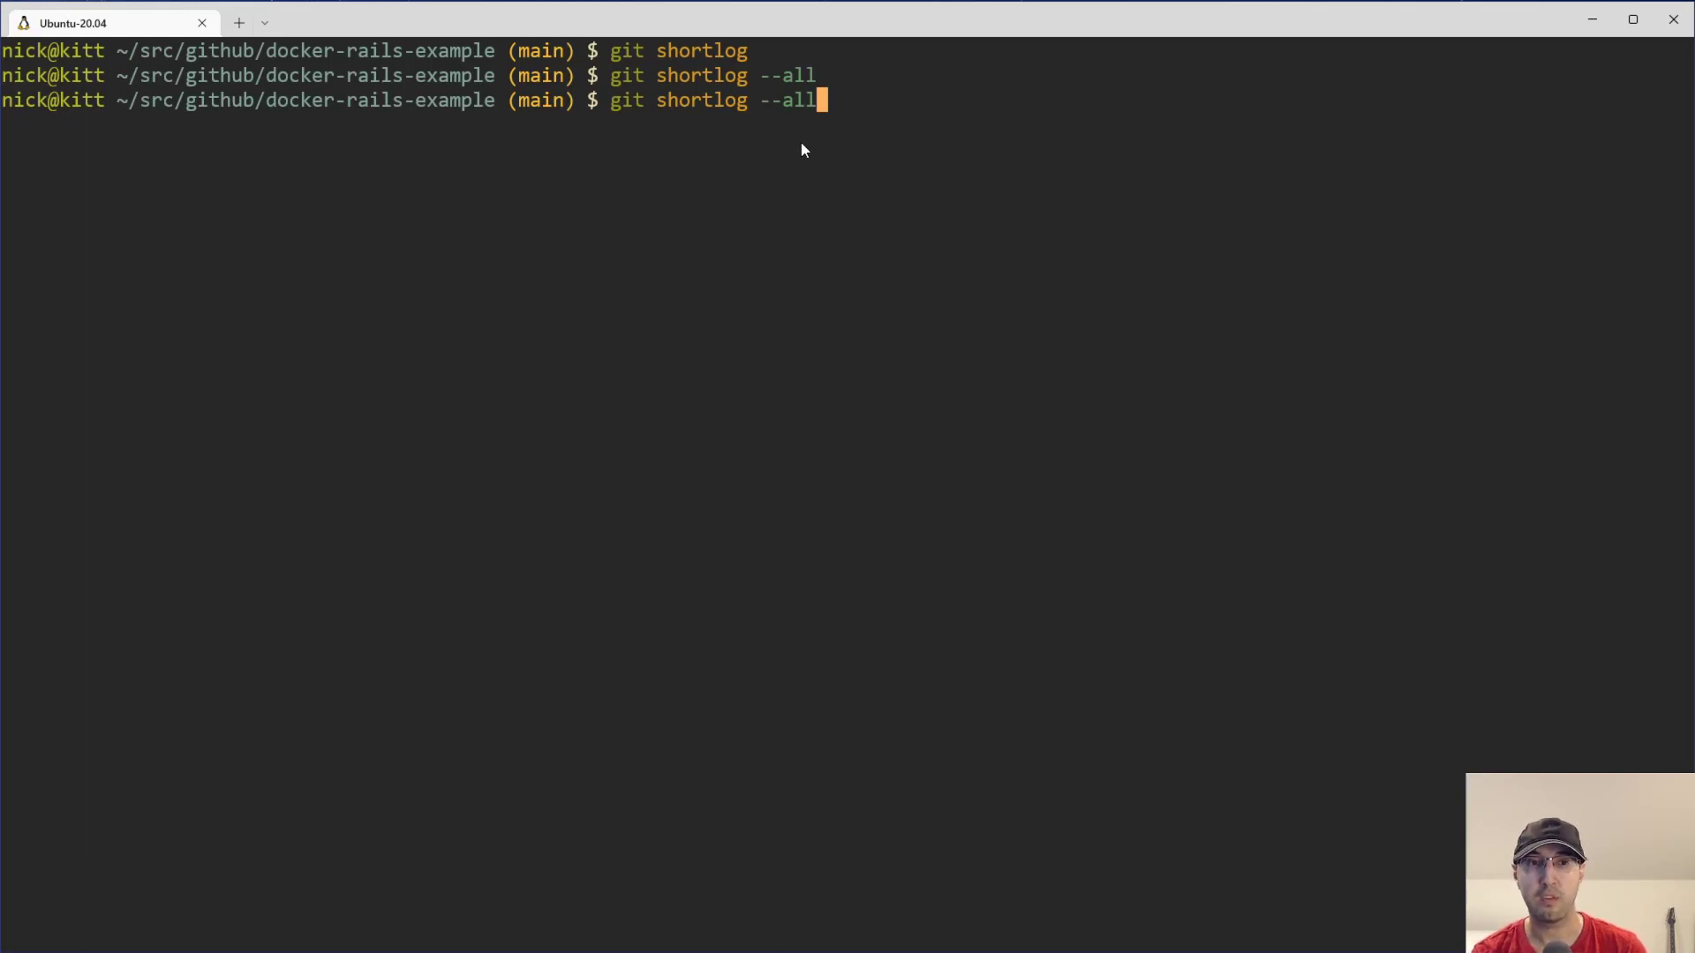
pyautogui.moveTo(882, 250)
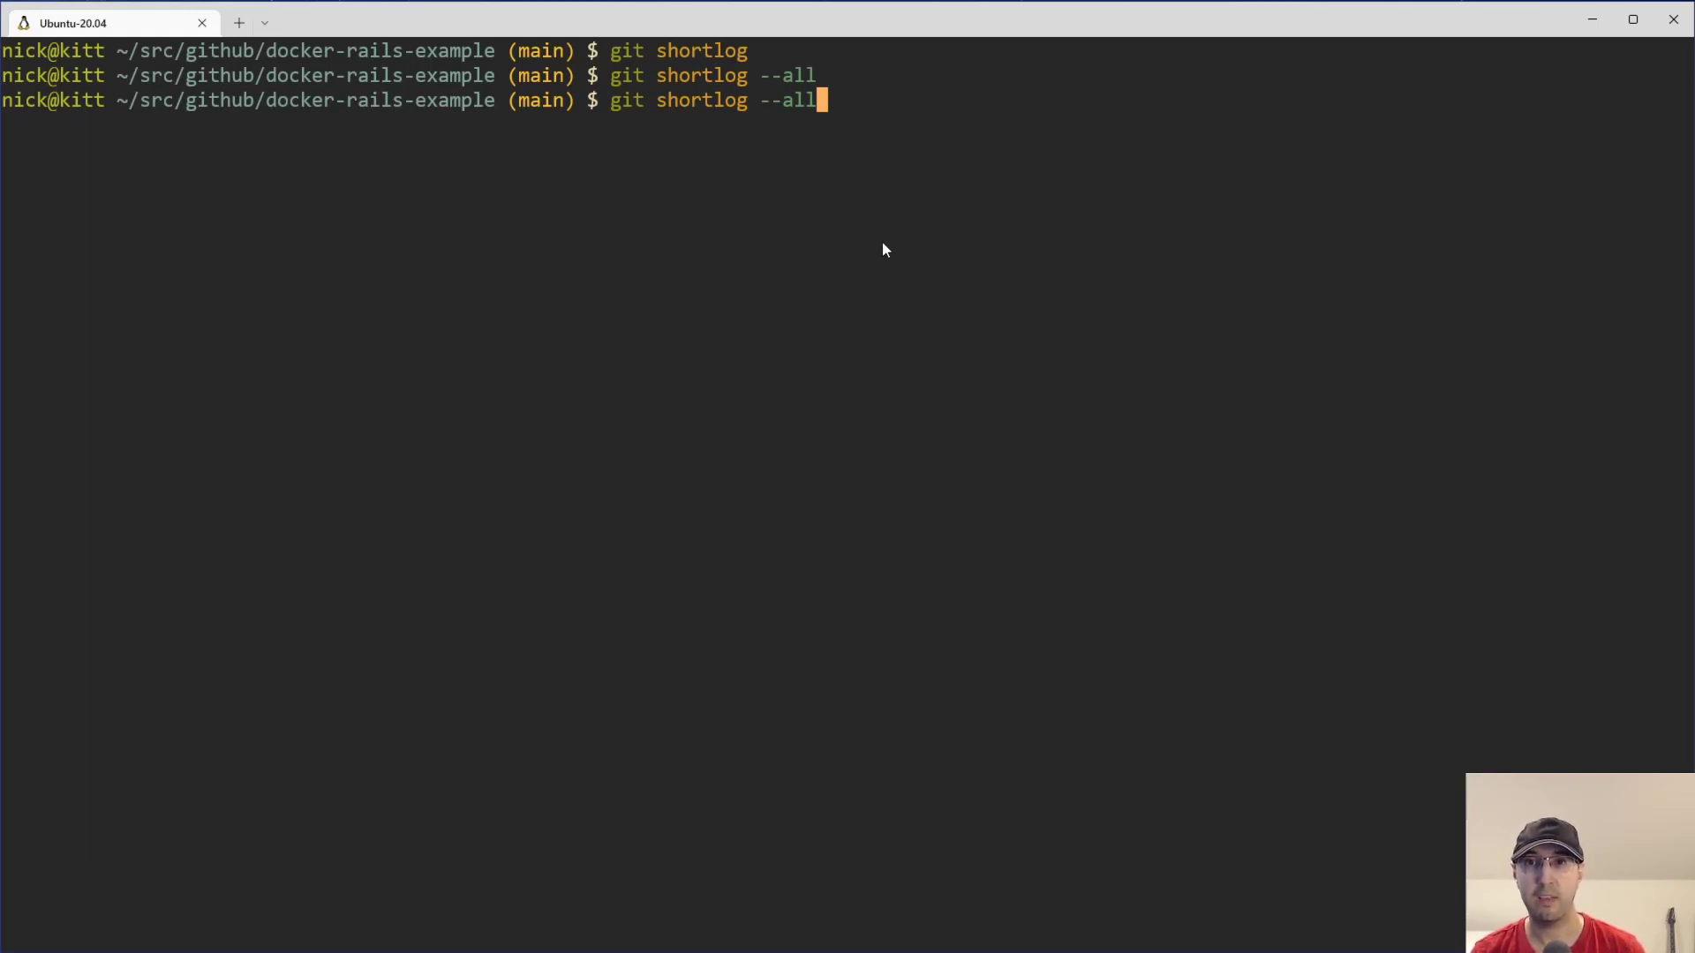
pyautogui.moveTo(901, 278)
pyautogui.write(' --no-')
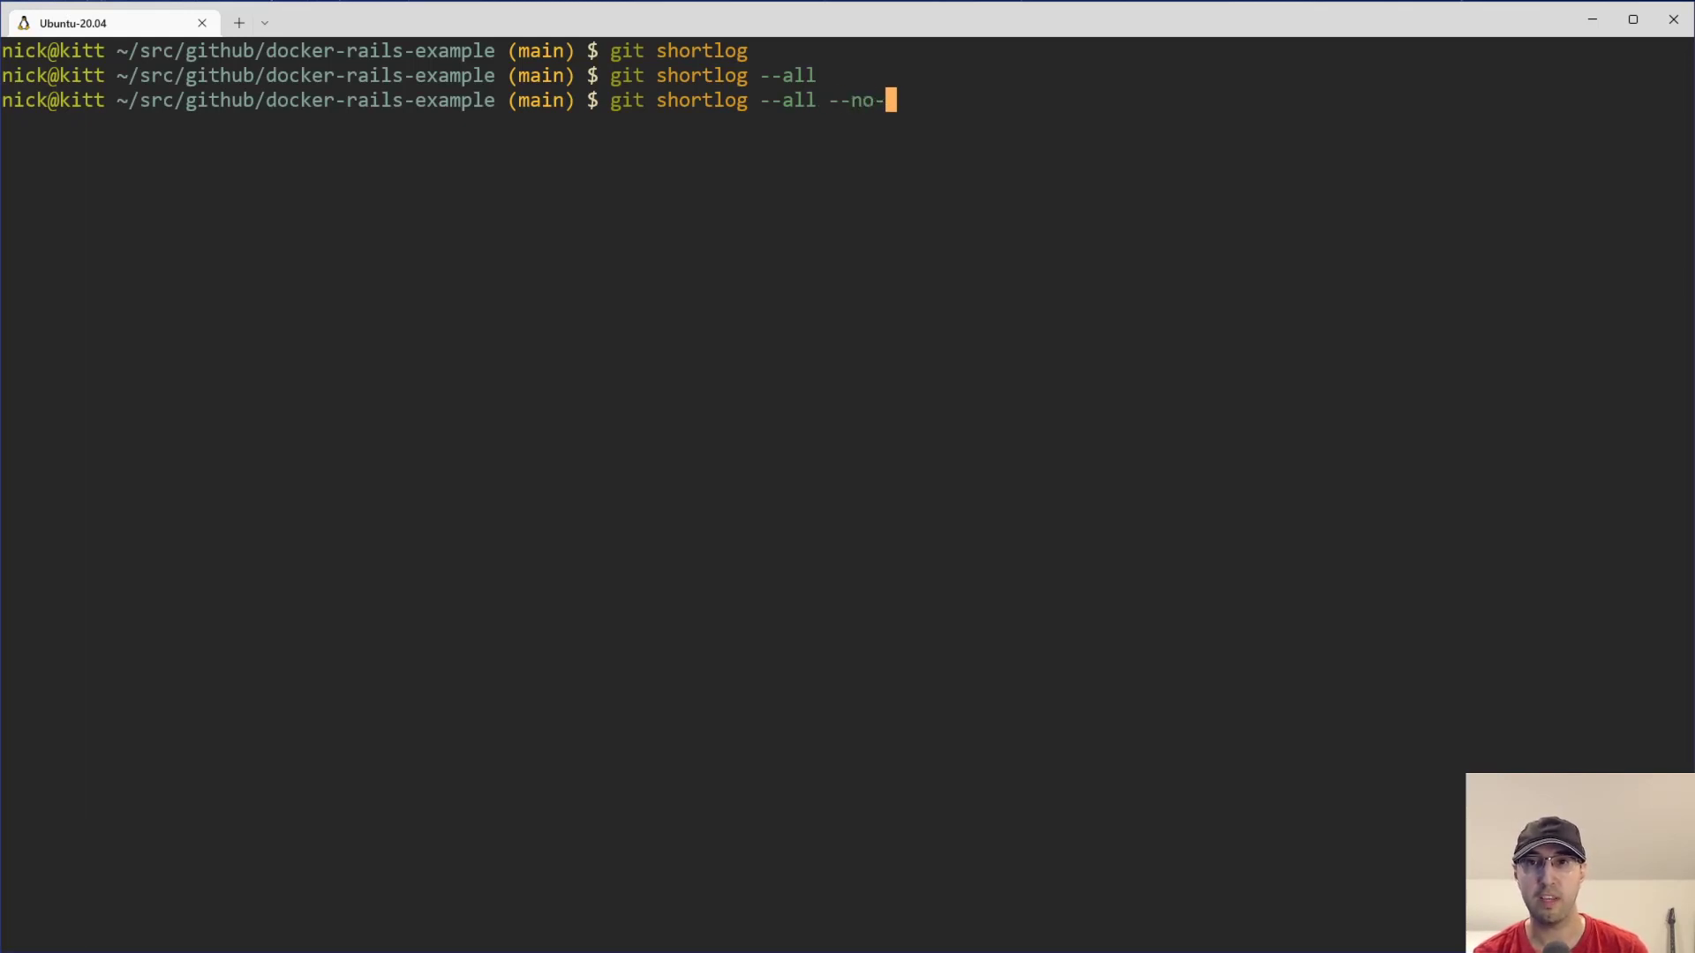
pyautogui.press('Return')
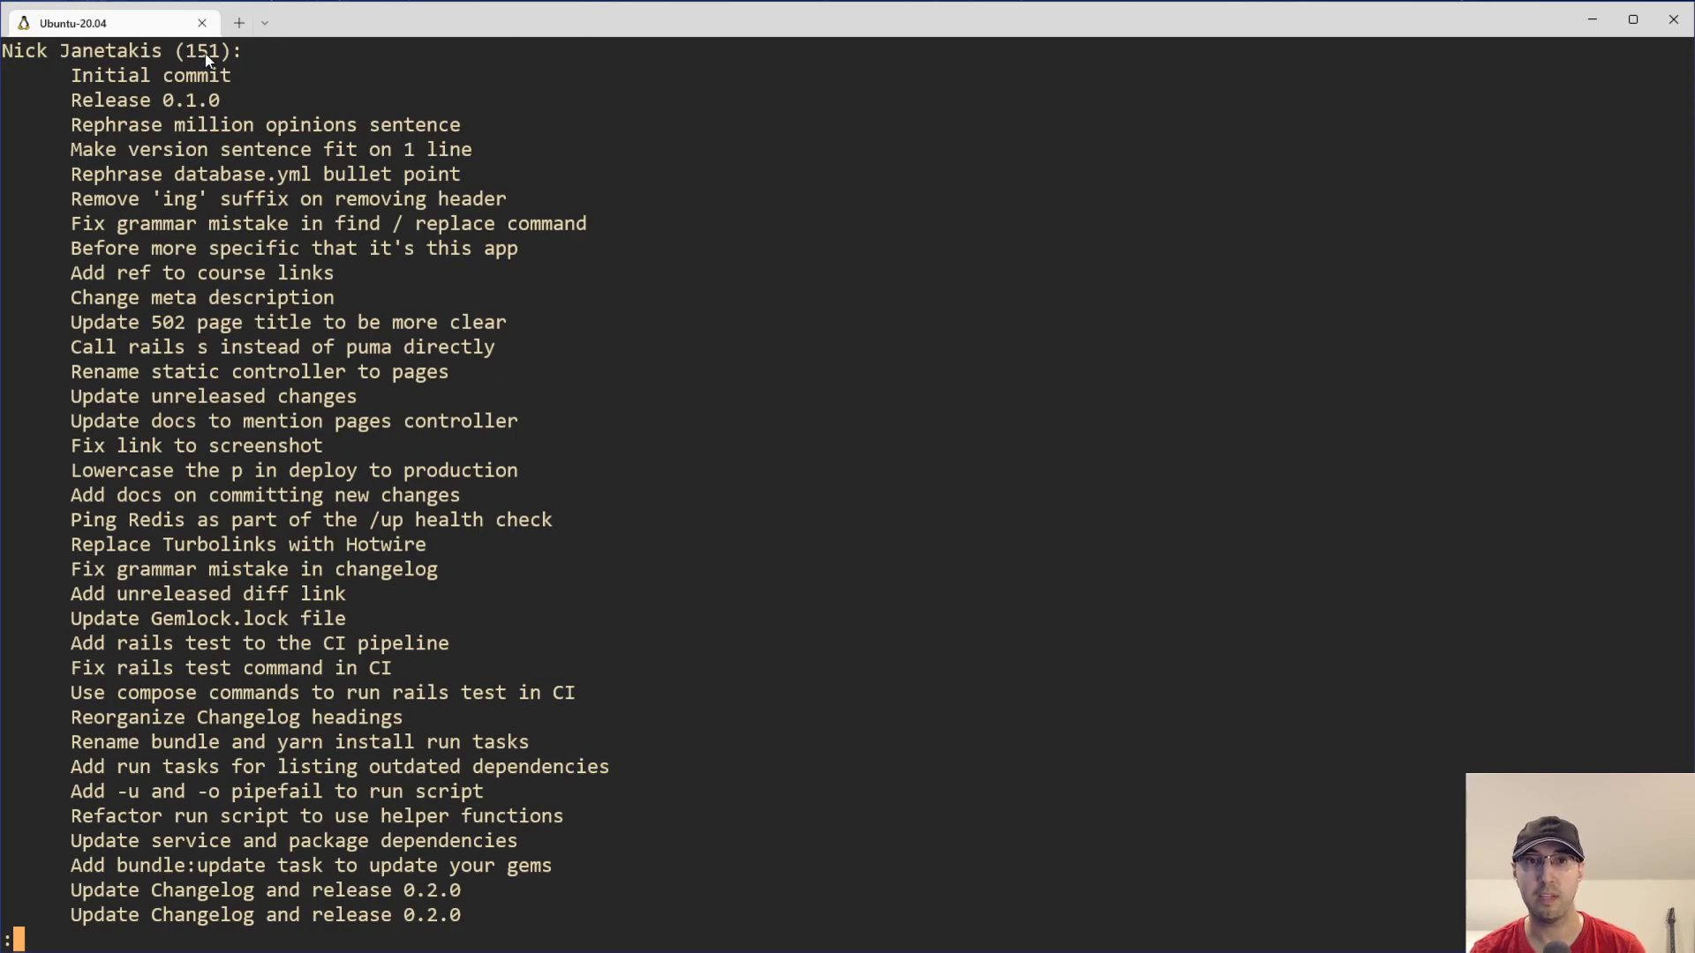
pyautogui.moveTo(211, 65)
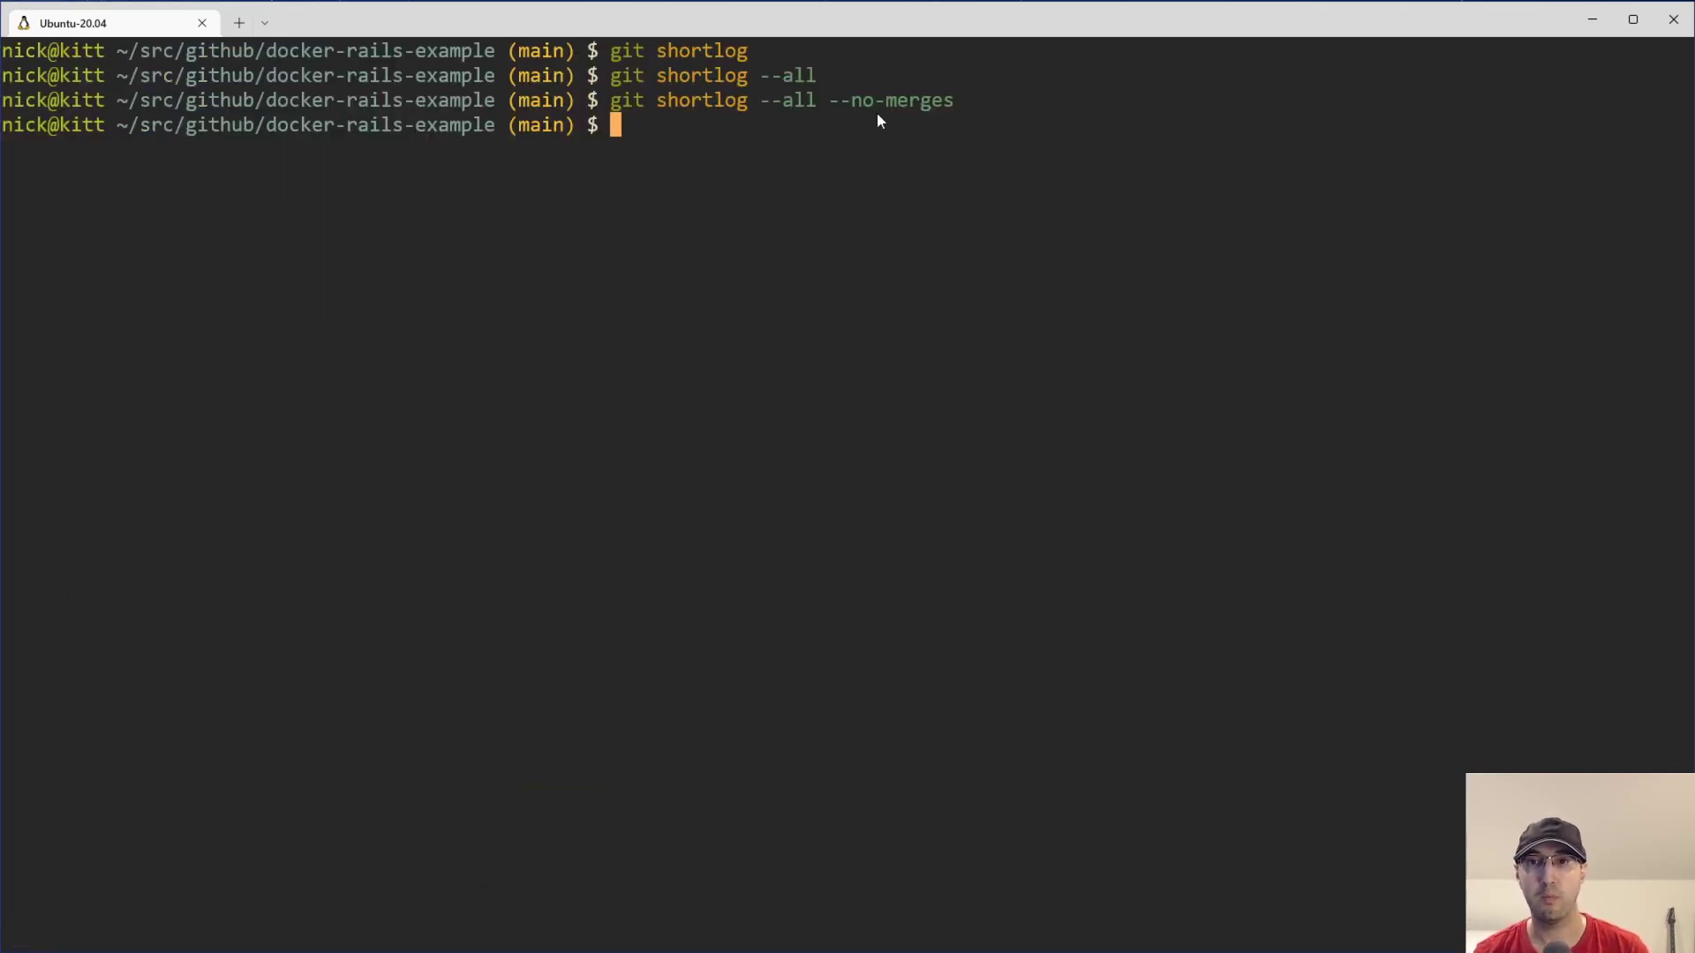
pyautogui.press('Return')
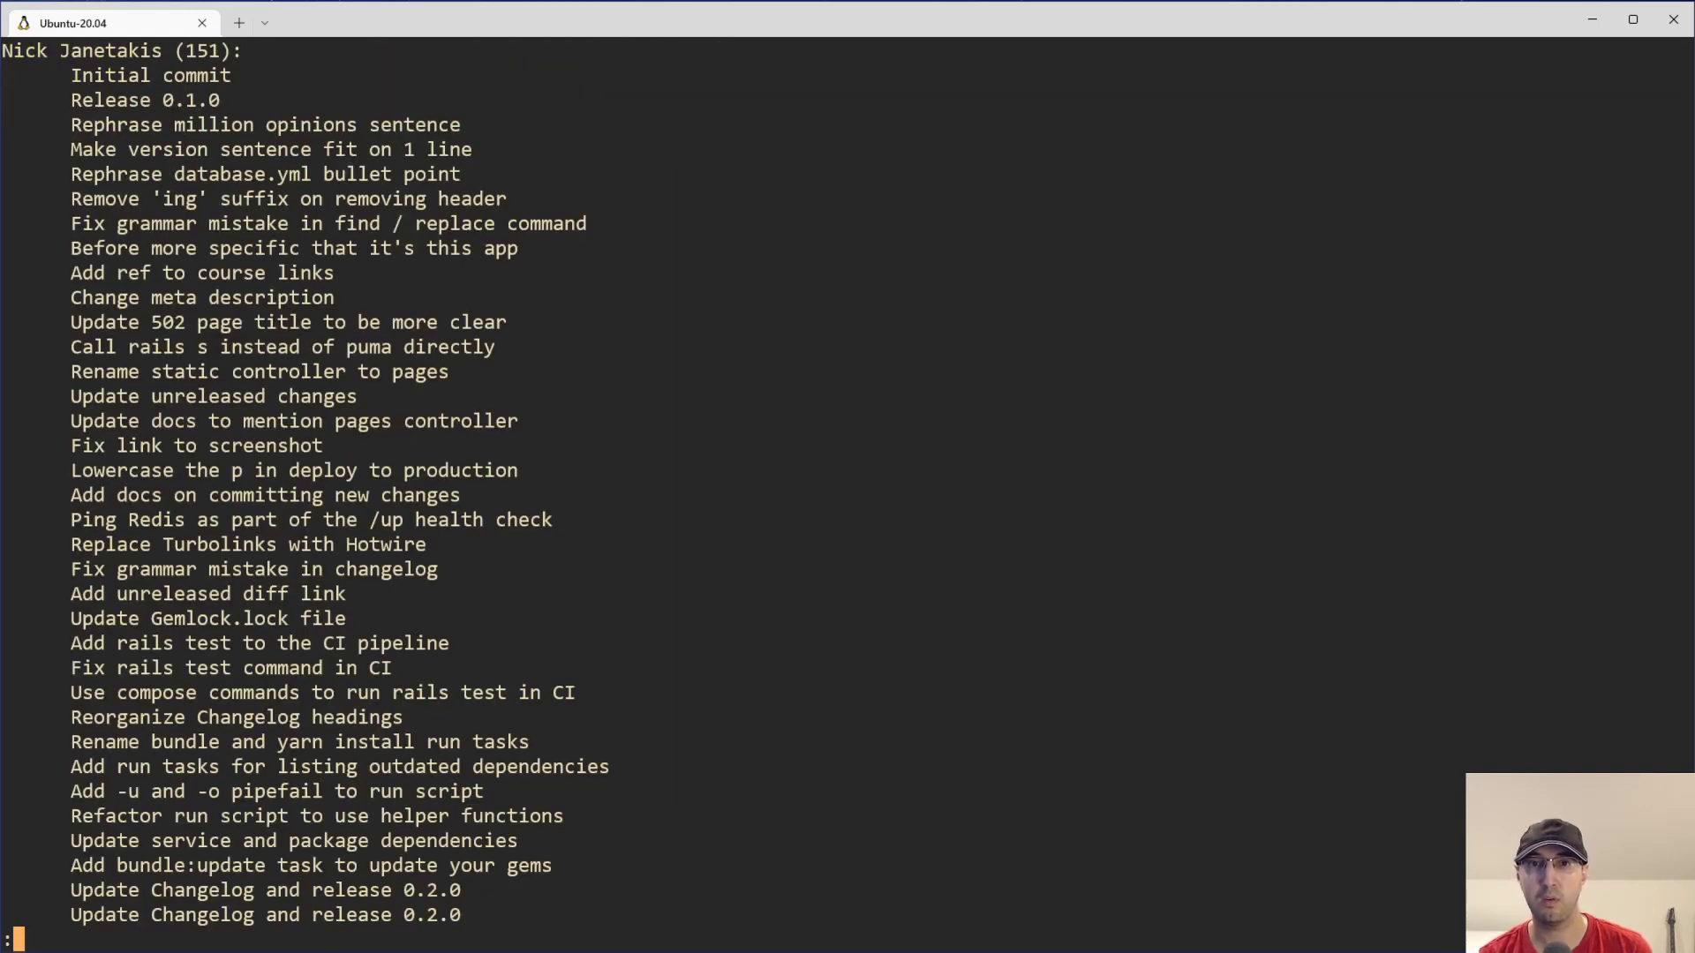
pyautogui.moveTo(533, 335)
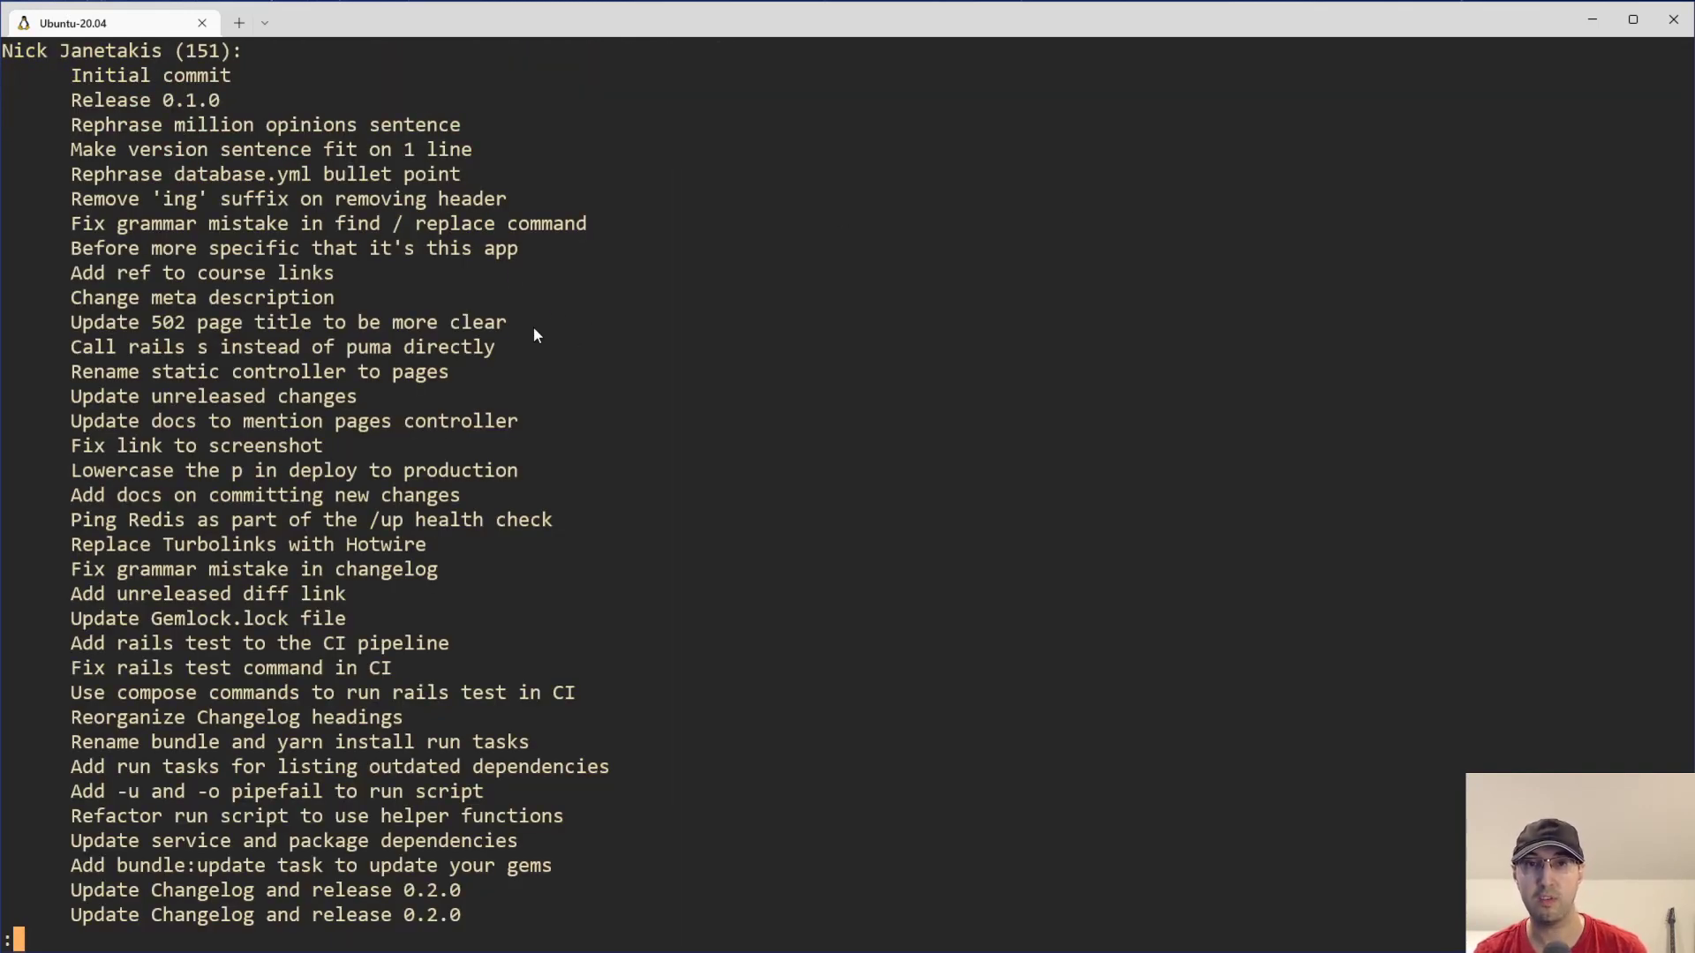
pyautogui.moveTo(287, 312)
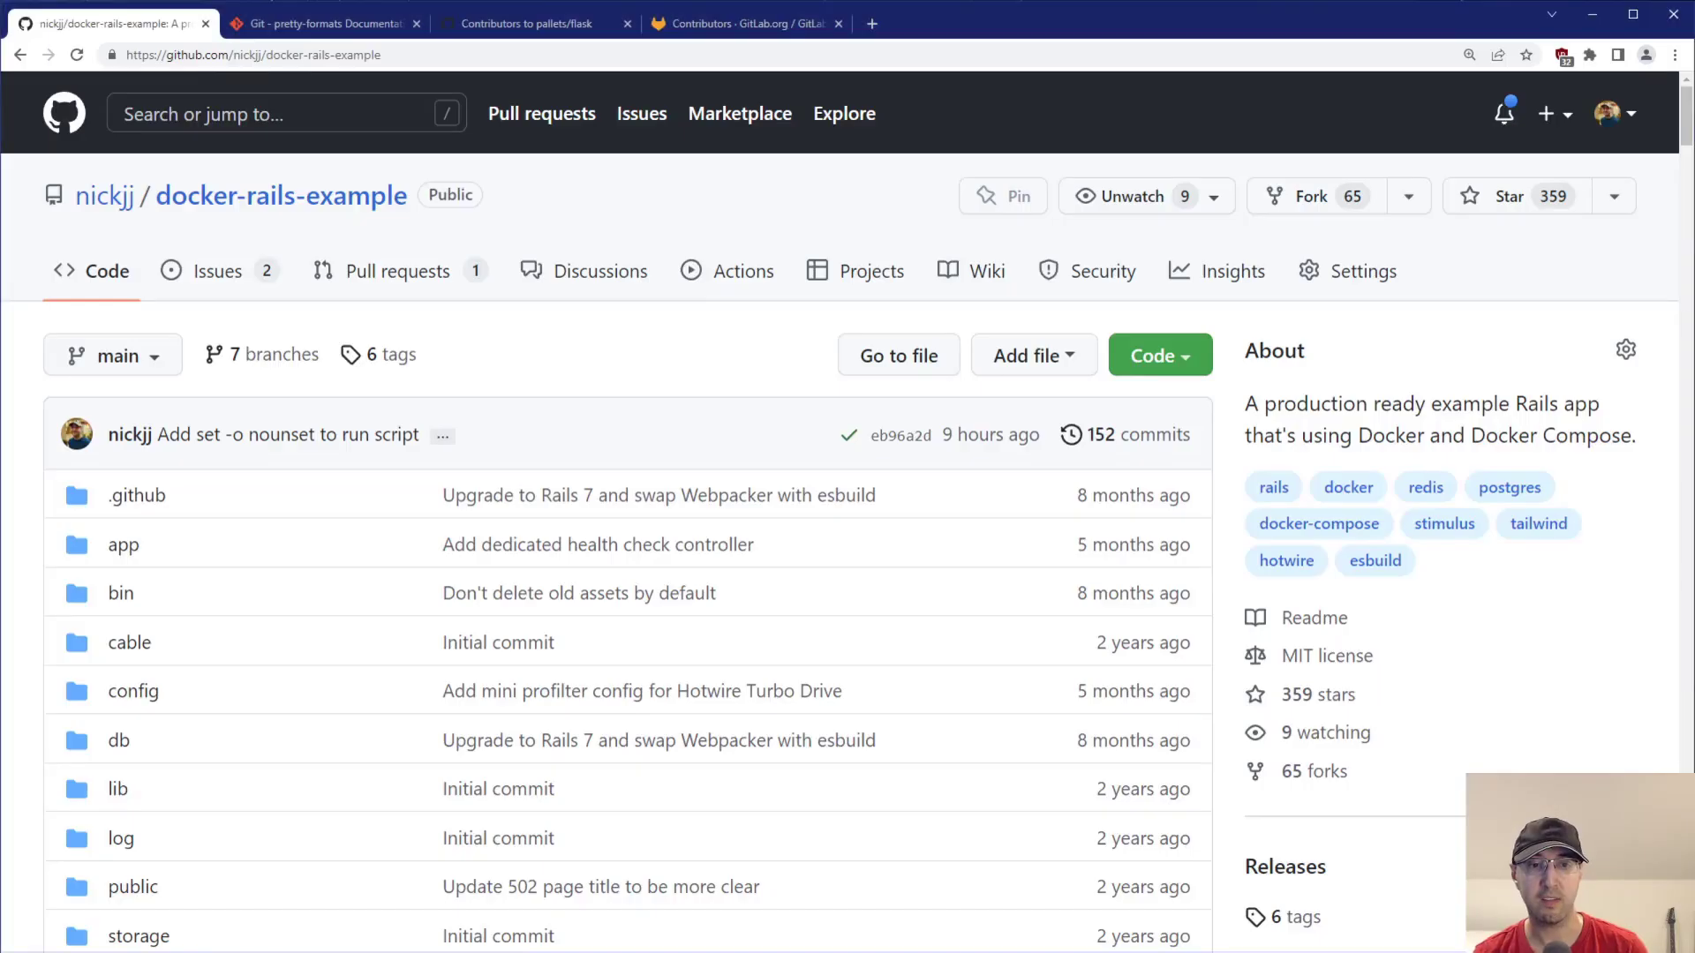
pyautogui.moveTo(1151, 434)
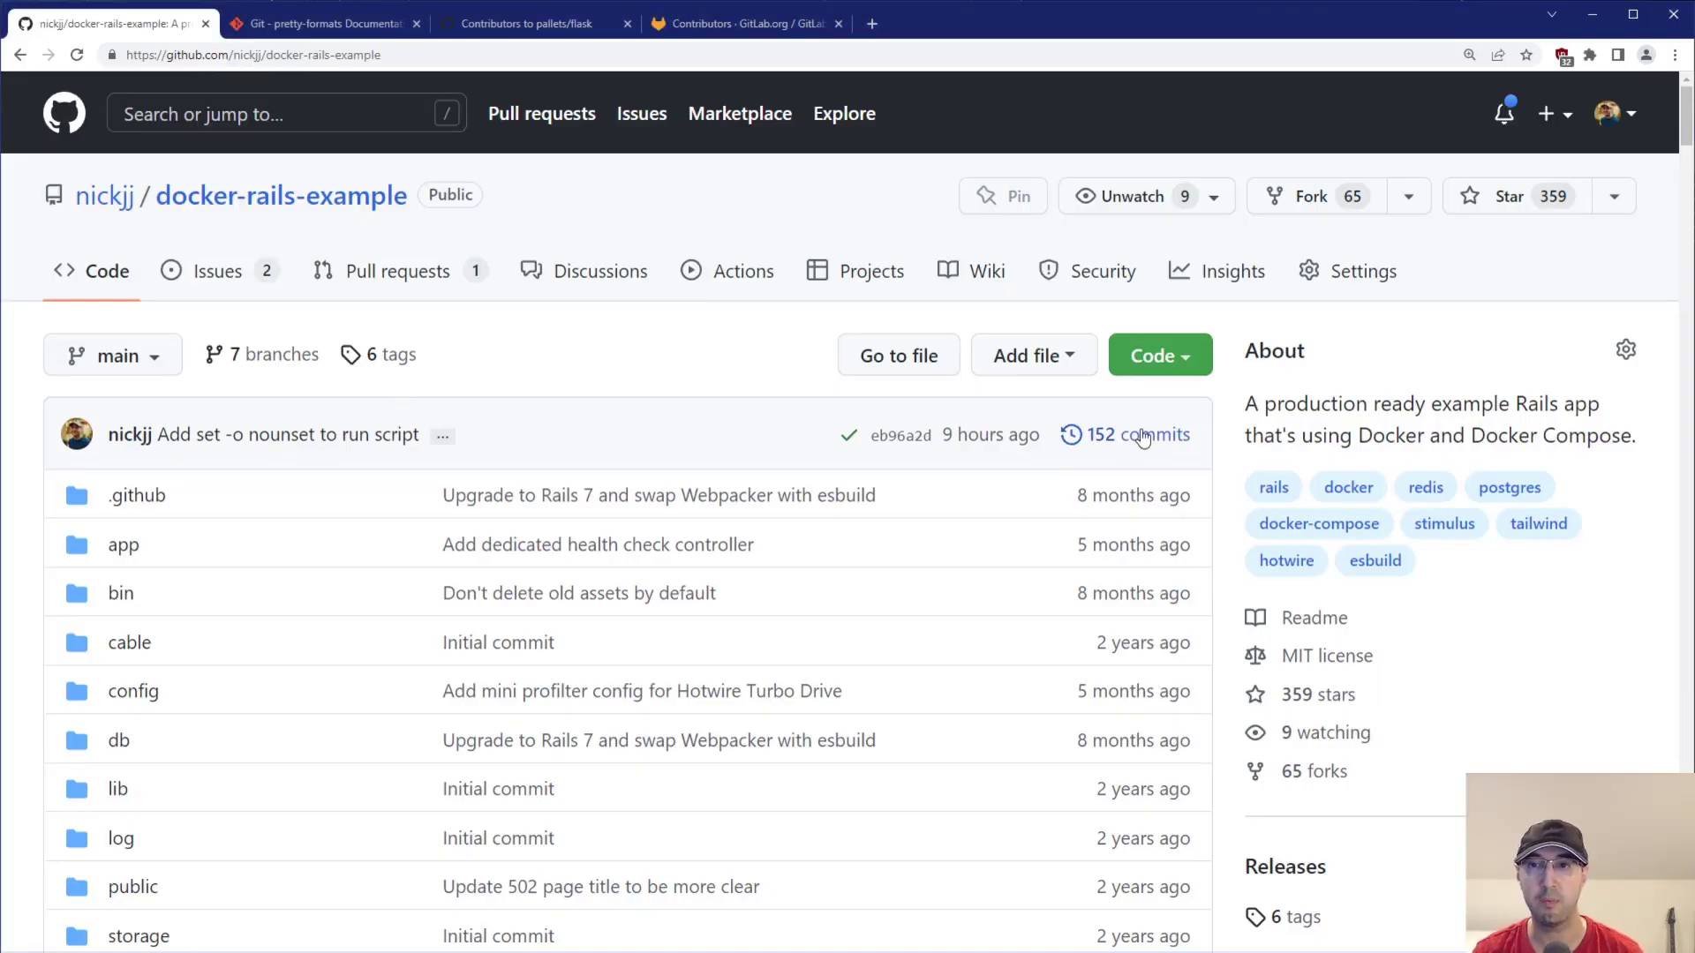
pyautogui.click(1137, 434)
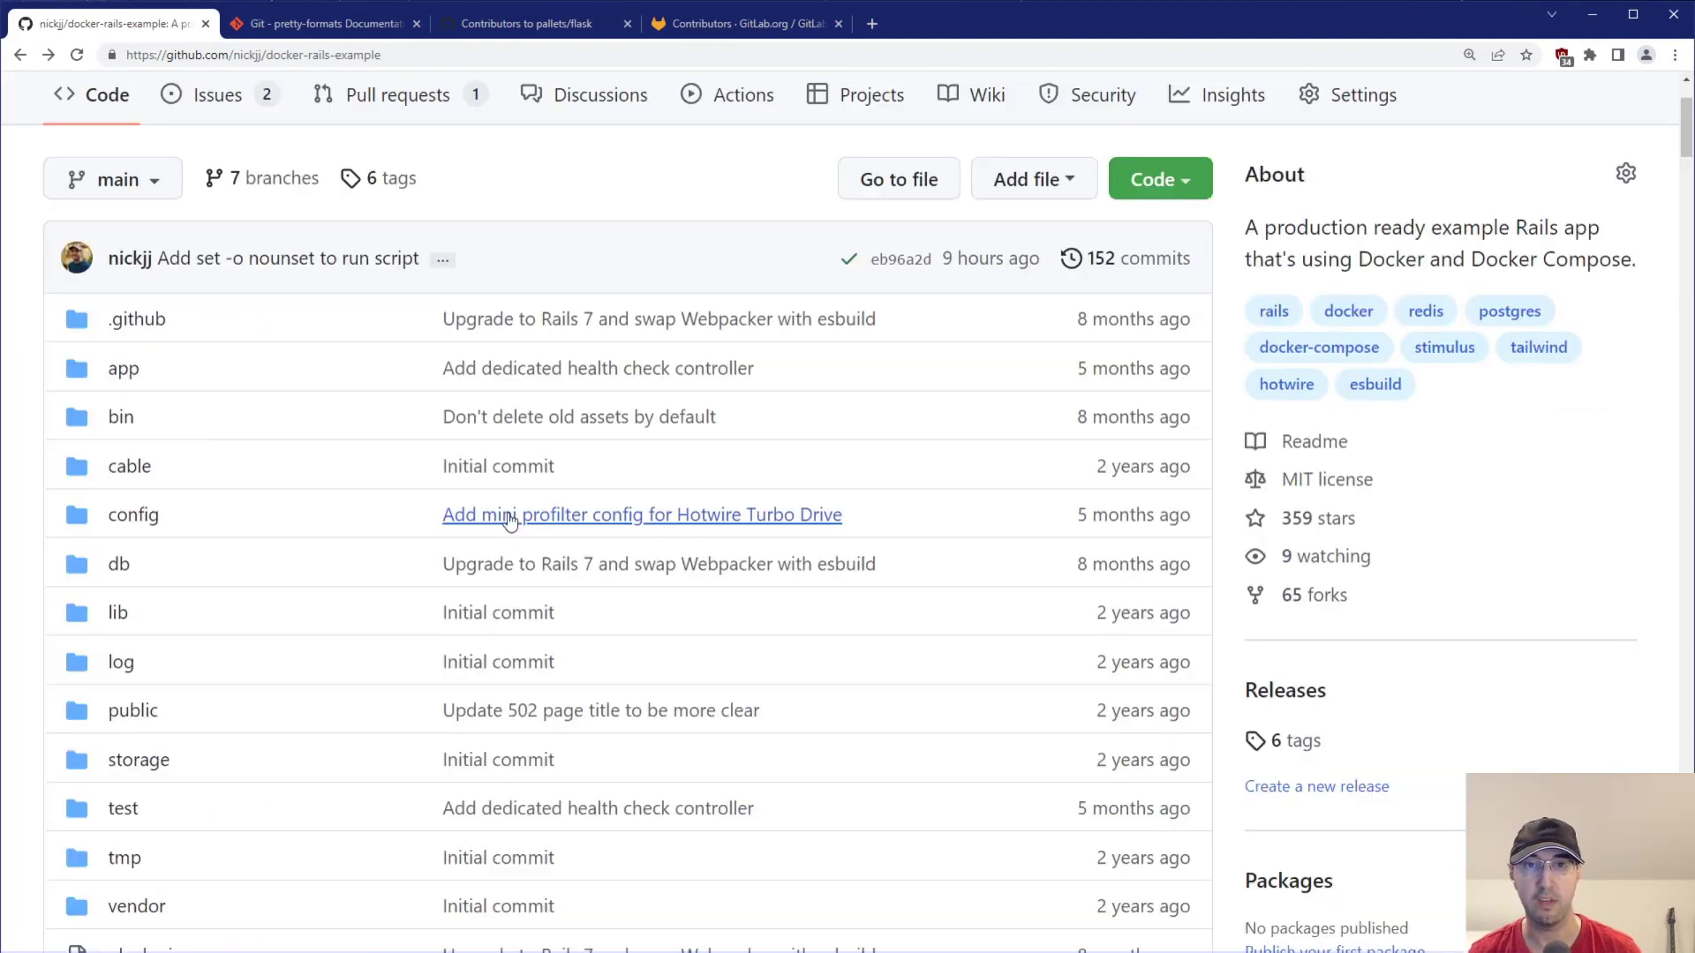
pyautogui.scroll(3)
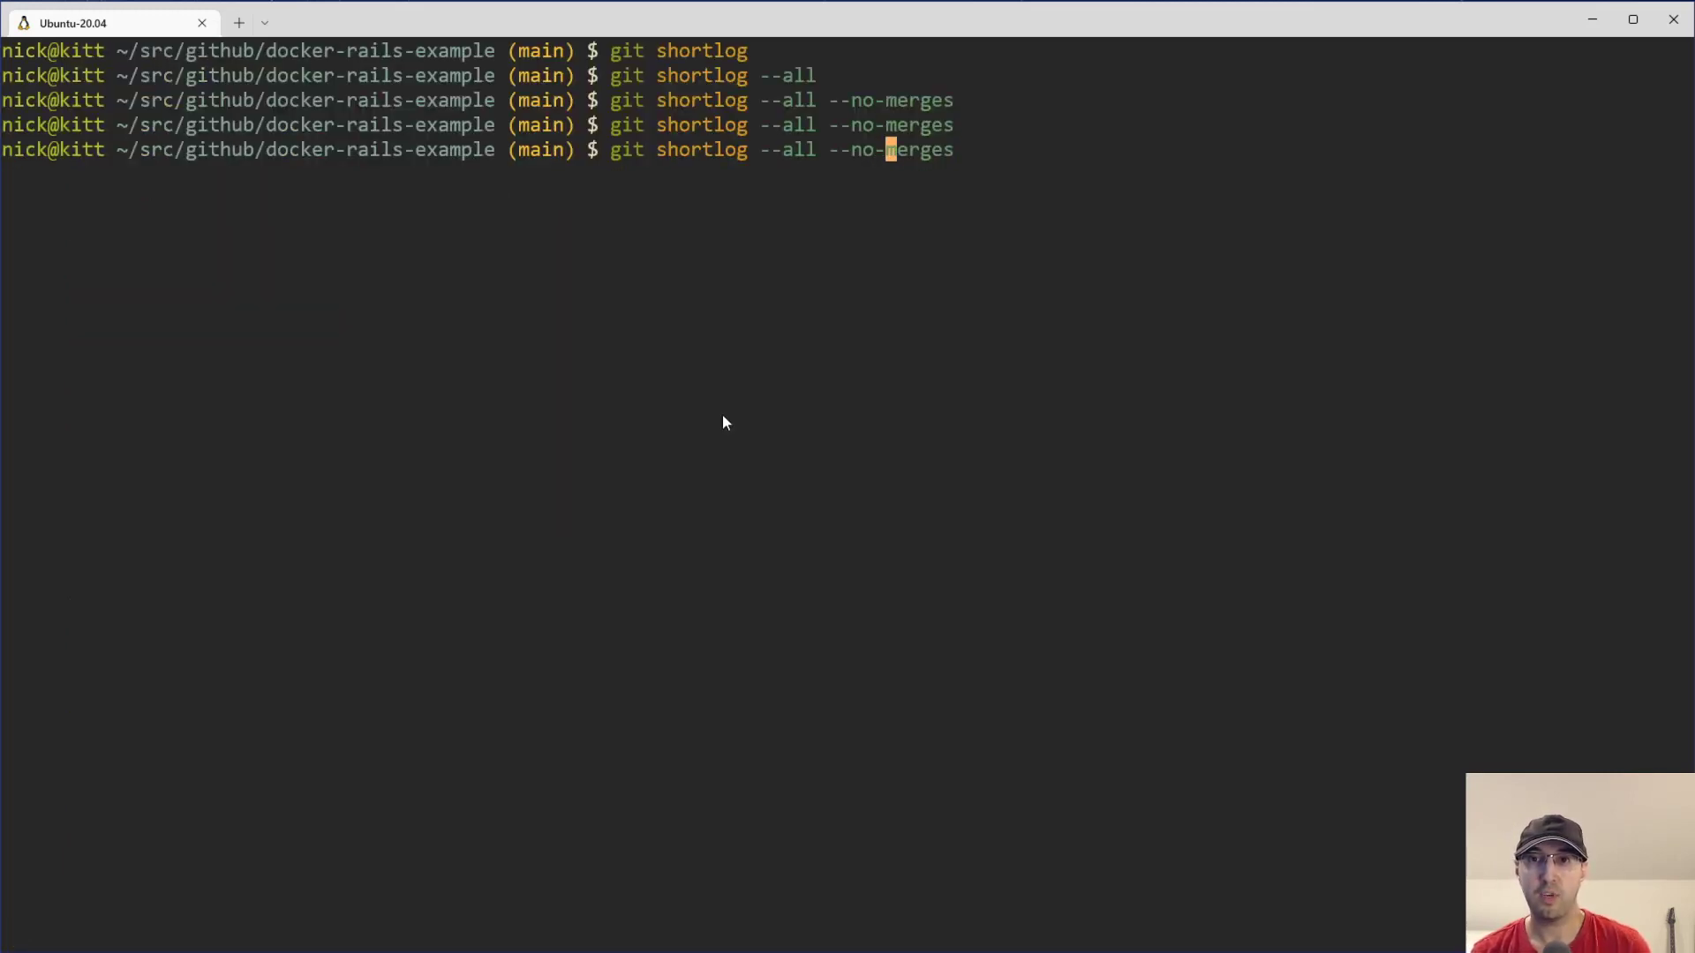
# - Change the option to --merges to show Nick Janetakis's two merged pull requests
pyautogui.press('BackSpace')
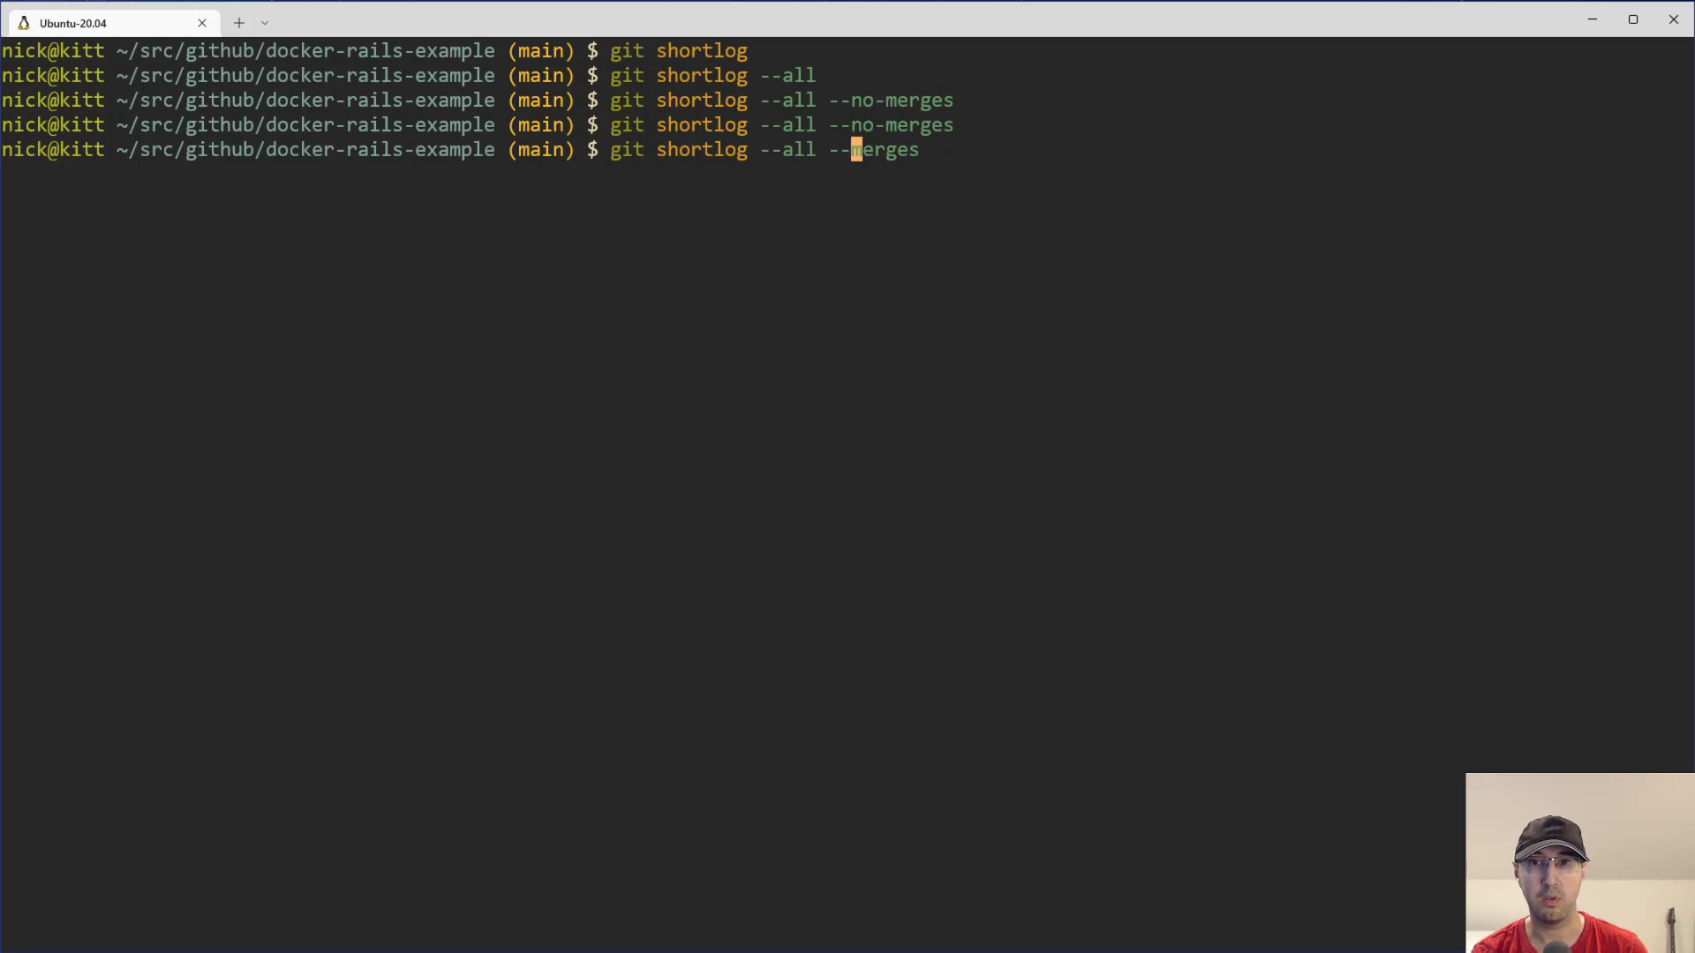
pyautogui.press('Return')
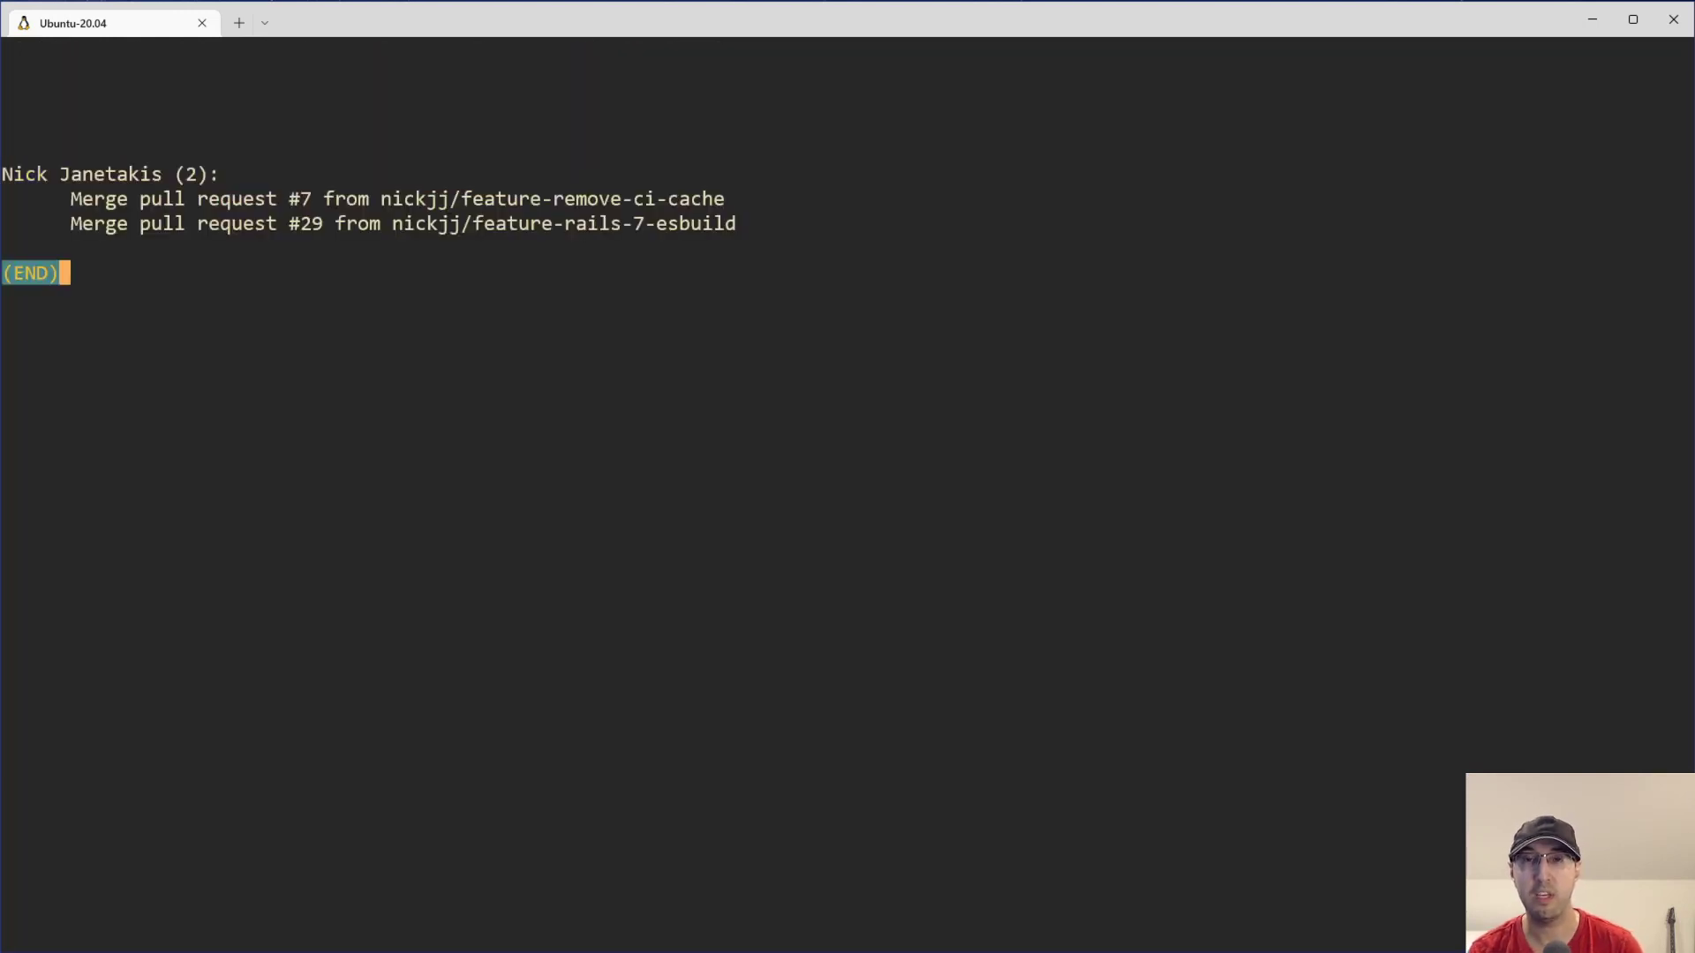
pyautogui.moveTo(520, 382)
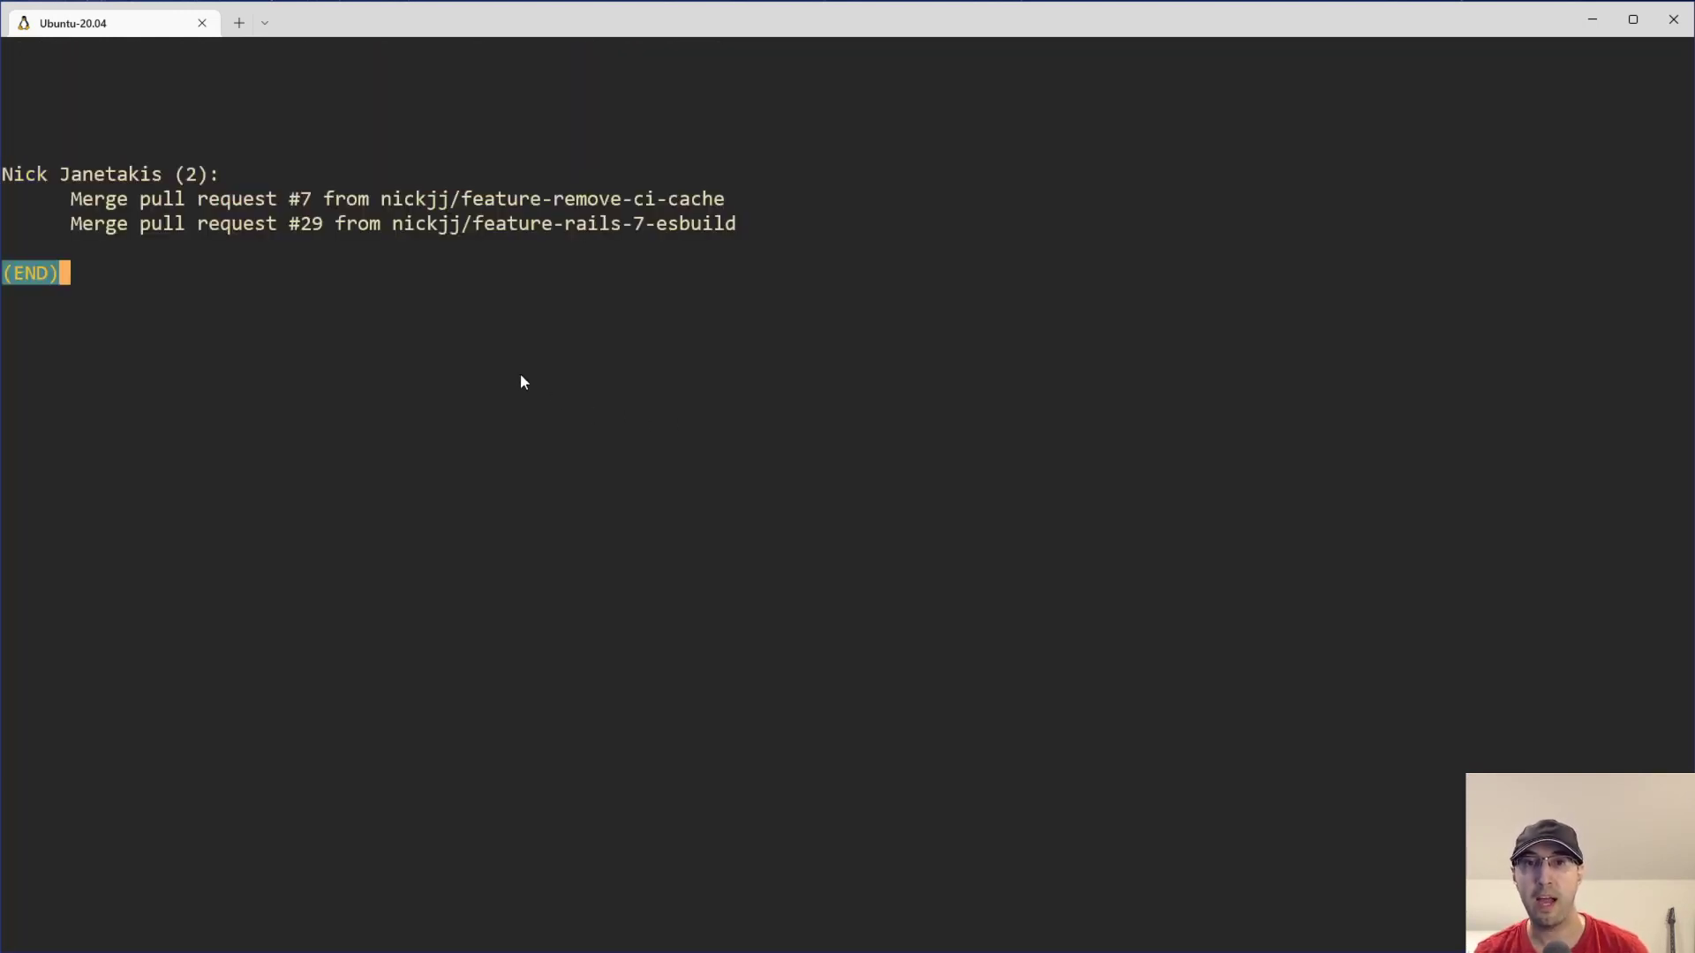
pyautogui.moveTo(449, 242)
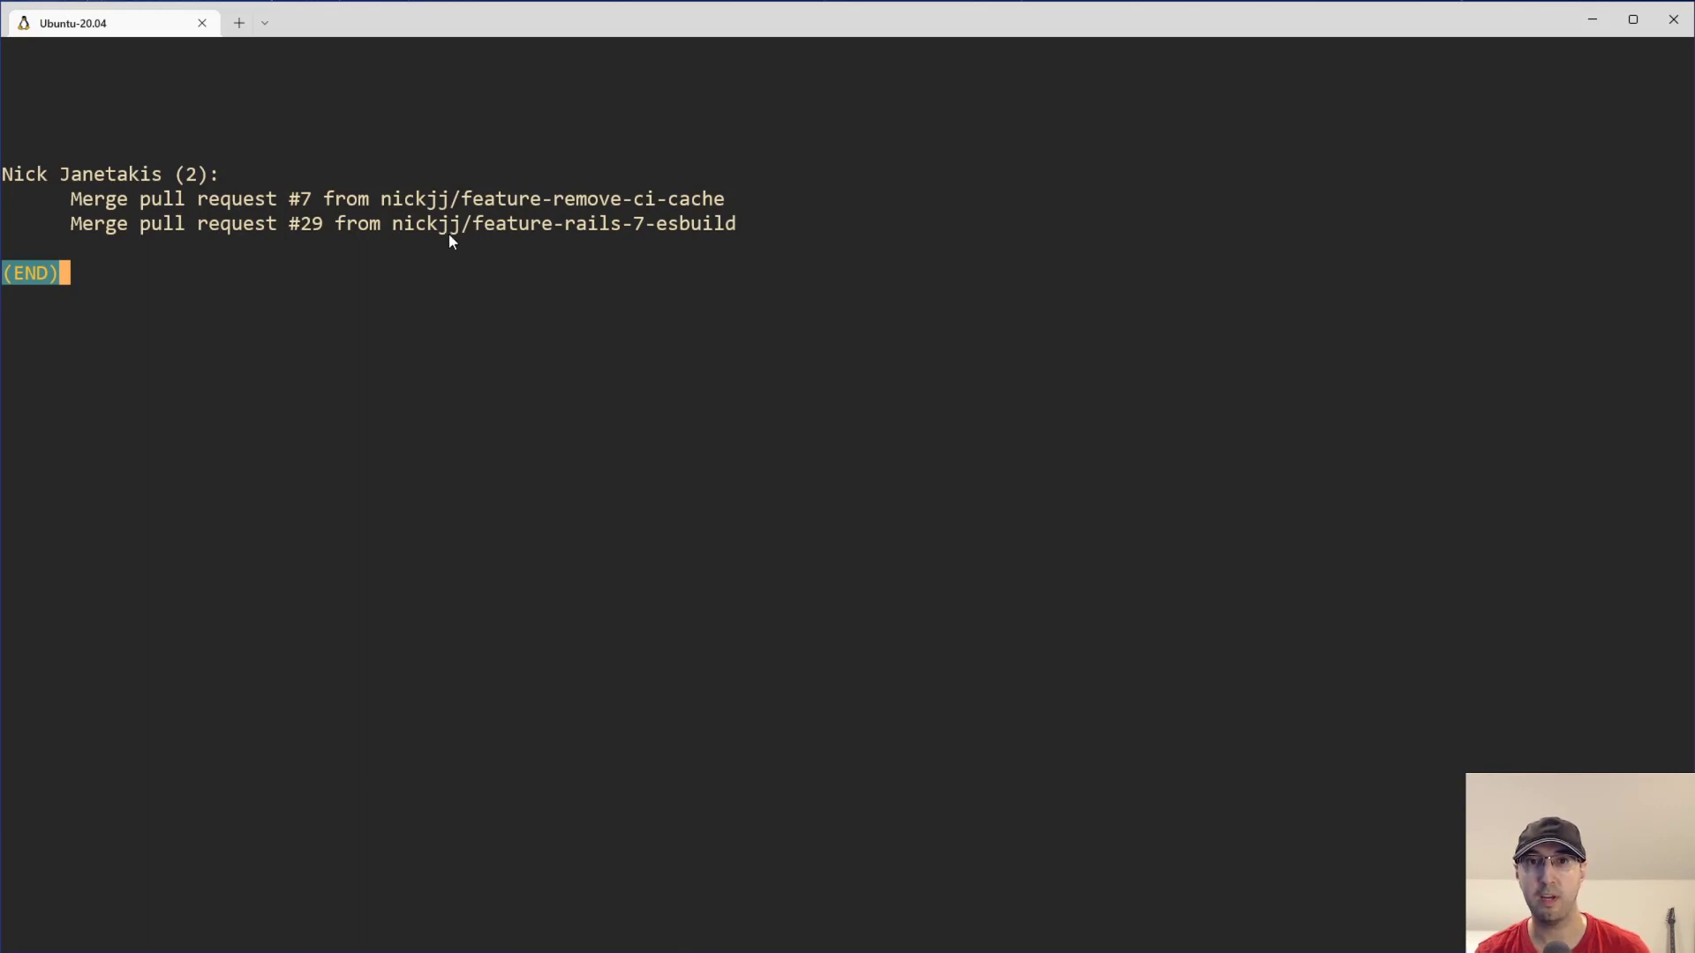
pyautogui.moveTo(683, 212)
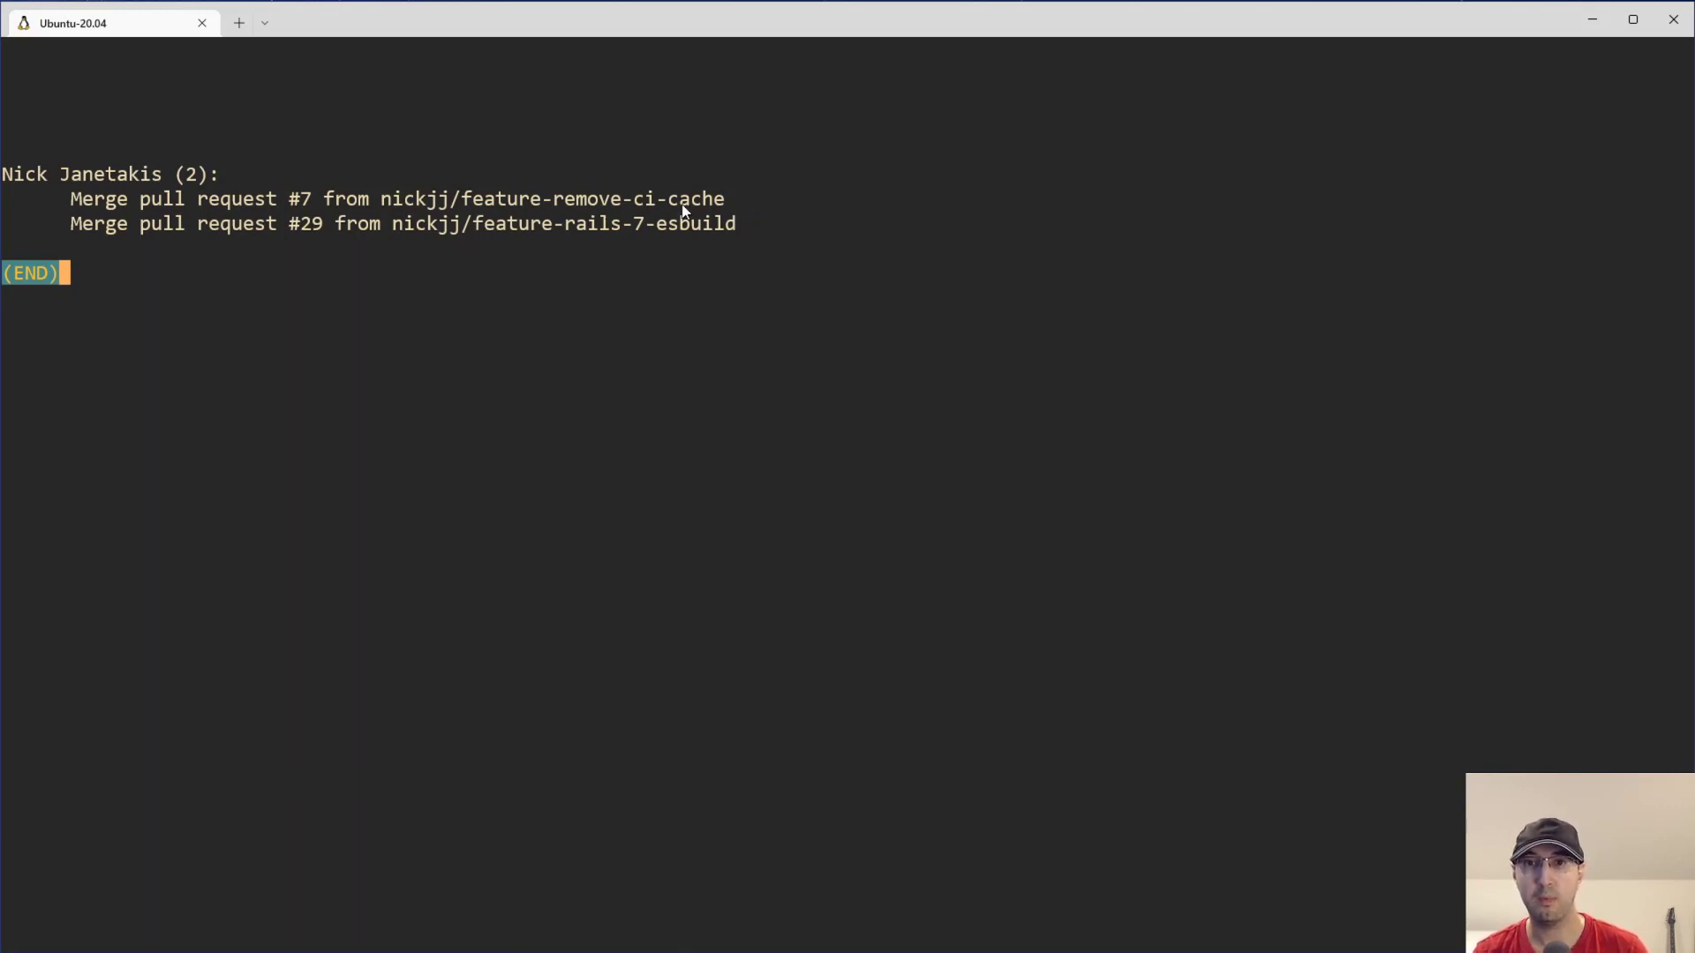
pyautogui.moveTo(613, 241)
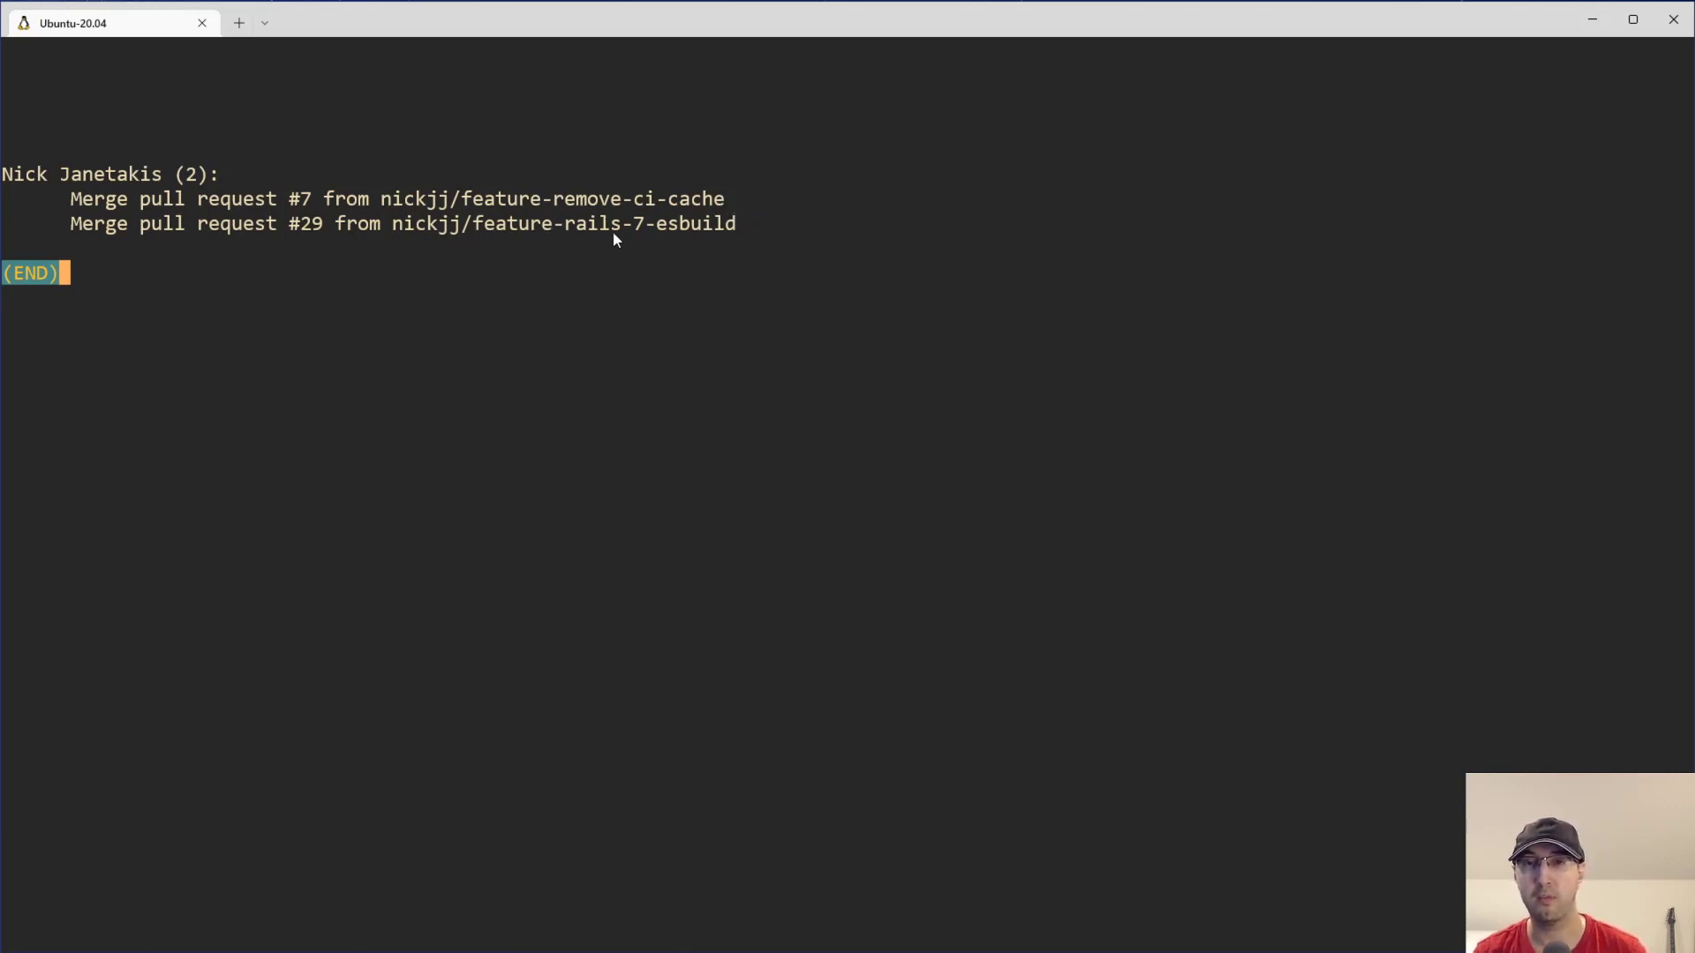
pyautogui.moveTo(602, 253)
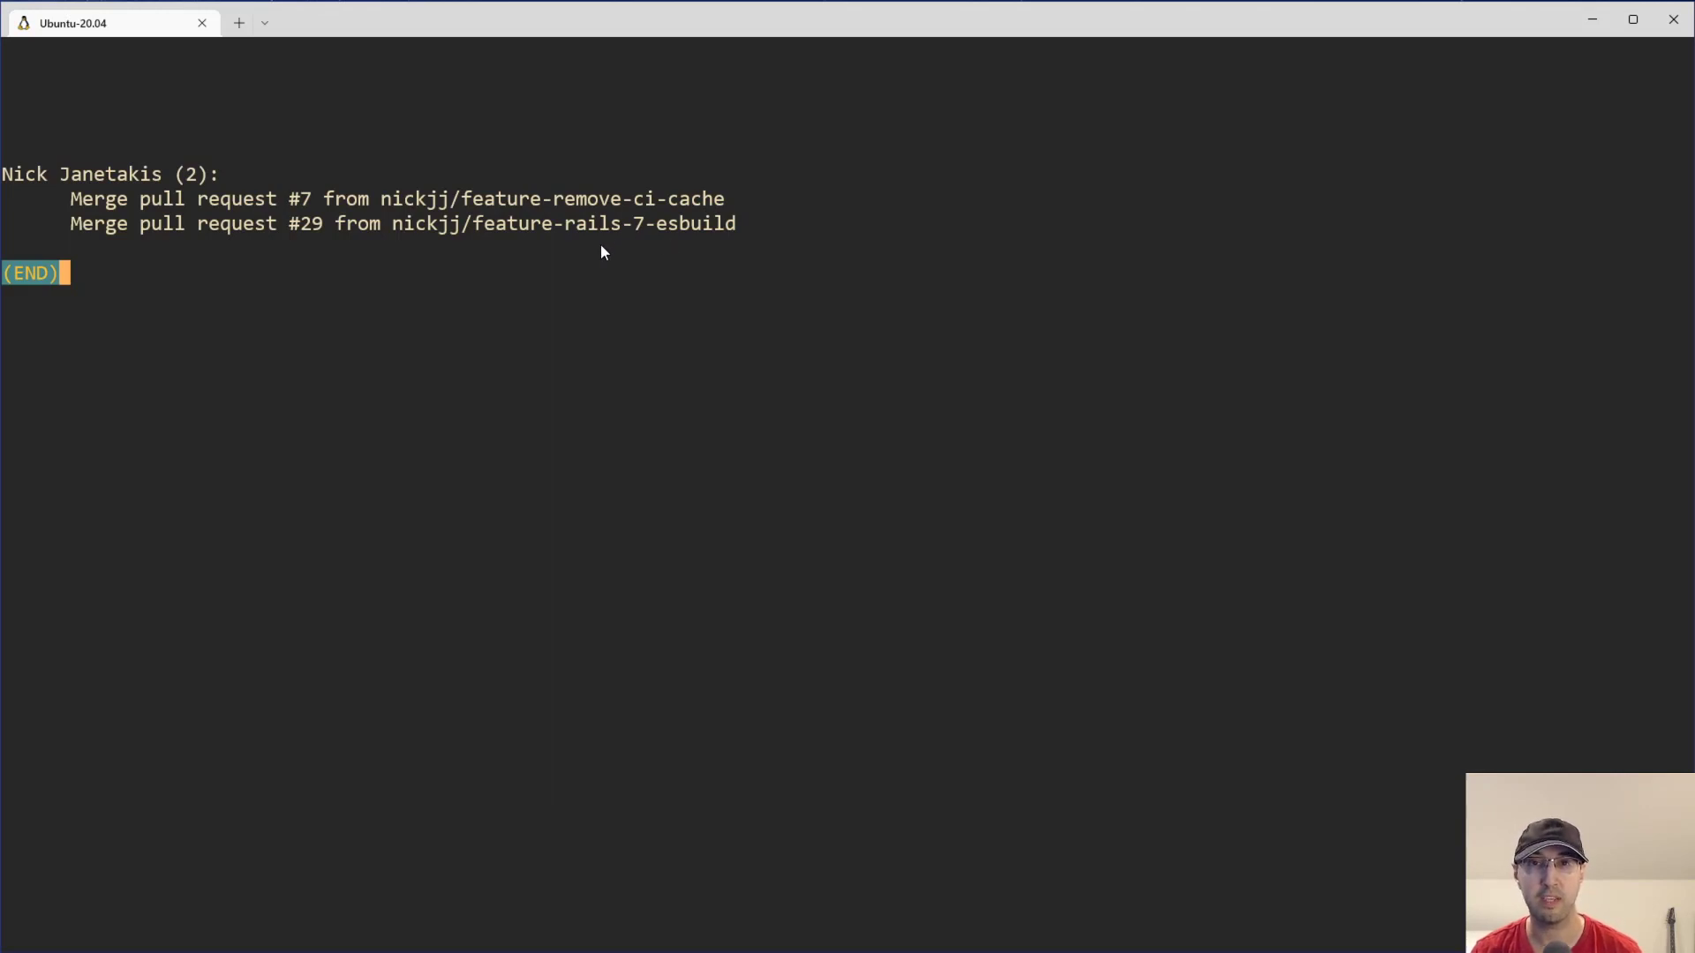
pyautogui.moveTo(721, 238)
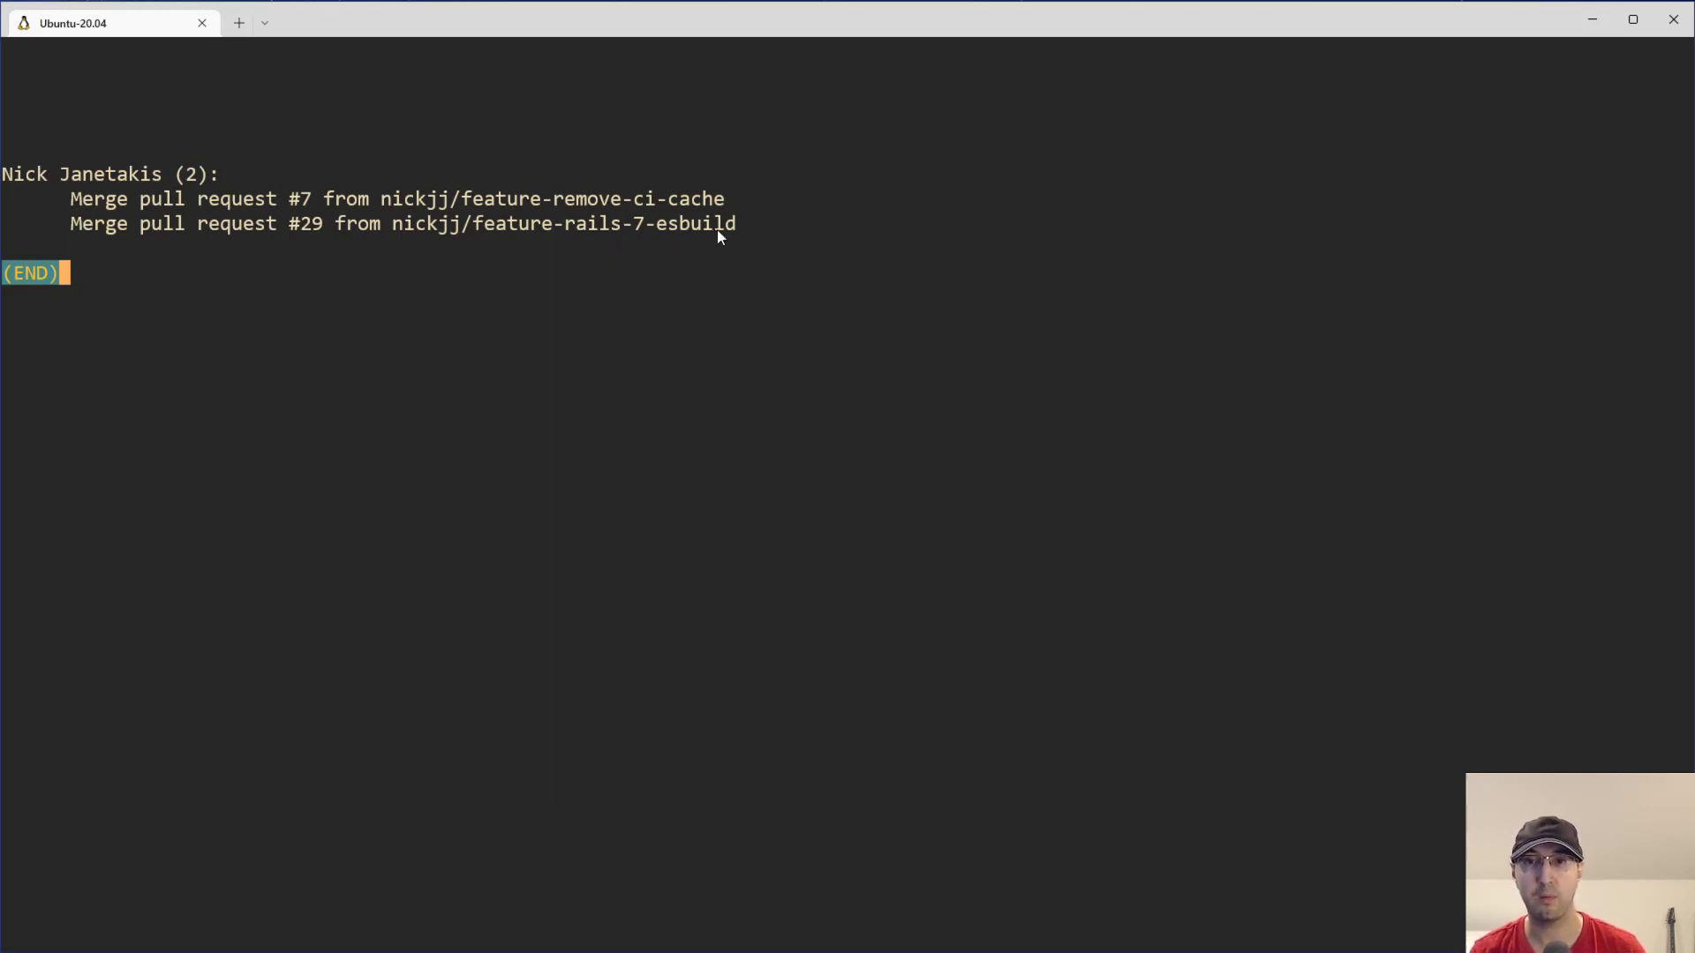
pyautogui.moveTo(944, 284)
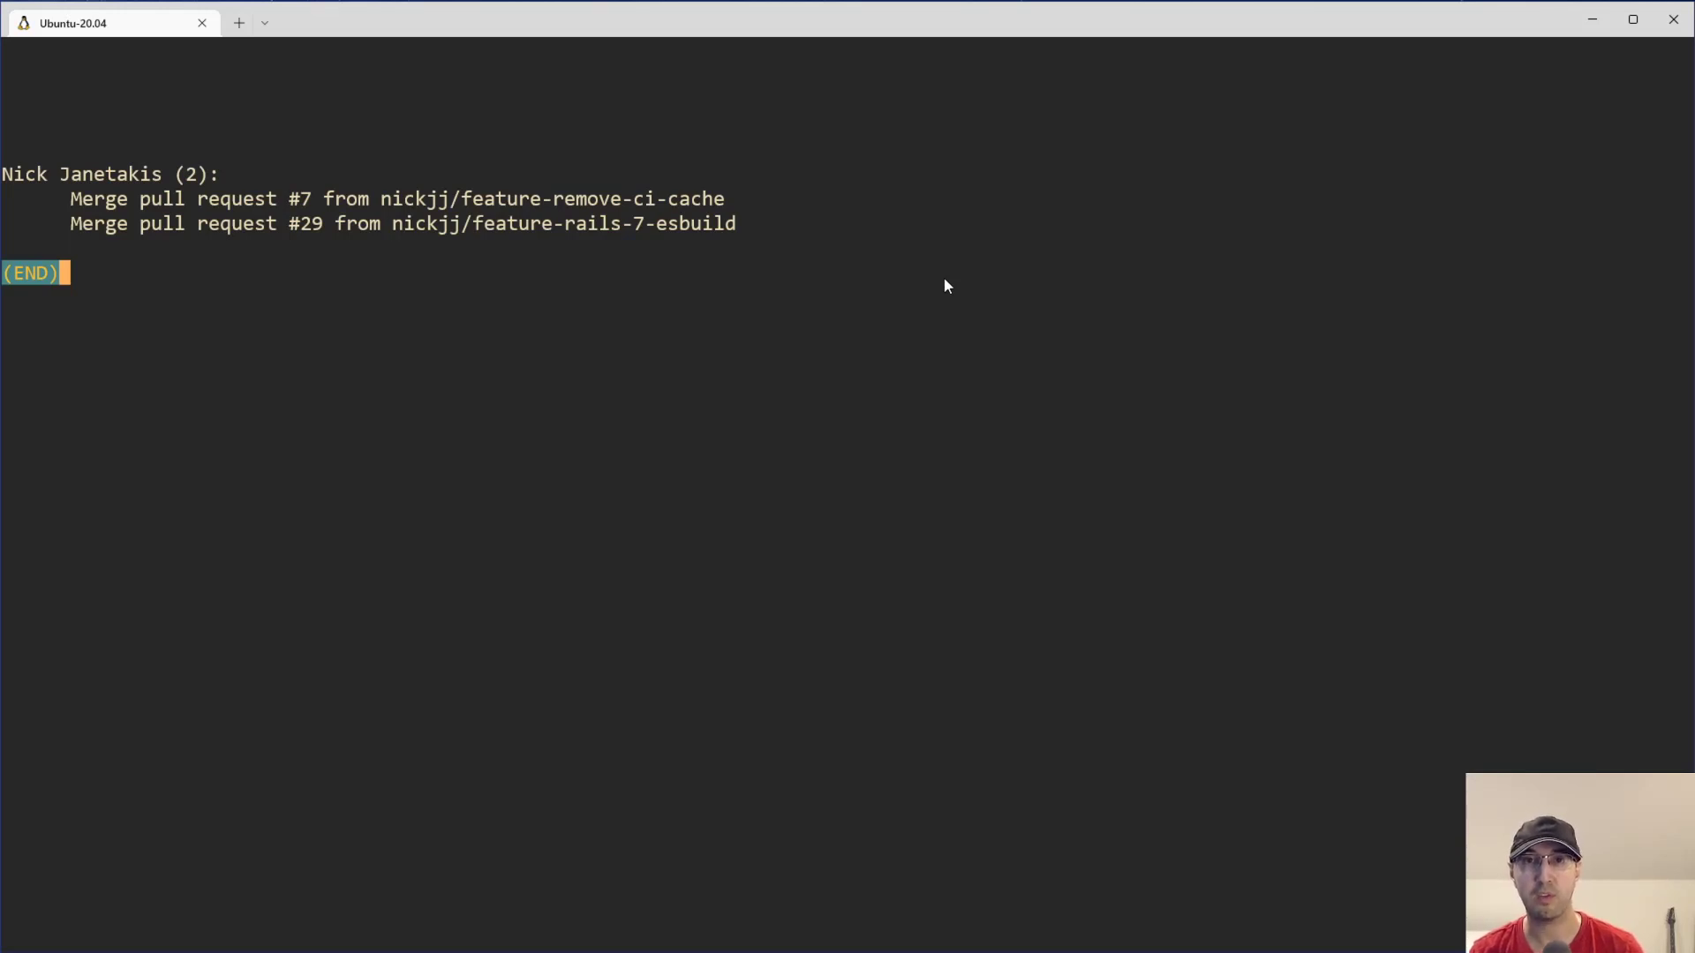
pyautogui.moveTo(236, 236)
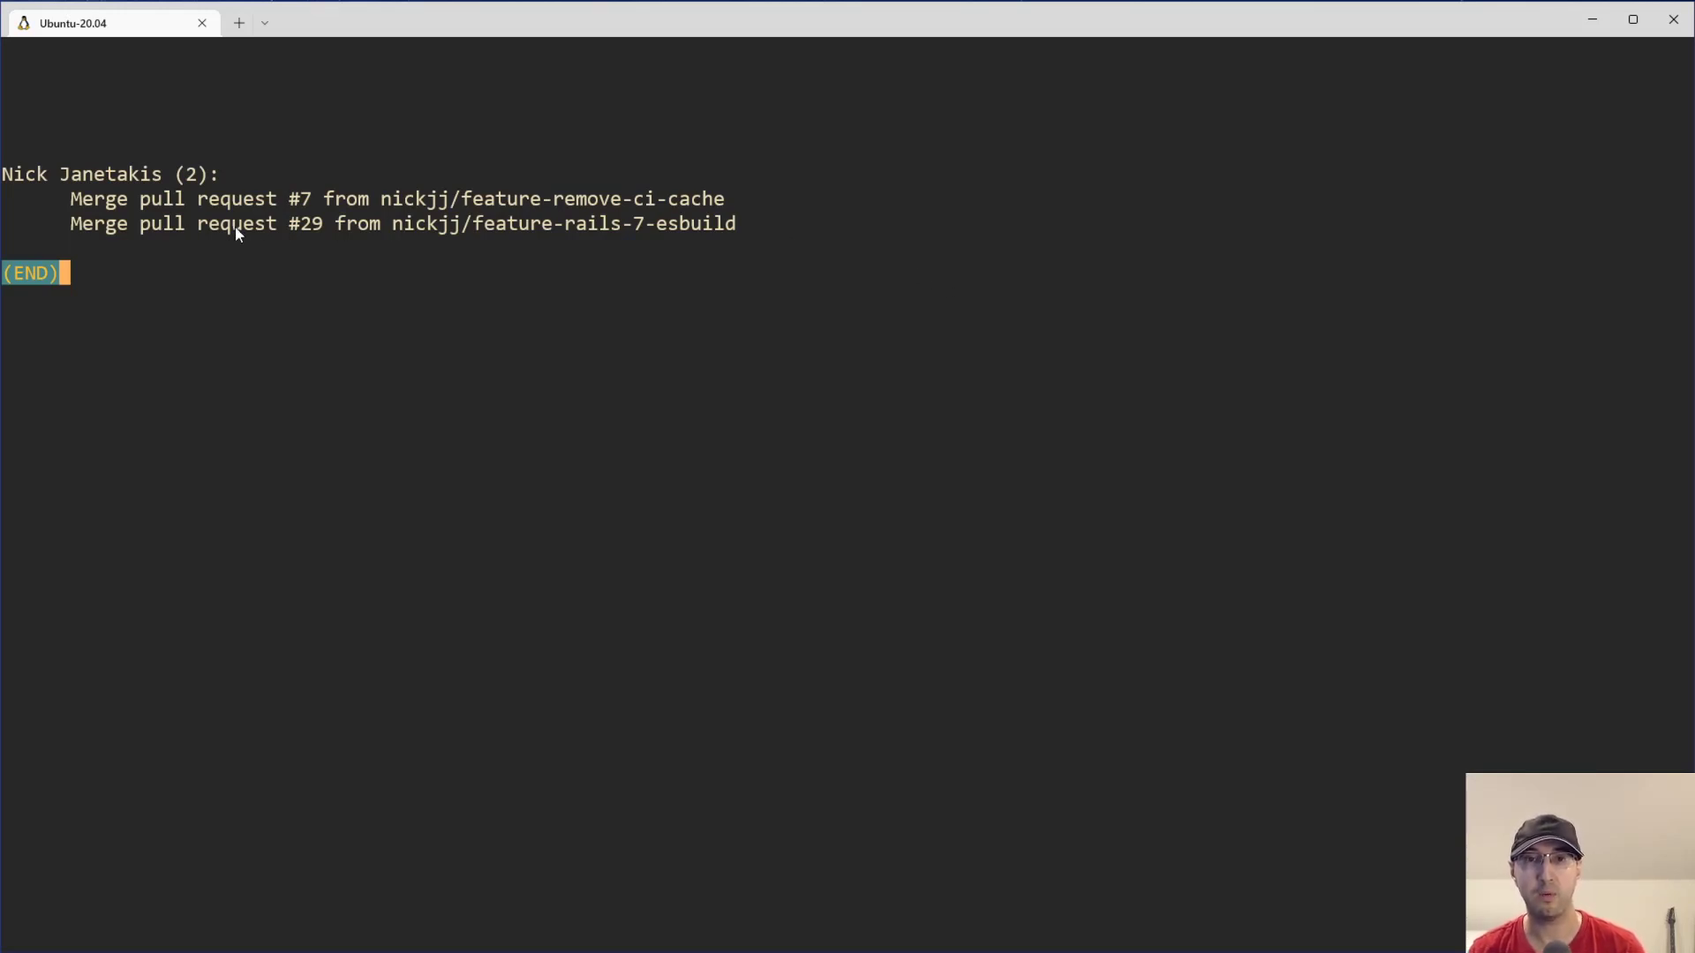
pyautogui.moveTo(108, 205)
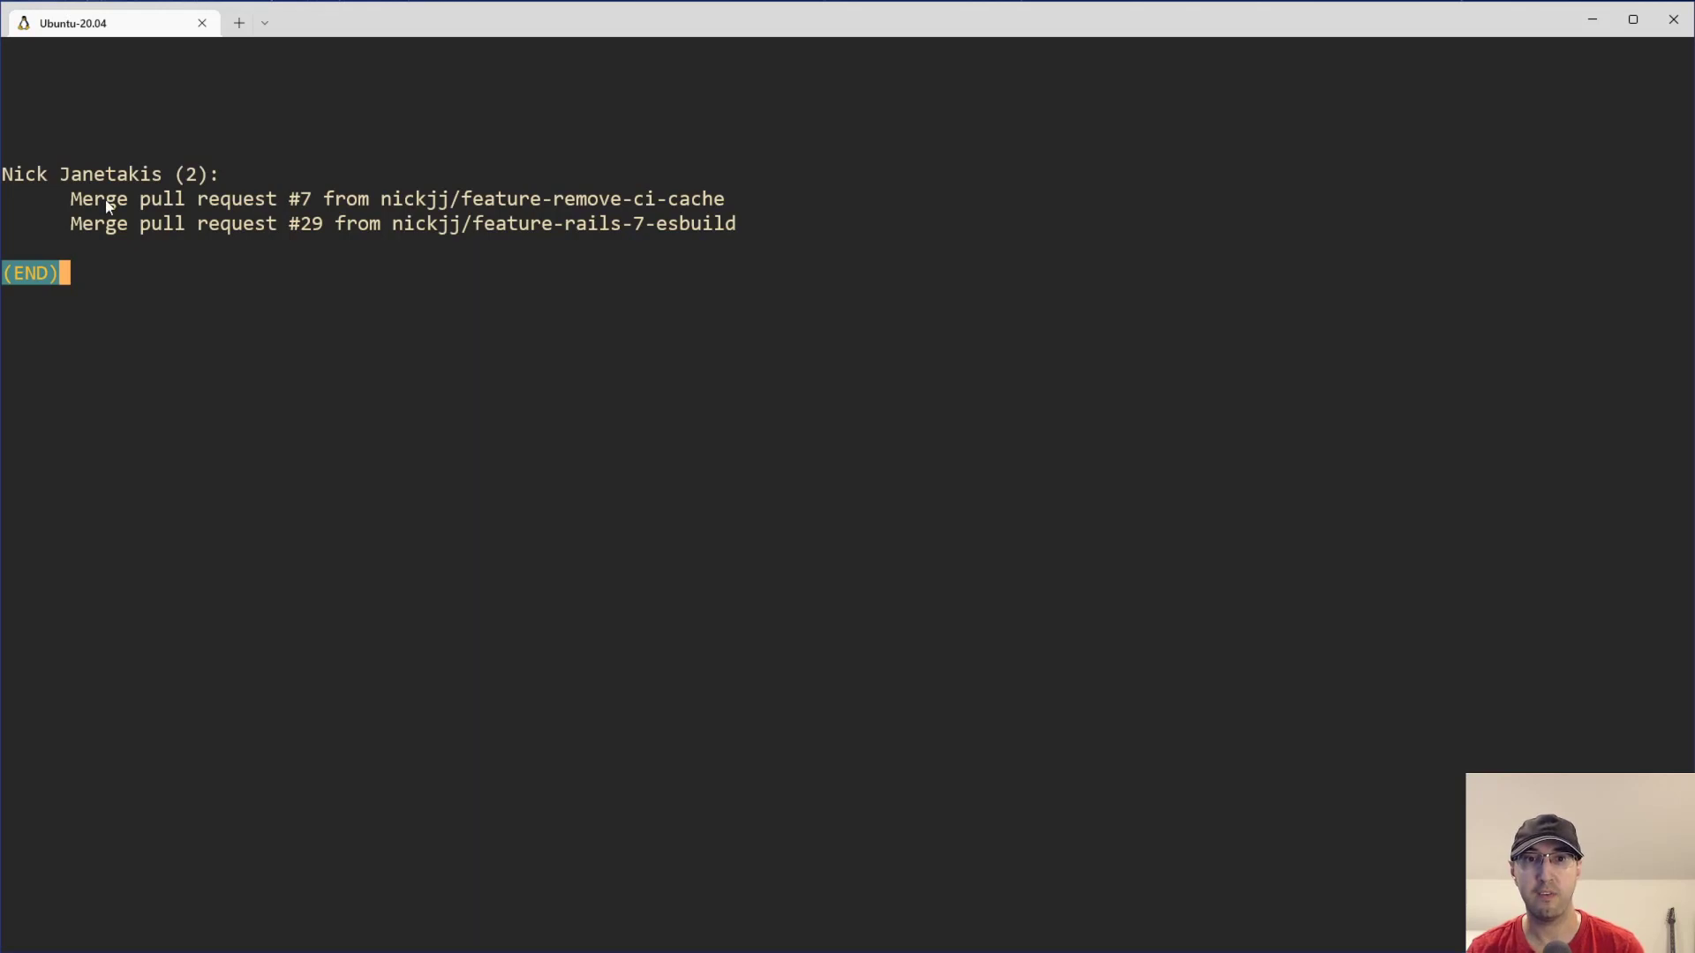
pyautogui.press('q')
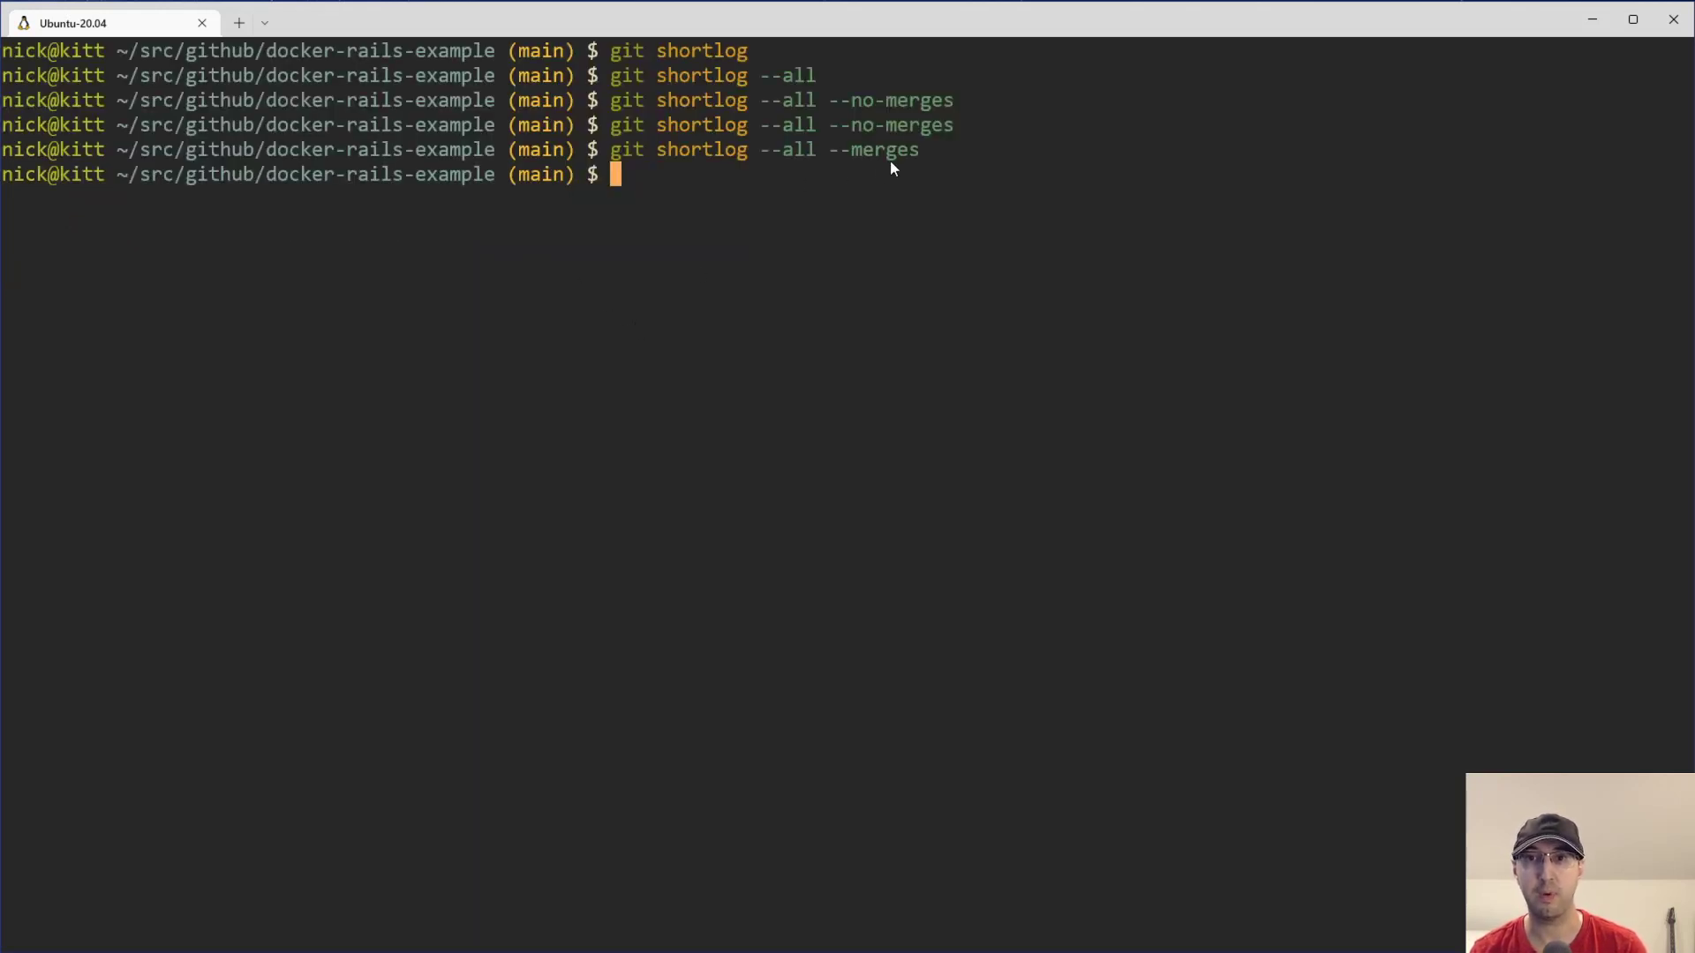
# - Run git shortlog --all twice, listing Nick Janetakis with 153 commits
pyautogui.write('git shortlog --all --merge')
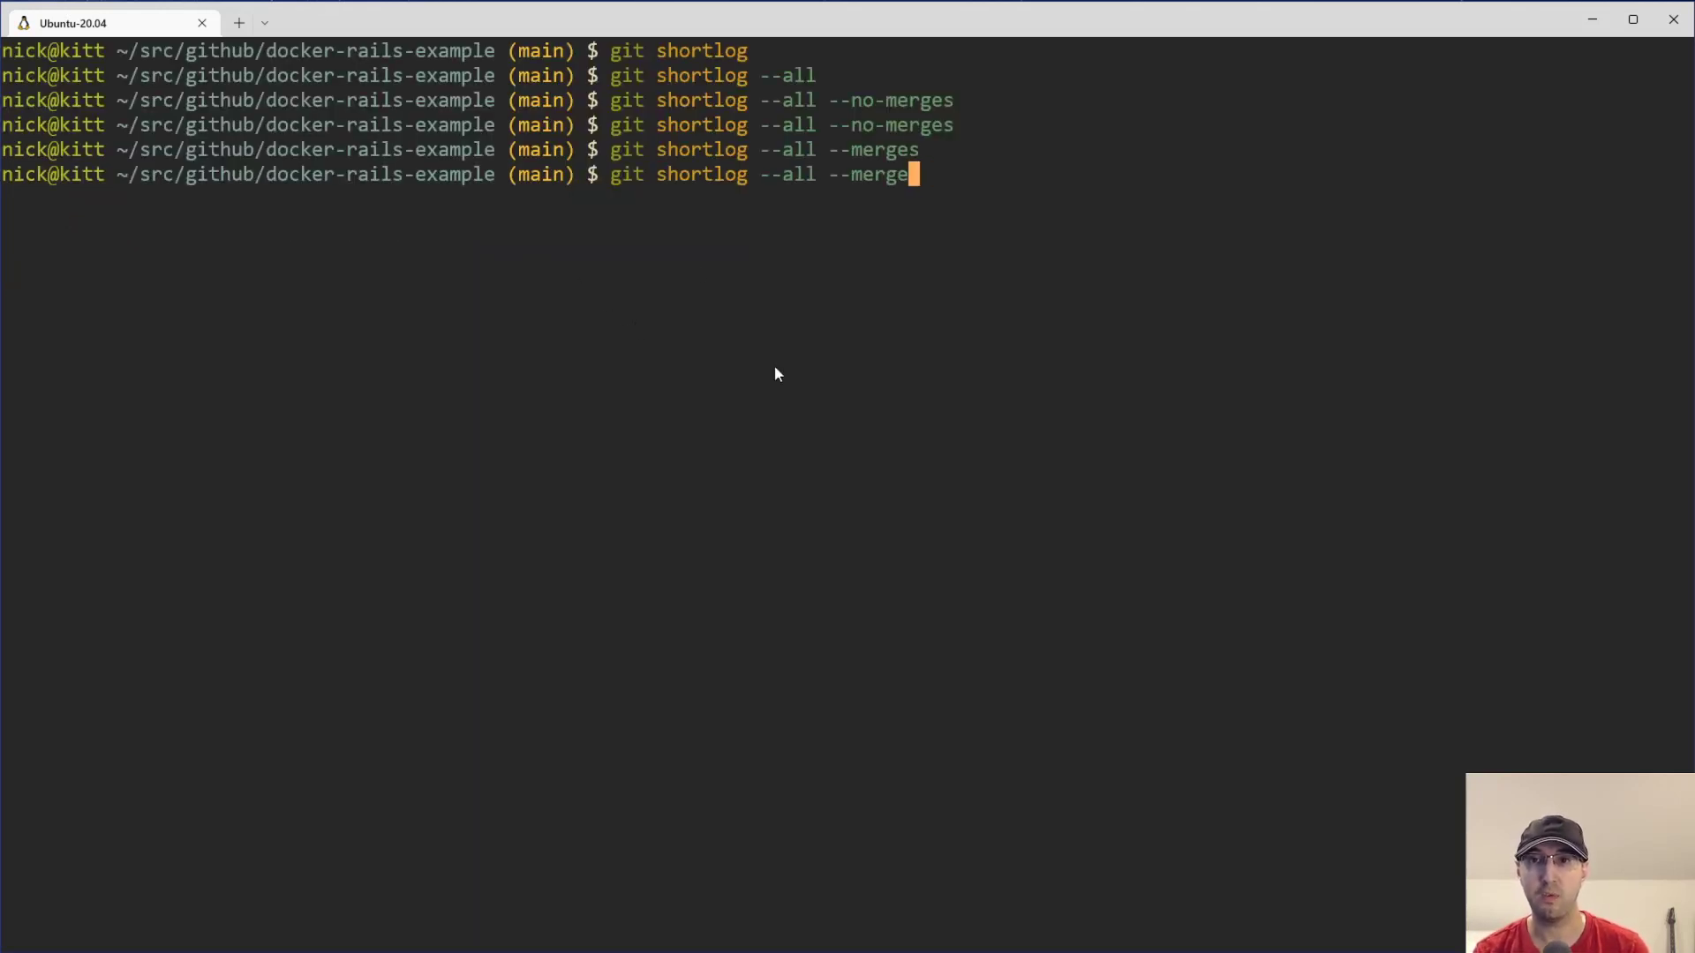
pyautogui.press('Return')
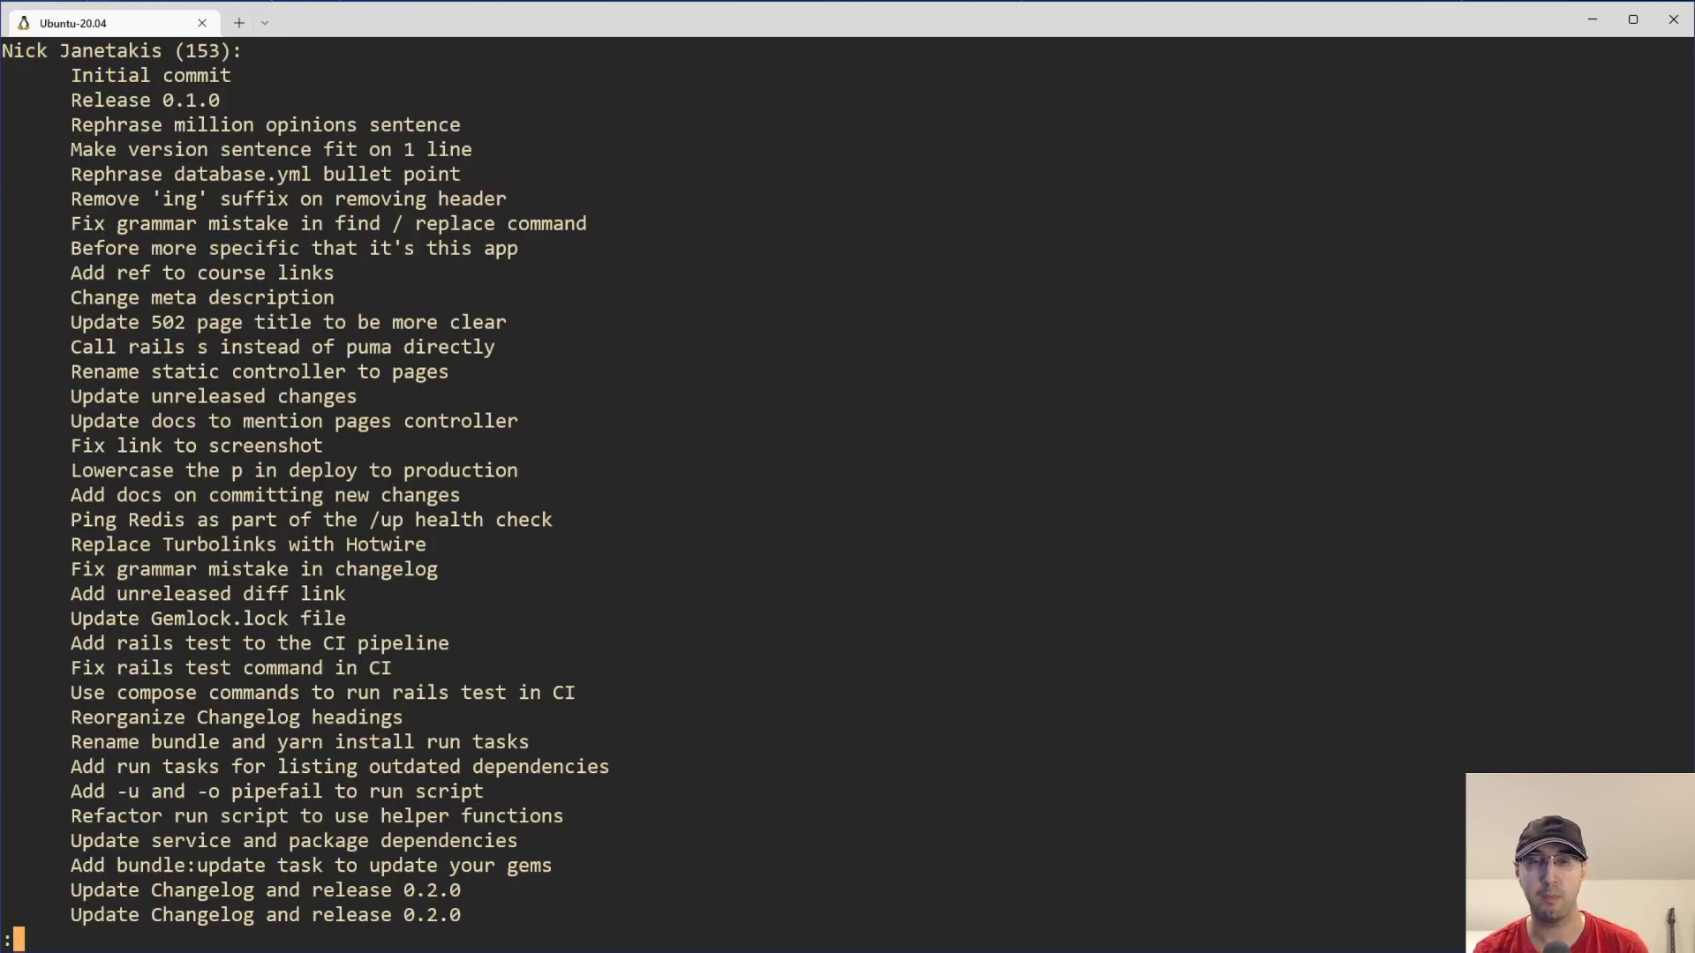
pyautogui.press('q')
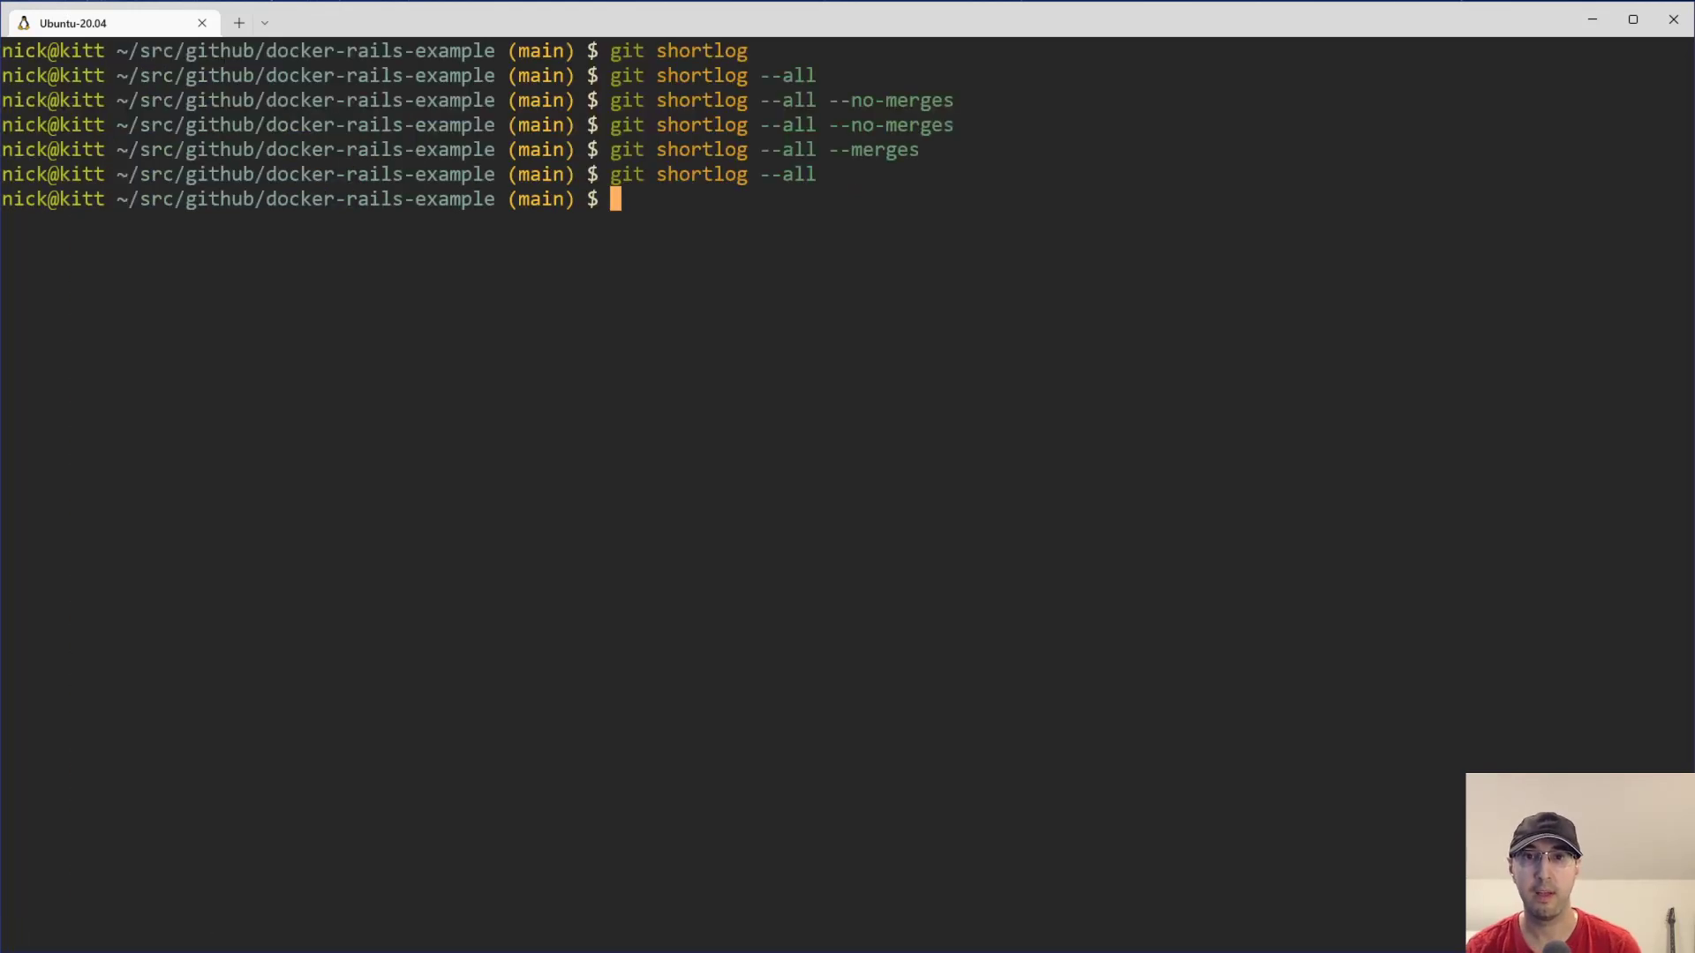
pyautogui.press('Return')
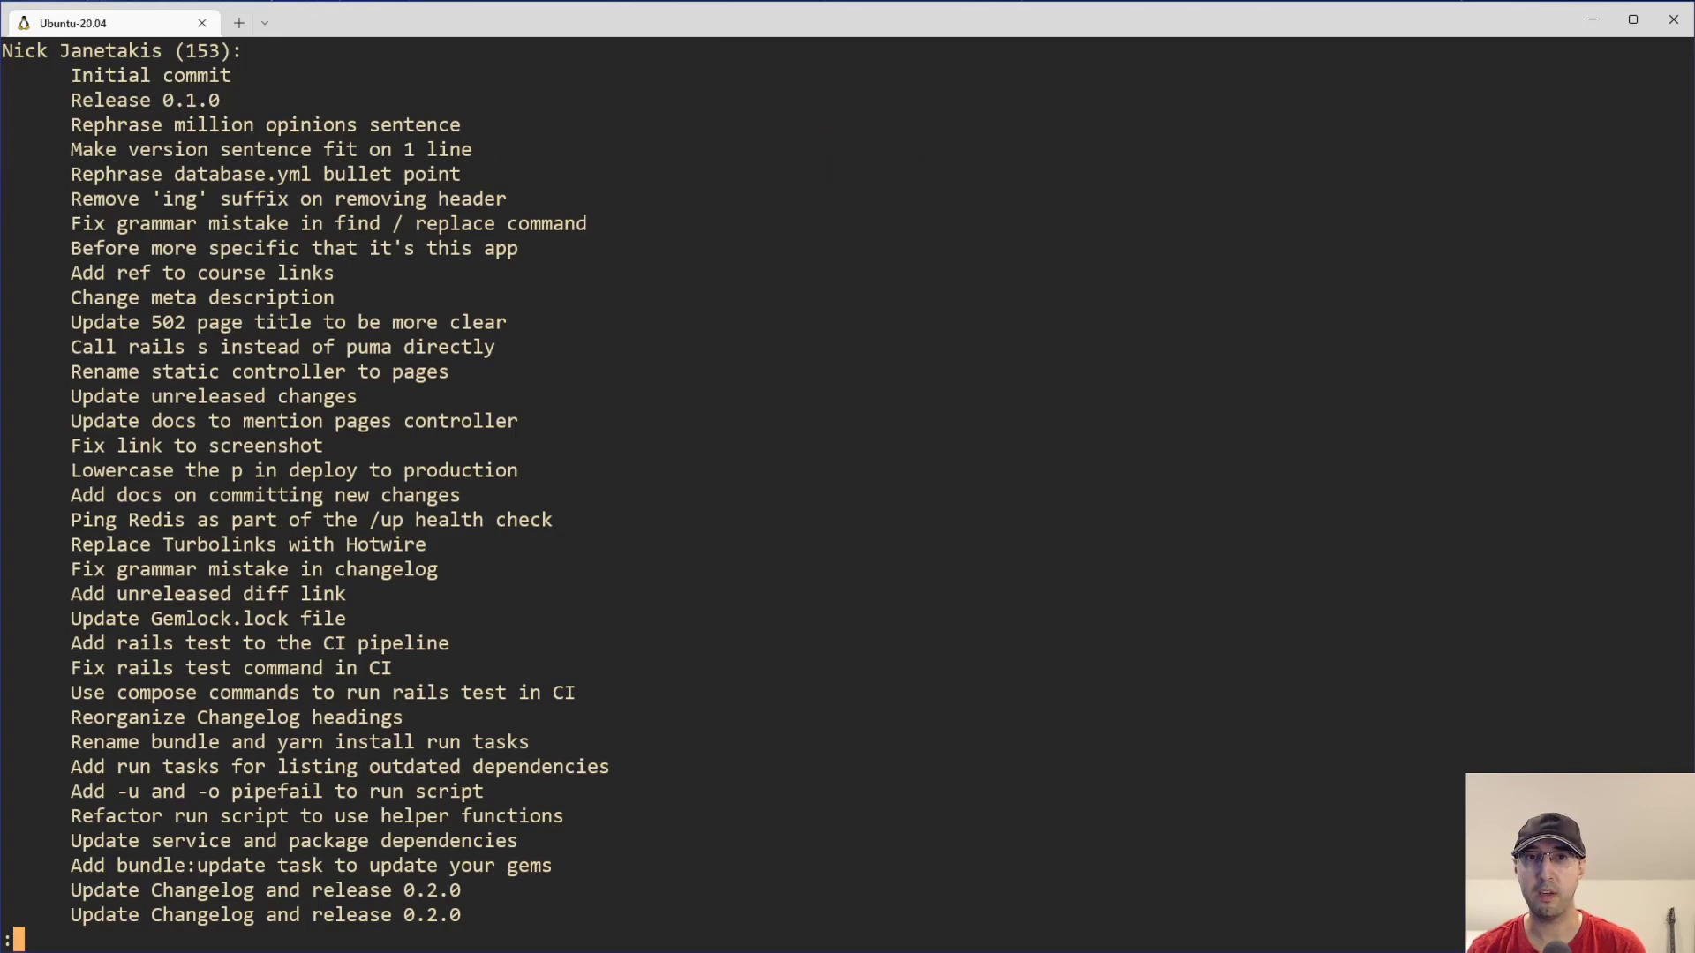
pyautogui.moveTo(67, 192)
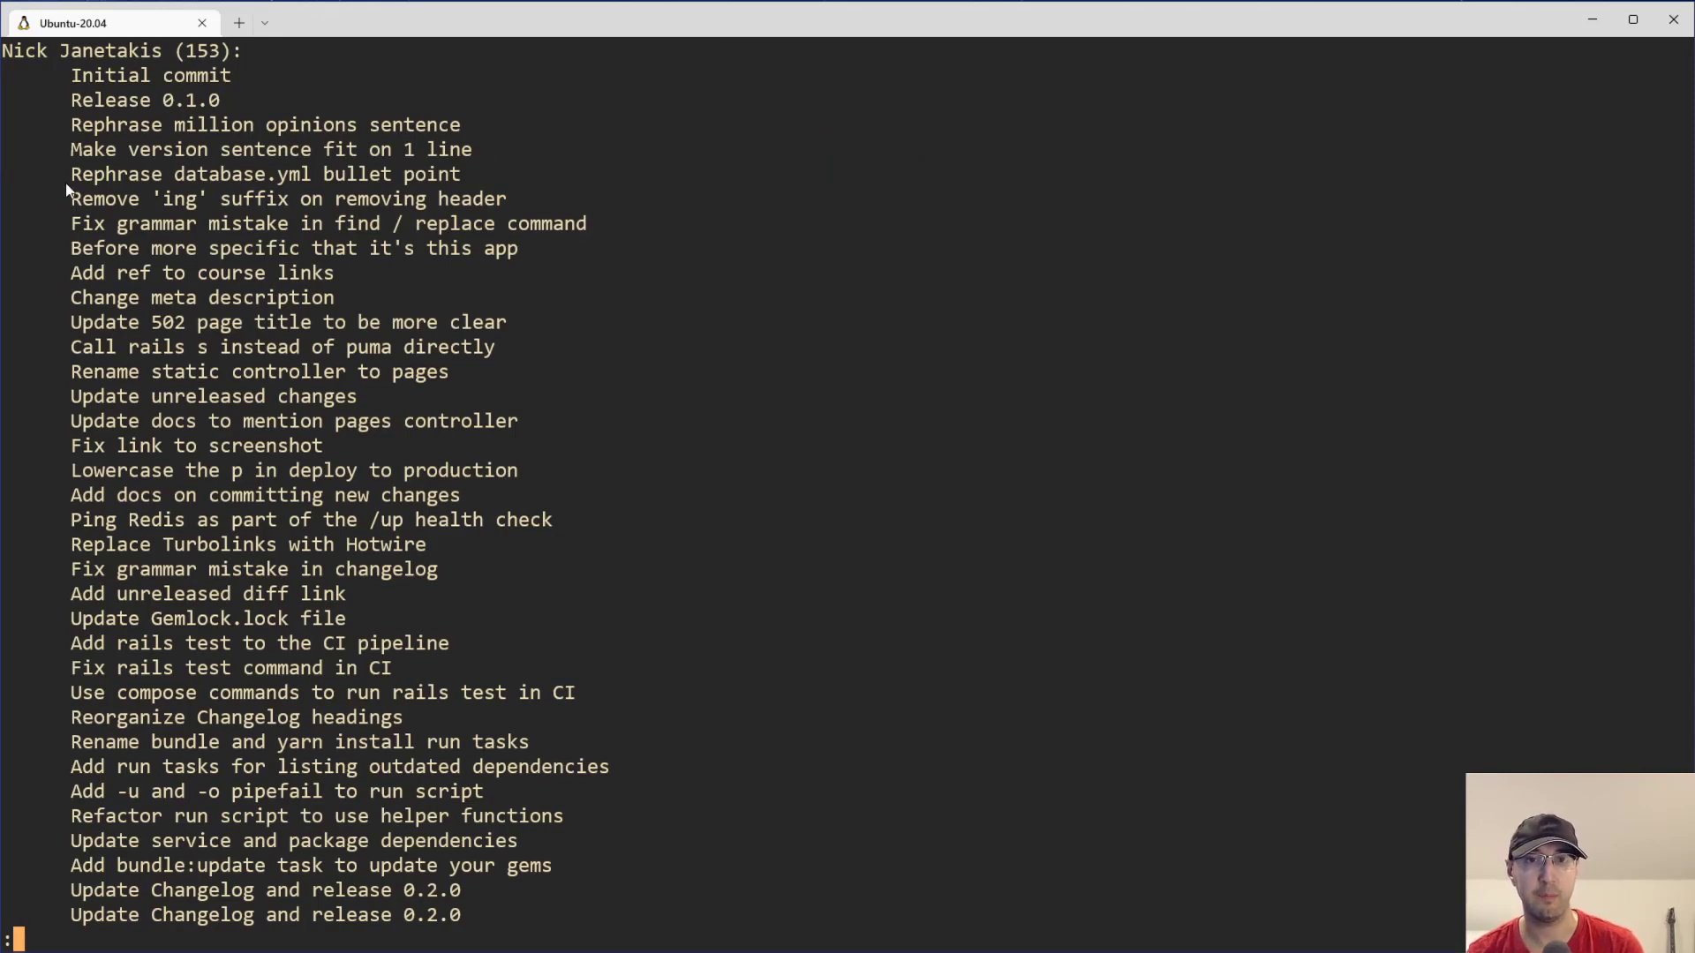
pyautogui.moveTo(731, 432)
pyautogui.write('git shortlog --all --su')
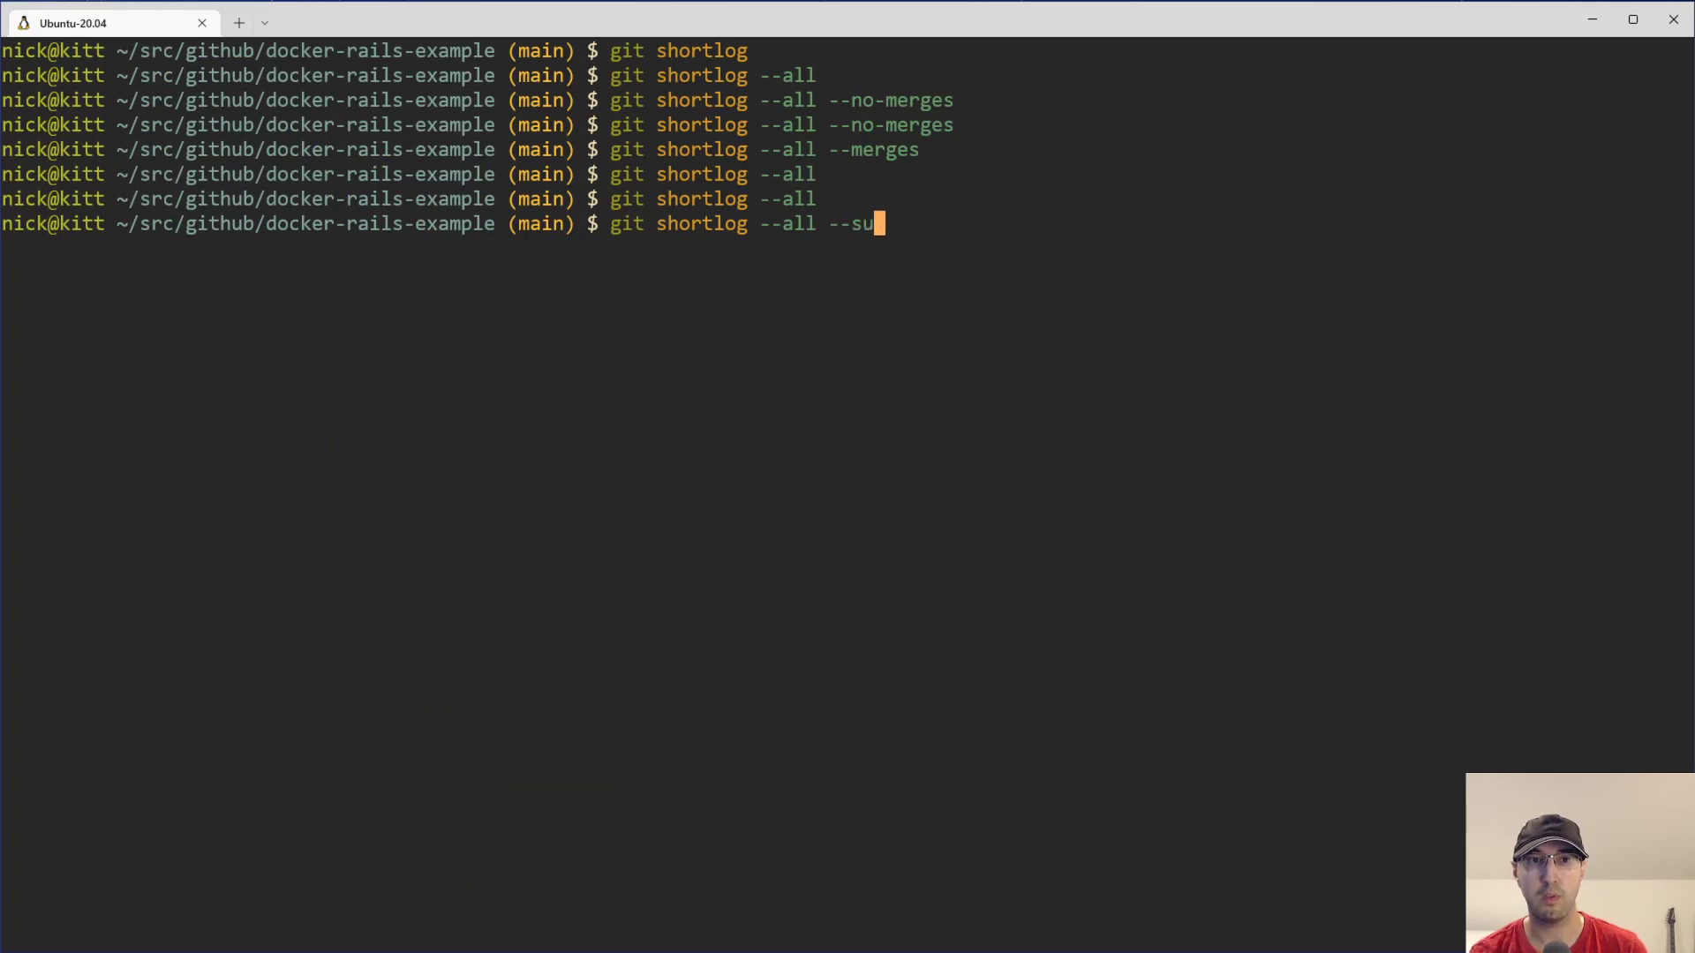
pyautogui.press('Return')
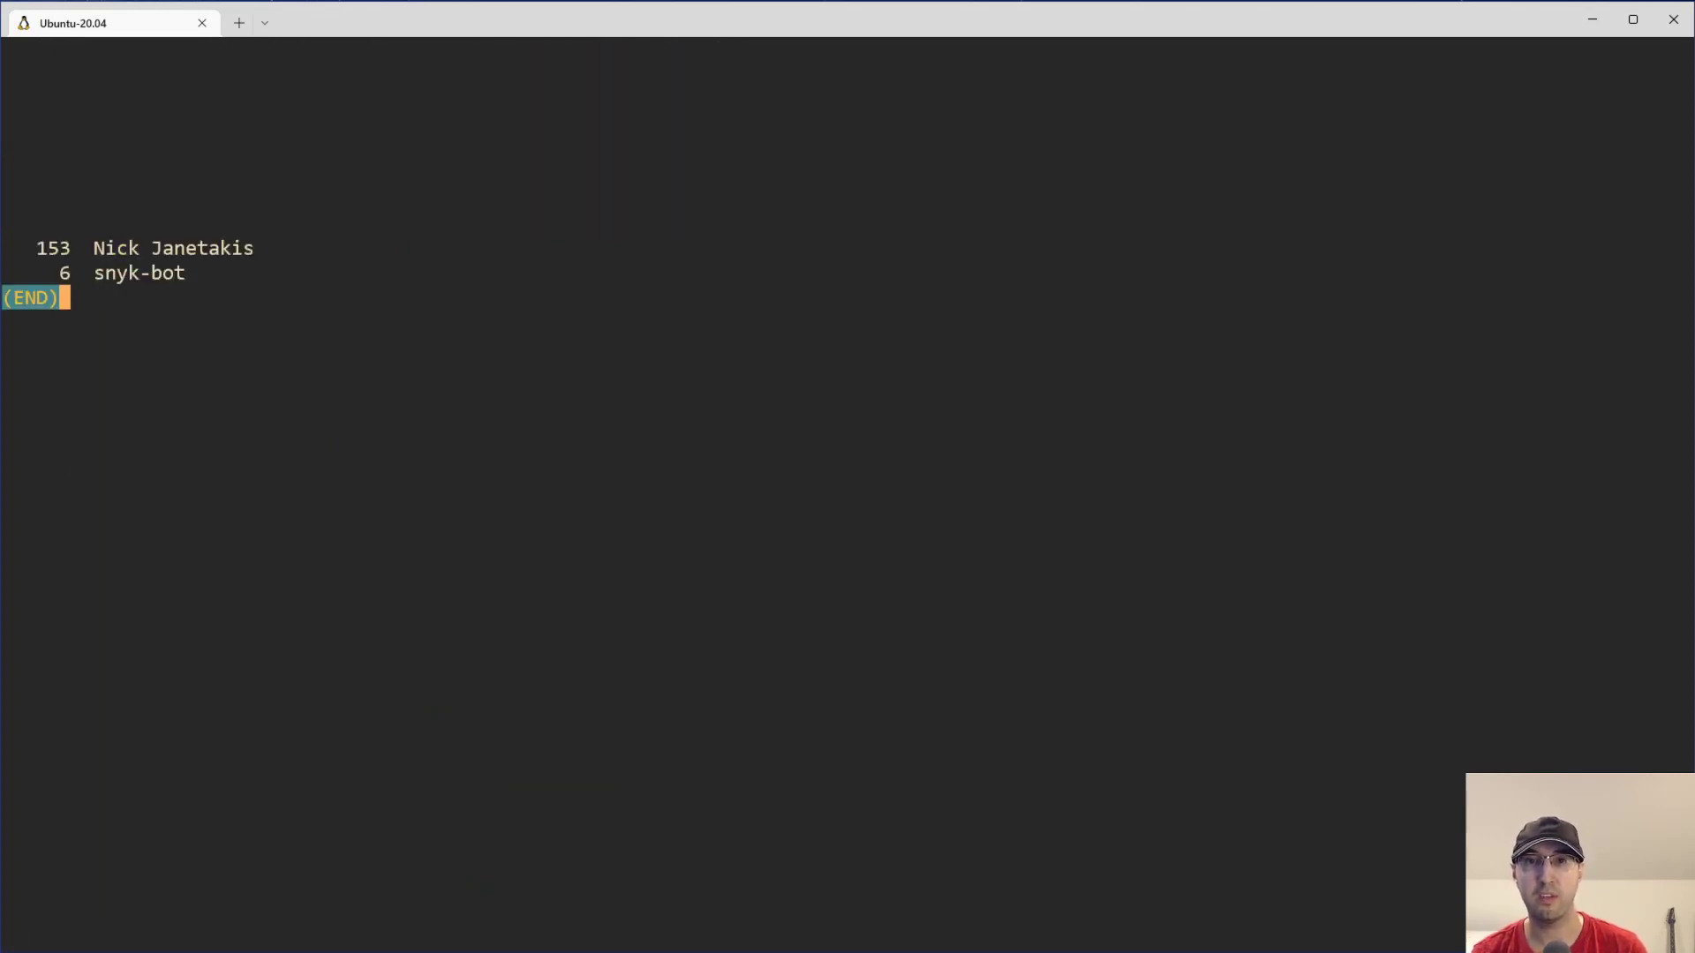
pyautogui.moveTo(730, 432)
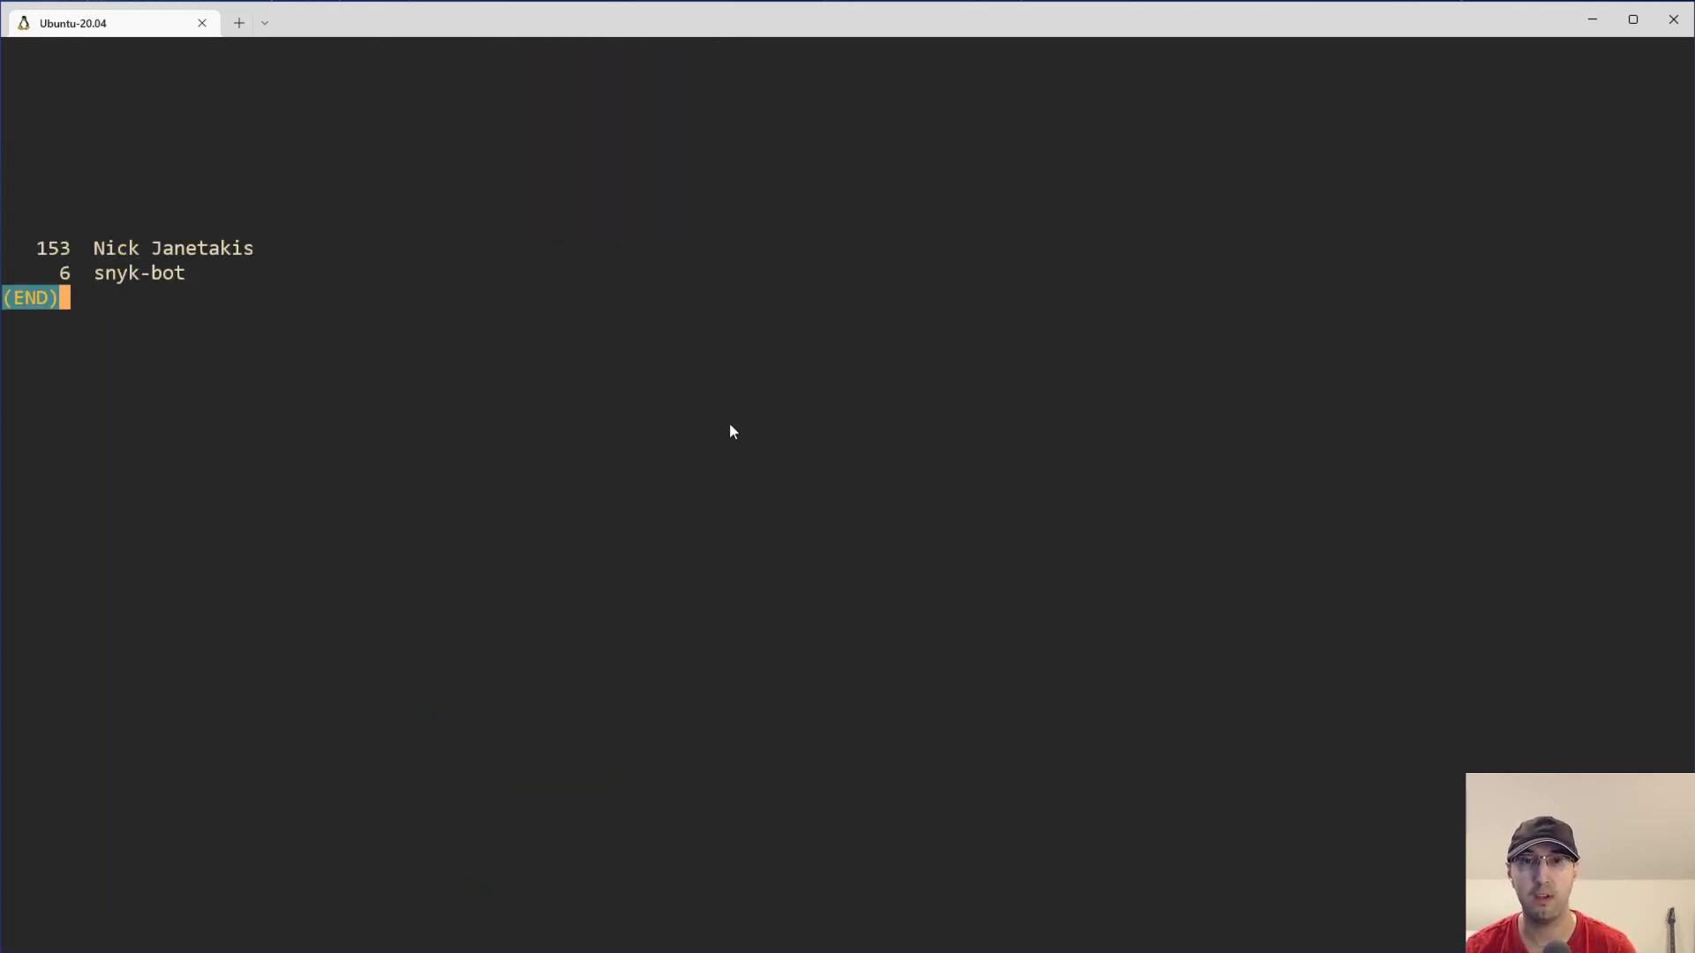
pyautogui.moveTo(125, 275)
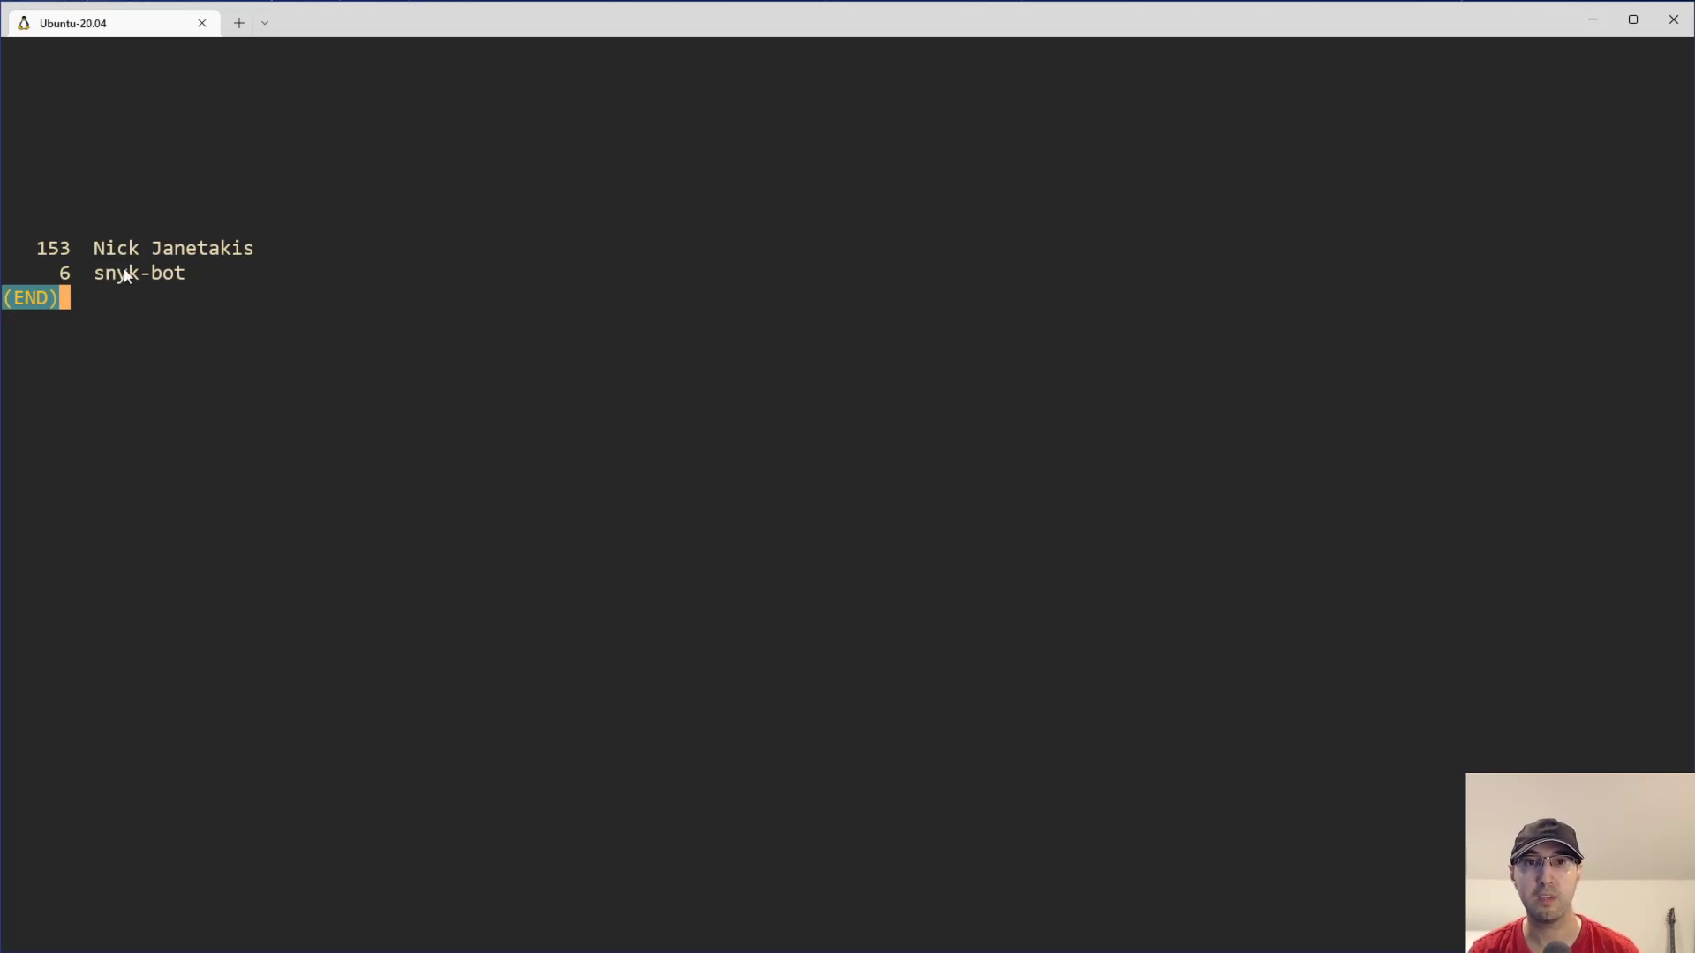
pyautogui.moveTo(135, 265)
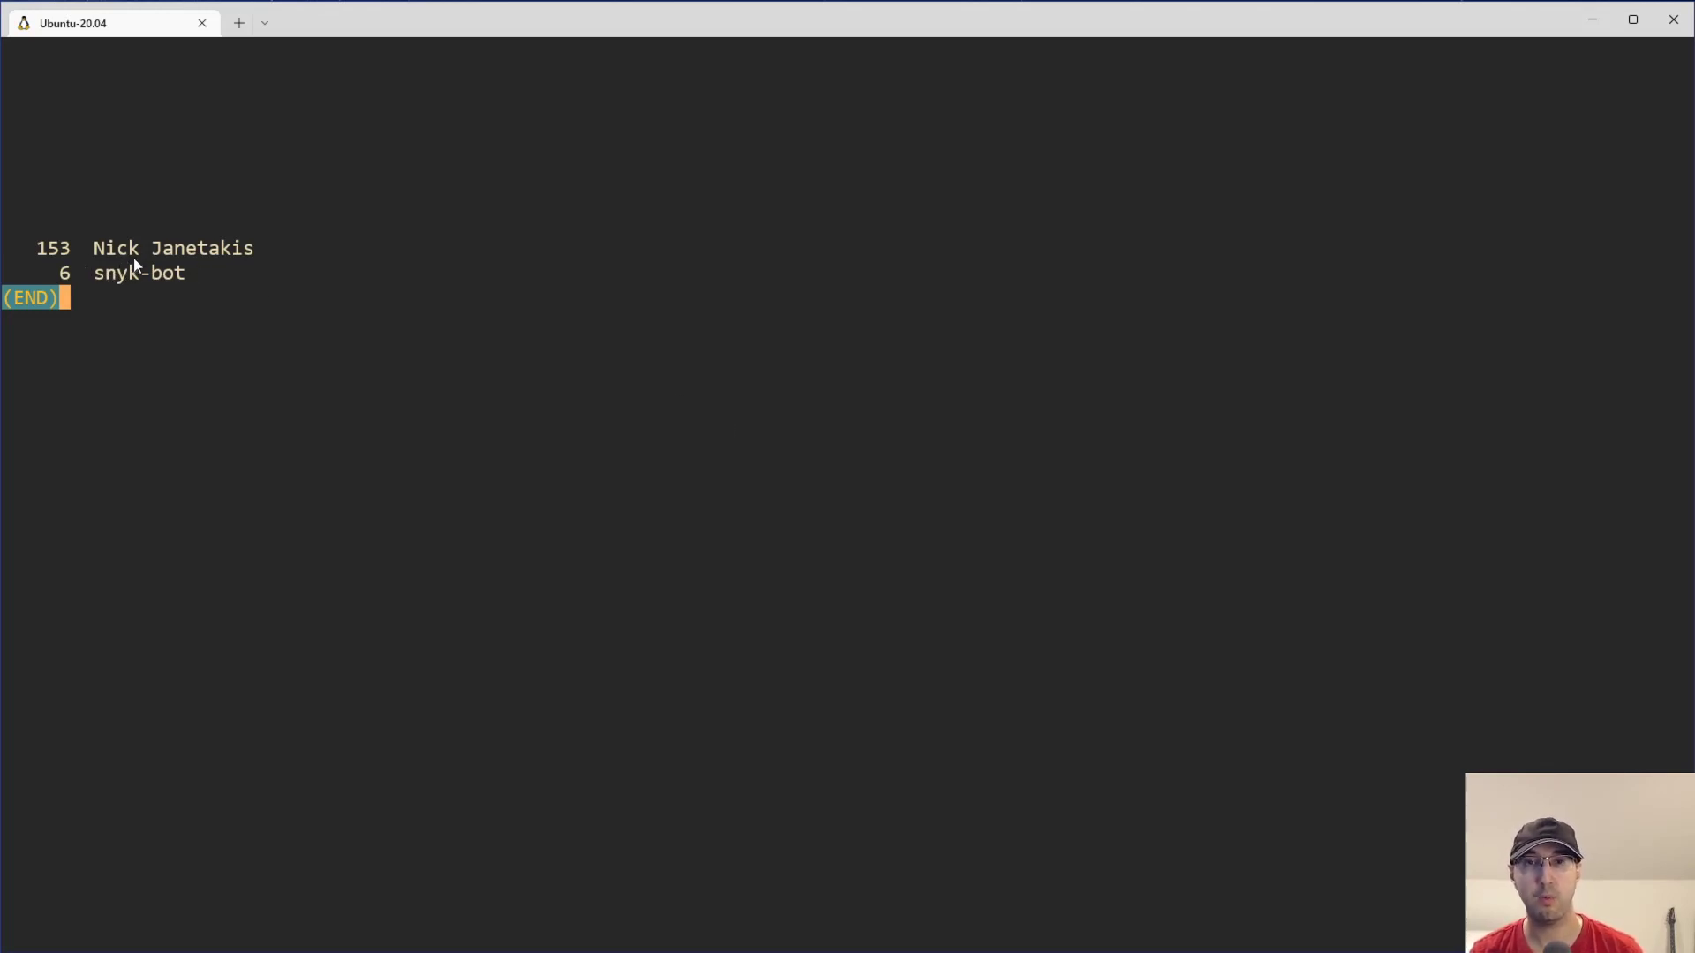
pyautogui.moveTo(164, 265)
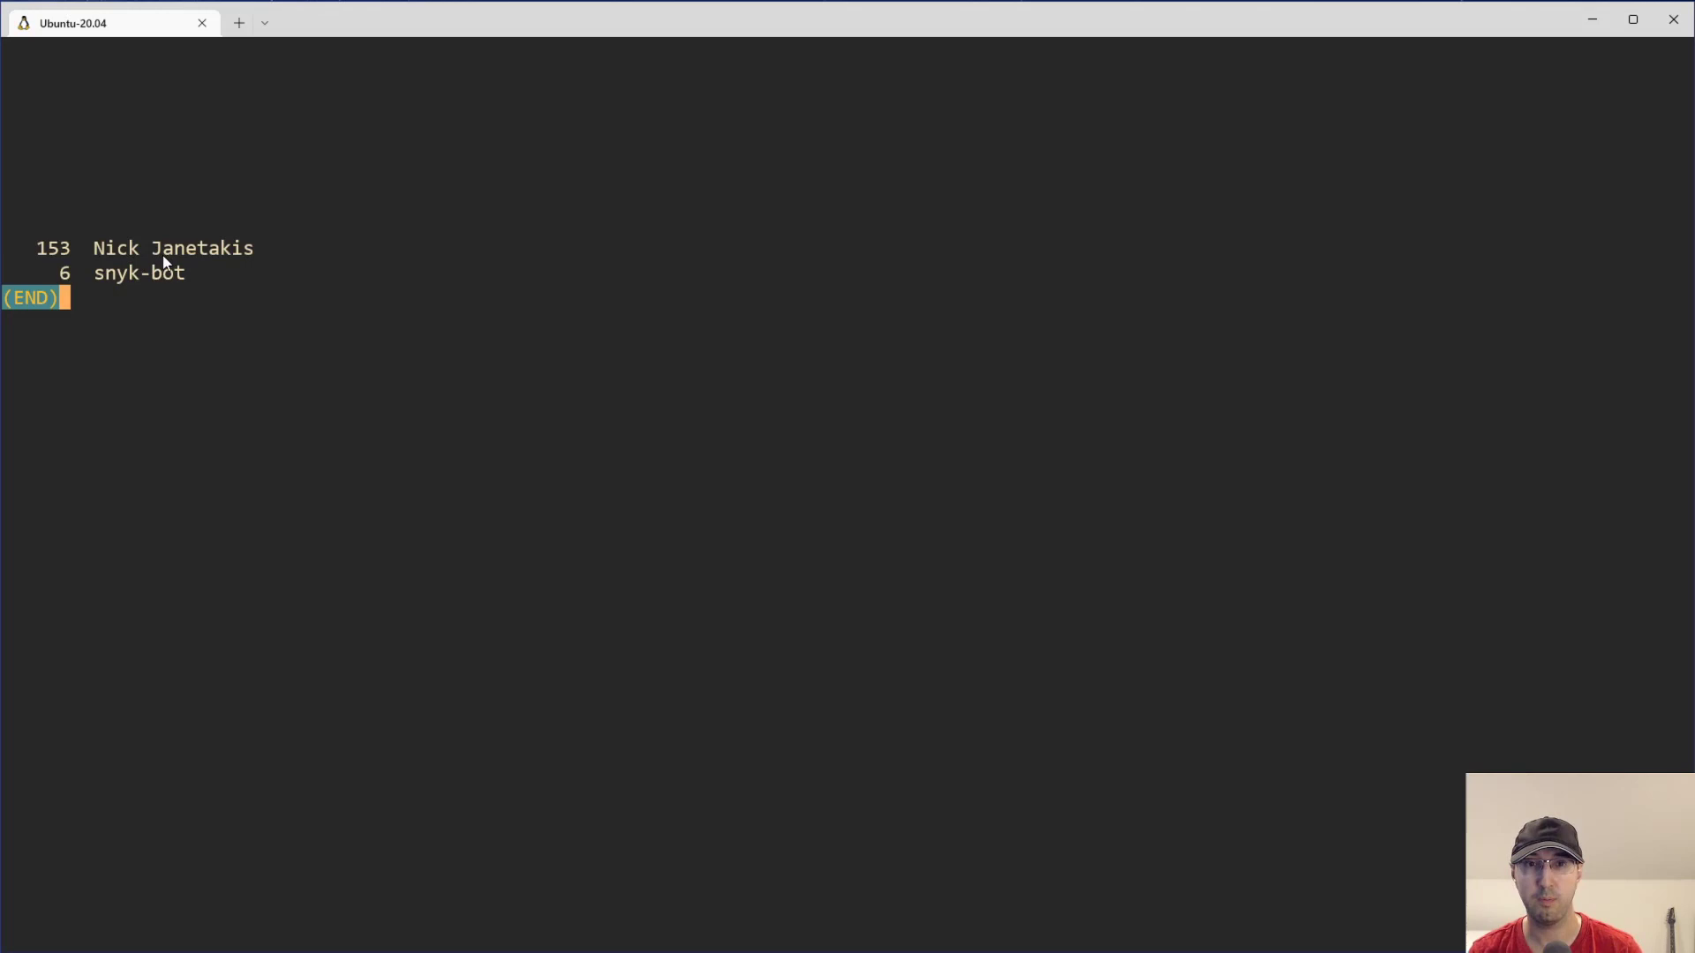
pyautogui.moveTo(126, 144)
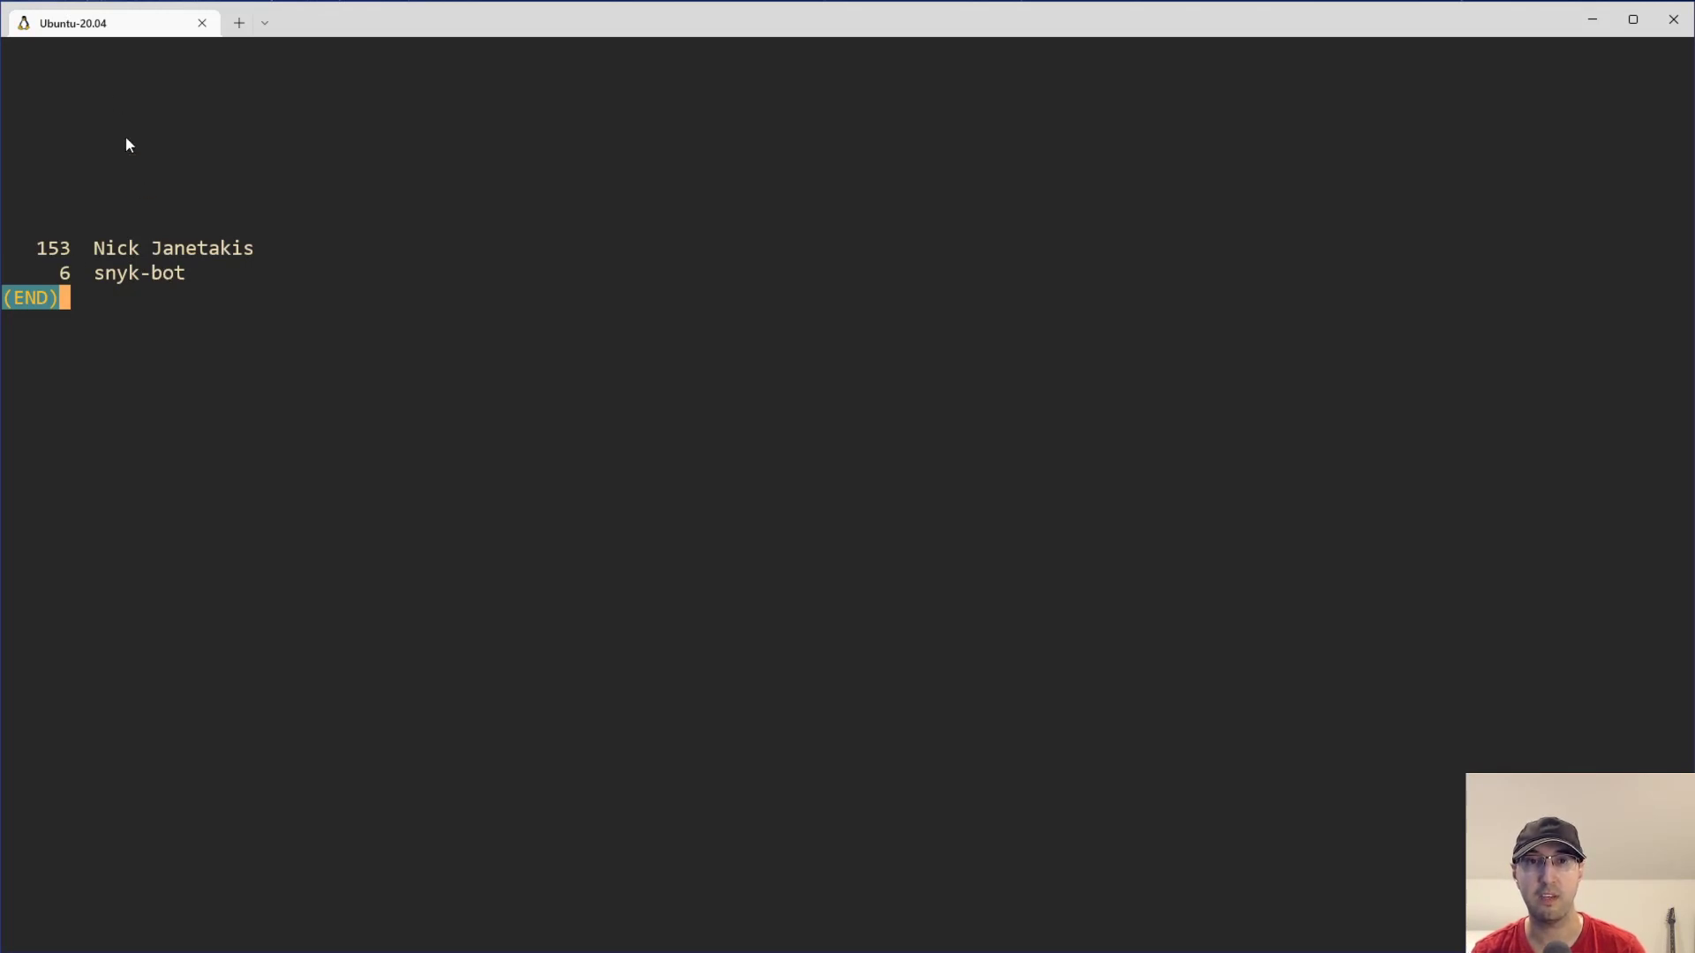
pyautogui.moveTo(111, 326)
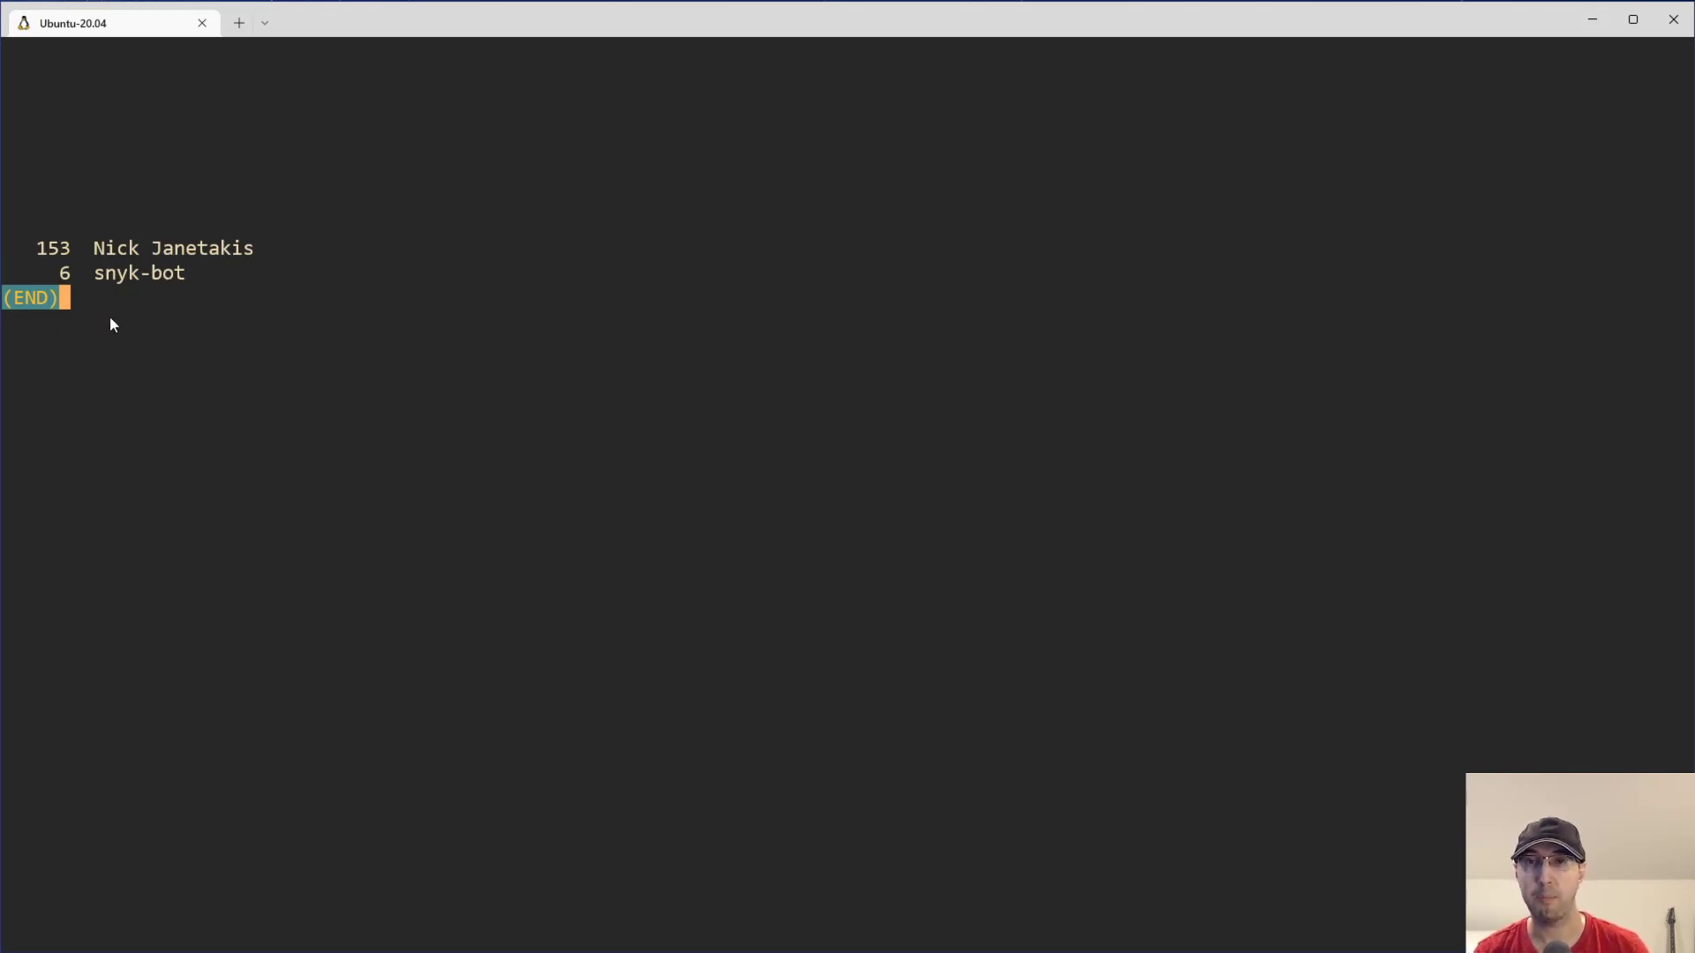
pyautogui.moveTo(203, 276)
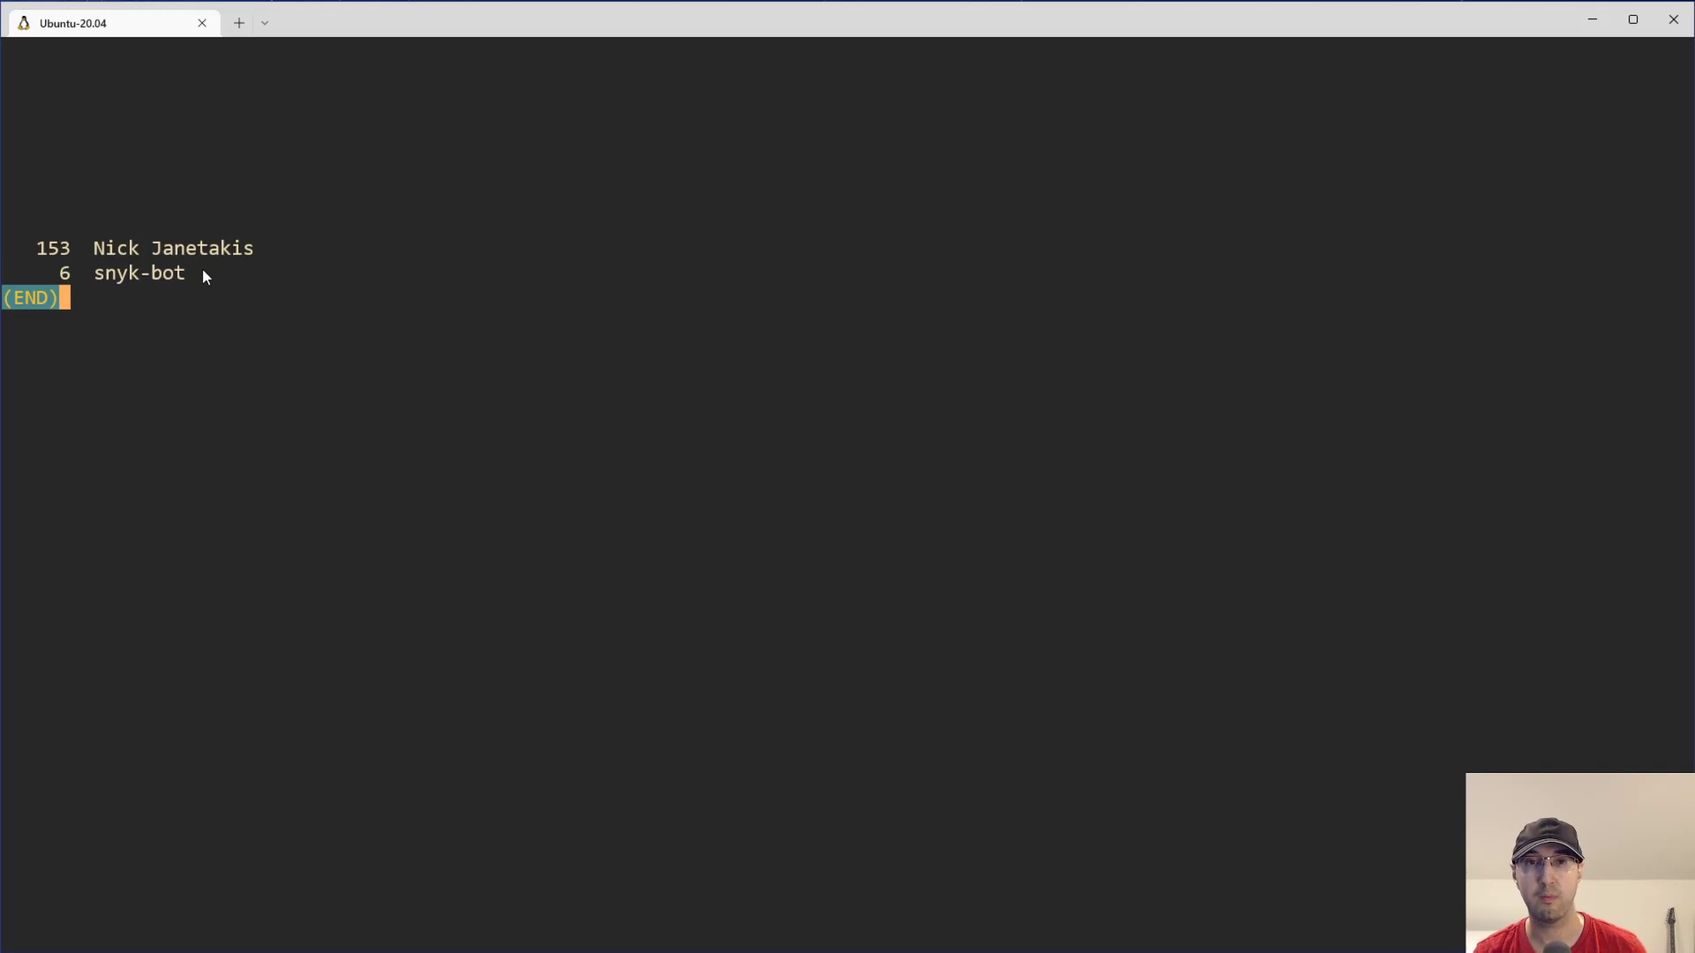
pyautogui.moveTo(63, 256)
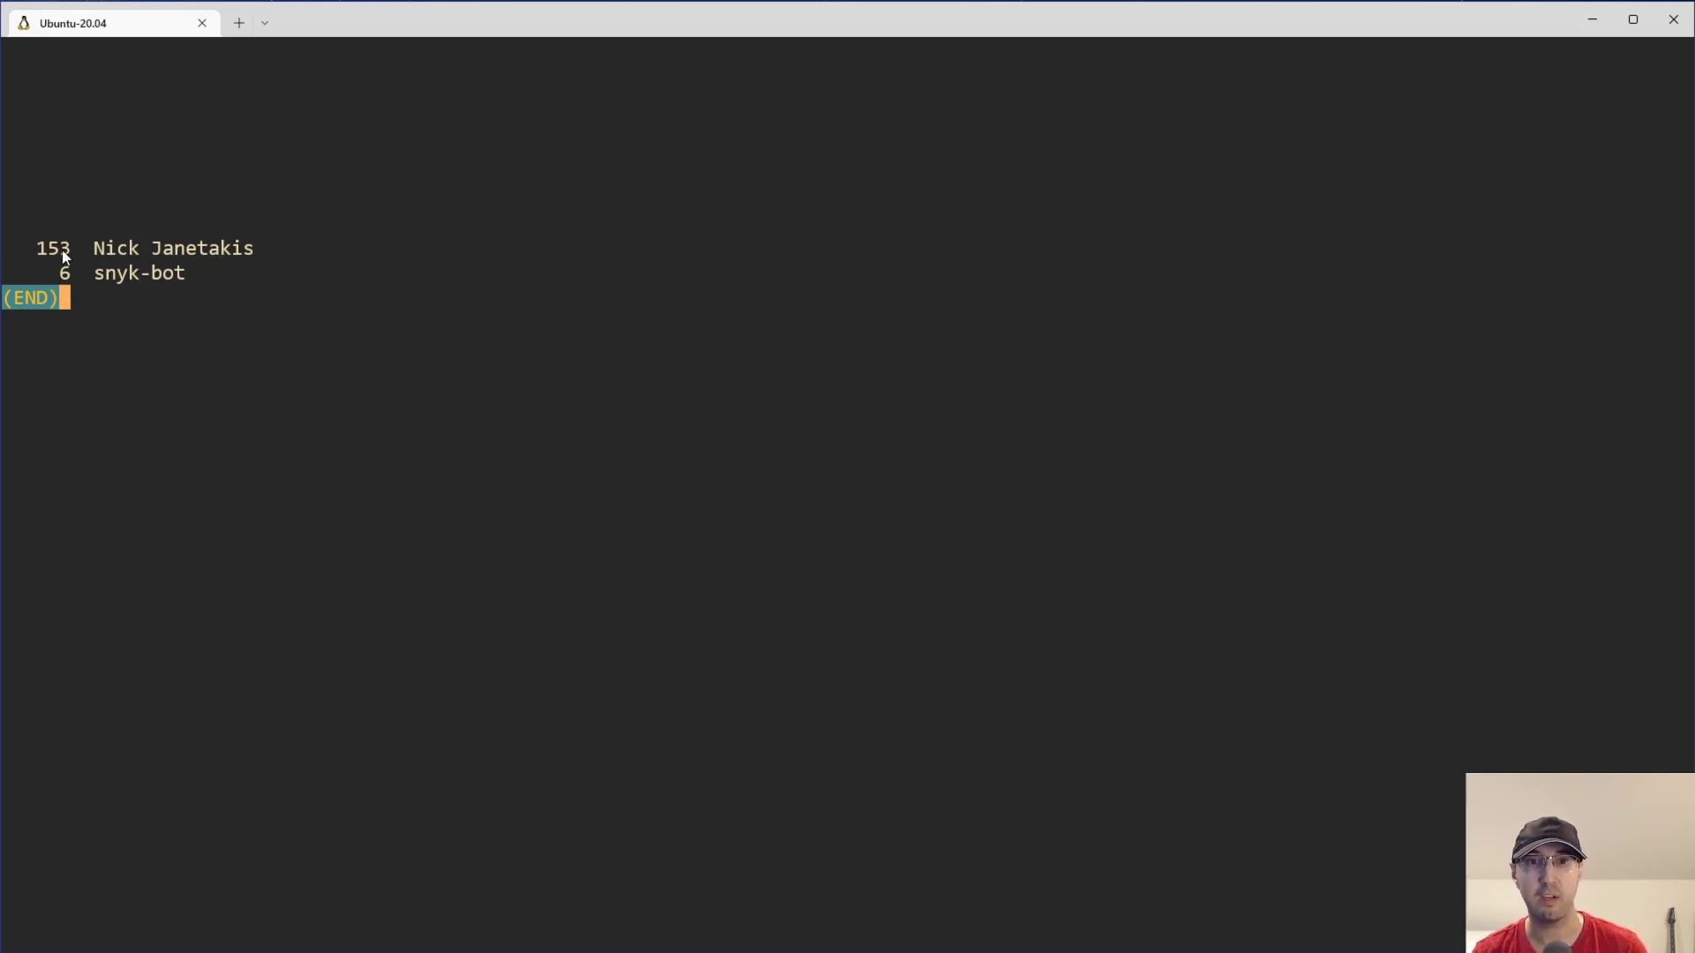
pyautogui.moveTo(189, 343)
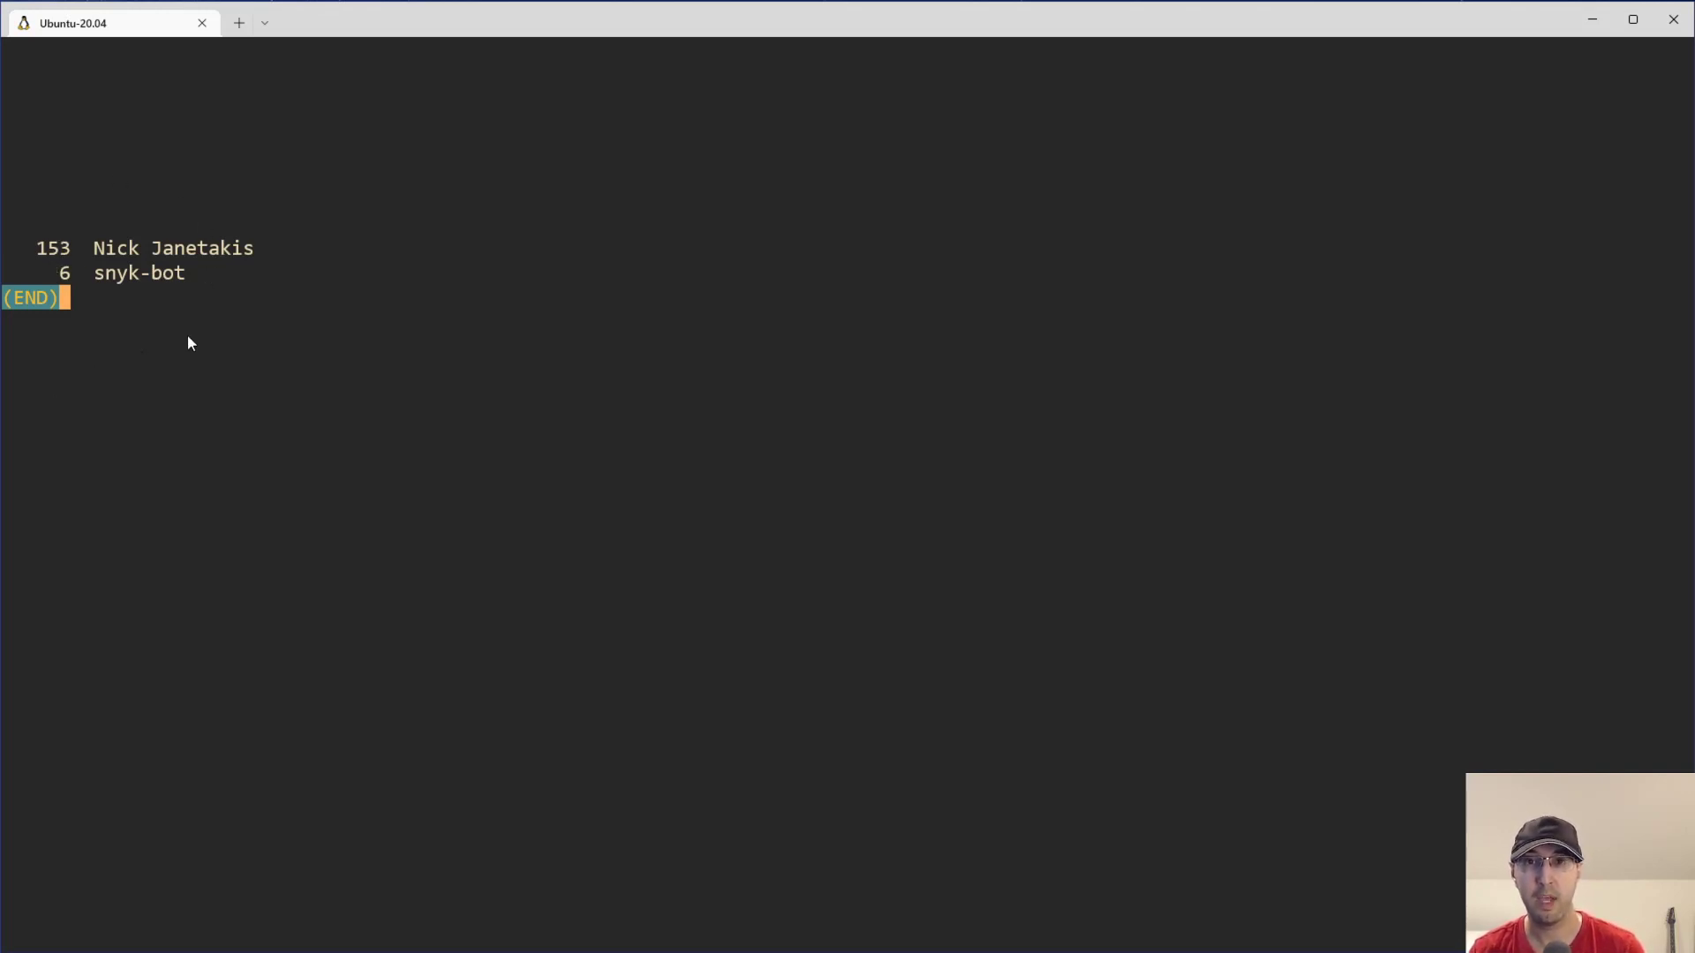
pyautogui.moveTo(322, 343)
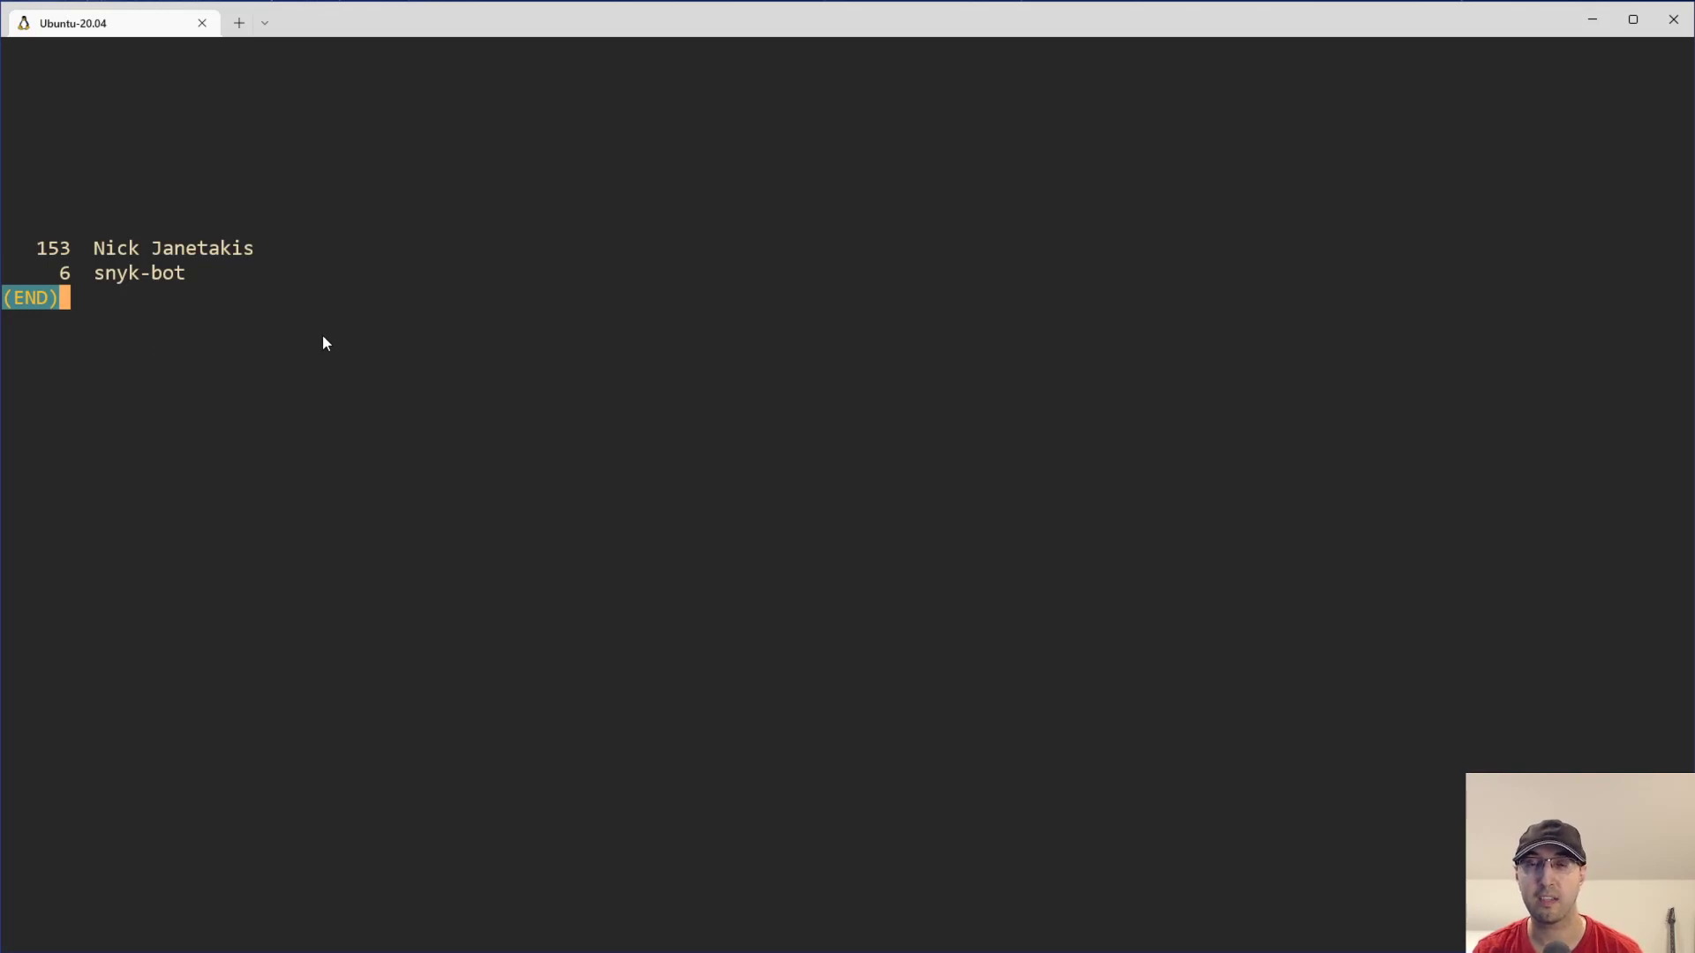
pyautogui.moveTo(288, 315)
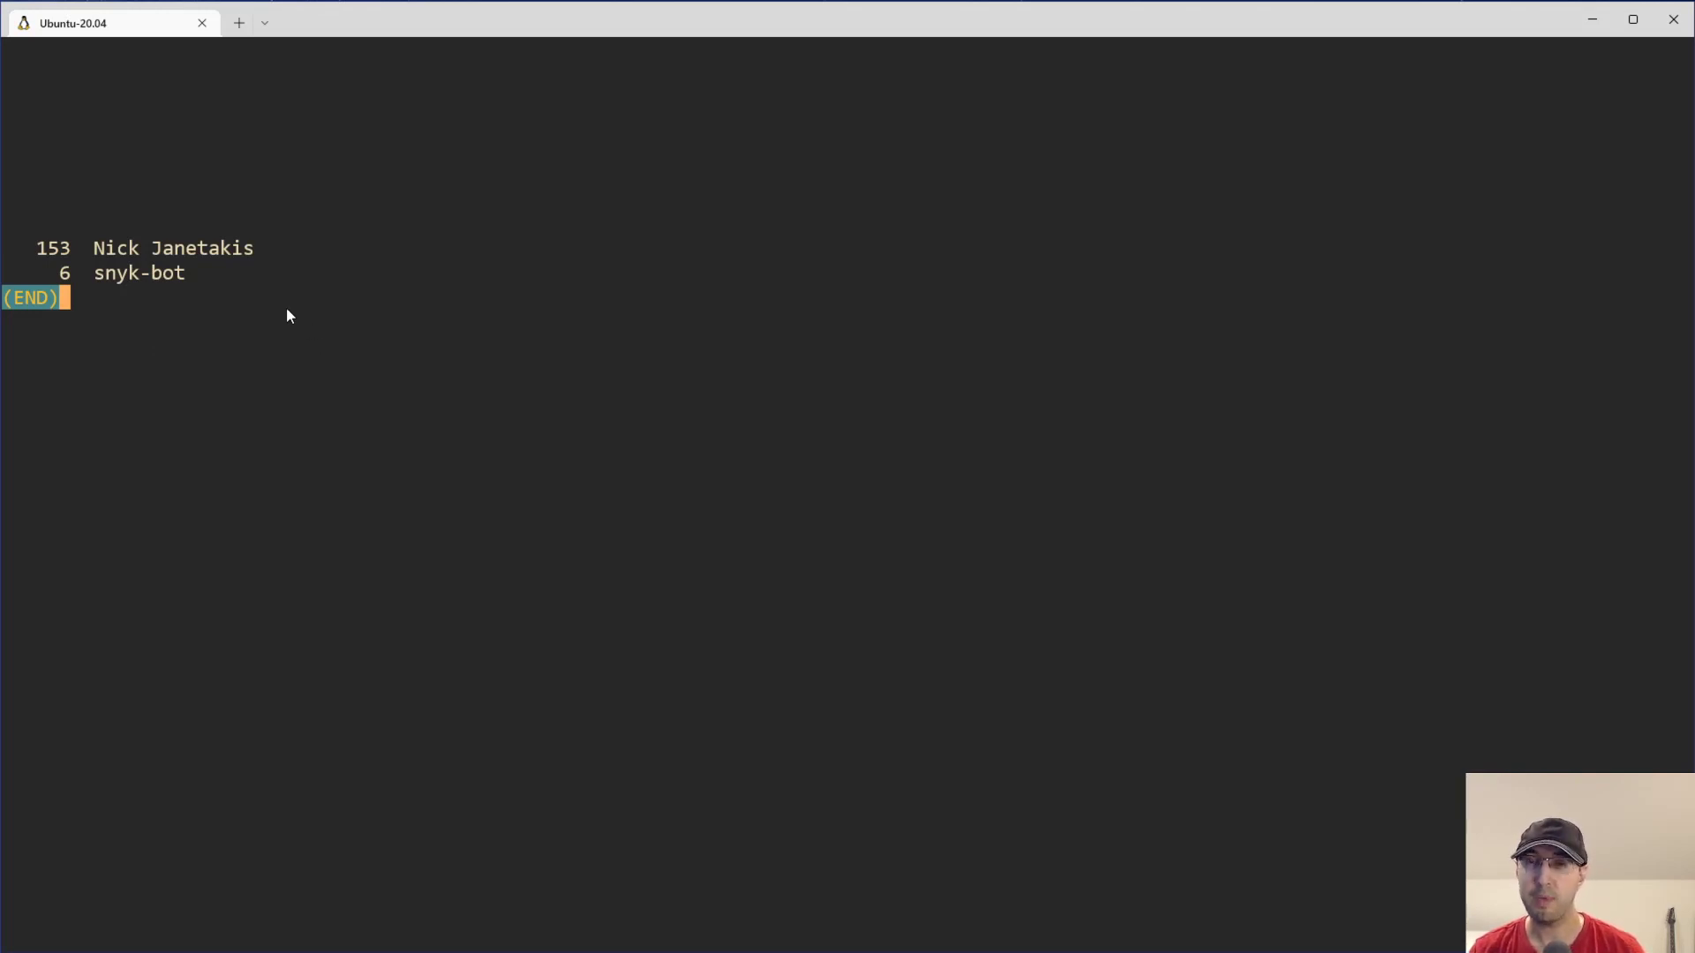
pyautogui.moveTo(332, 318)
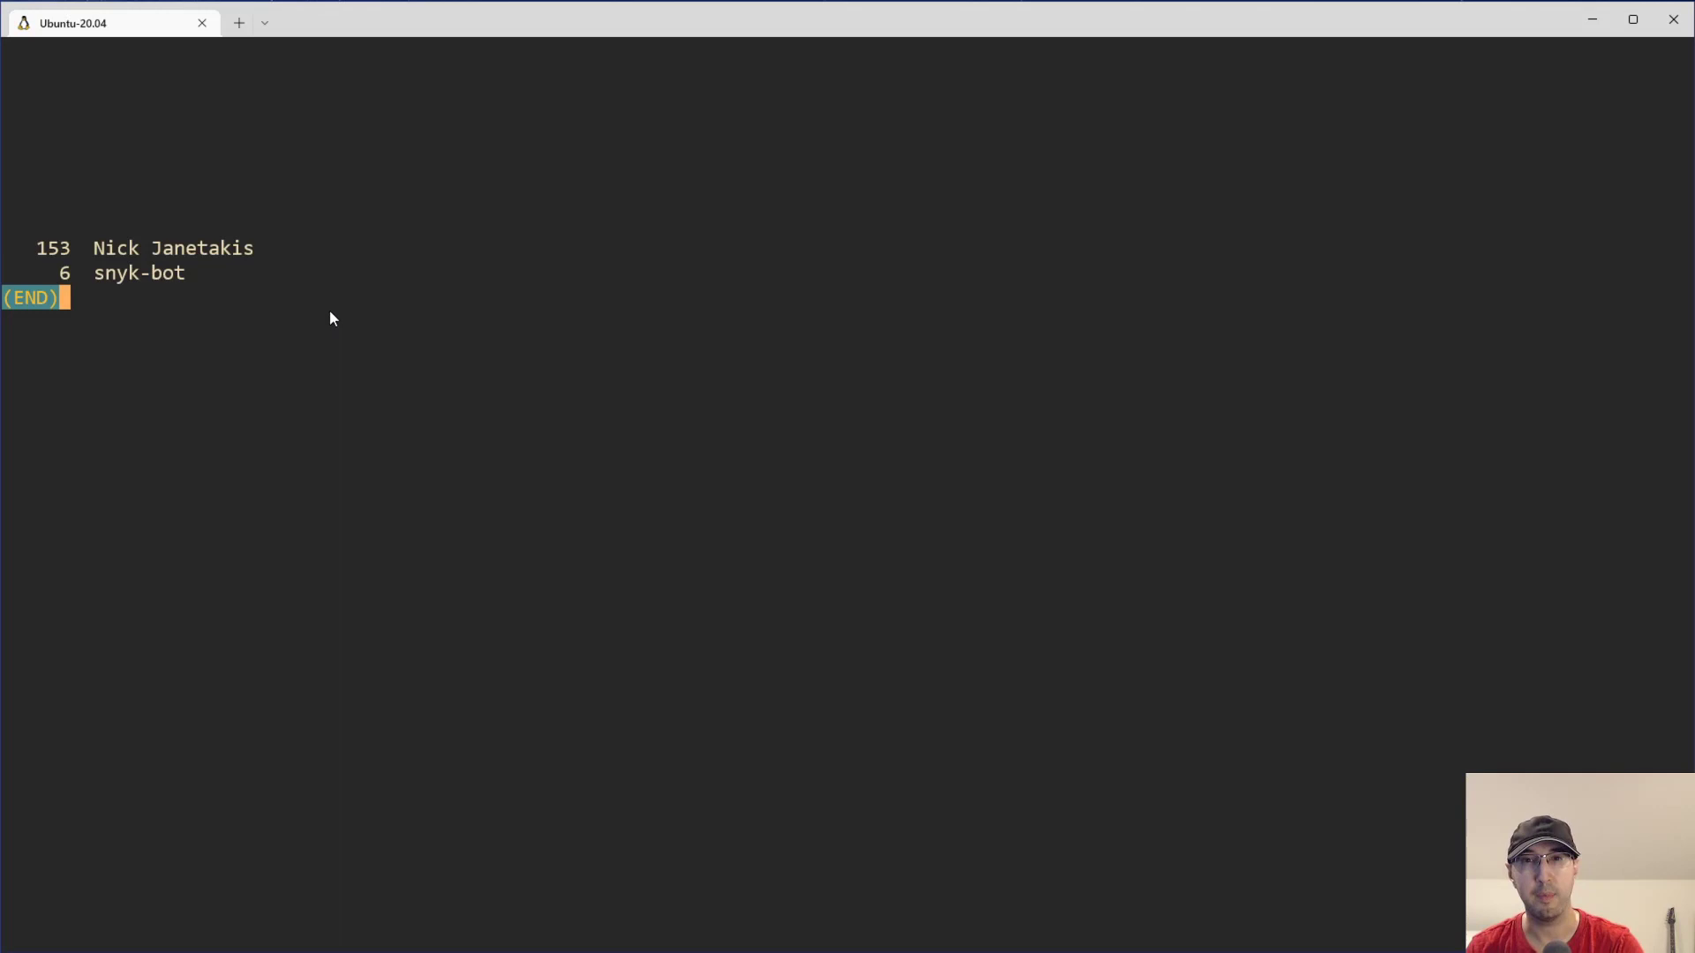
pyautogui.moveTo(345, 300)
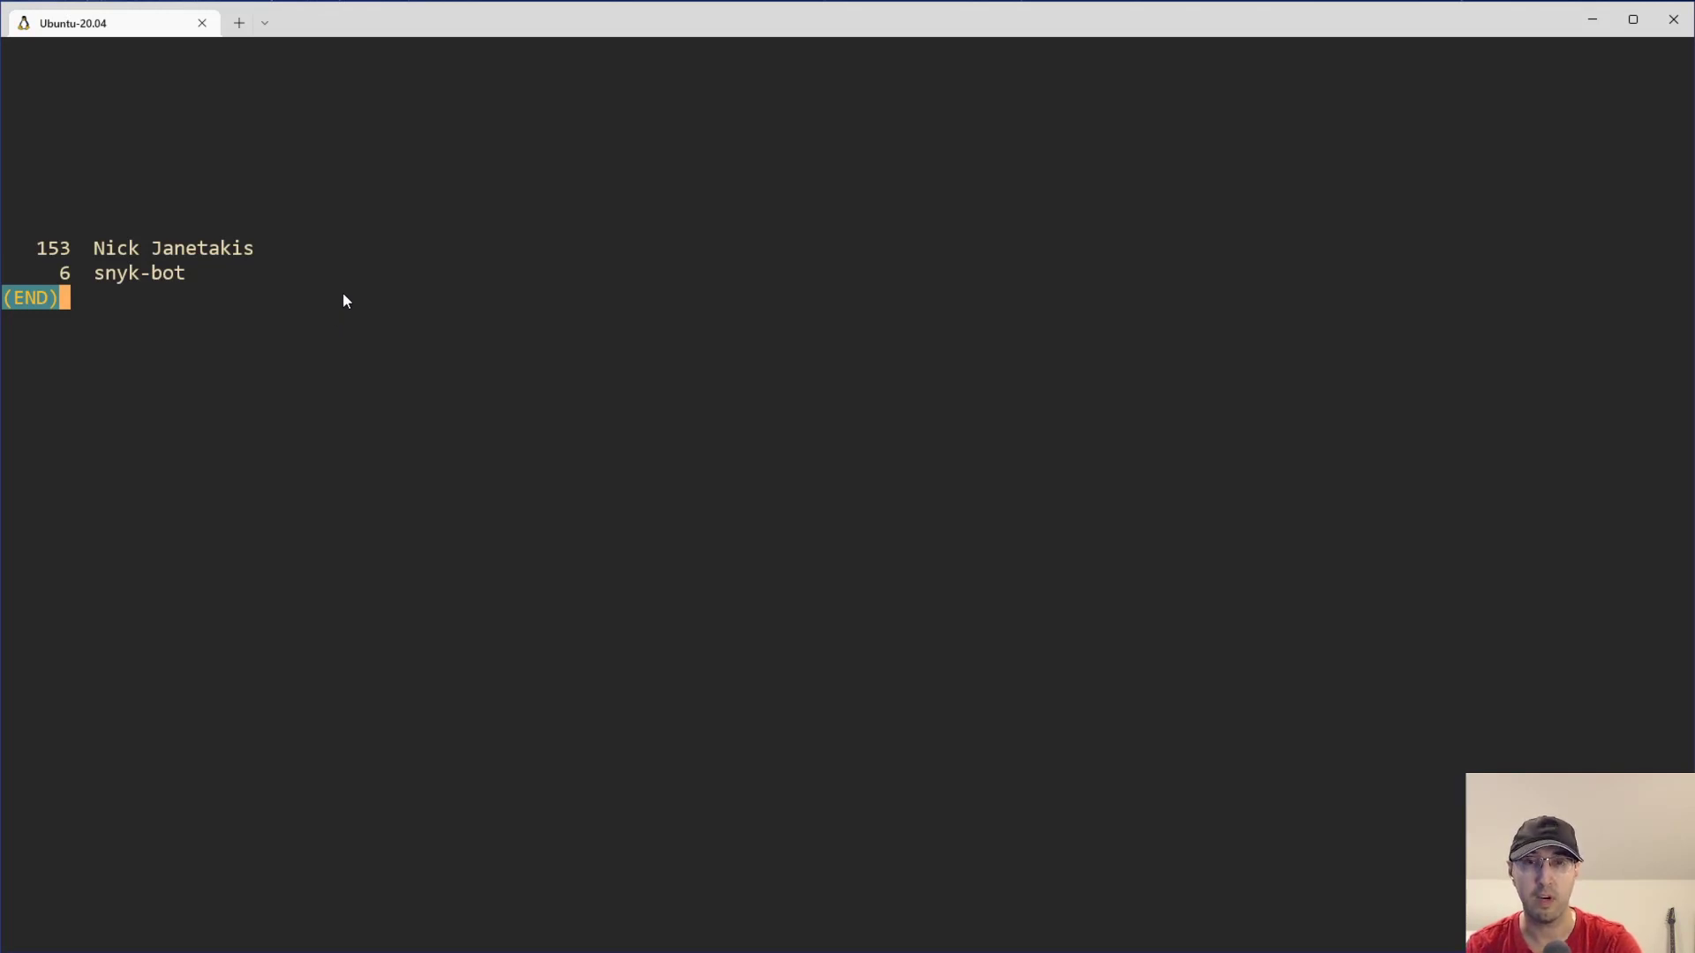
pyautogui.moveTo(377, 304)
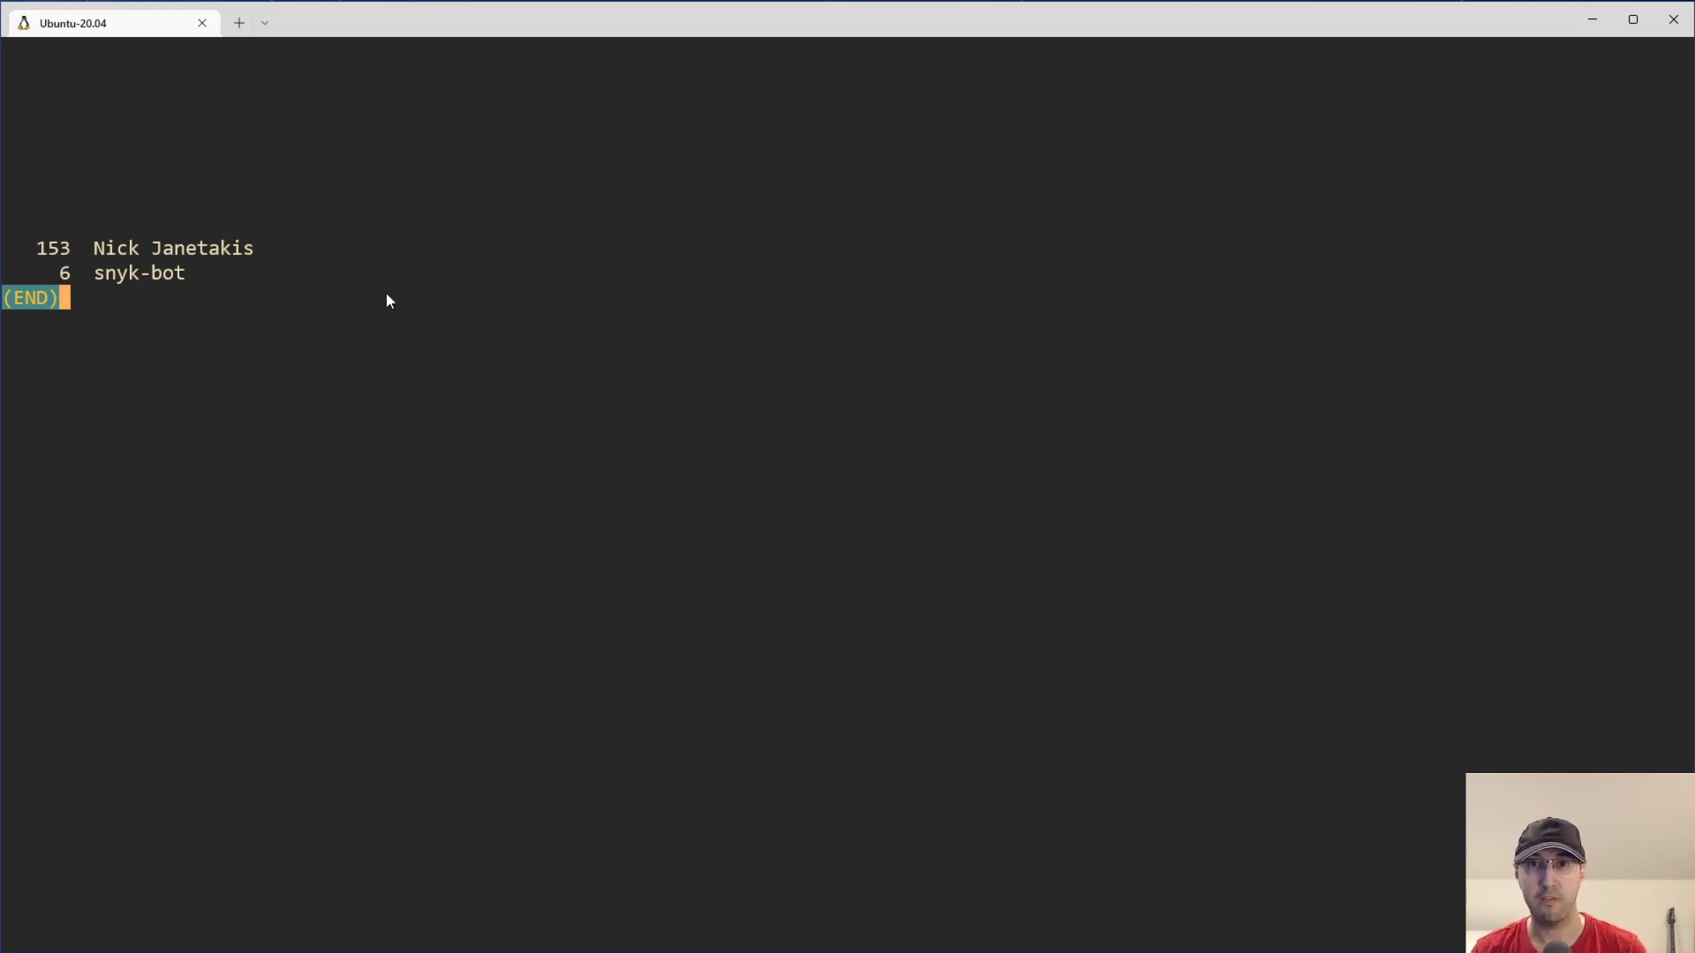
pyautogui.moveTo(461, 278)
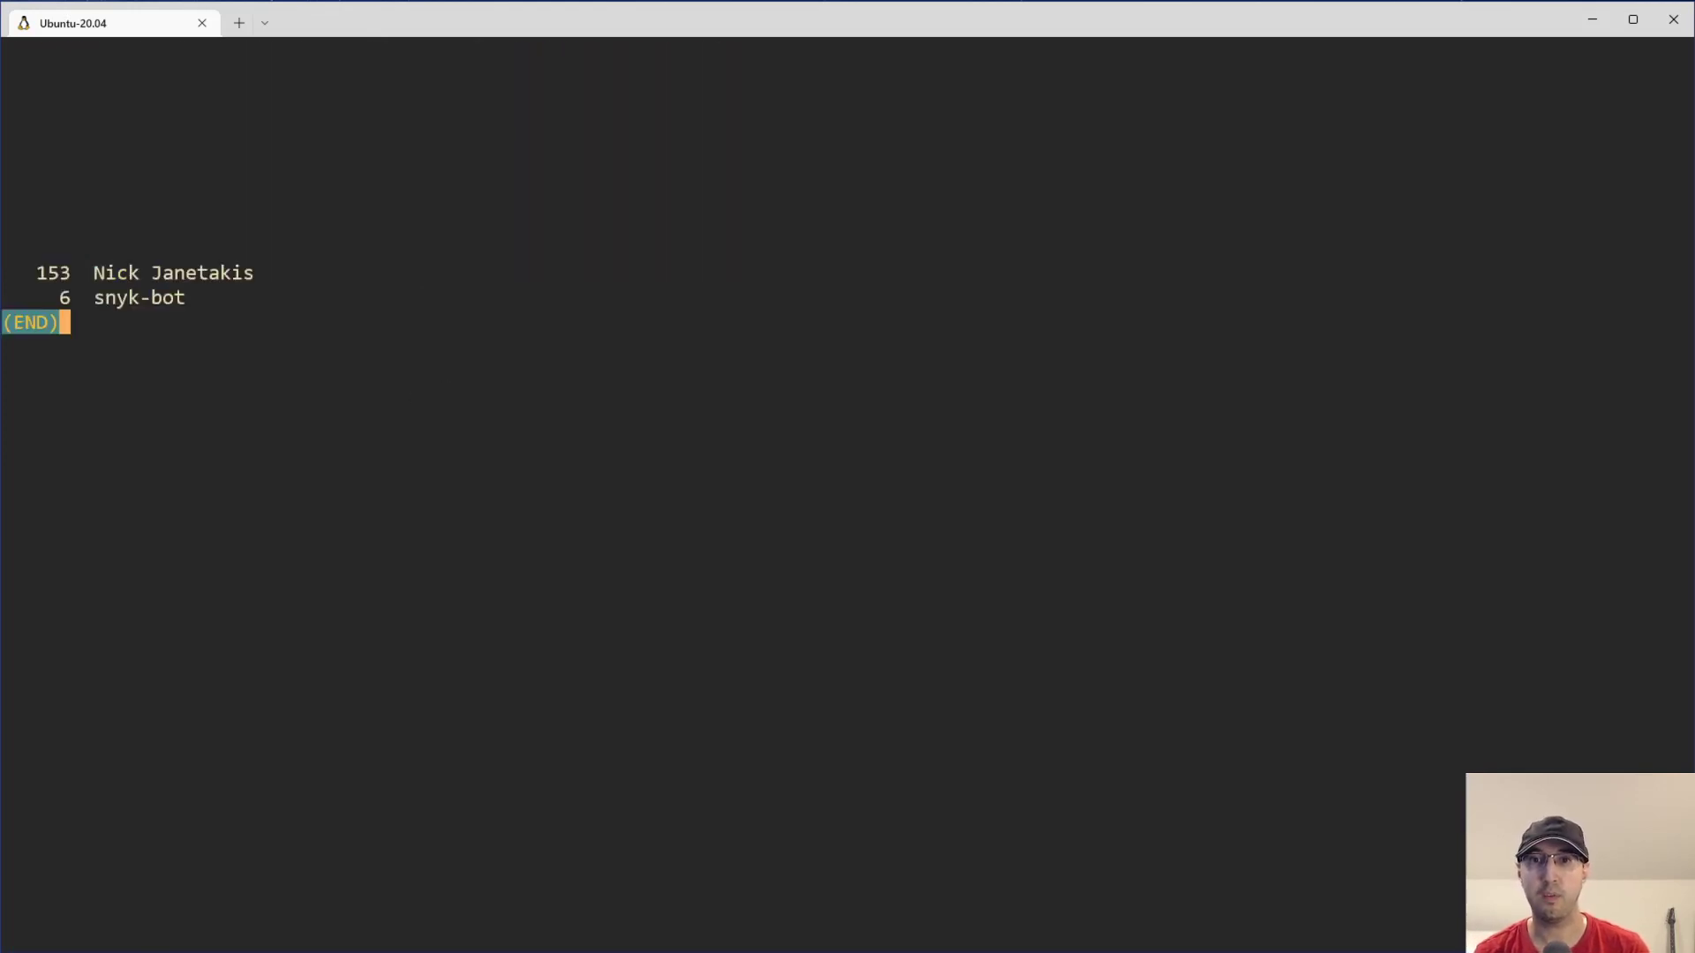
# - Filter the shortlog with --author "Nick Janetakis", showing 153 commits
pyautogui.press('q')
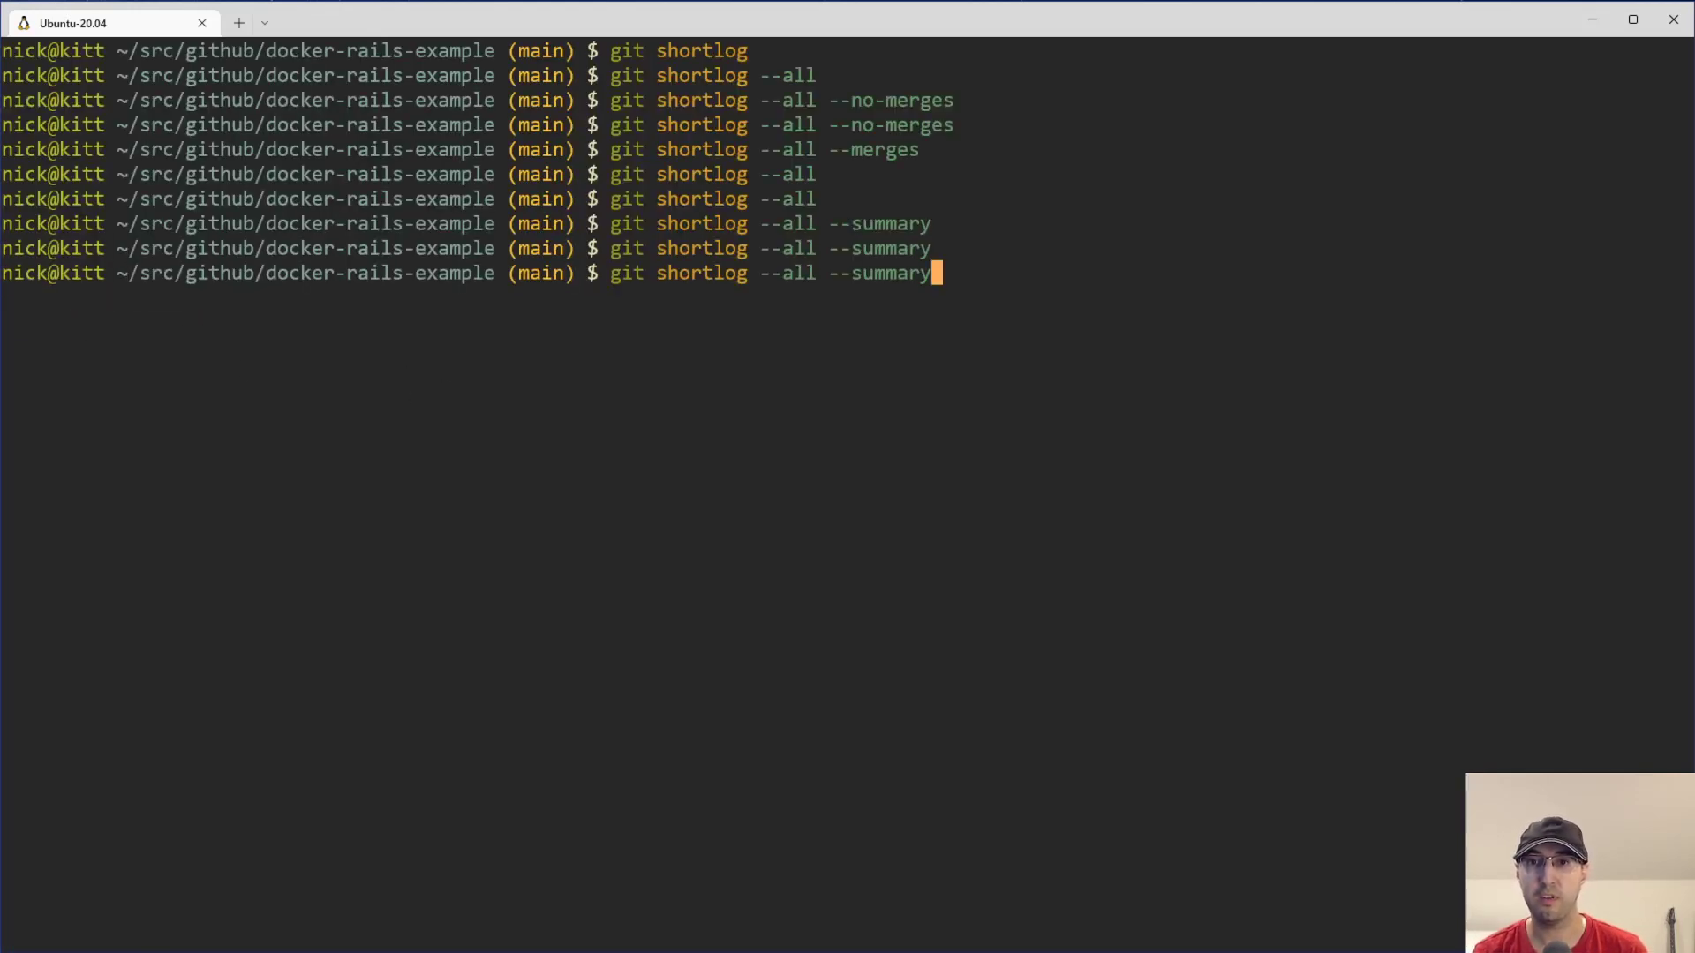
pyautogui.write('--author "')
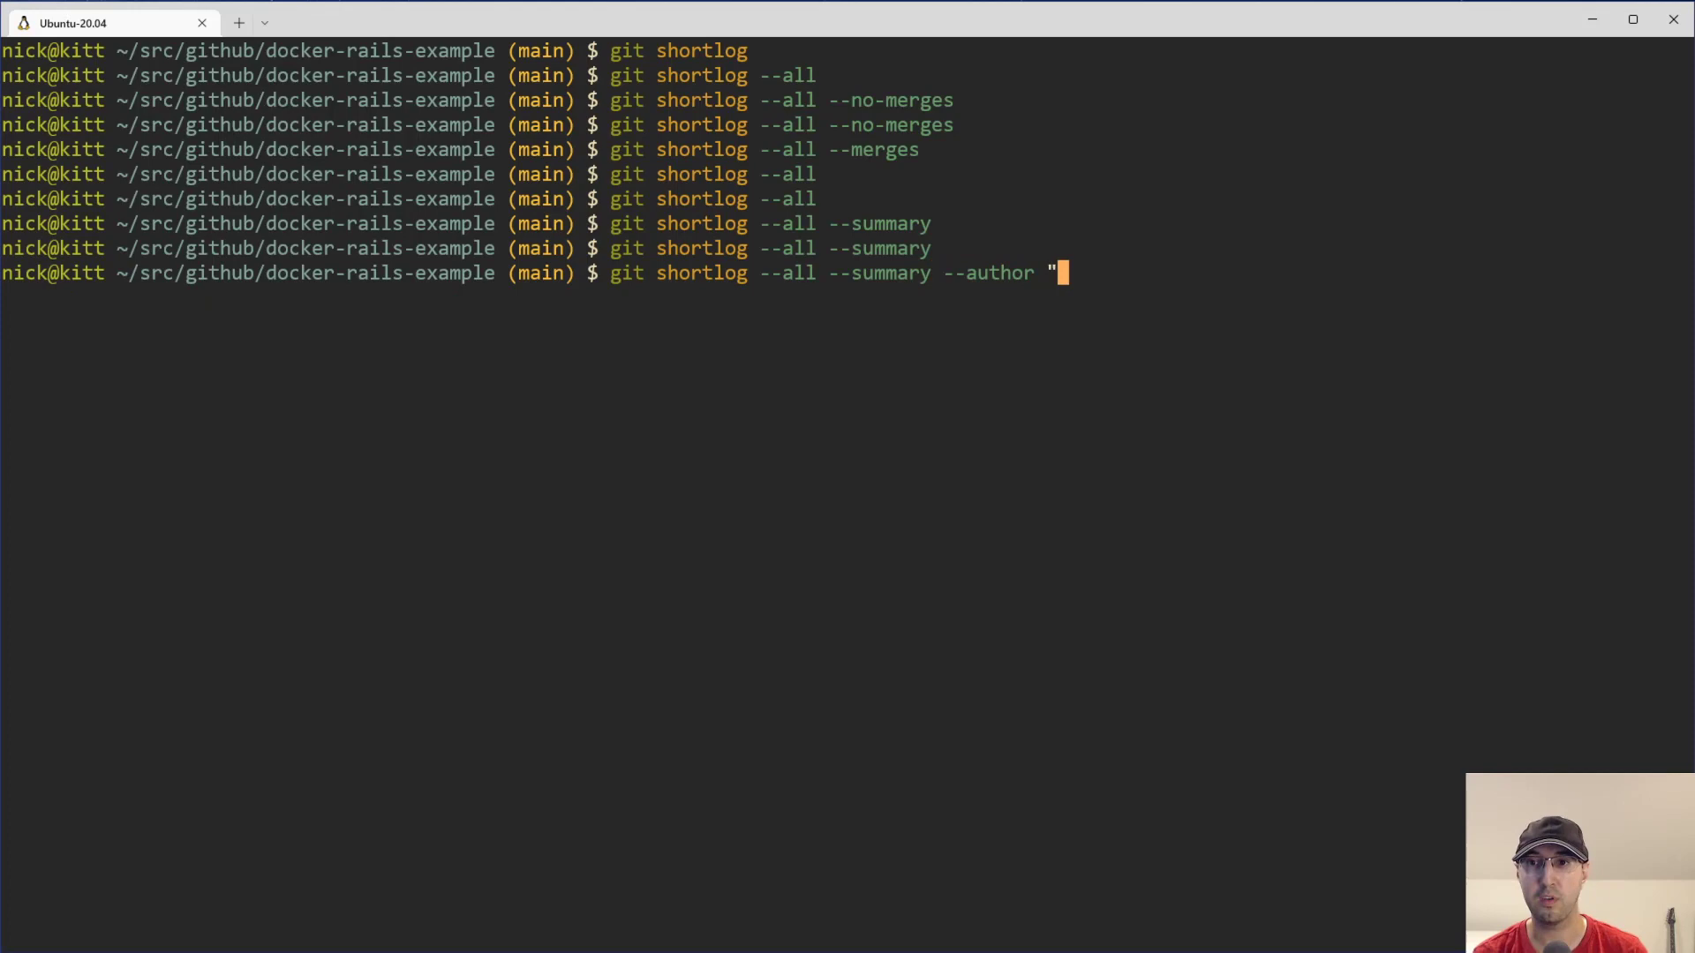
pyautogui.write('Nick Janetakis')
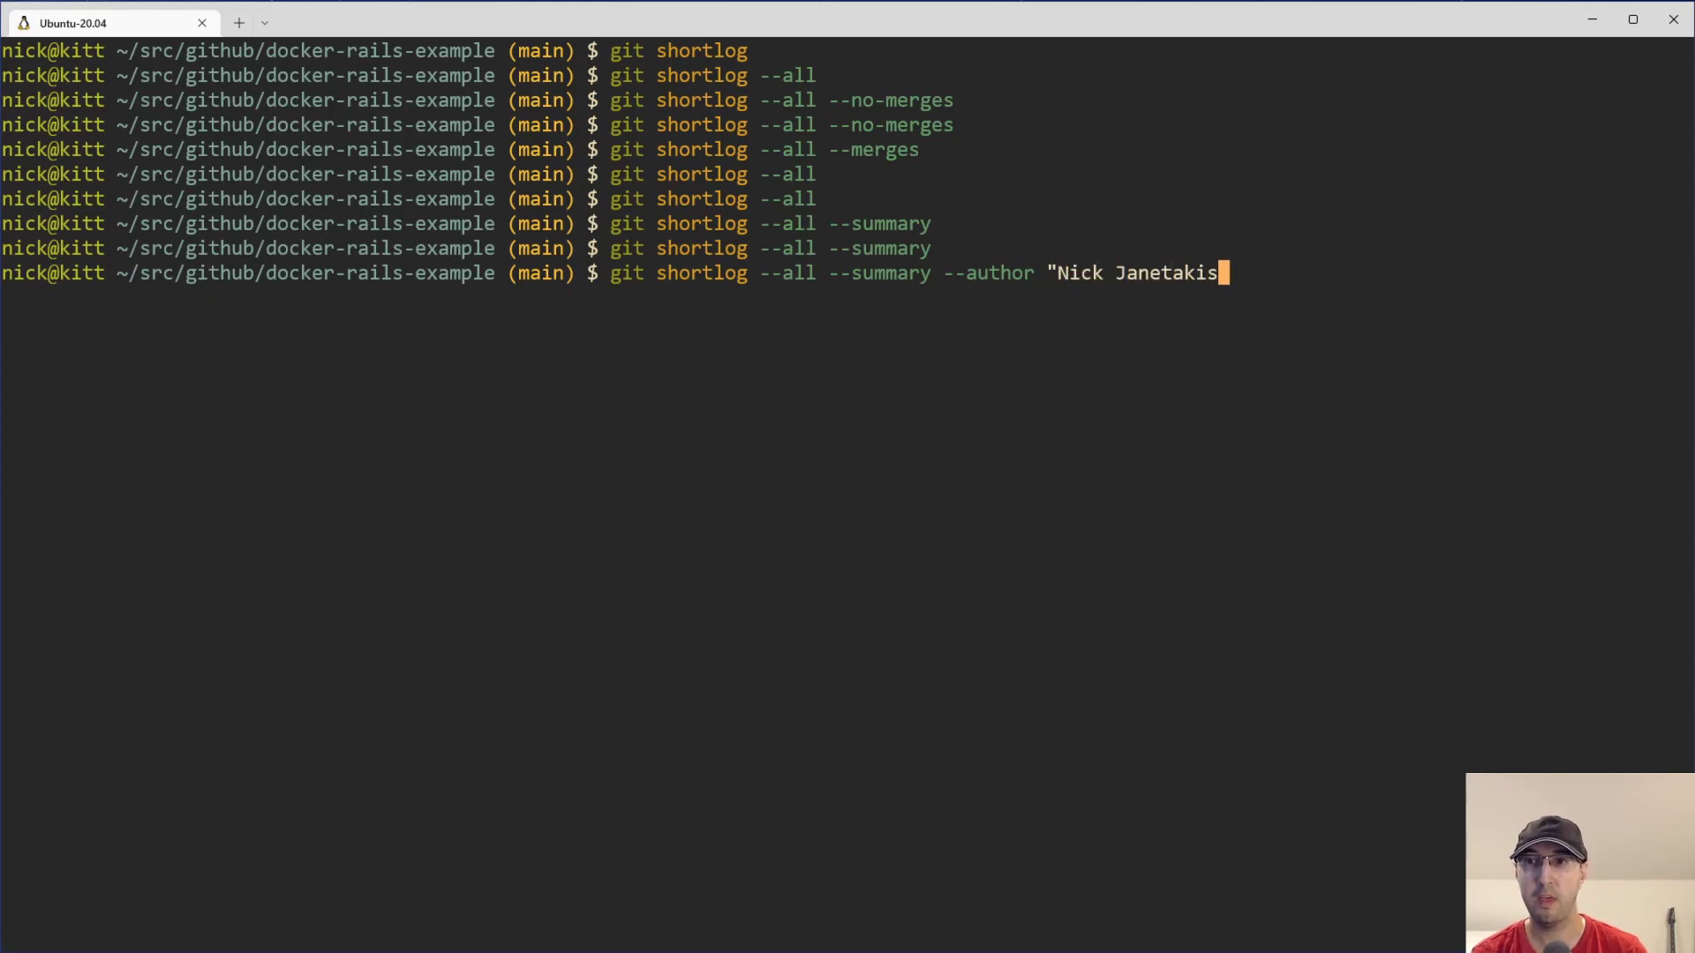
pyautogui.press('Return')
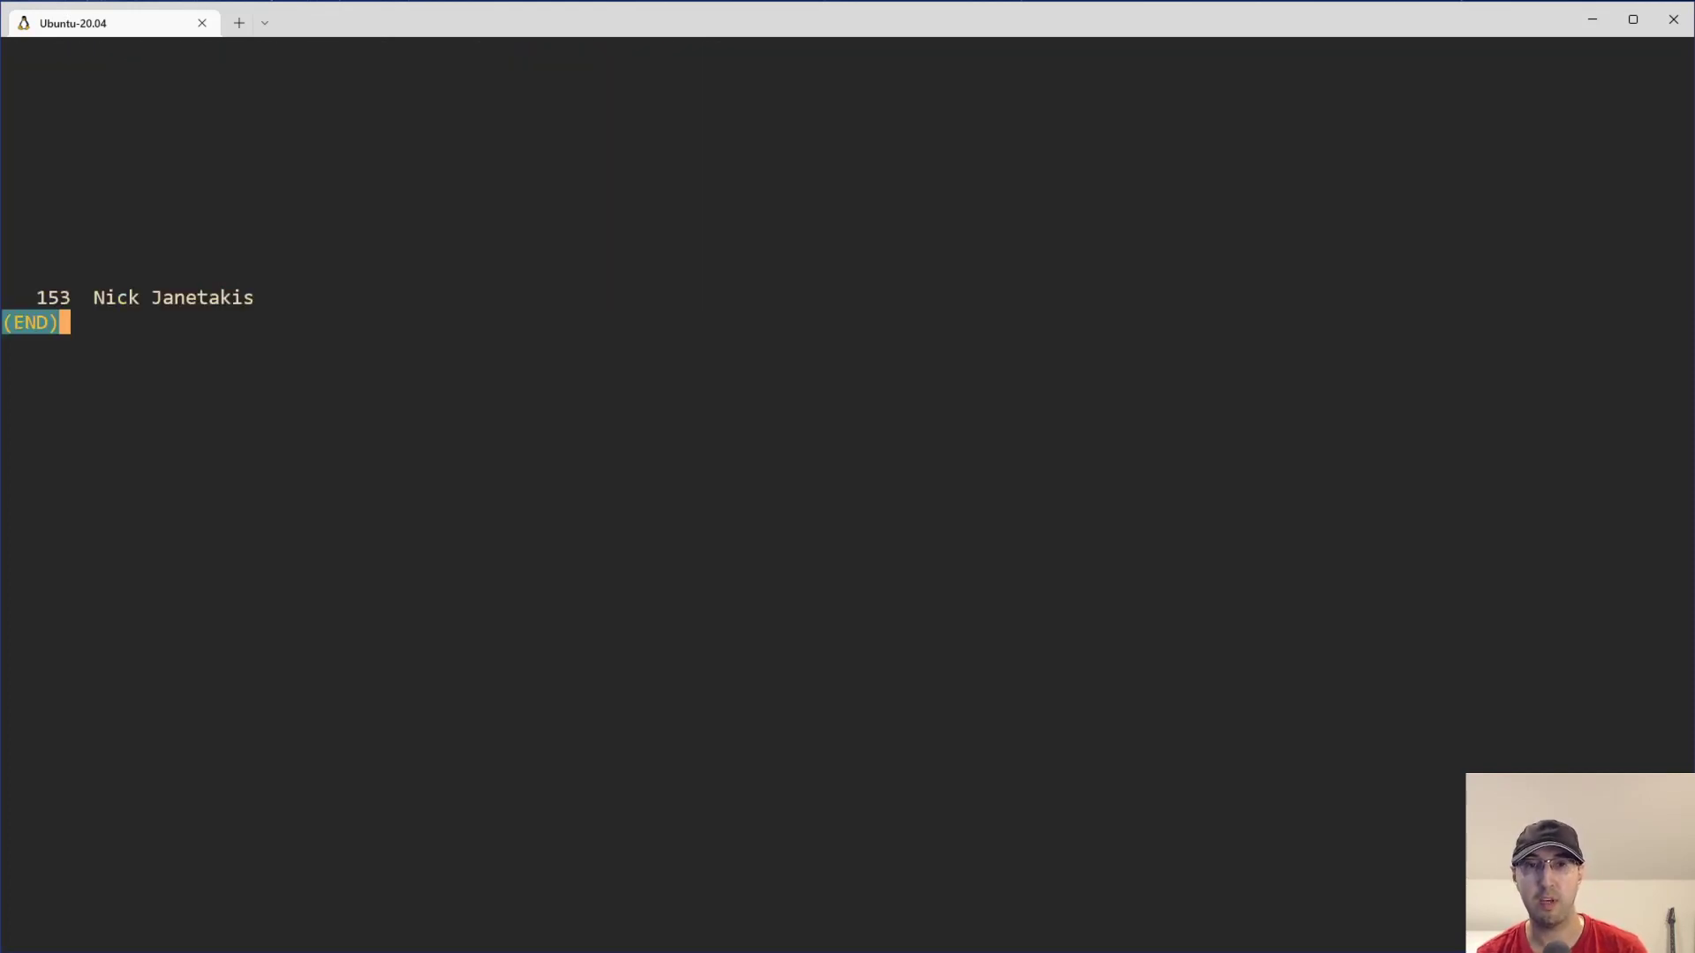
# - Rerun the shortlog with the author filter changed to snyk-bot
pyautogui.press('q')
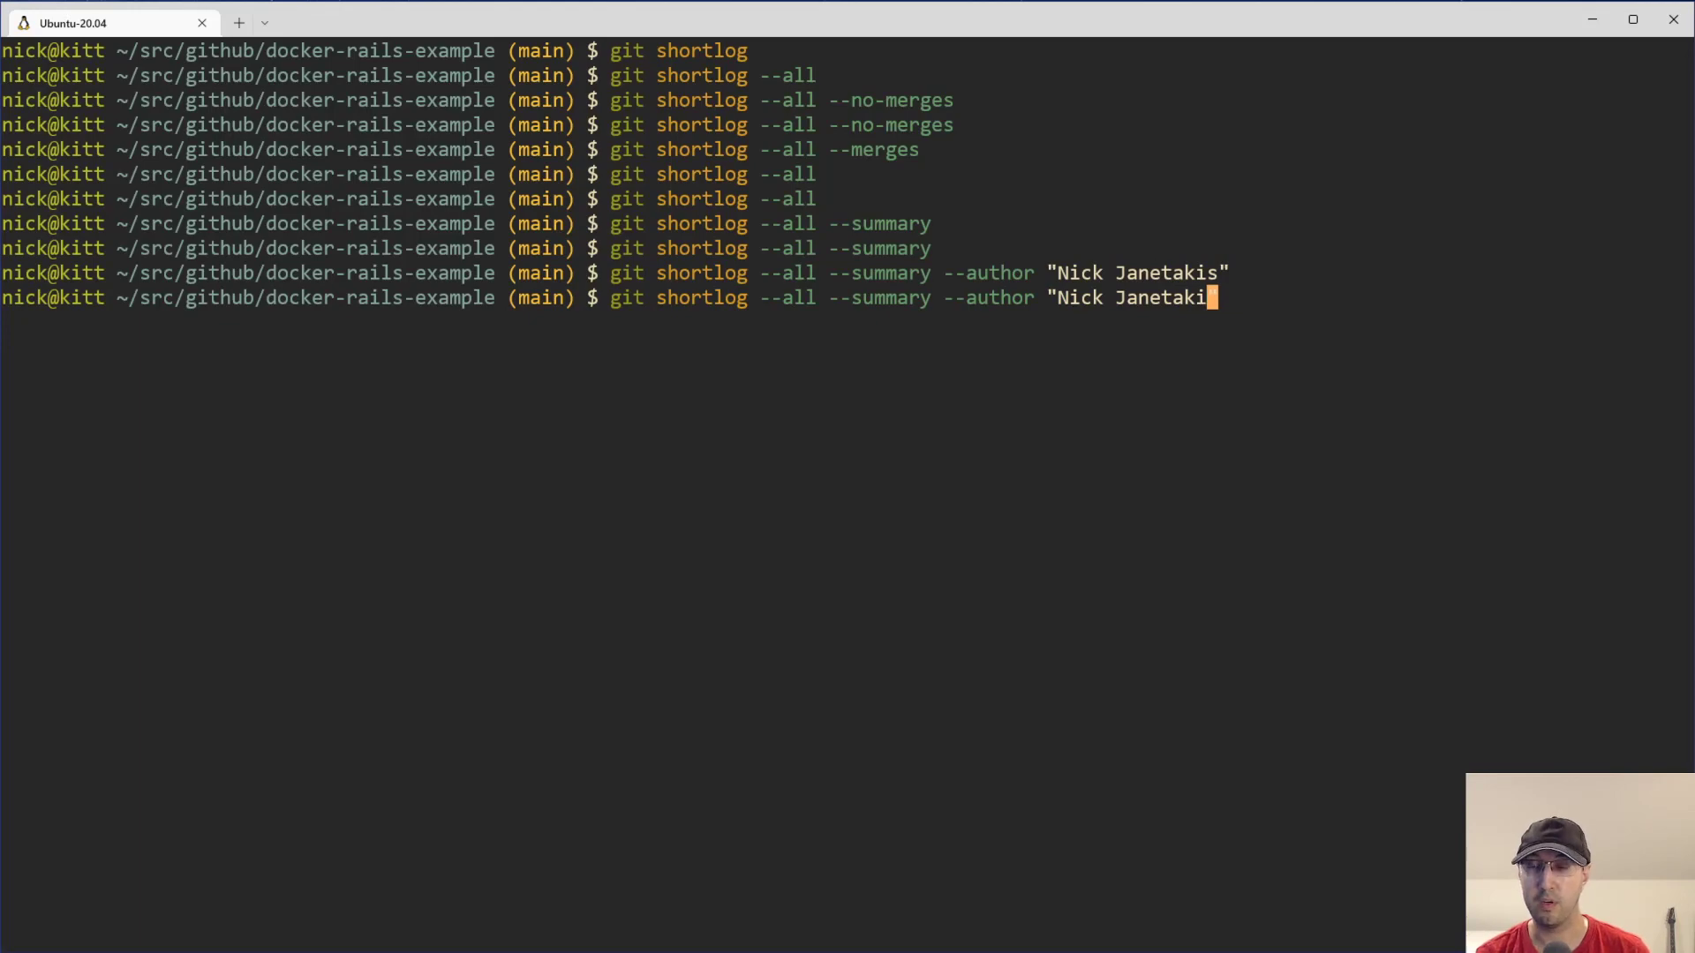
pyautogui.write('snyk-bo')
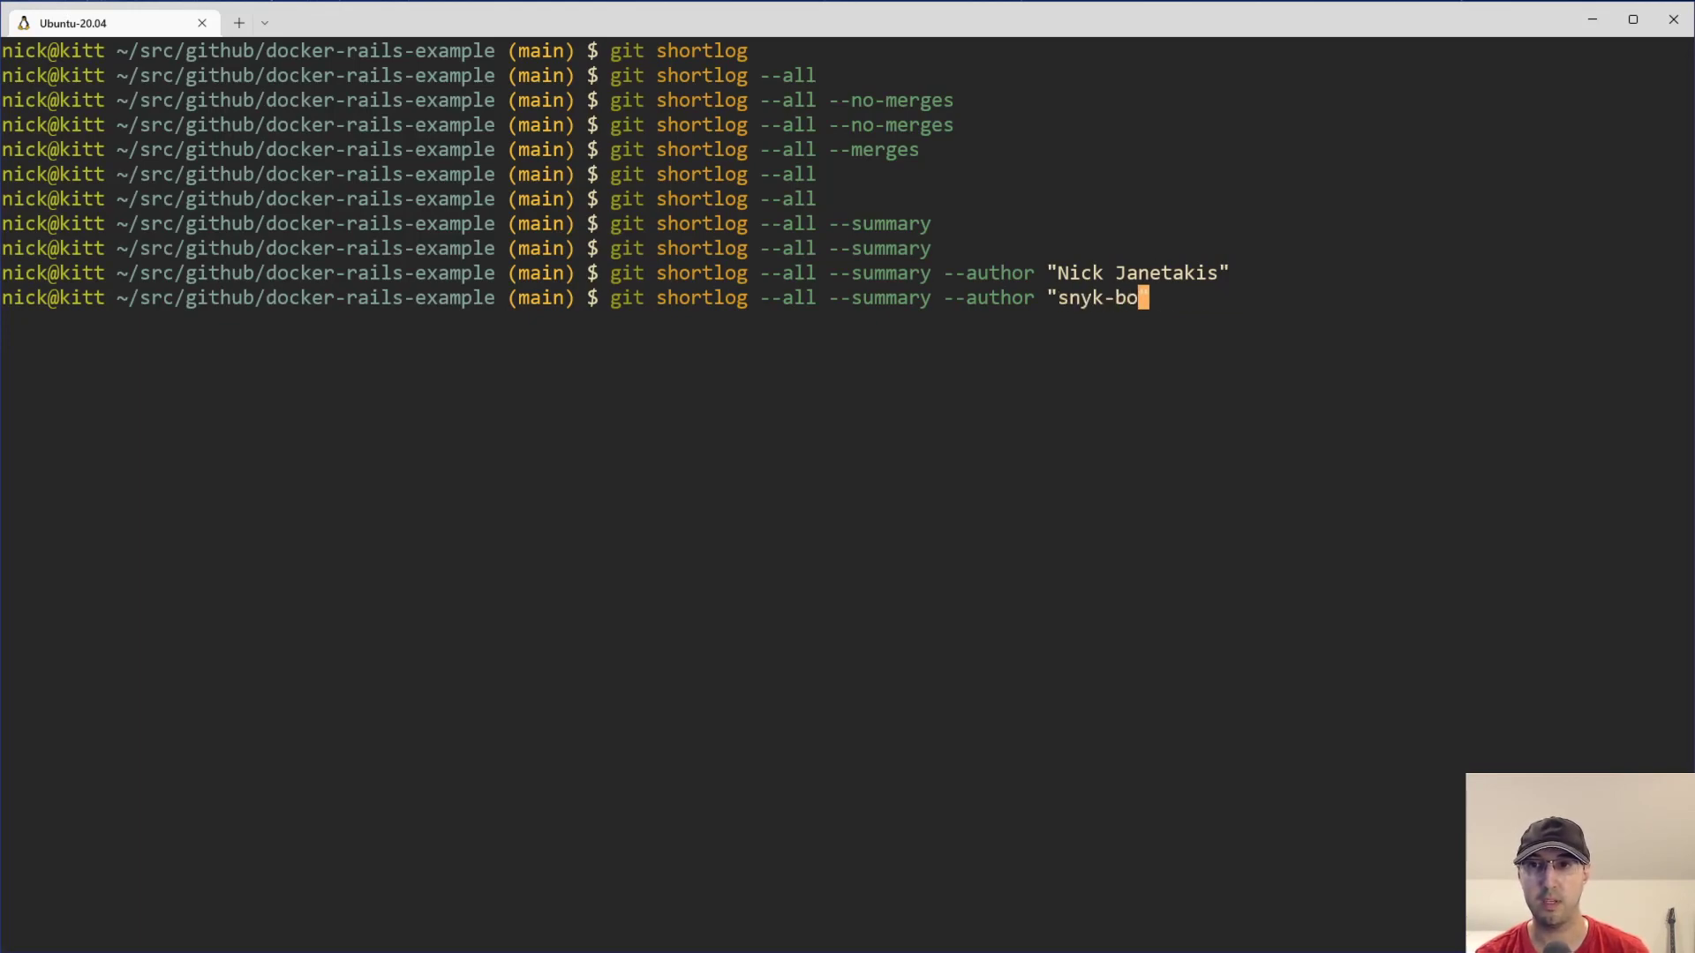
pyautogui.press('Return')
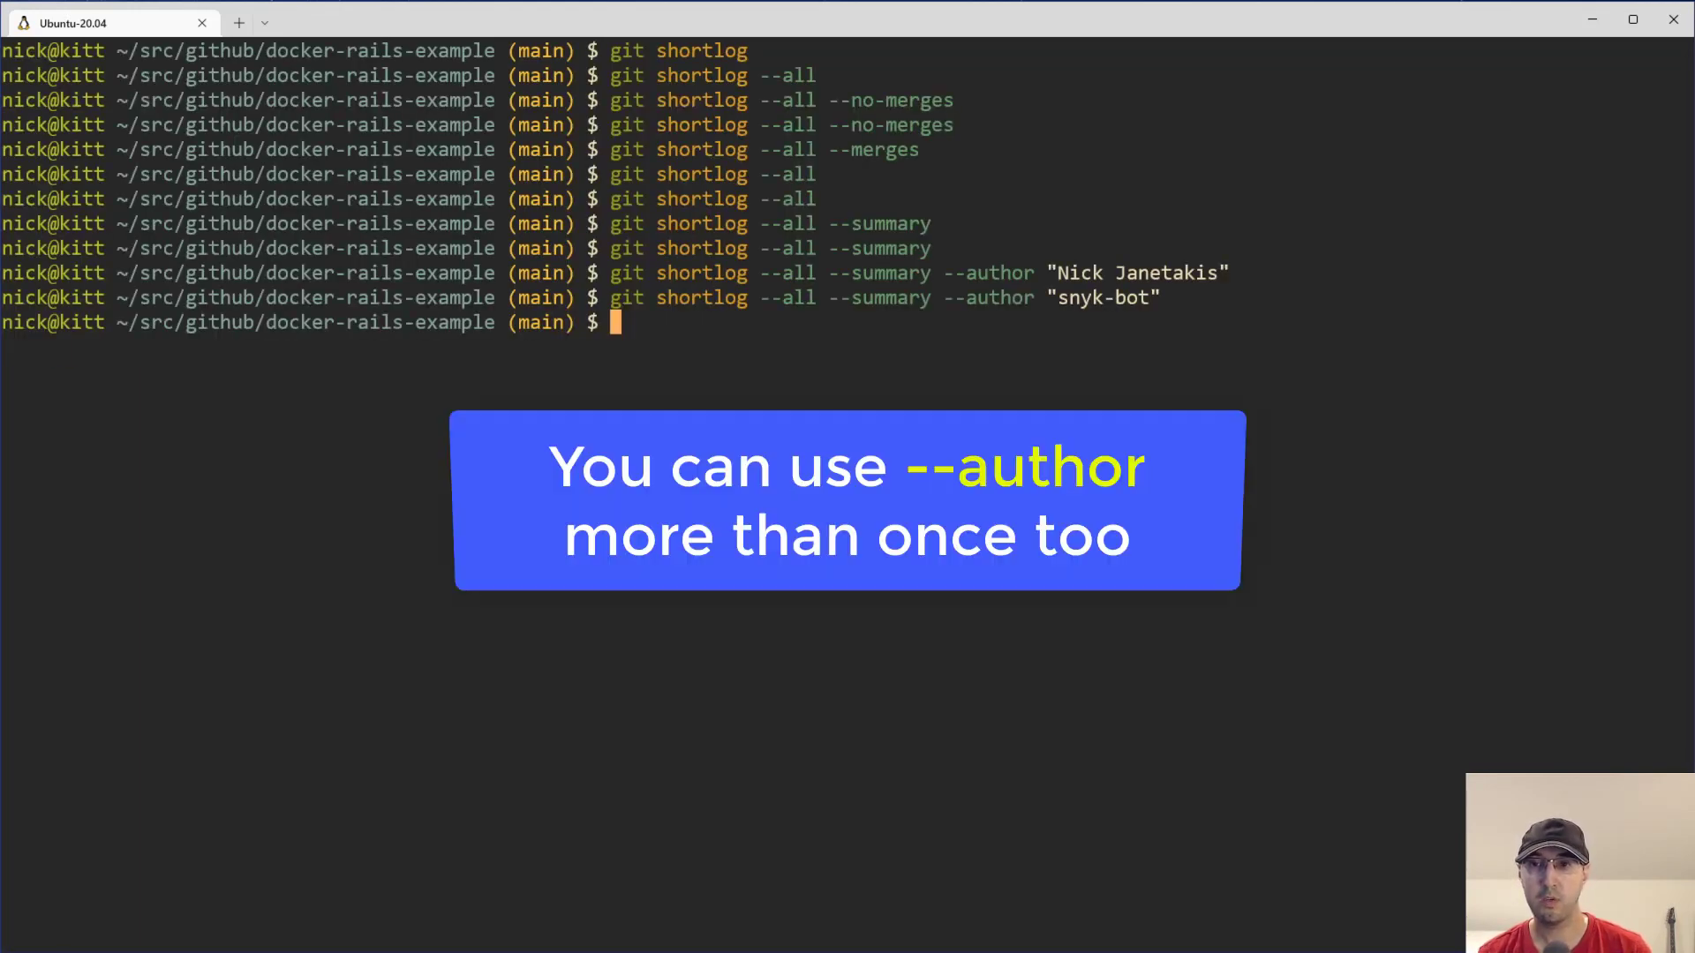
pyautogui.write('git shortlog --all --summary')
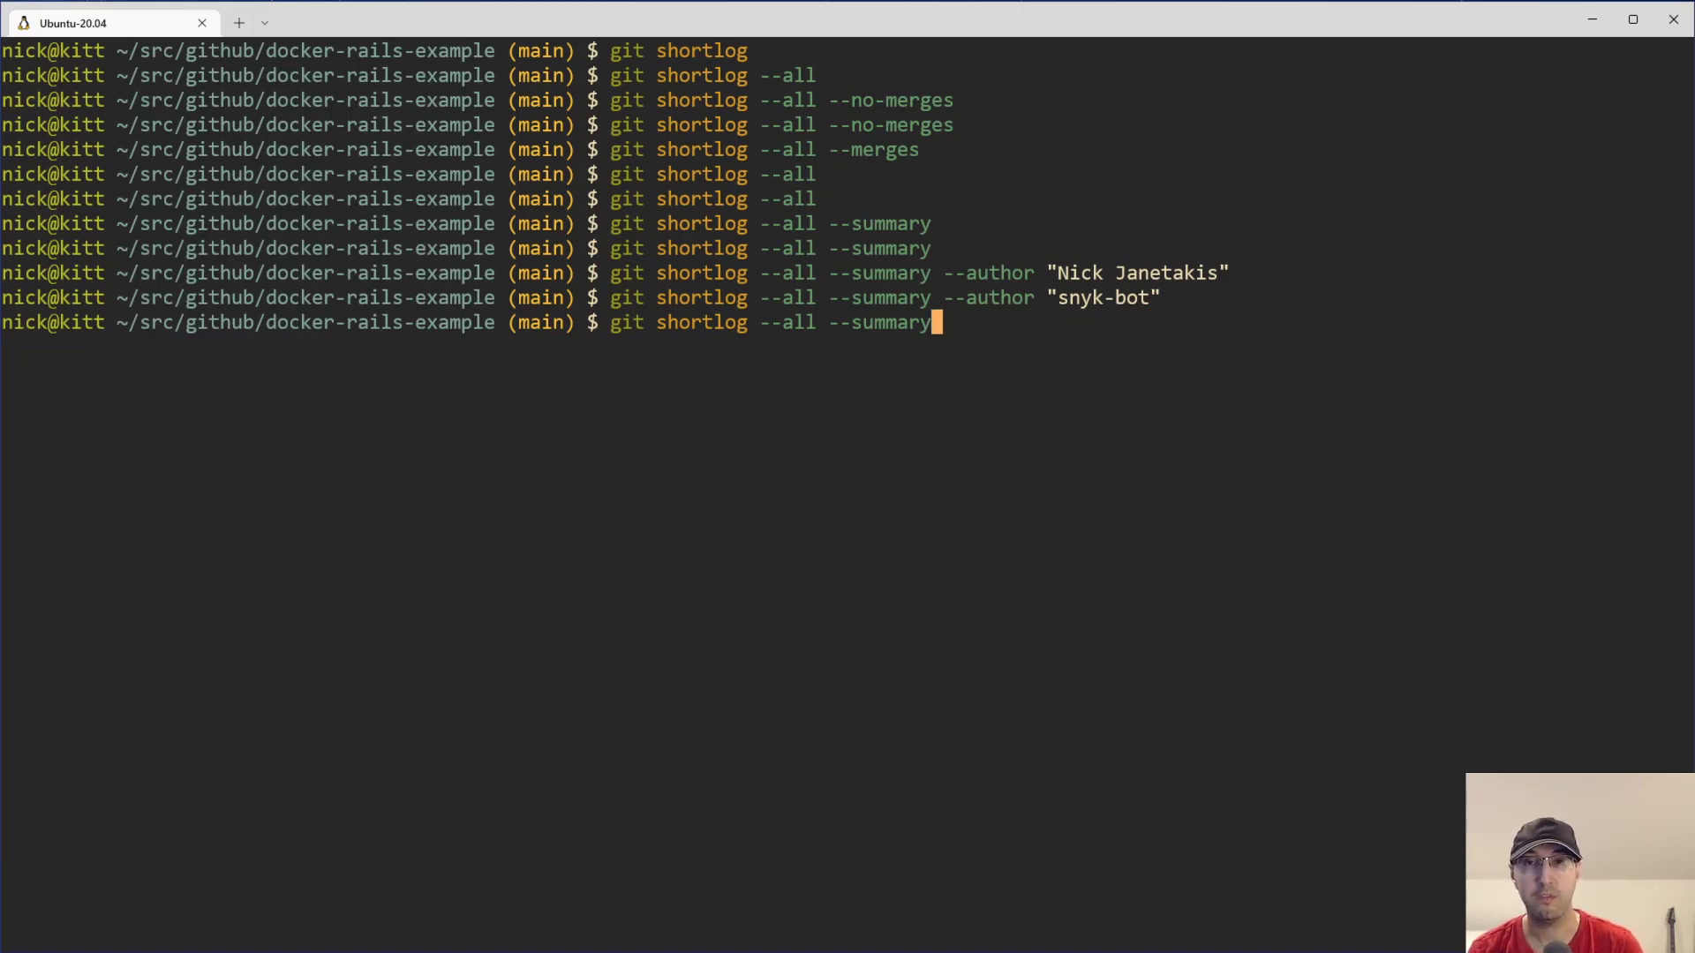
# - List all branches' commits since "July 1st 2022"
pyautogui.write('--si')
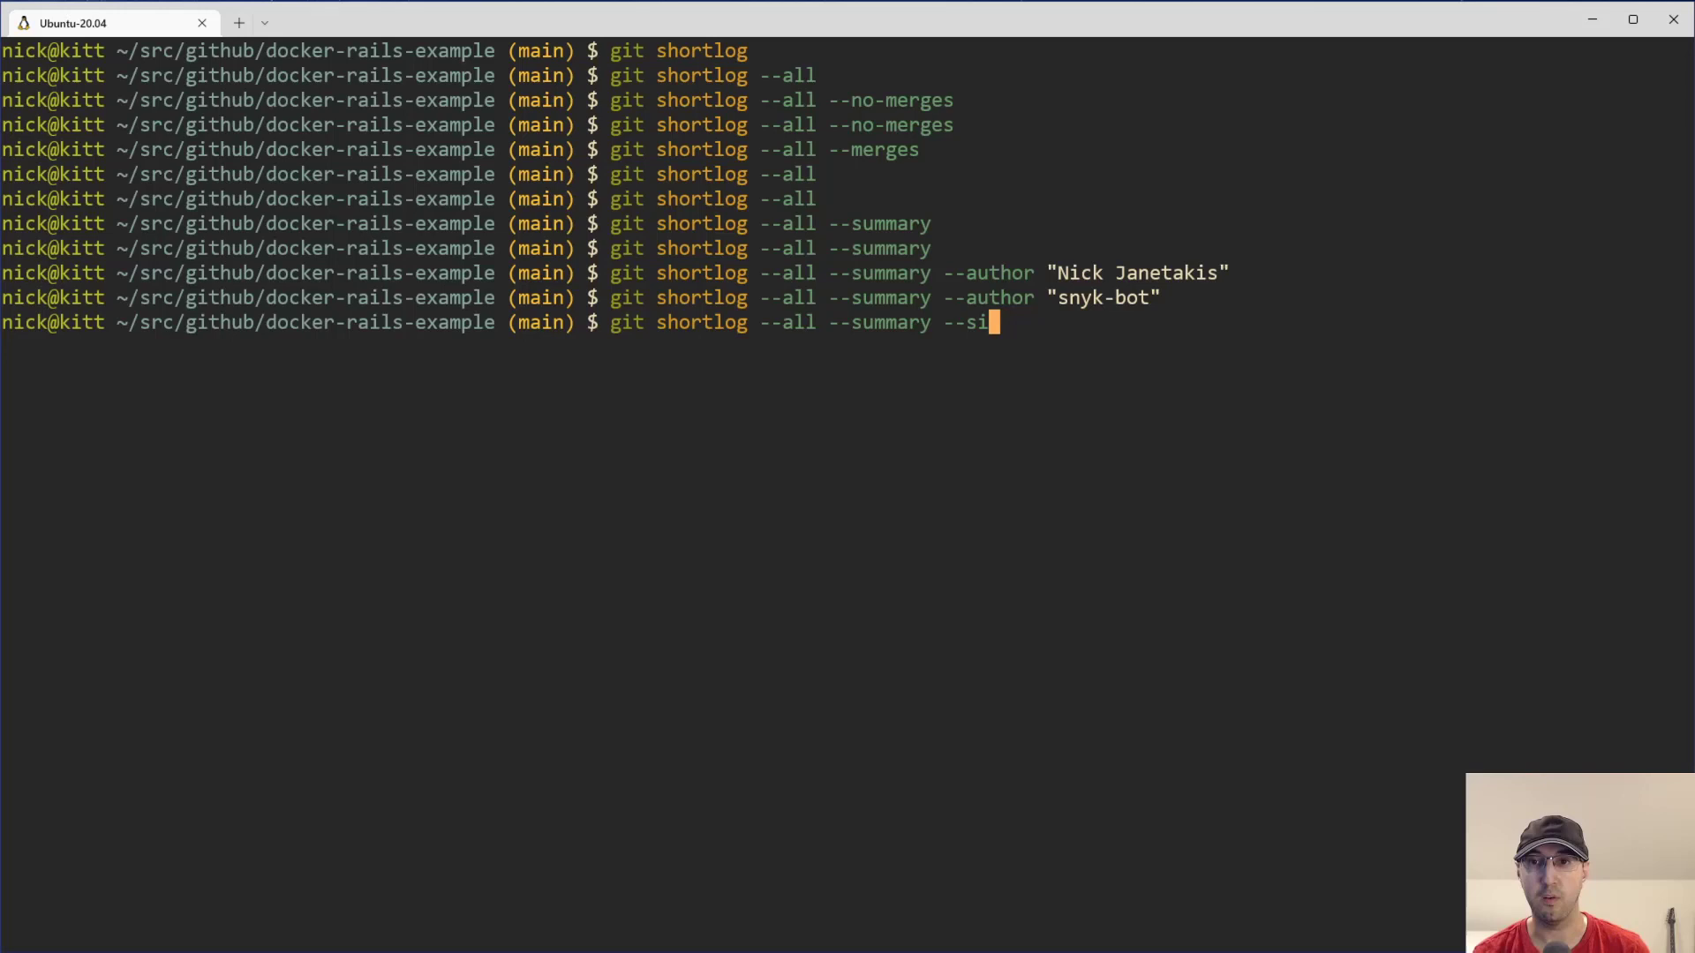
pyautogui.write('nce "July')
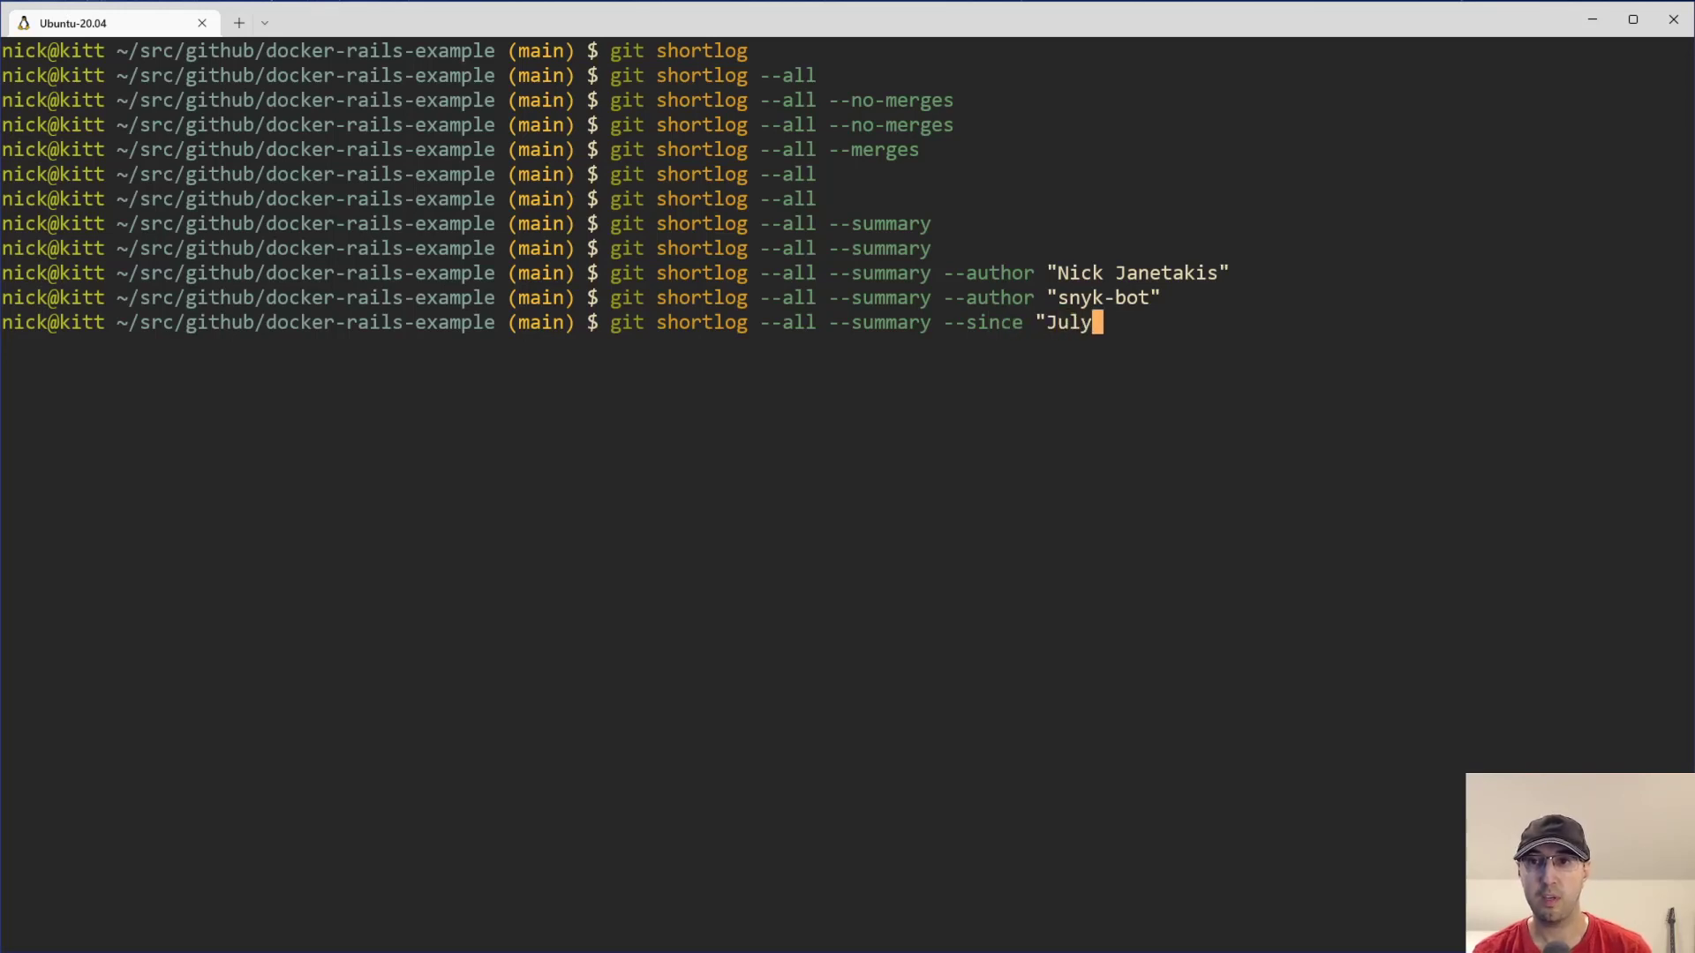
pyautogui.write('1st 2022')
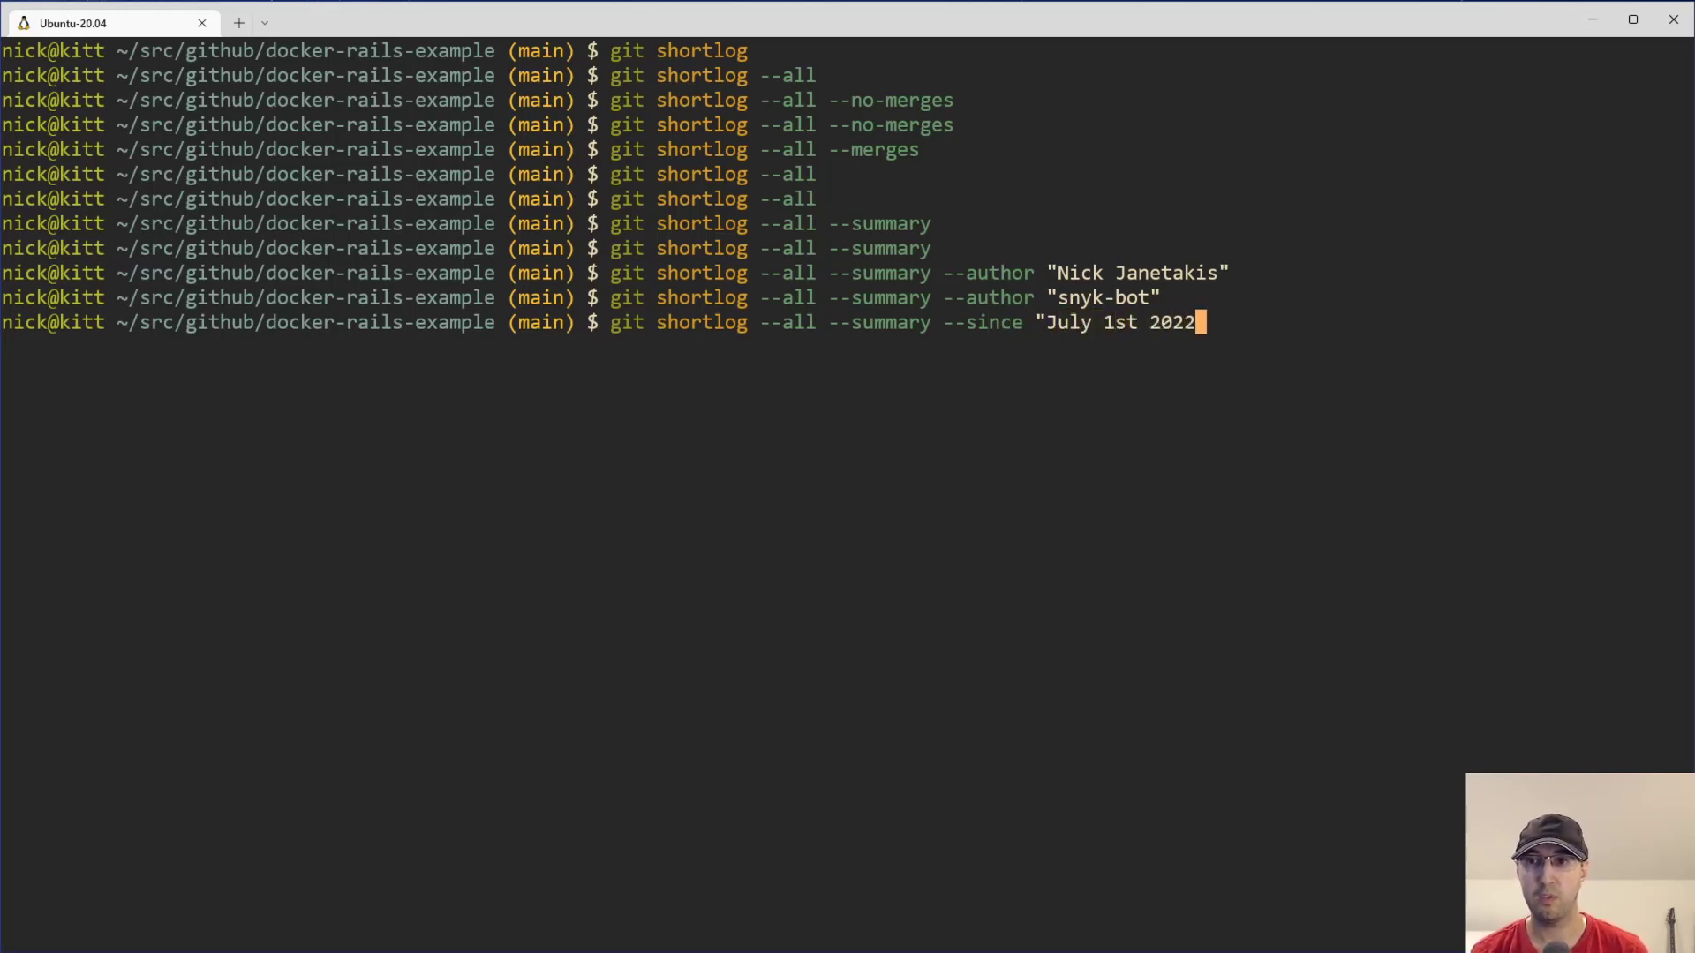
pyautogui.press('Return')
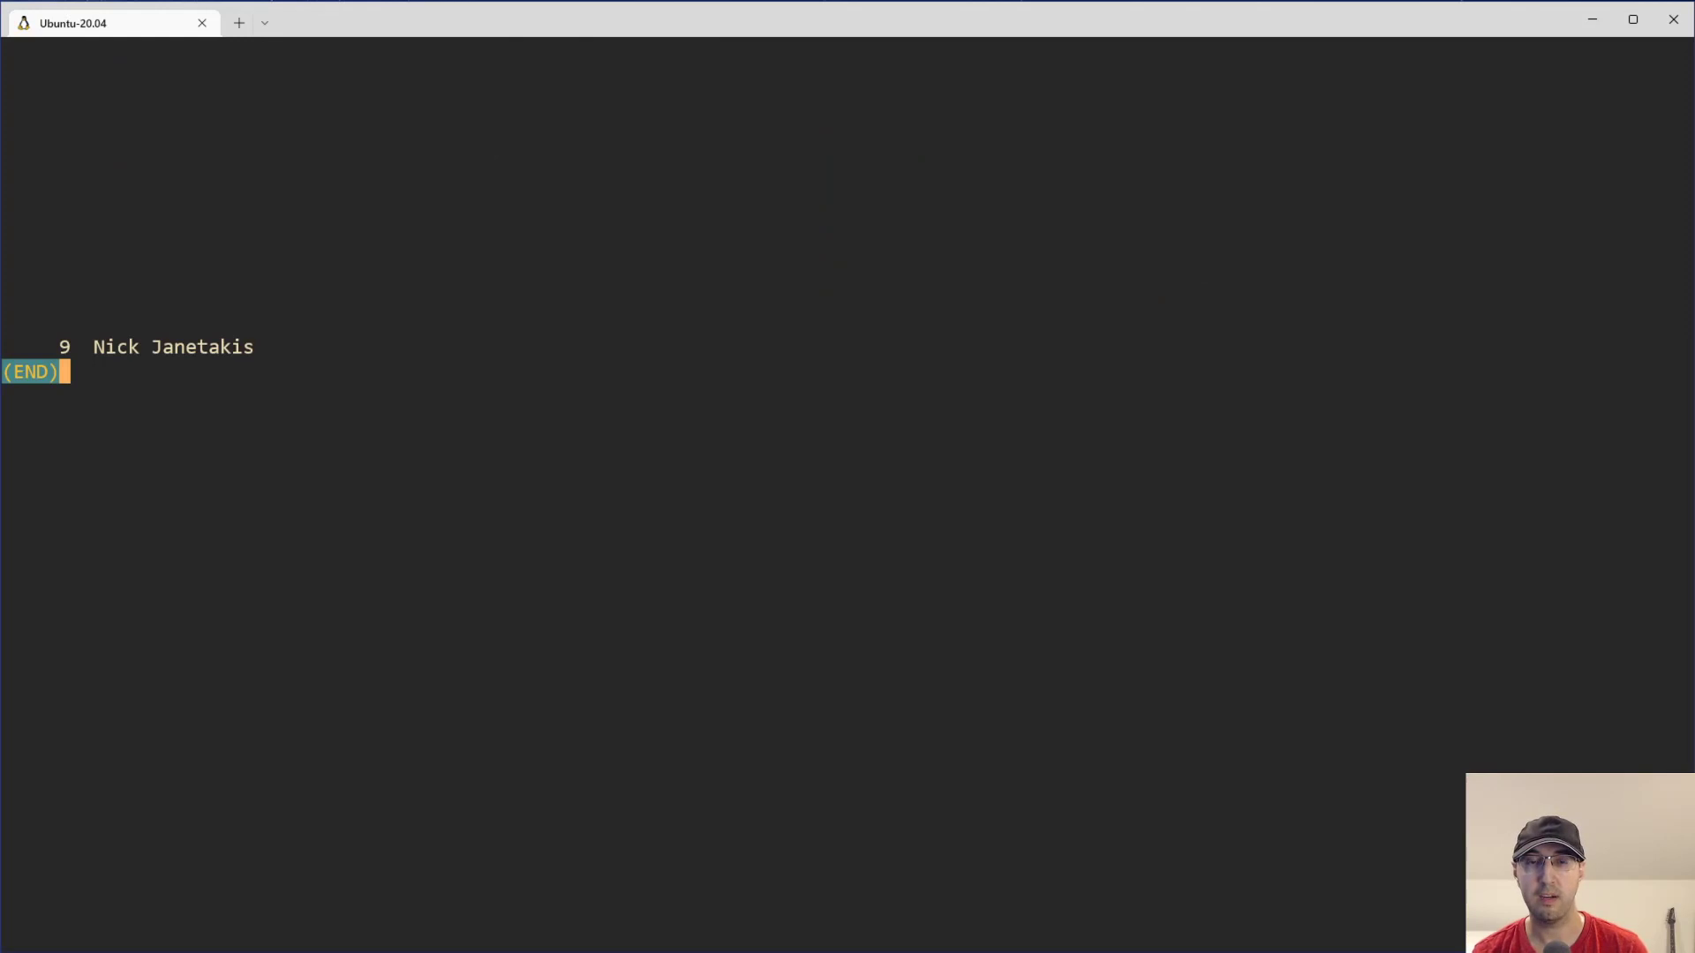
pyautogui.press('q')
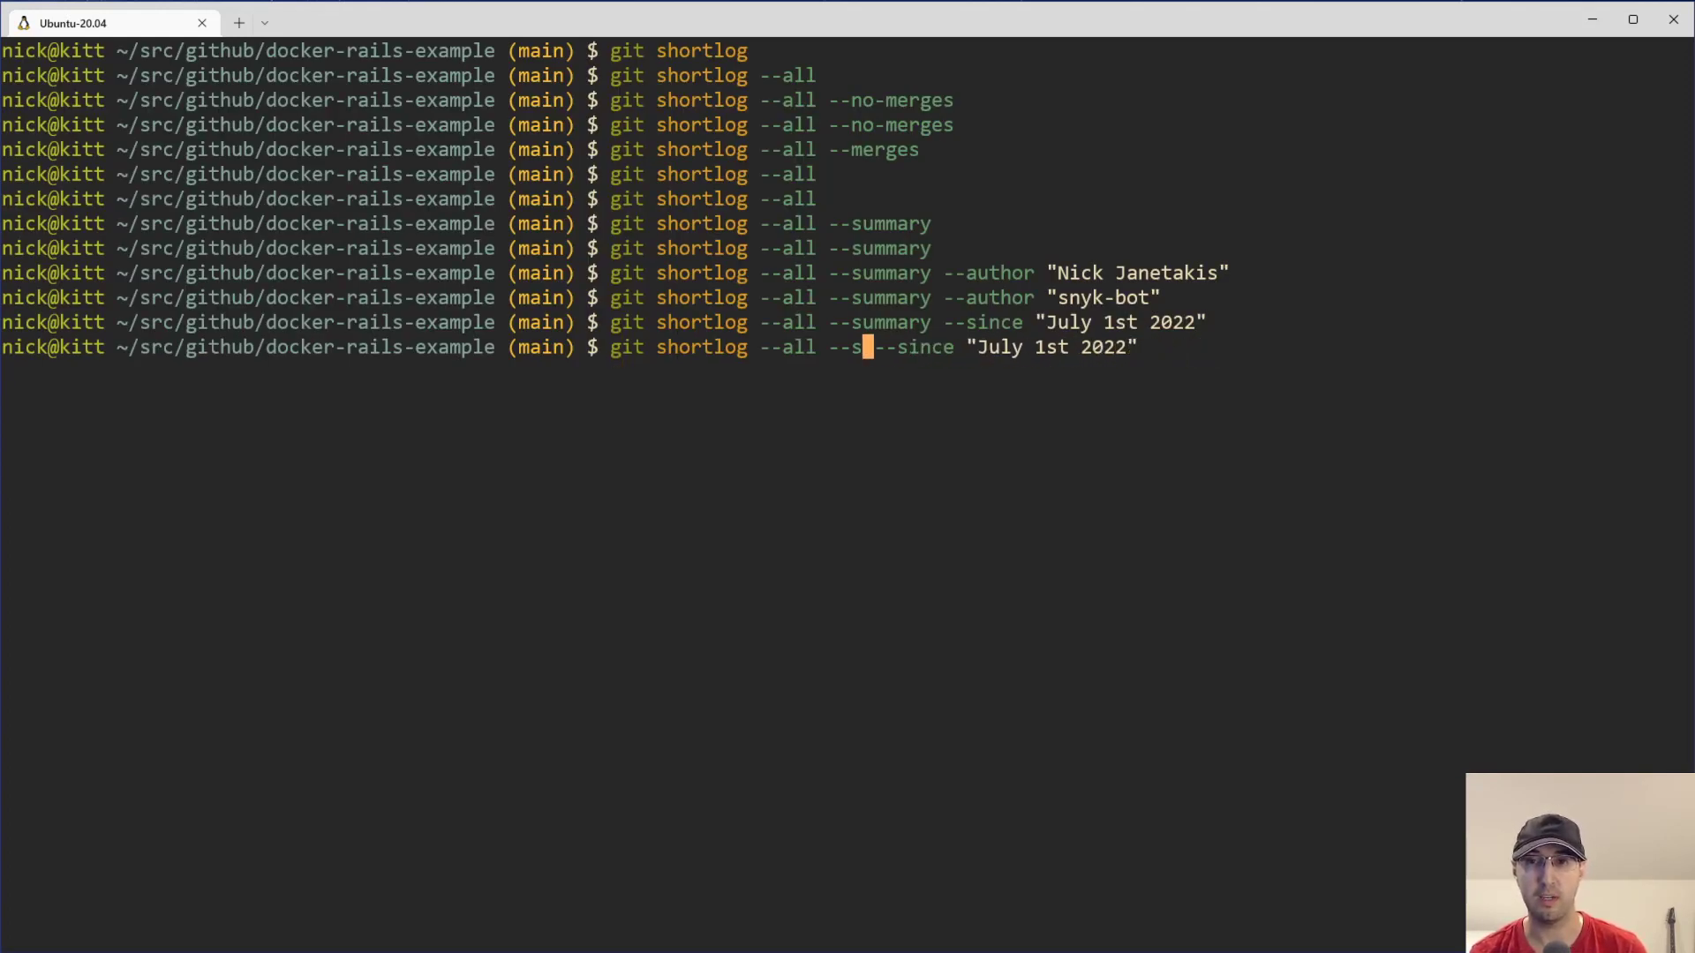
pyautogui.press('Return')
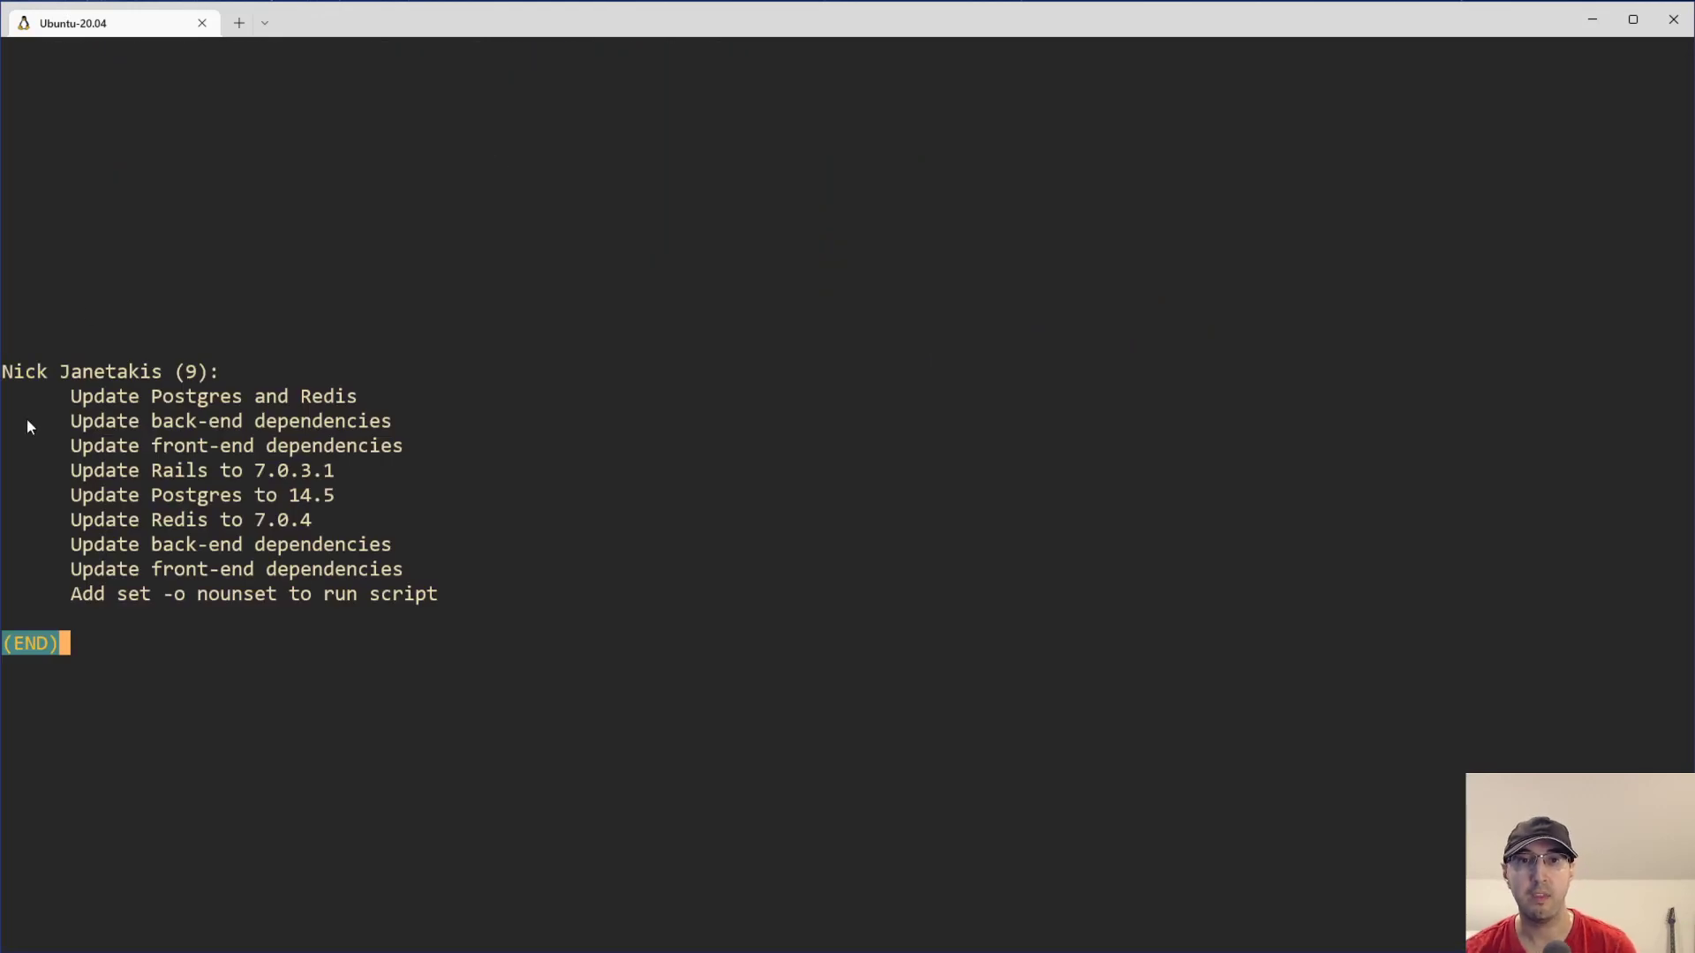
pyautogui.press('q')
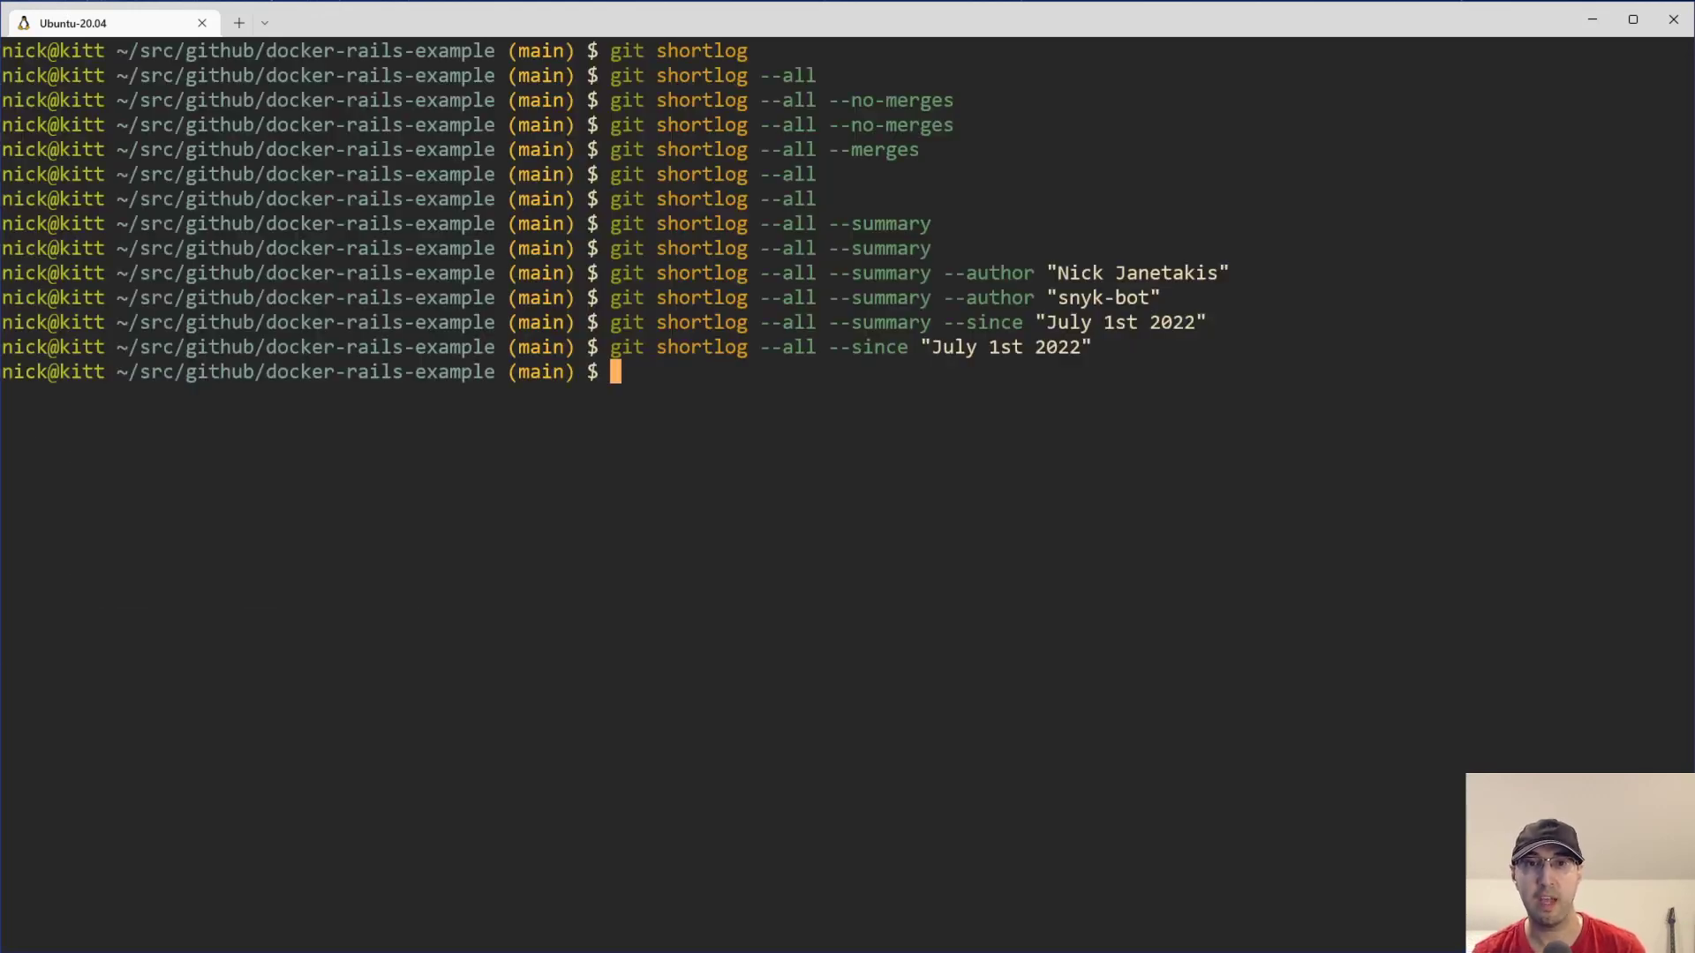
pyautogui.moveTo(1044, 361)
pyautogui.write('git shortlog --all --since "July 1st ')
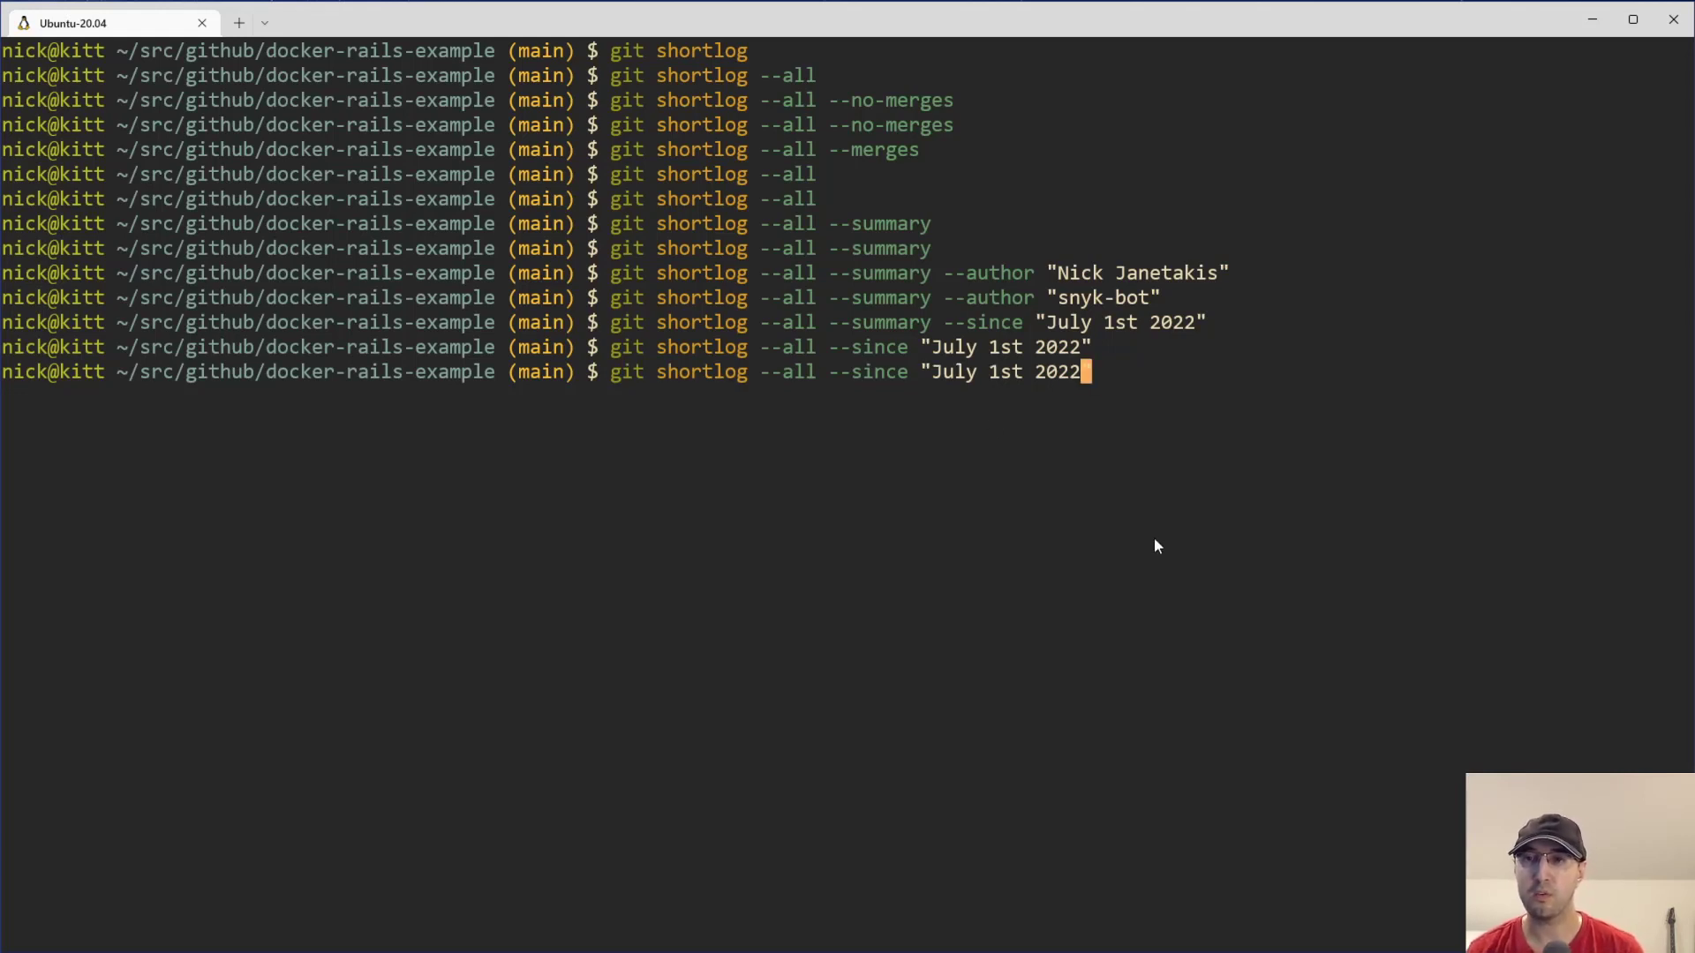
# - Rerun with the date as 2022-07-01 (Nick Janetakis, 9 commits), then as Jul 1st 2022
pyautogui.write('20')
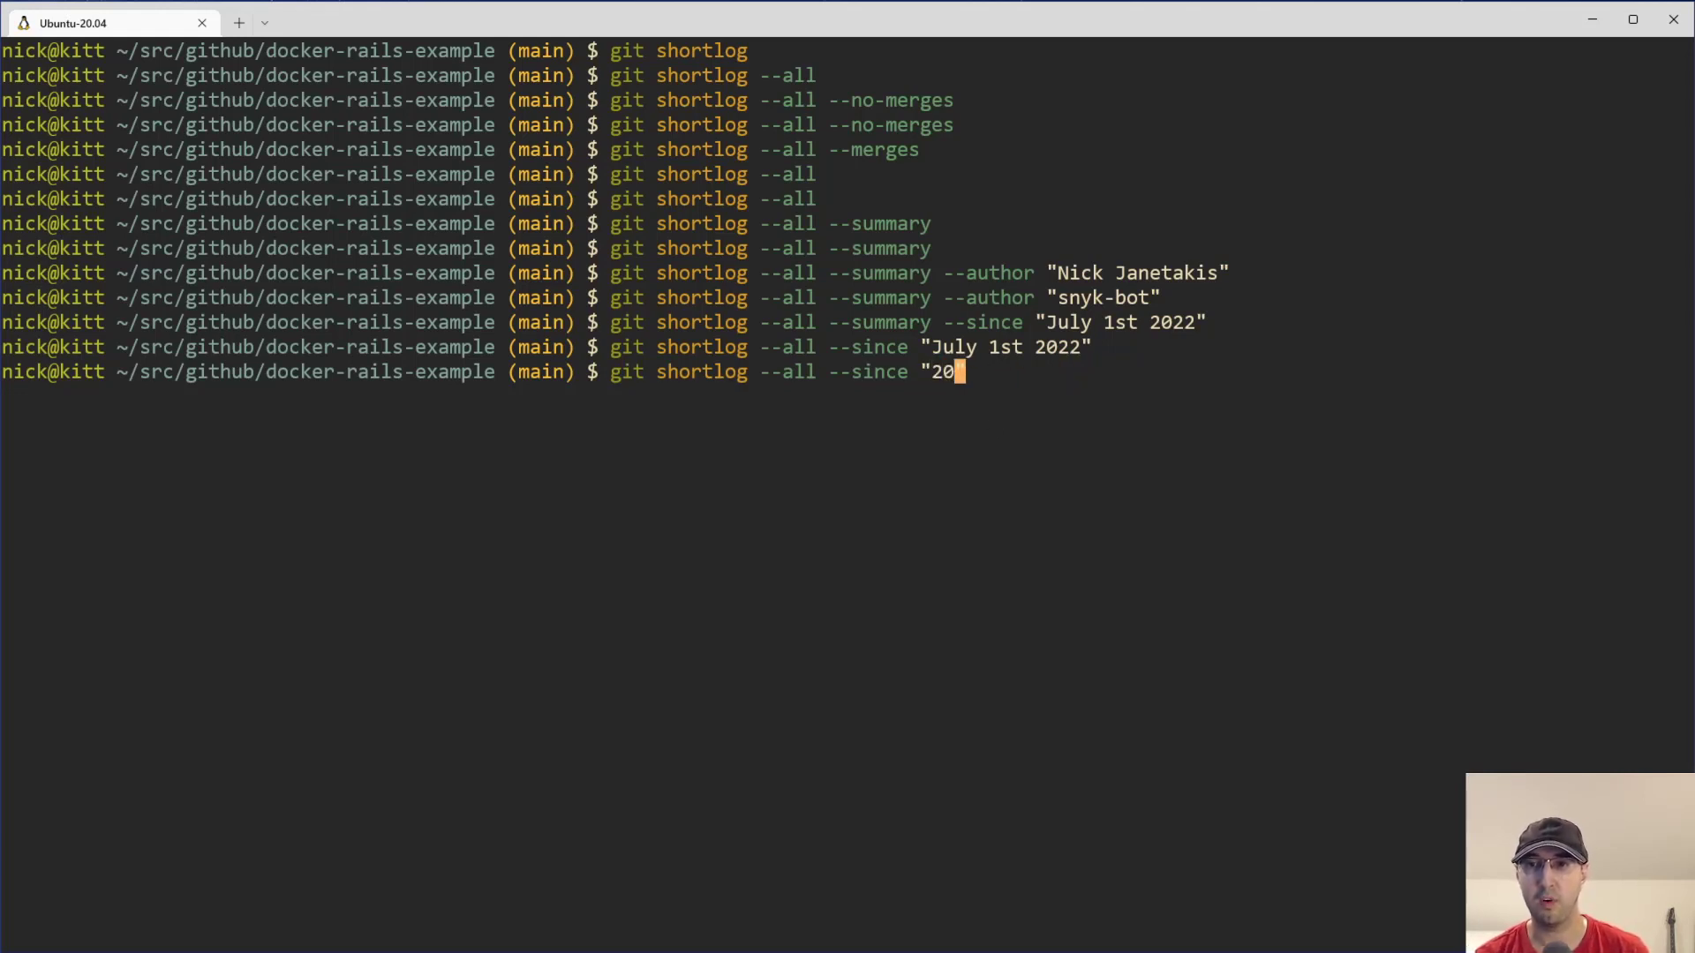
pyautogui.write('22-07-')
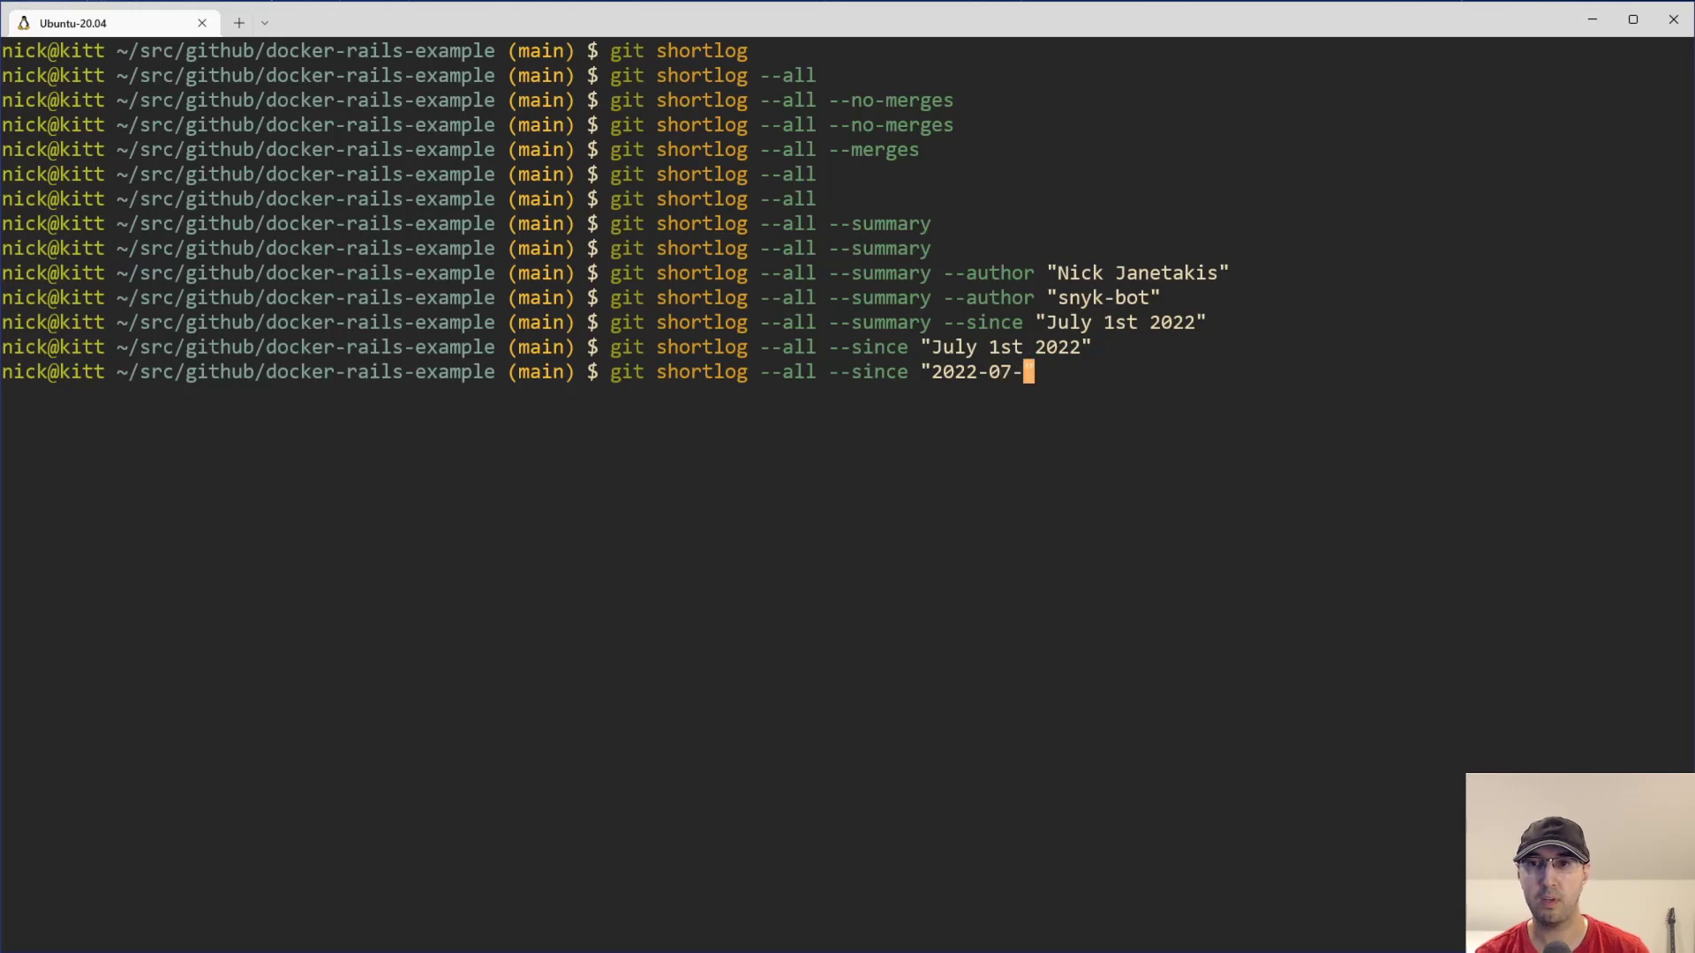
pyautogui.press('Return')
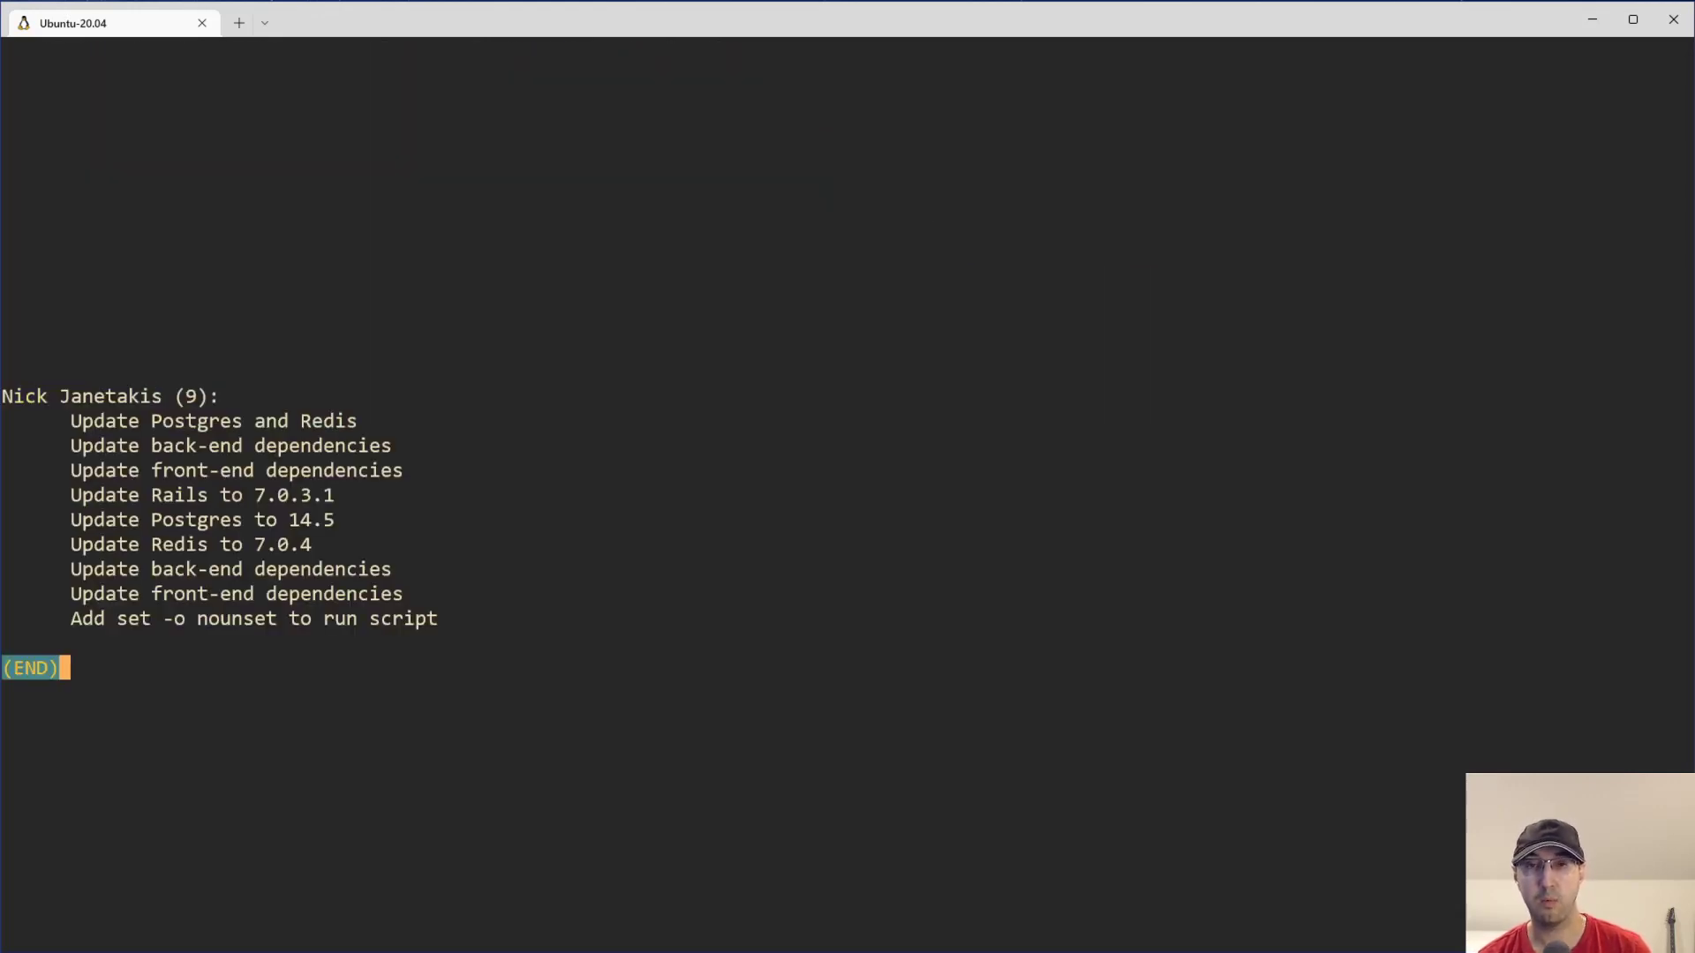
pyautogui.press('q')
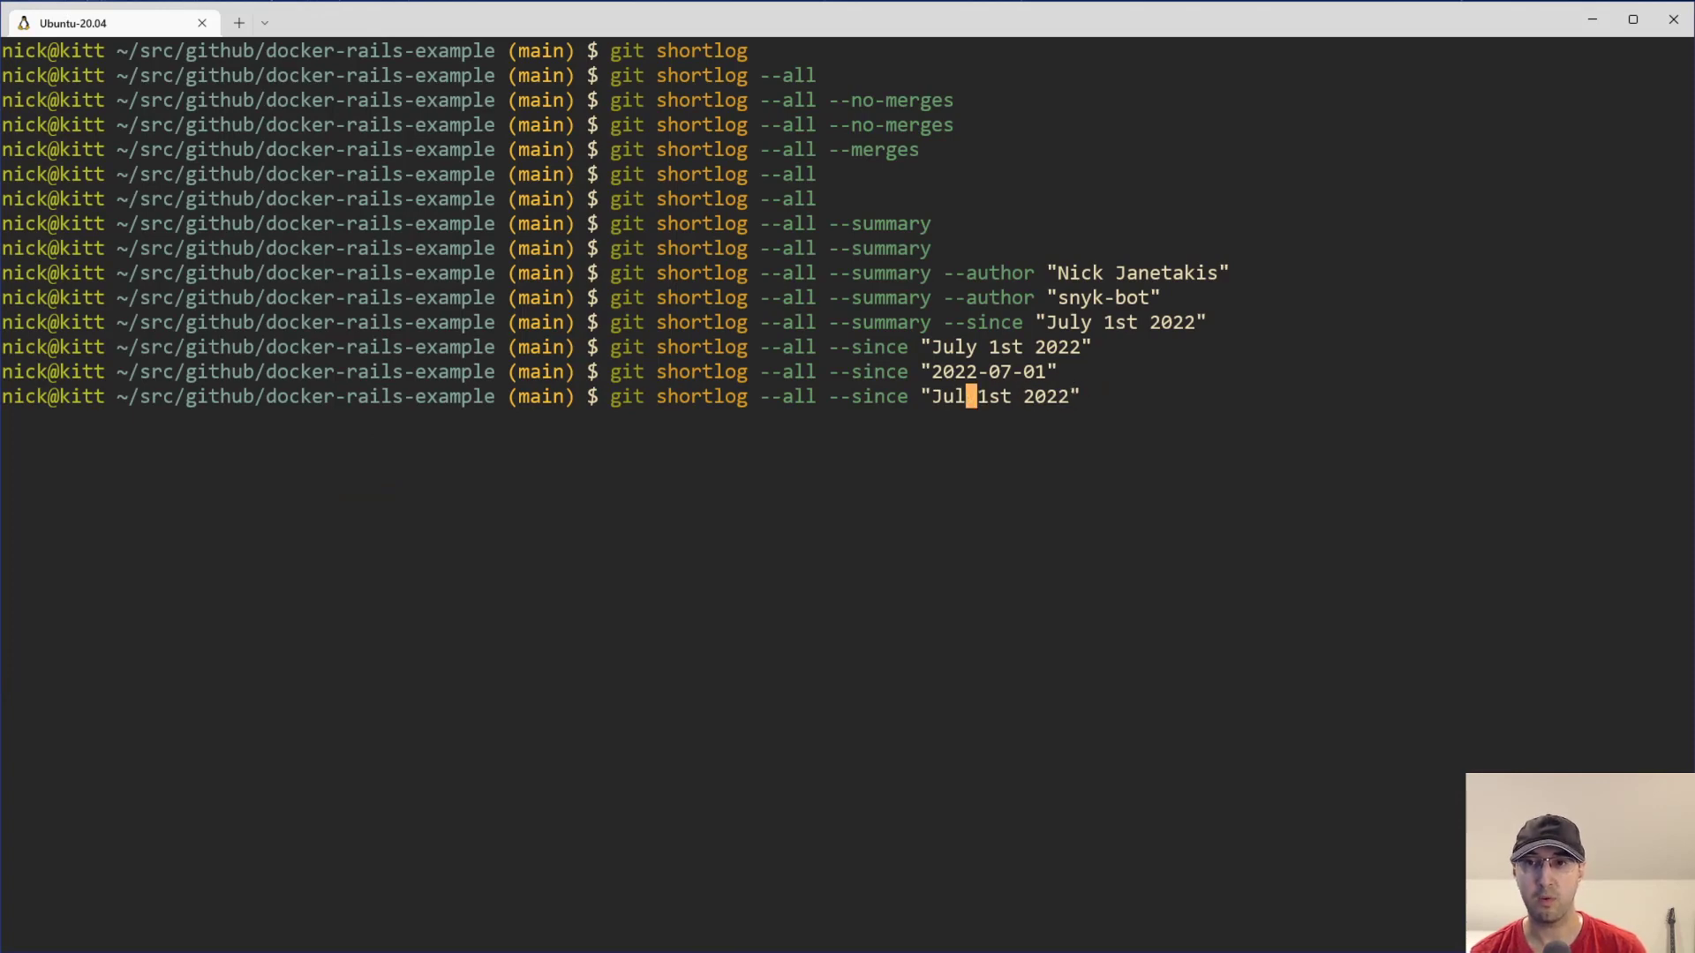
pyautogui.press('Return')
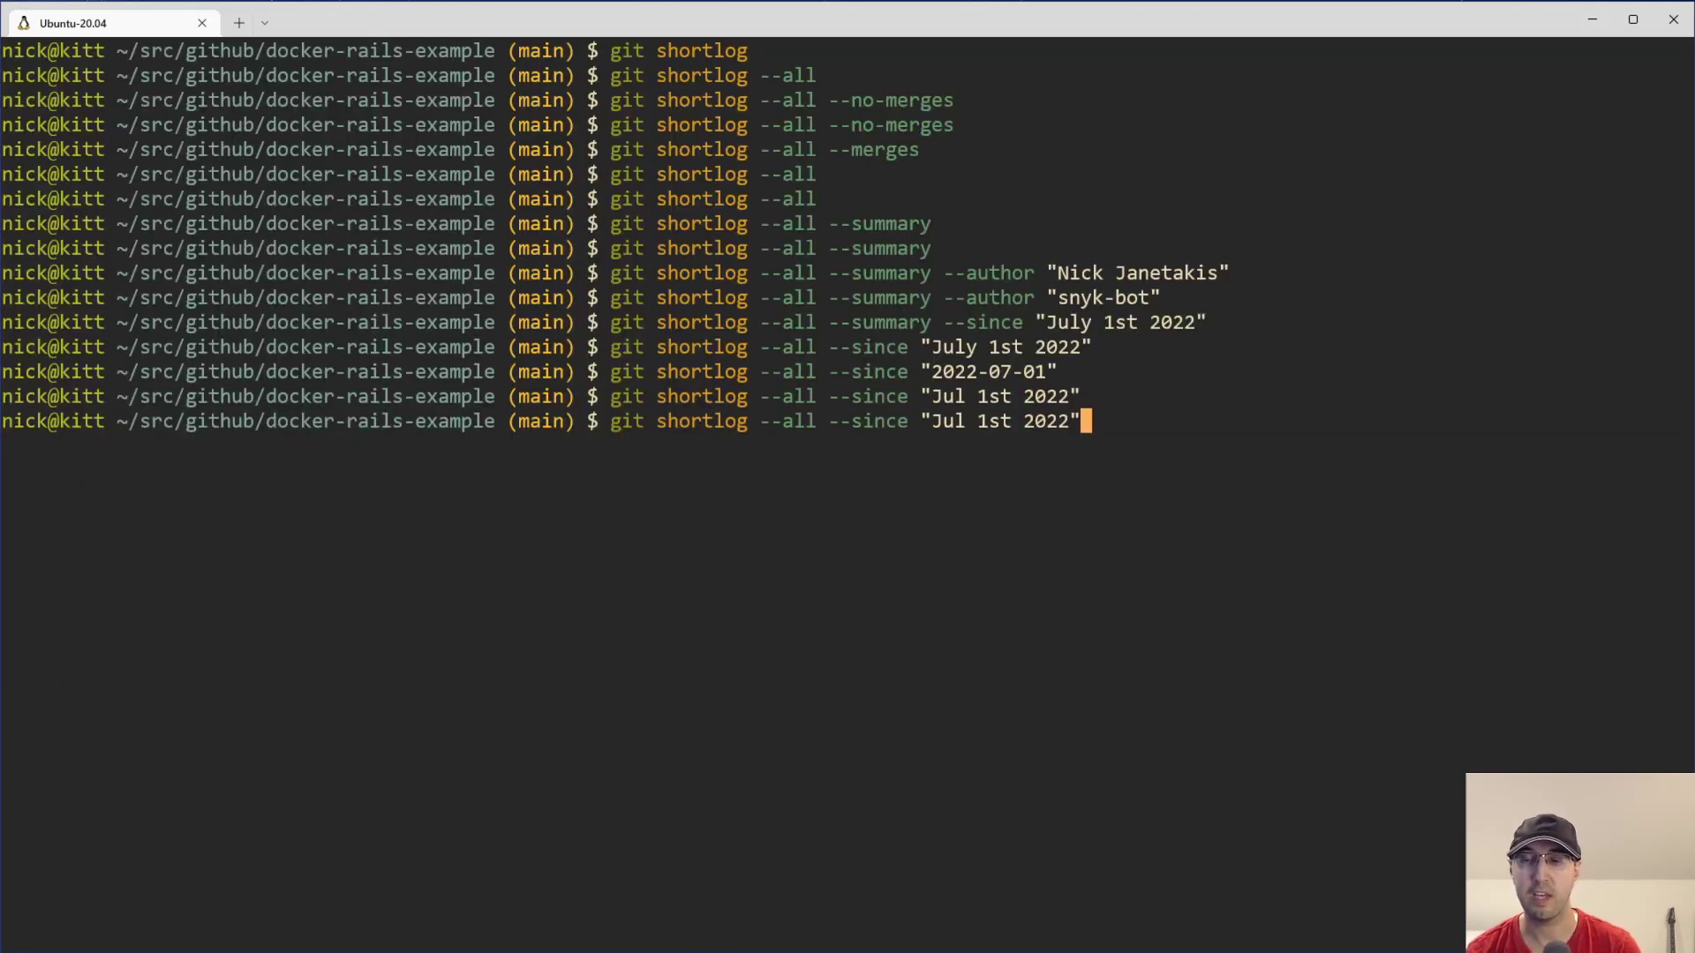
pyautogui.press('Left')
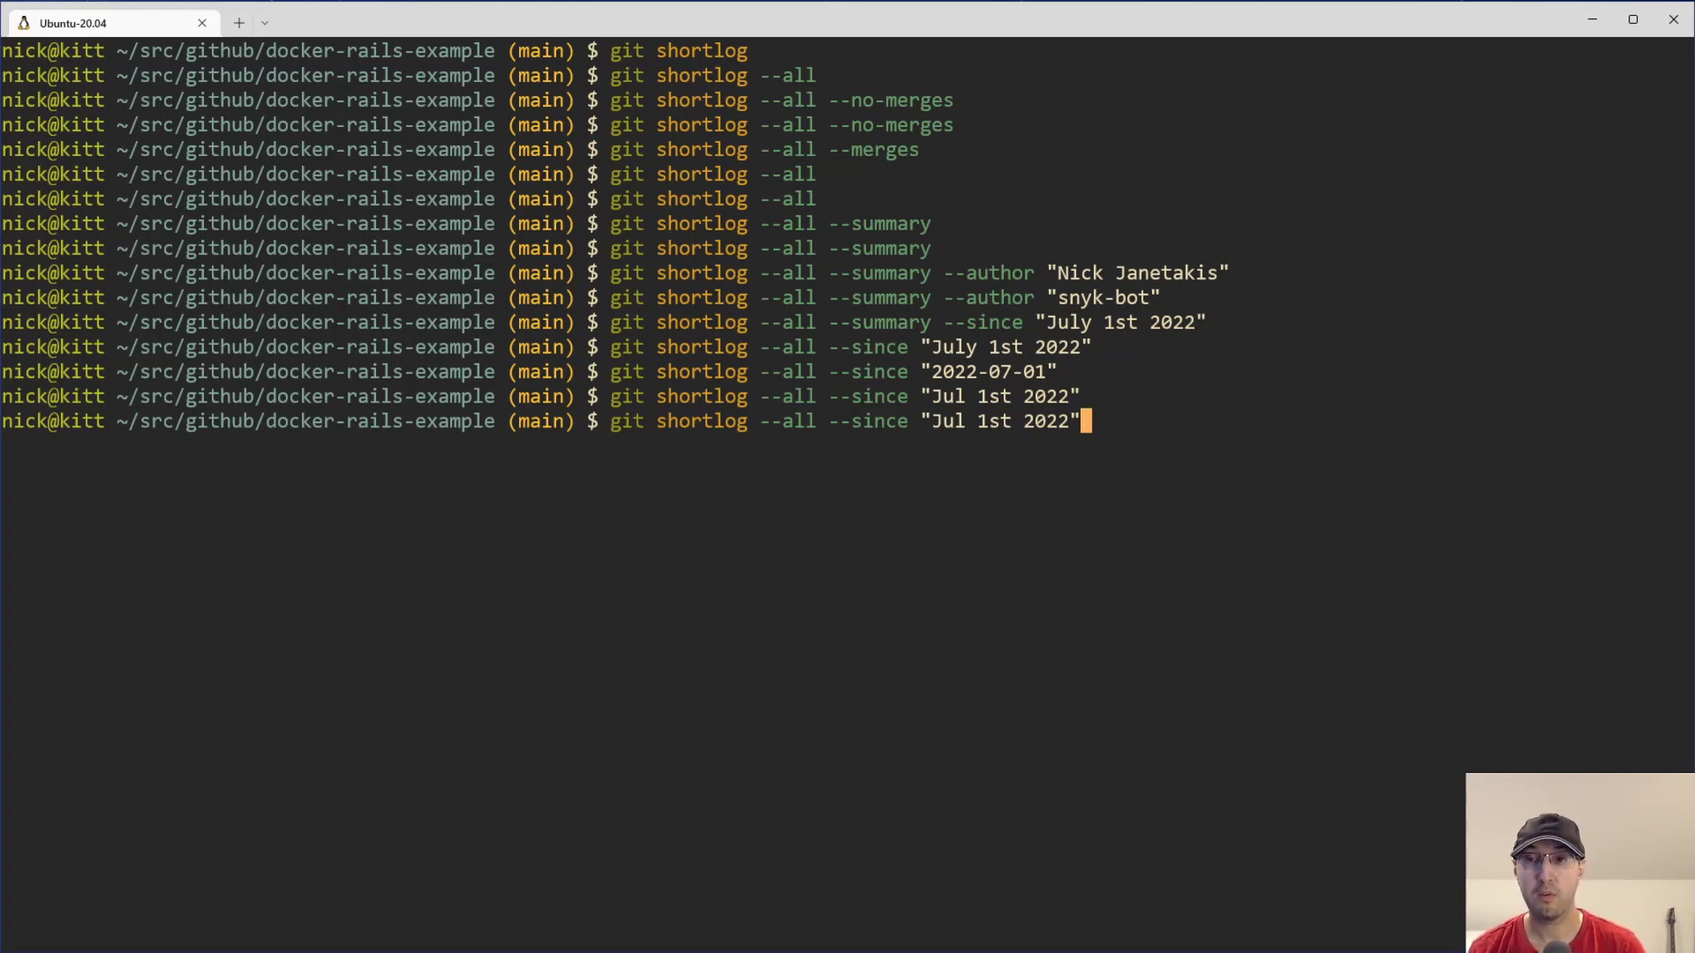
# - Show the shortlog since "30 days" ago, then since "90 days" ago
pyautogui.press('BackSpace')
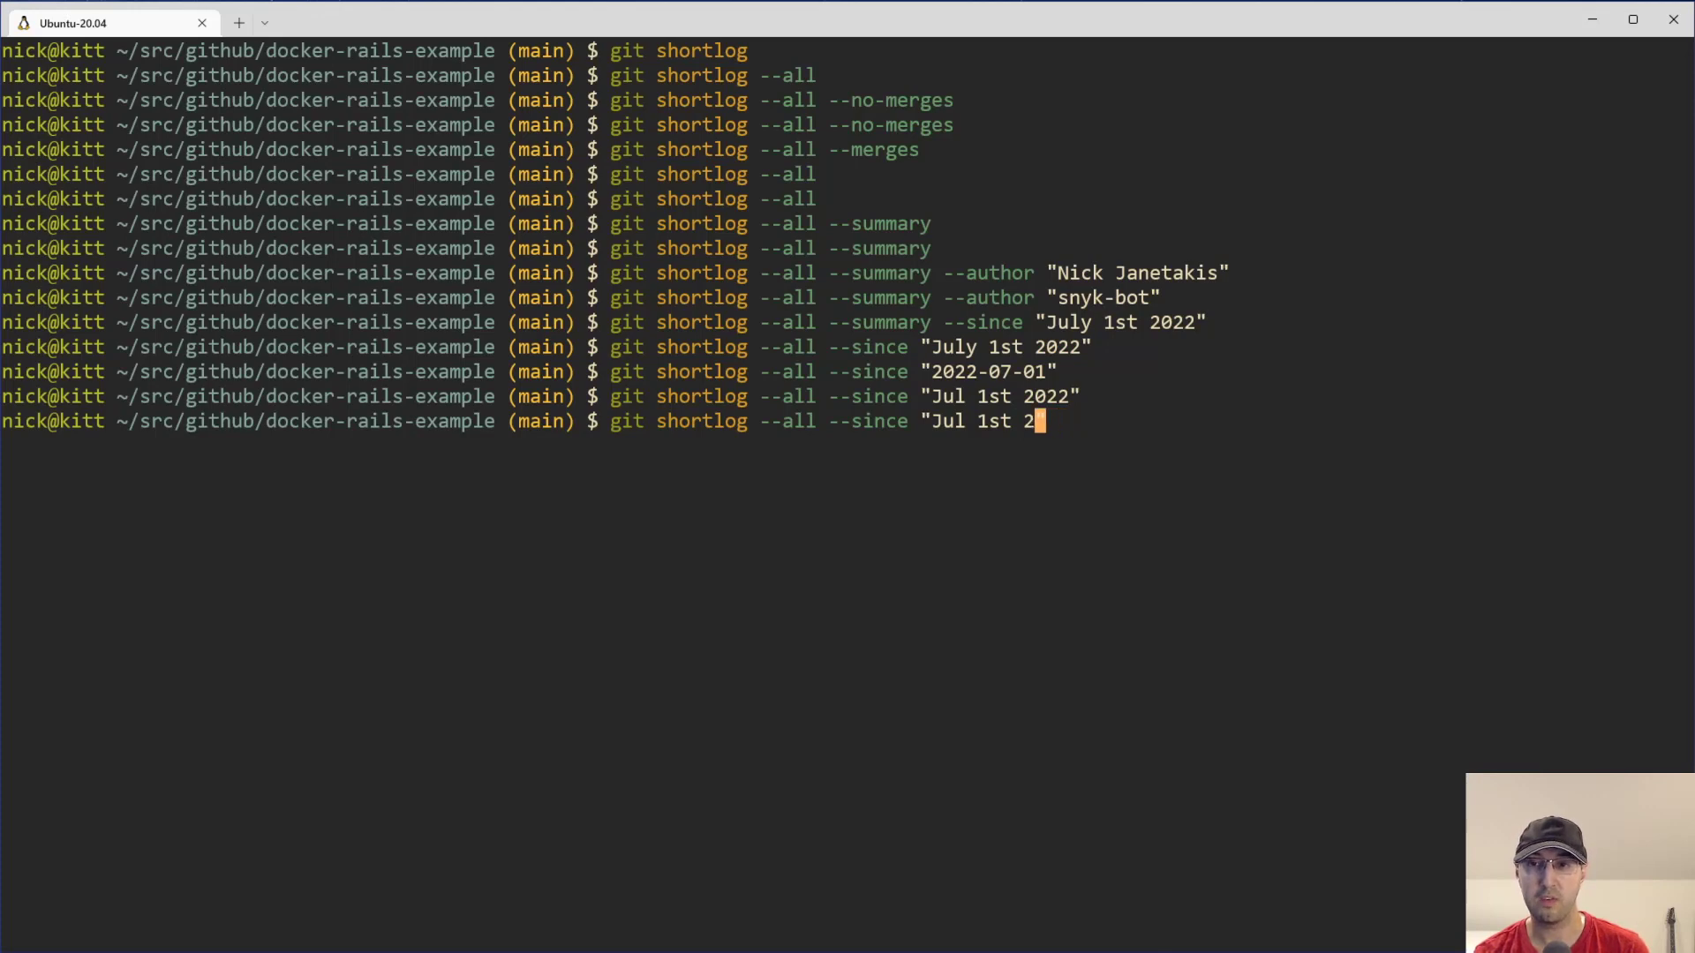
pyautogui.write('30 d')
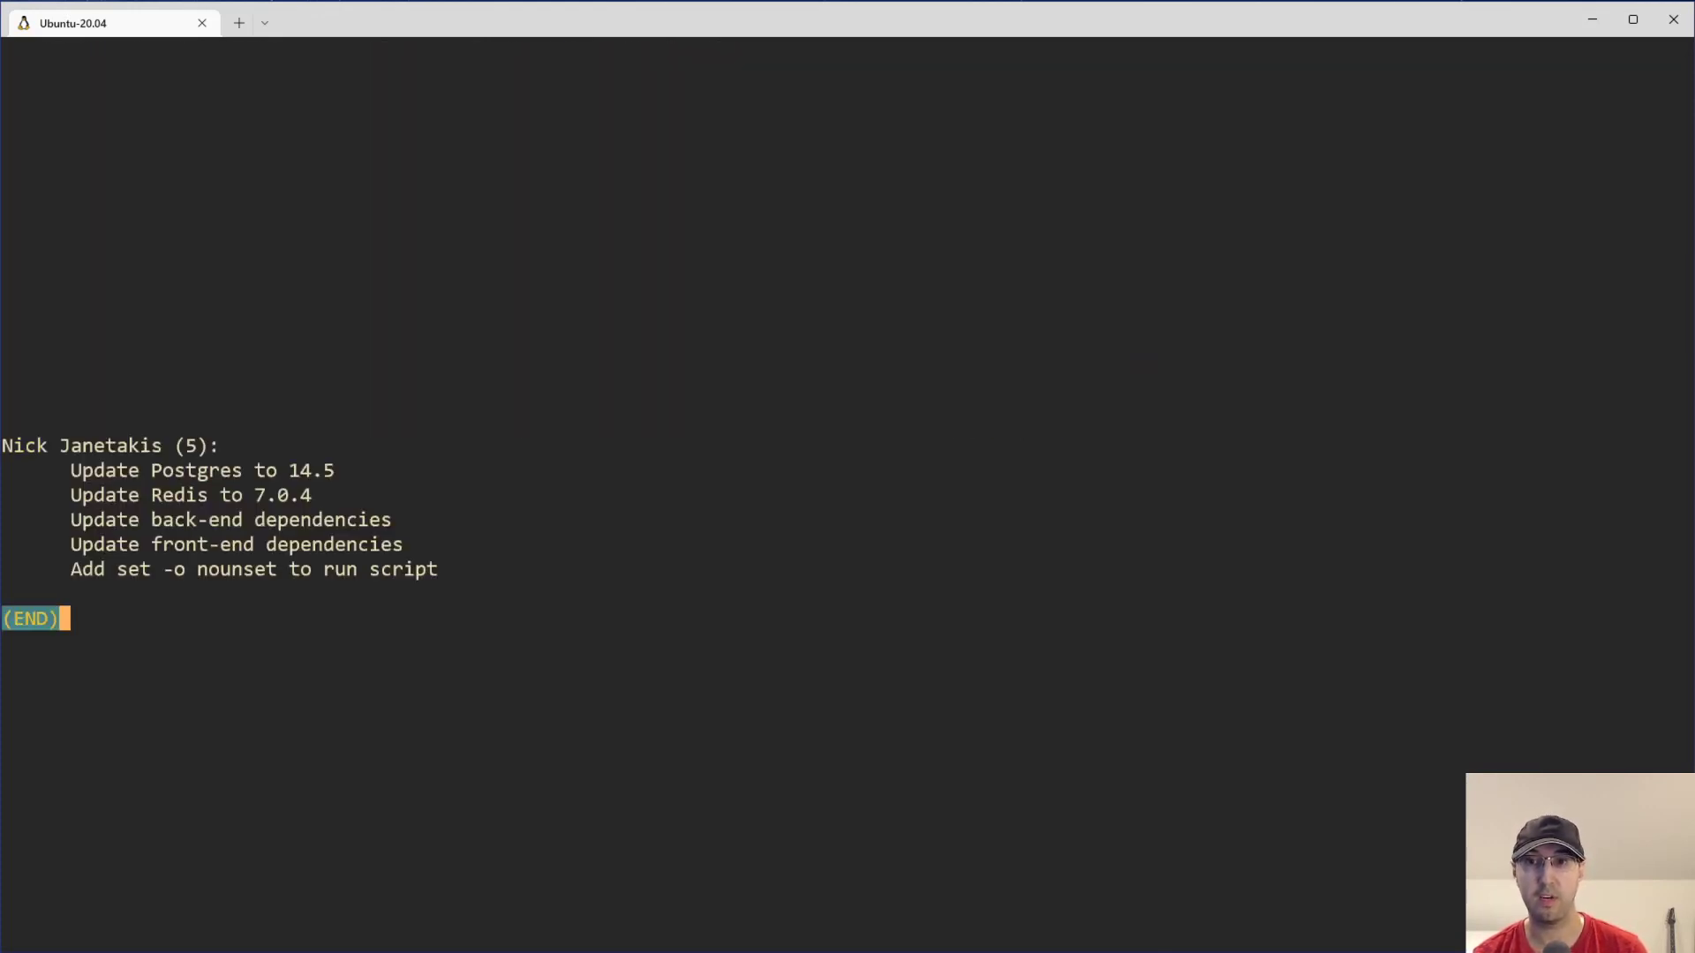
pyautogui.press('q')
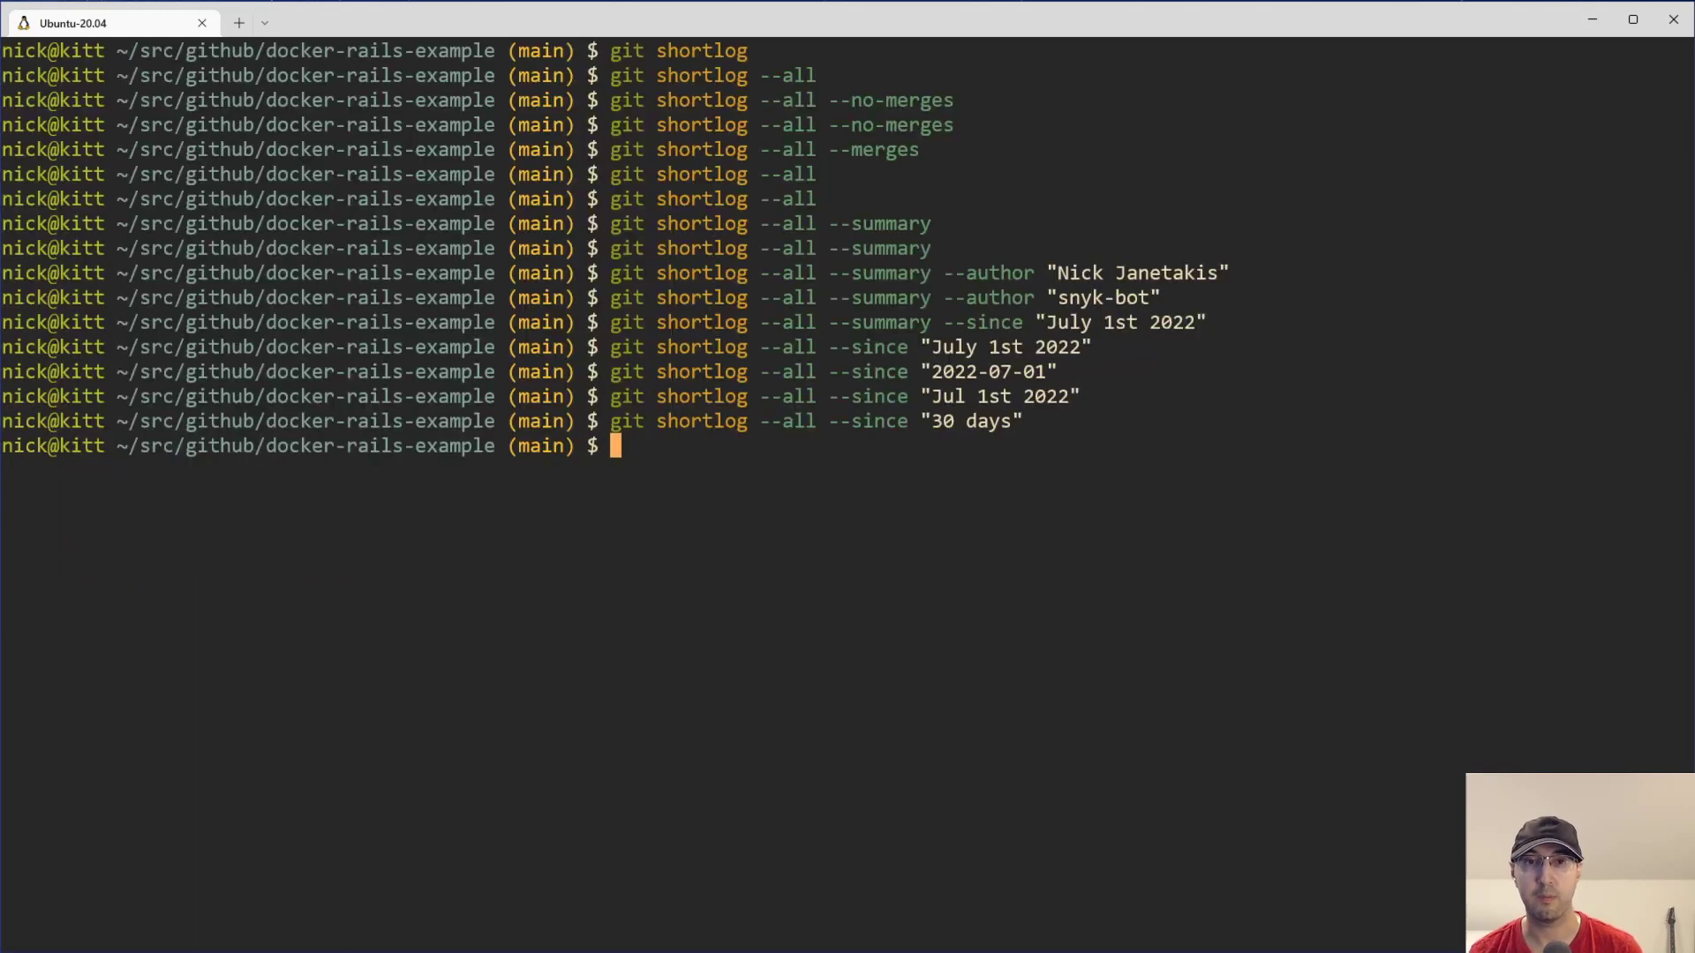
pyautogui.write('git shortlog --all --since "0 days"')
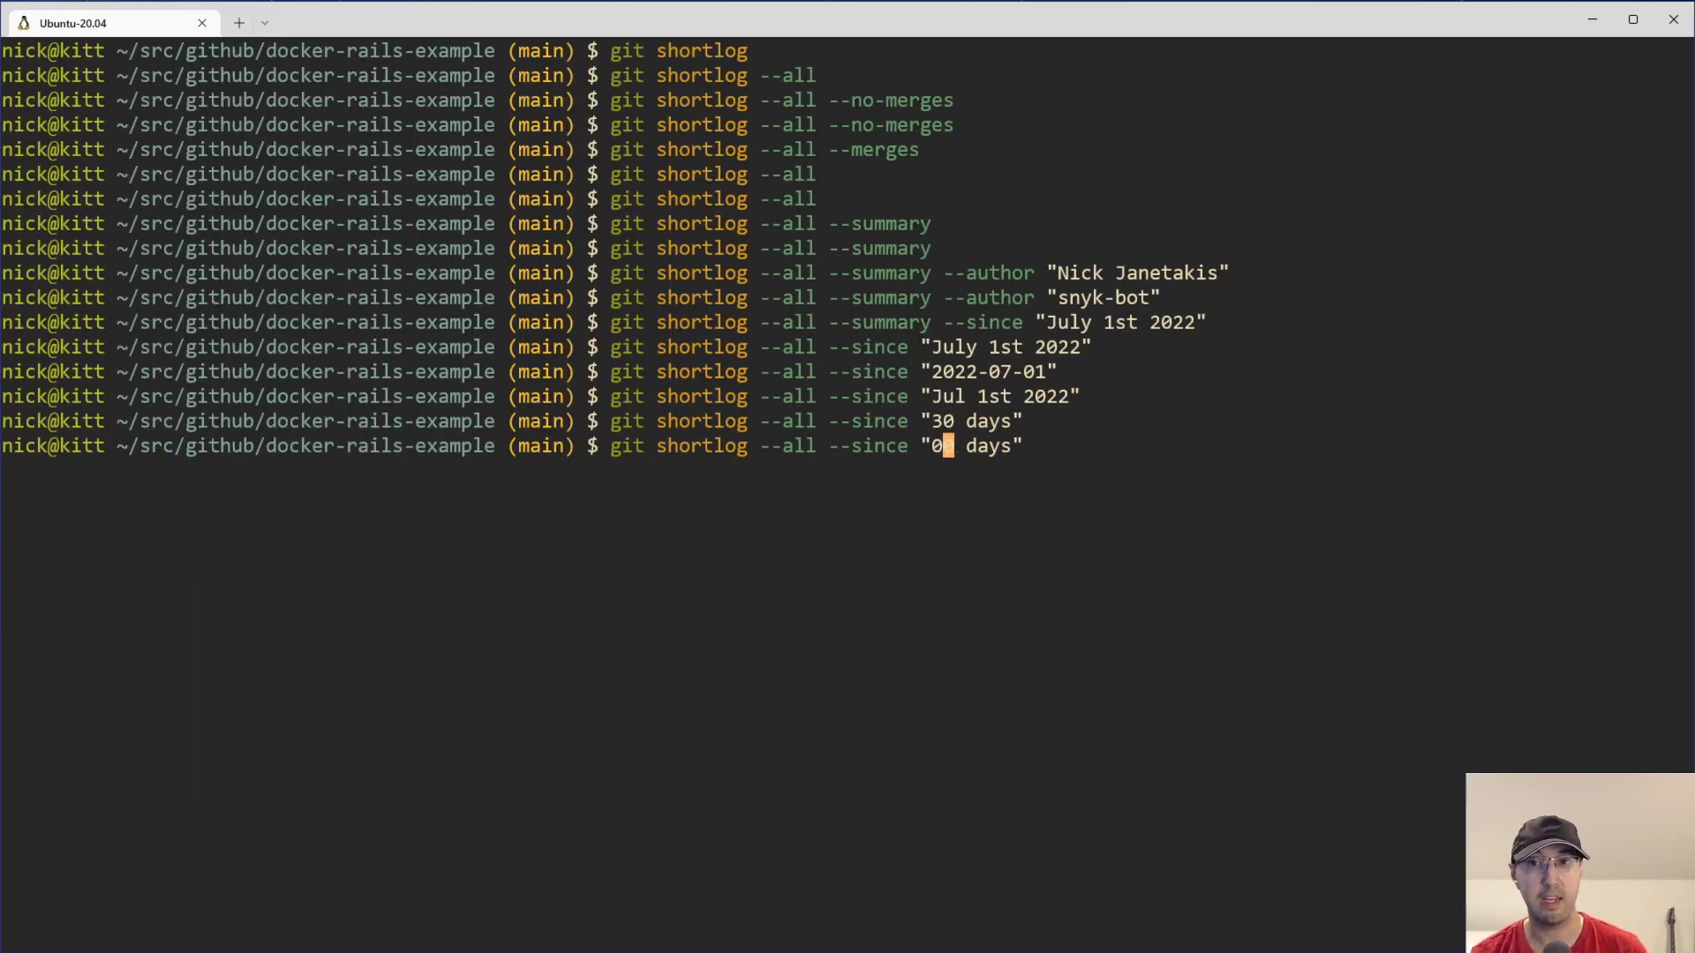
pyautogui.press('Return')
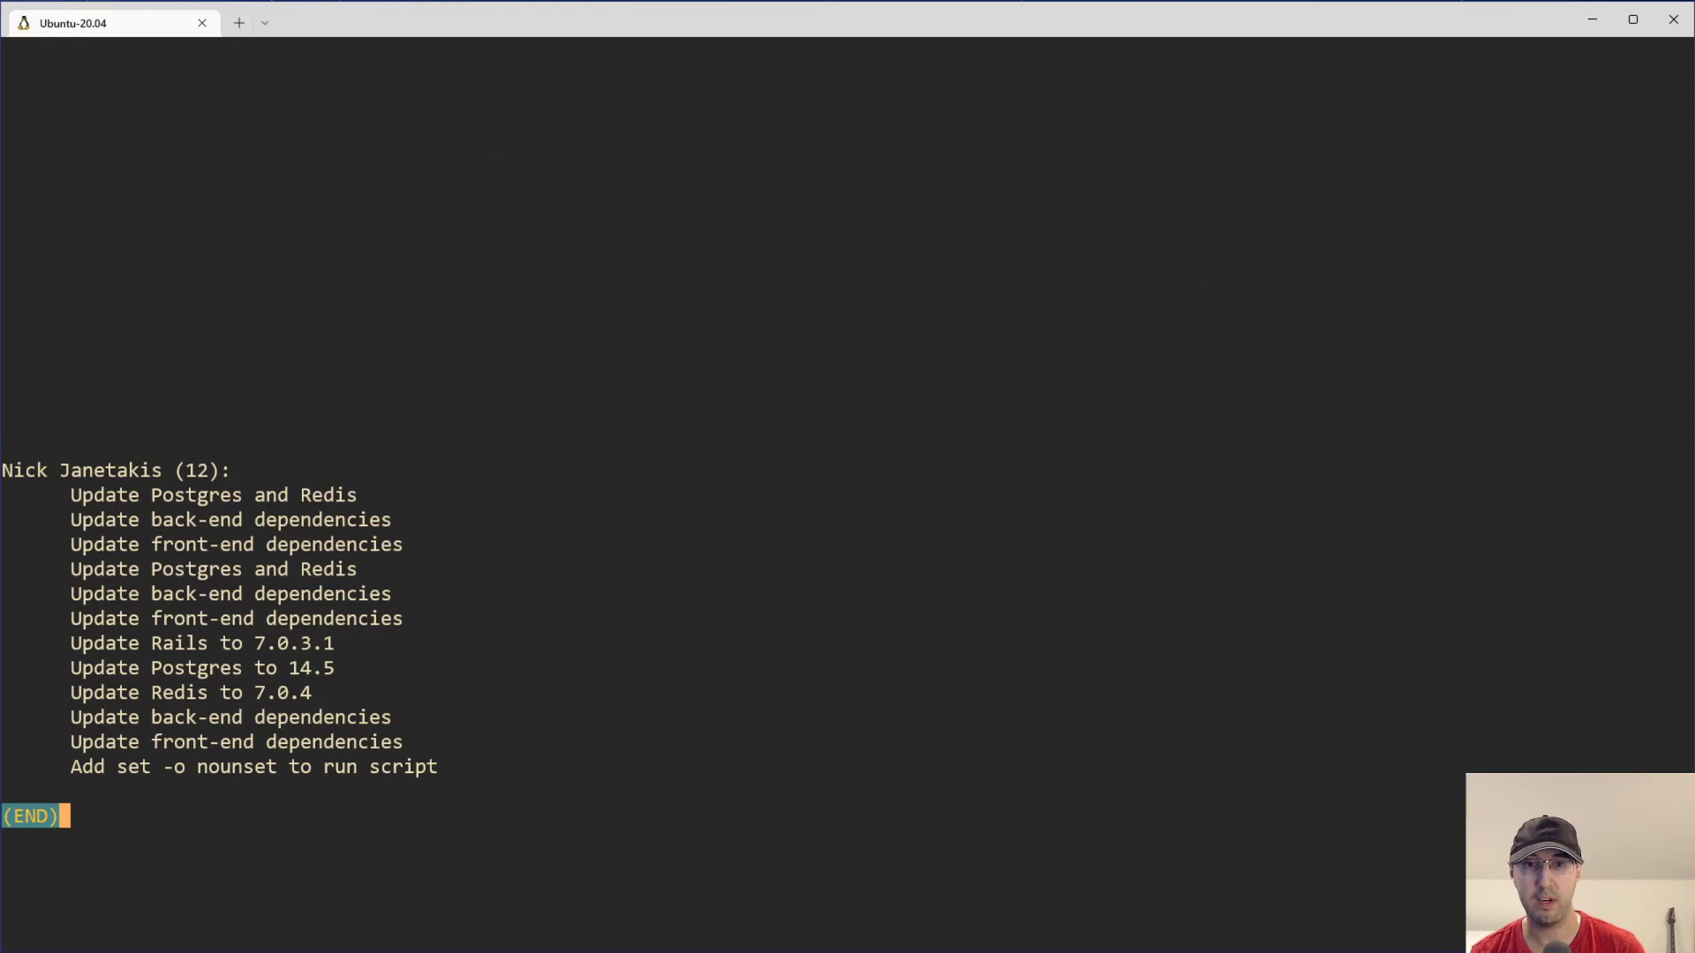
pyautogui.press('q')
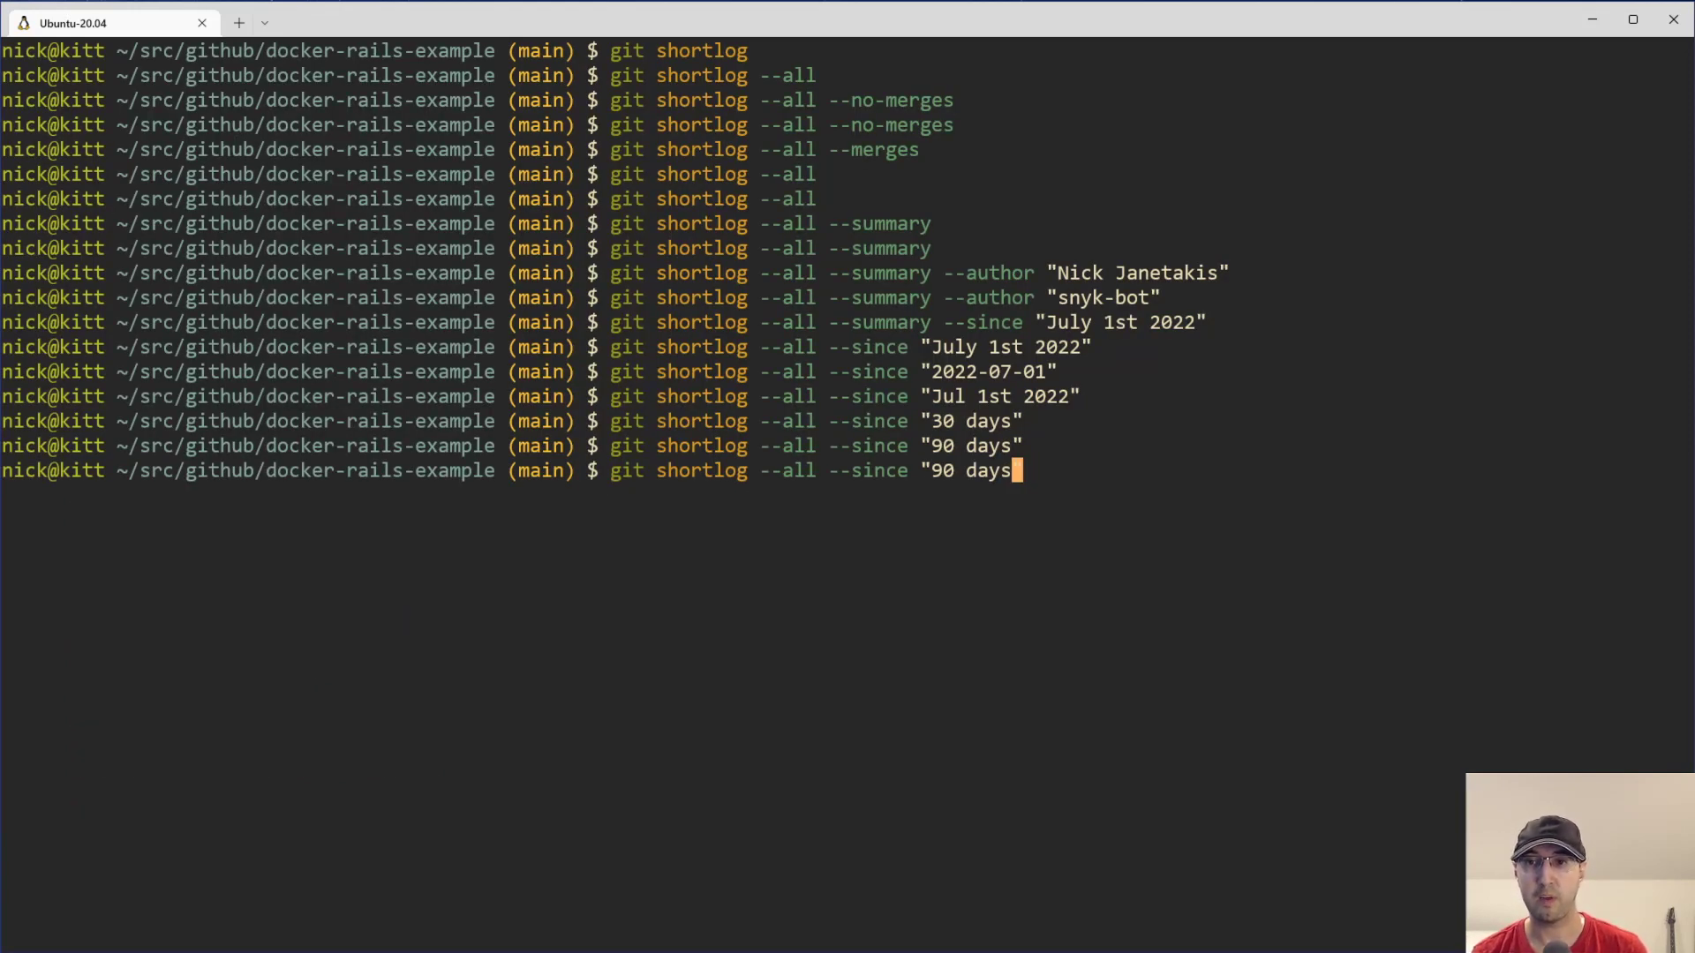
# - Show the shortlog since "3 months" ago, listing Nick Janetakis with 16 commits
pyautogui.write('3 months')
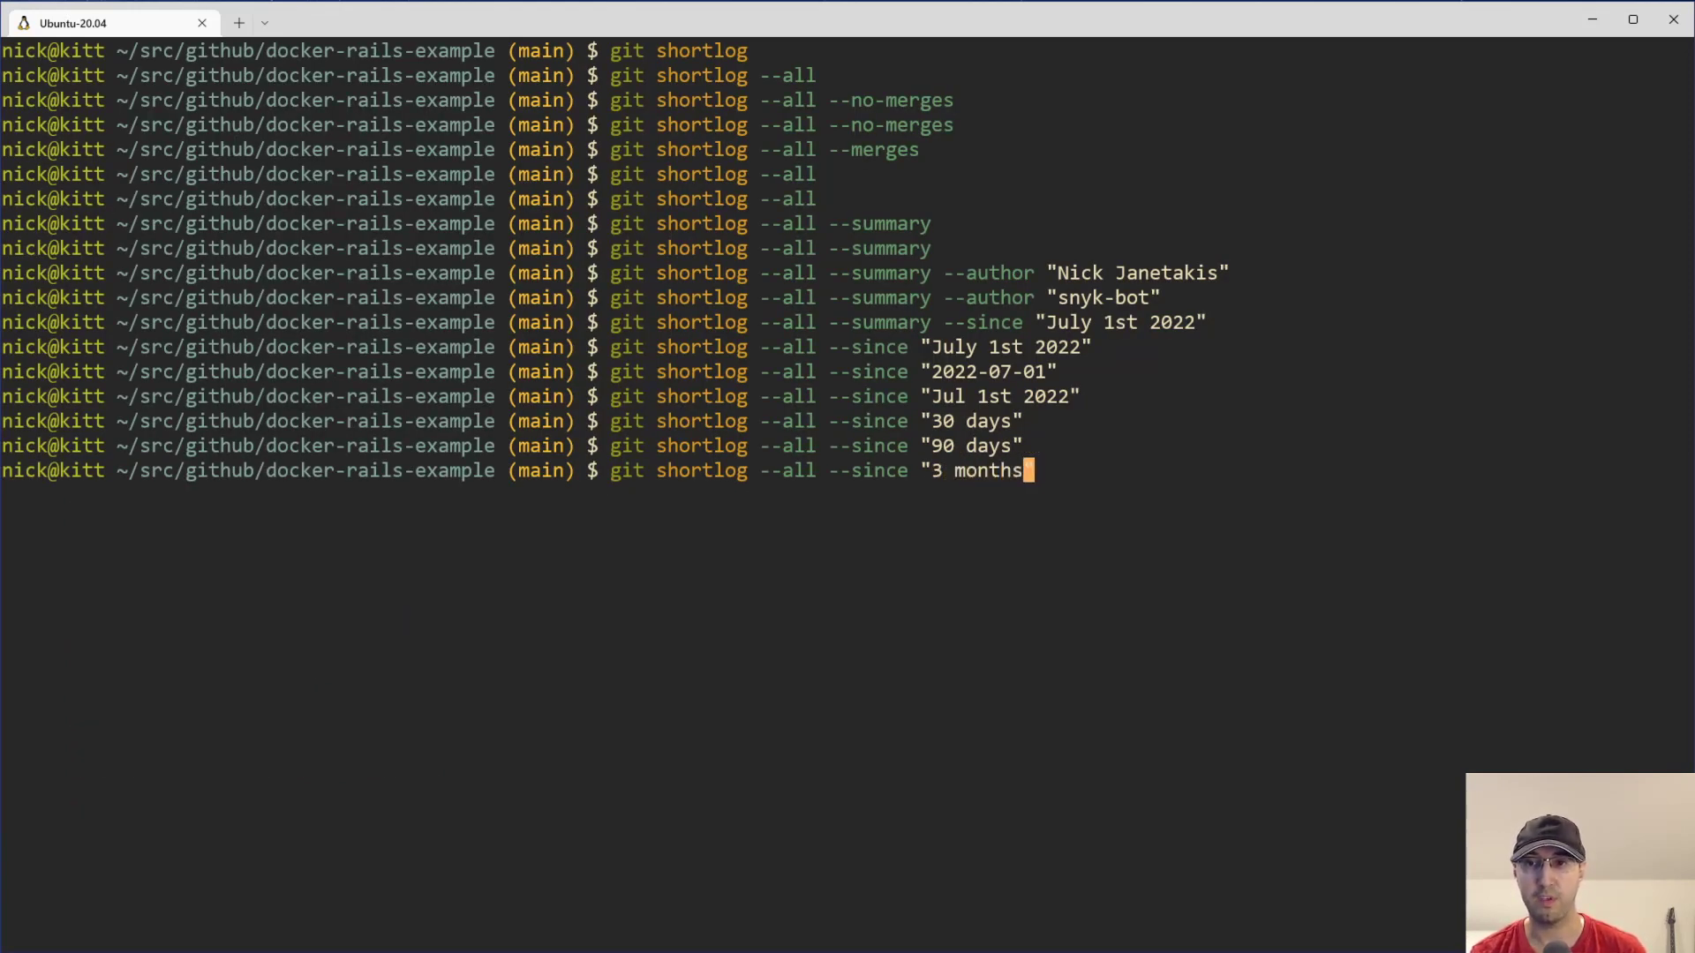
pyautogui.press('Return')
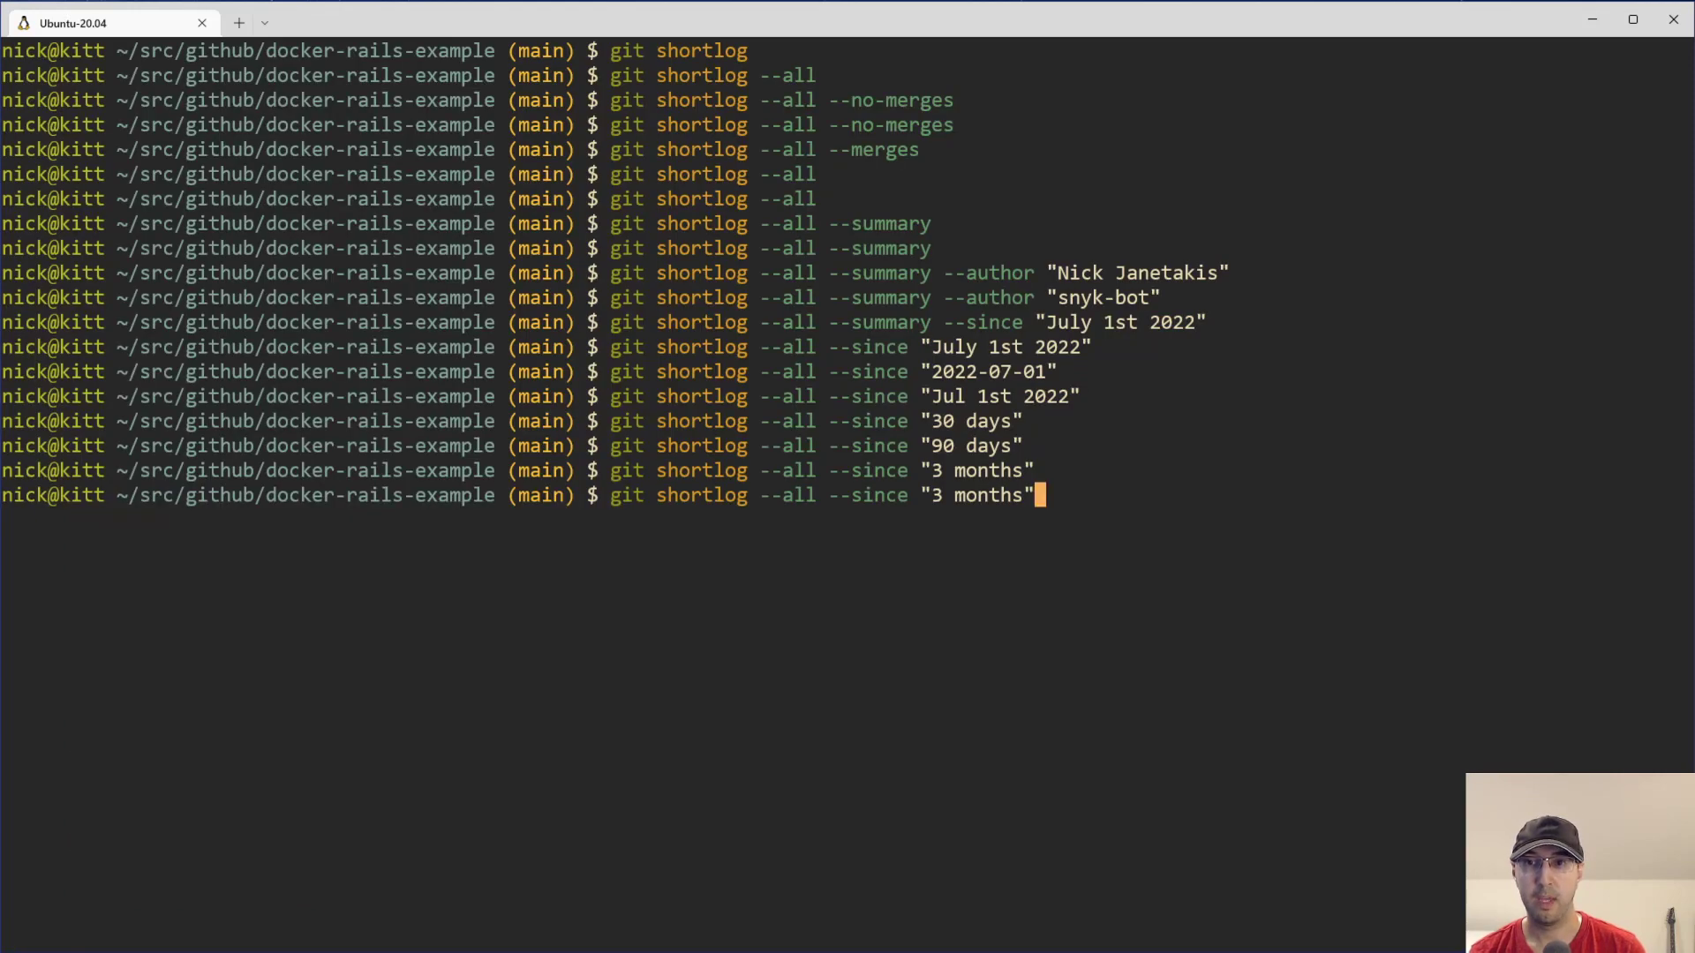
pyautogui.write('90')
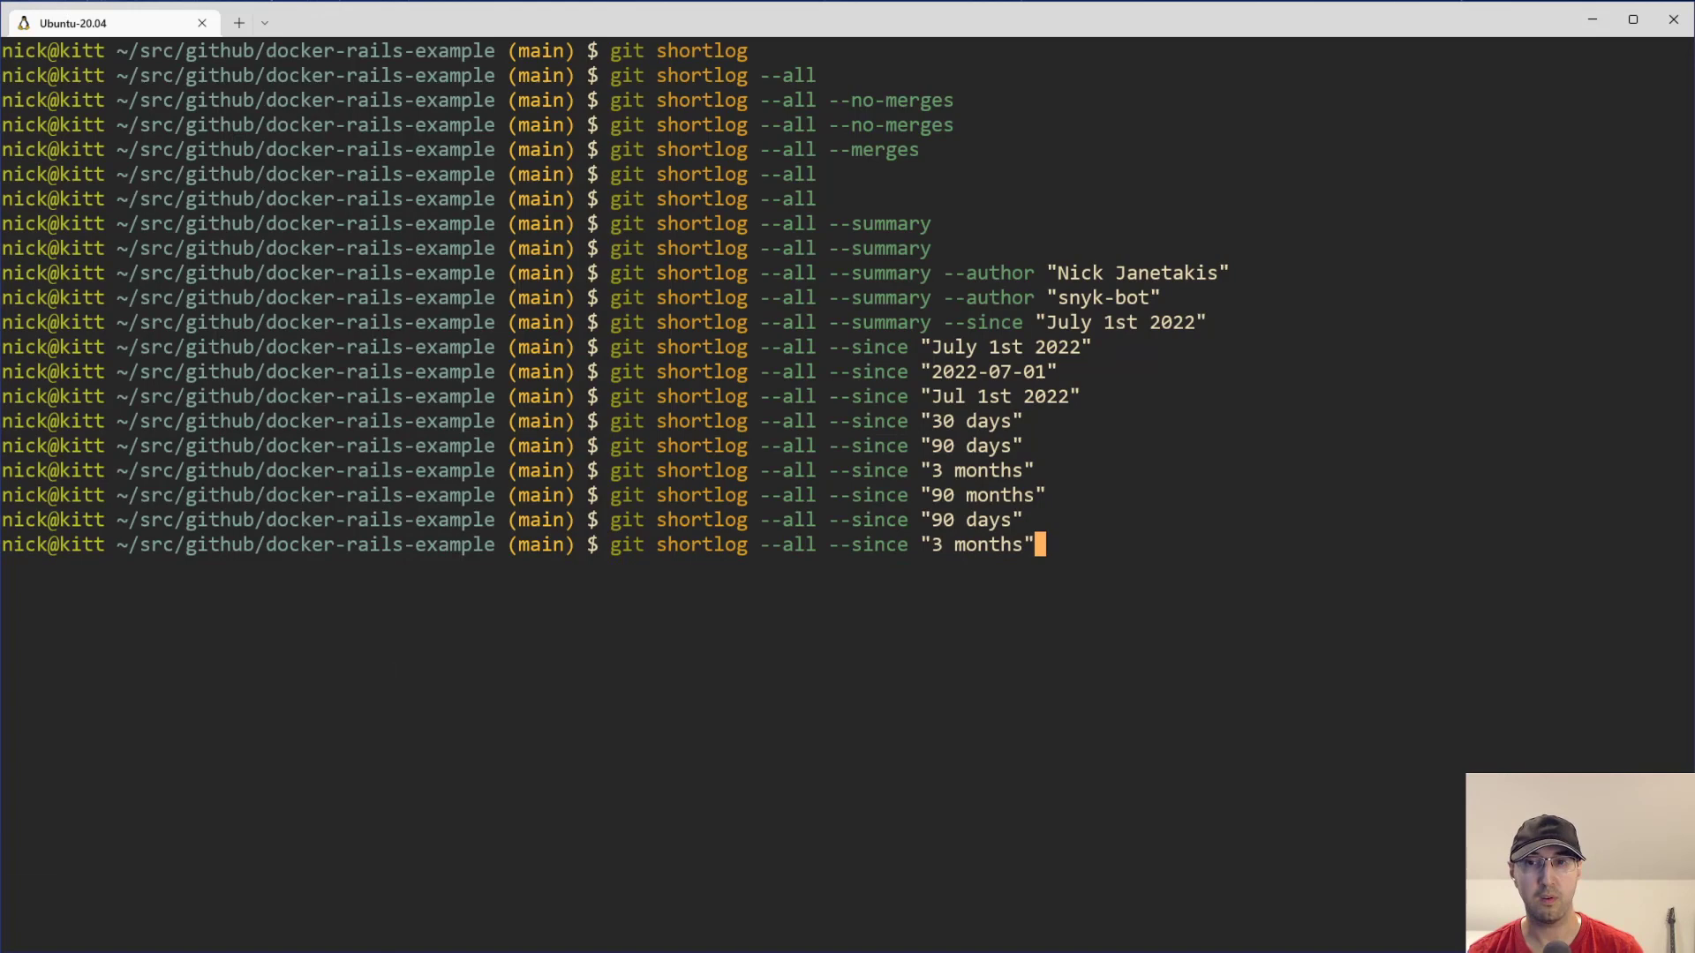
pyautogui.press('Return')
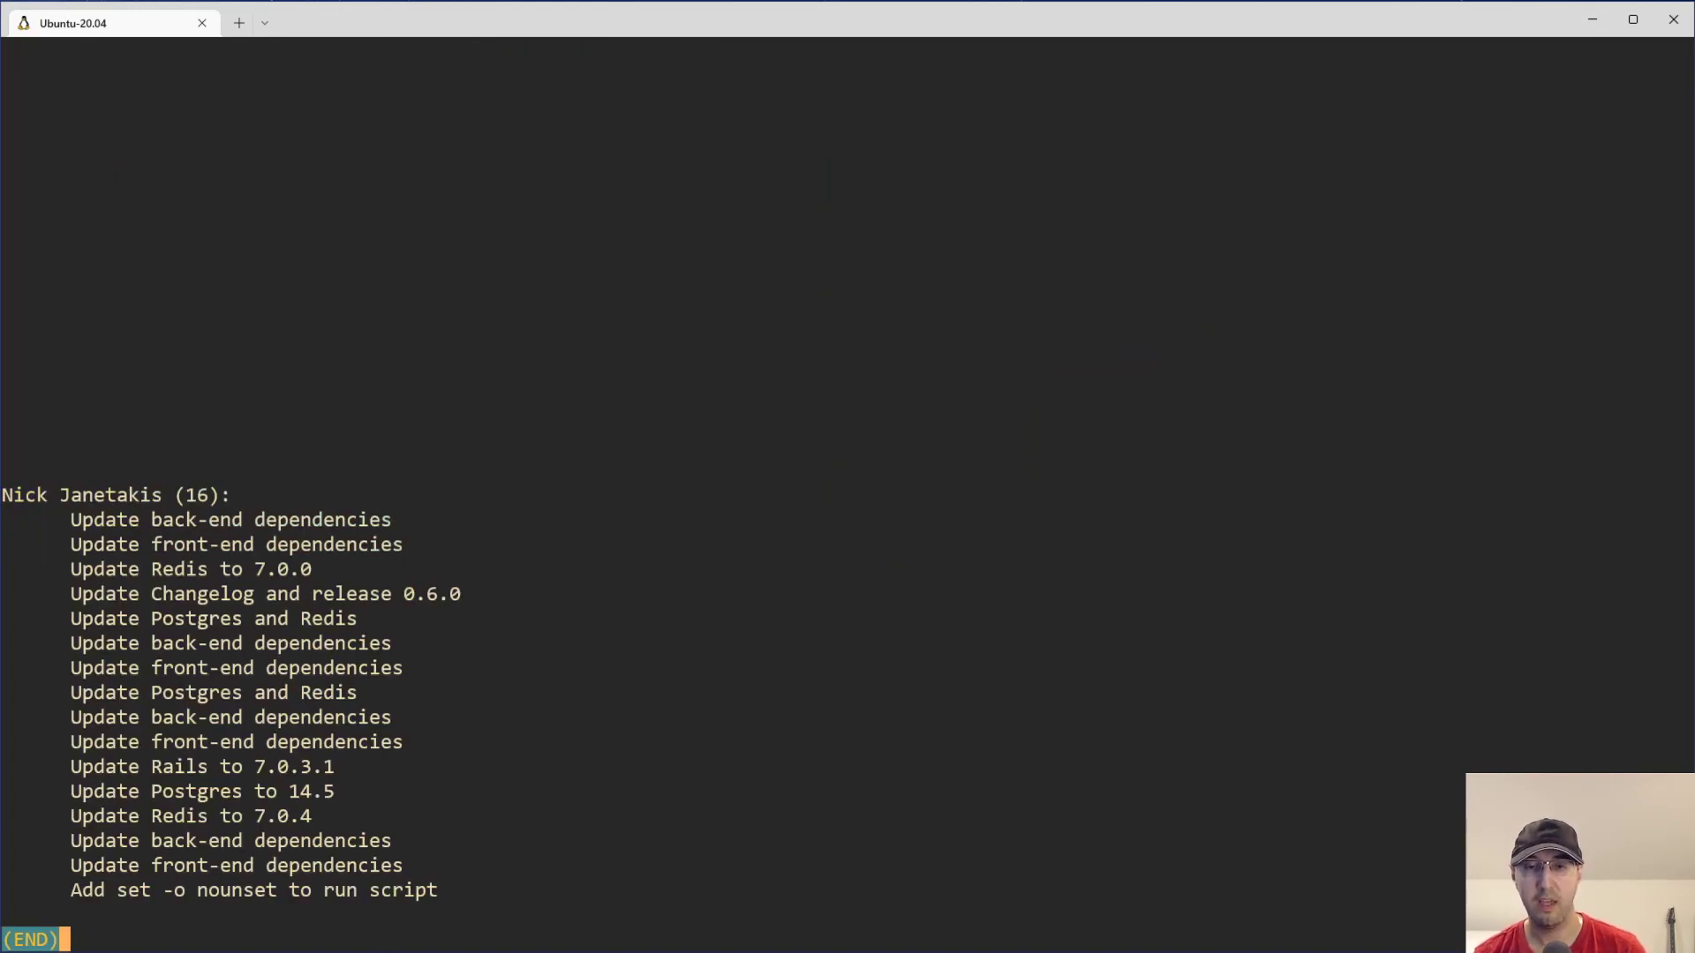
pyautogui.moveTo(143, 598)
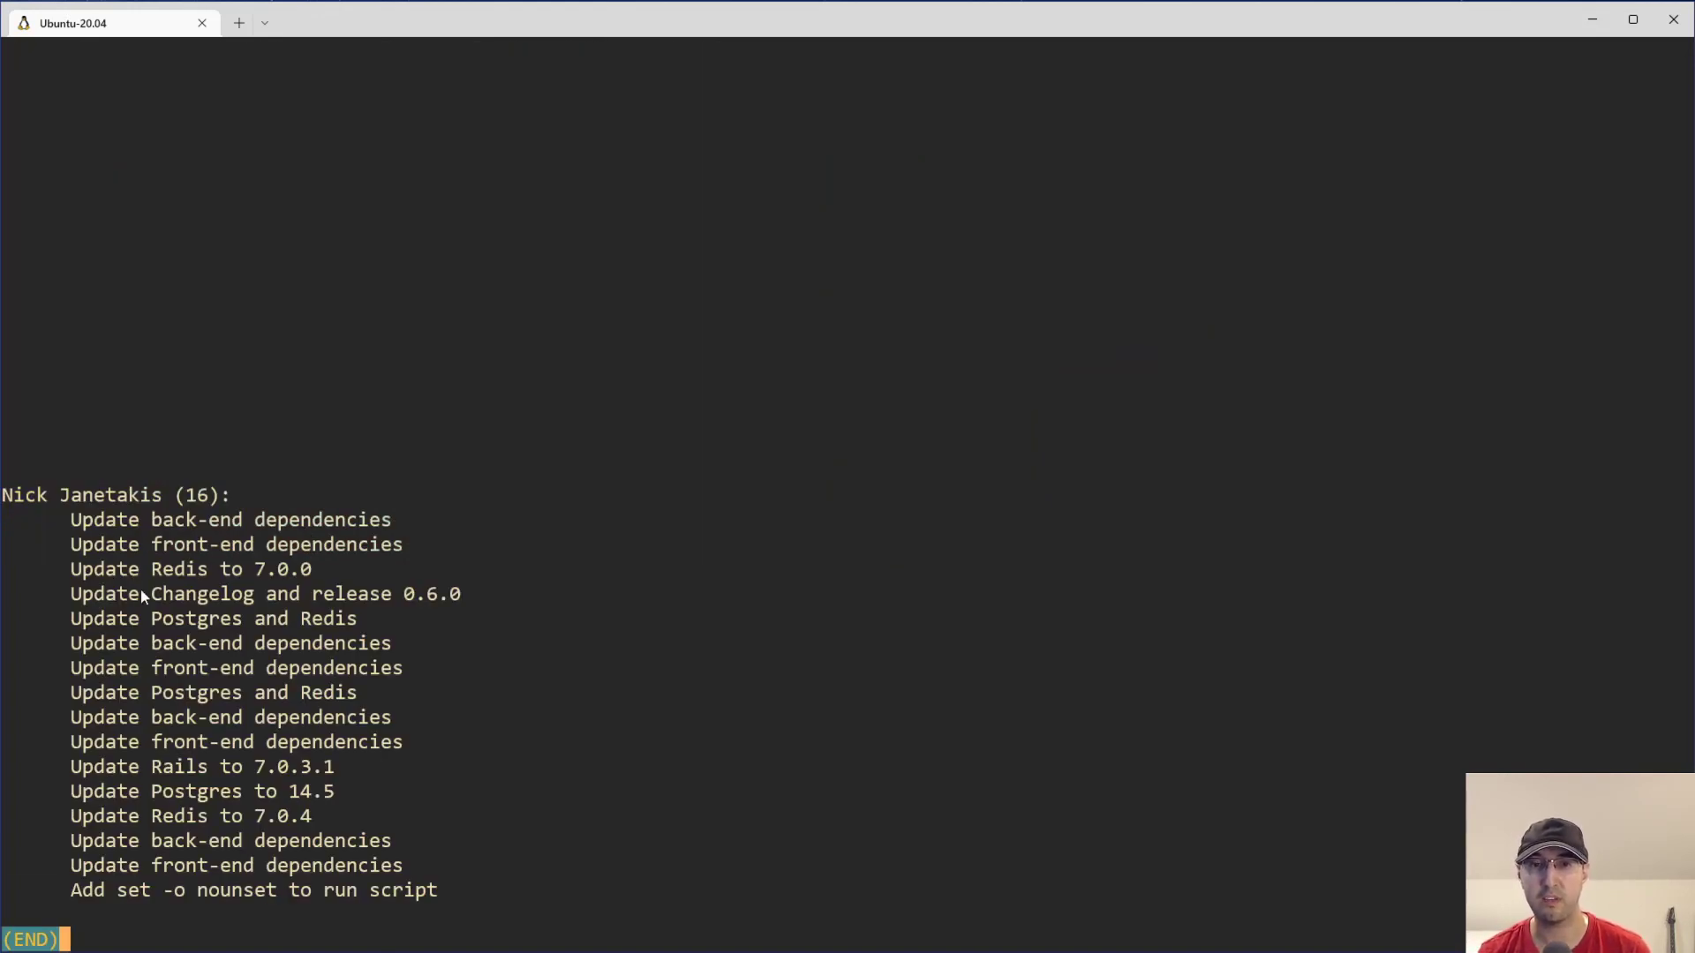
pyautogui.moveTo(573, 392)
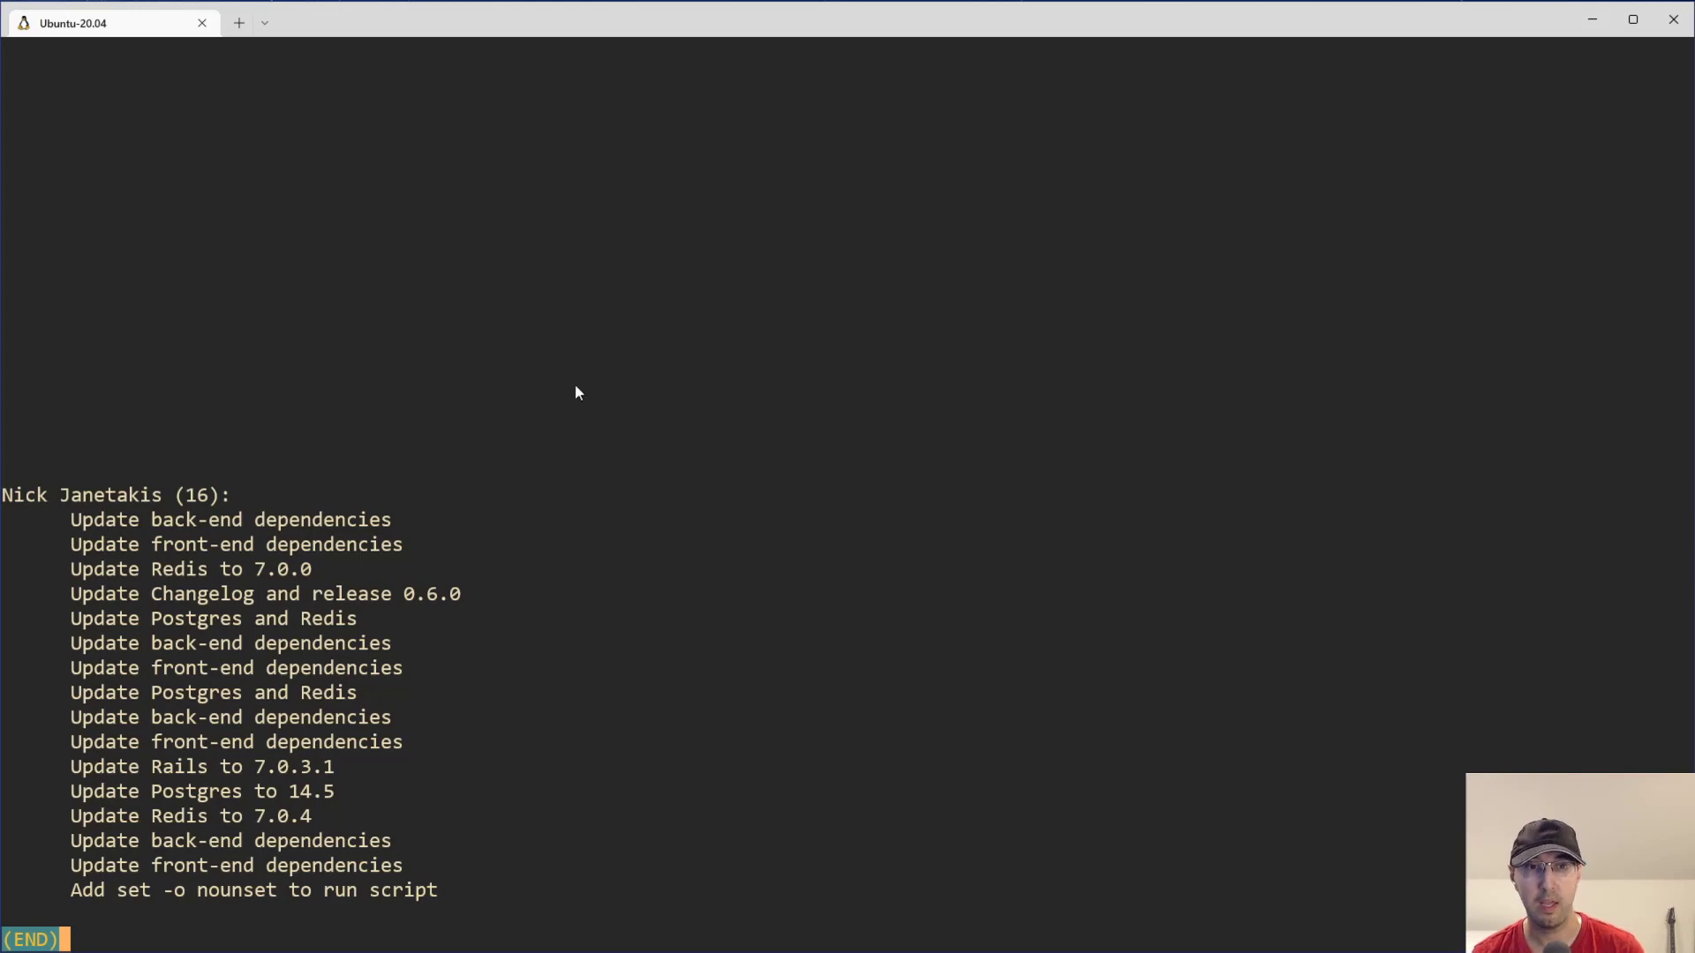
pyautogui.press('q')
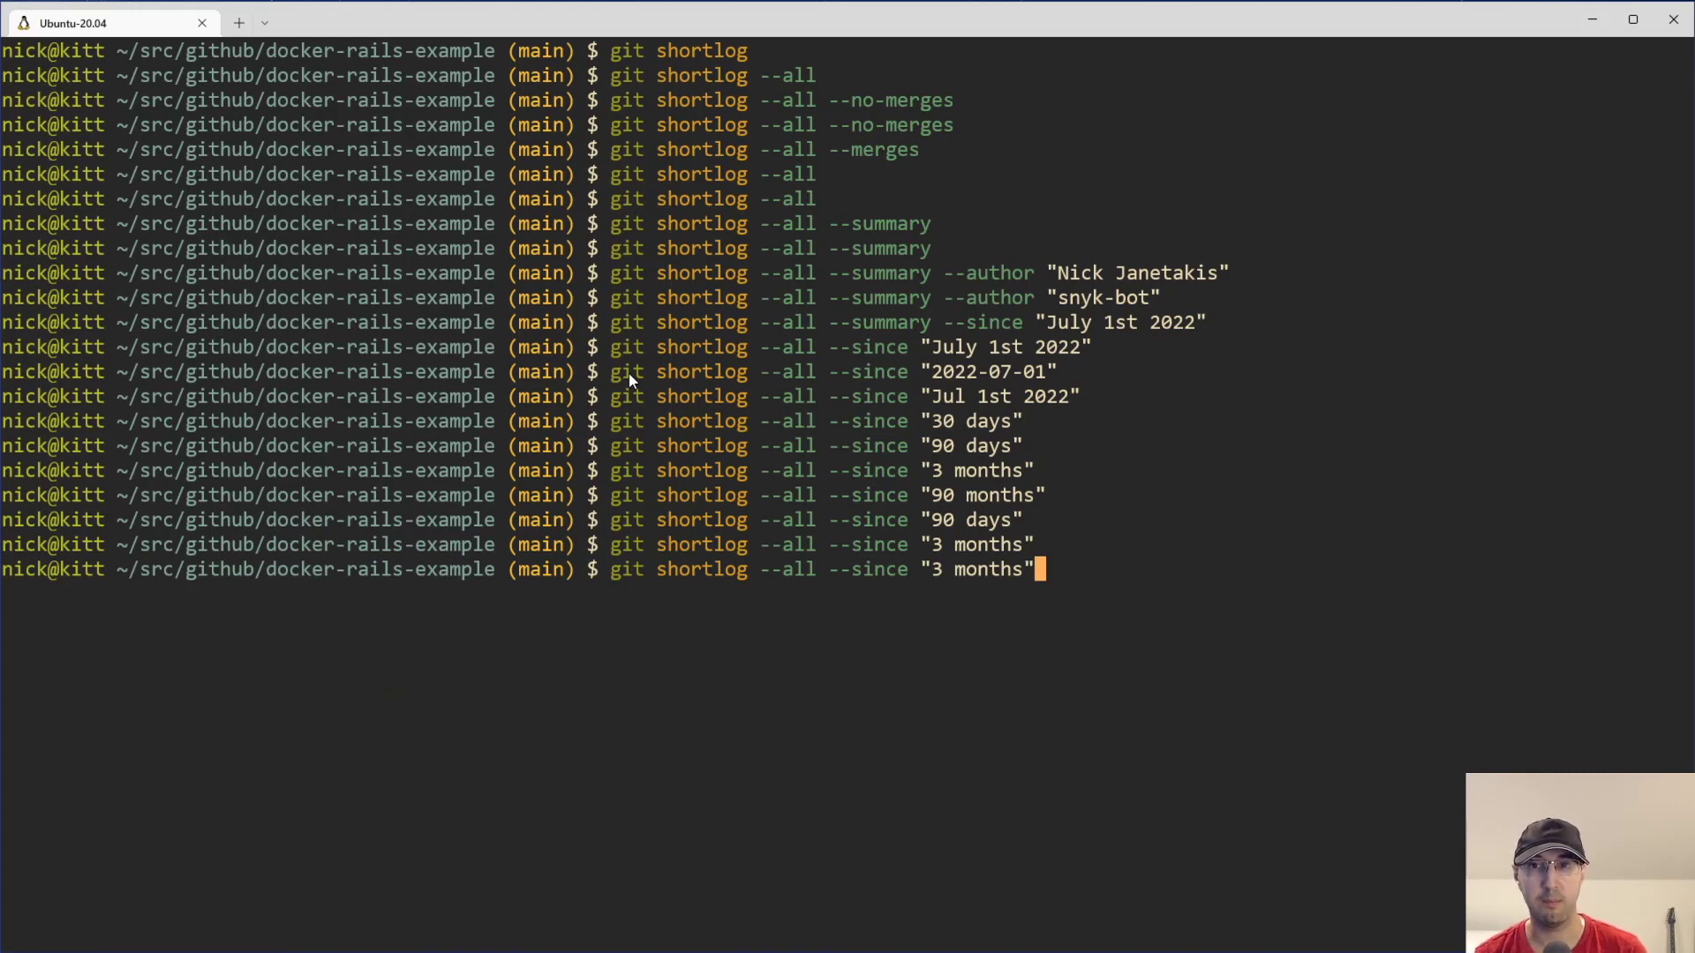
# - Add a --before bound, trying a reversed range, then April 1st–May 1st 2022 (5 commits)
pyautogui.write('--bef')
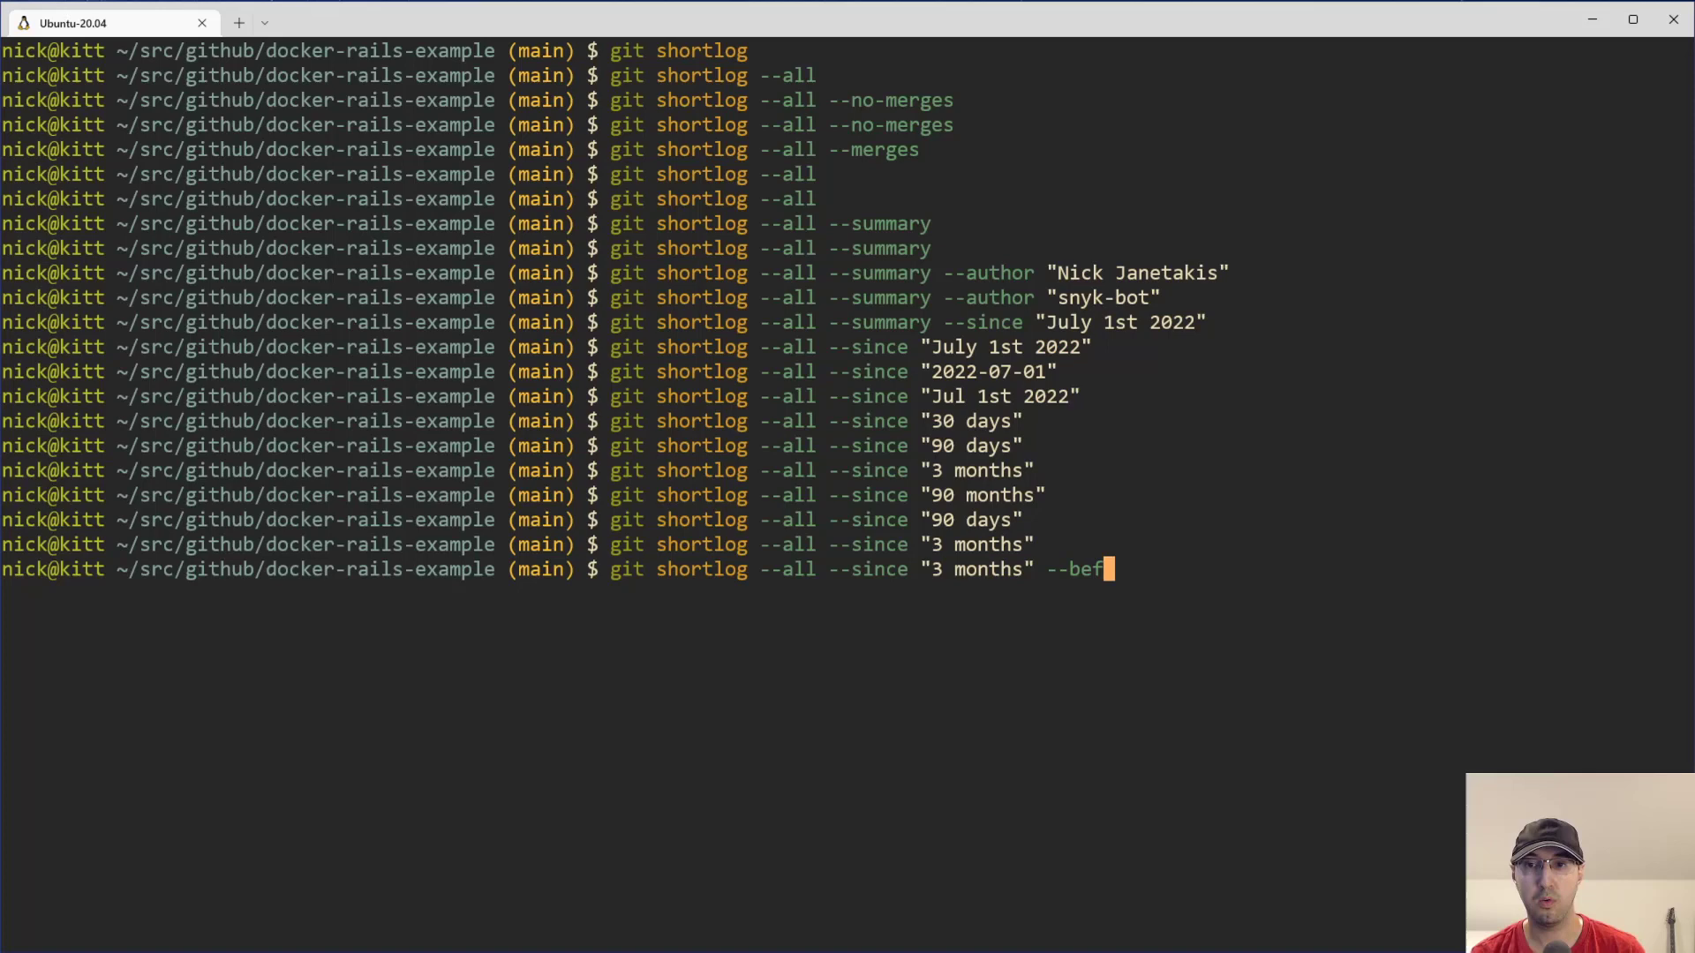
pyautogui.write('ore')
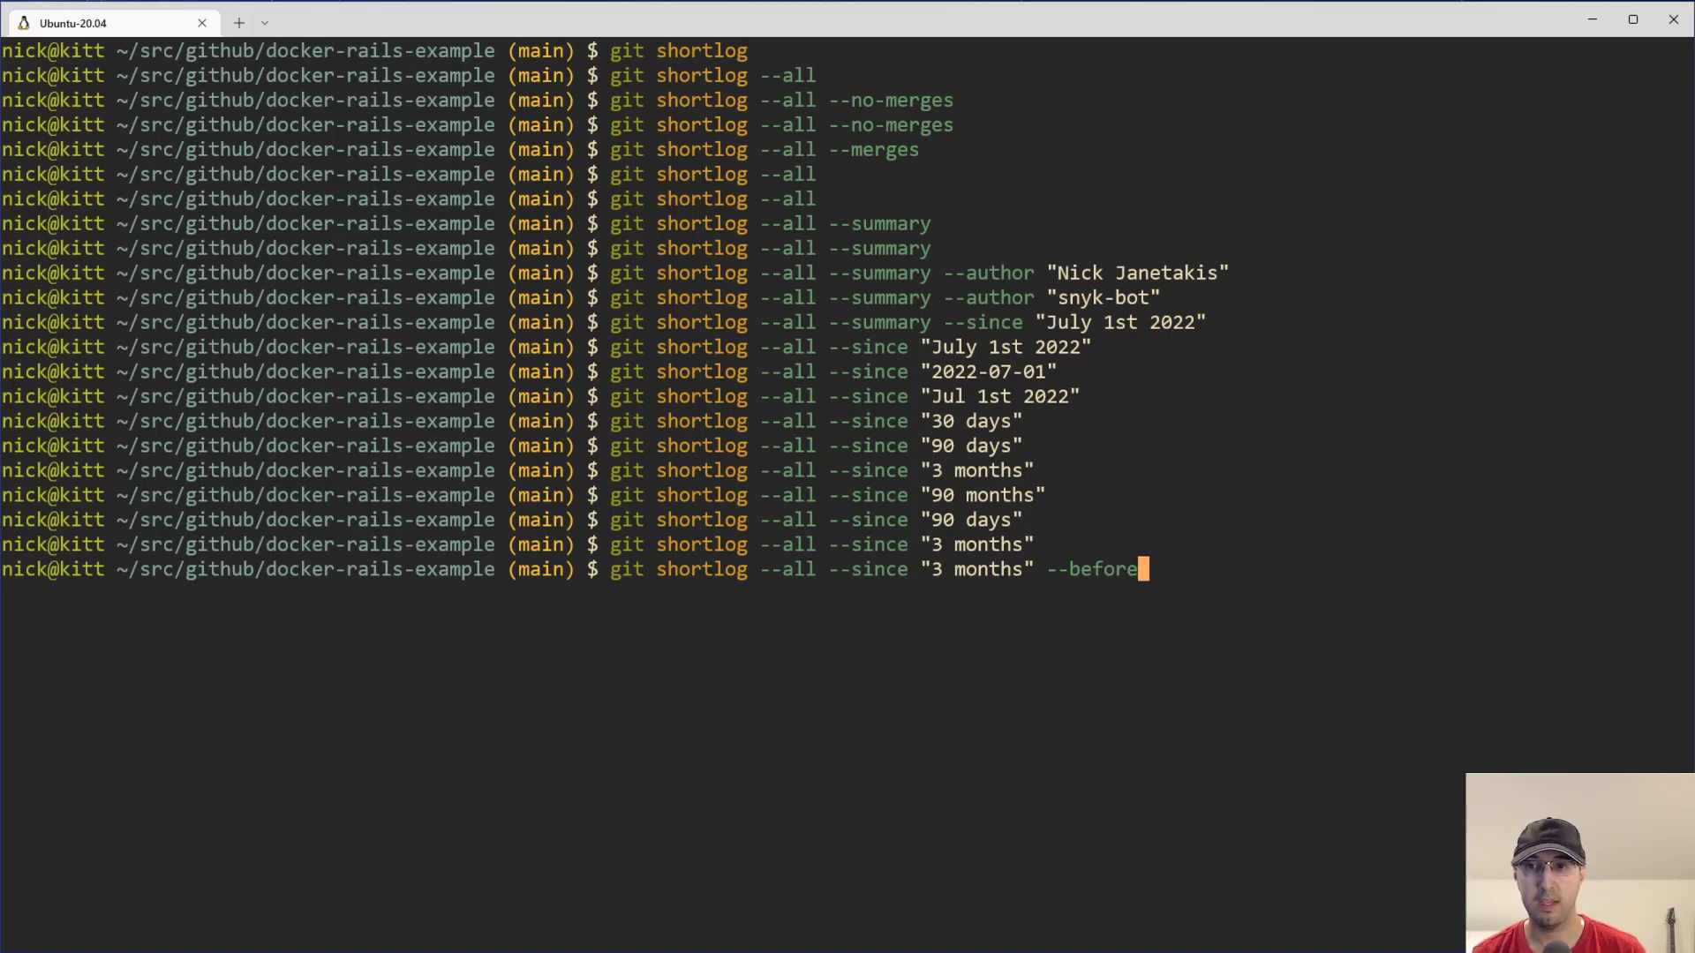
pyautogui.write('"1')
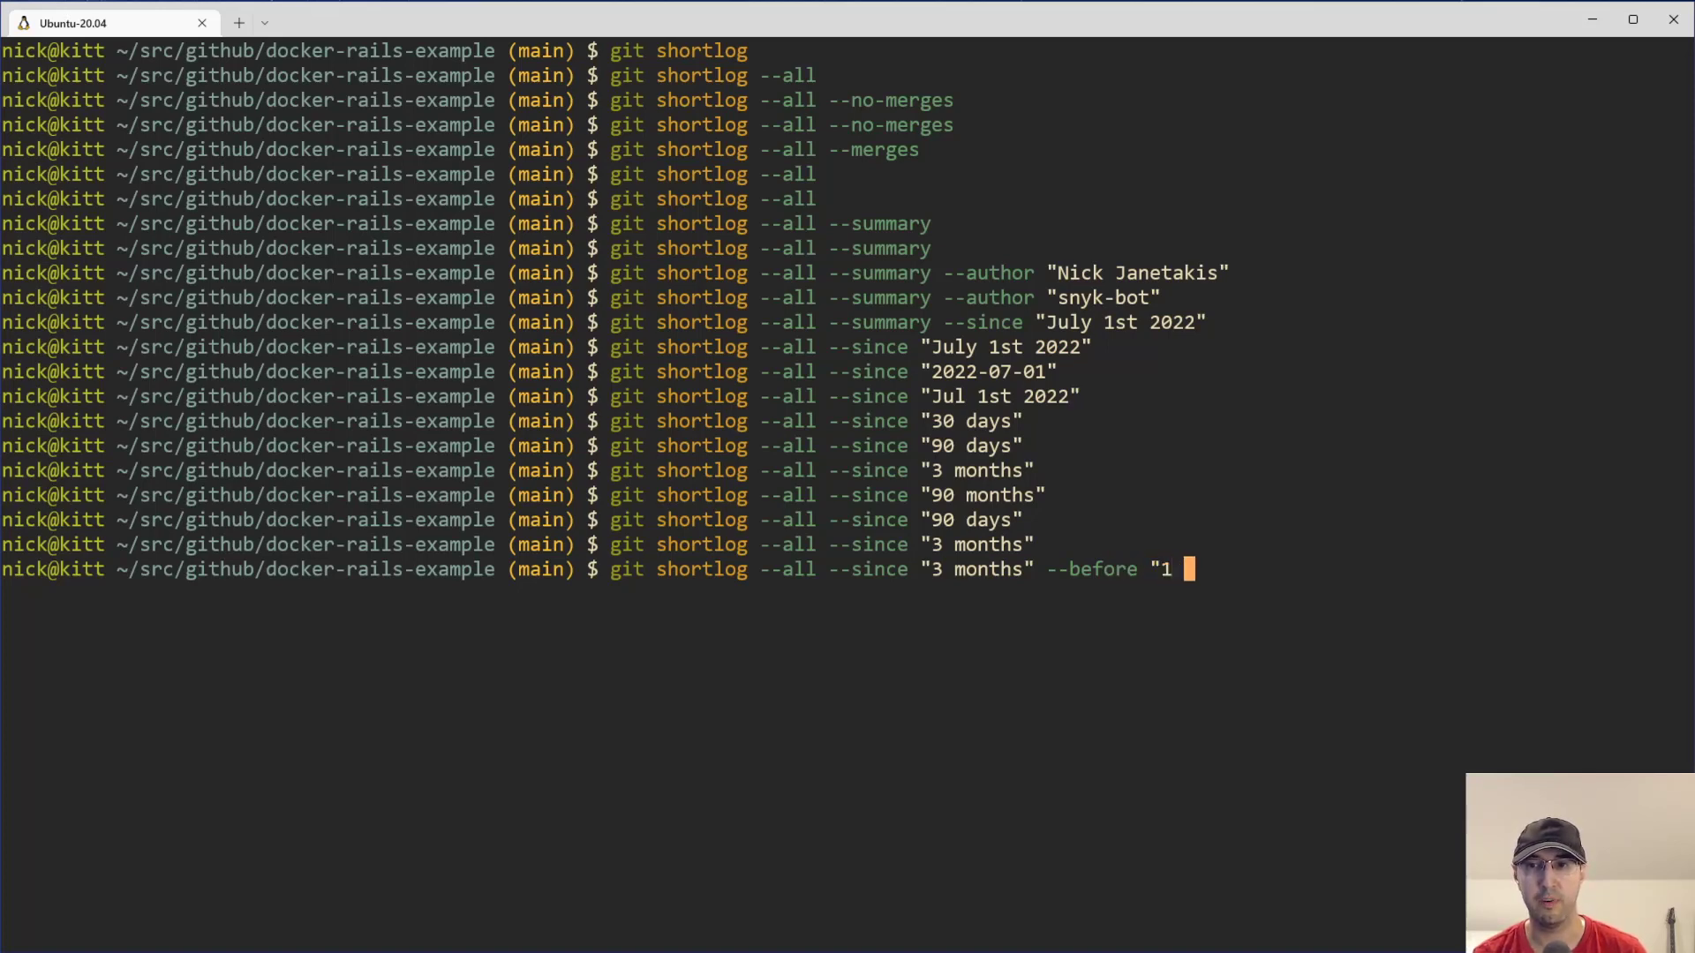
pyautogui.press('BackSpace')
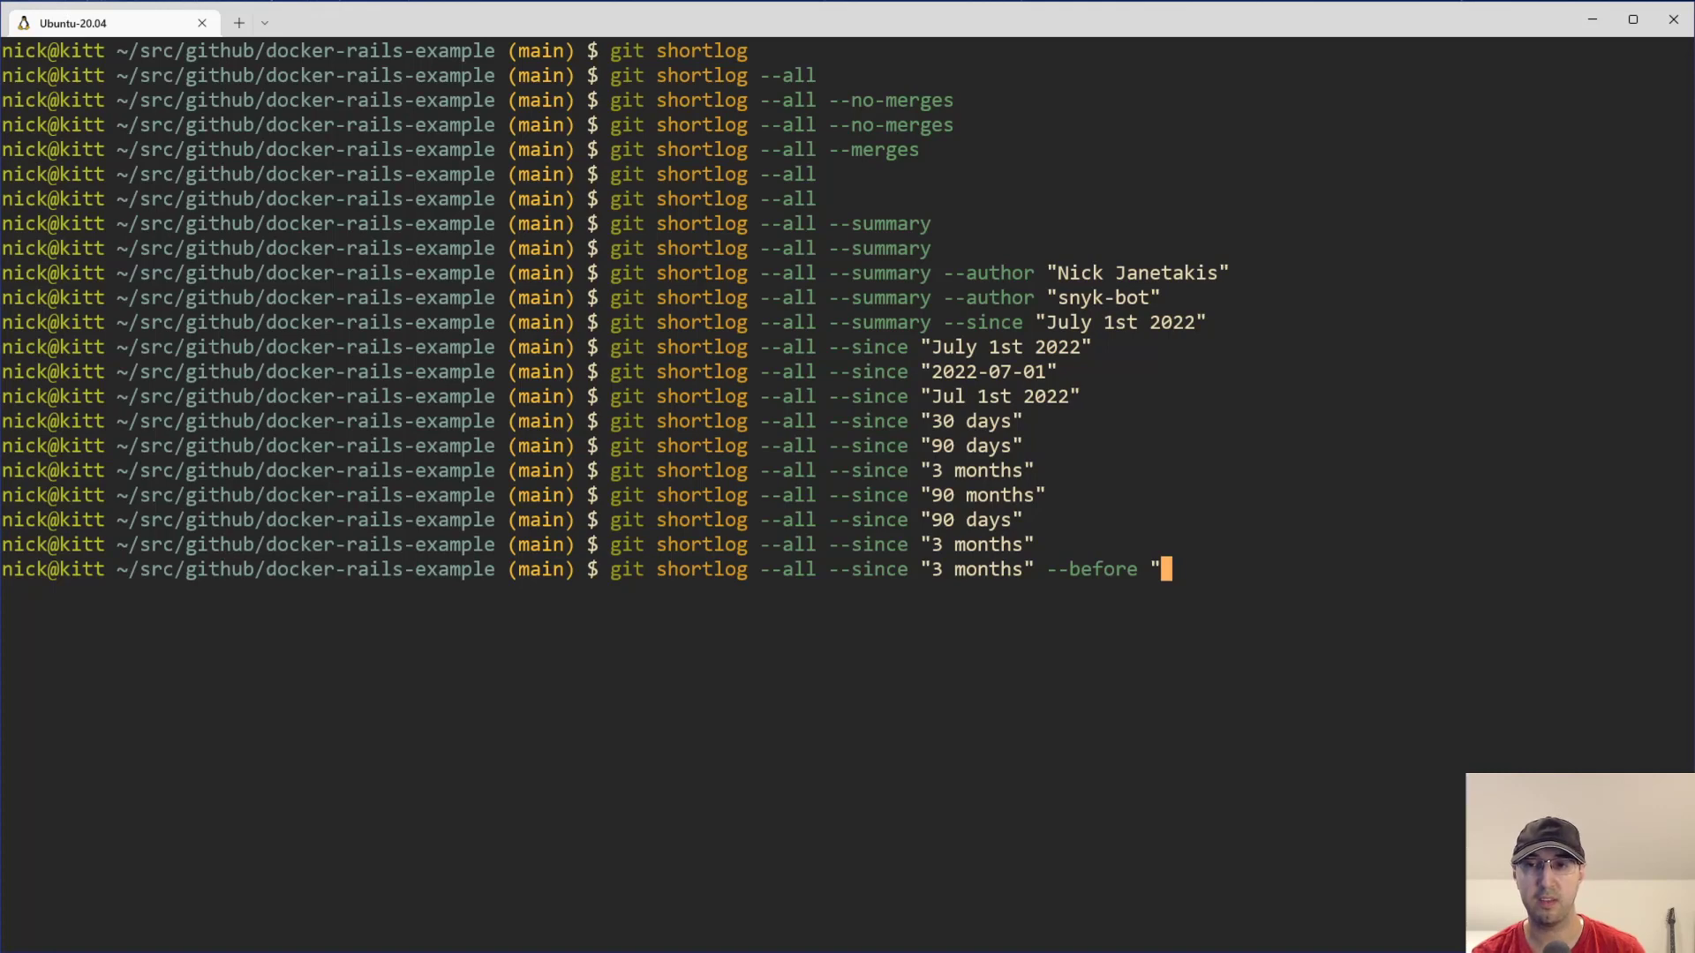
pyautogui.write('April')
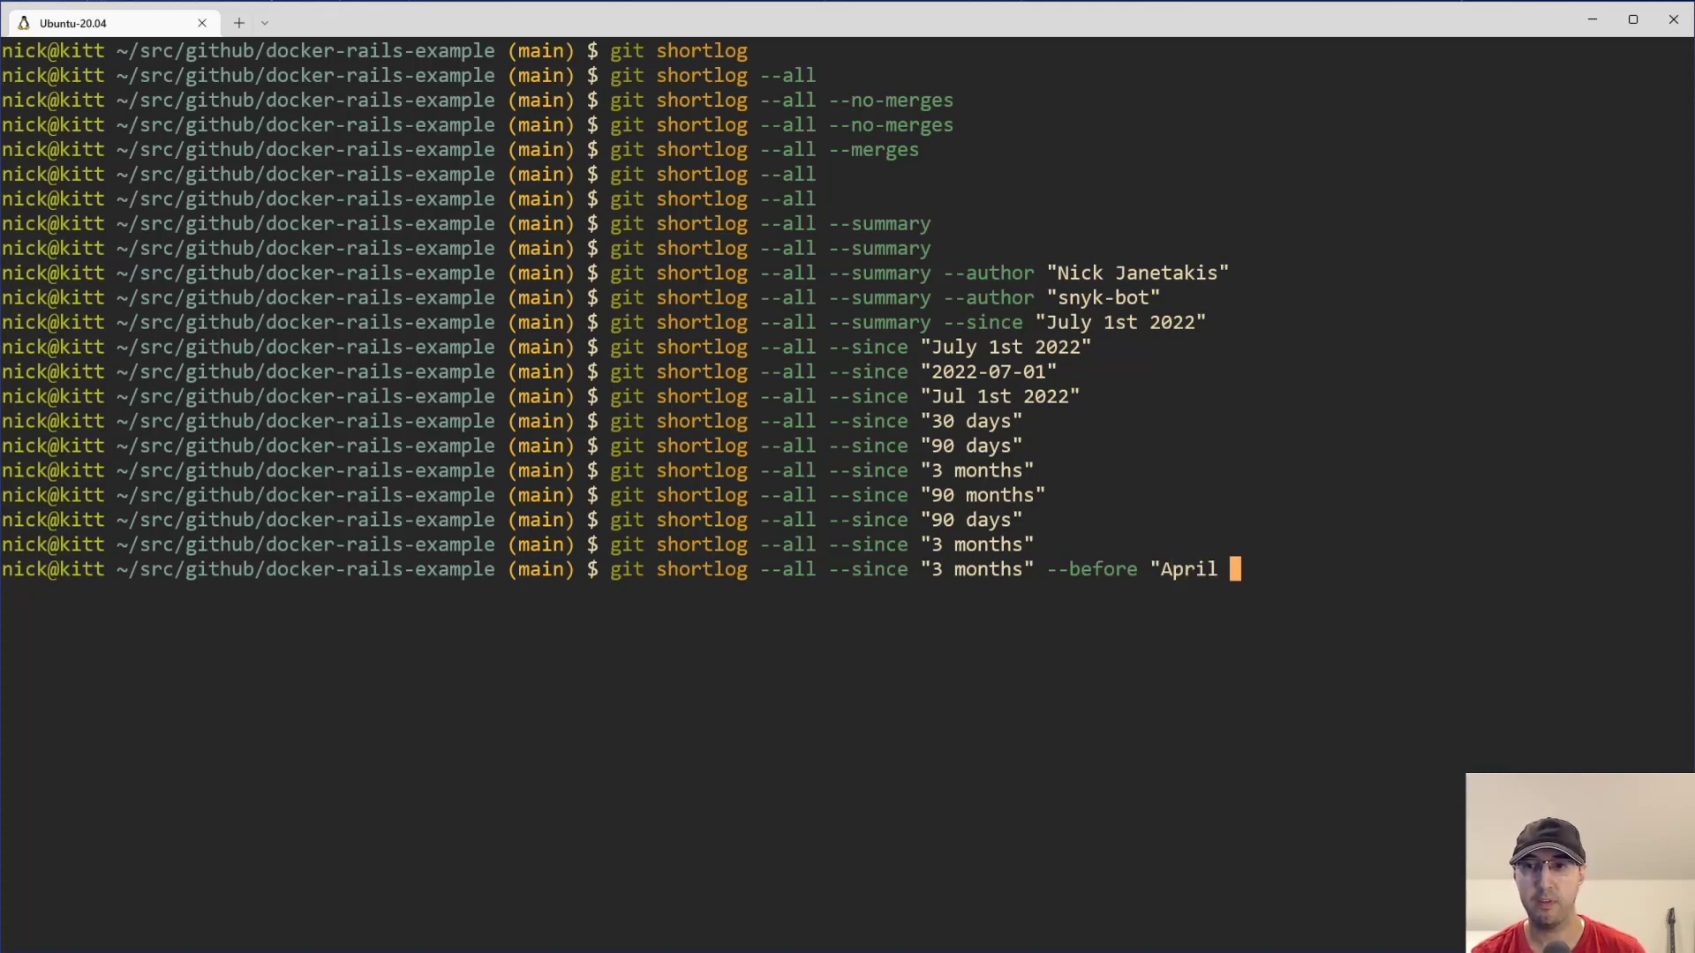
pyautogui.write('1st 2020"')
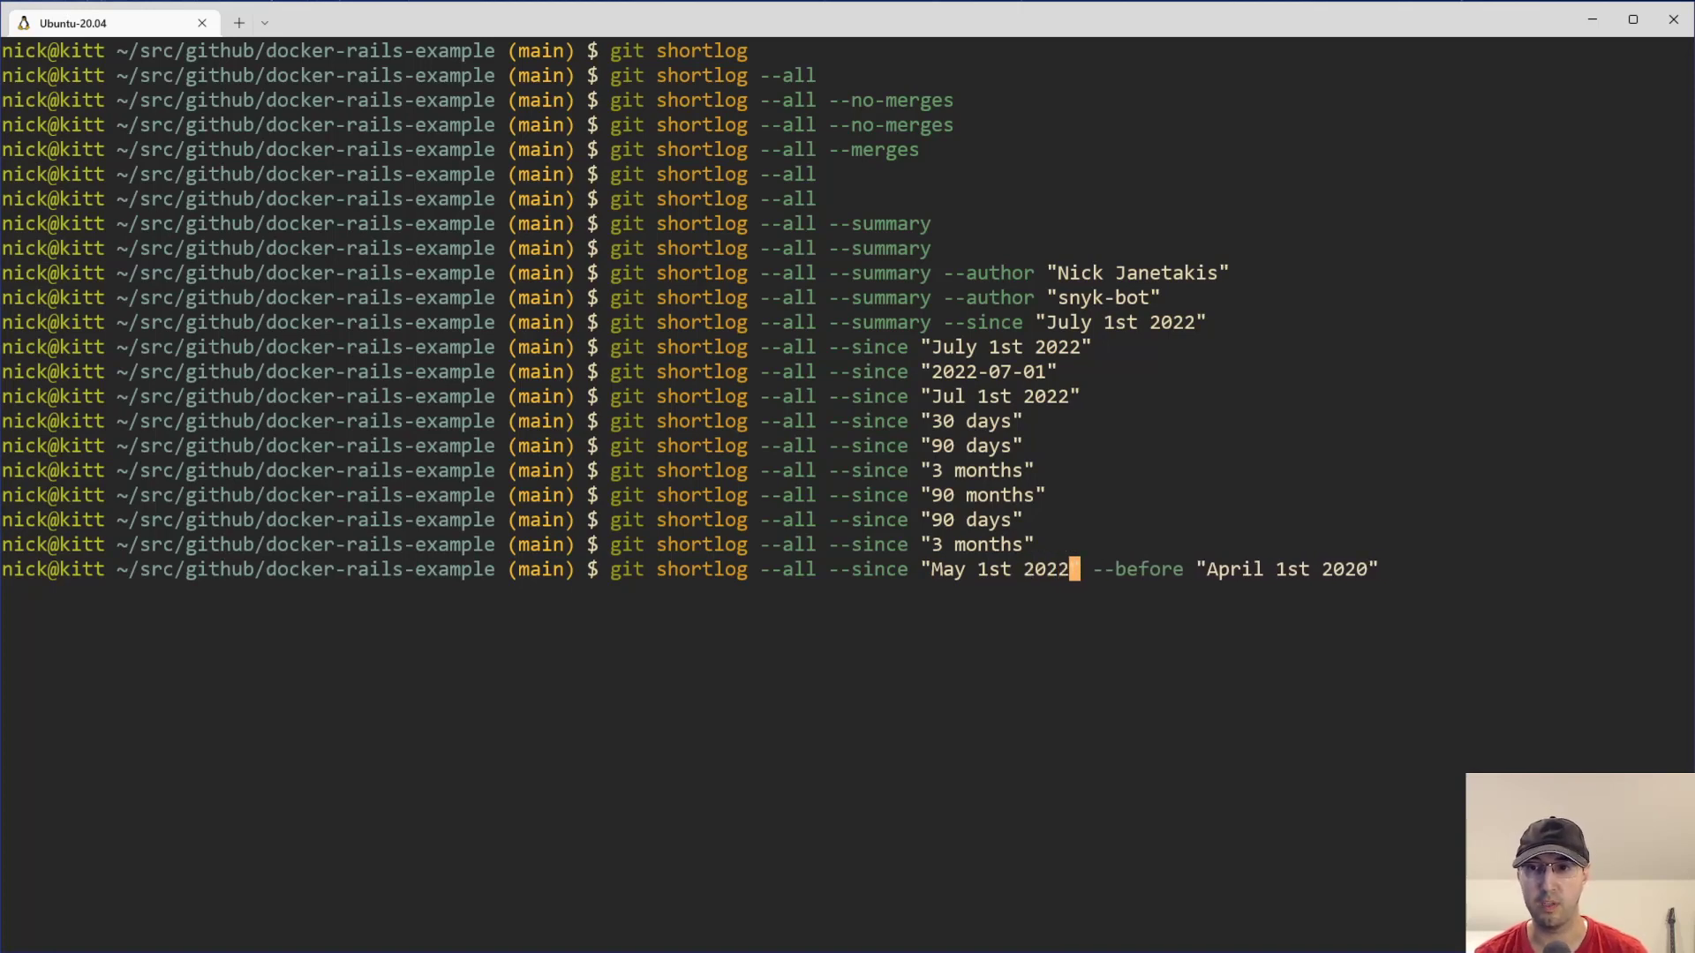
pyautogui.press('Return')
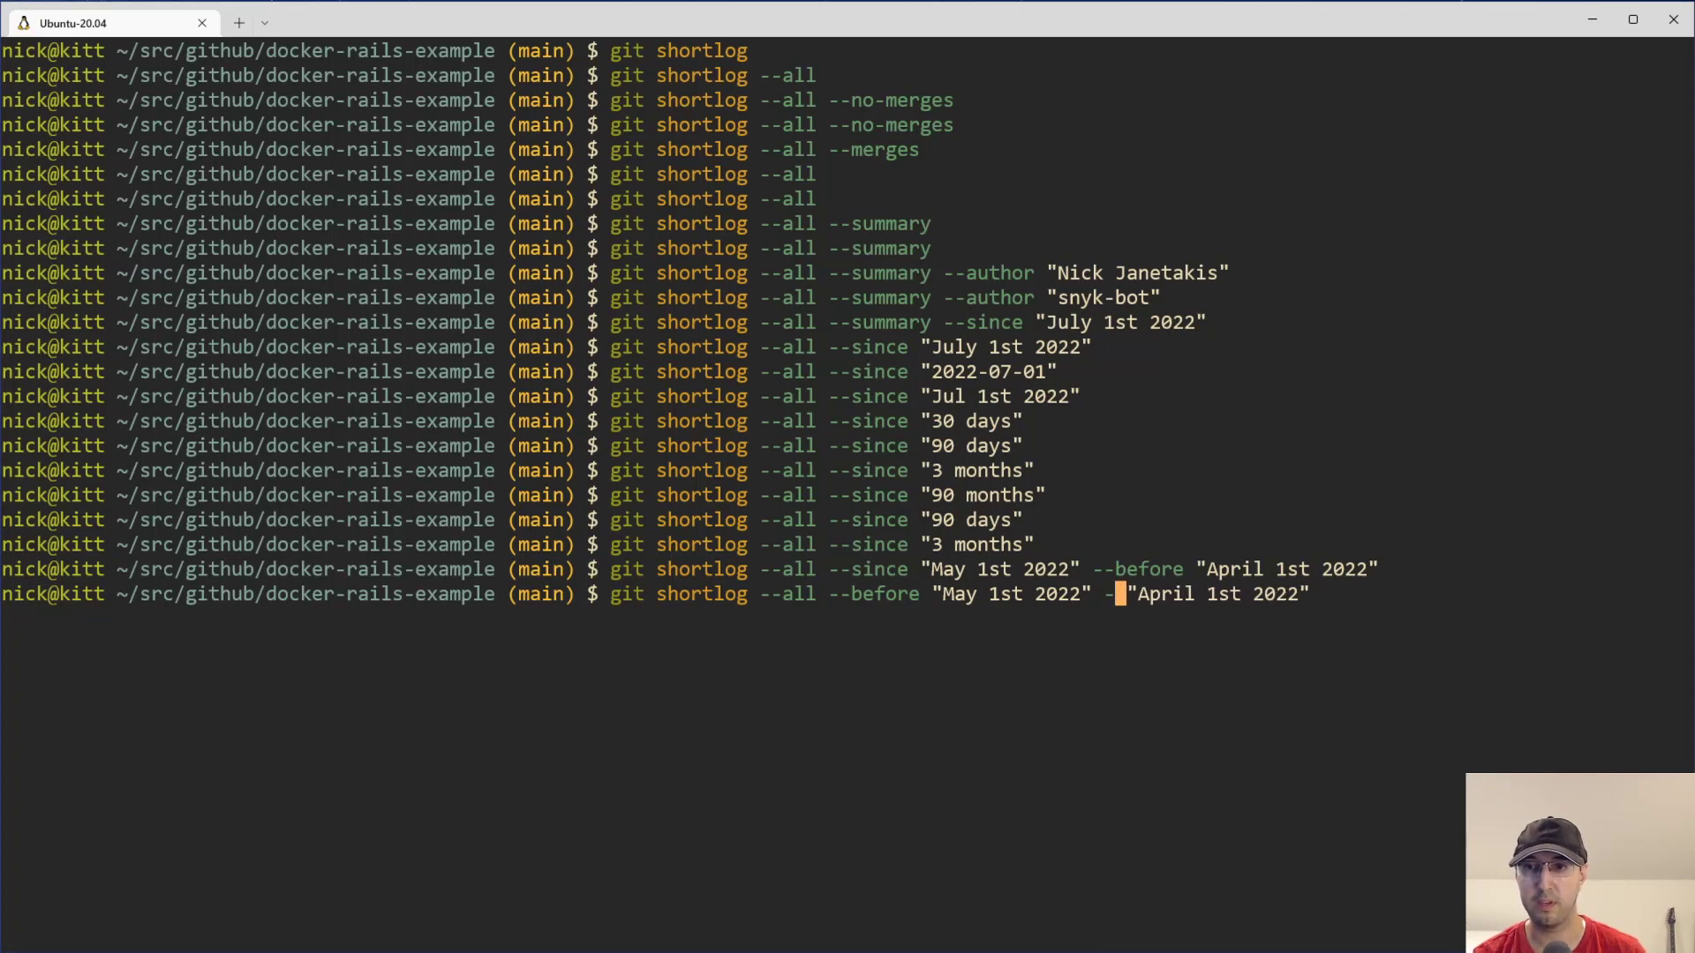
pyautogui.press('Return')
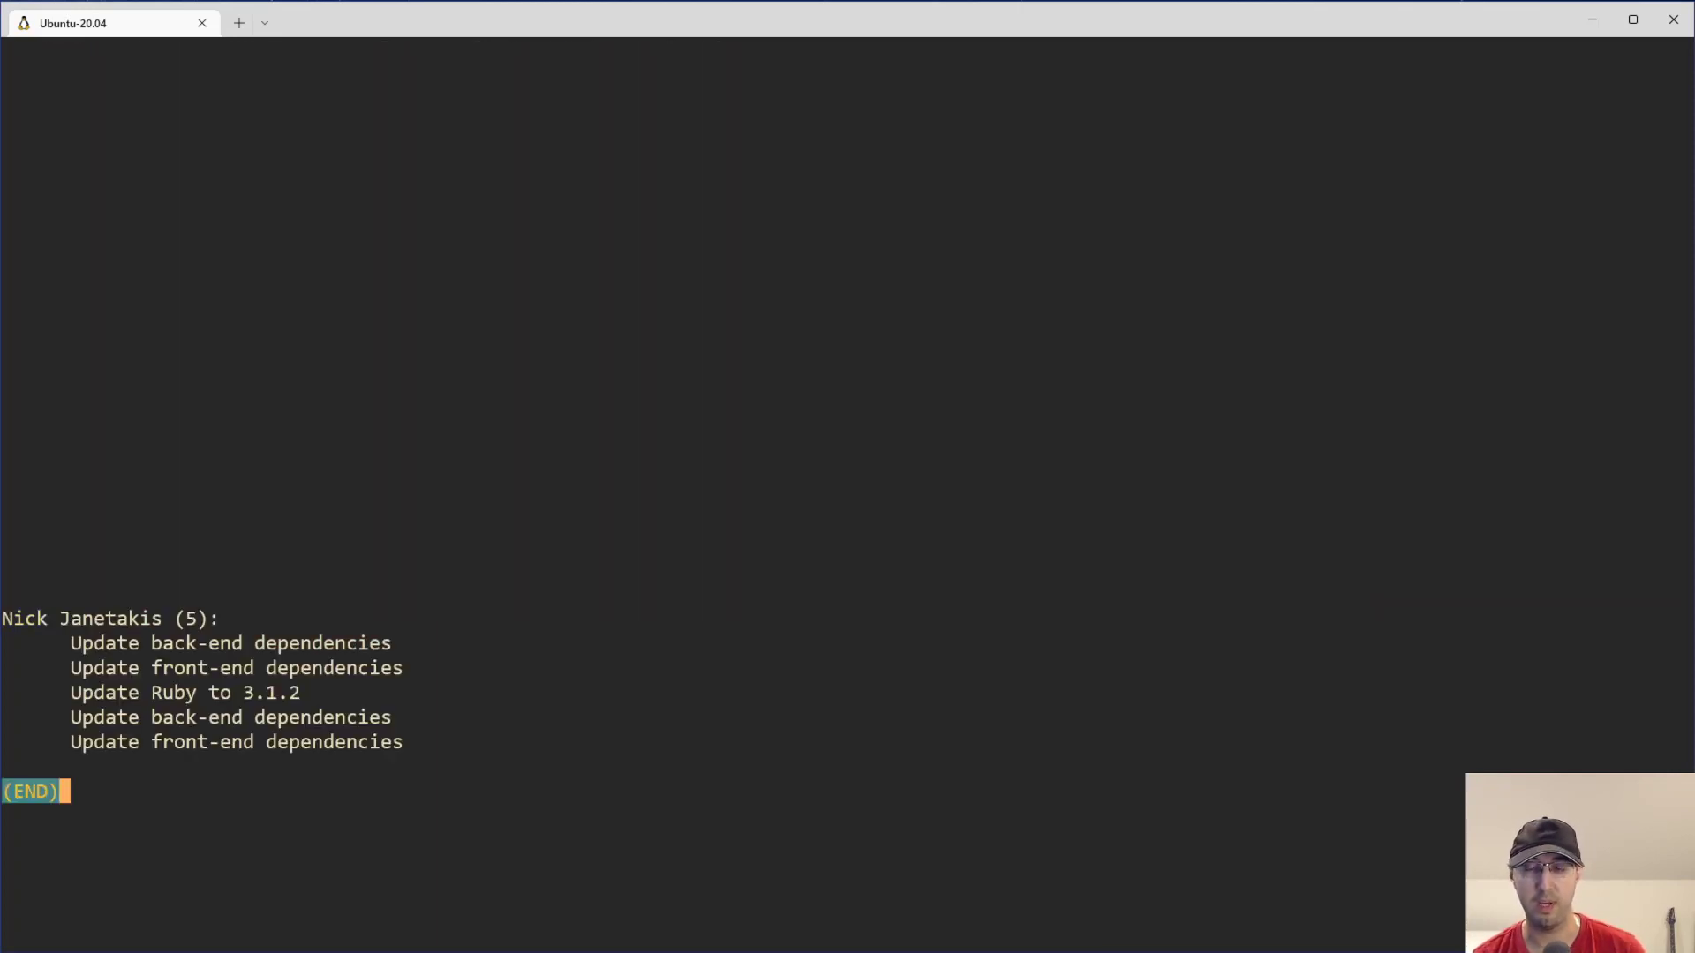
pyautogui.press('q')
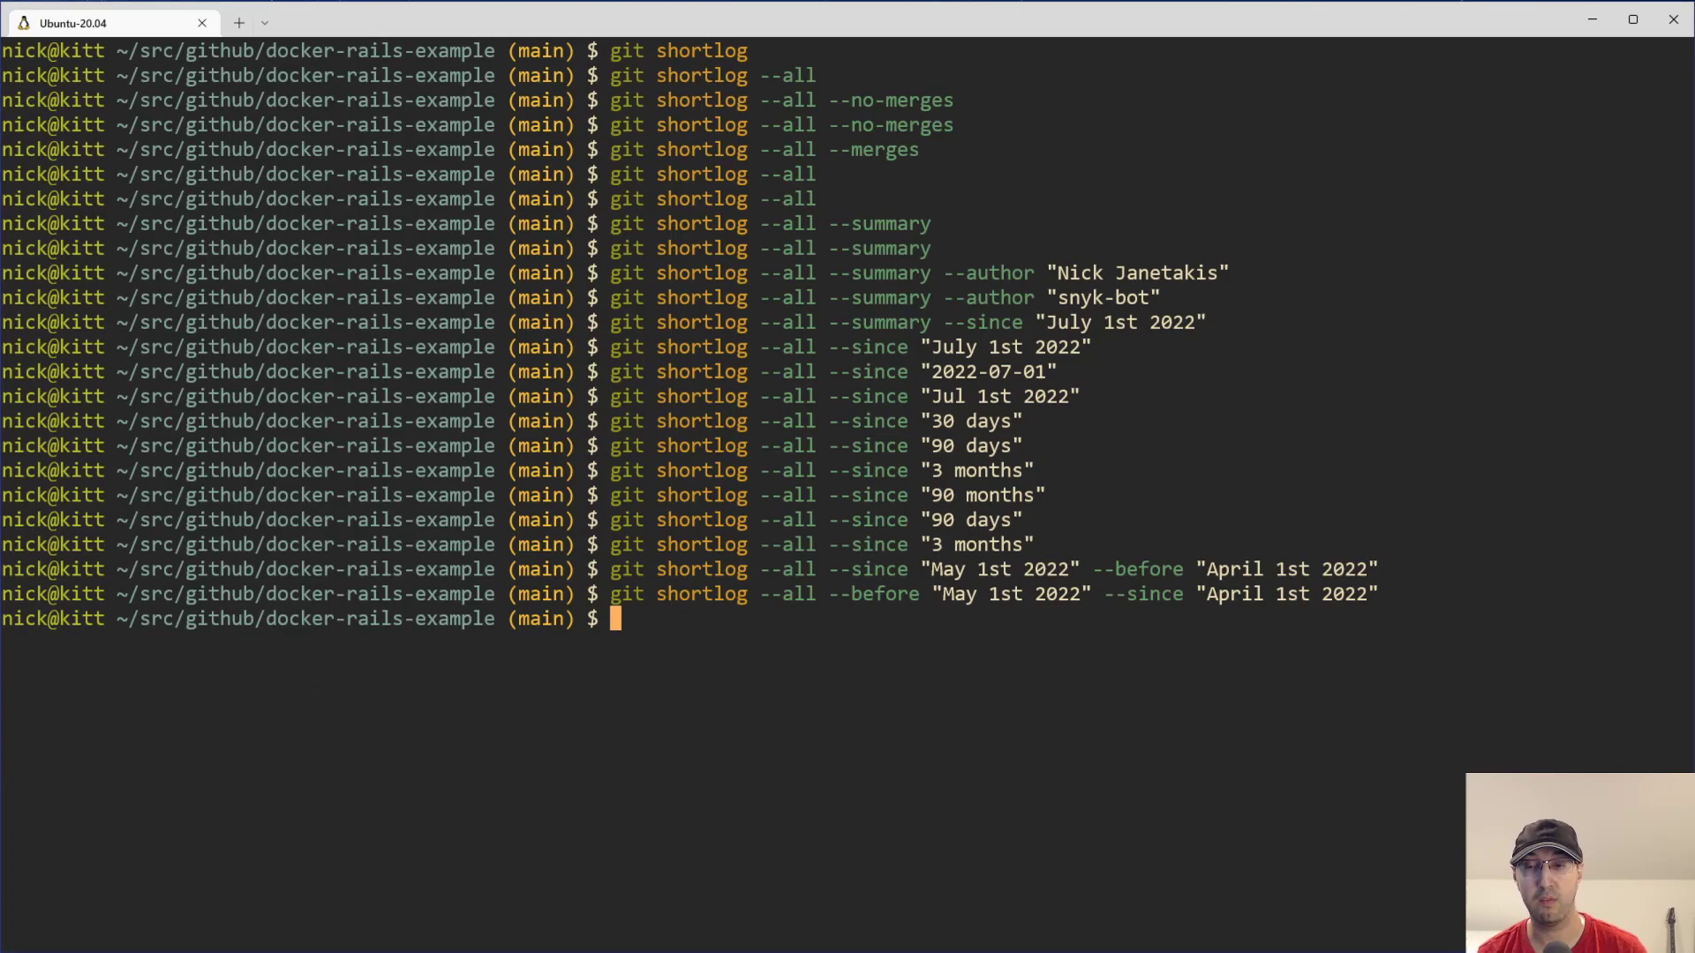
pyautogui.moveTo(1259, 620)
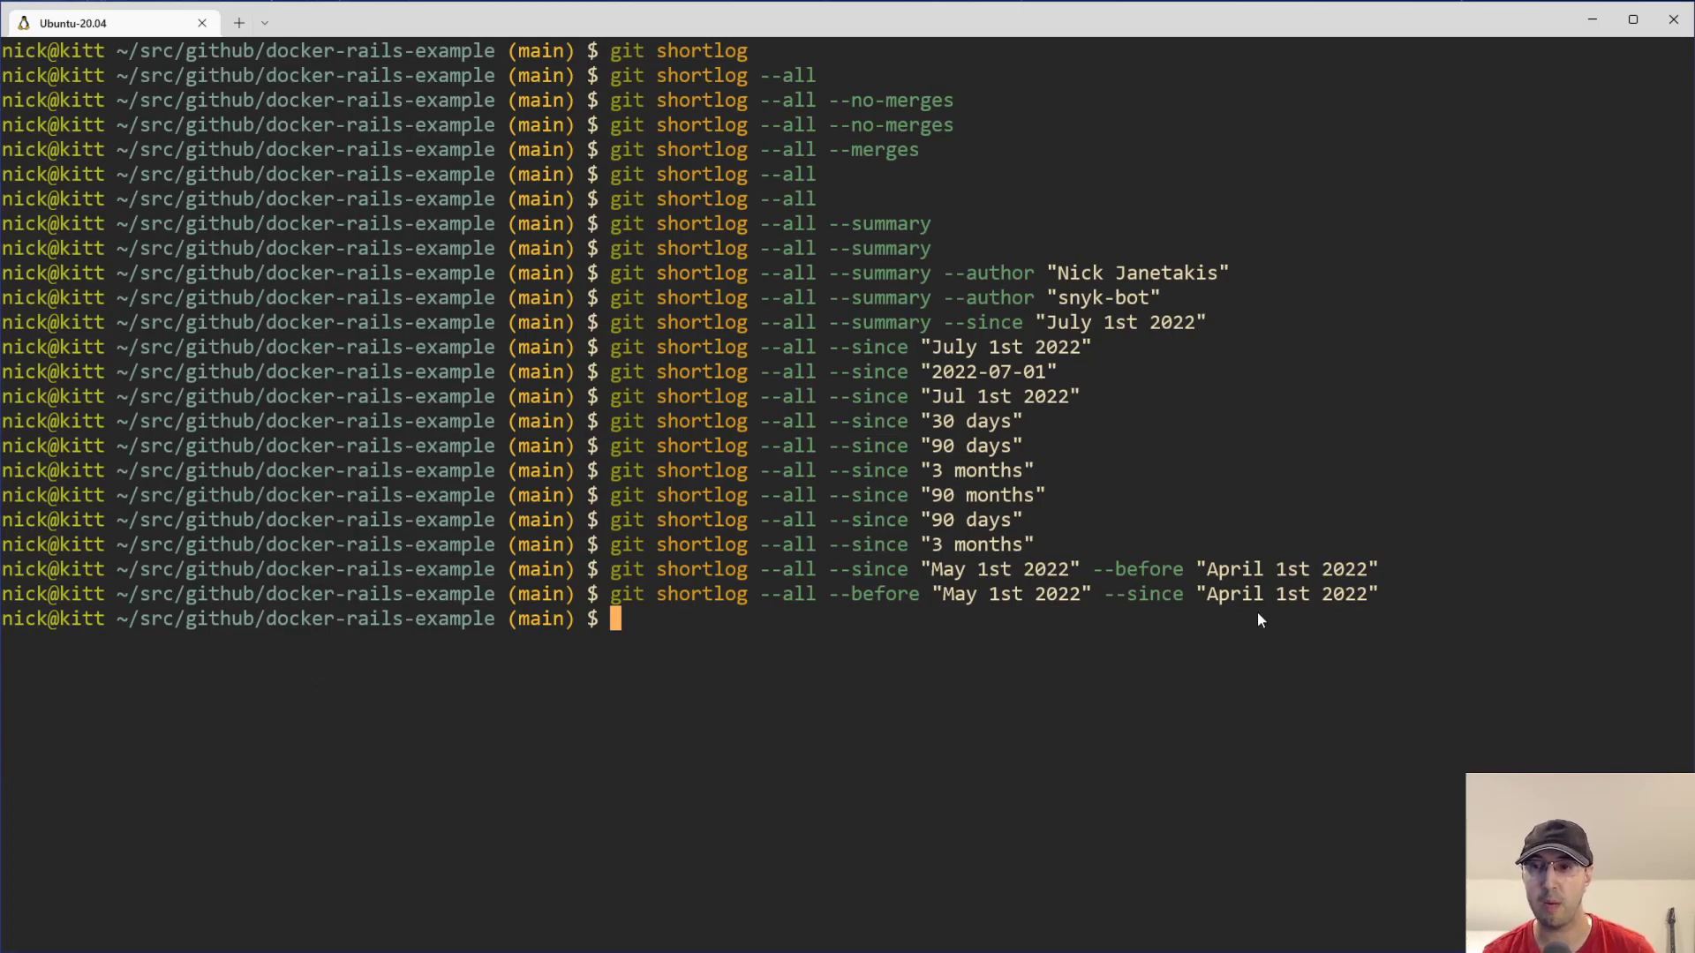
pyautogui.moveTo(1210, 612)
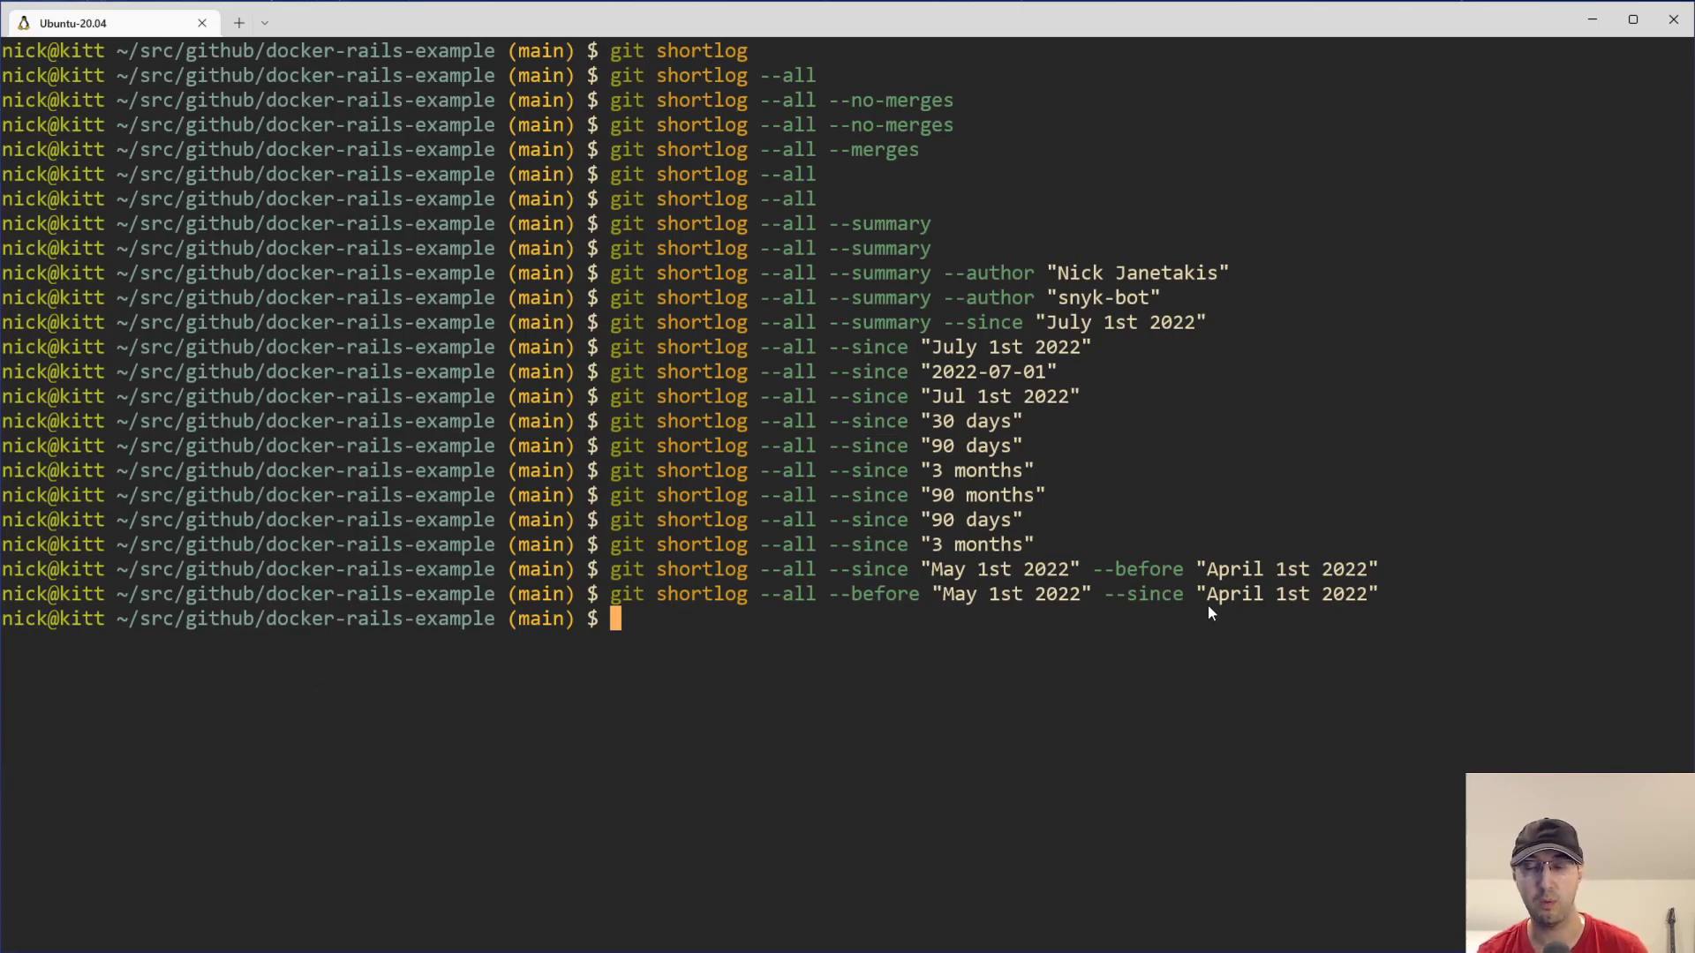
pyautogui.moveTo(1248, 517)
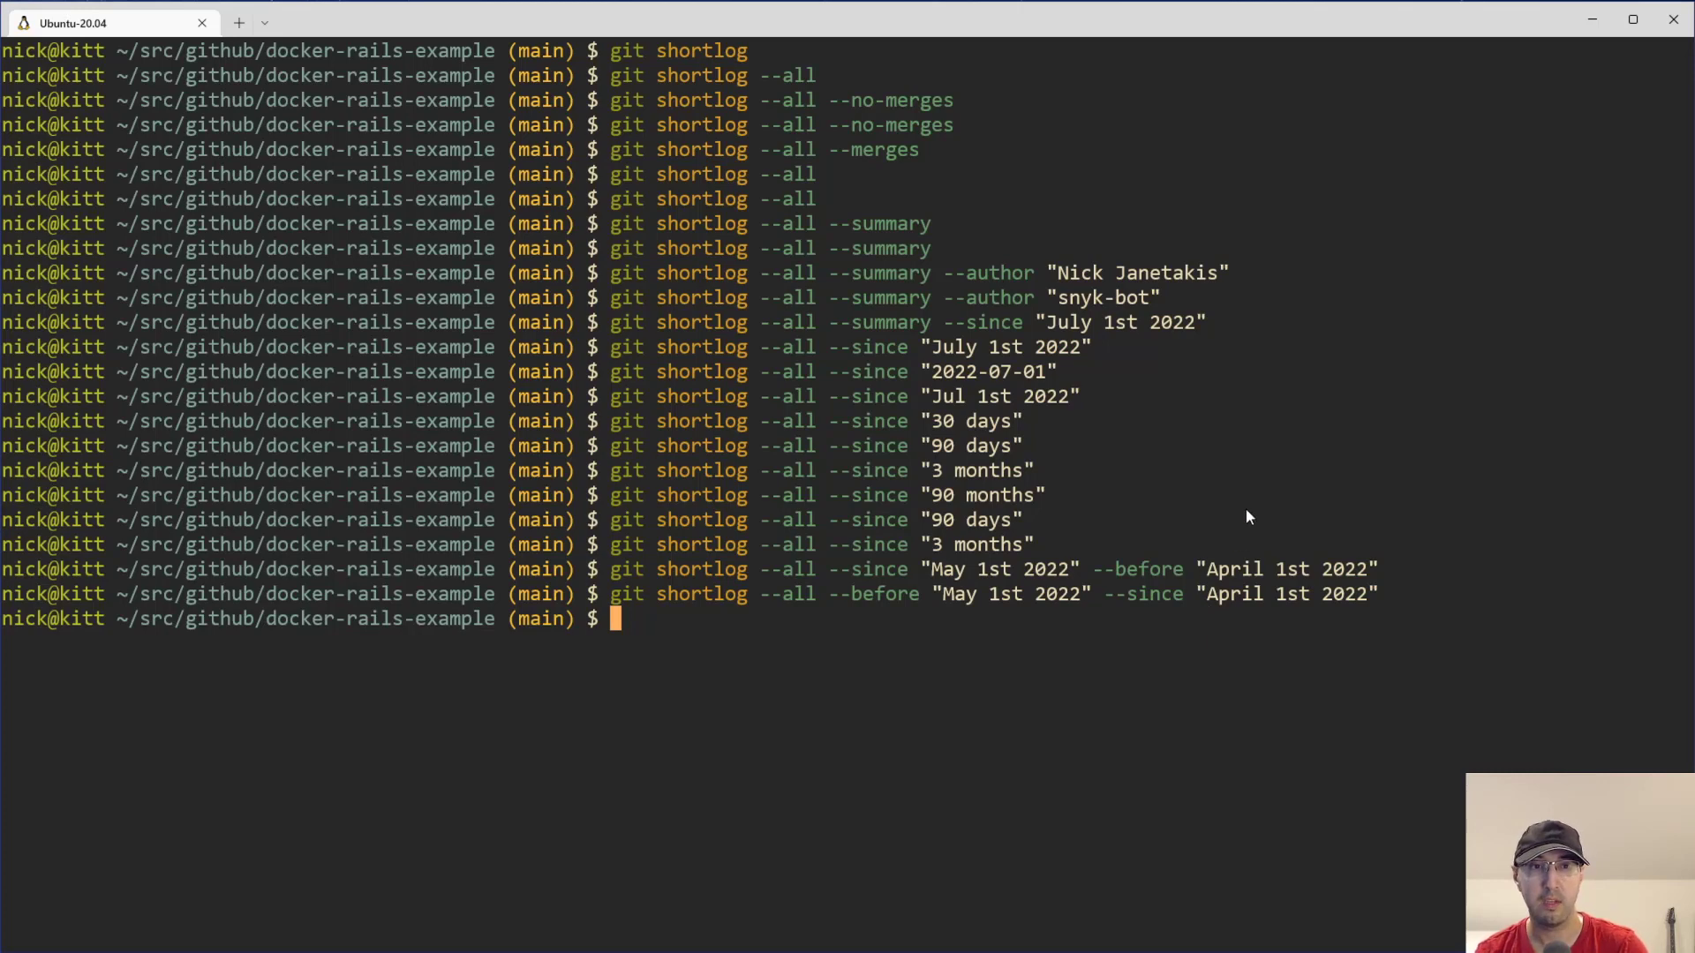
pyautogui.moveTo(1314, 514)
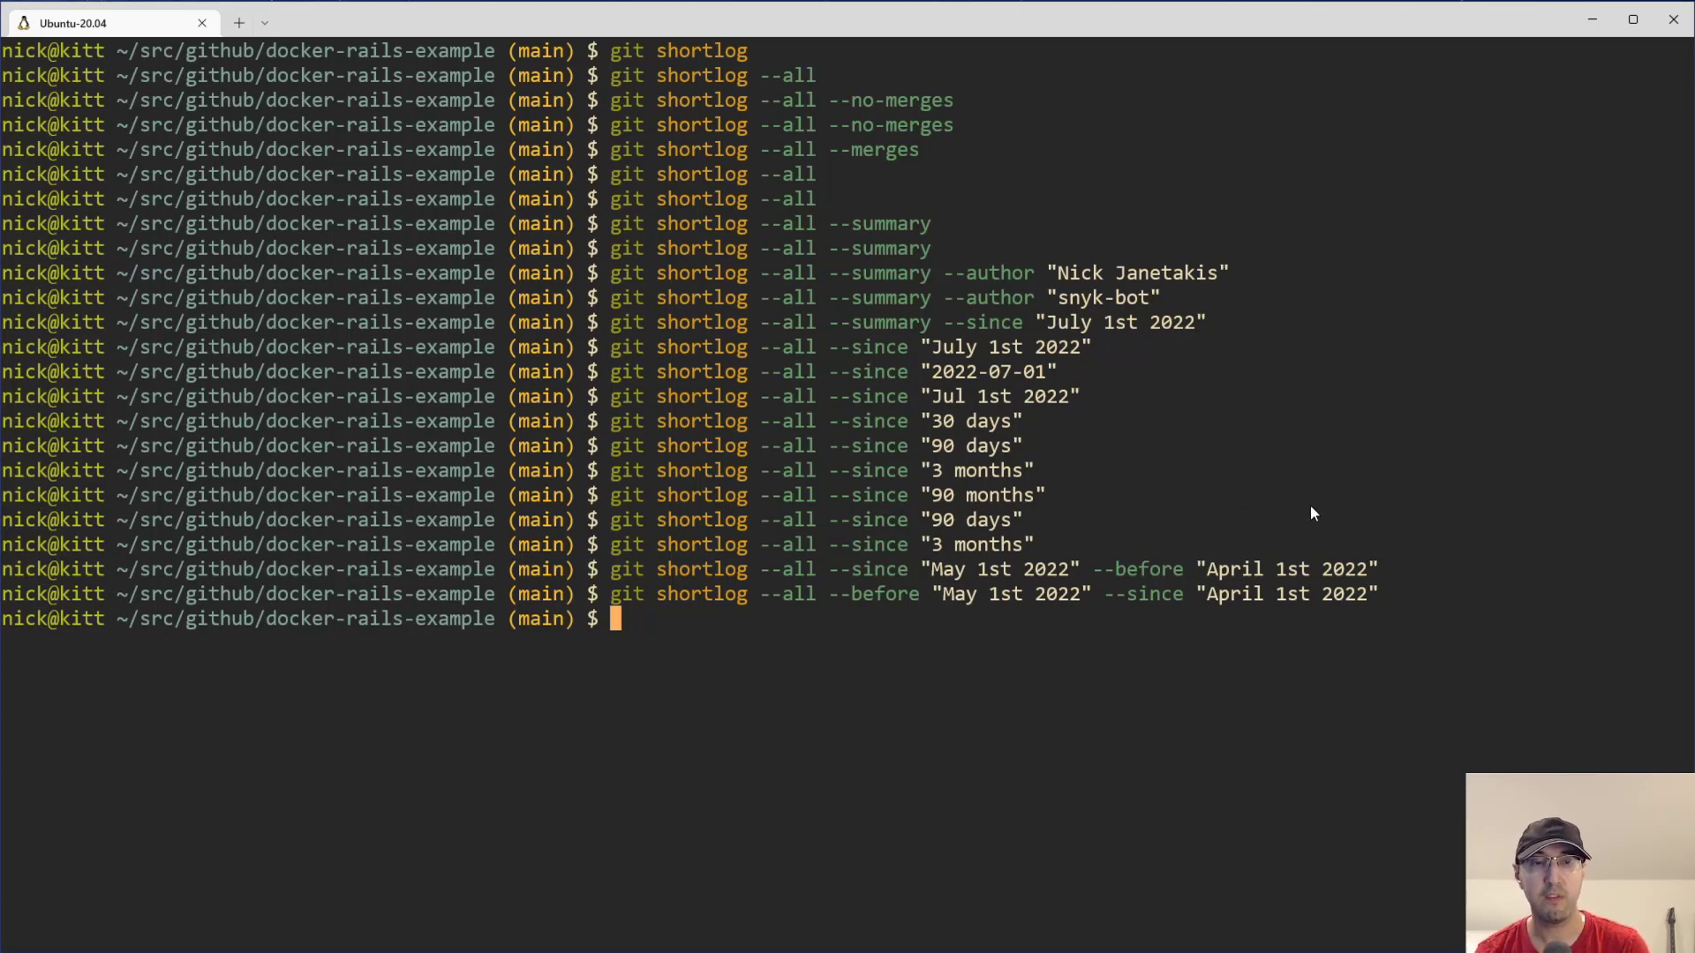
# - Rerun the shortlog with --since "April 1st 2022" and --before "May 1st 2022"
pyautogui.write('git shortlog --all --since "May 1st 2022" --before "April 1st 2022"')
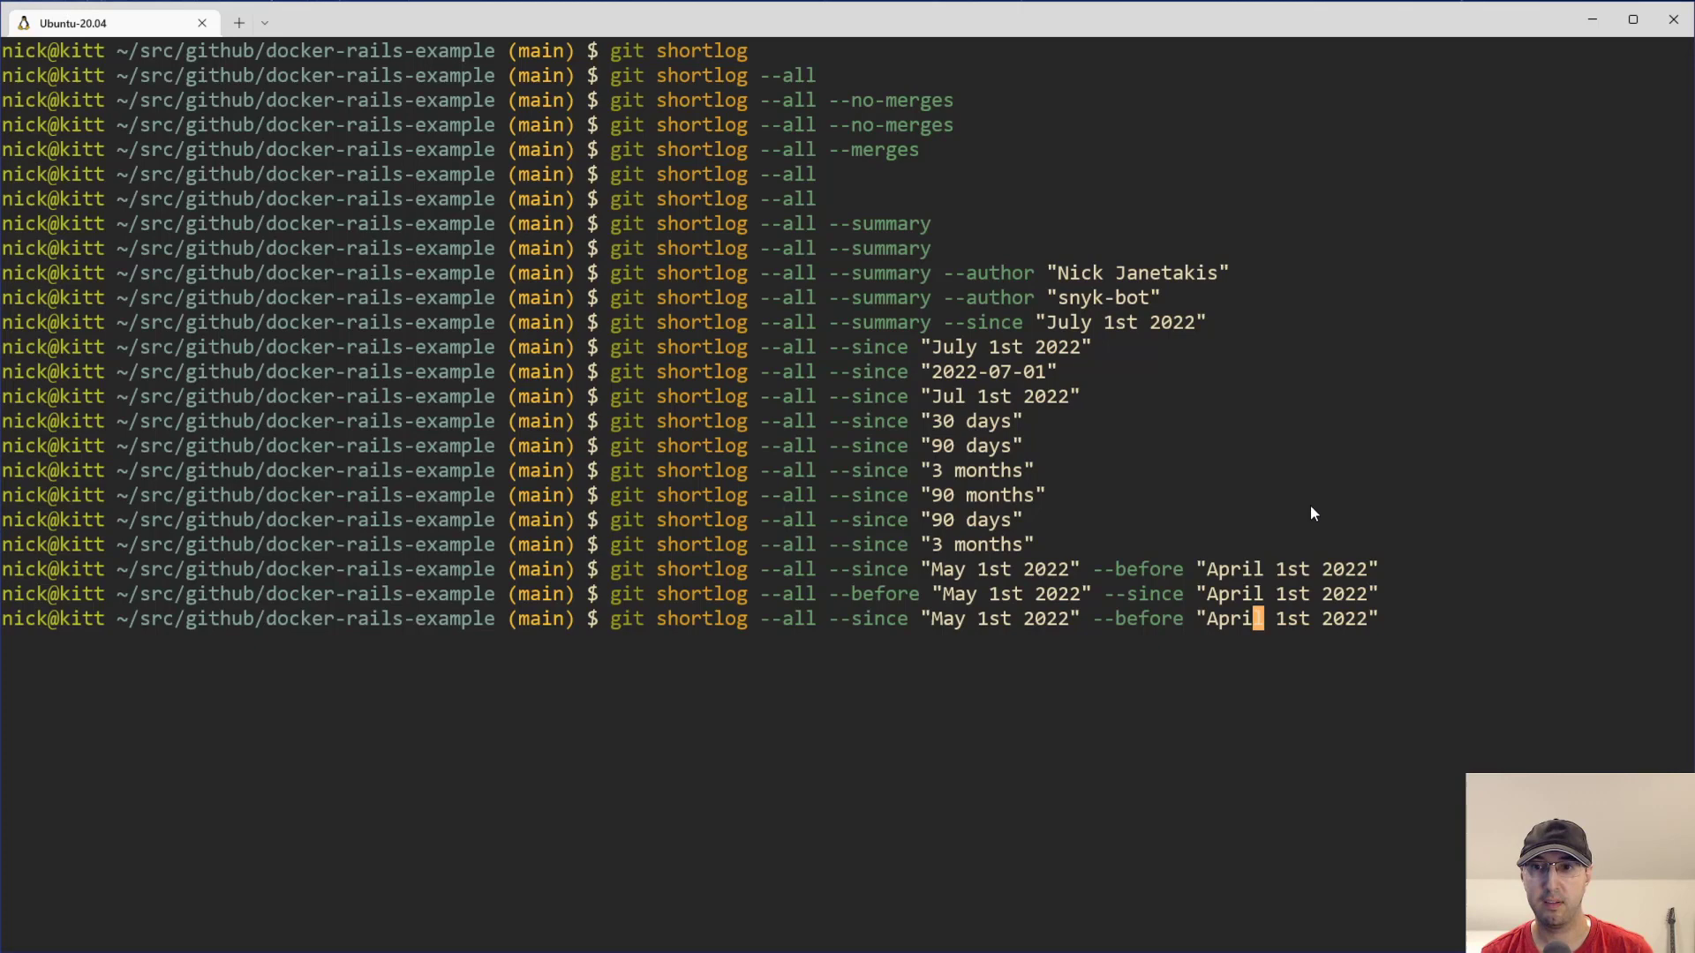
pyautogui.press('Left')
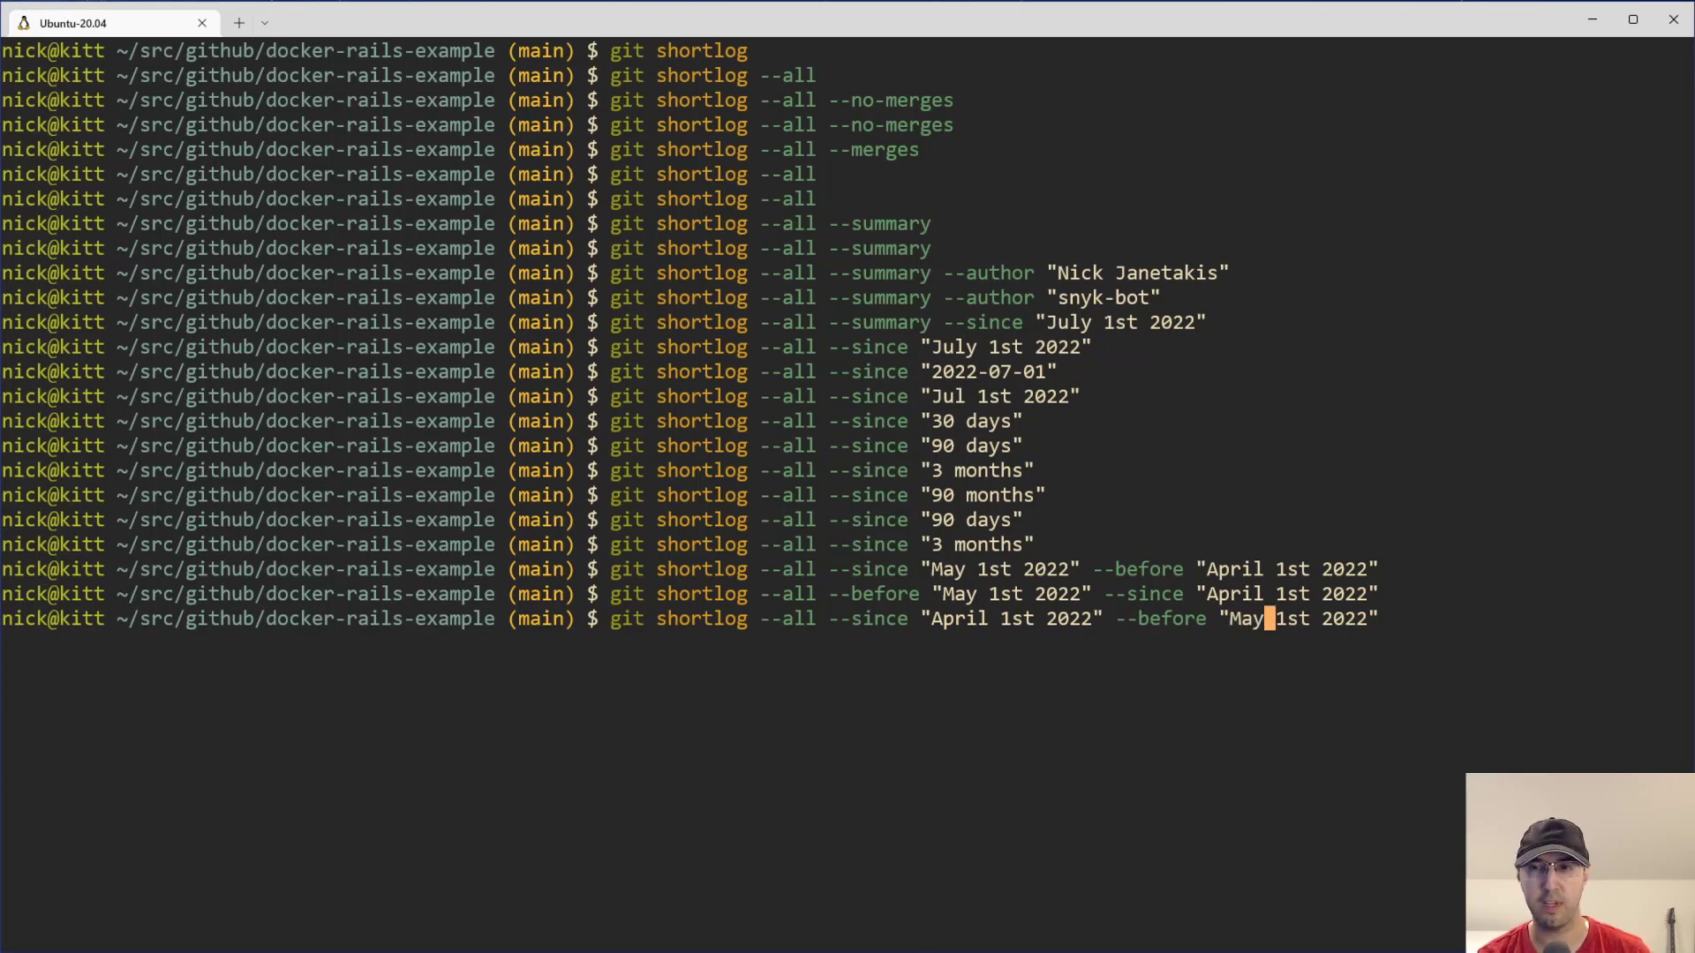
pyautogui.press('Return')
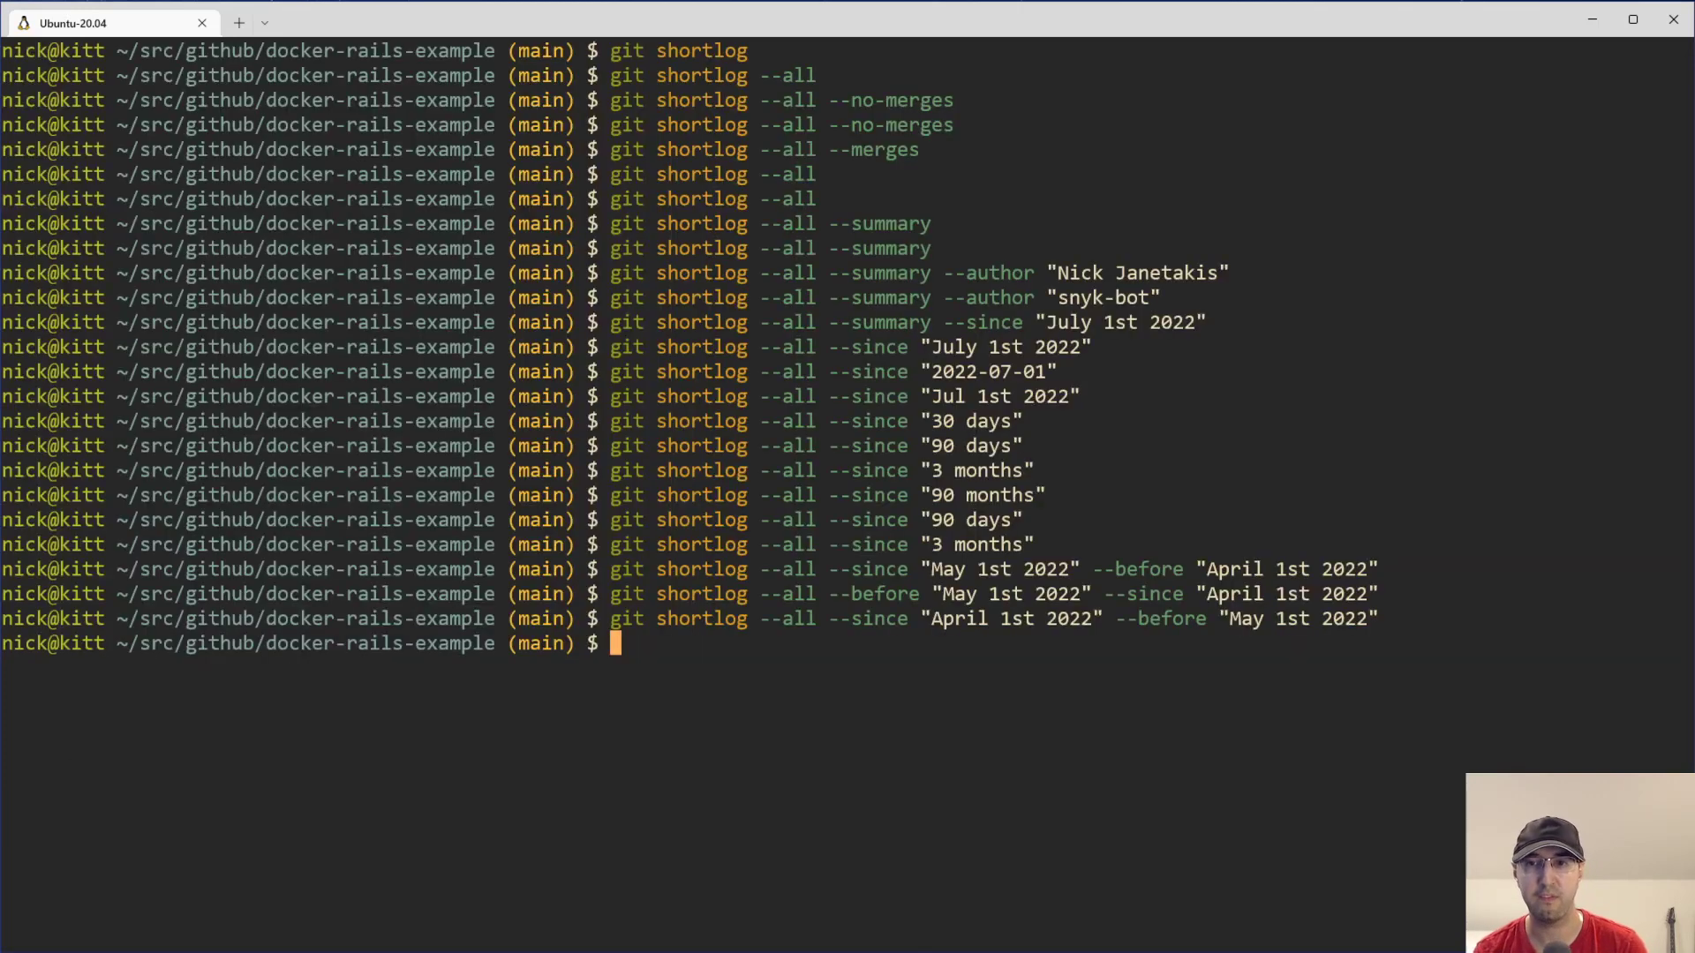
pyautogui.moveTo(1241, 562)
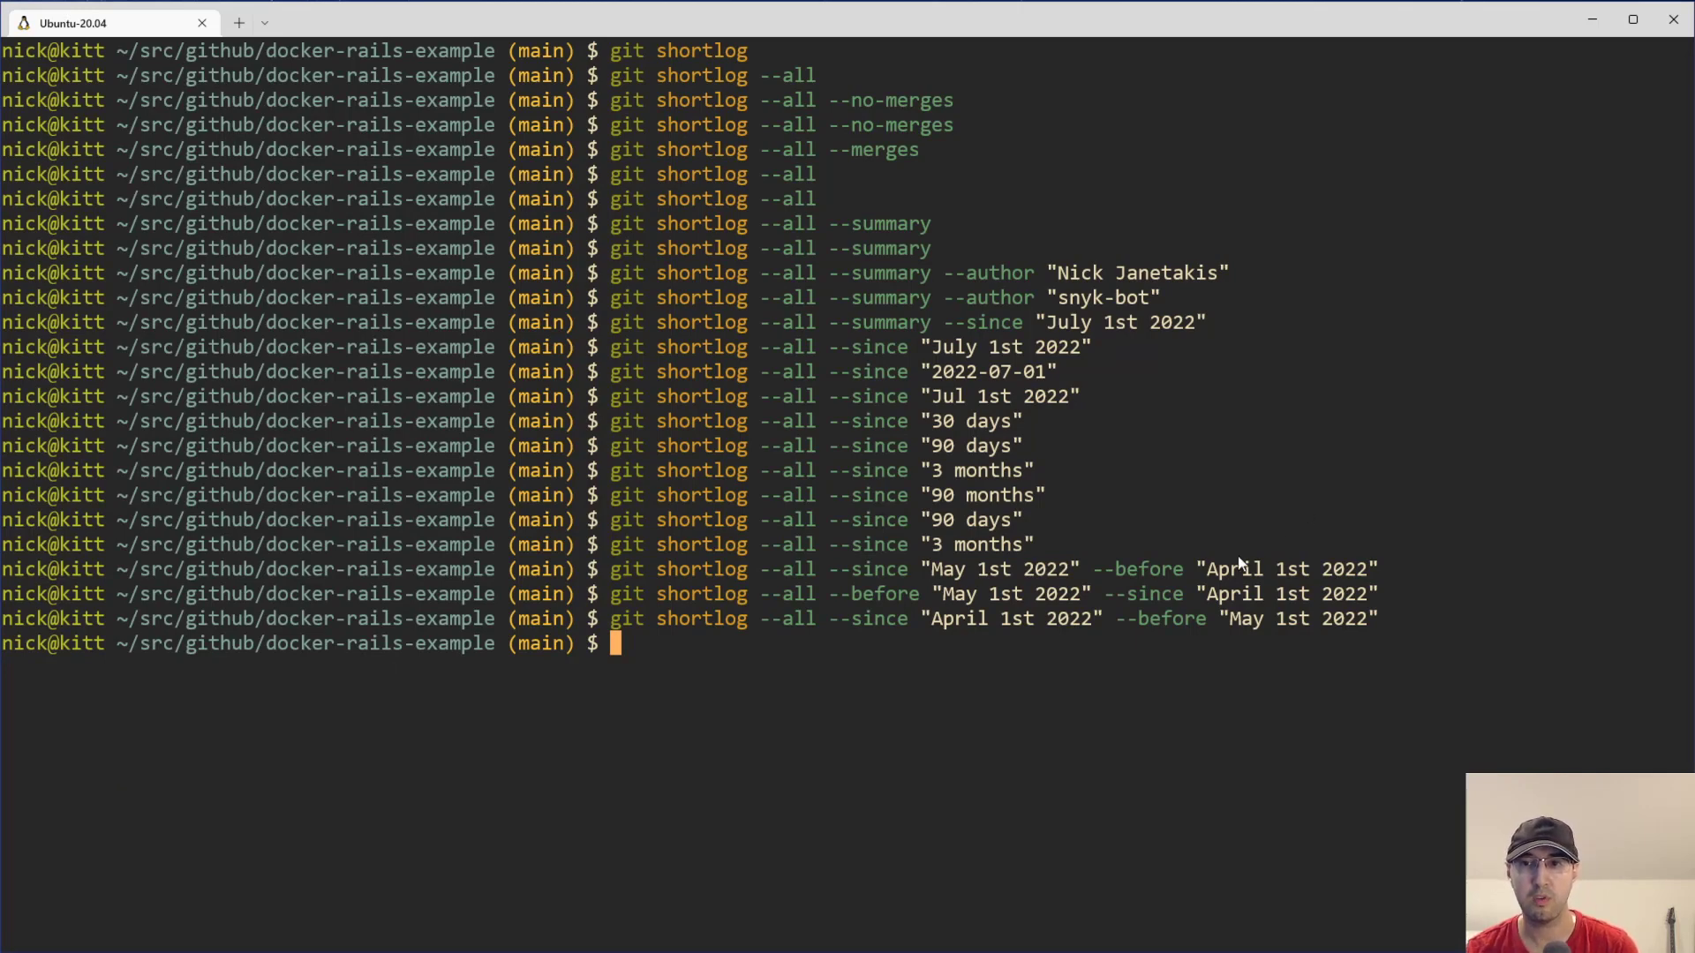
pyautogui.moveTo(1164, 607)
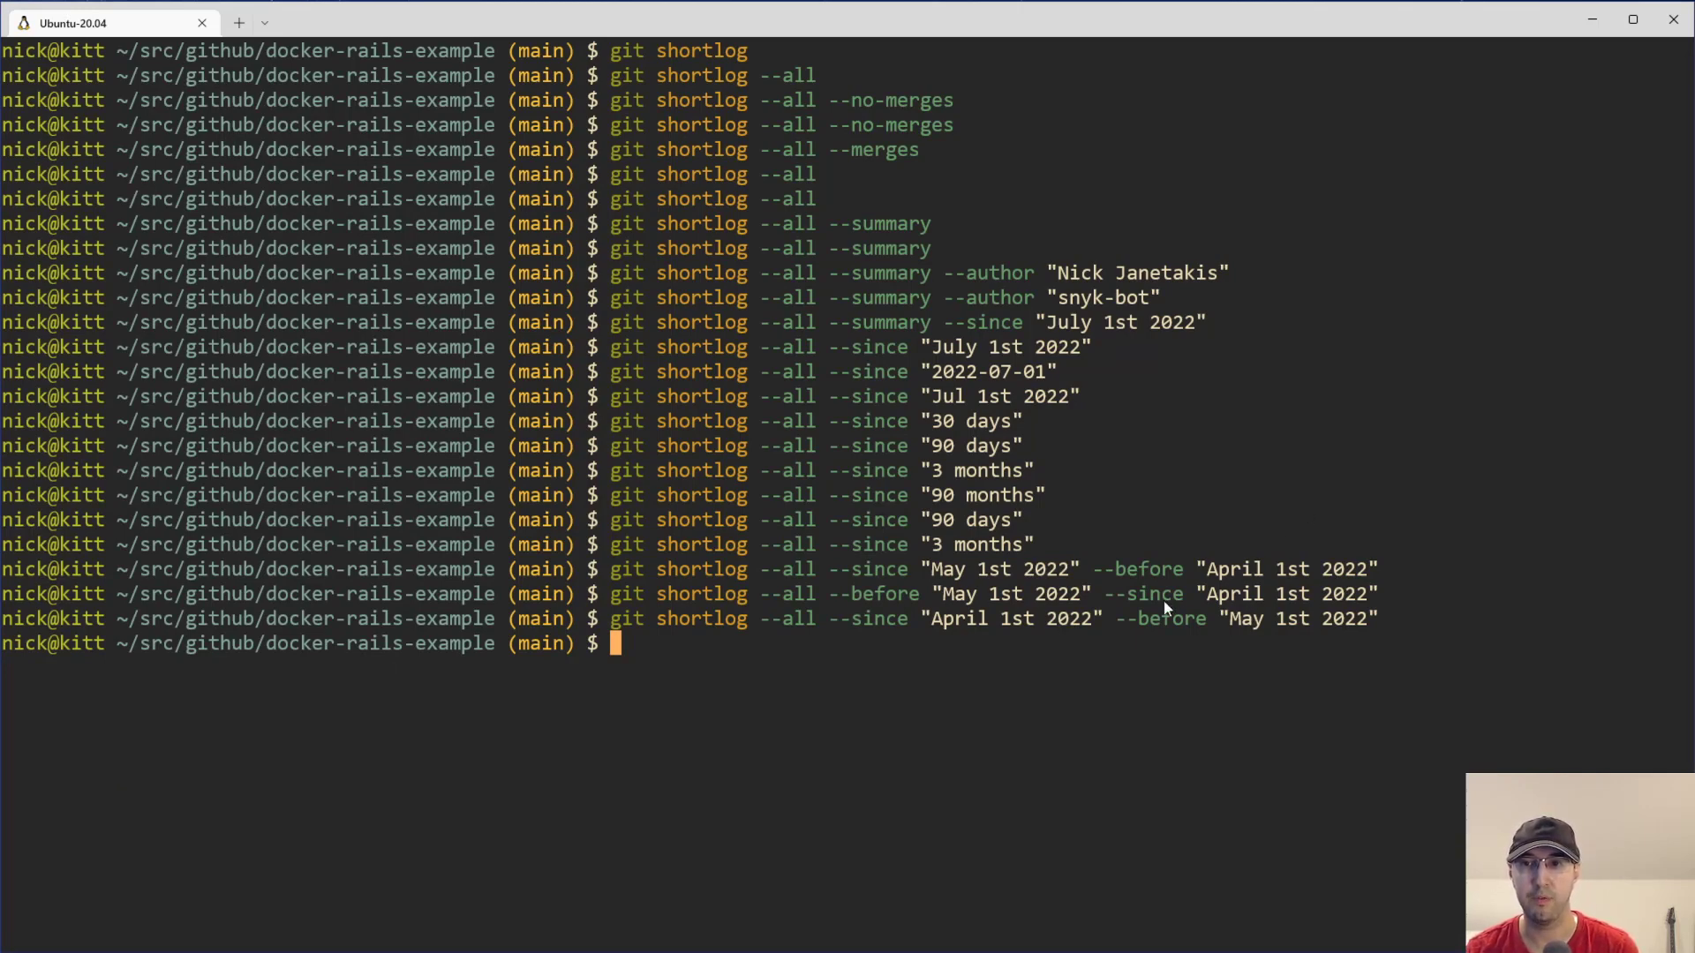
pyautogui.moveTo(853, 593)
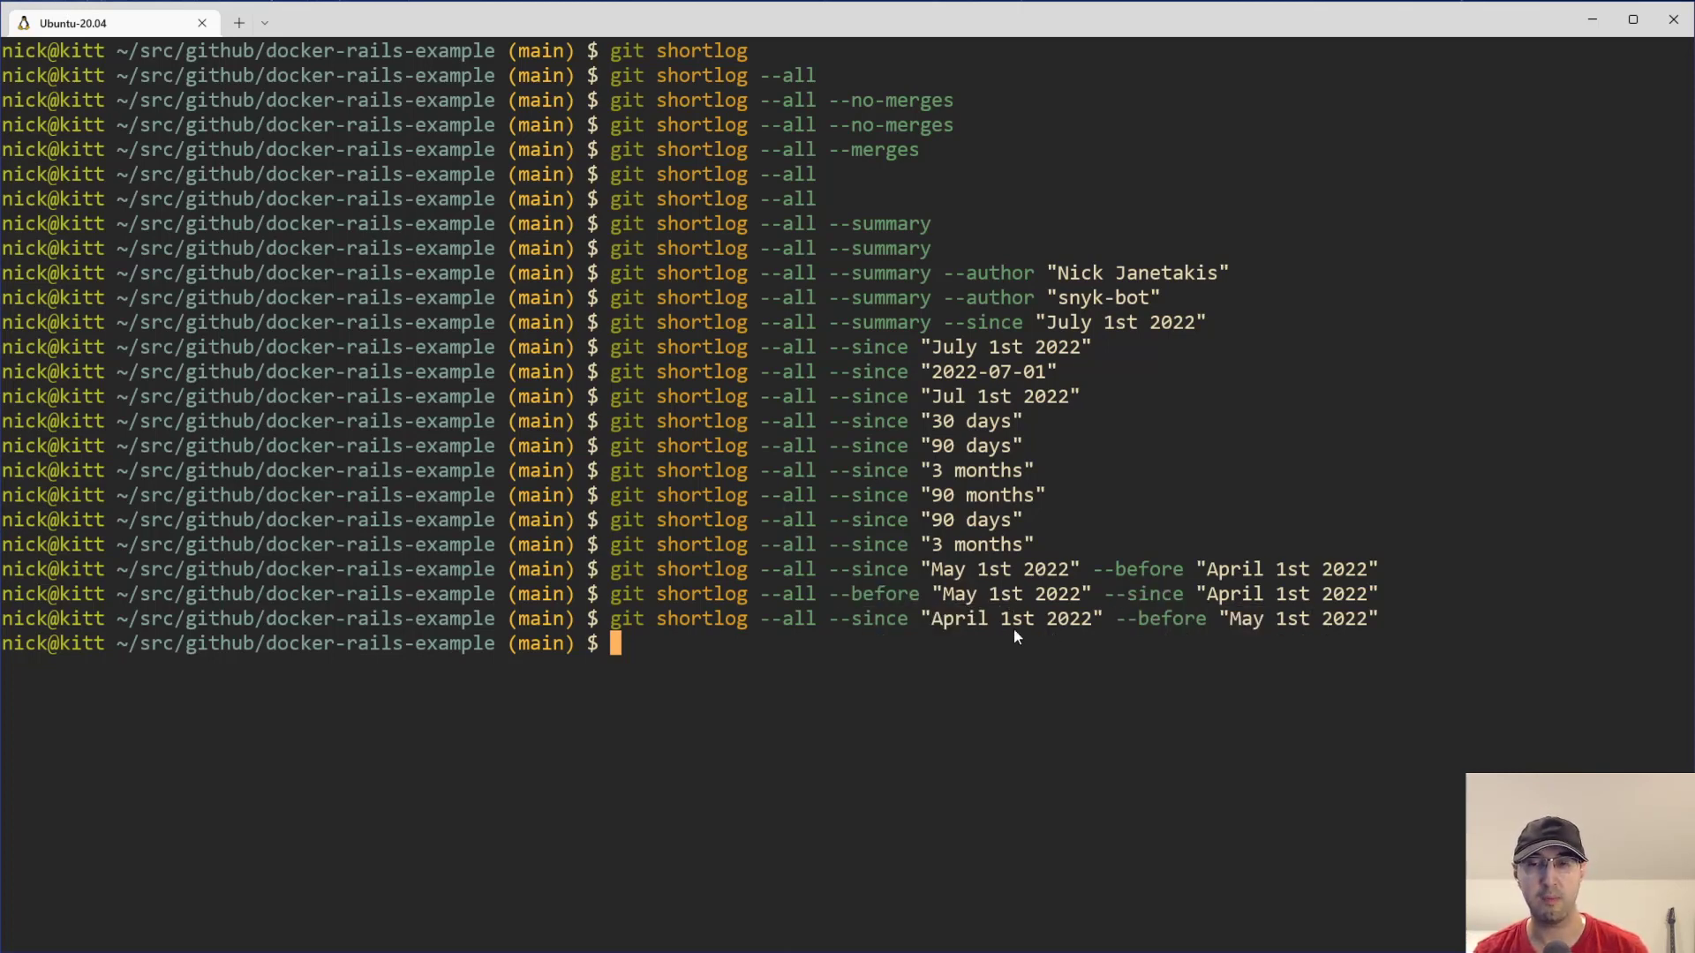
pyautogui.moveTo(861, 637)
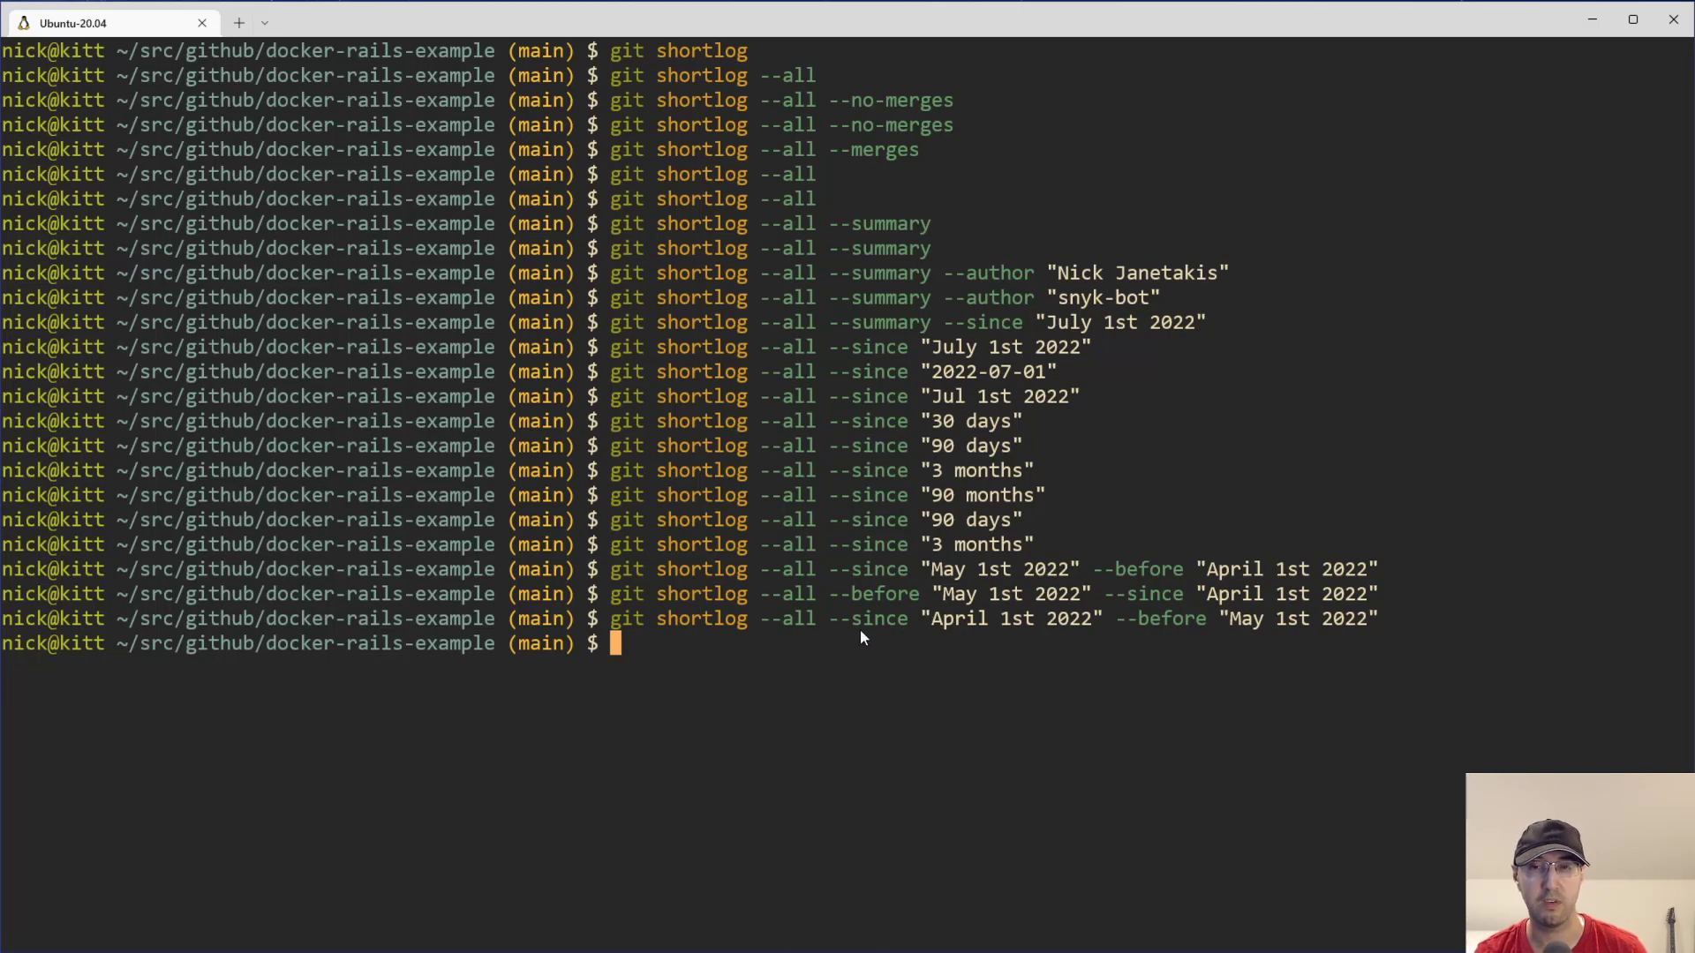
pyautogui.moveTo(1460, 645)
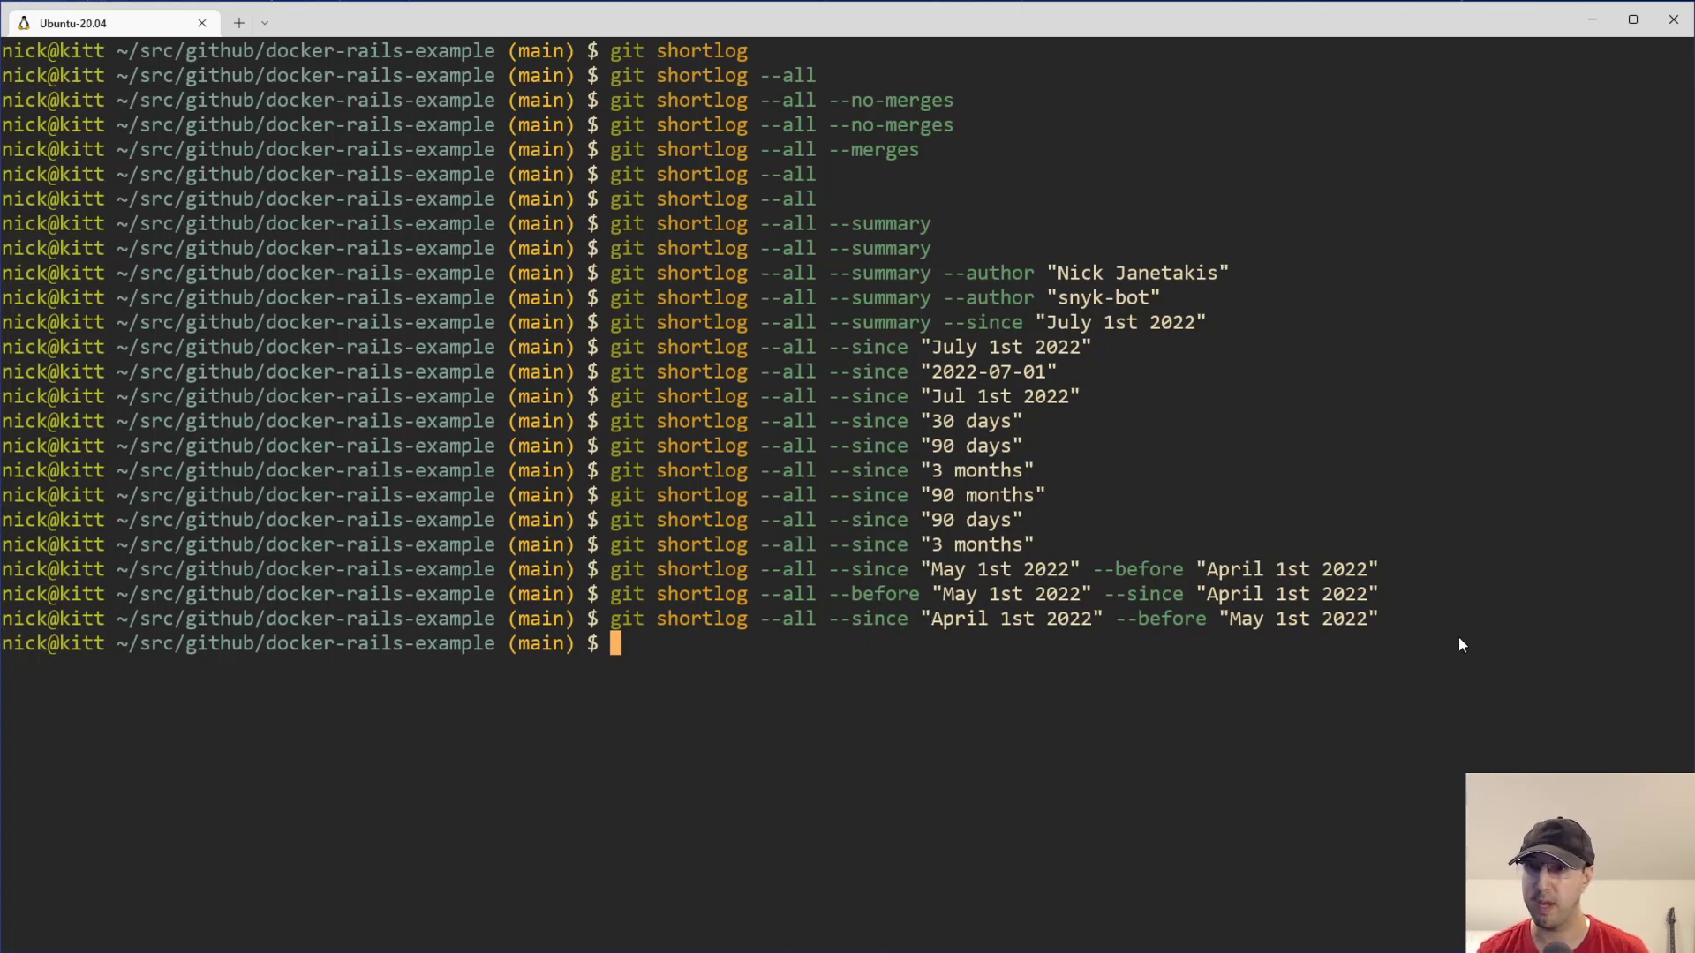
pyautogui.moveTo(1450, 473)
pyautogui.write('git shortlog --all --since "Ap')
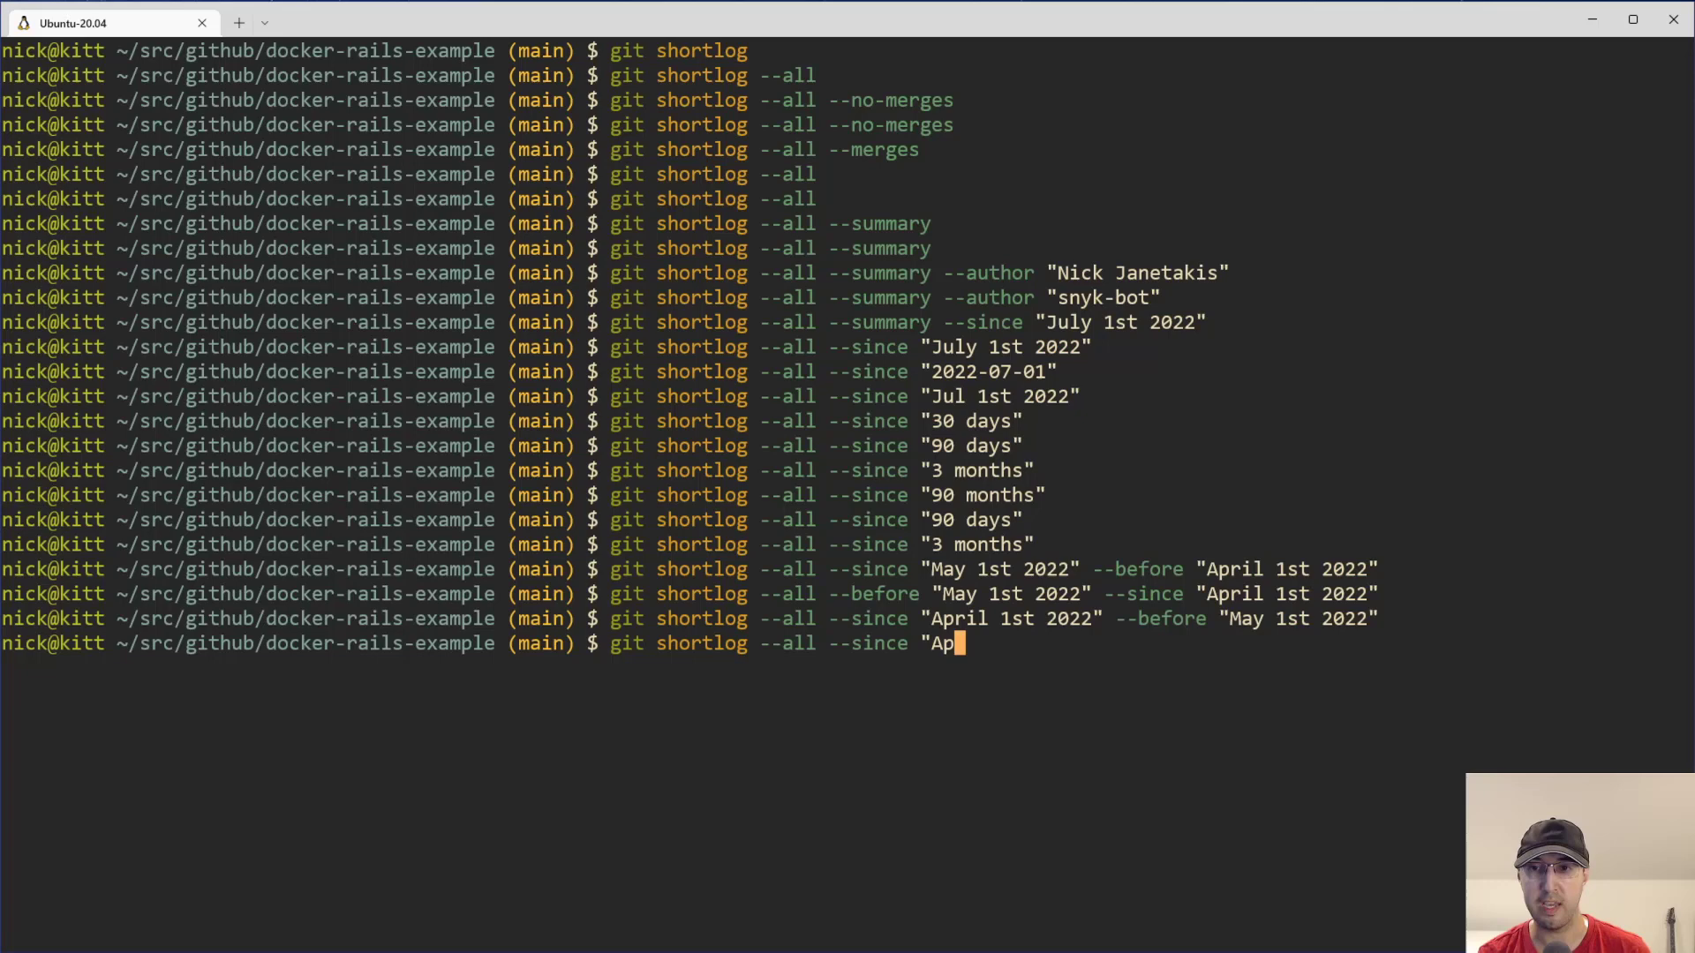
# - Run plain git shortlog --all, quit the pager, and start typing a --format option
pyautogui.press('Return')
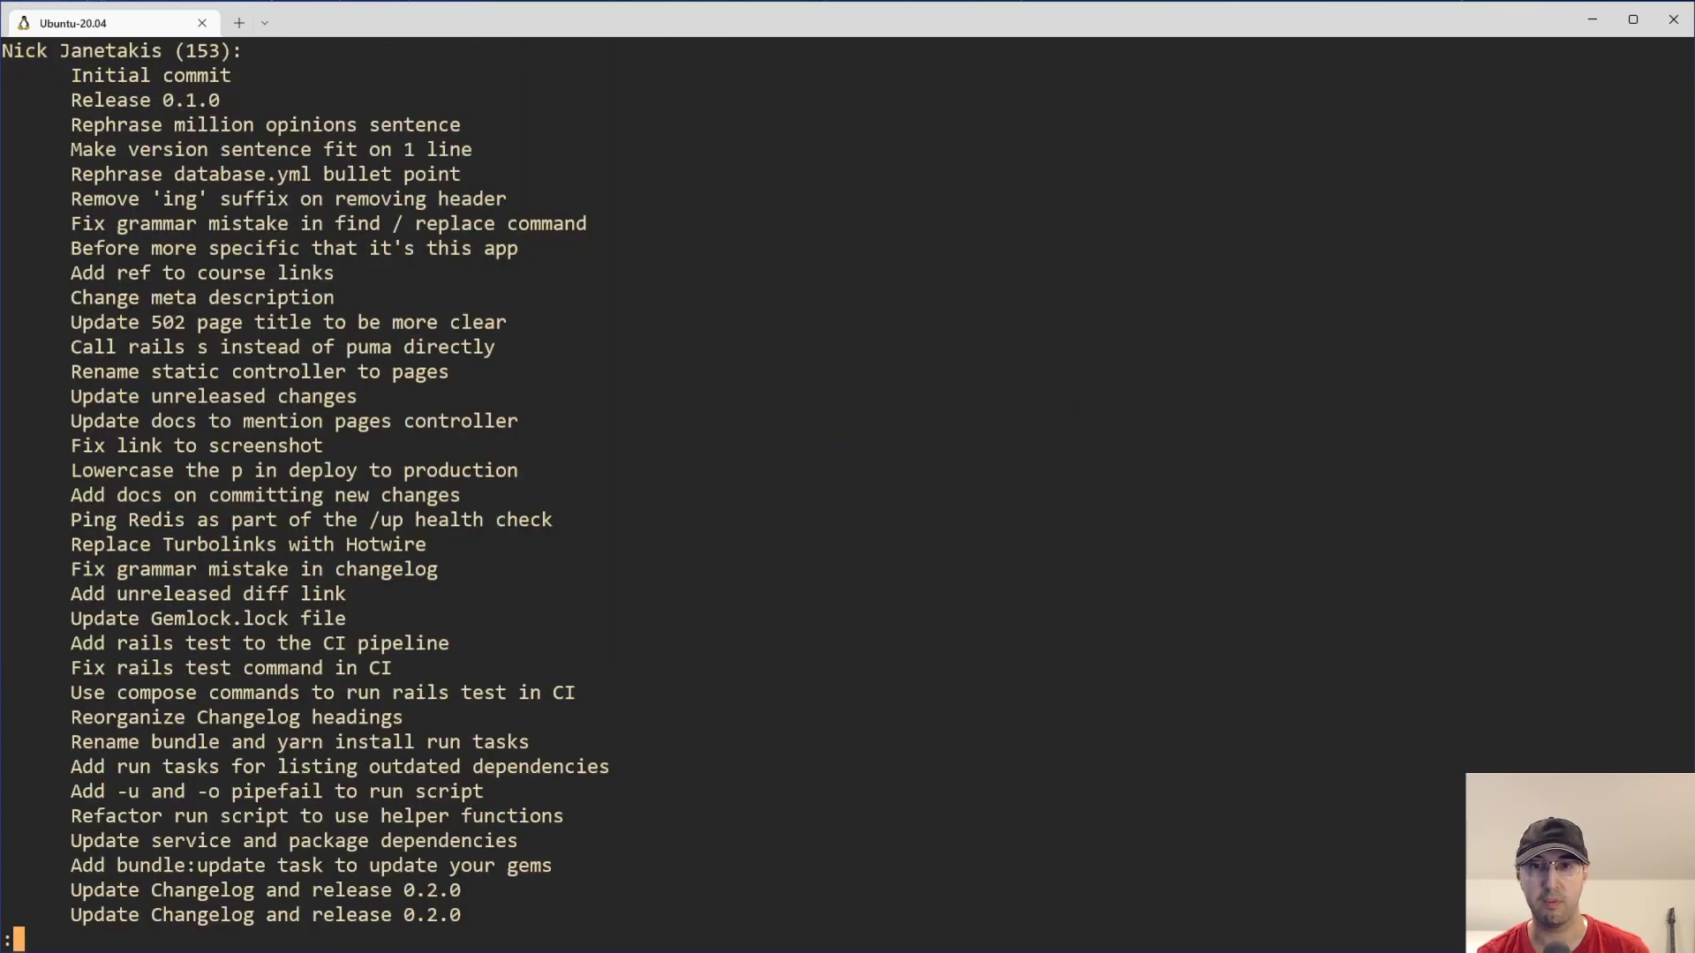
pyautogui.press('q')
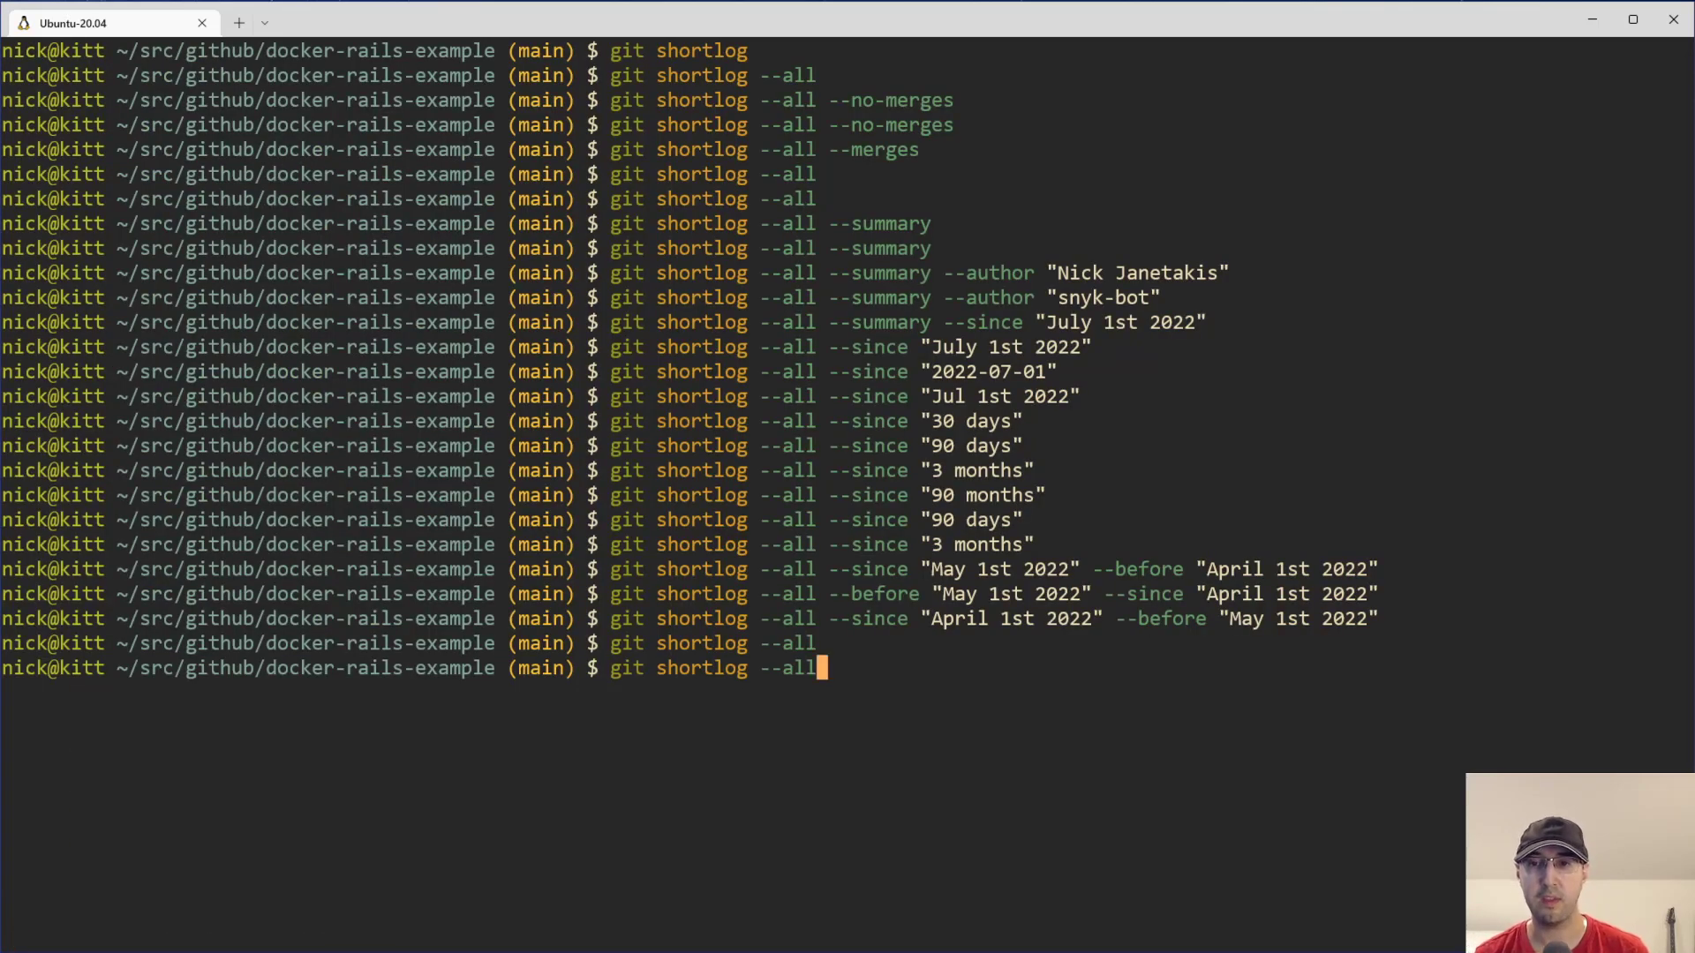
pyautogui.write('--format')
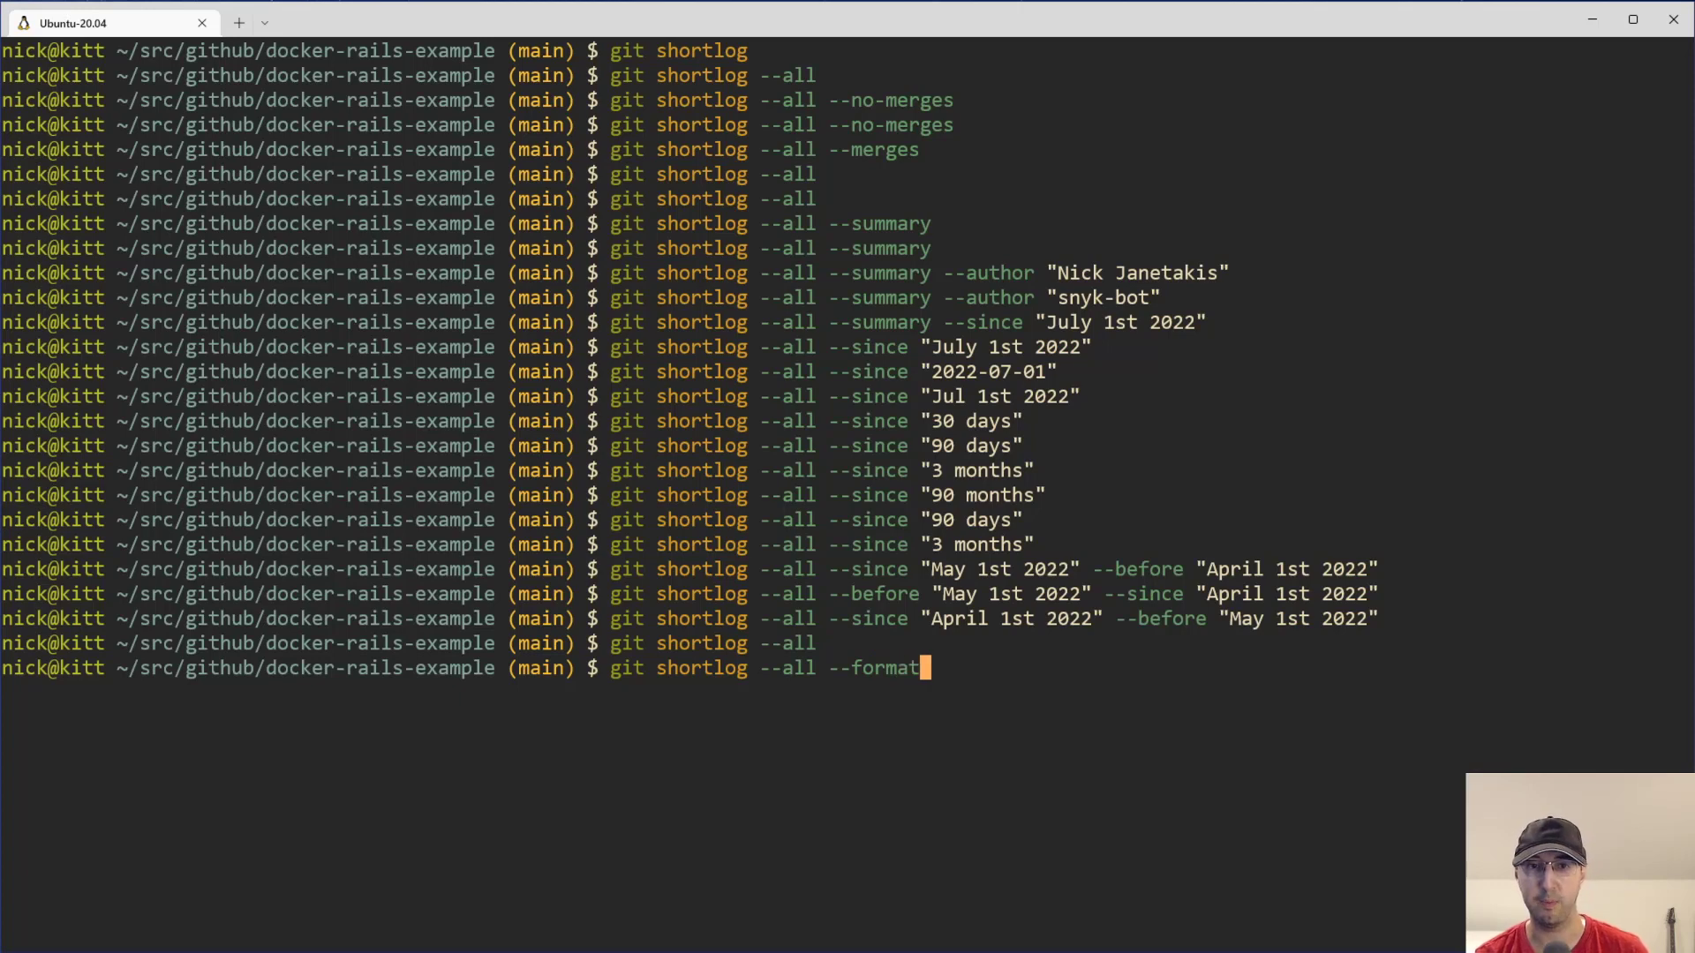
pyautogui.press('Backspace')
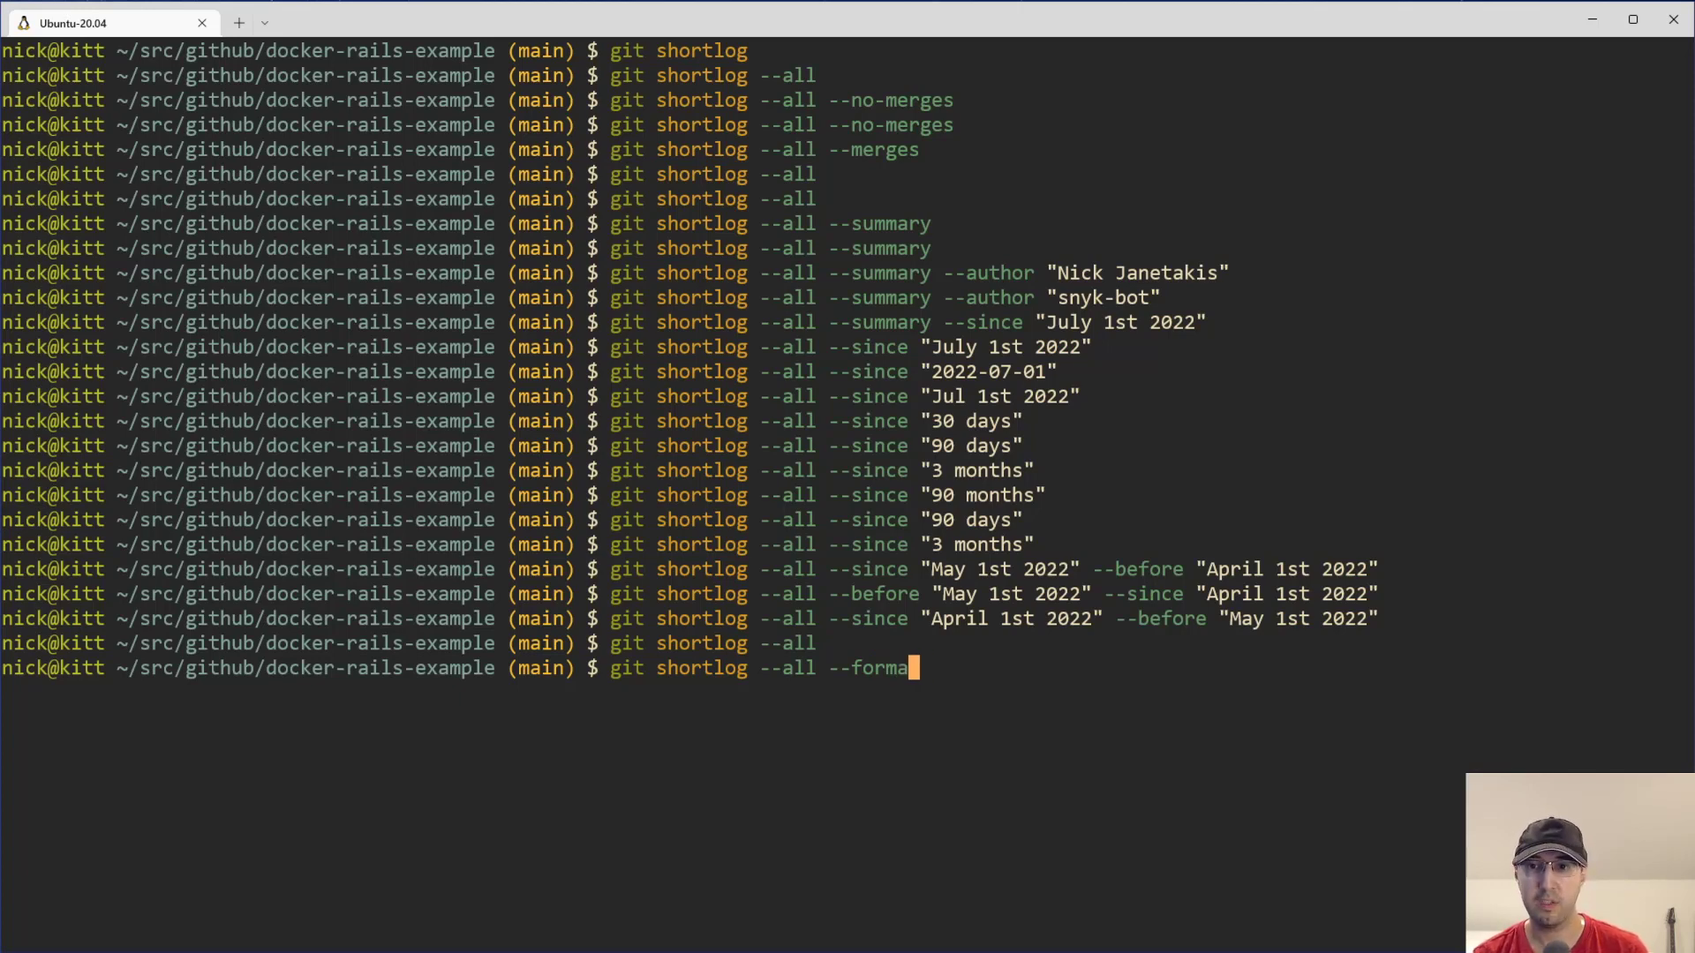
pyautogui.write('t')
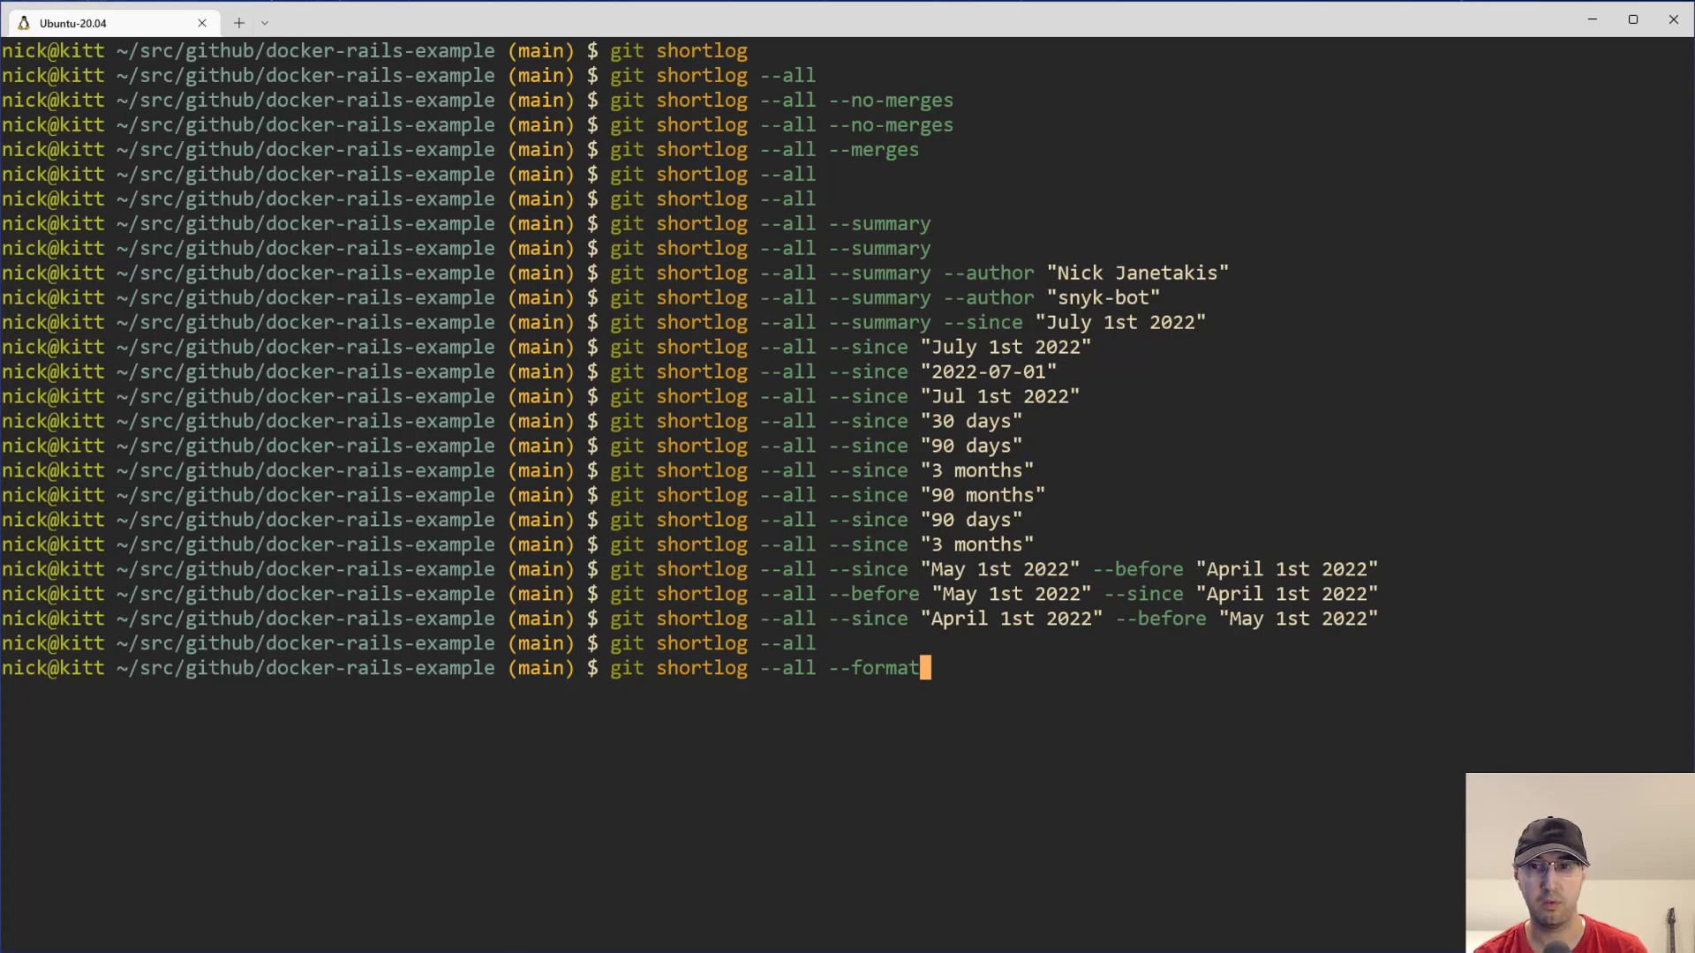
# - Run git shortlog --all with format "%cs %h %s", rerunning after the option error
pyautogui.write('"f')
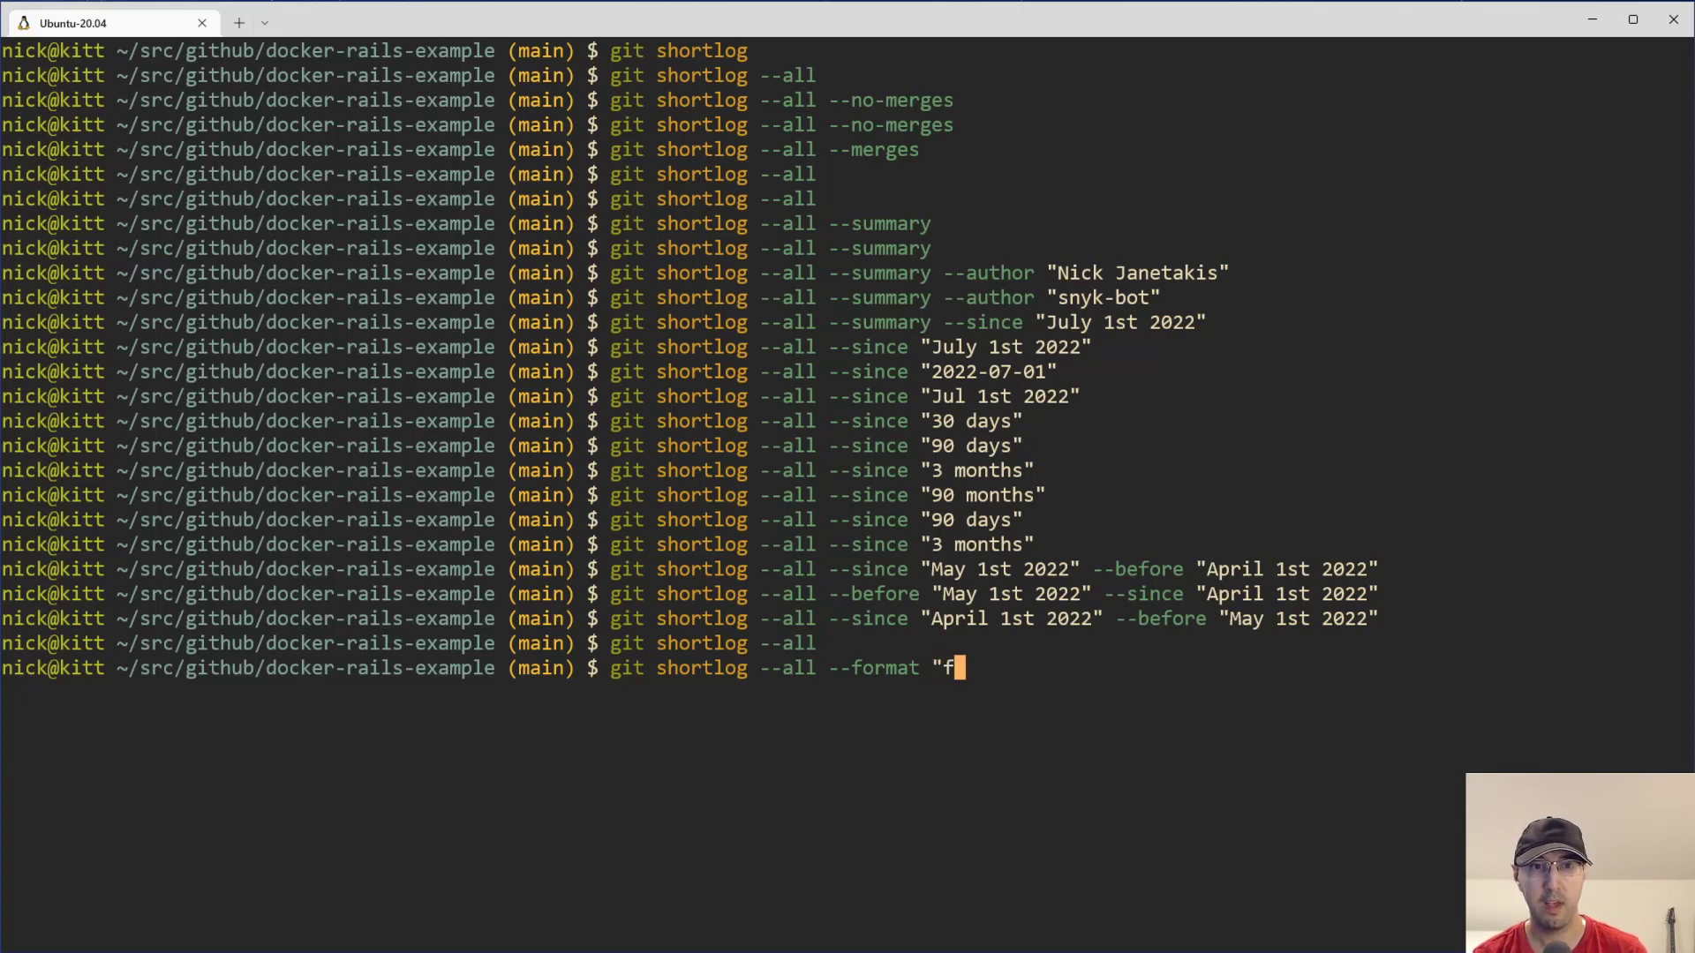
pyautogui.write('ormat:')
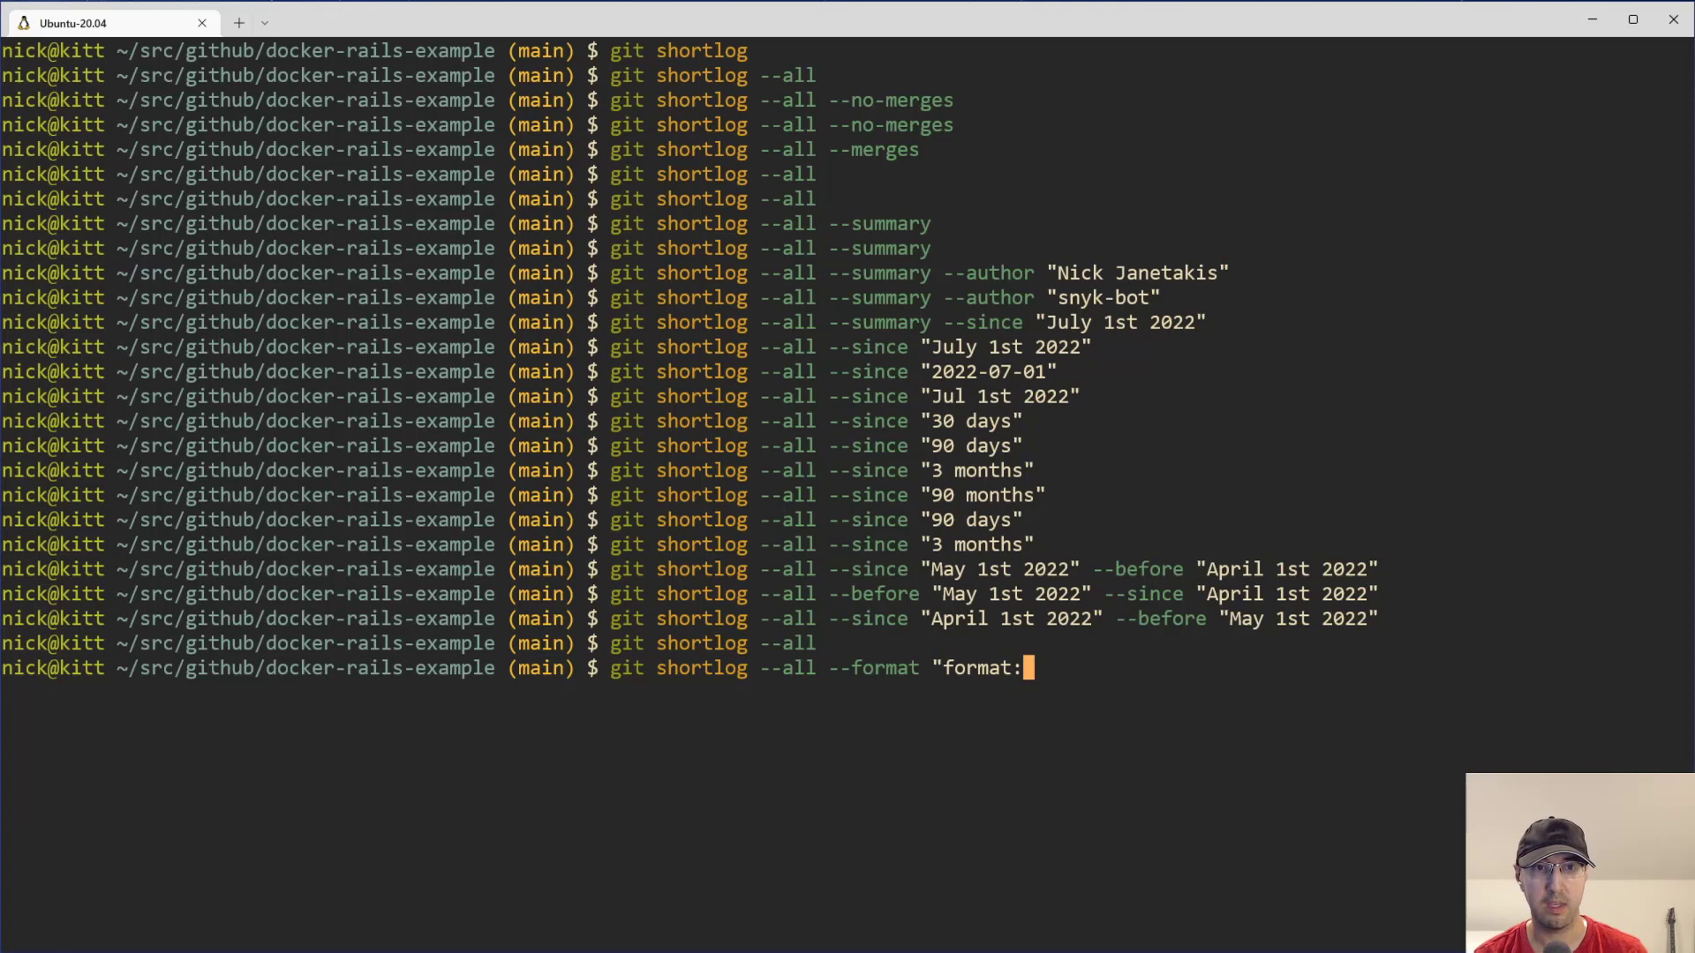
pyautogui.write('%cs')
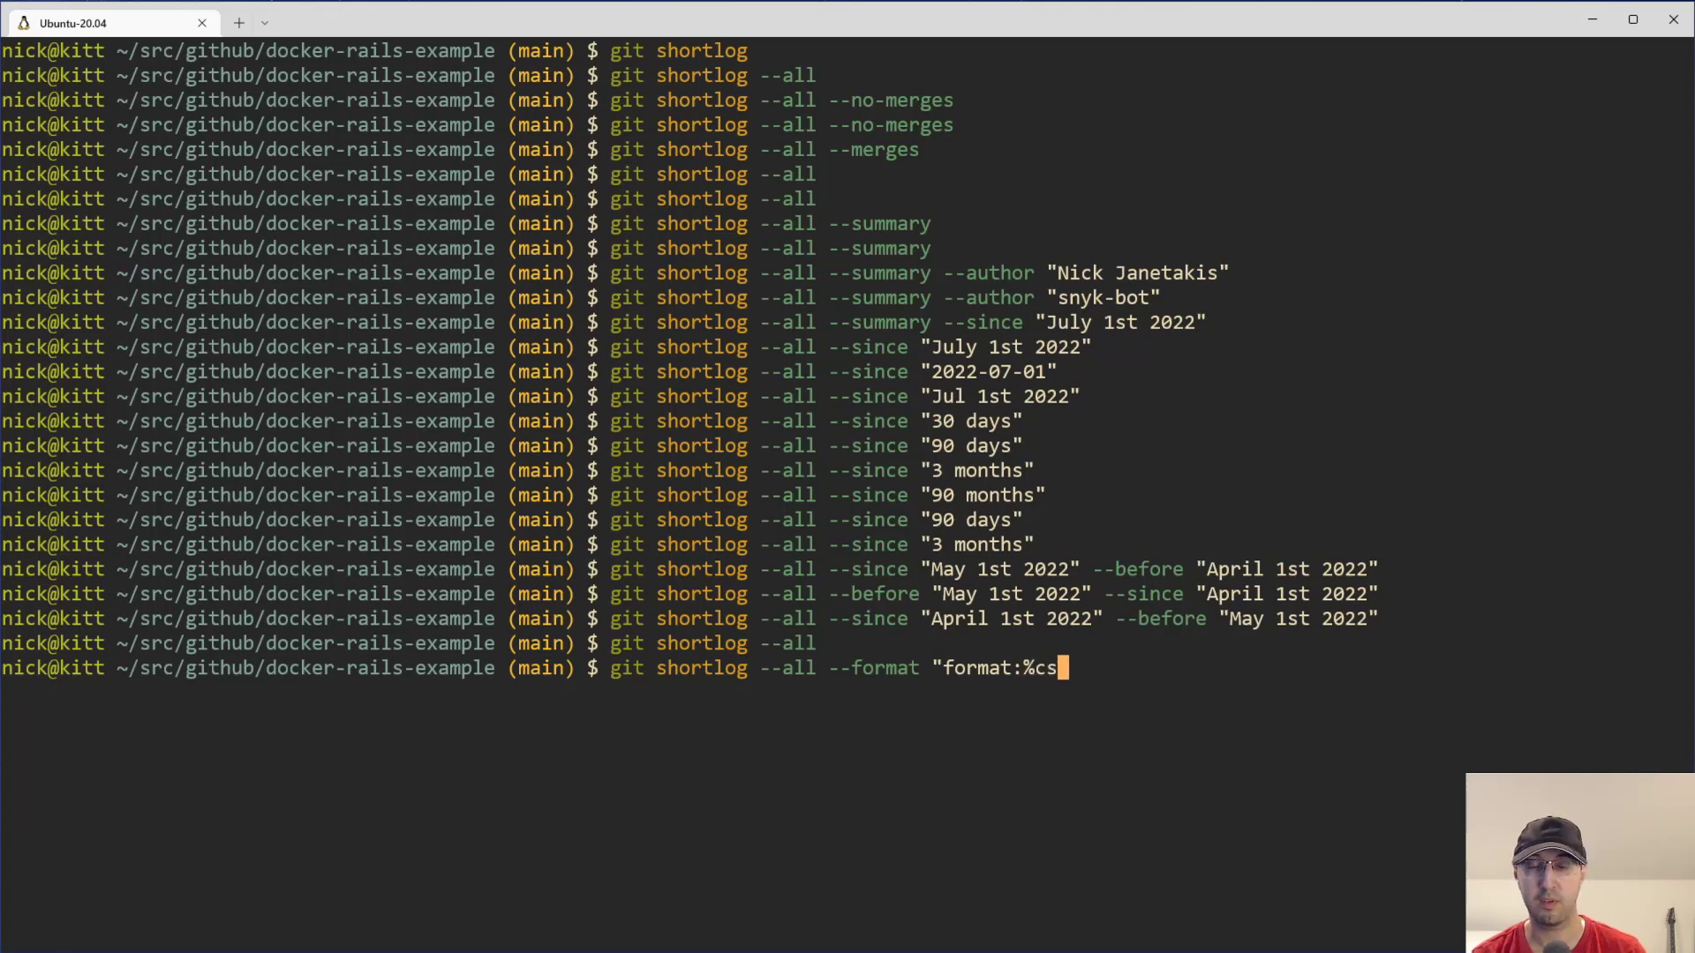
pyautogui.write('%h')
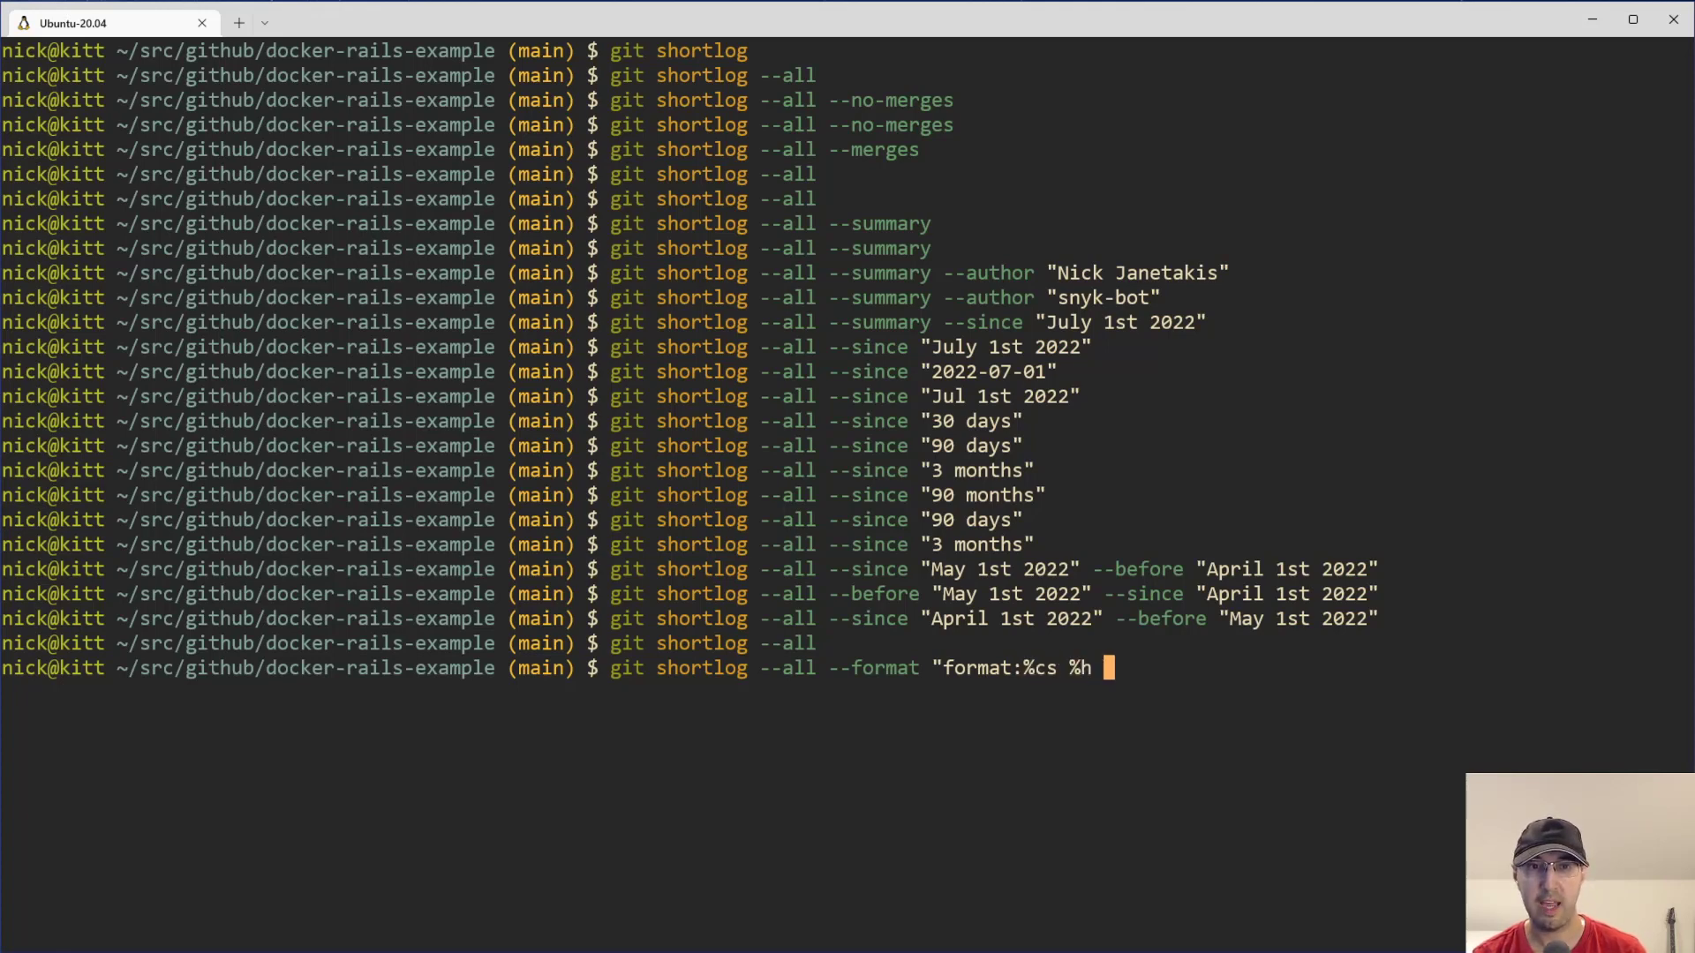
pyautogui.press('Return')
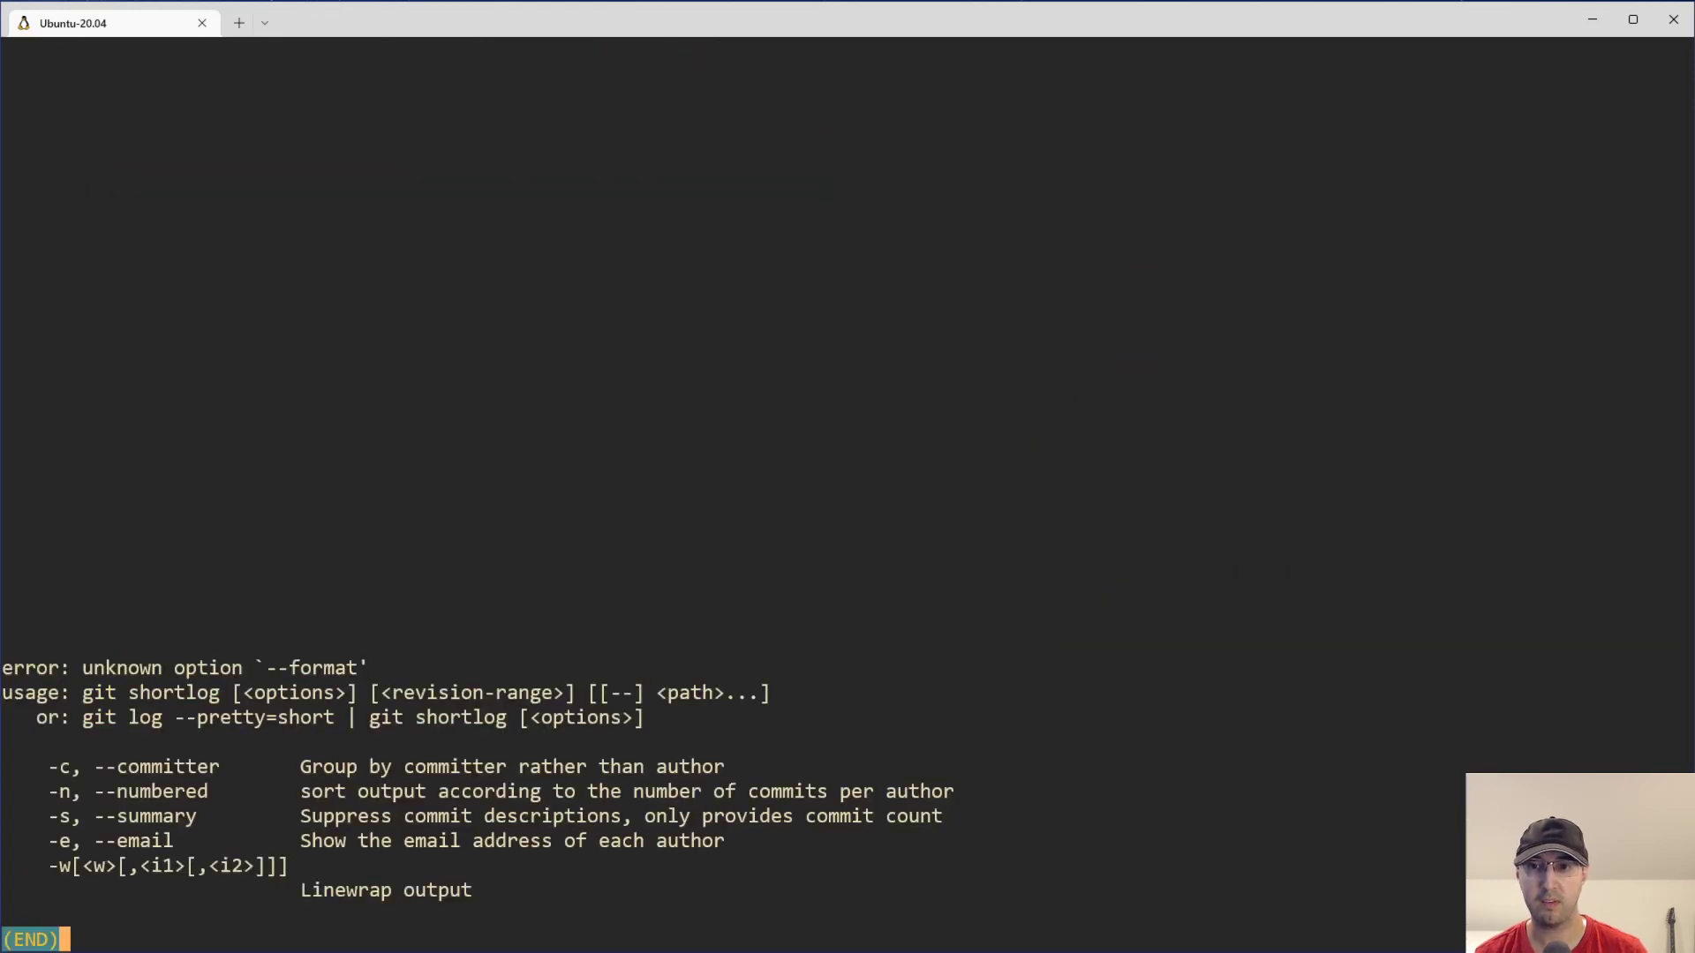
pyautogui.press('q')
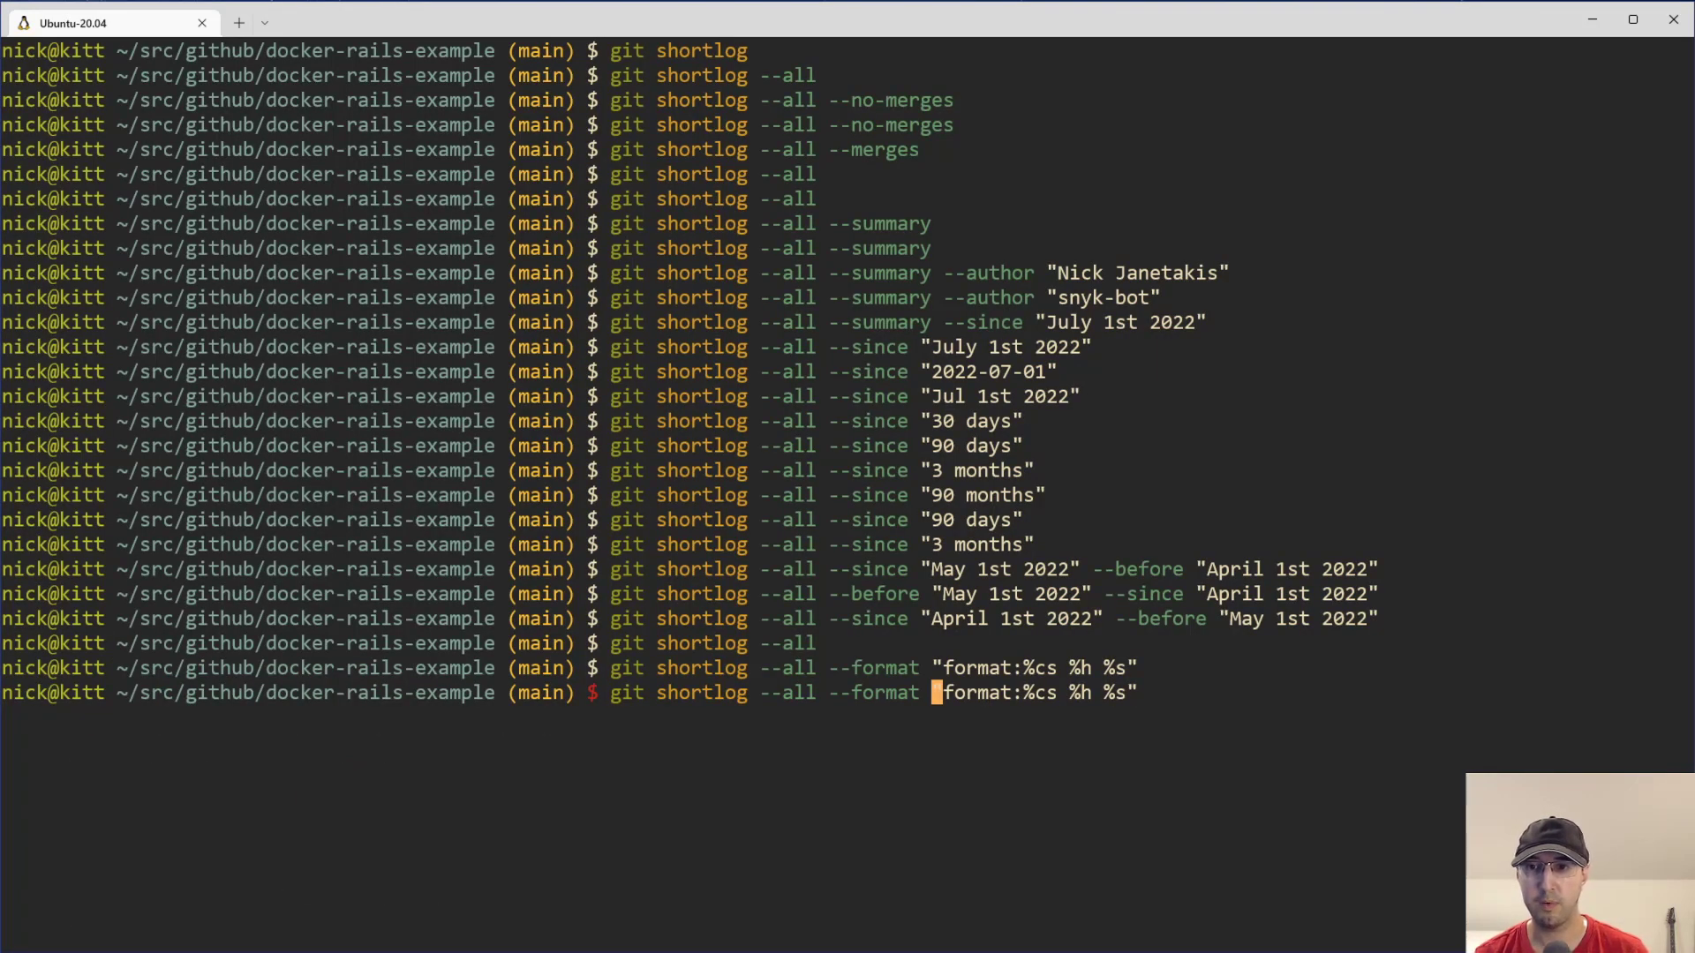
pyautogui.press('Return')
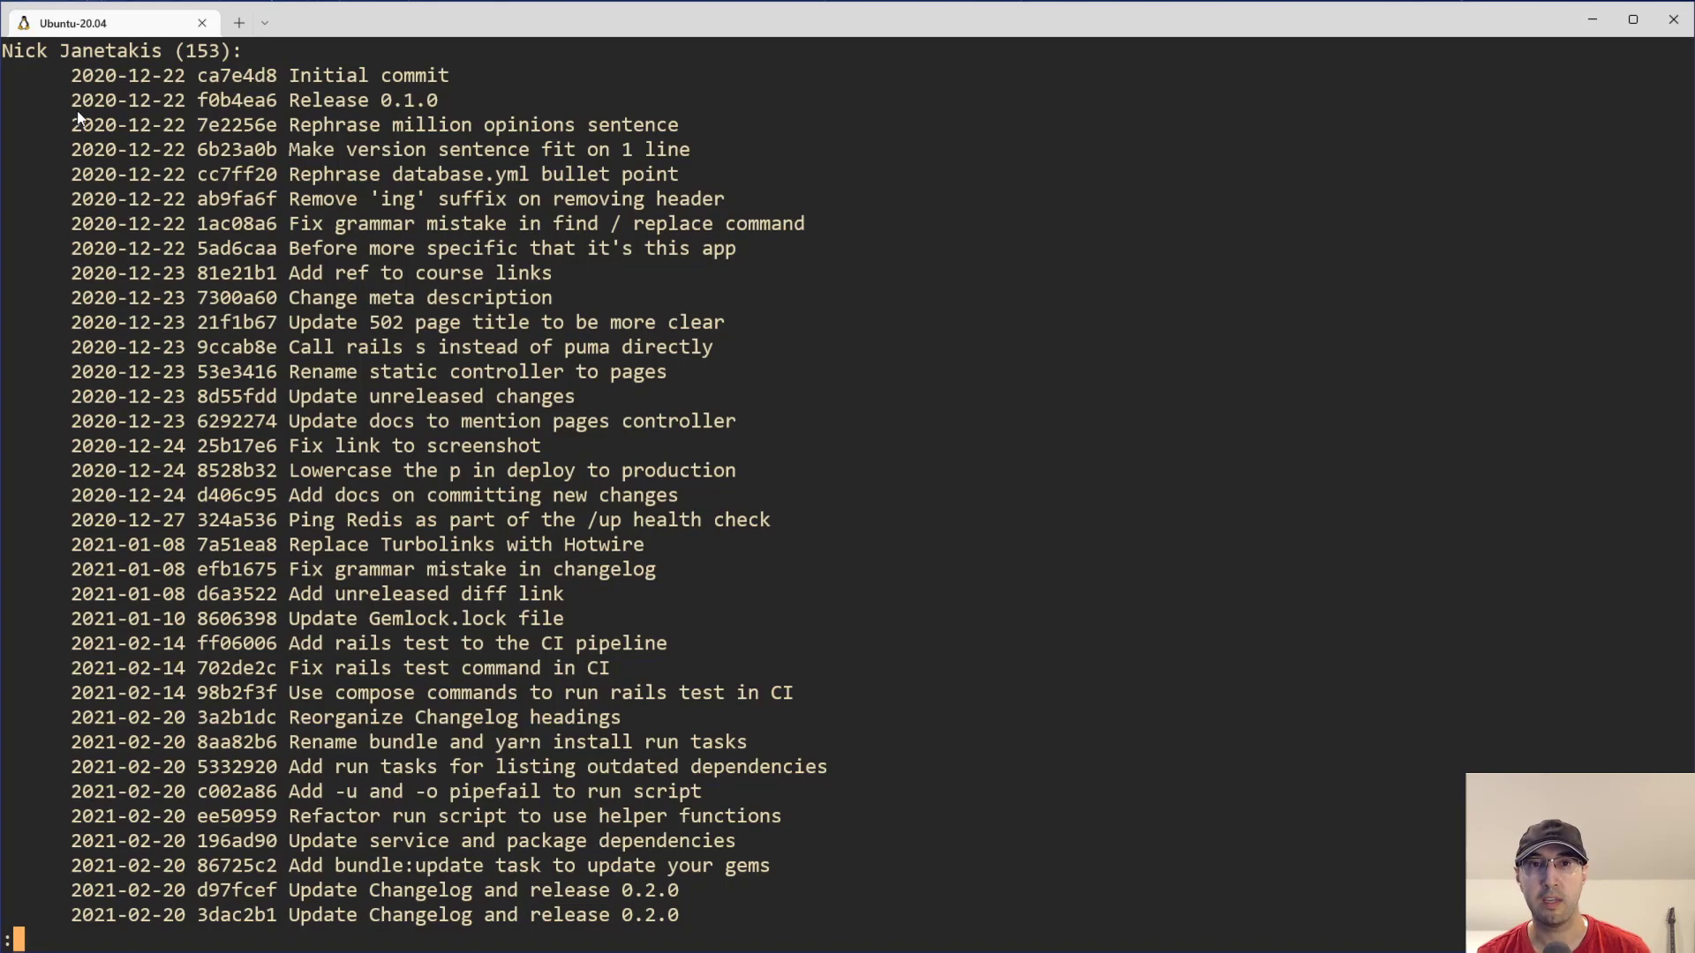
pyautogui.moveTo(206, 88)
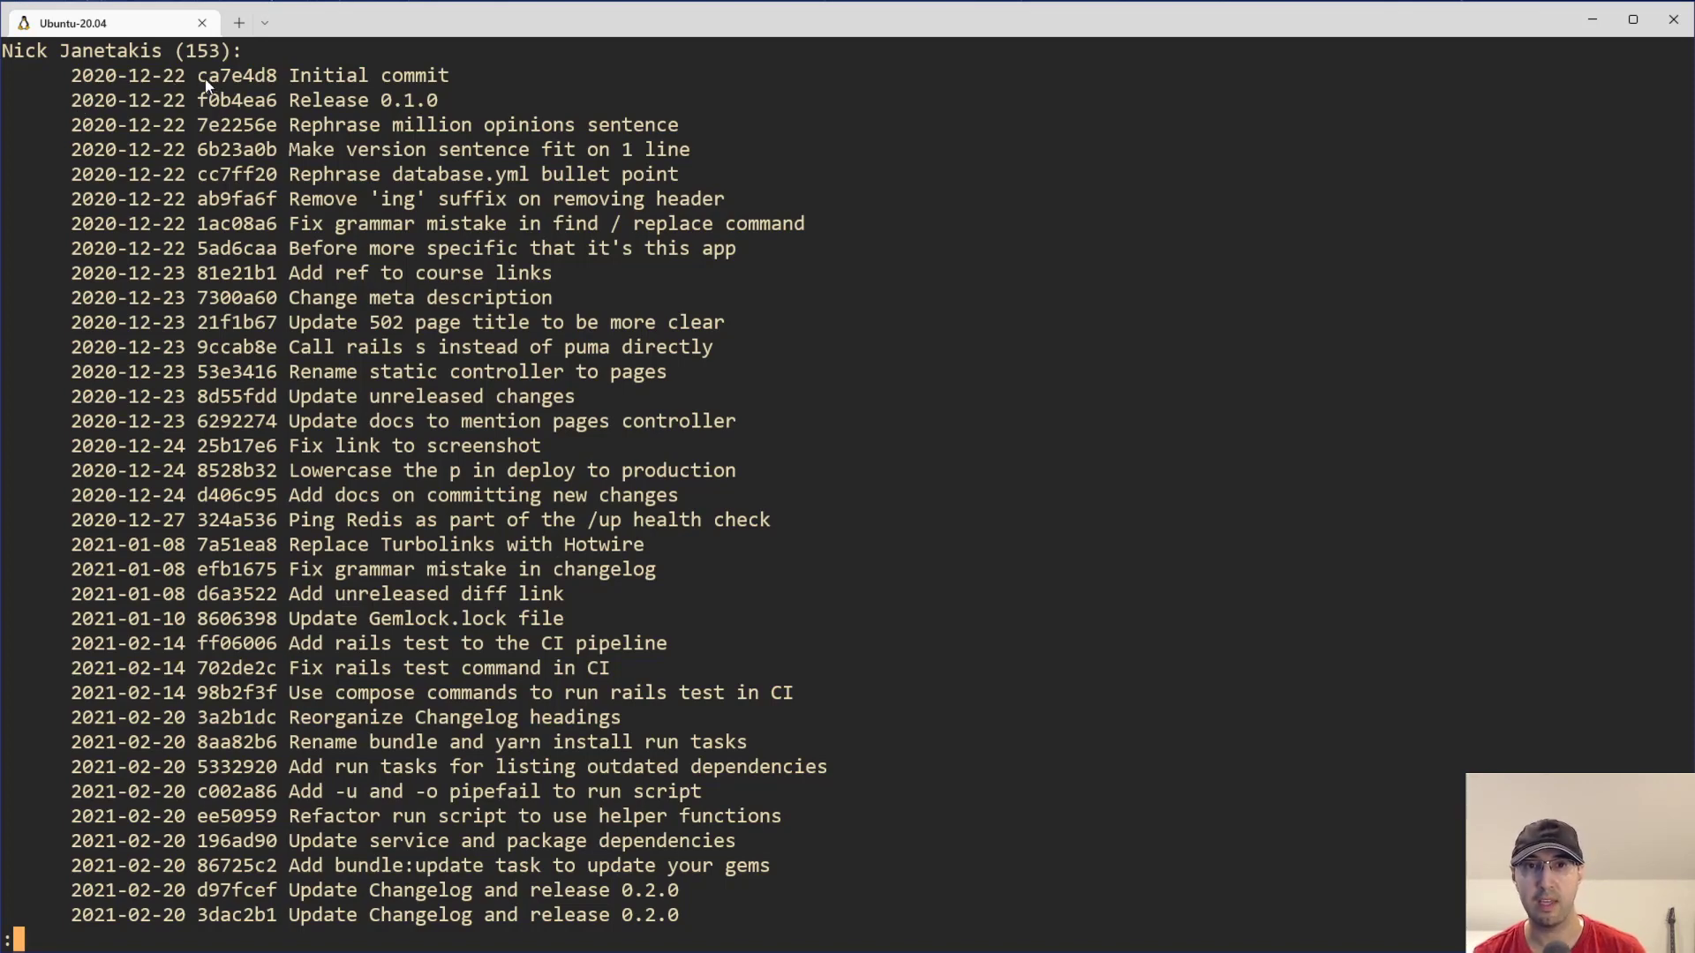
pyautogui.moveTo(379, 84)
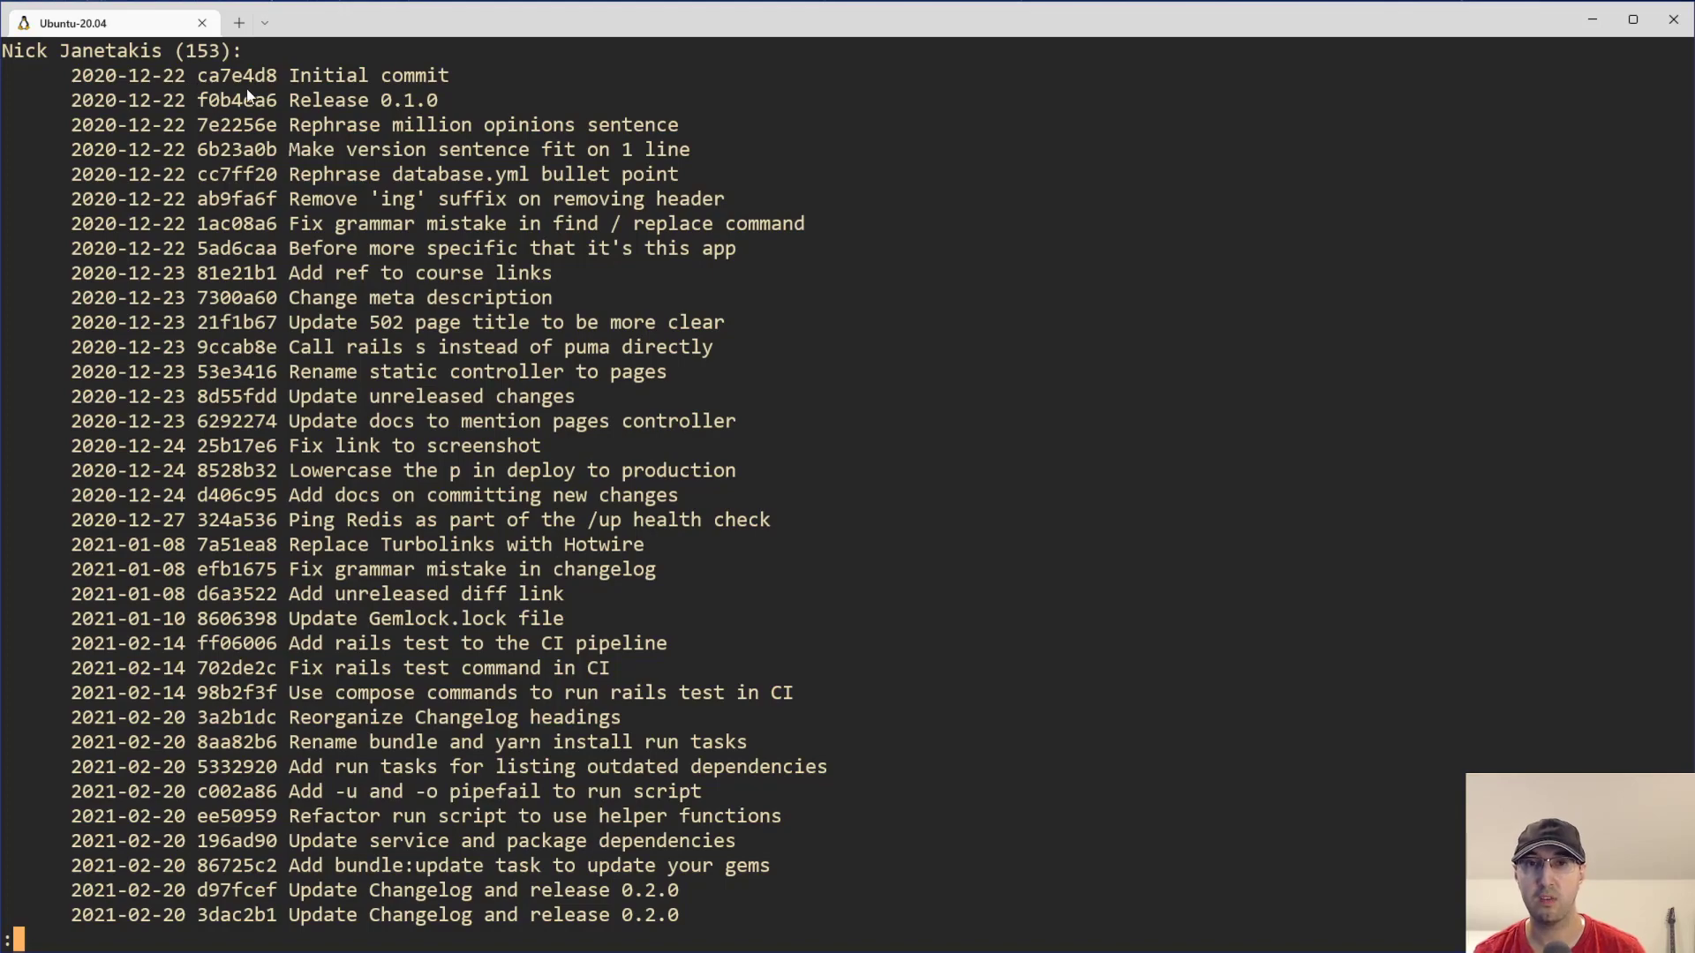
pyautogui.moveTo(208, 465)
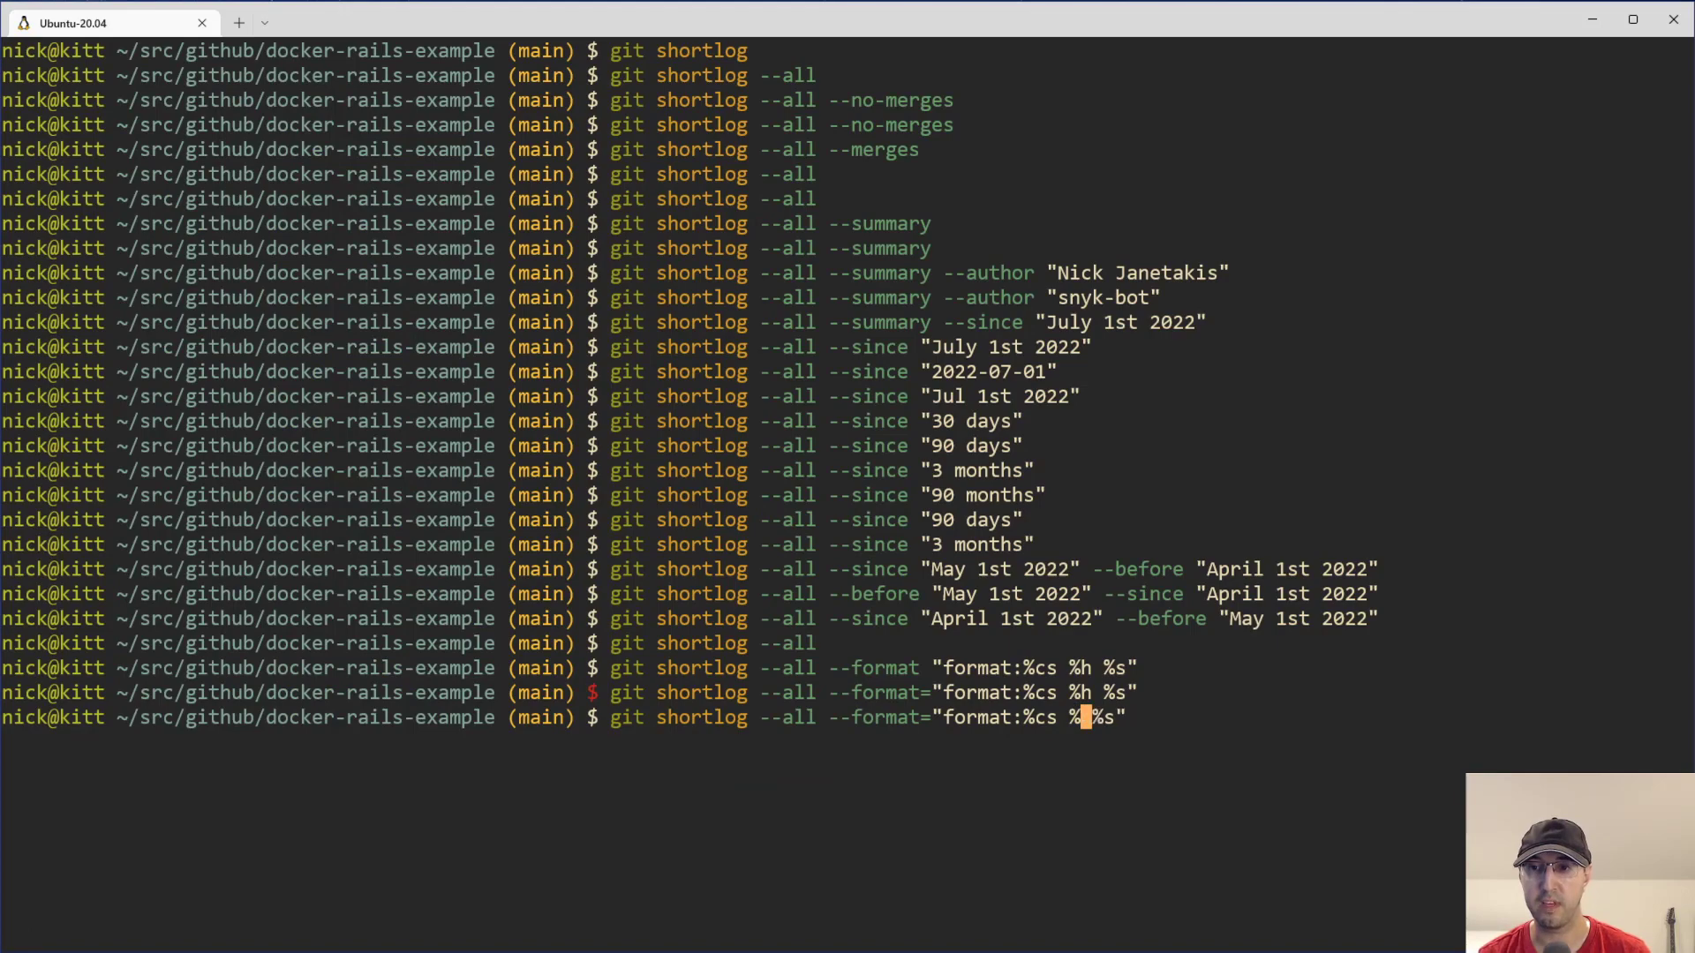
# - Rerun the formatted shortlog with %H and select one of the full-length commit hashes
pyautogui.press('Return')
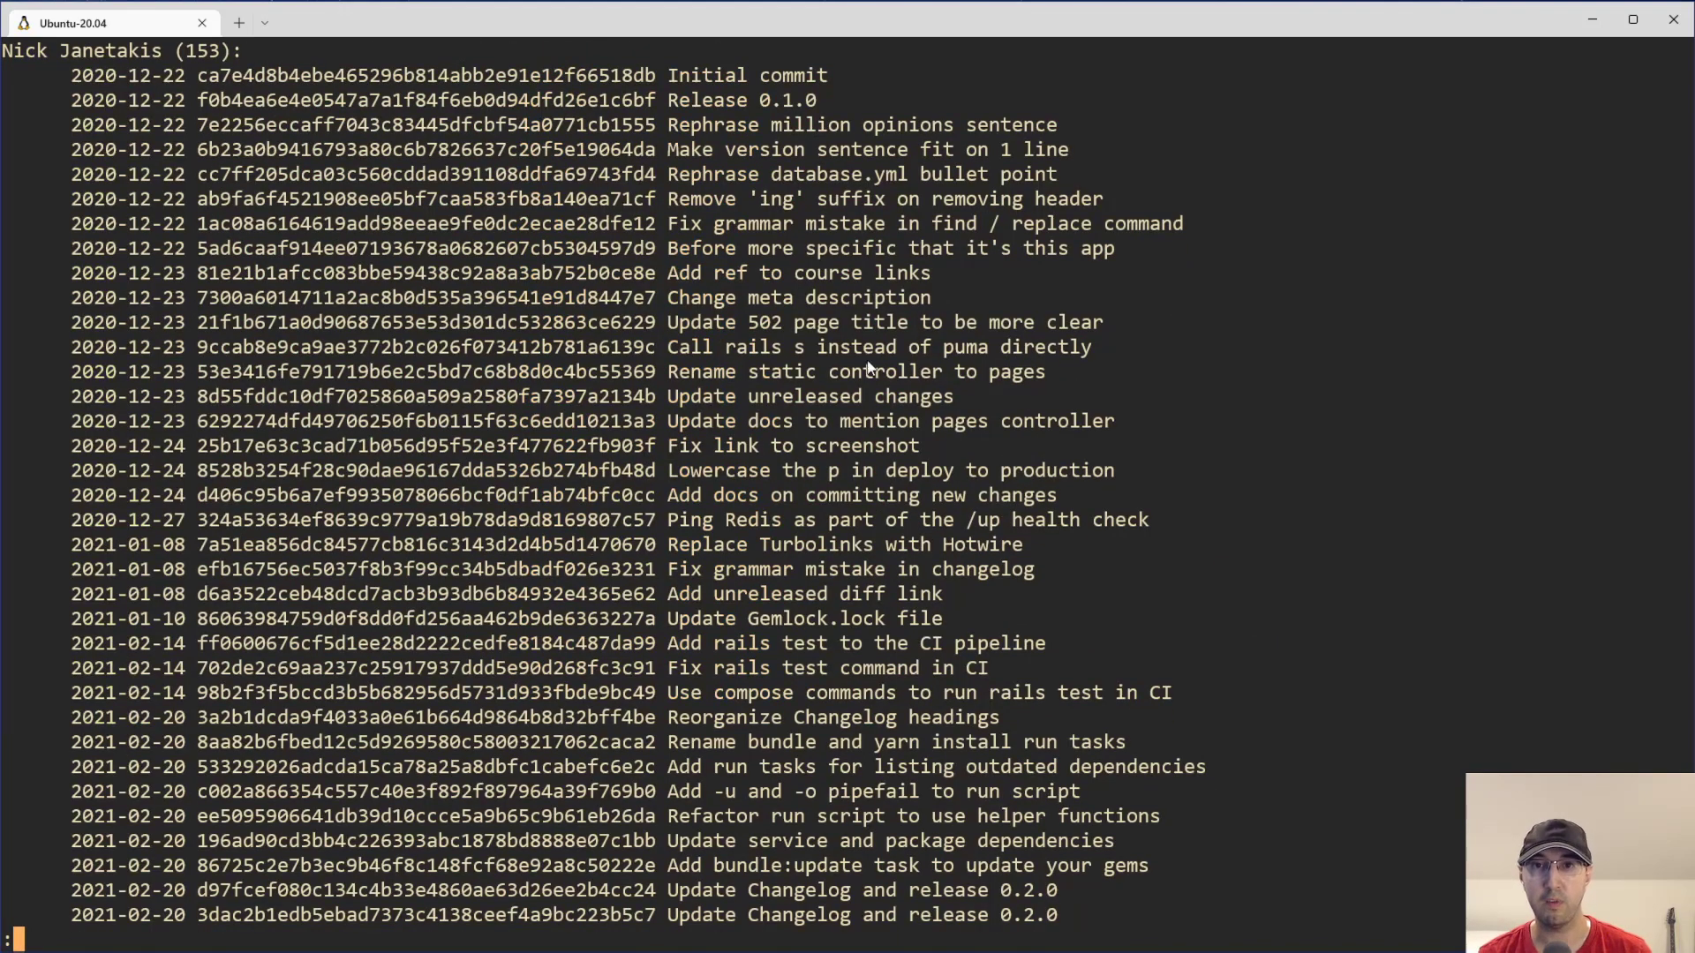
pyautogui.doubleClick(416, 75)
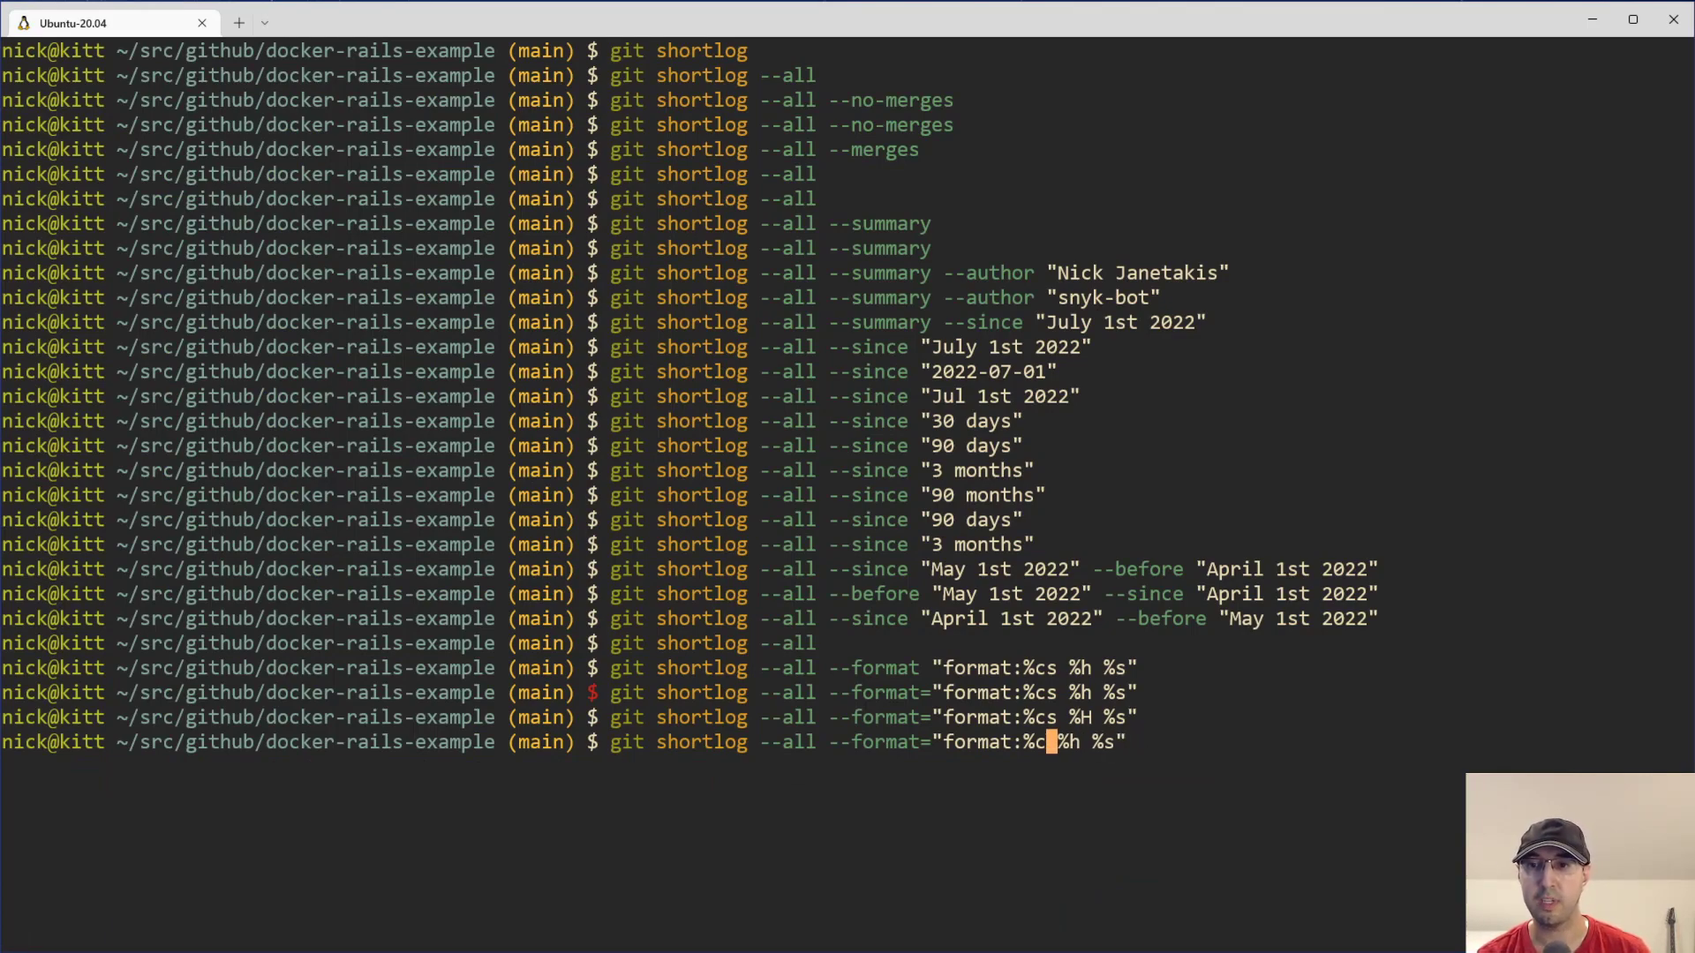
pyautogui.press('Return')
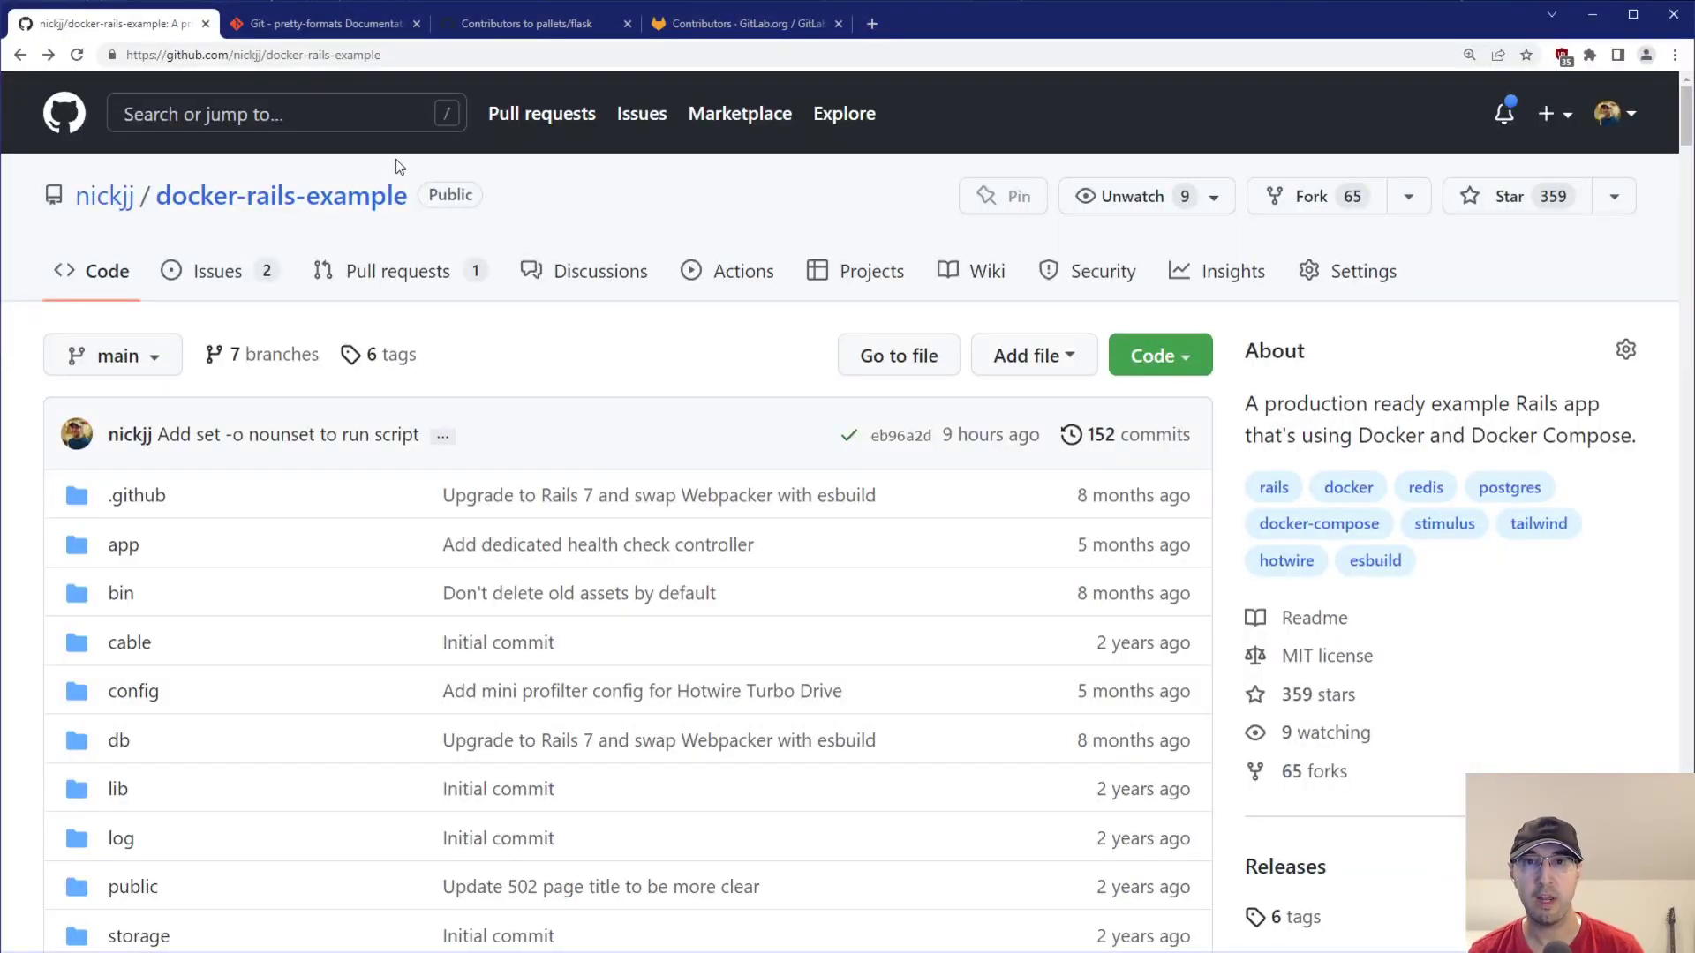
# - In the git-scm pretty-formats docs, highlight the %H placeholder and its 'commit hash' description
pyautogui.click(319, 23)
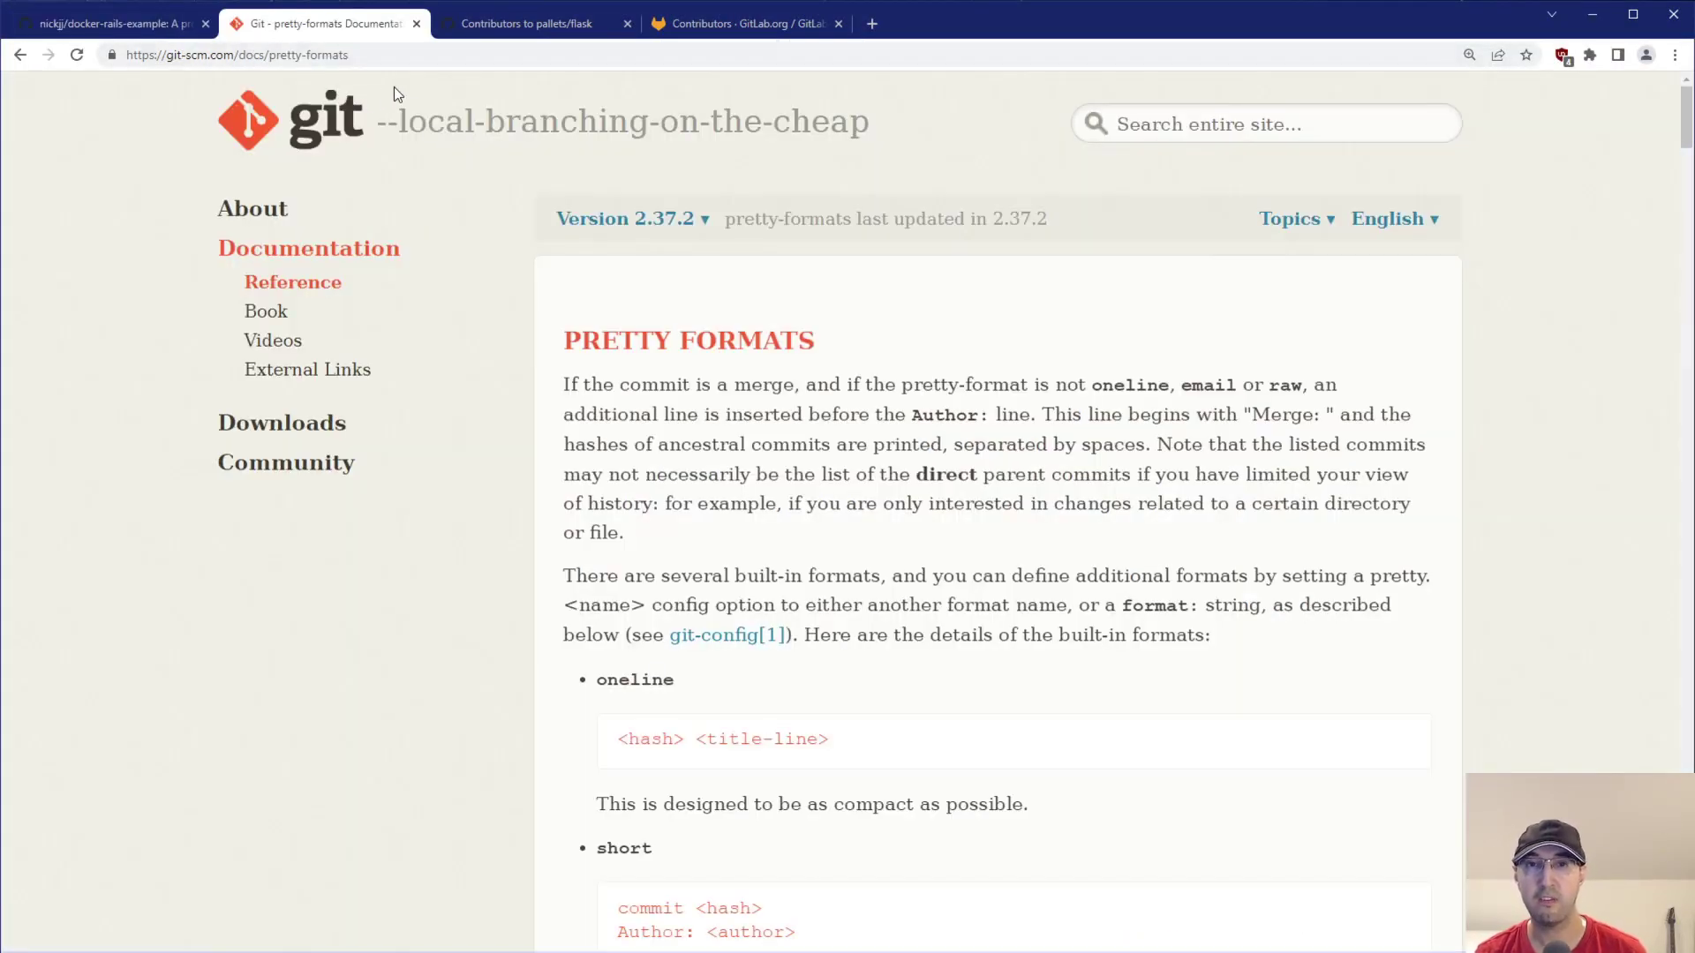
pyautogui.scroll(-3)
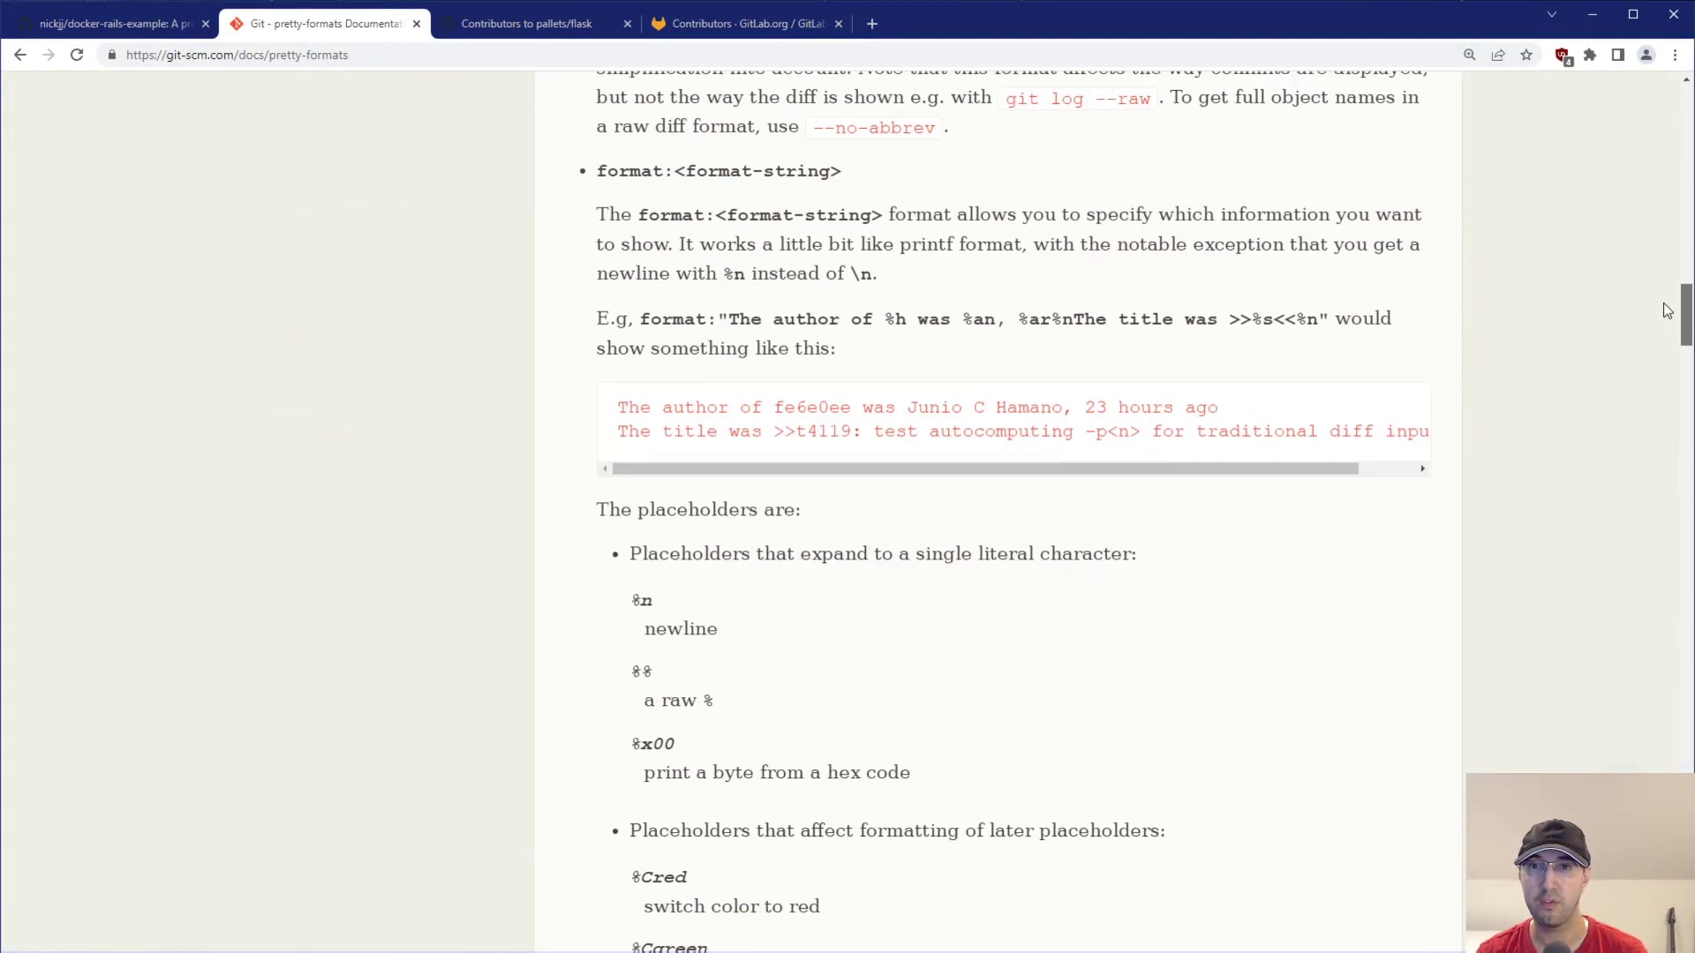
pyautogui.scroll(-3)
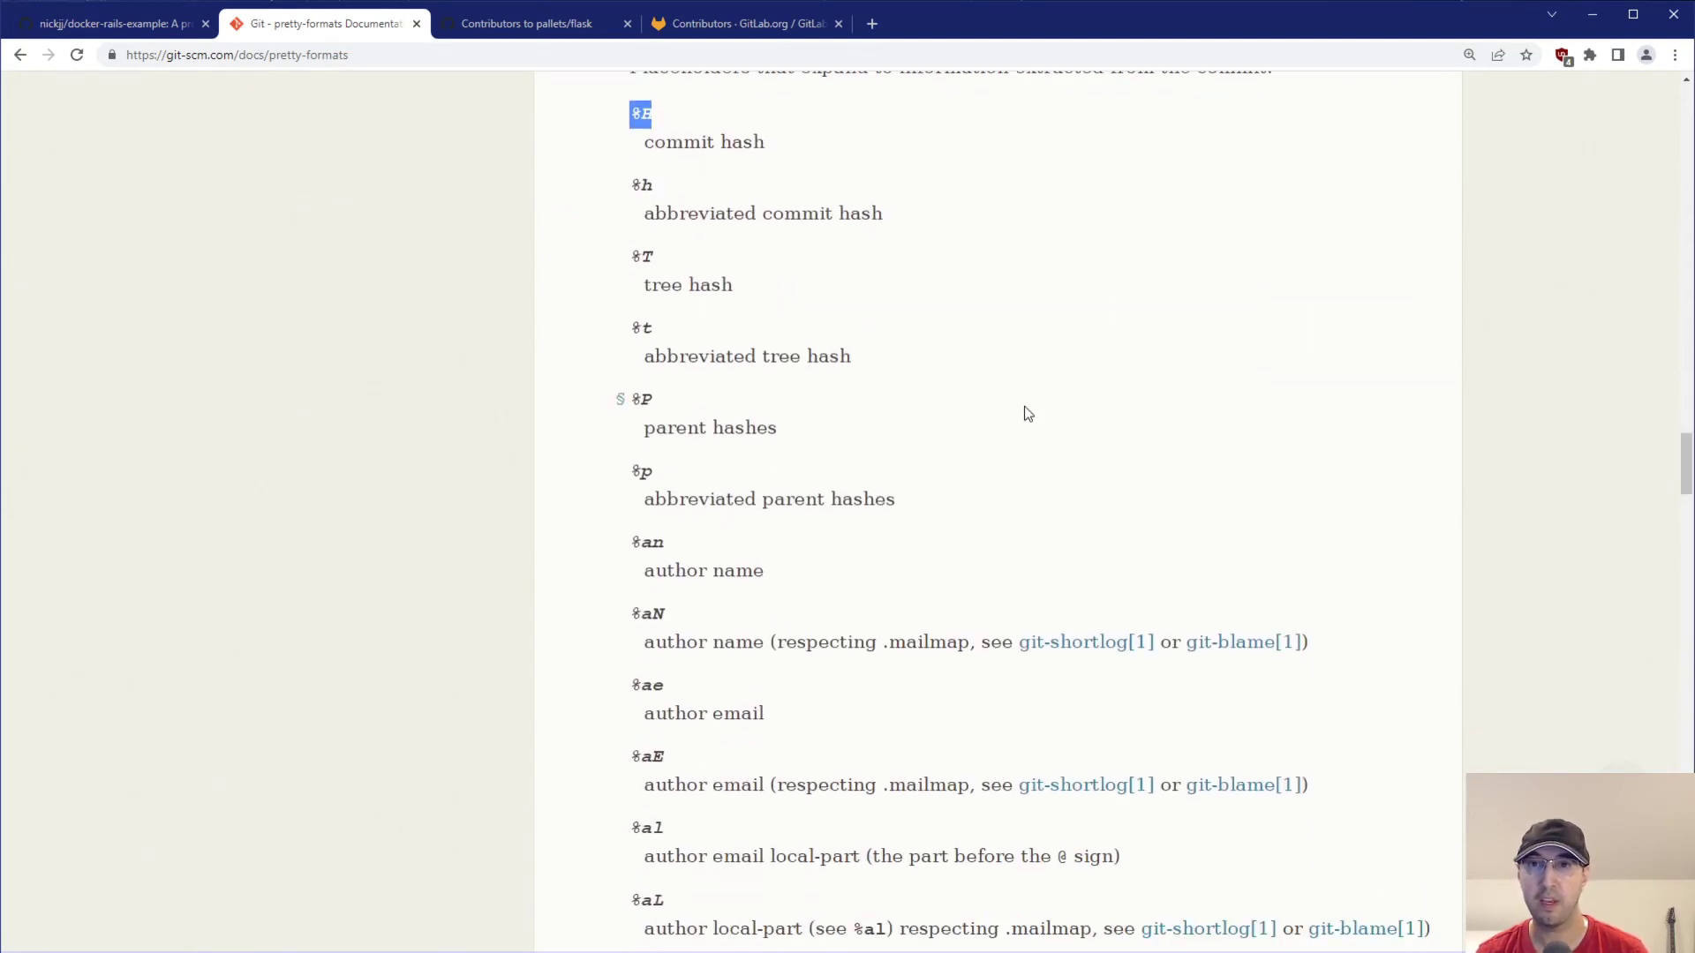
pyautogui.doubleClick(703, 141)
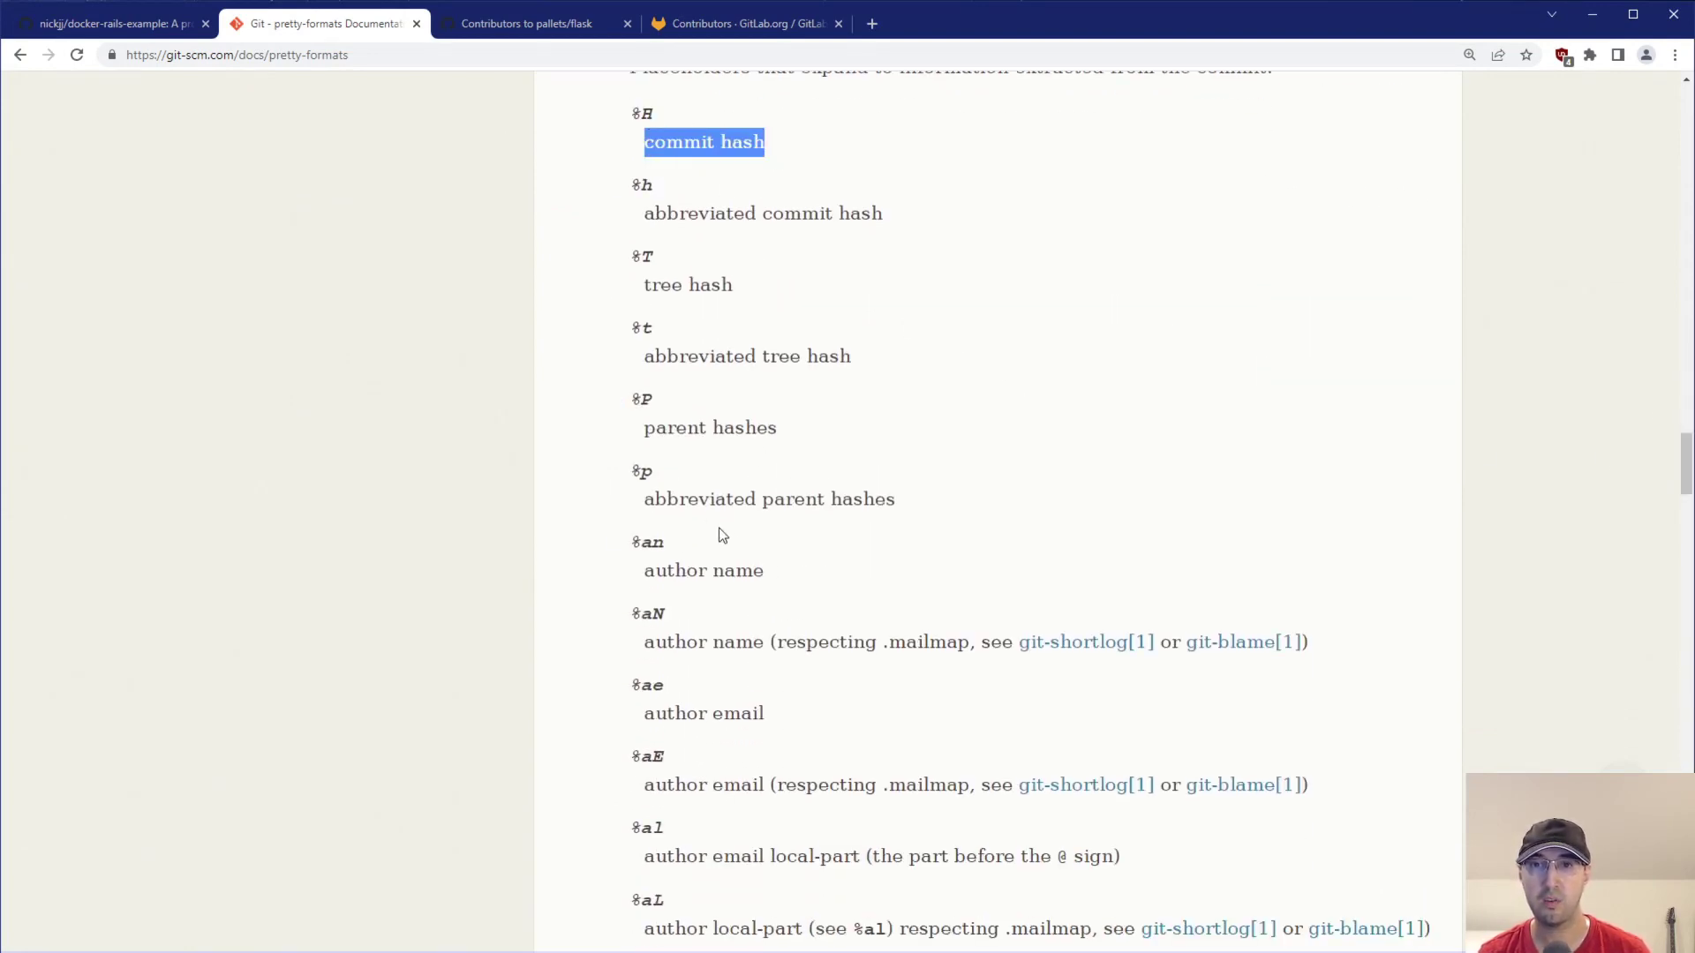
pyautogui.click(502, 624)
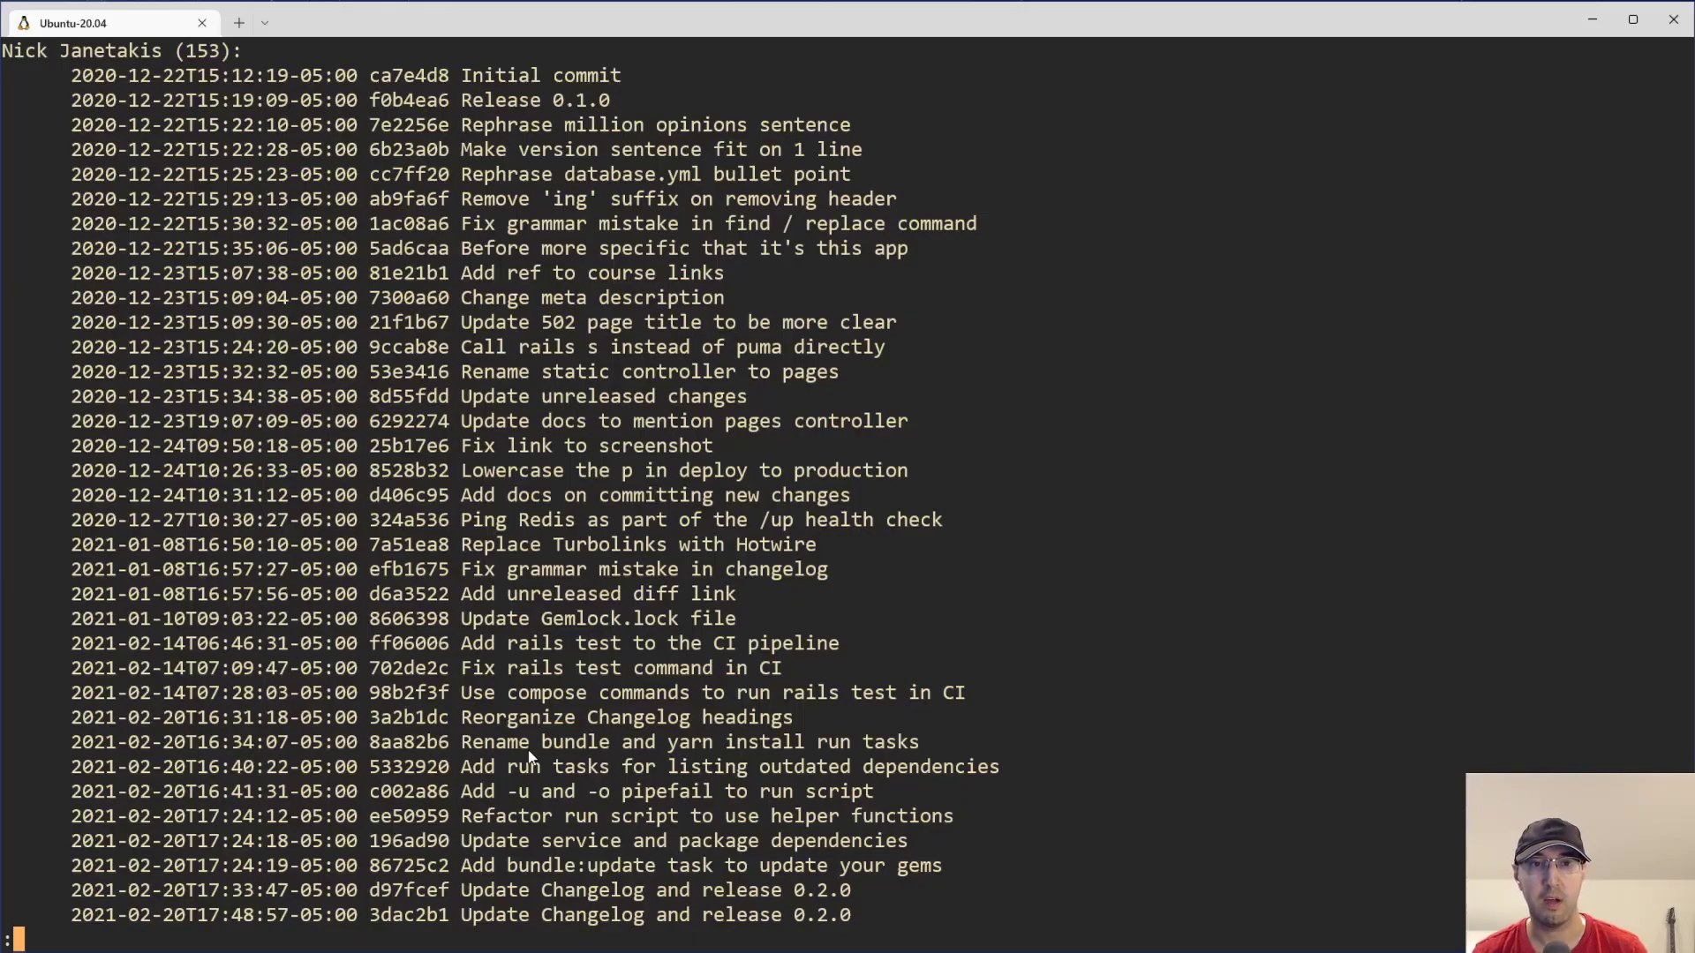
pyautogui.moveTo(1126, 519)
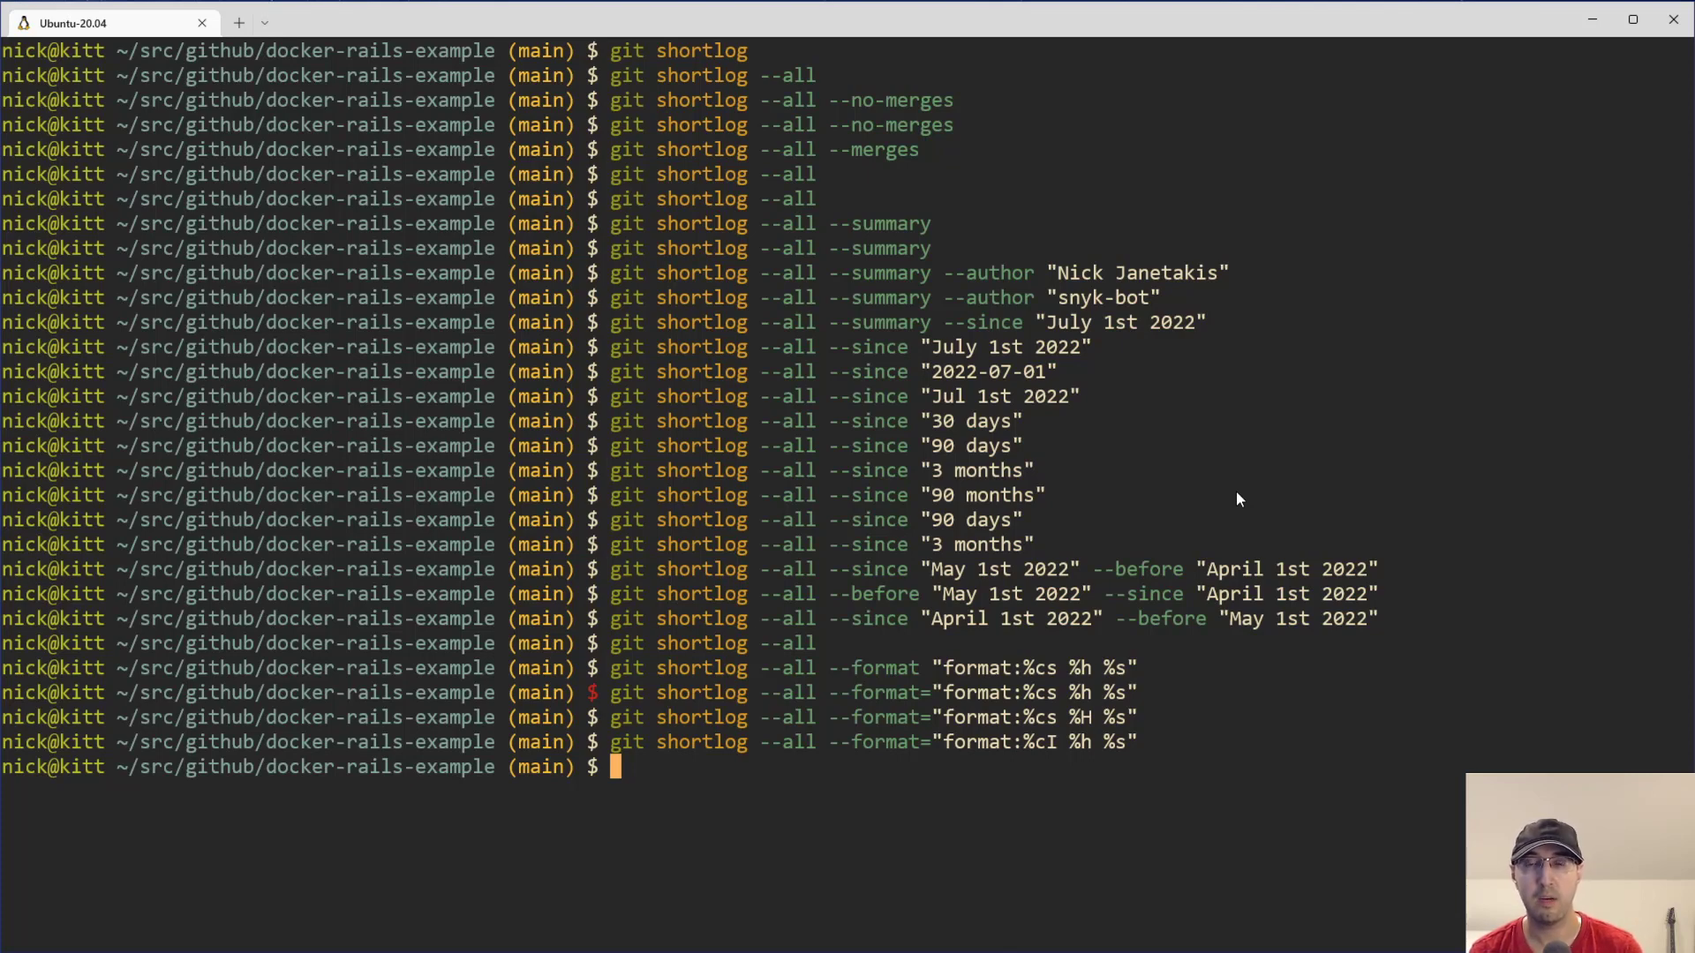
# - Recall the earlier command to open the git shortlog manual page, then page onward
pyautogui.press('Up')
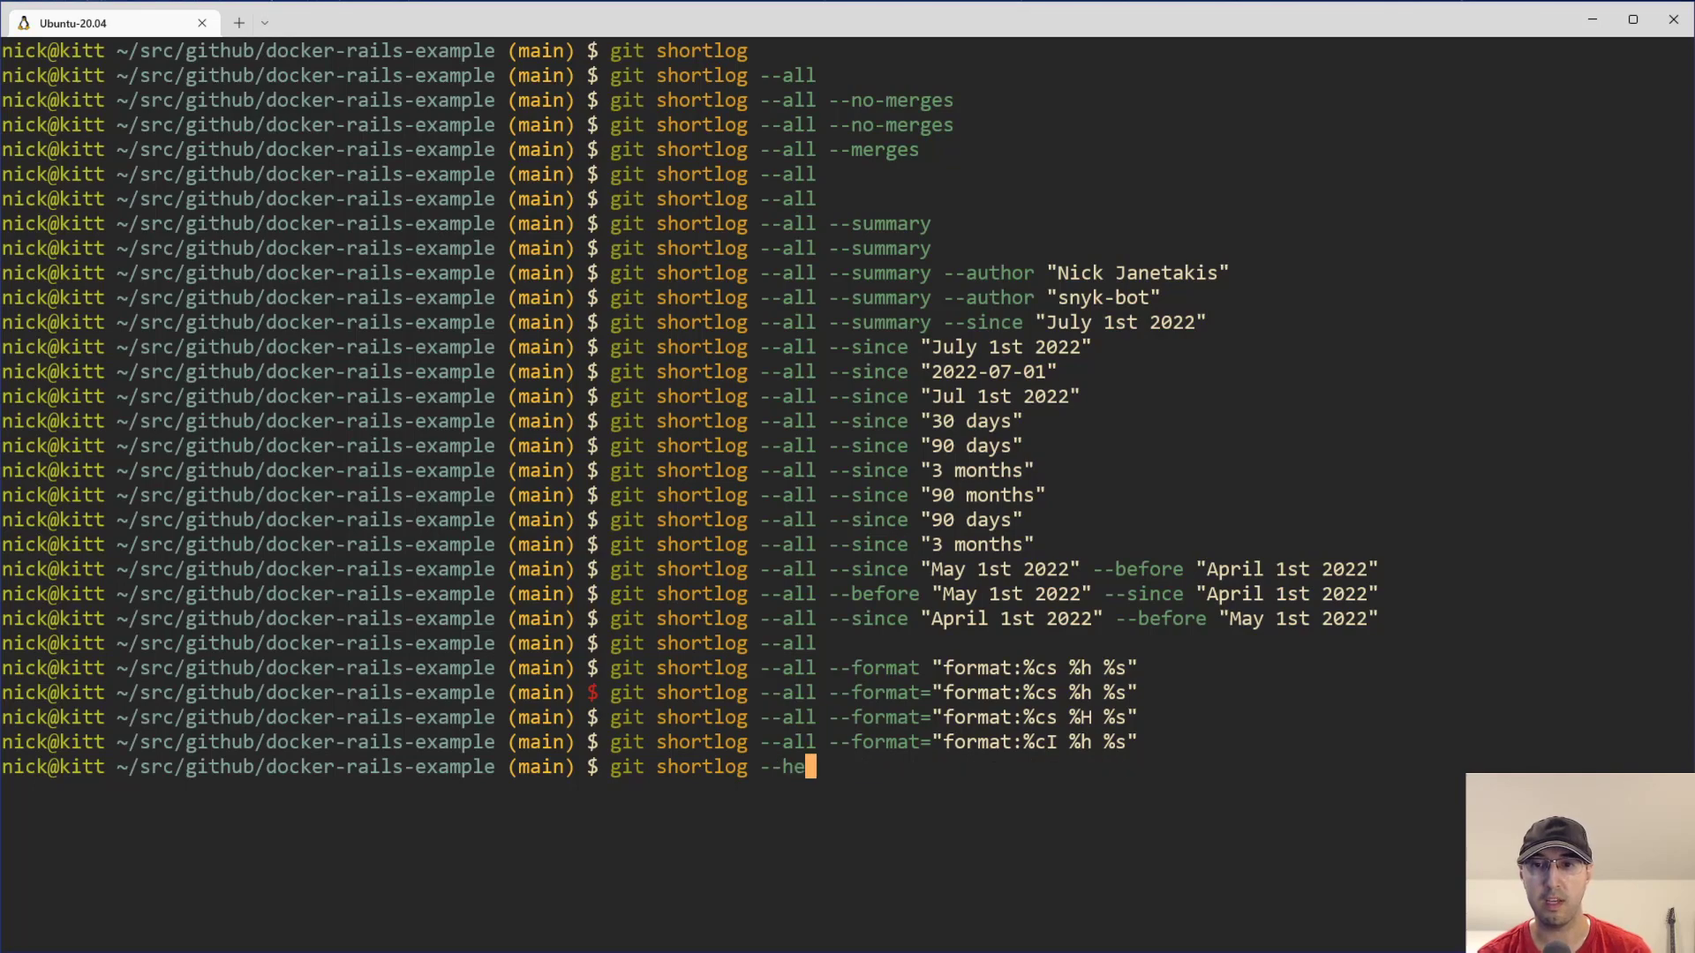
pyautogui.press('Return')
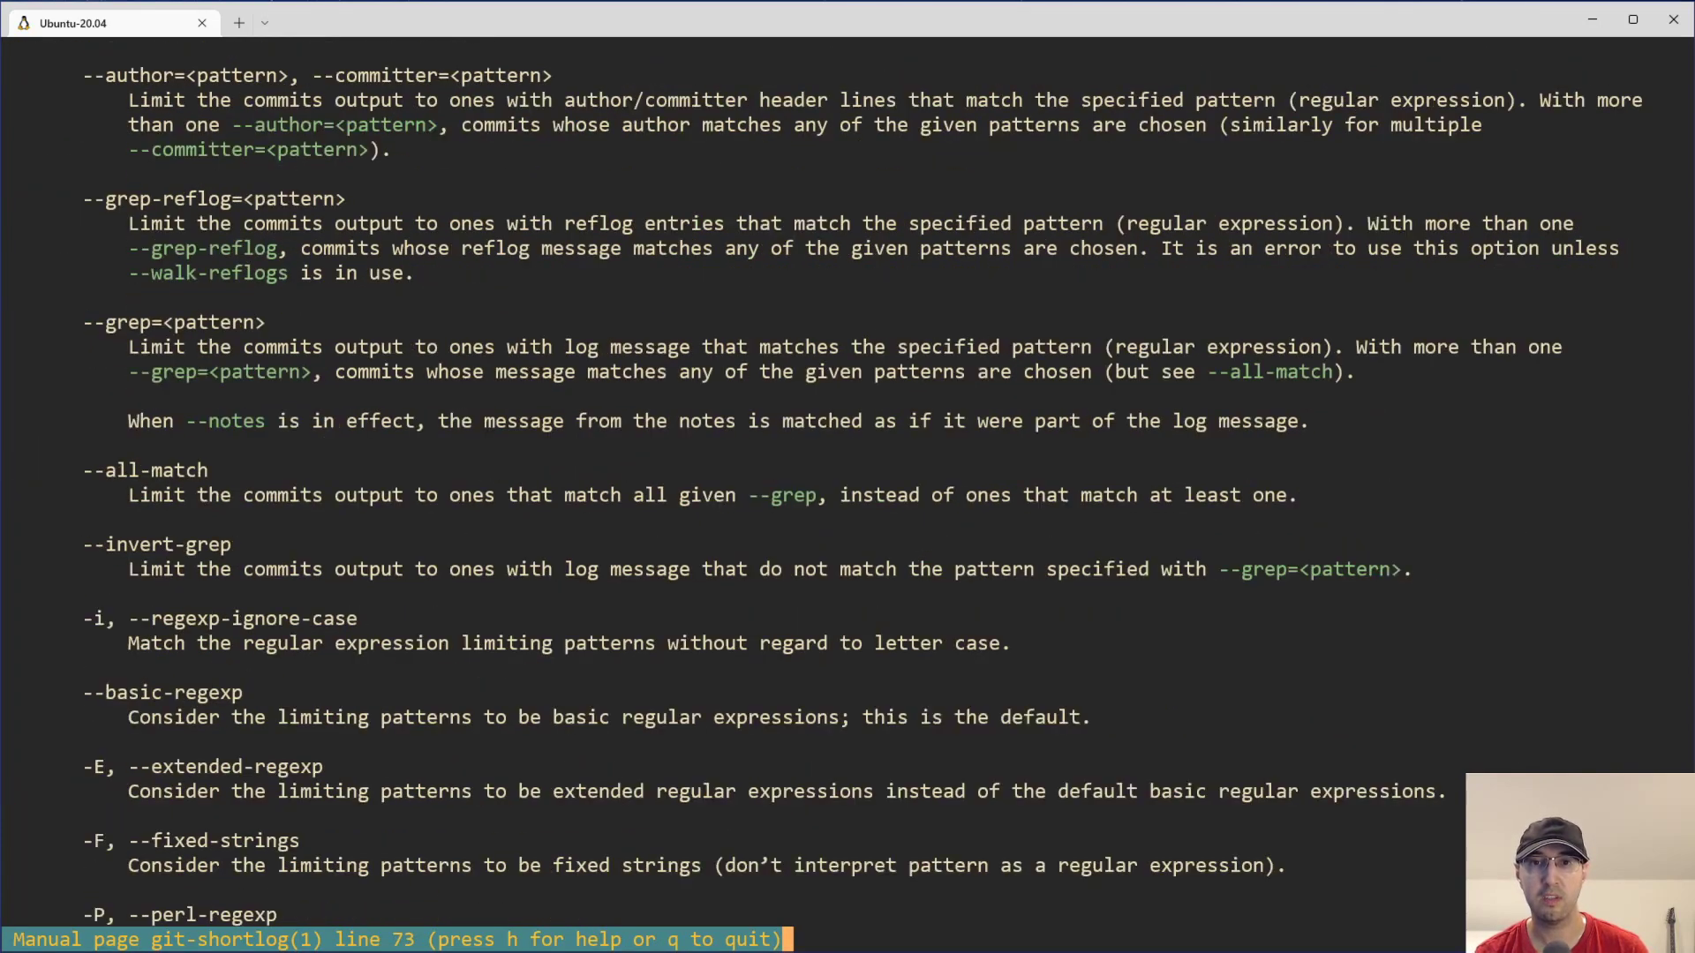
pyautogui.press('q')
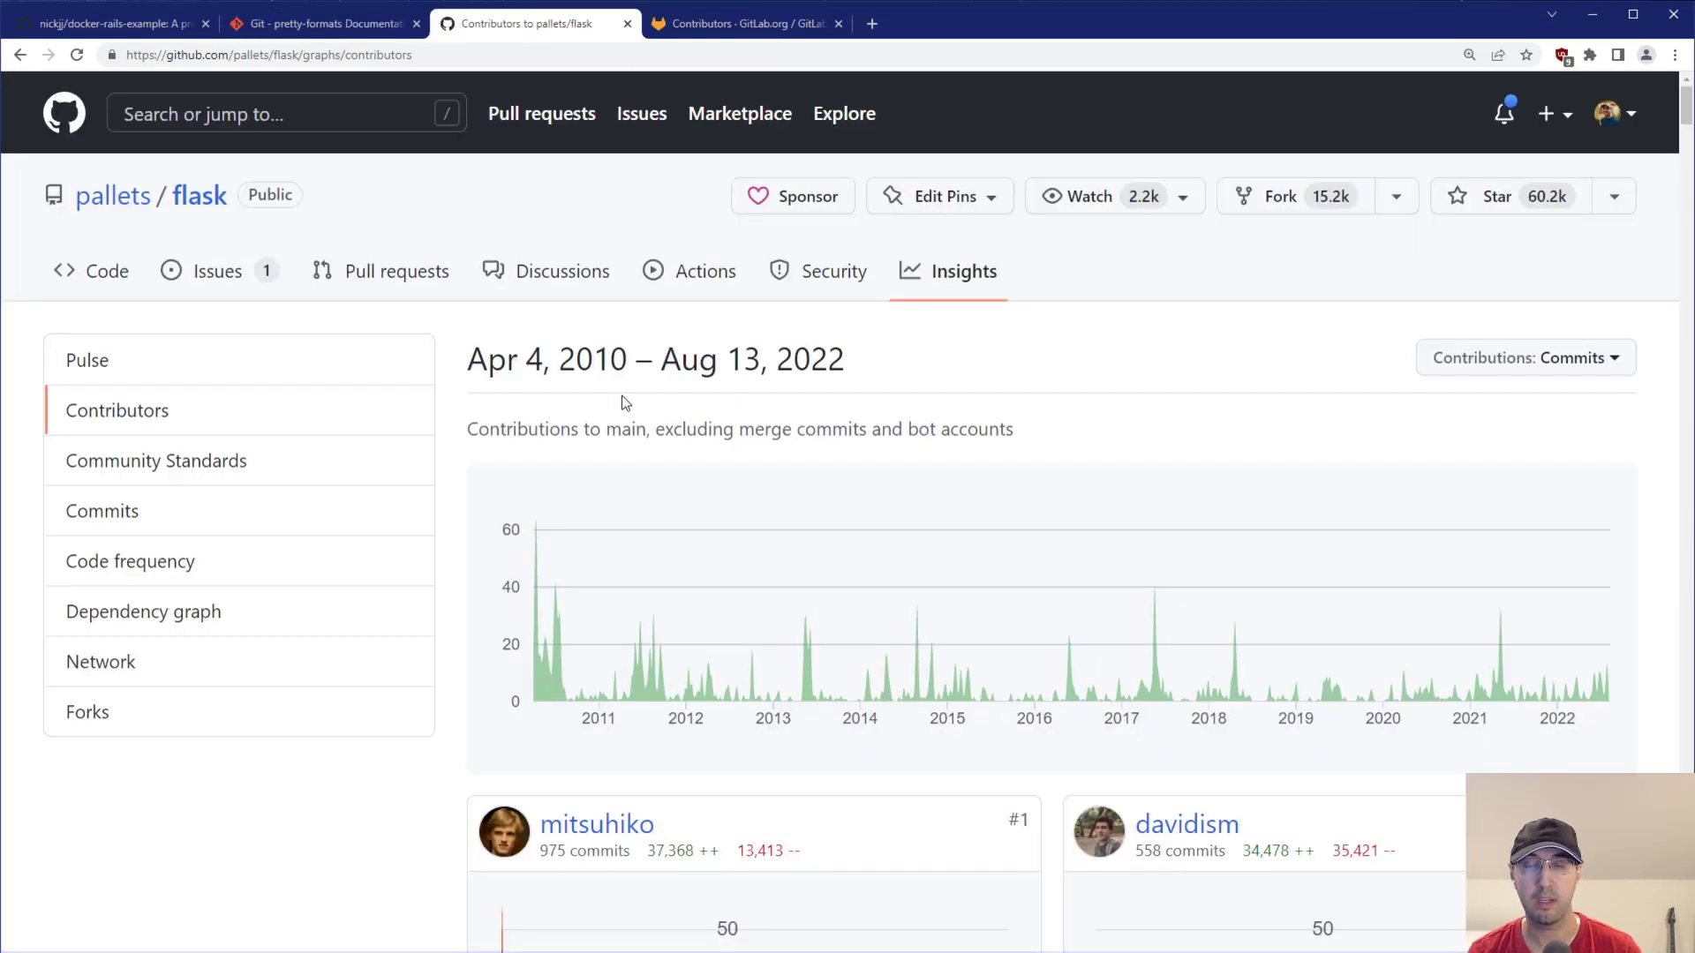
pyautogui.moveTo(348, 231)
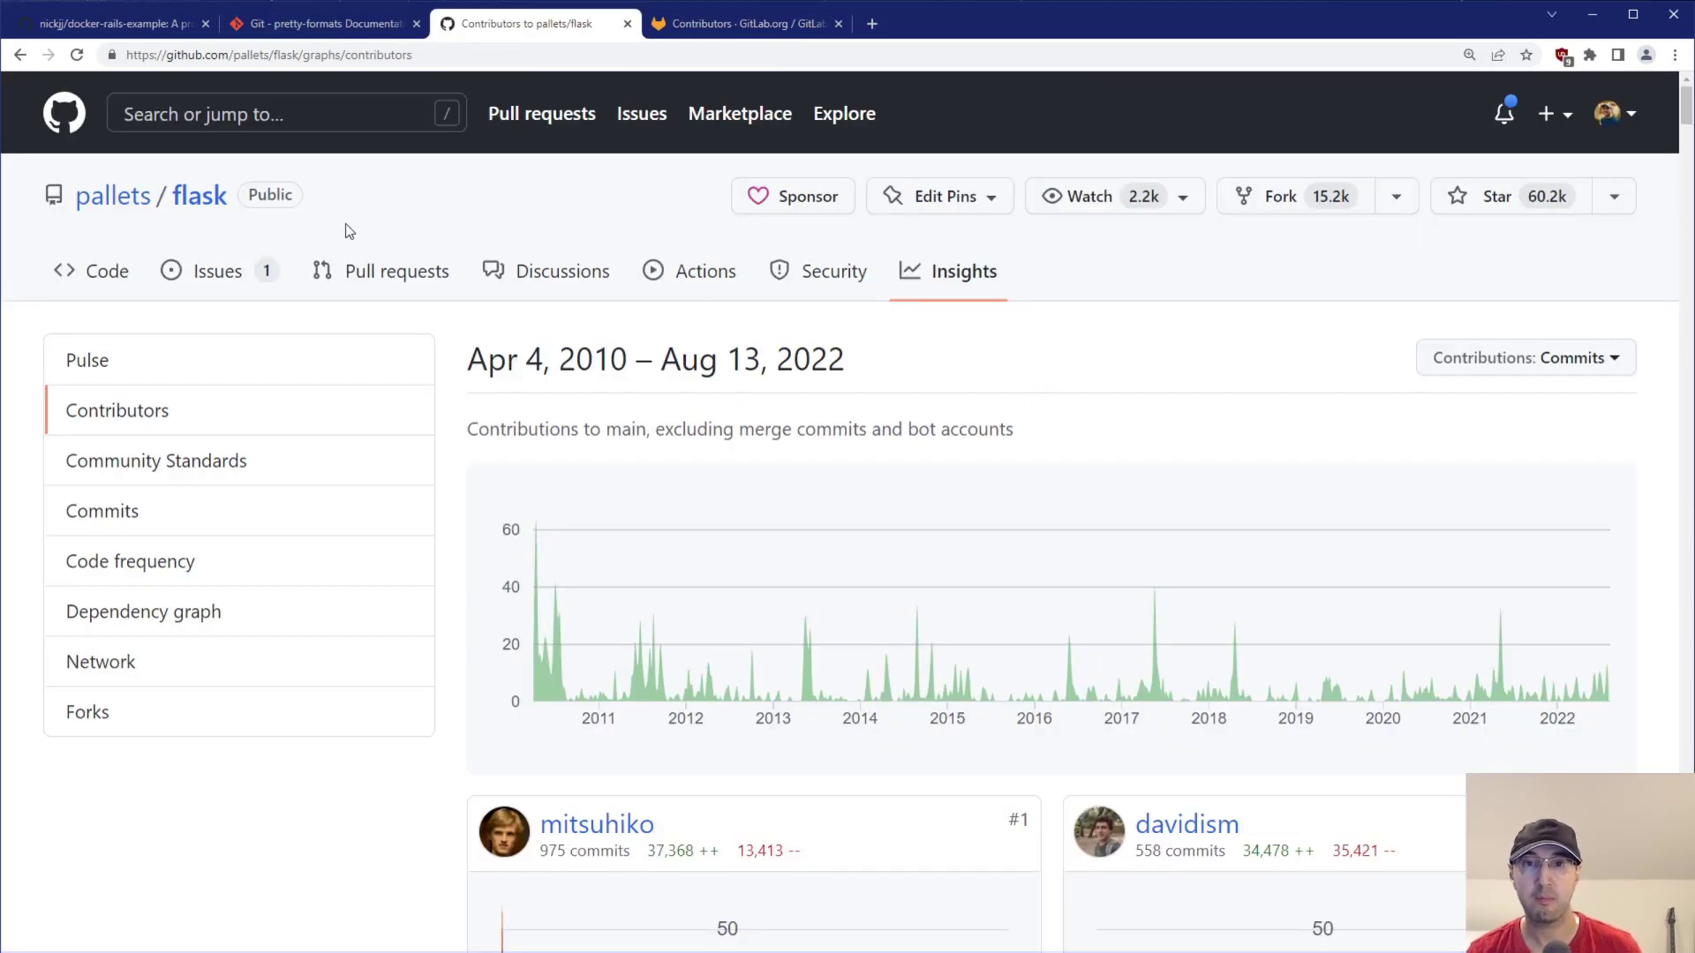
pyautogui.moveTo(364, 252)
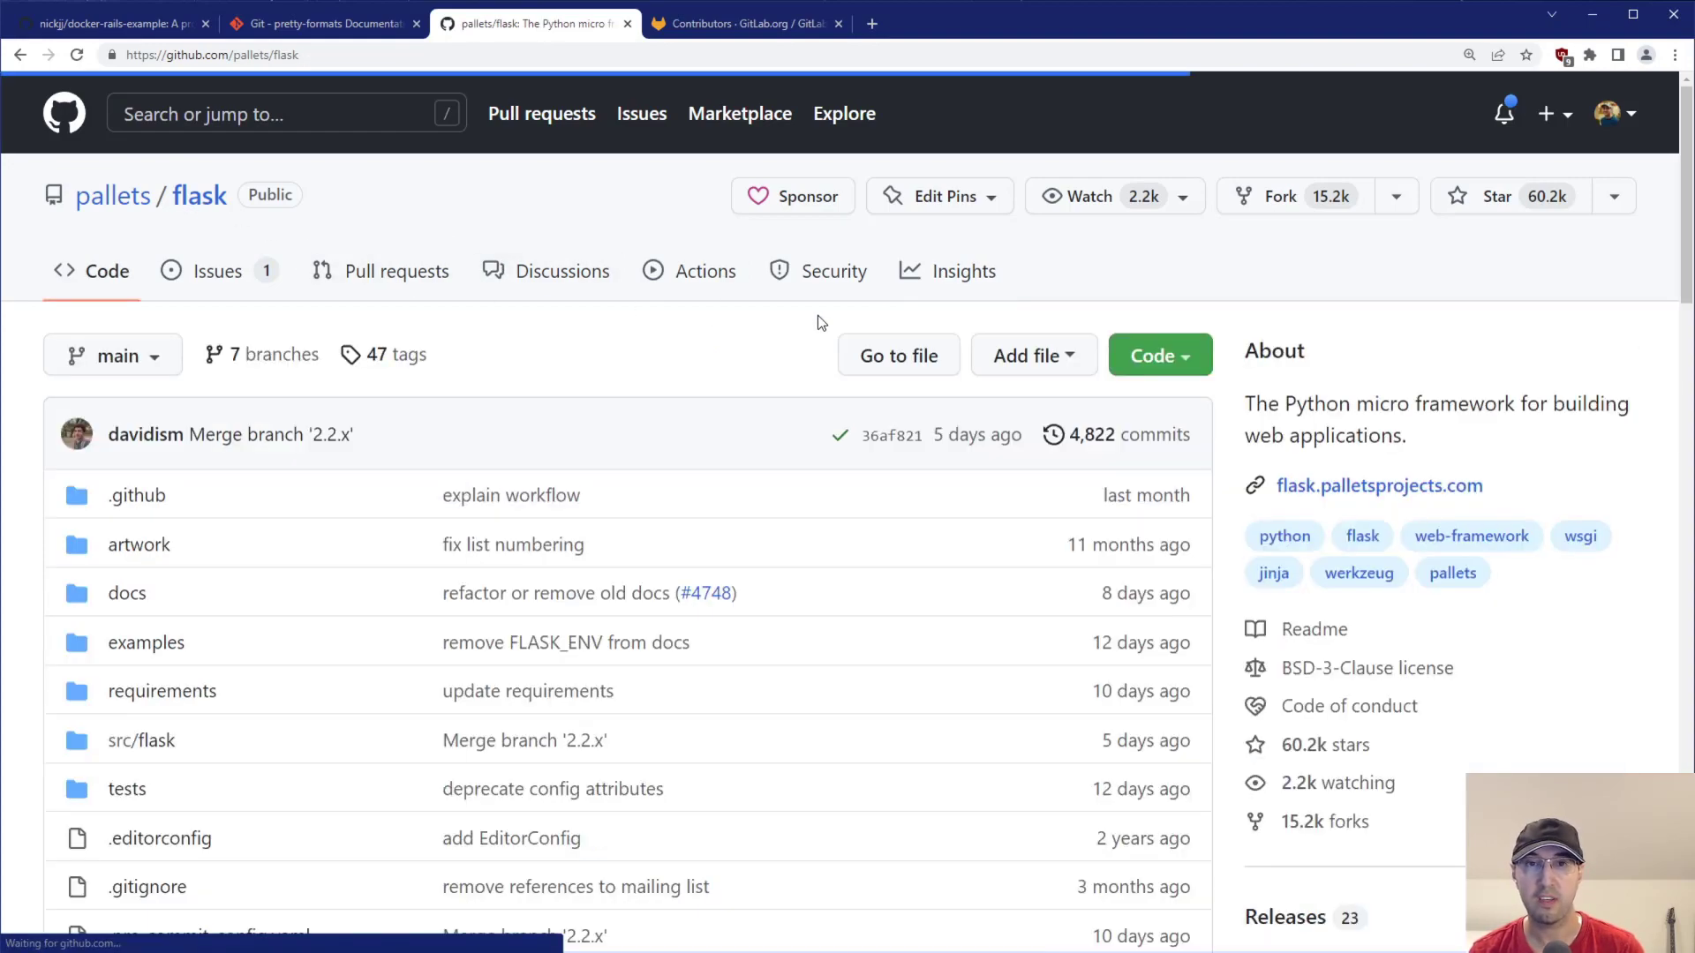
# - Scroll the pallets/flask contributors page down to the mitsuhiko and davidism contributor cards
pyautogui.scroll(-3)
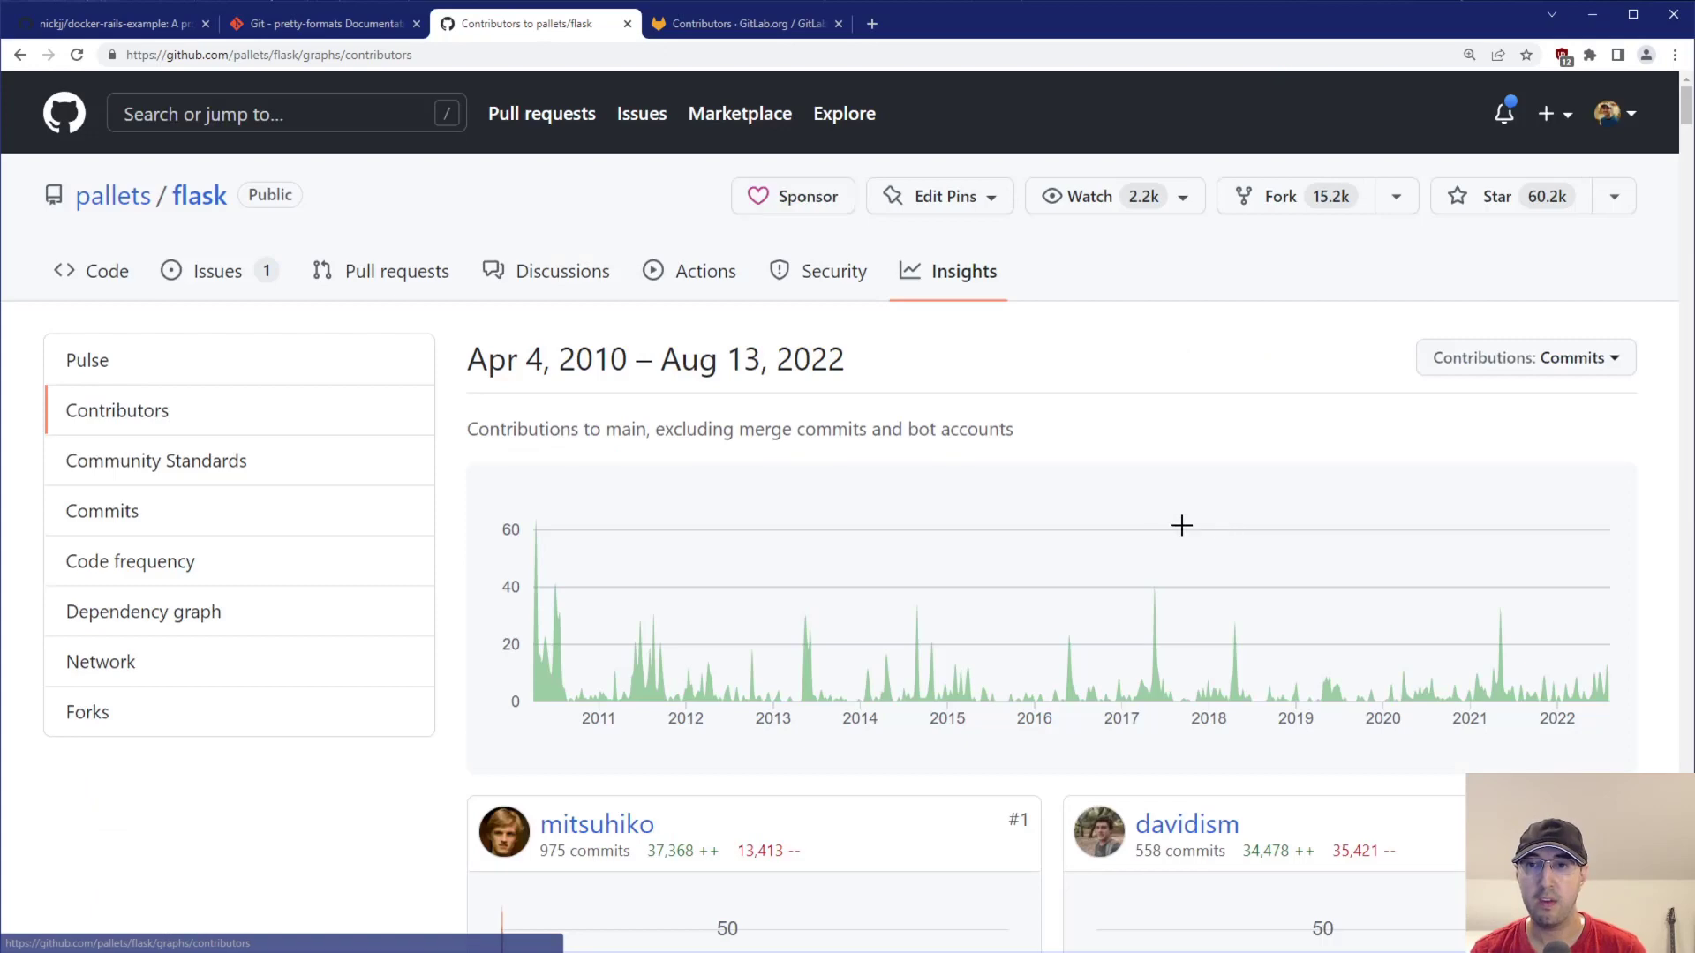
pyautogui.scroll(-3)
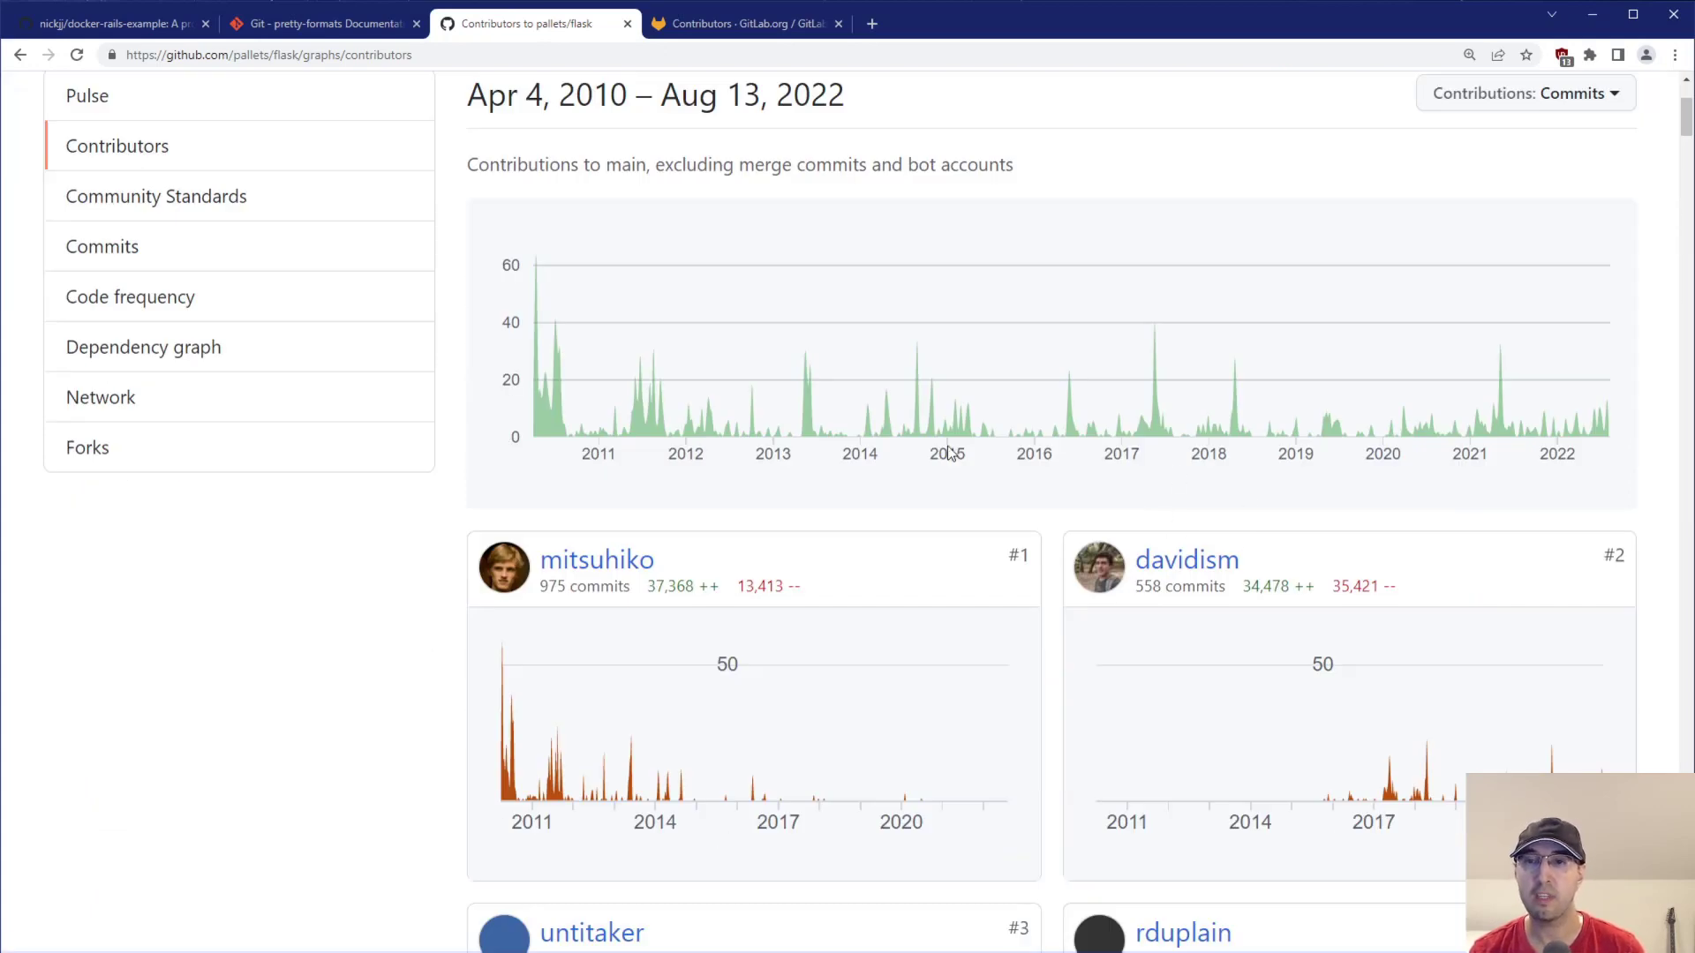
pyautogui.moveTo(1032, 525)
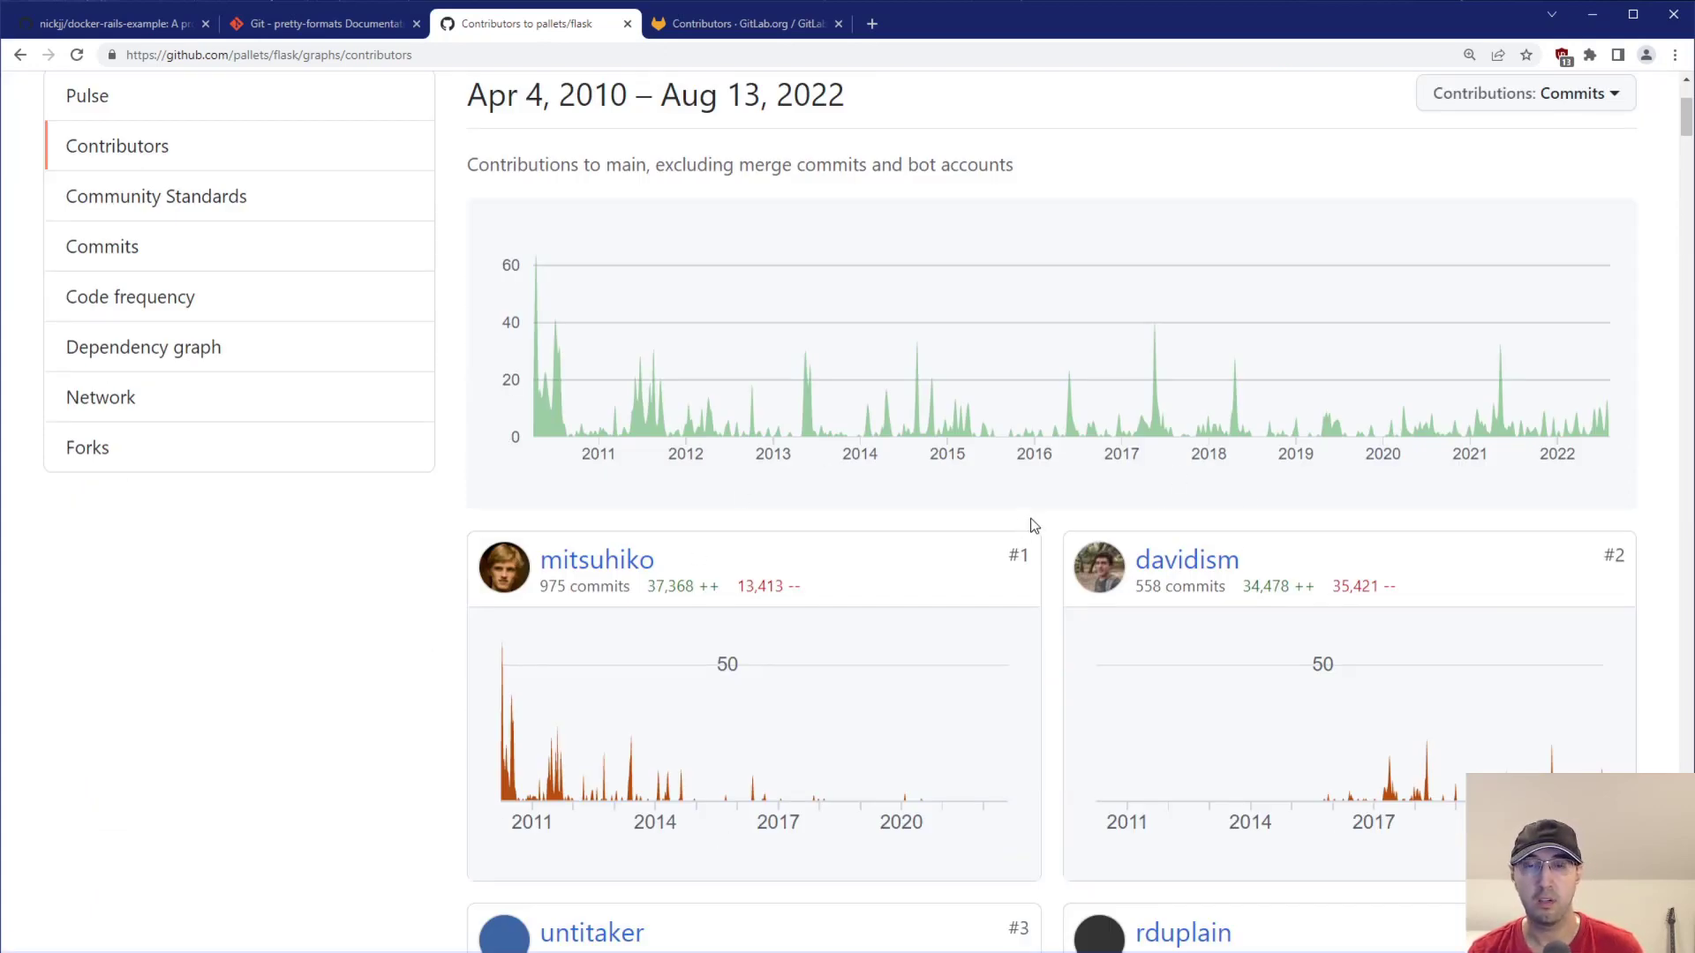
pyautogui.moveTo(597, 560)
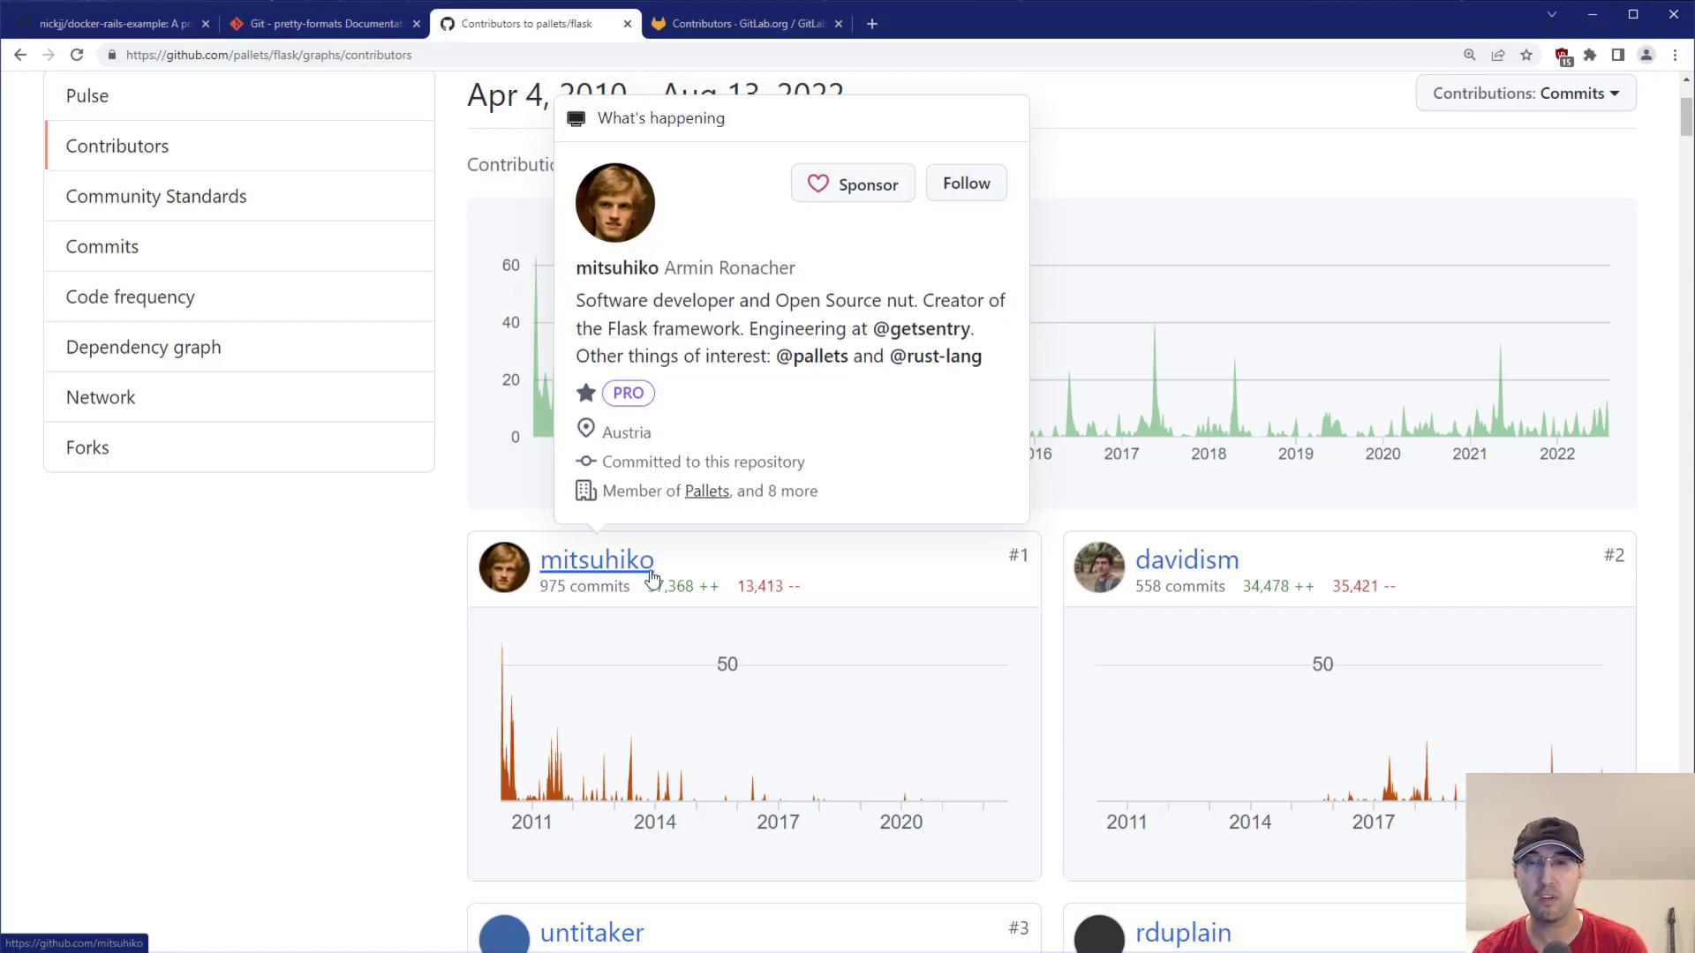
pyautogui.moveTo(529, 716)
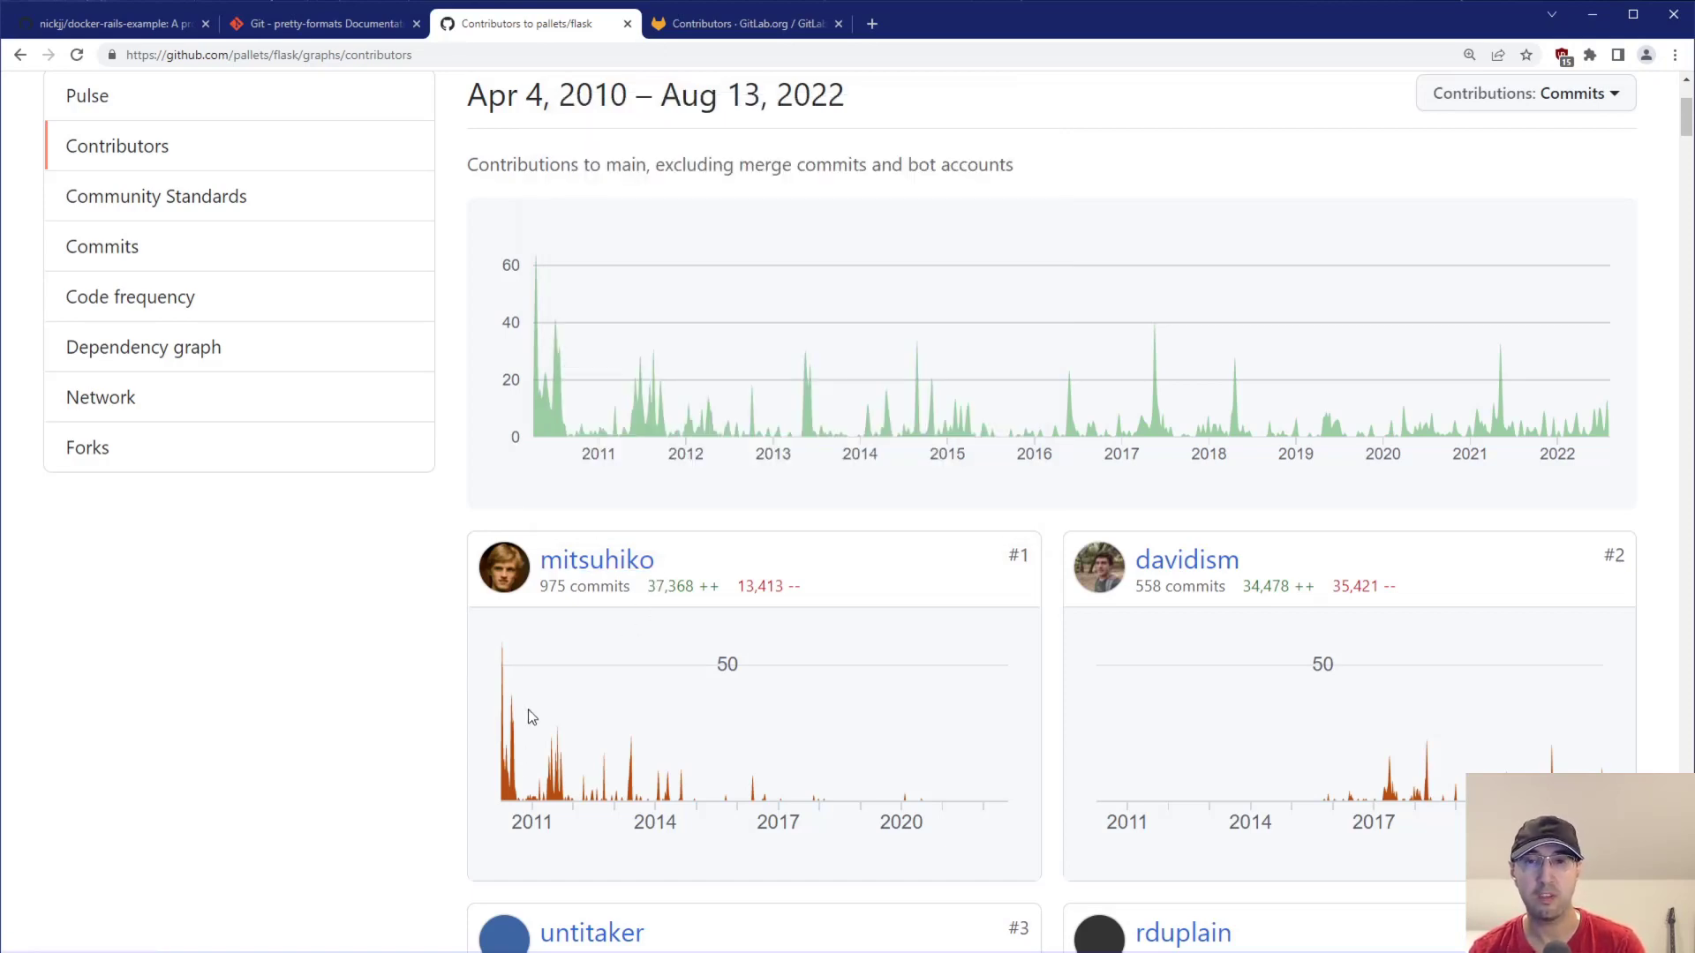
pyautogui.moveTo(741, 796)
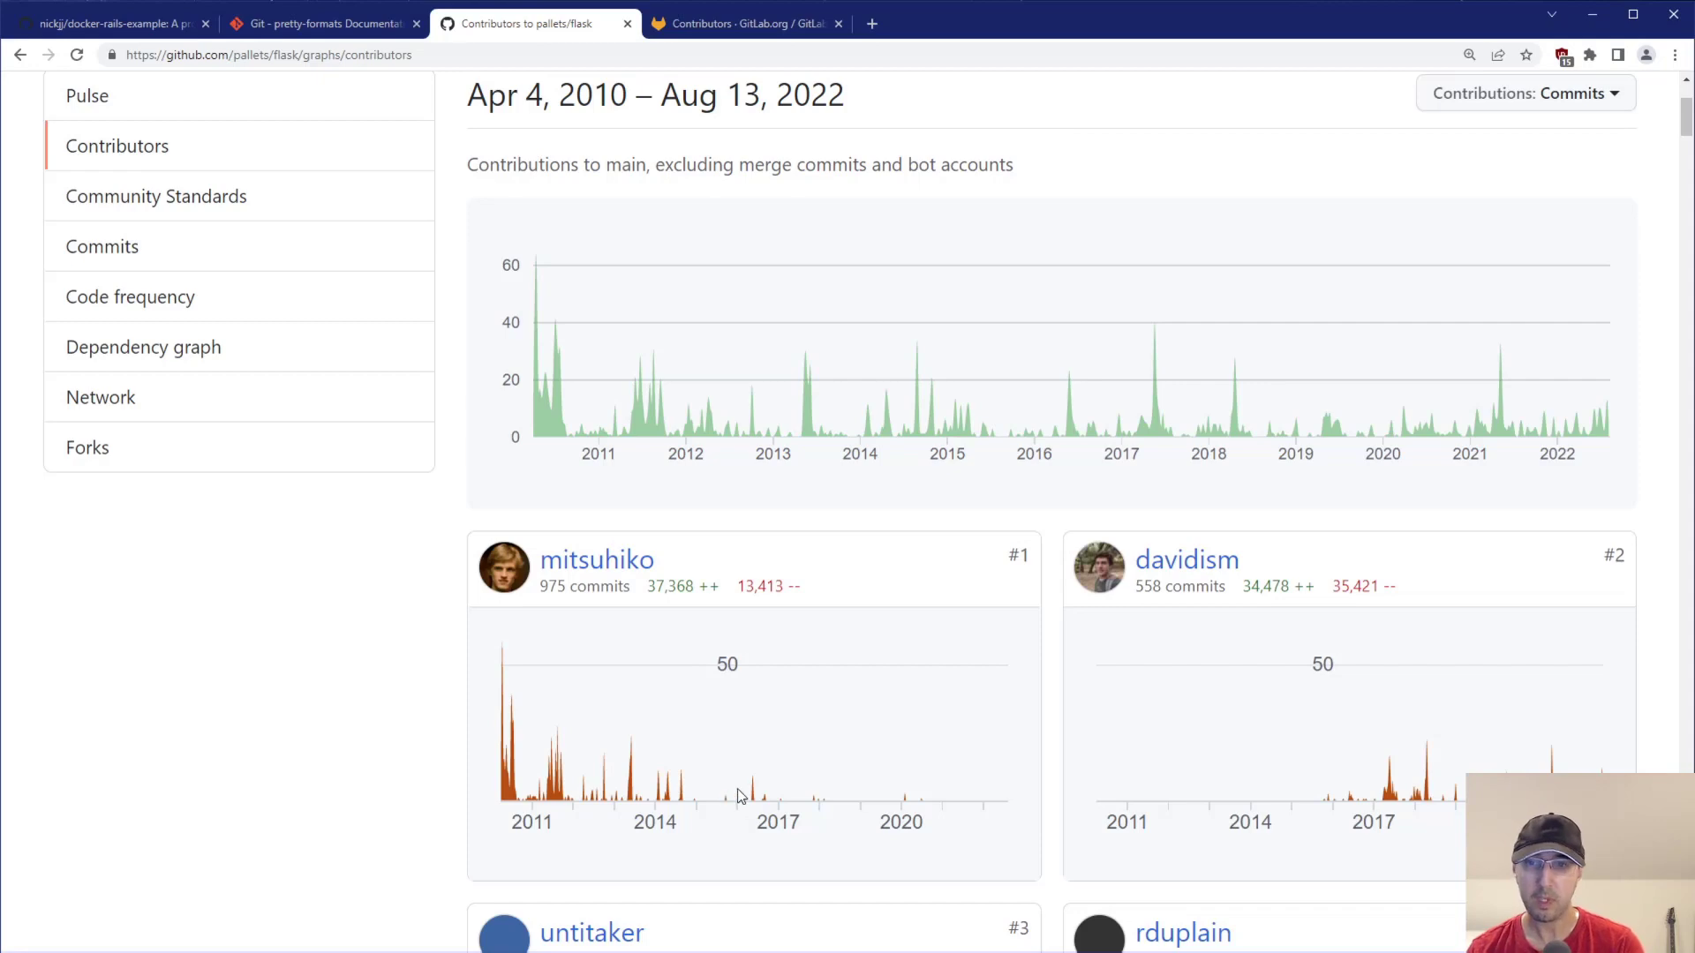
pyautogui.moveTo(1186, 559)
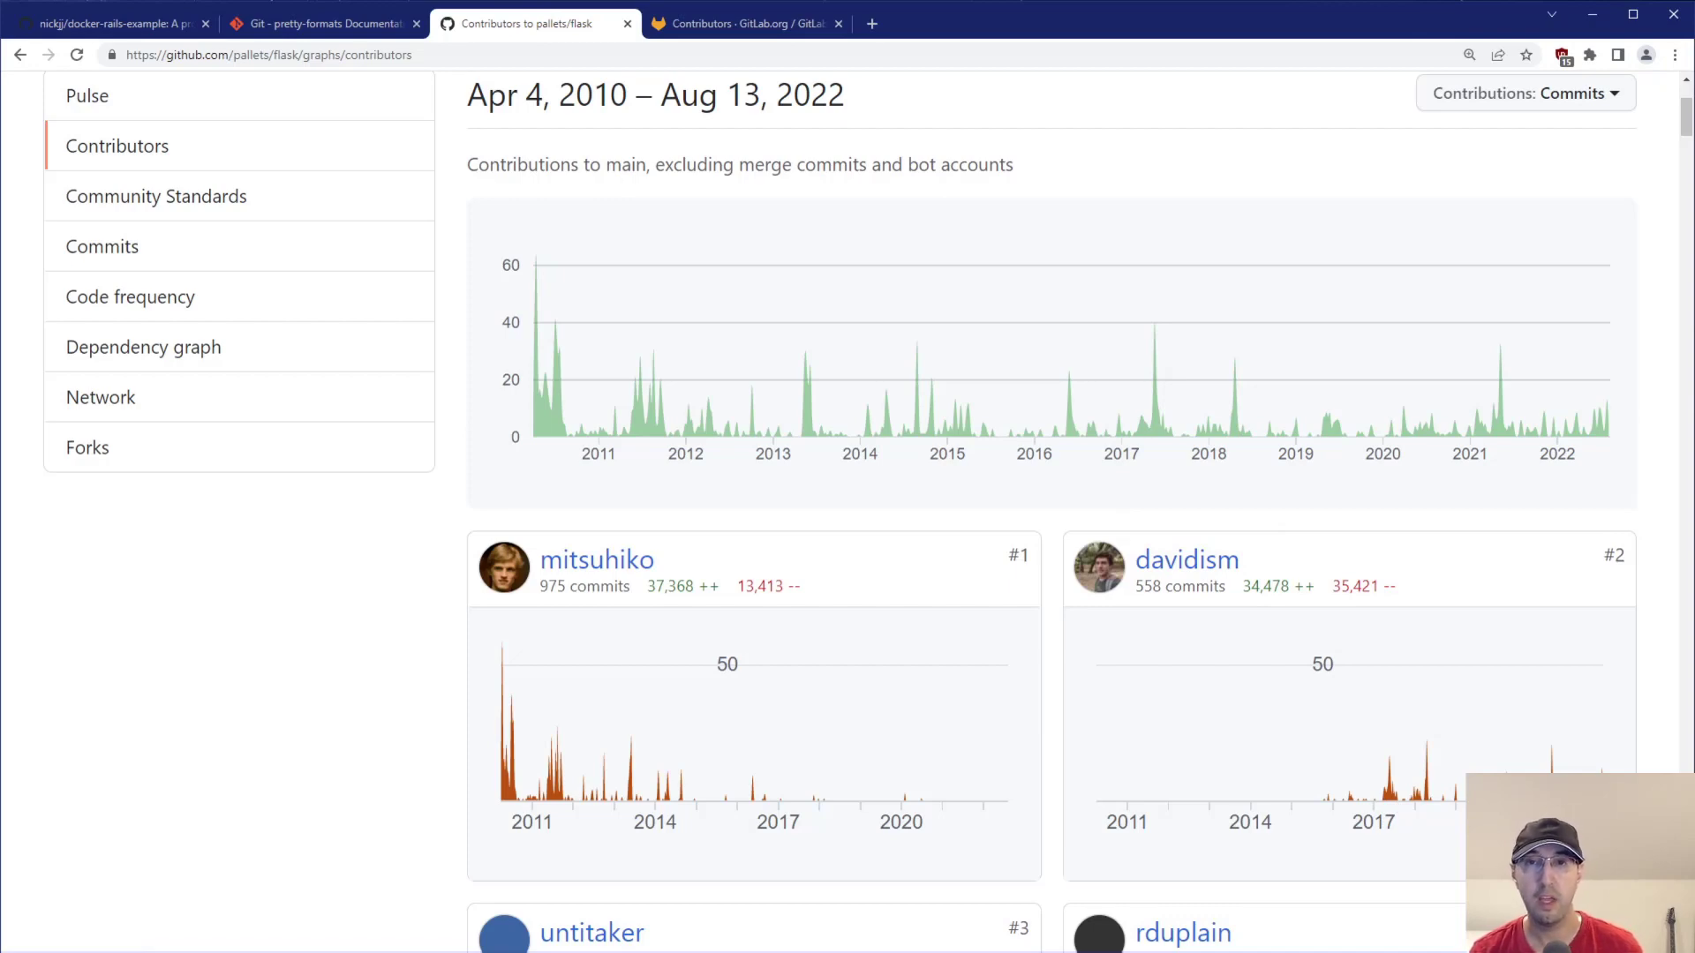
# - Switch to the GitLab tab showing gitlab-org/gitlab master per-contributor commit charts
pyautogui.click(746, 23)
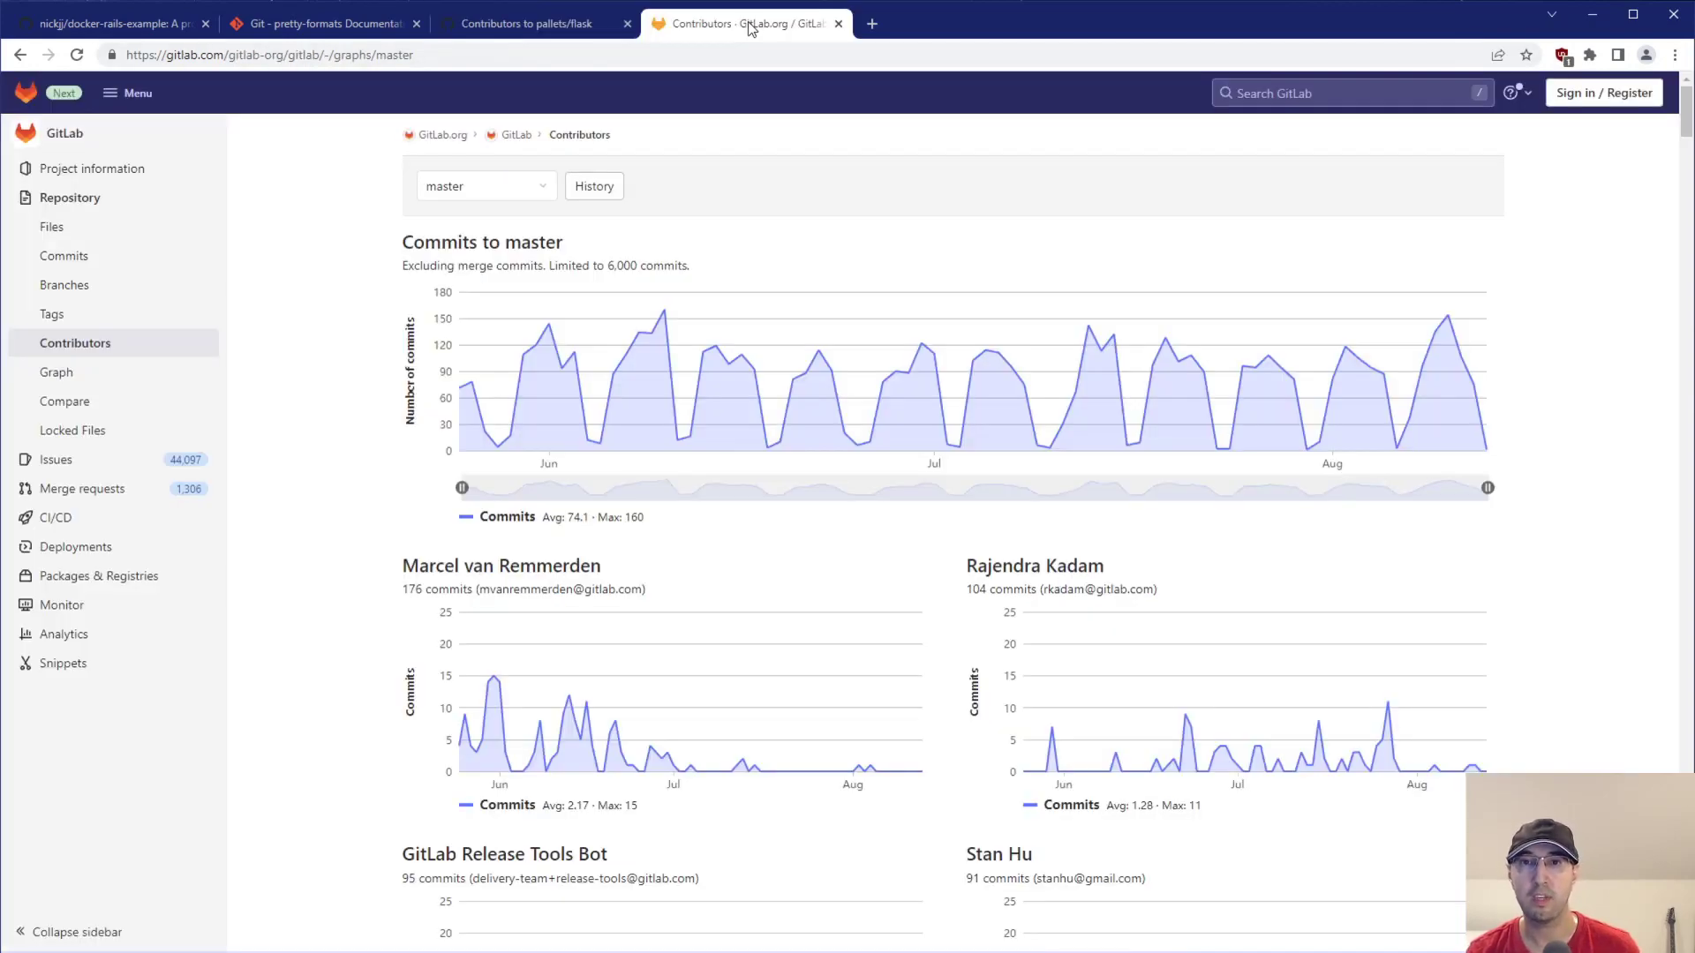
pyautogui.moveTo(68, 198)
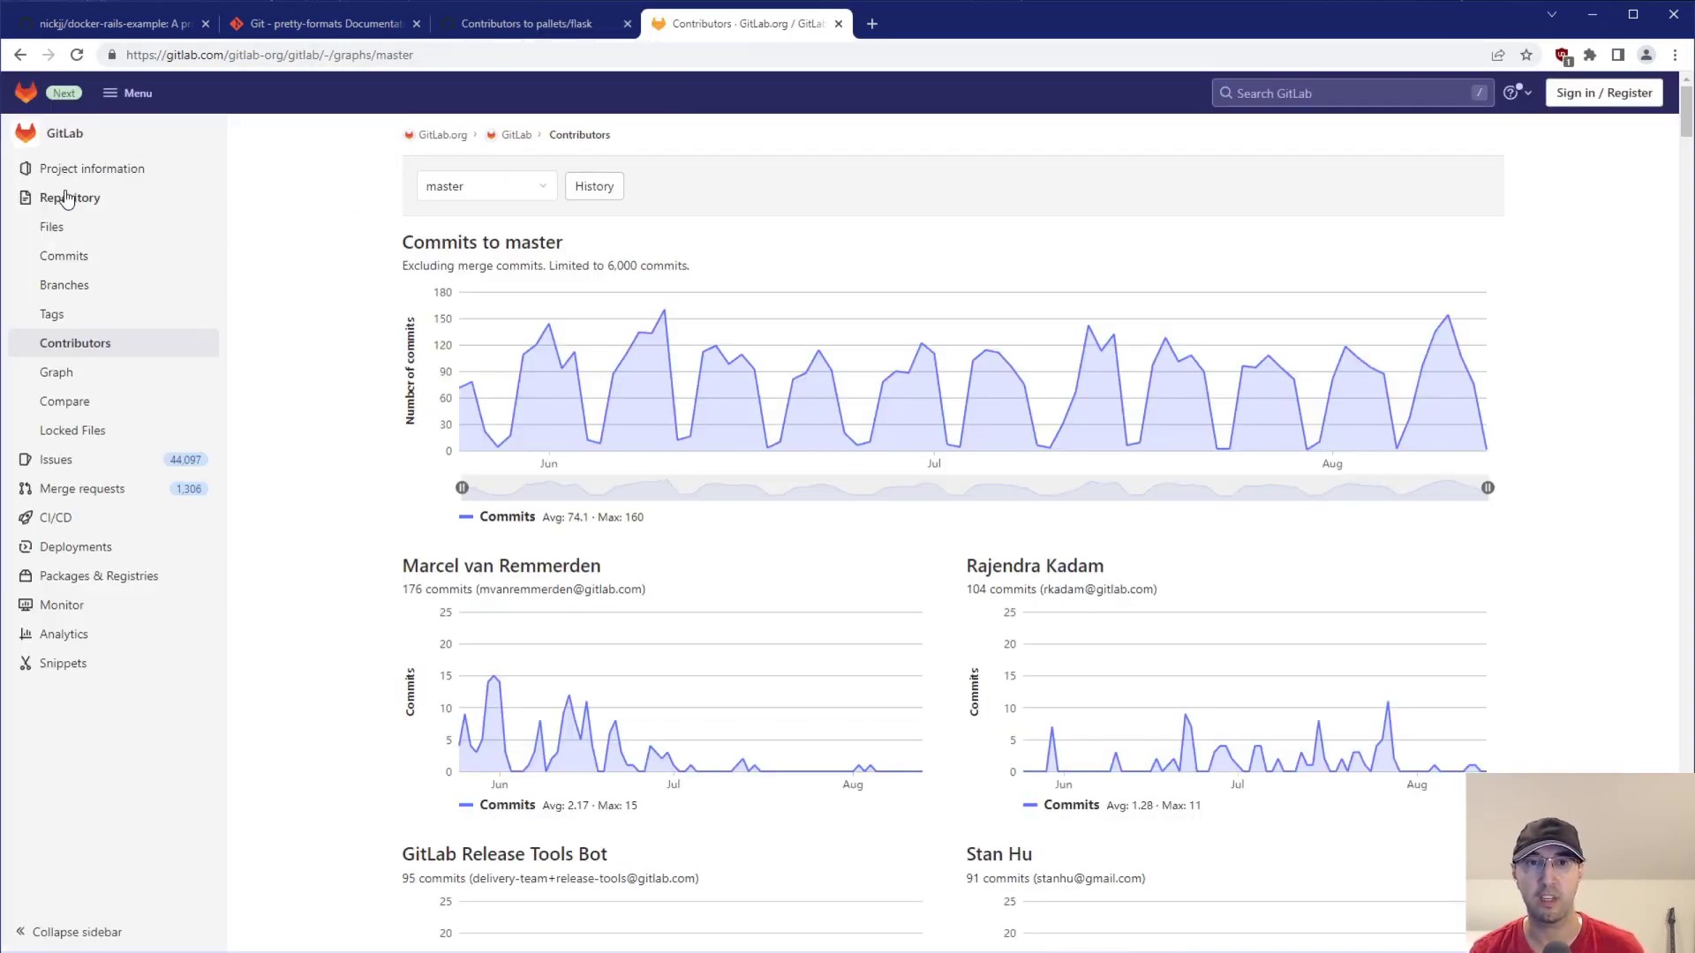
pyautogui.moveTo(1116, 749)
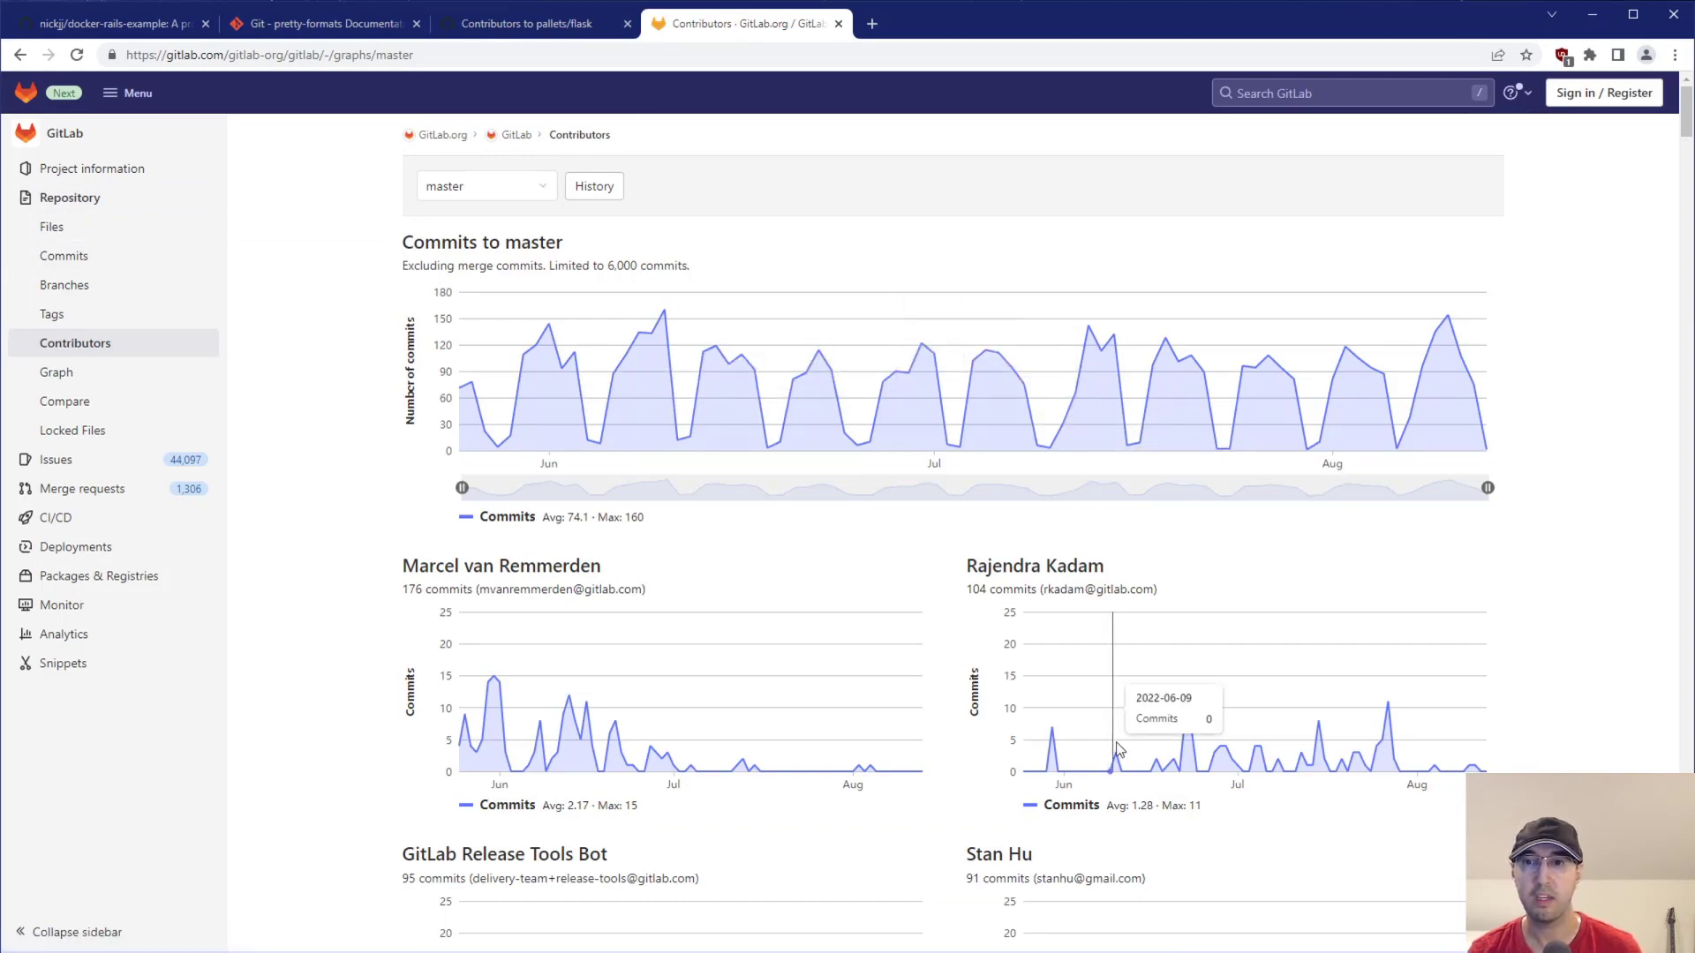
pyautogui.moveTo(1387, 756)
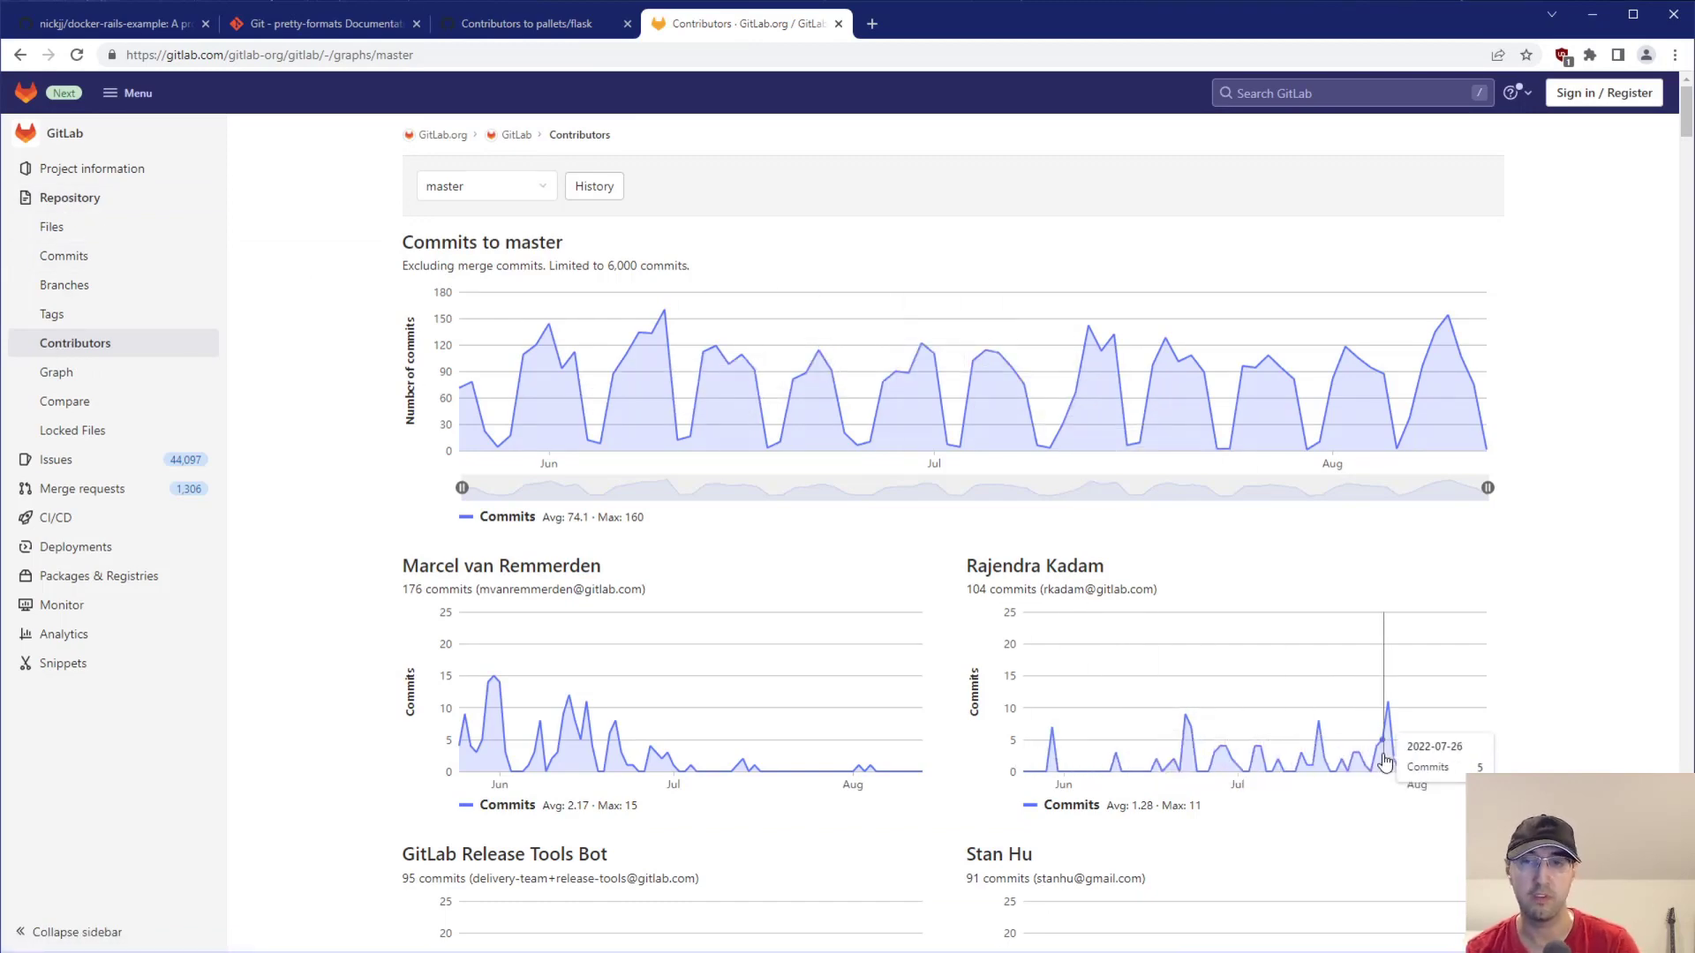
pyautogui.moveTo(1016, 551)
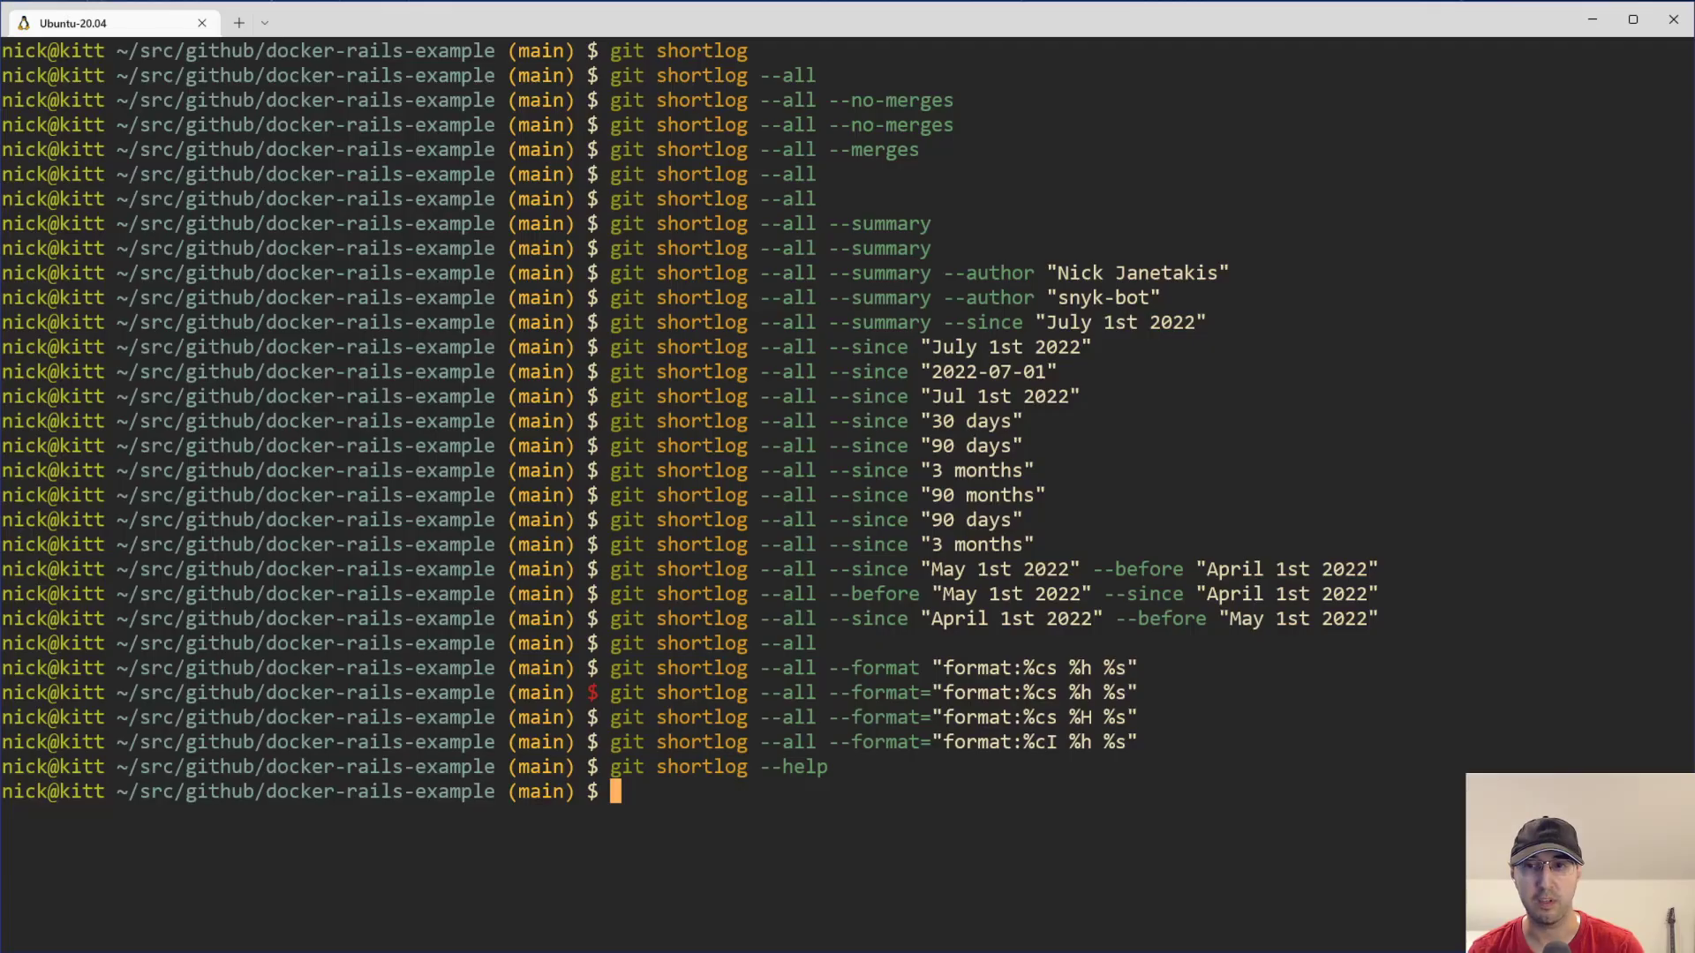
pyautogui.moveTo(1204, 506)
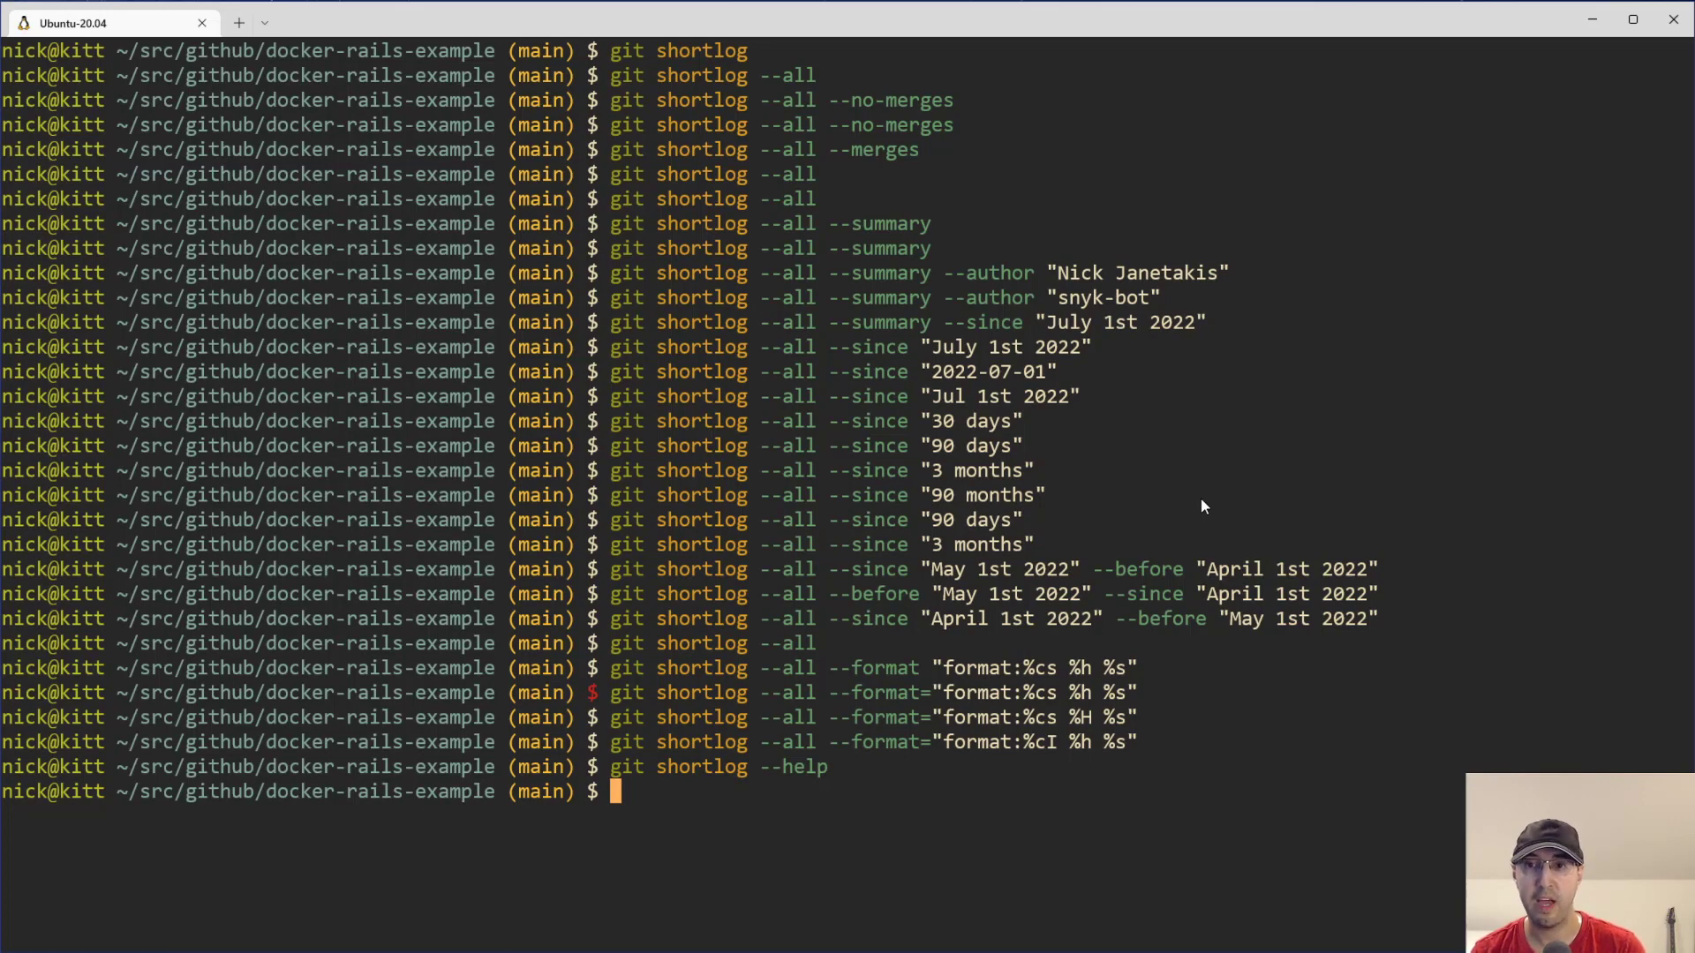
pyautogui.moveTo(962, 492)
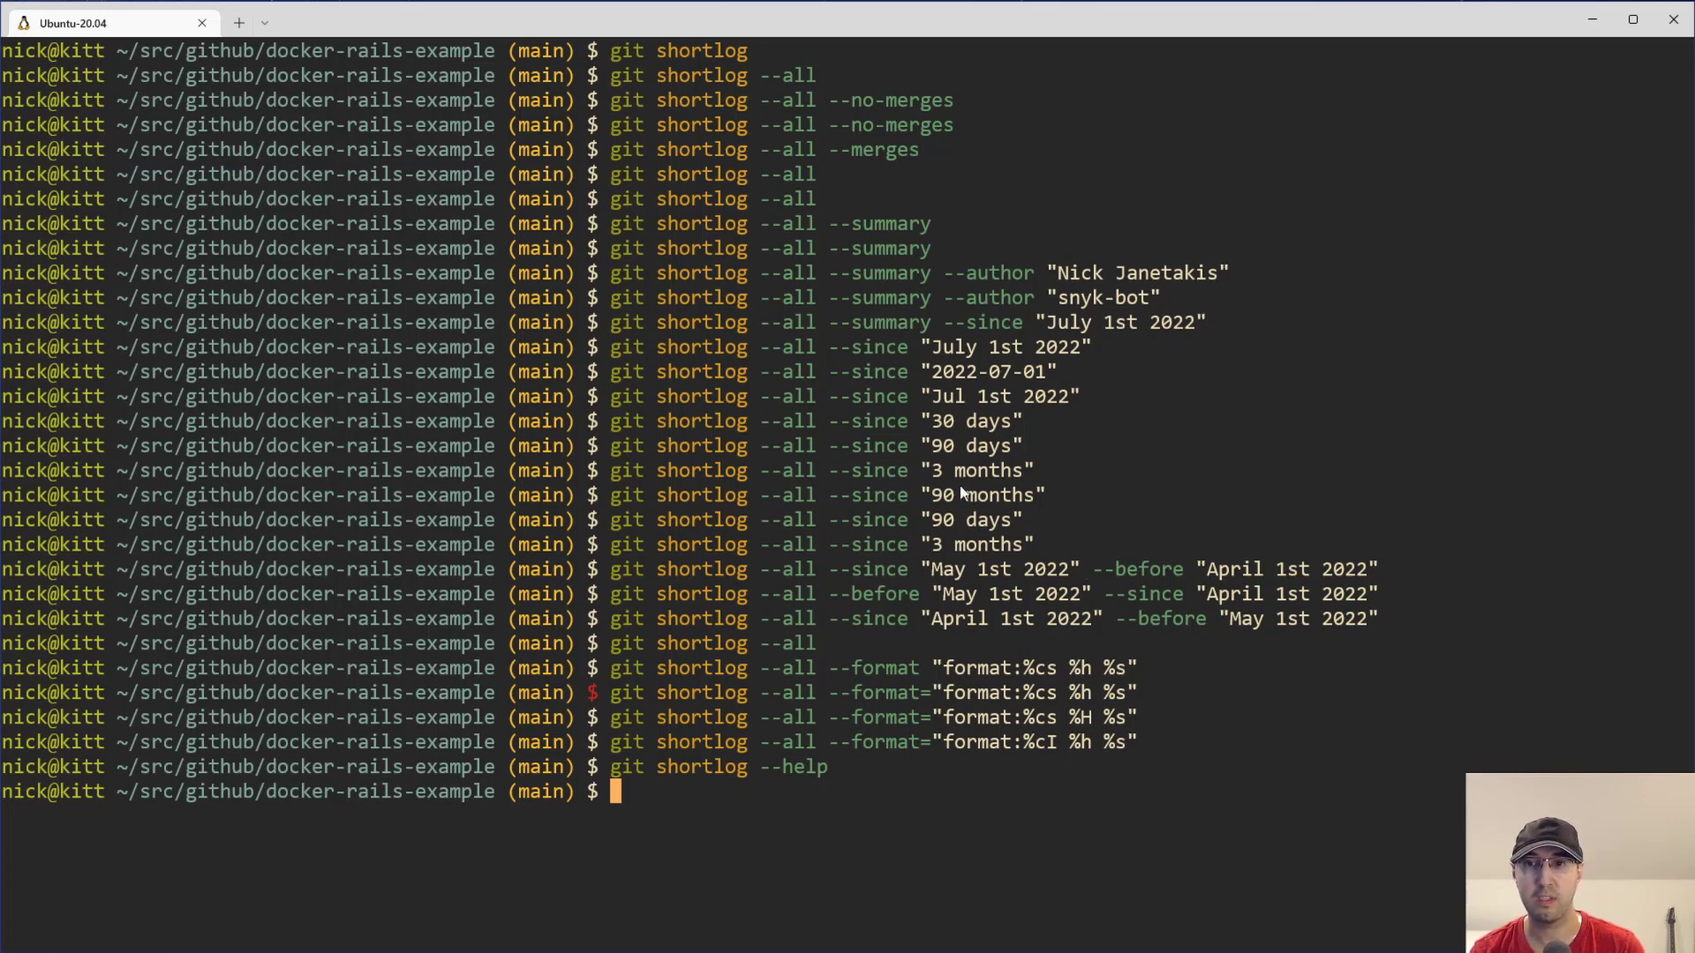
pyautogui.moveTo(918, 712)
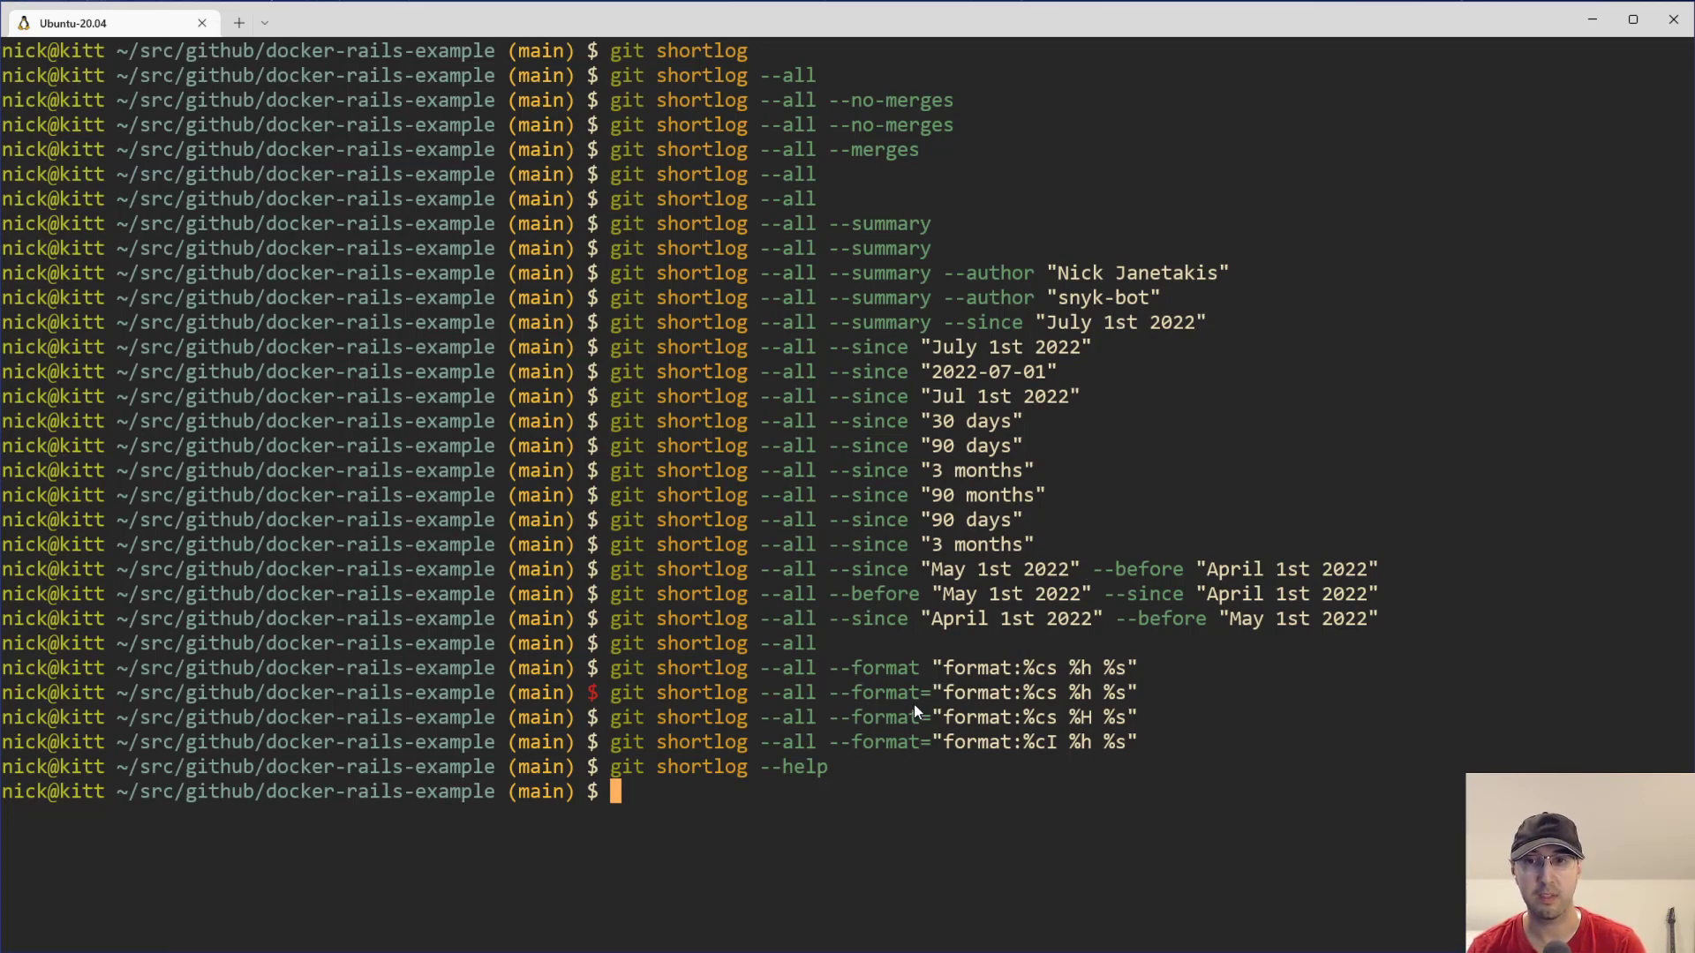
# - Run git shortlog --all --format="format:%cI %h %s" to list Nick Janetakis's 153 commits
pyautogui.write('git shortlog --all --format="format:%cI %h %s"')
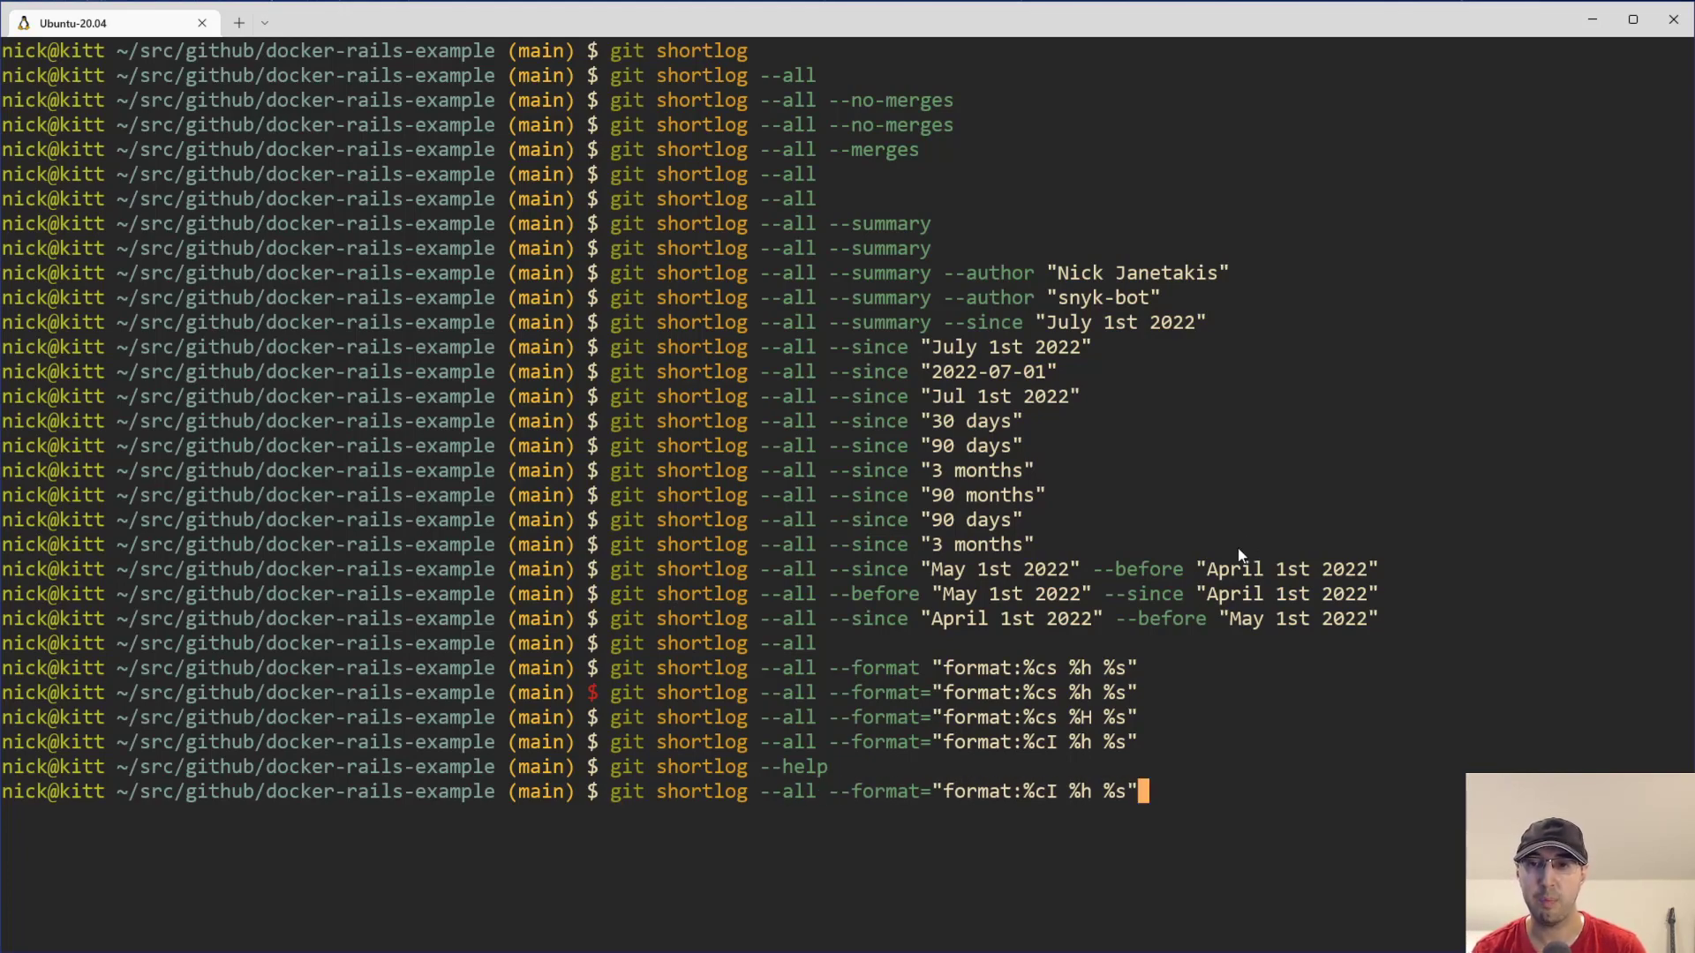
pyautogui.press('Return')
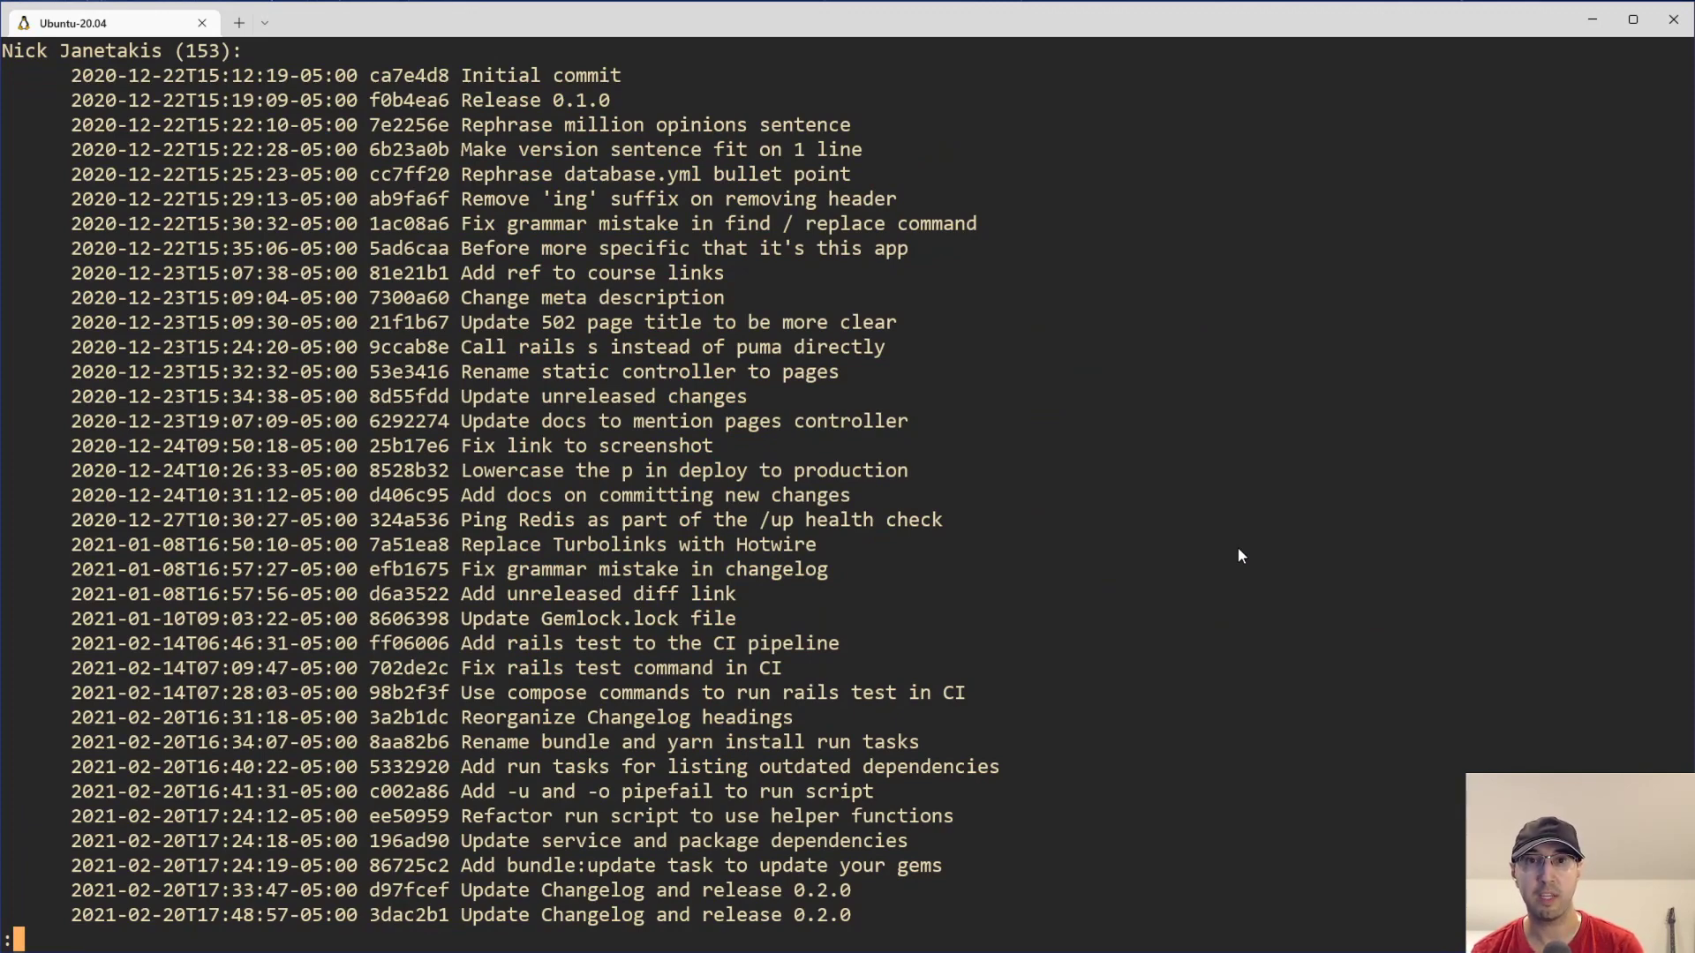
pyautogui.moveTo(844, 332)
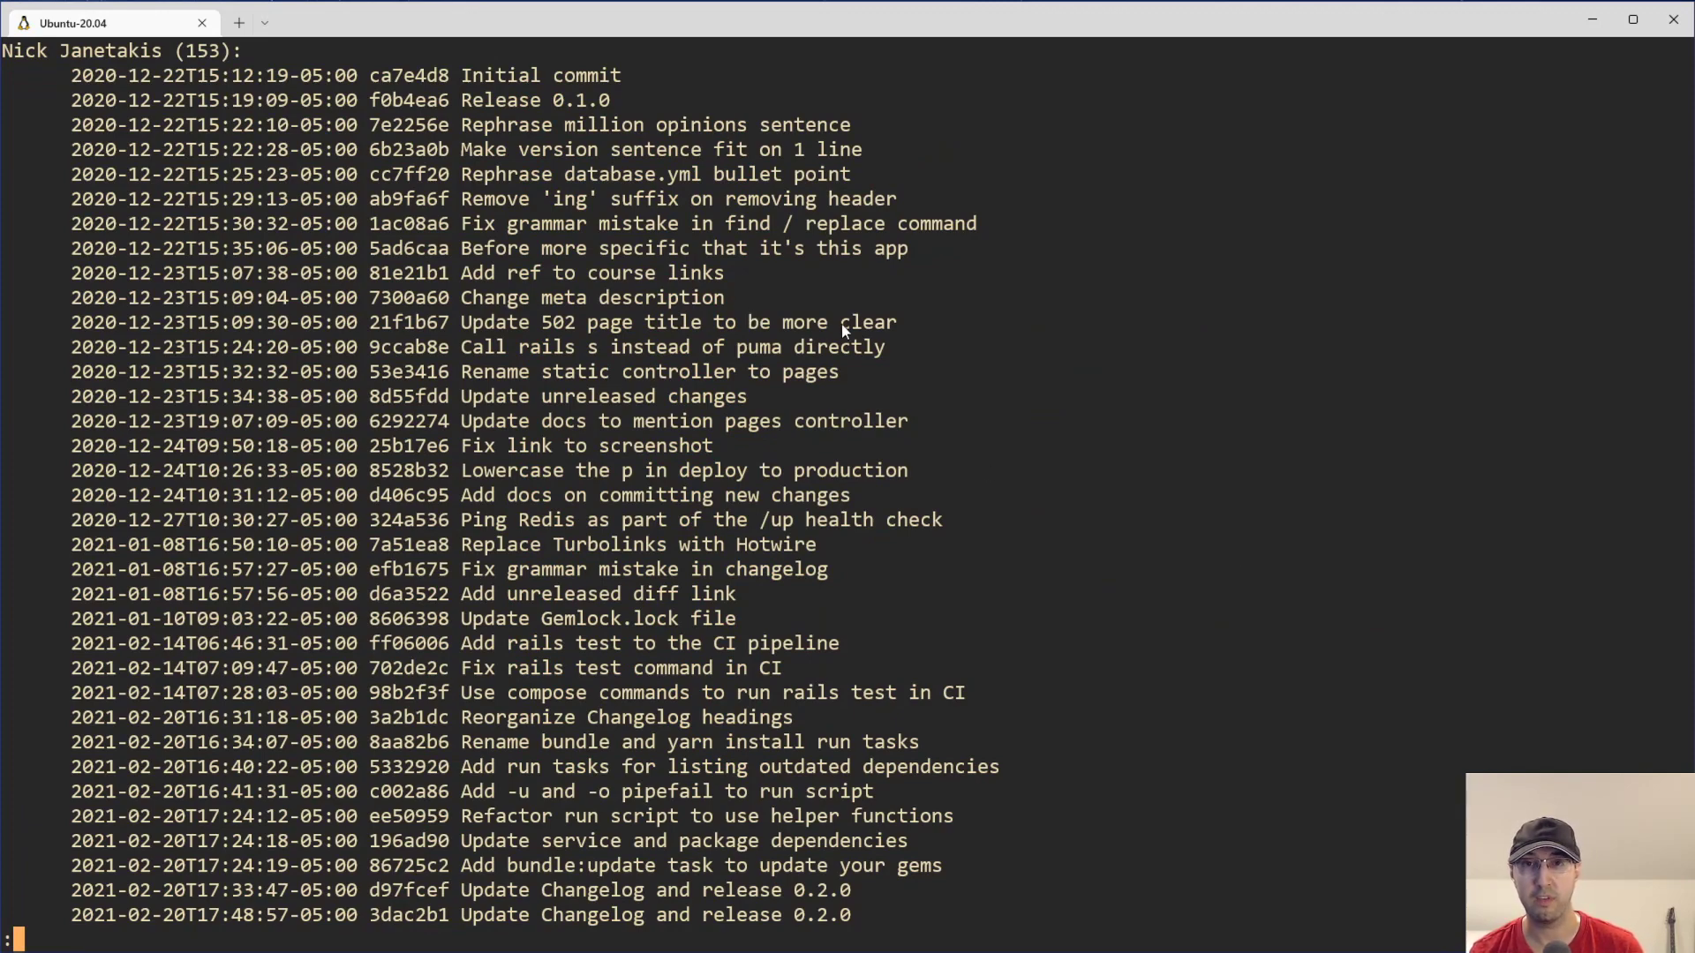
pyautogui.moveTo(1280, 392)
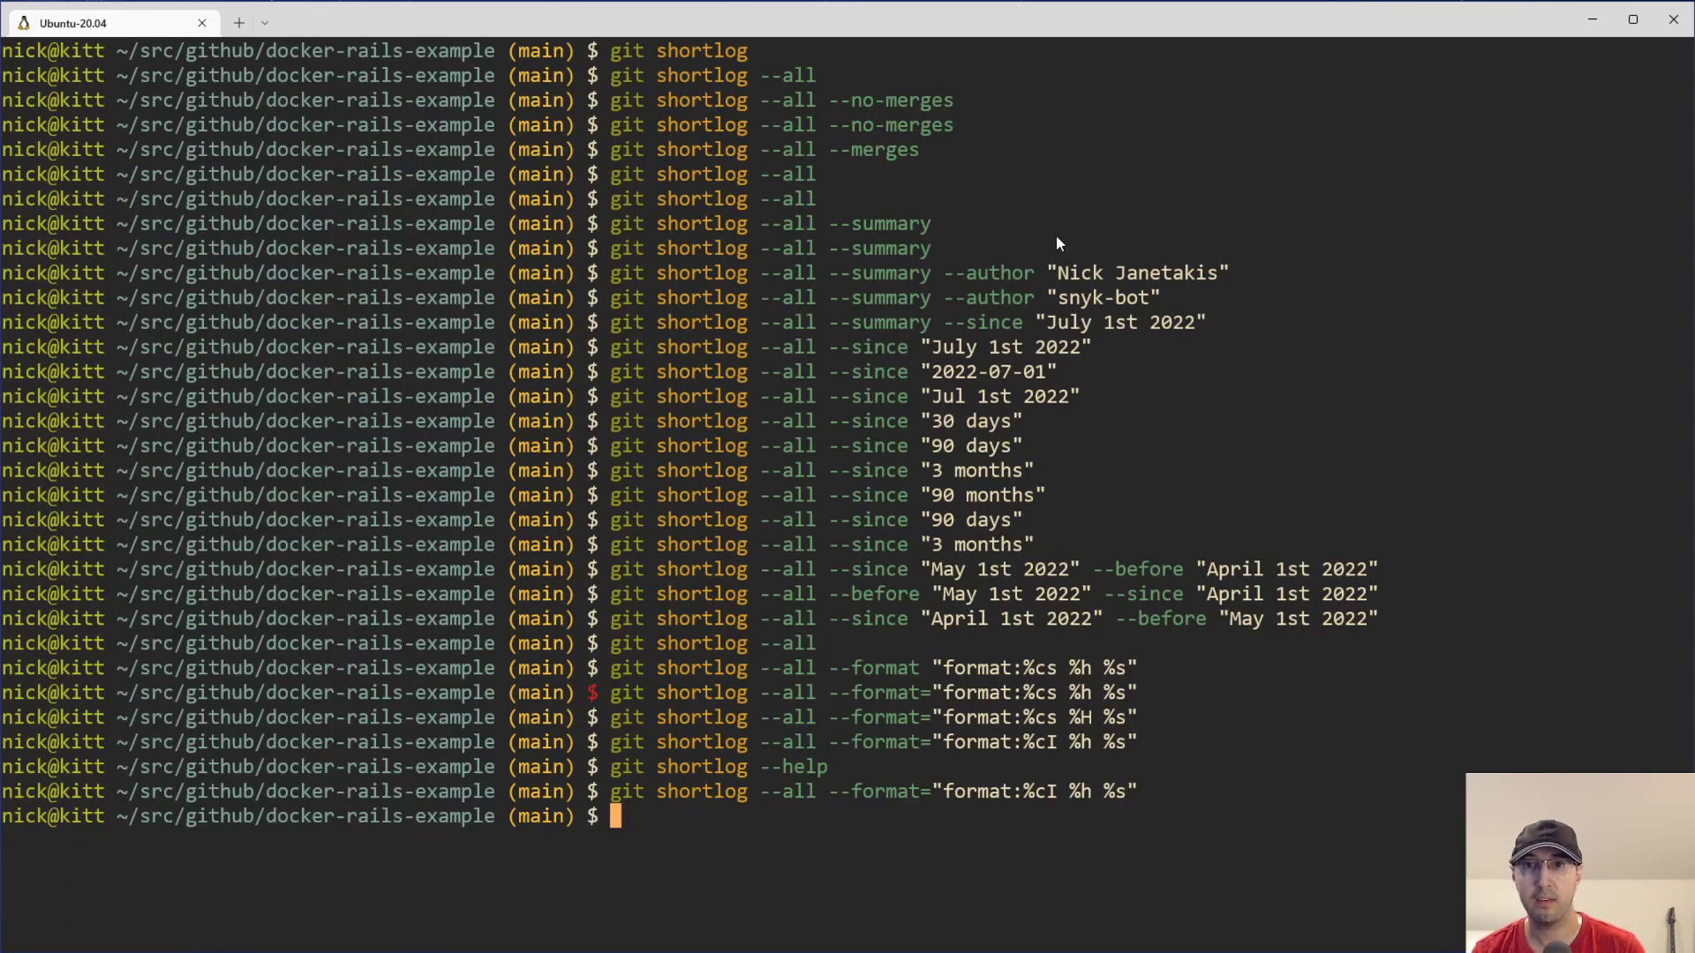
pyautogui.moveTo(1419, 263)
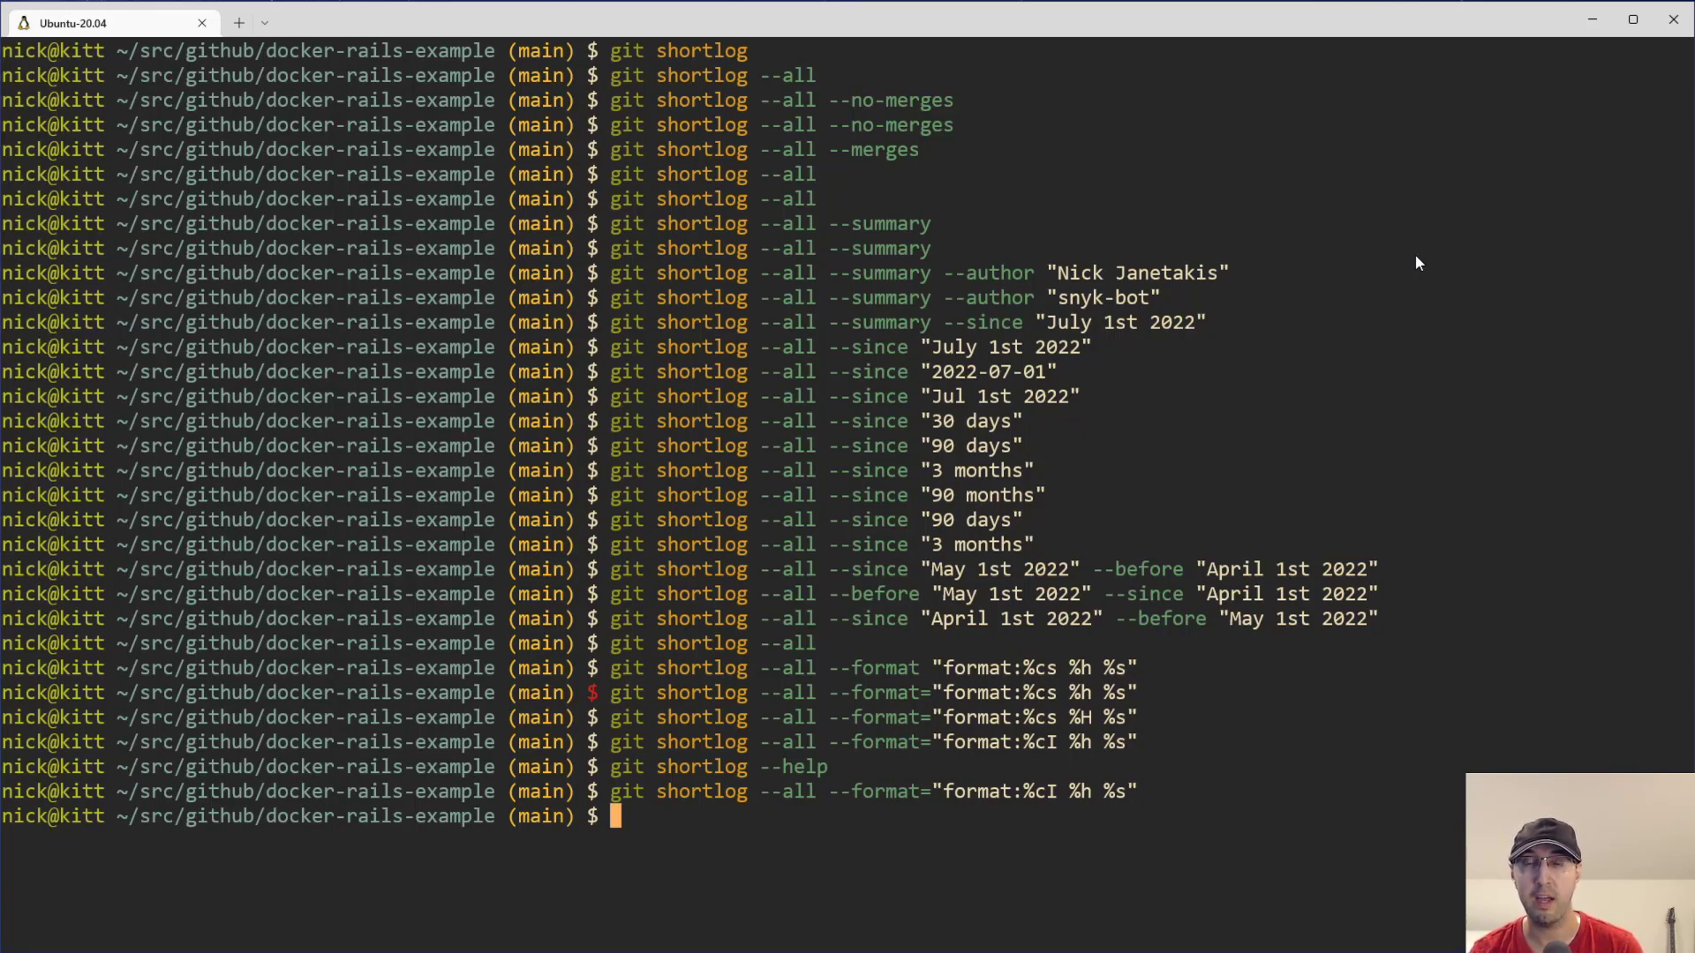
pyautogui.moveTo(1443, 357)
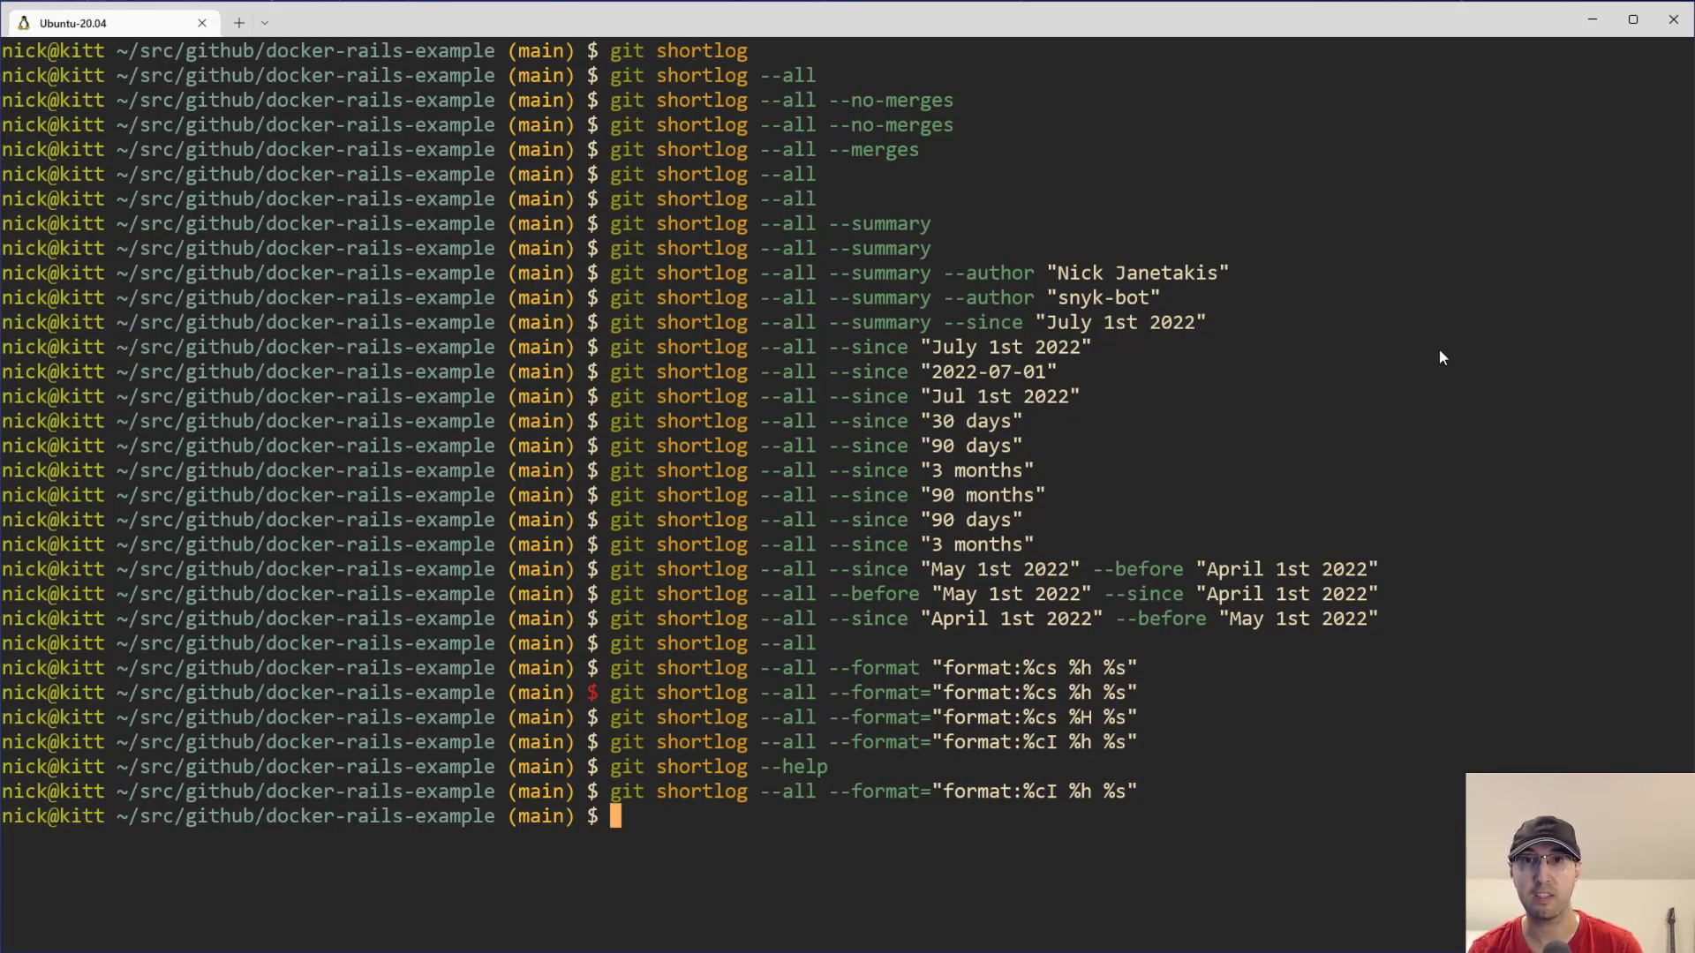